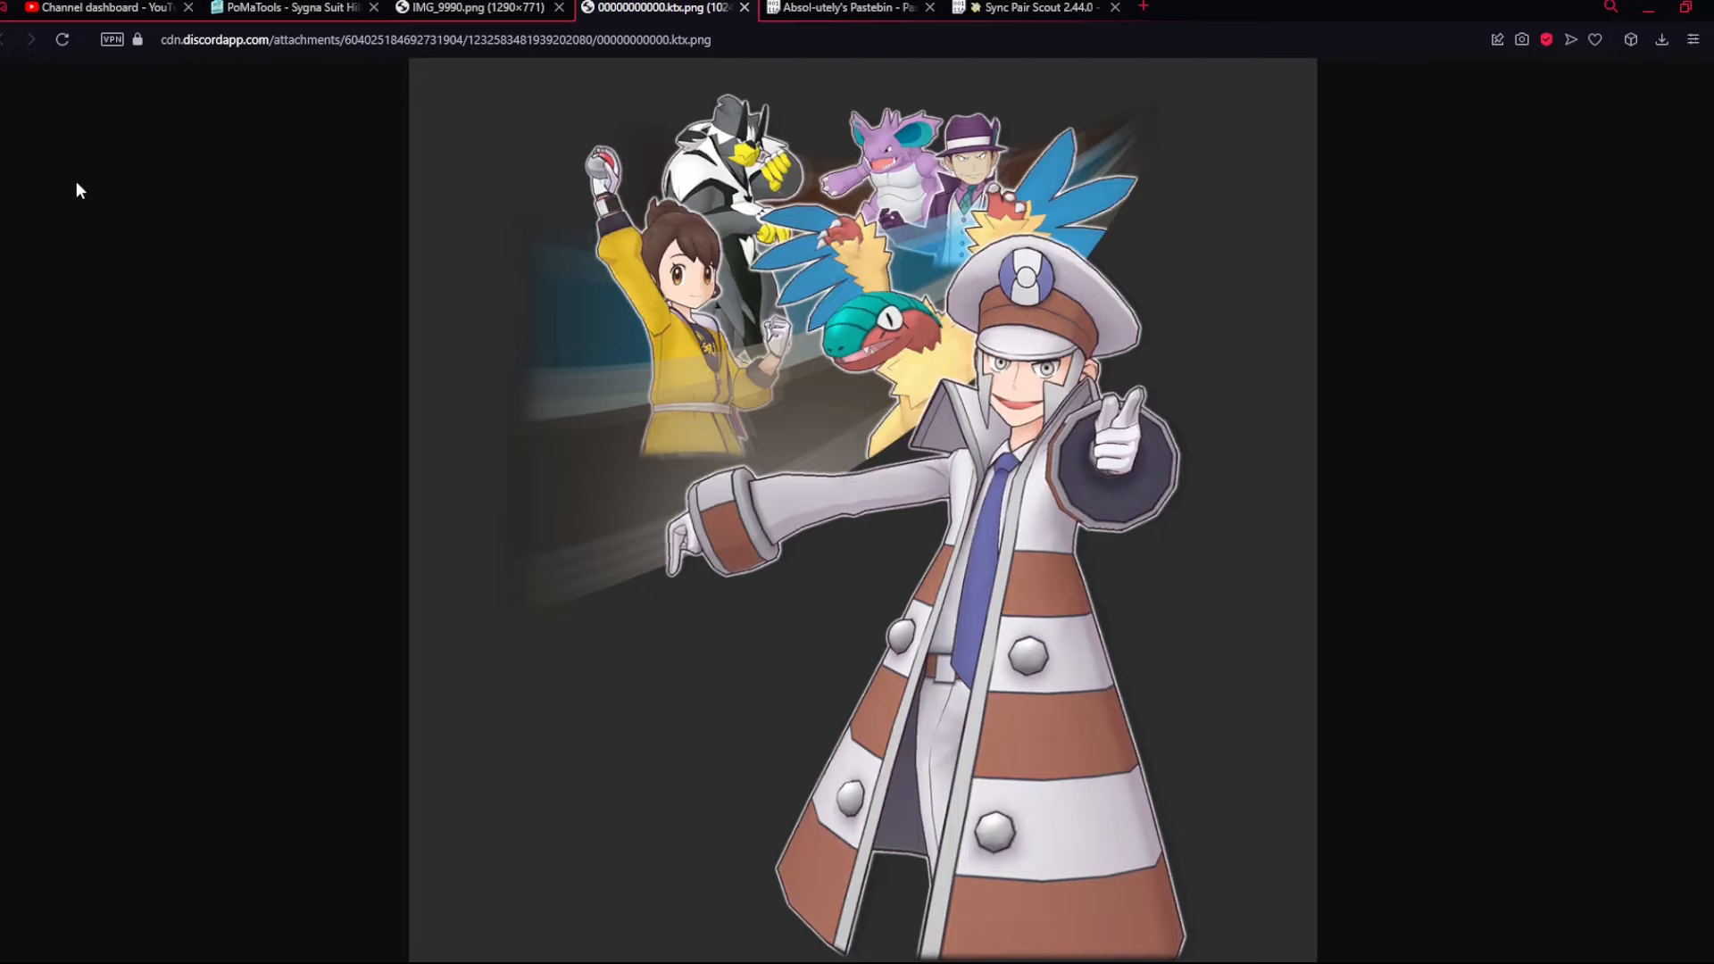
- Flip between the event schedule image and the banner art to compare them
{"action": "left_click", "coordinate": [487, 7]}
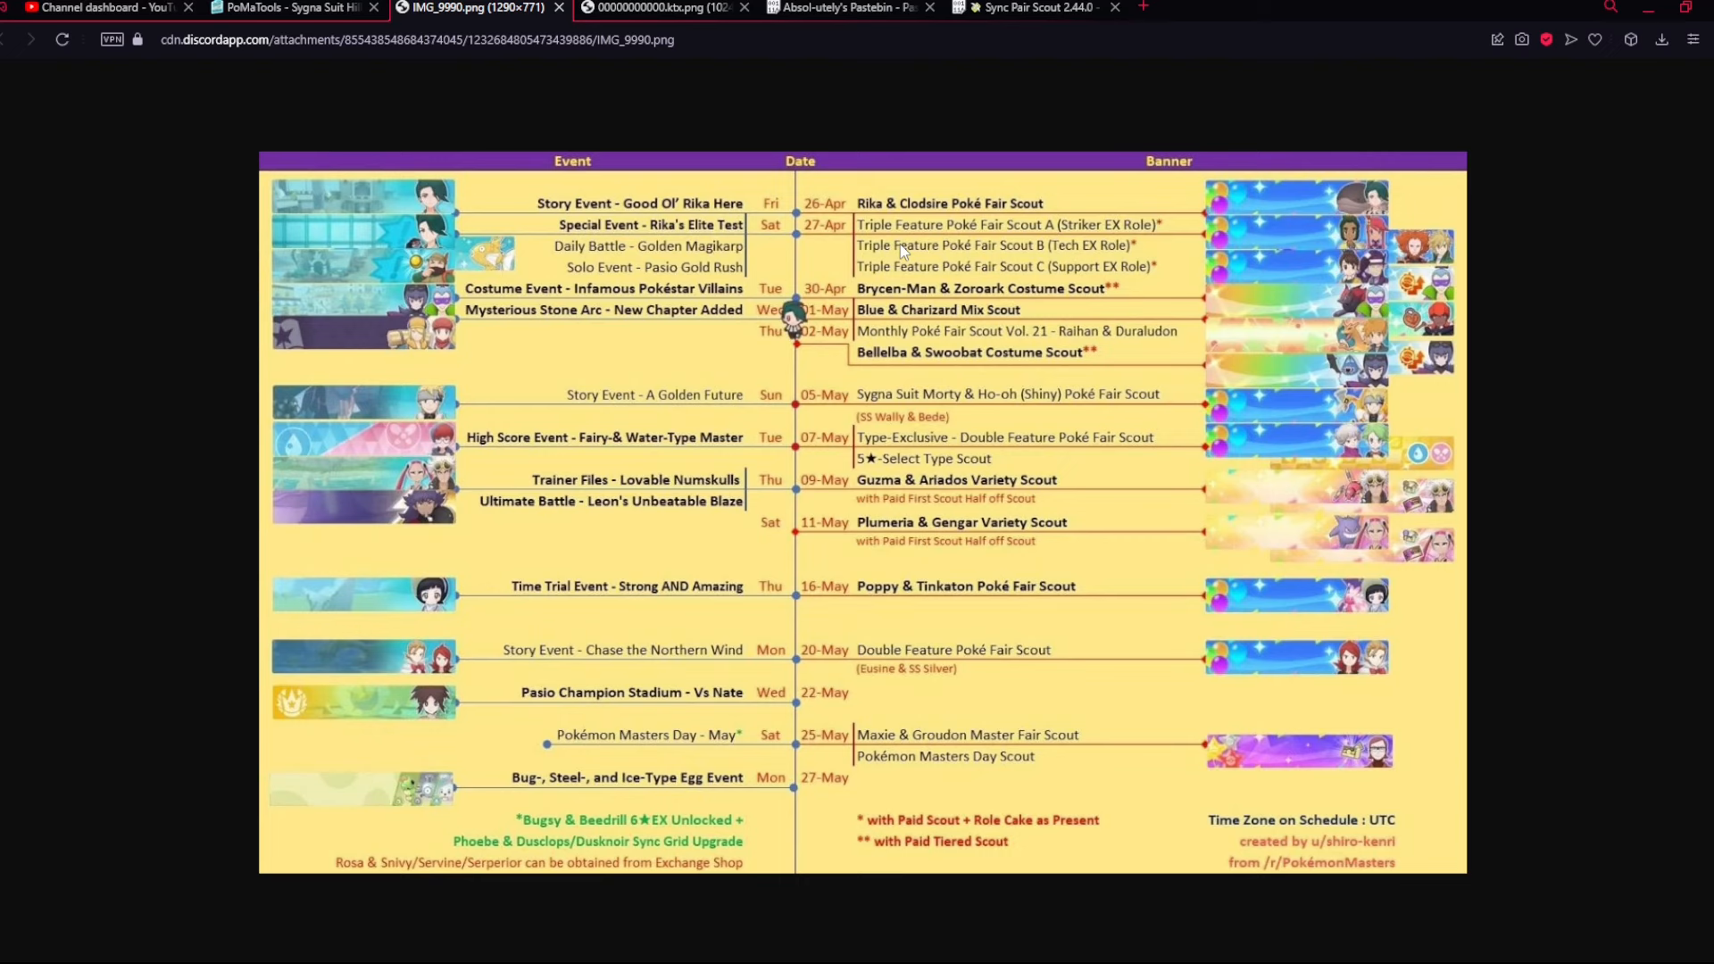
{"action": "left_click", "coordinate": [643, 8]}
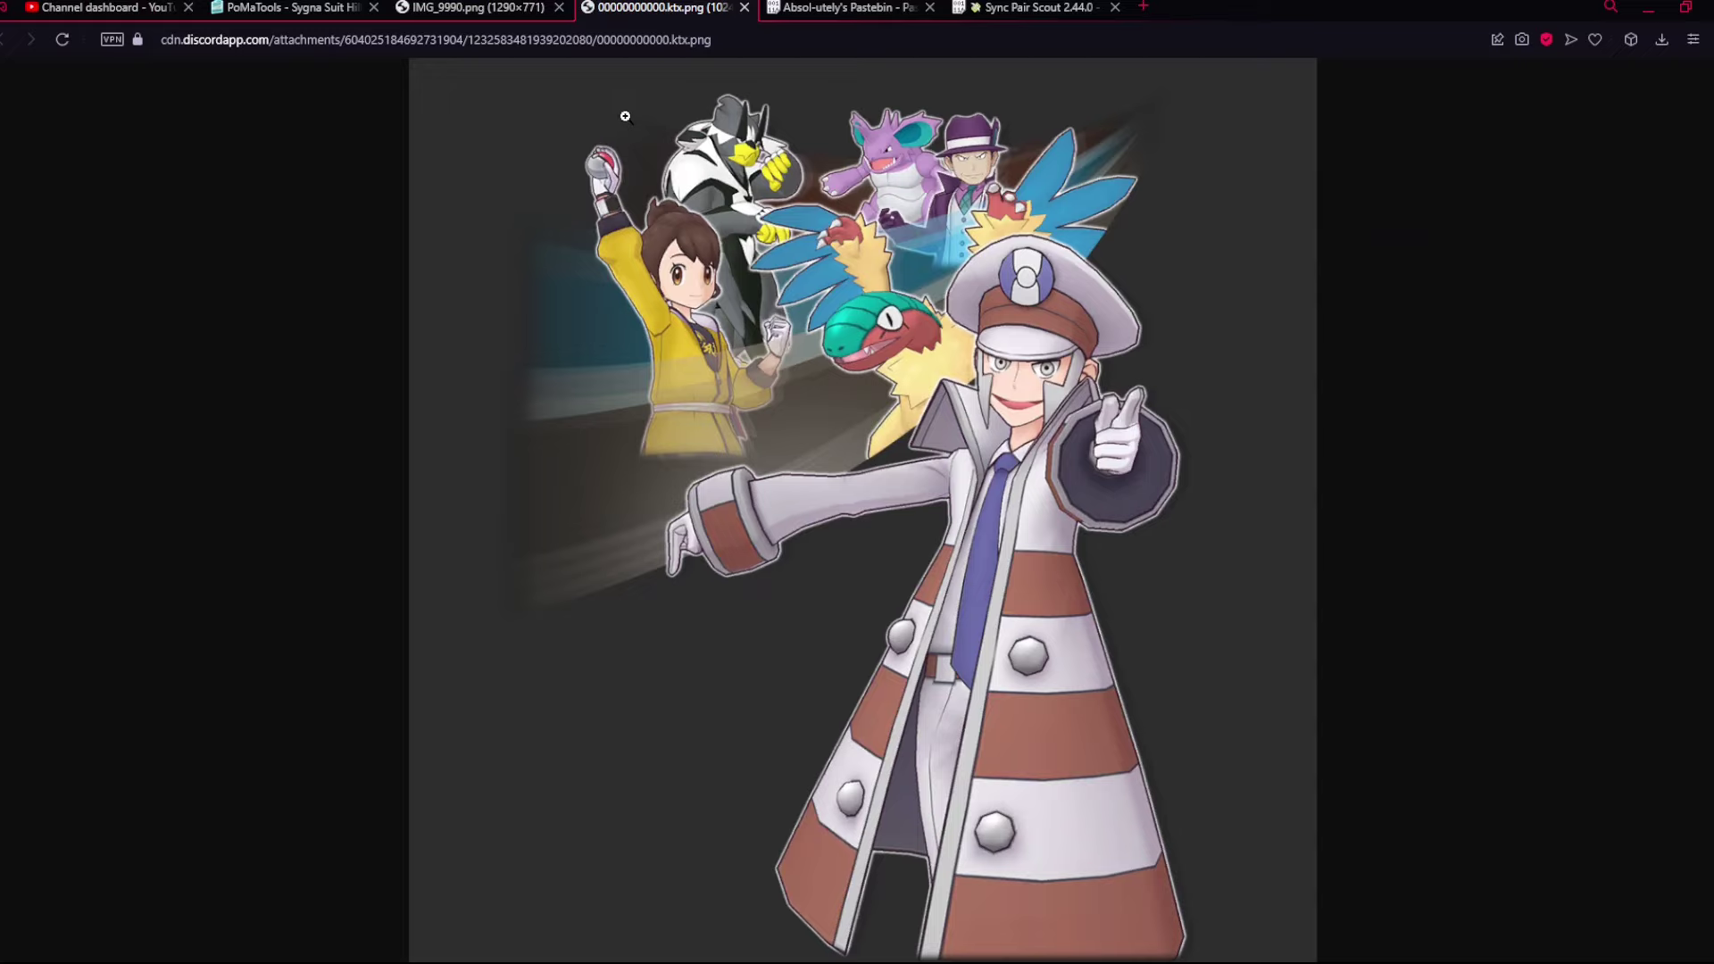
{"action": "mouse_move", "coordinate": [921, 261]}
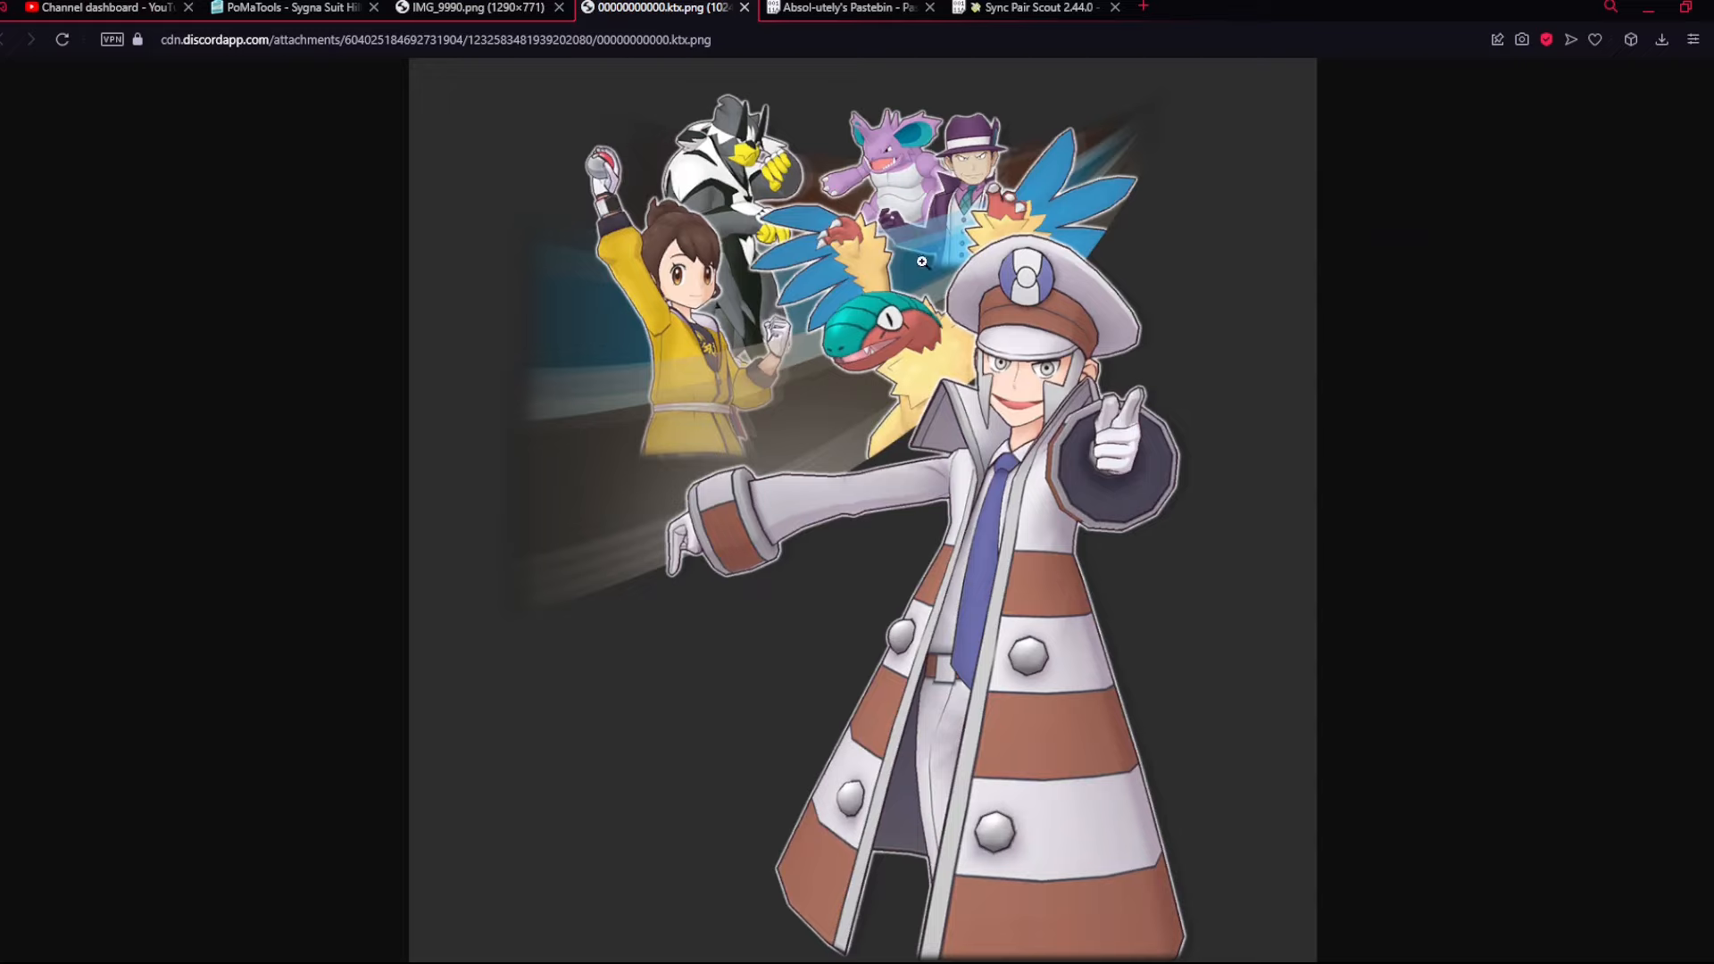
{"action": "mouse_move", "coordinate": [553, 147]}
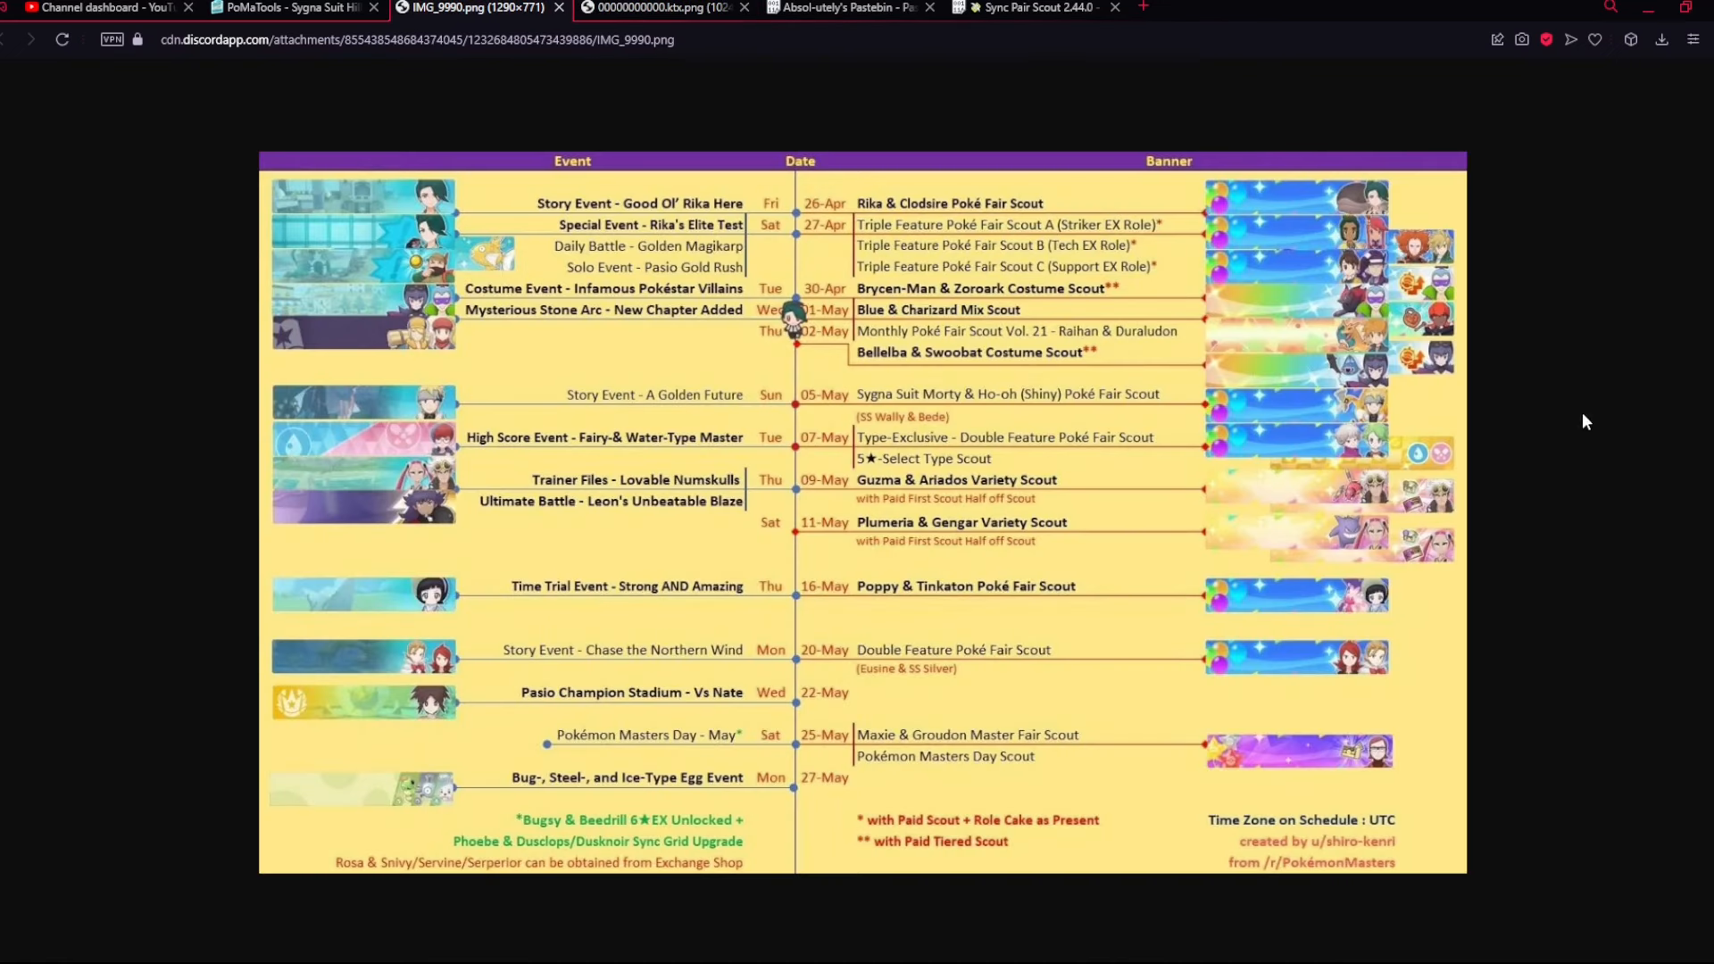
{"action": "mouse_move", "coordinate": [1311, 261]}
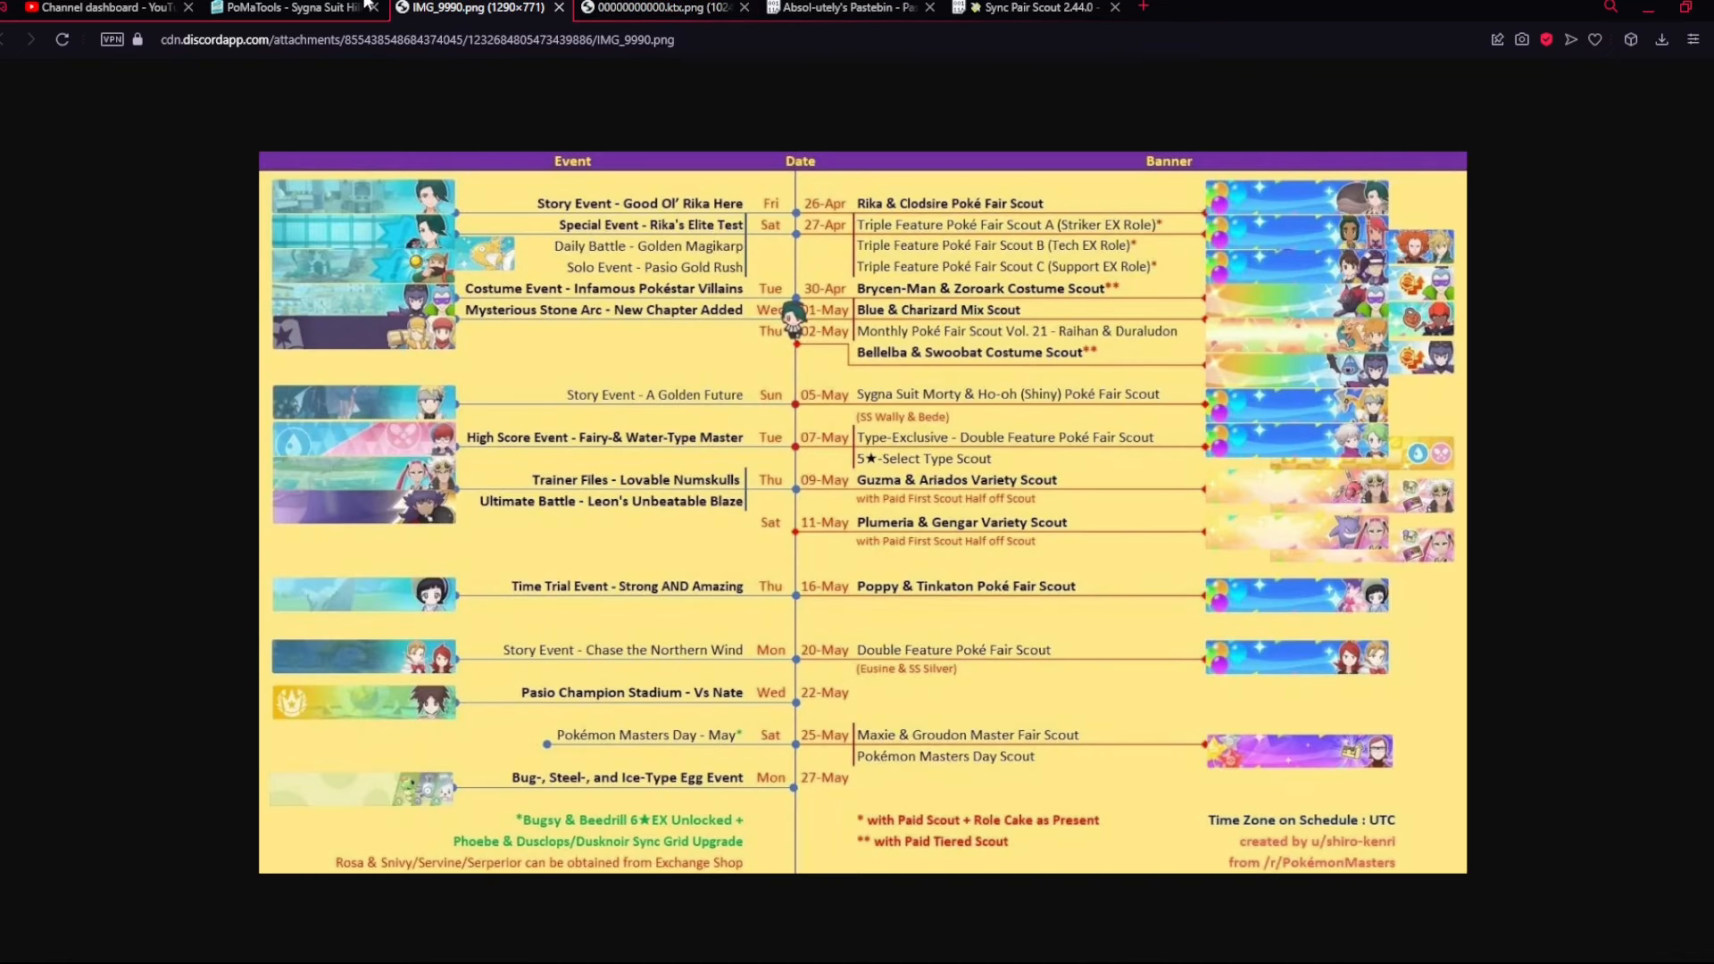
{"action": "left_click", "coordinate": [656, 8]}
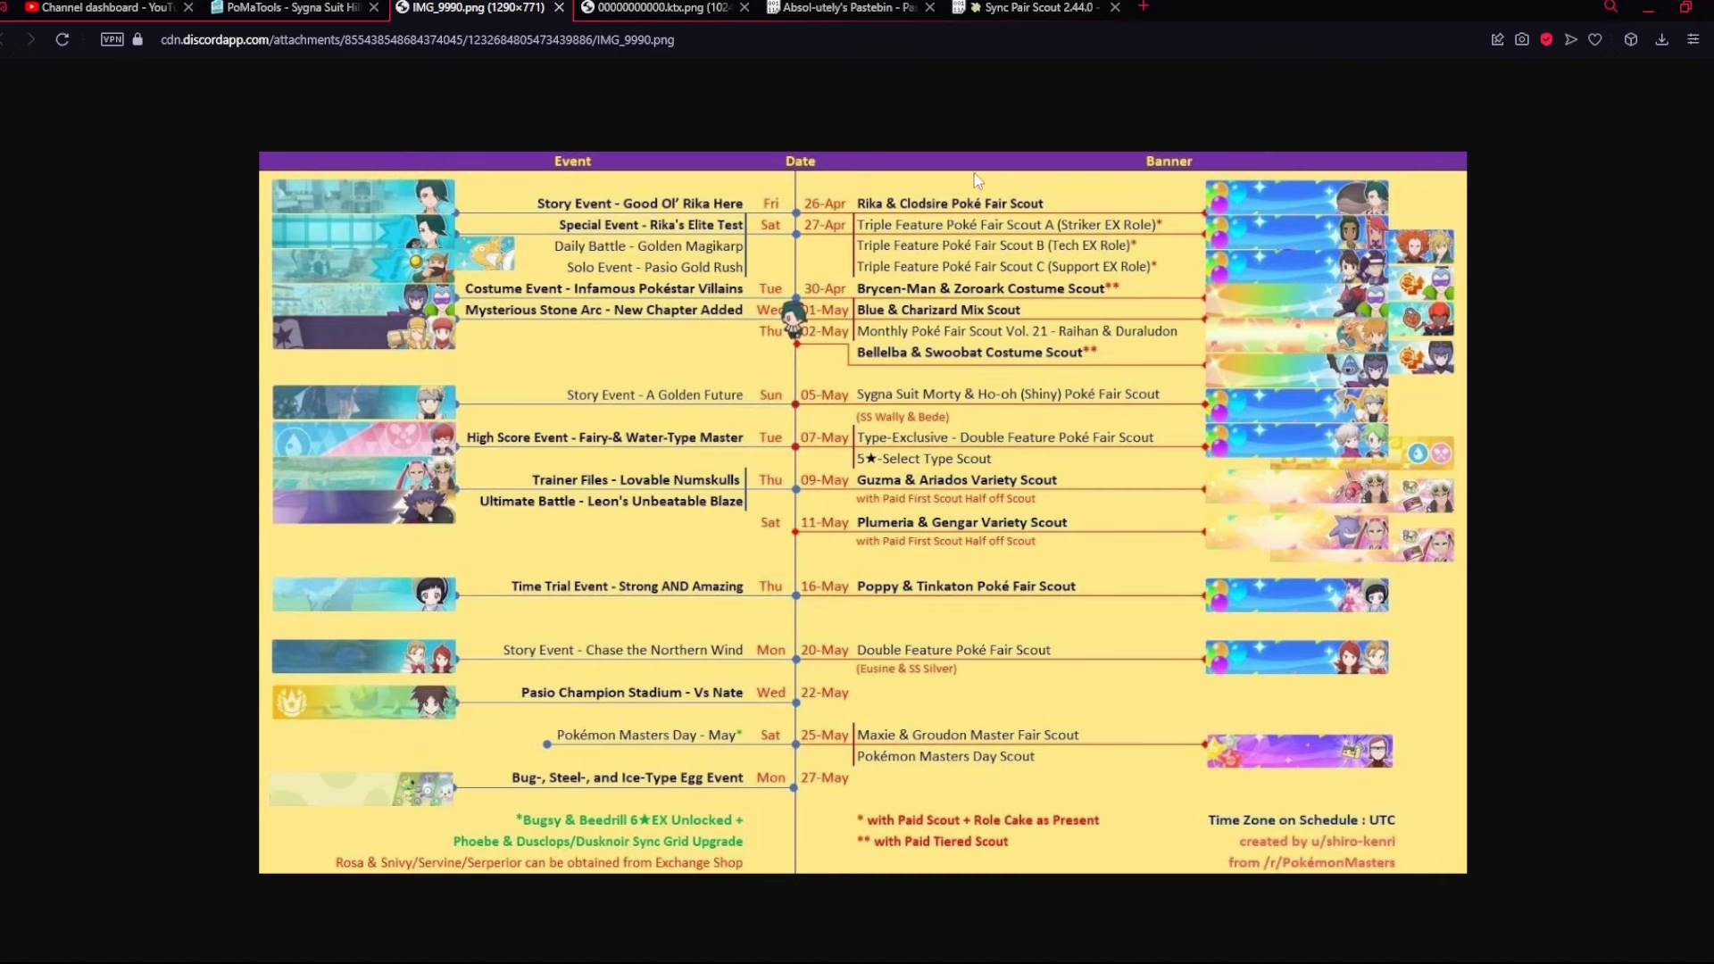
{"action": "mouse_move", "coordinate": [1456, 196]}
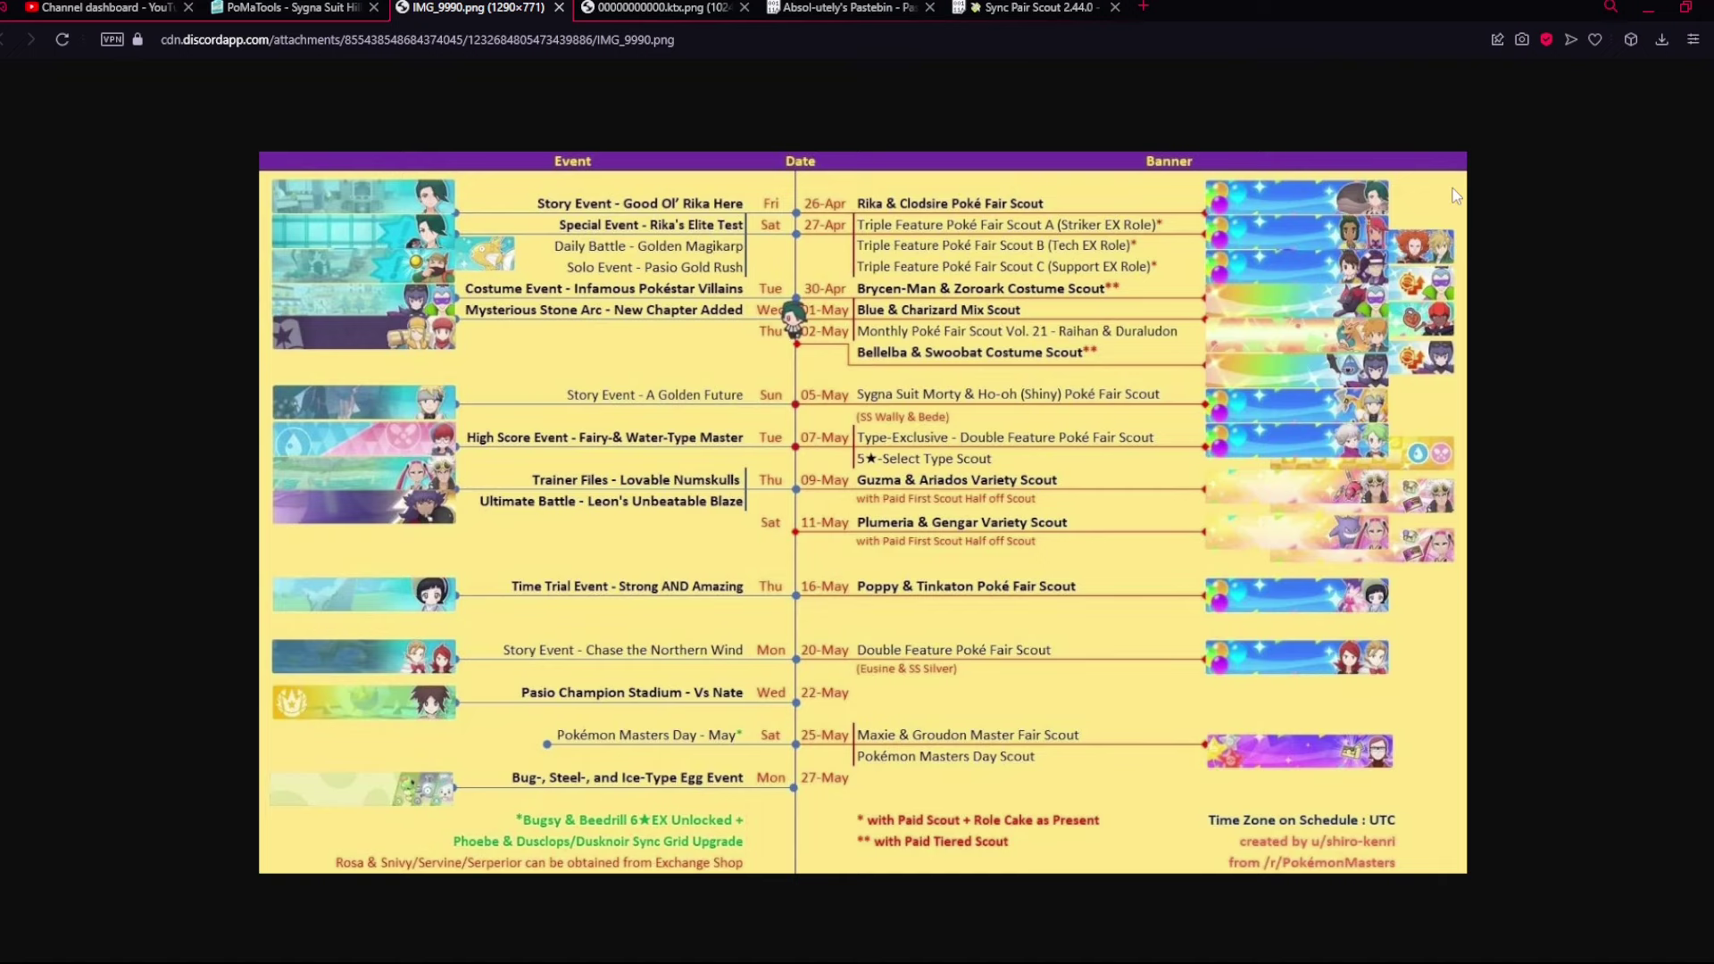
{"action": "left_click", "coordinate": [655, 9]}
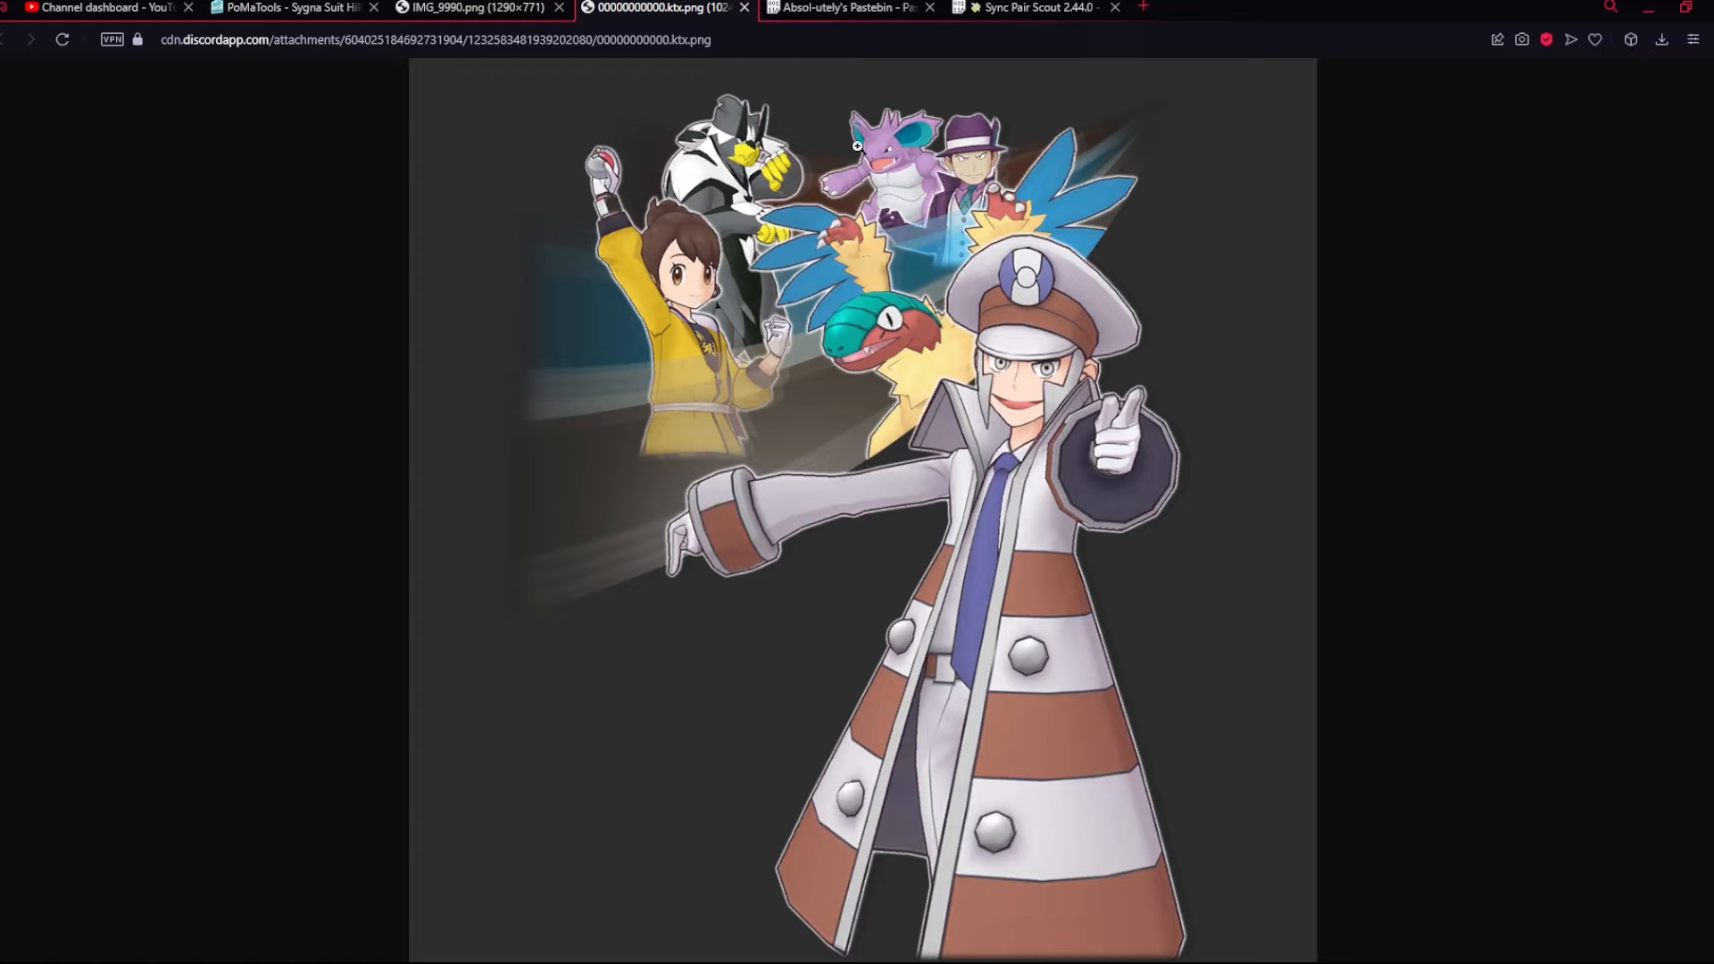
{"action": "mouse_move", "coordinate": [1003, 211]}
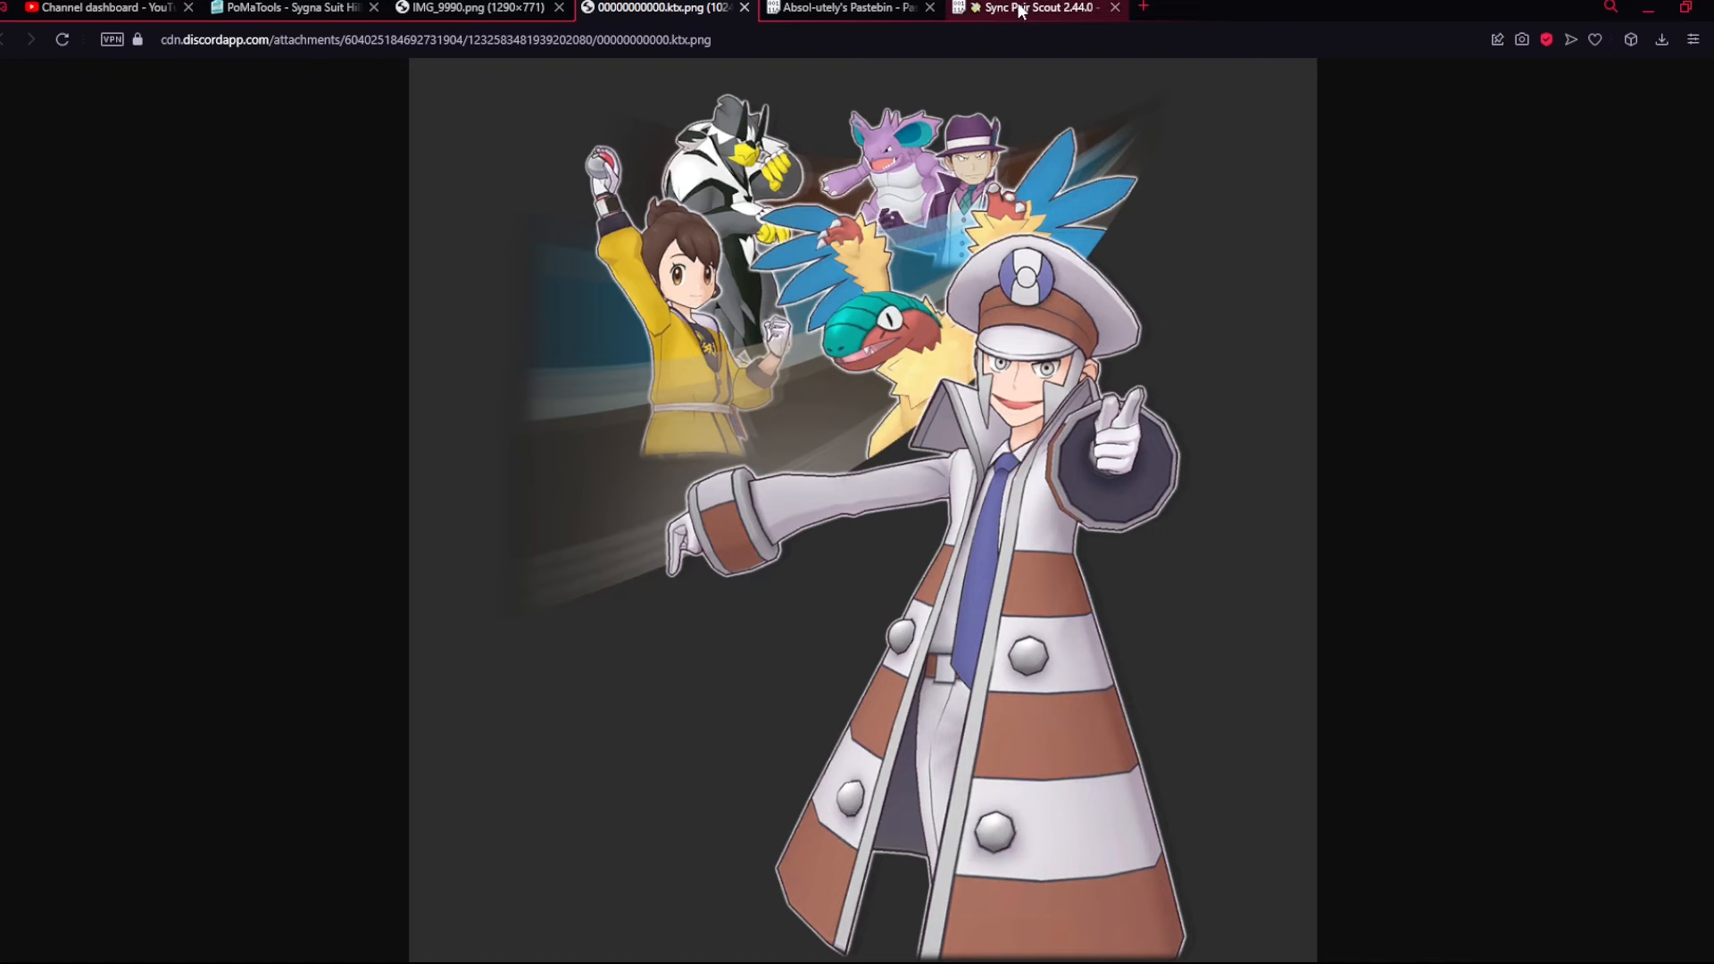
- Search the Pastebin tile data for 'emmet', landing on the Triple Feature Poké Fair Scout C entry
{"action": "left_click", "coordinate": [847, 7]}
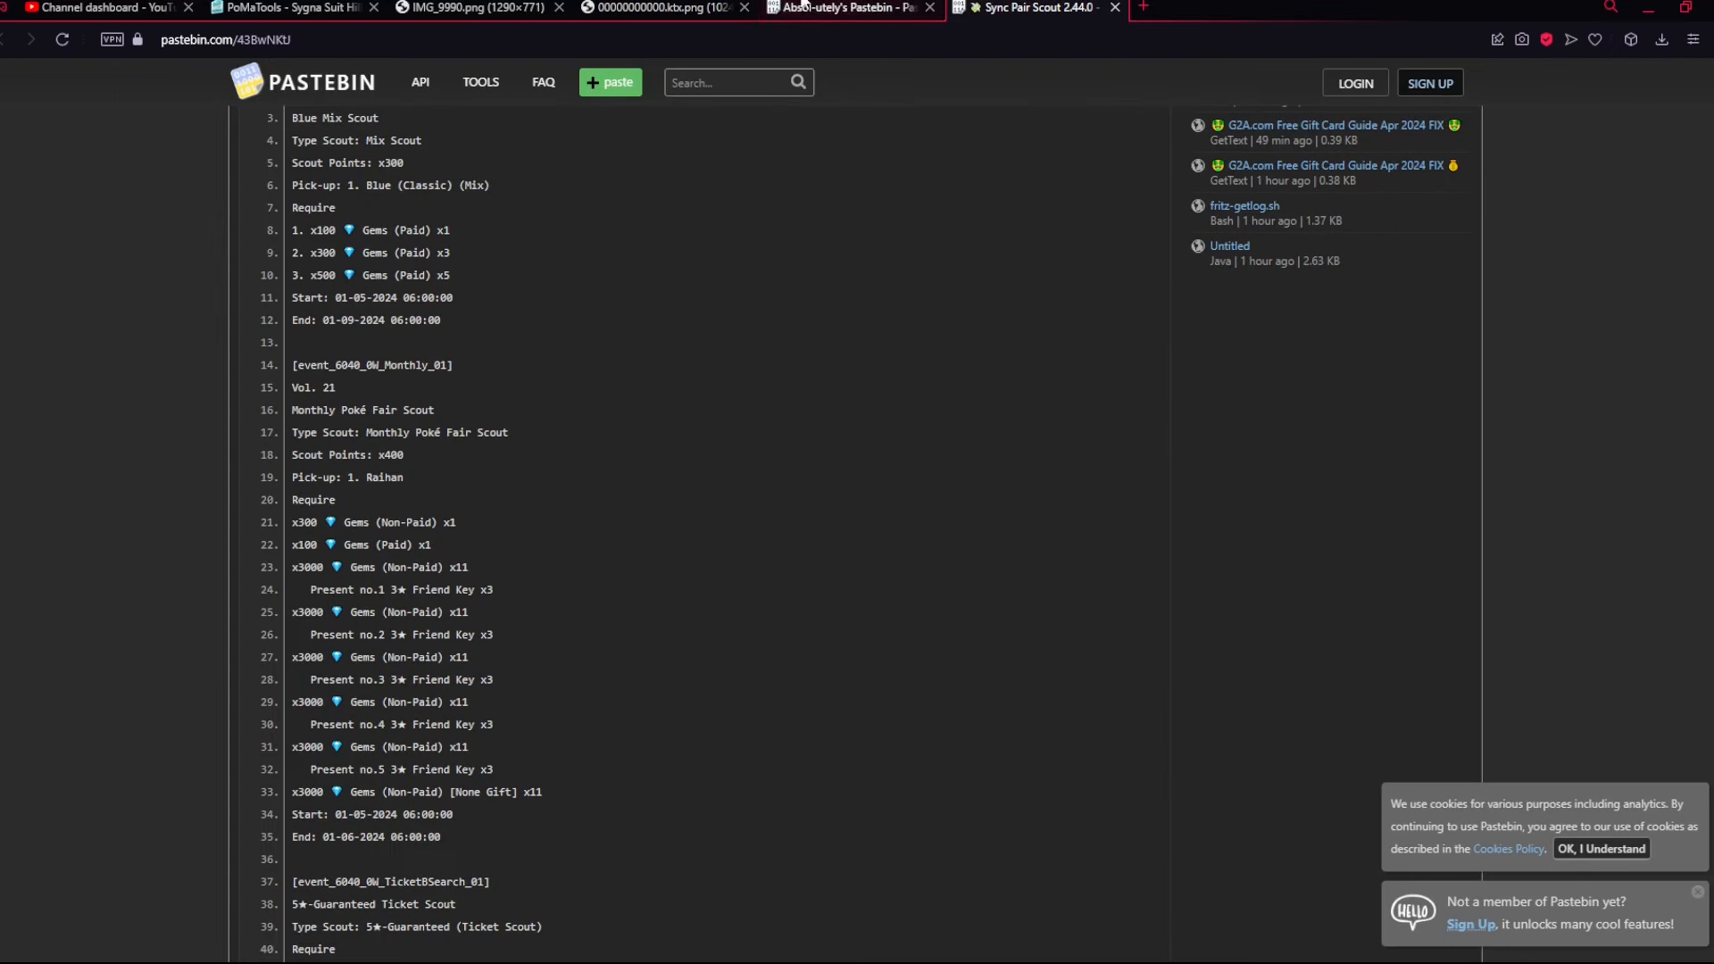
{"action": "left_click", "coordinate": [483, 7]}
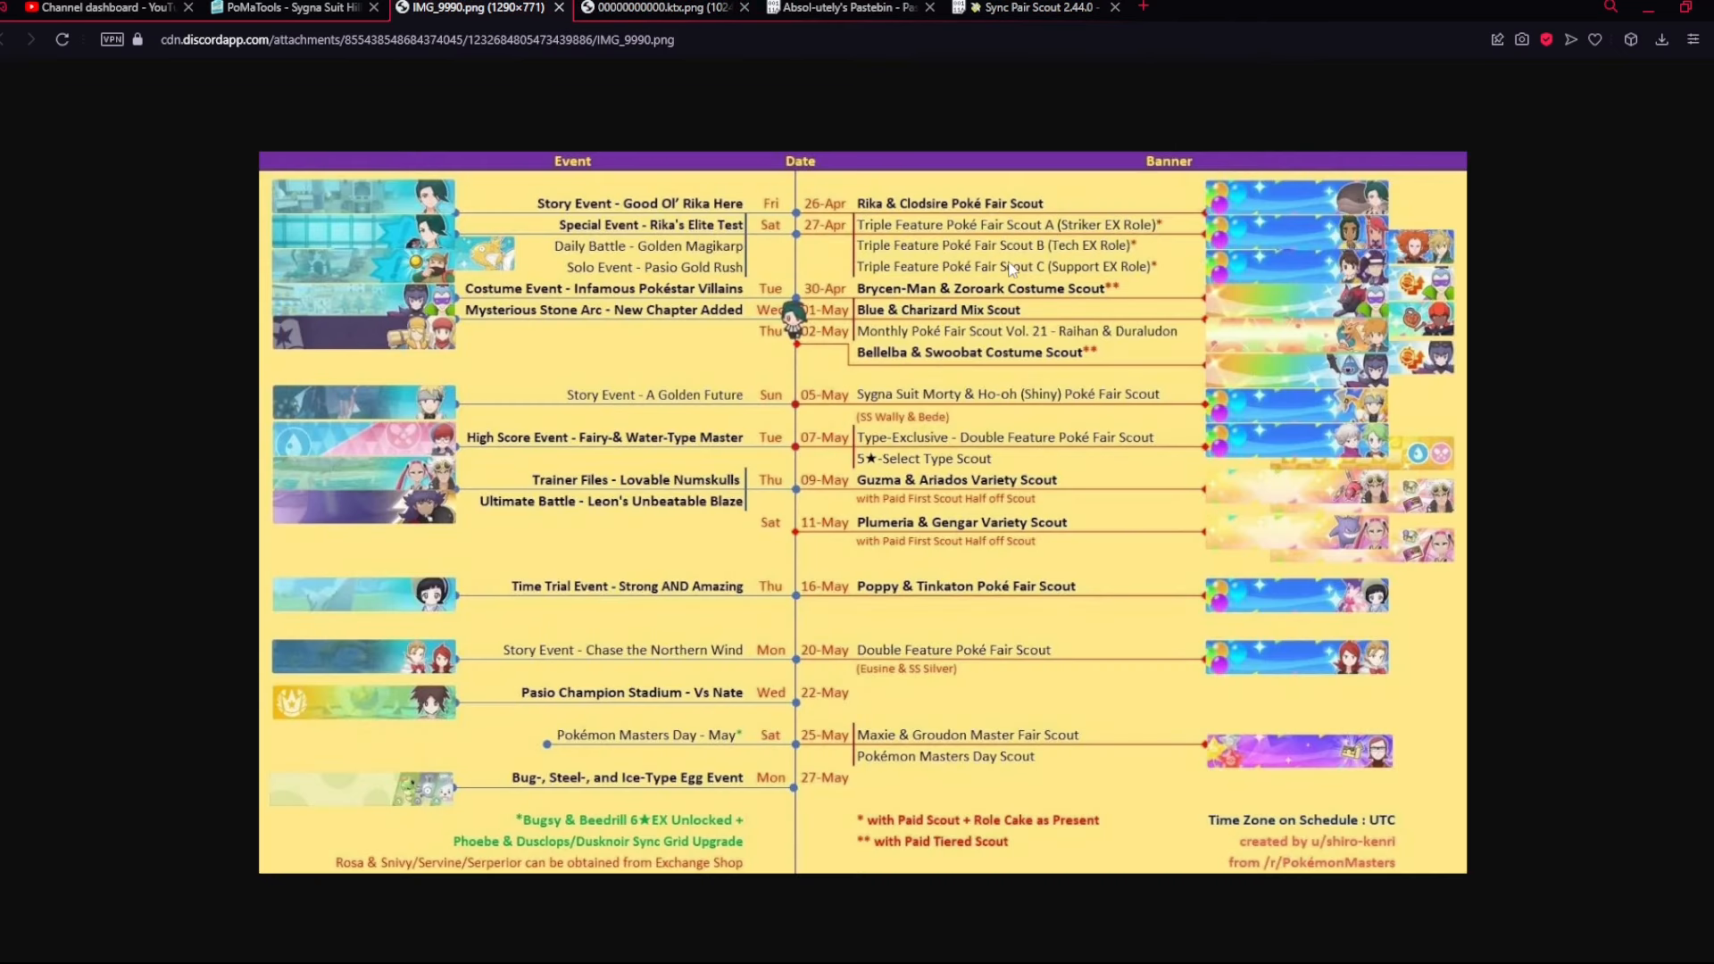
{"action": "mouse_move", "coordinate": [1084, 213]}
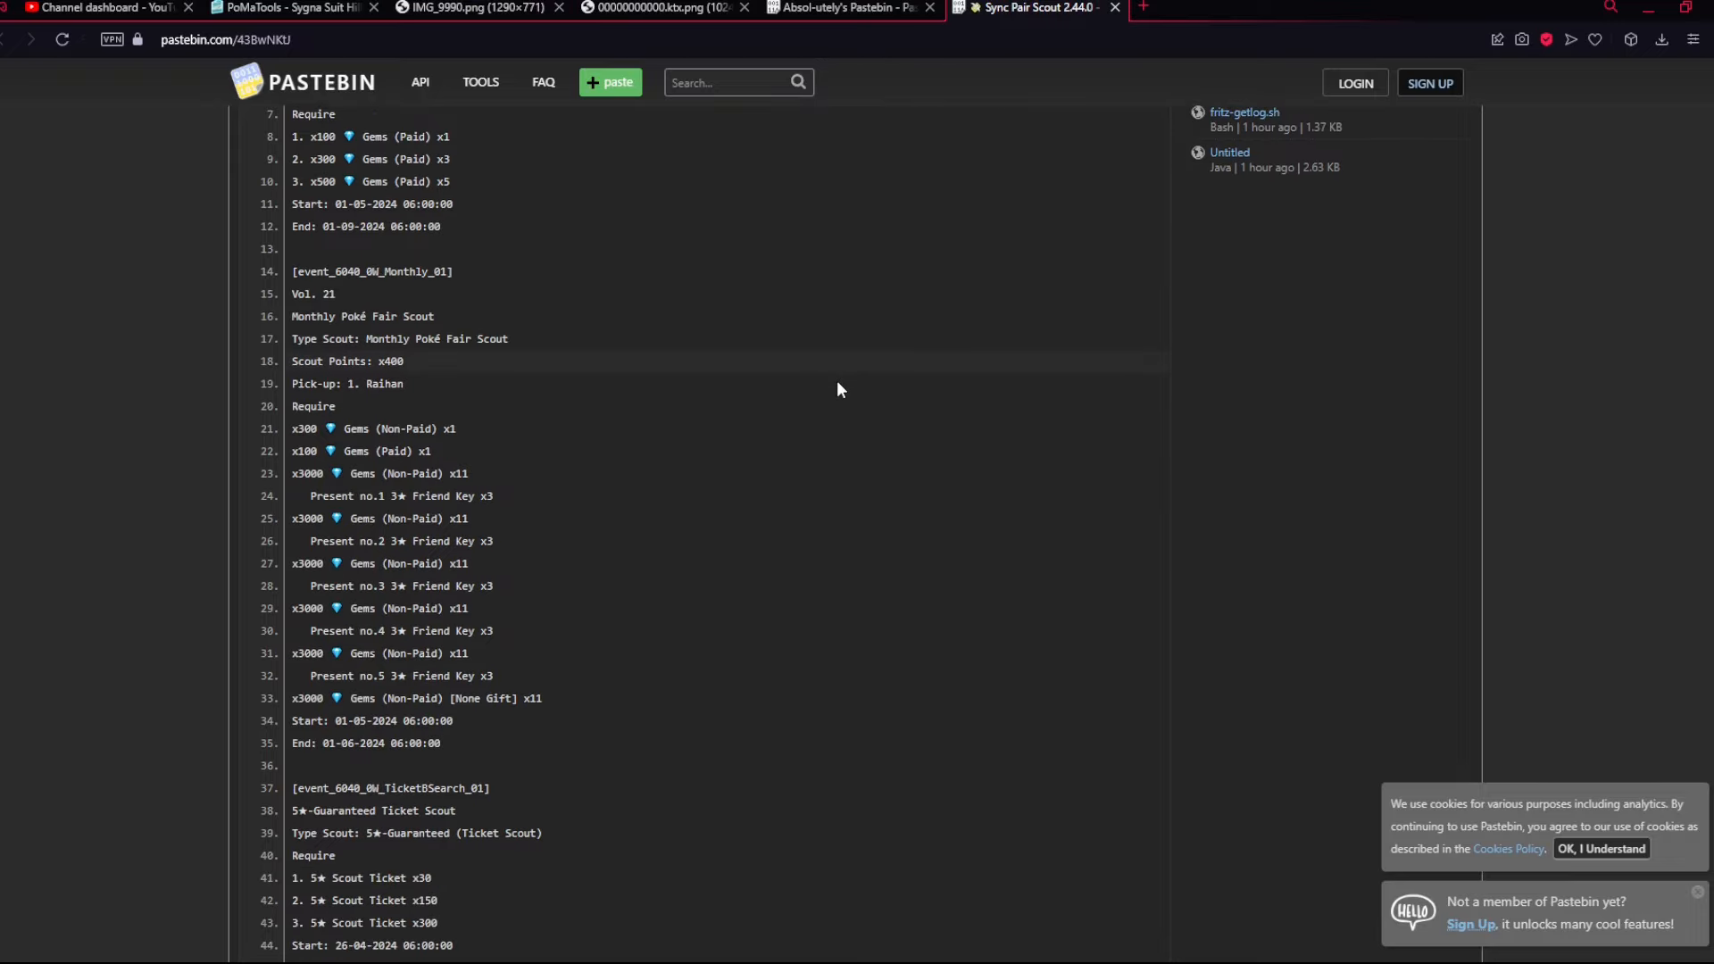
{"action": "scroll", "scroll_direction": "down", "scroll_amount": 3}
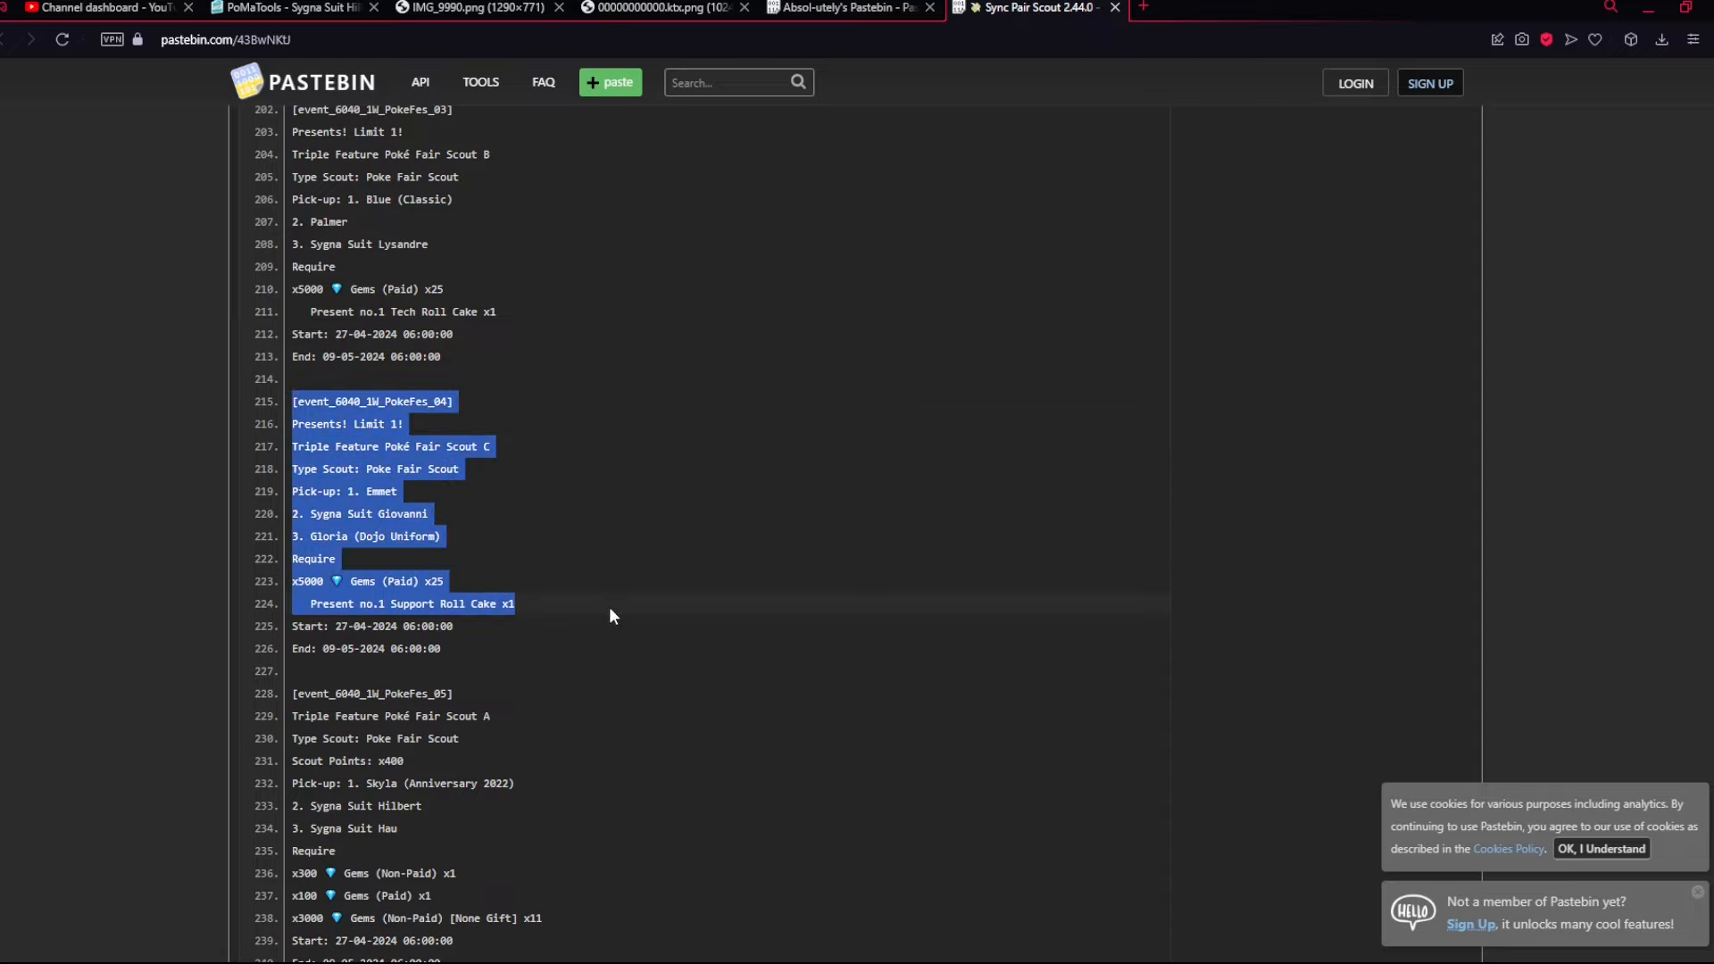
{"action": "left_click", "coordinate": [612, 616]}
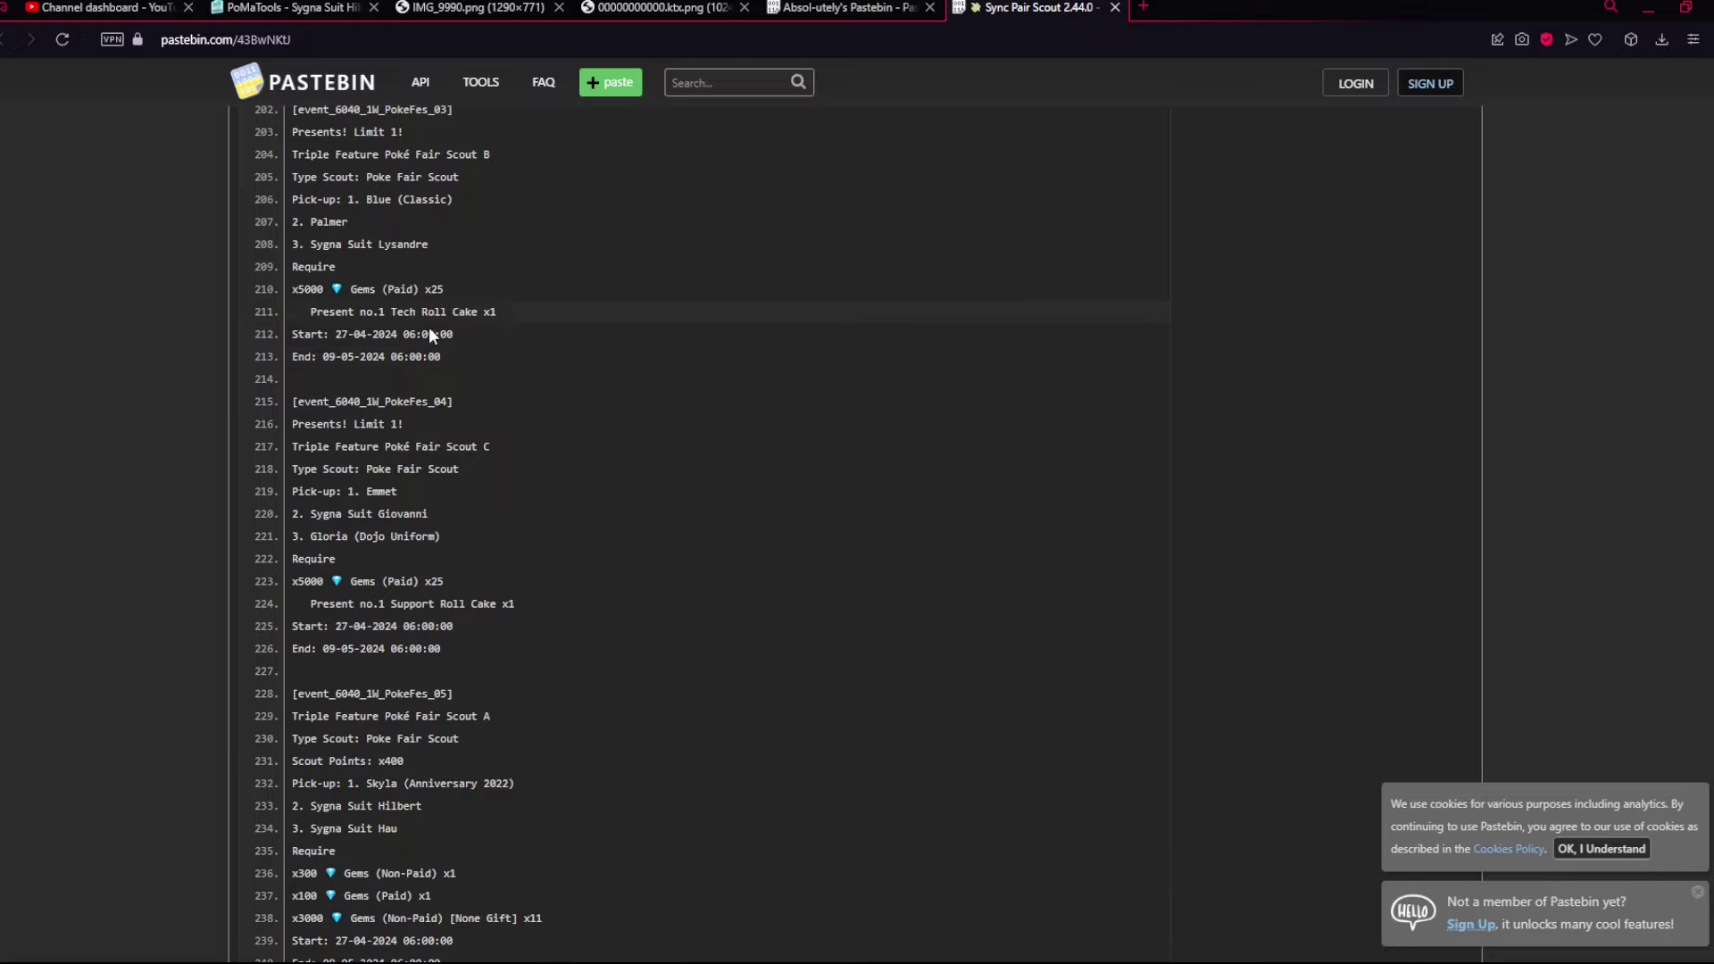
{"action": "scroll", "scroll_direction": "up", "scroll_amount": 3}
{"action": "type", "text": "emmet"}
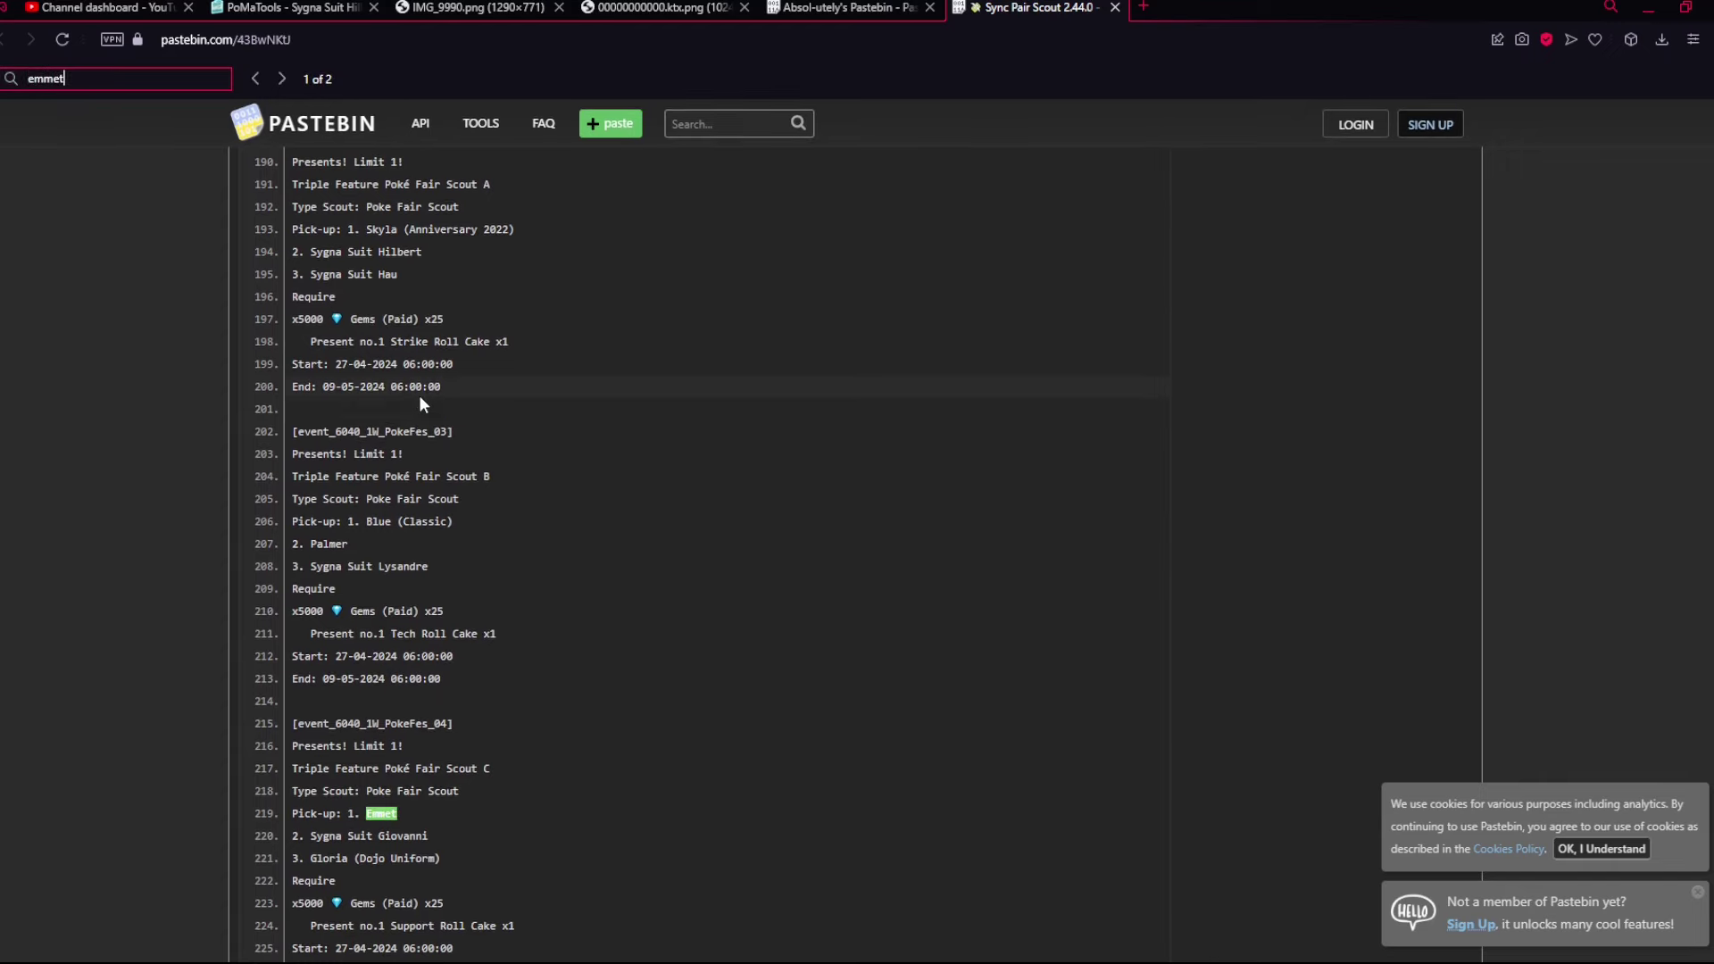
- Step through both 'emmet' matches and highlight the Scout C entry's gem cost and present
{"action": "left_click", "coordinate": [282, 79]}
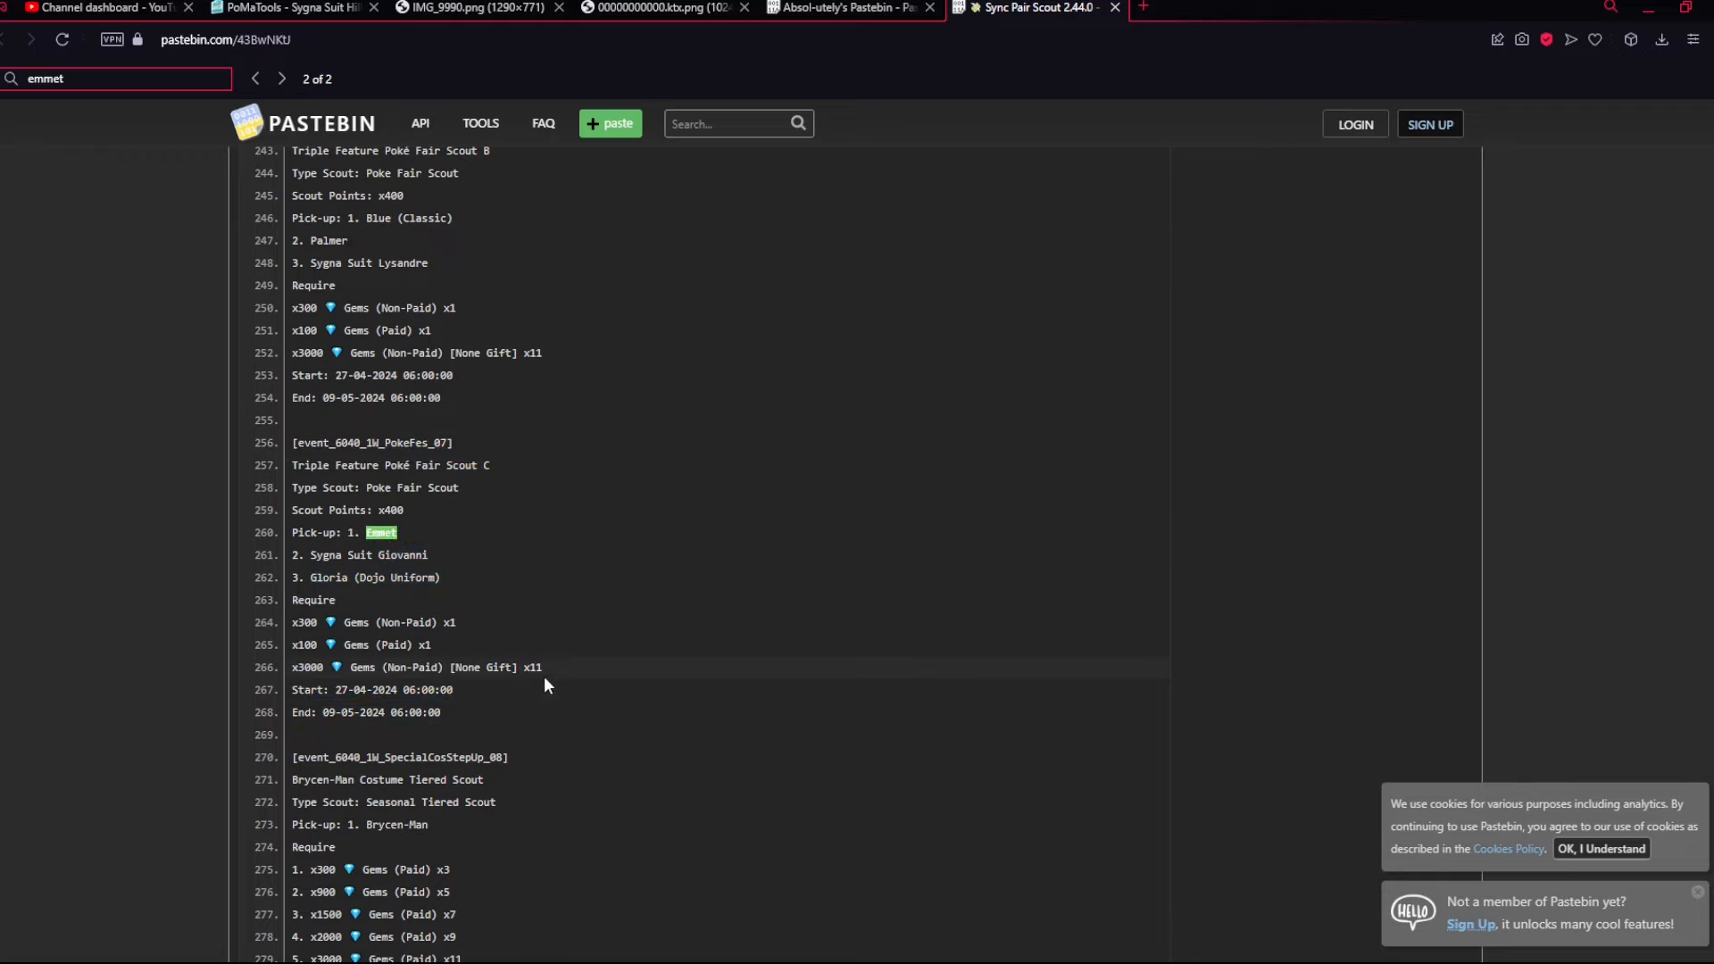
{"action": "left_click", "coordinate": [280, 78]}
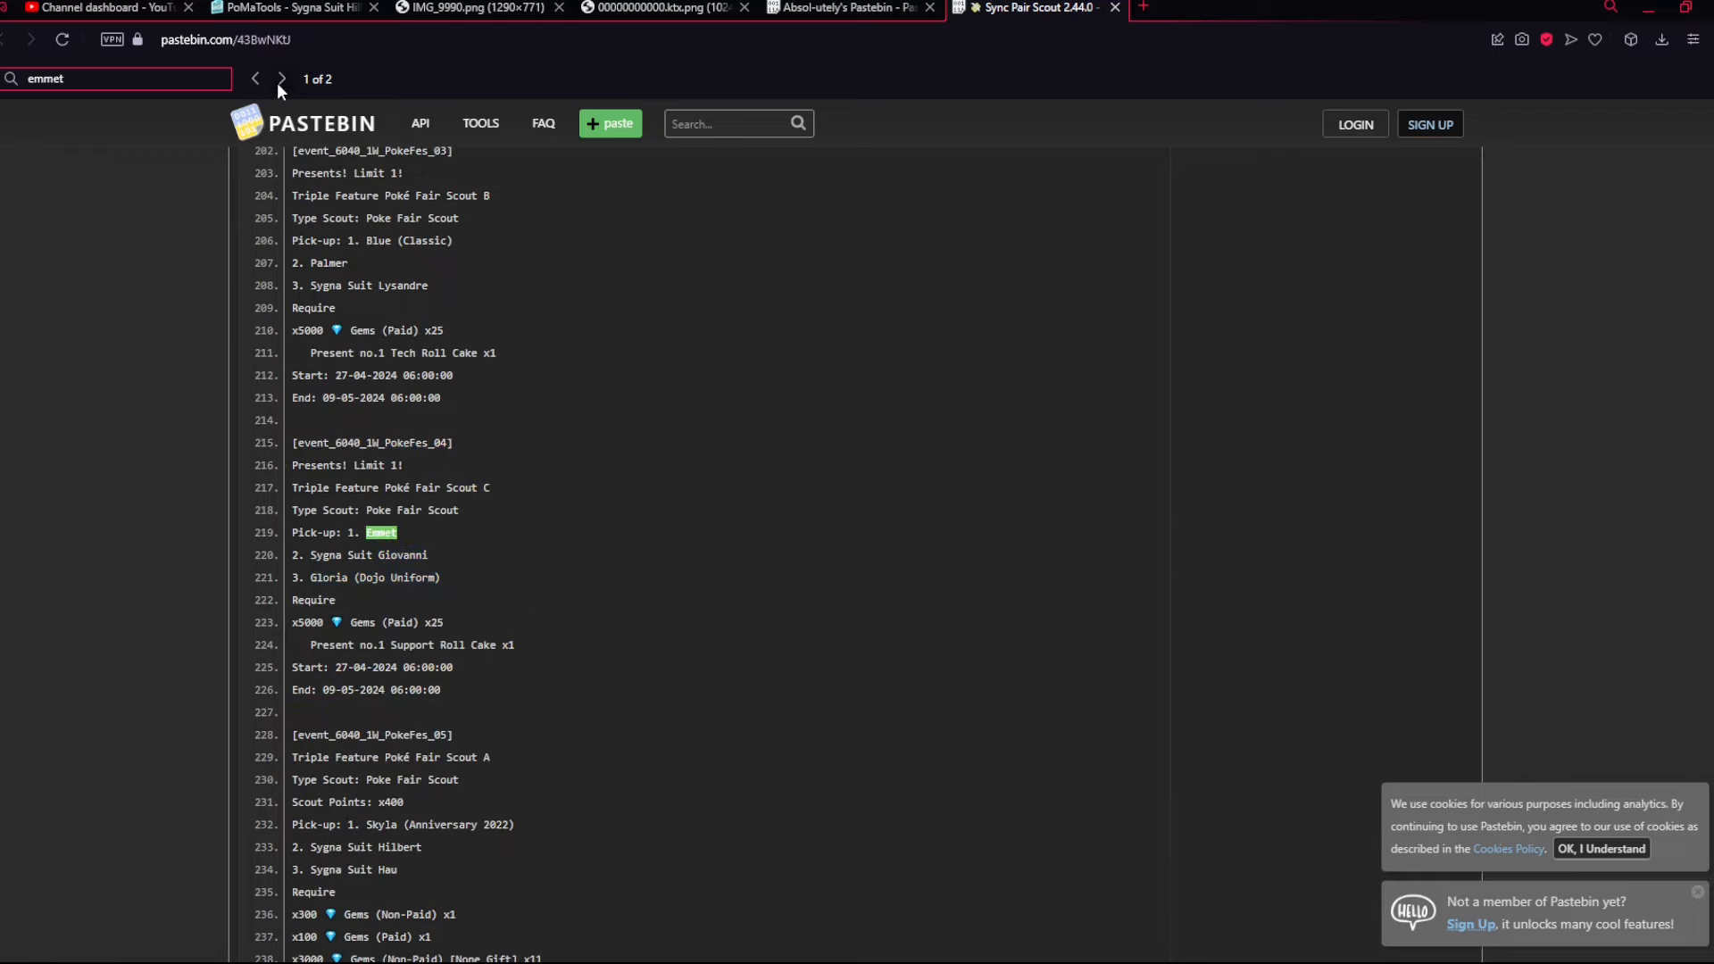
{"action": "left_click_drag", "start_coordinate": [292, 622], "coordinate": [399, 621]}
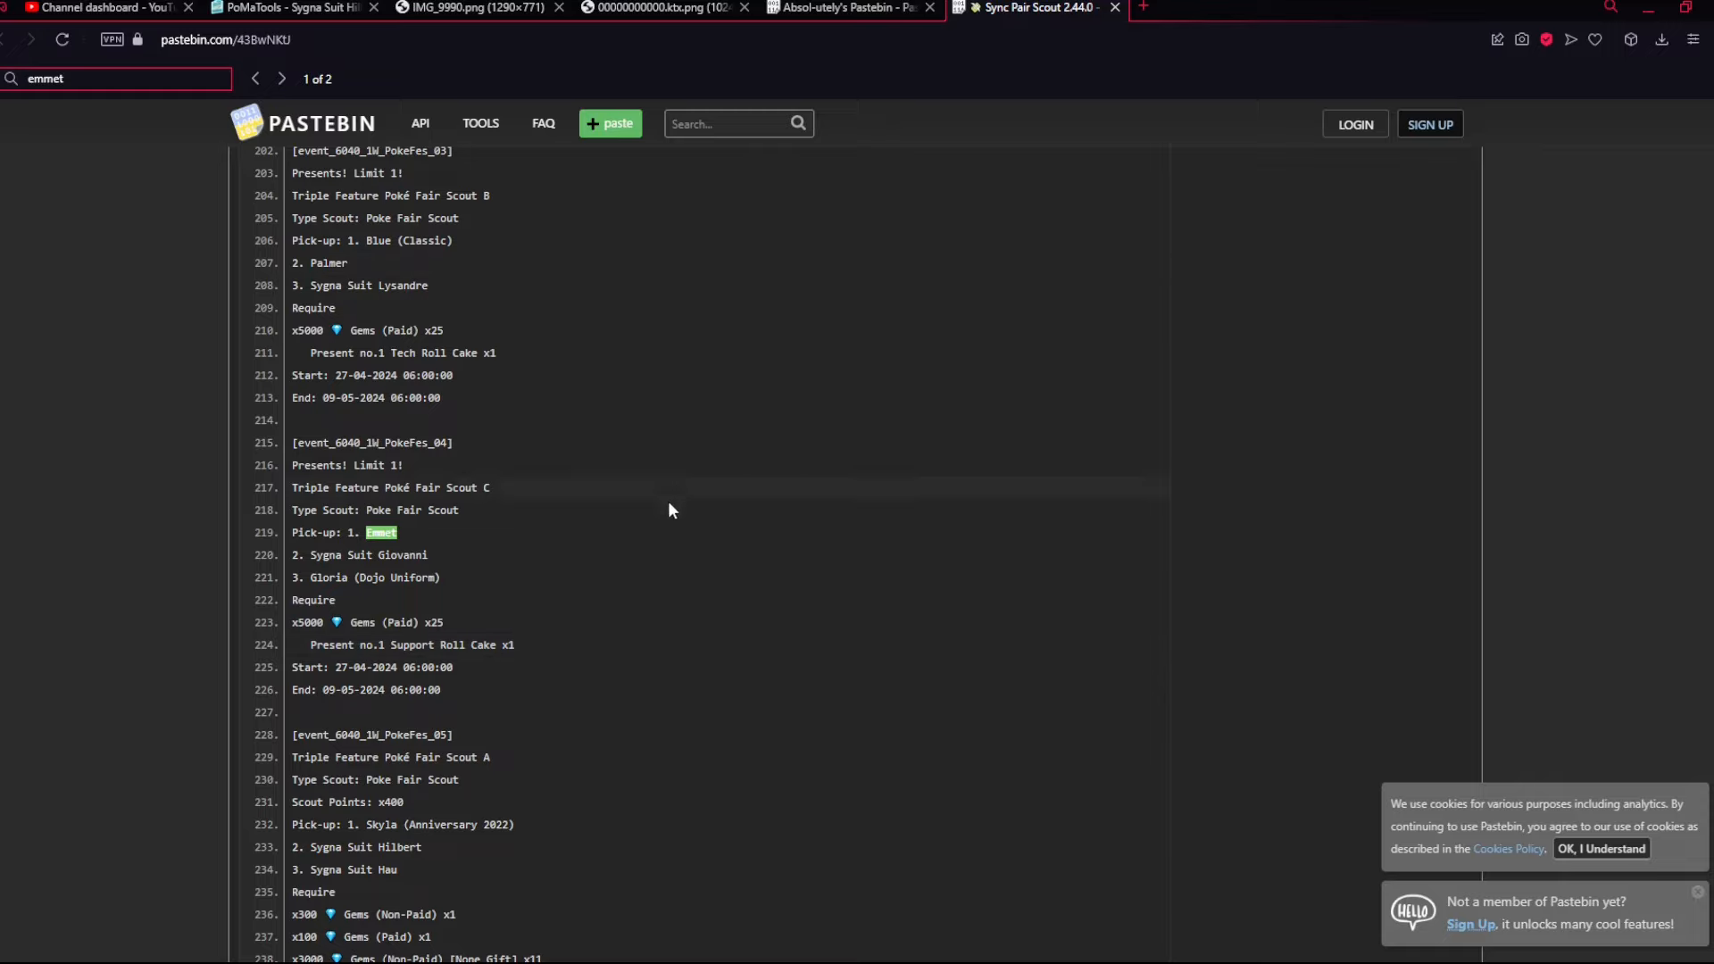
{"action": "left_click_drag", "start_coordinate": [291, 443], "coordinate": [443, 689]}
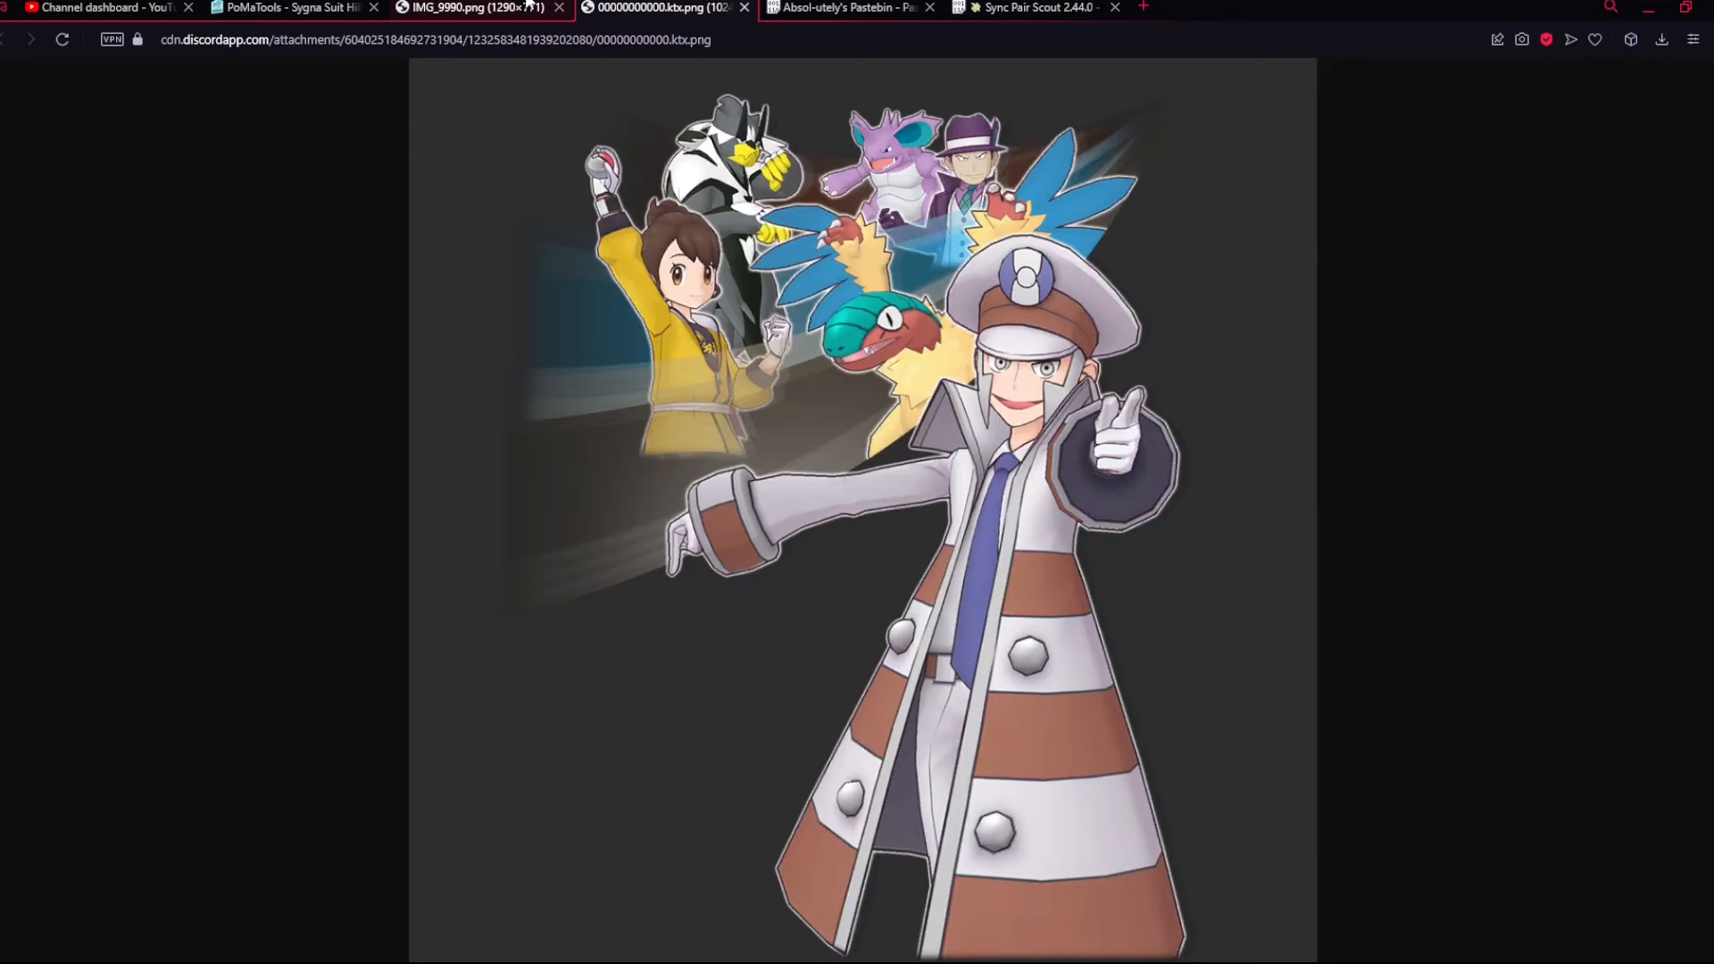
- Review the entry's 27-04-2024 start date, then return to the banner art
{"action": "left_click", "coordinate": [843, 9]}
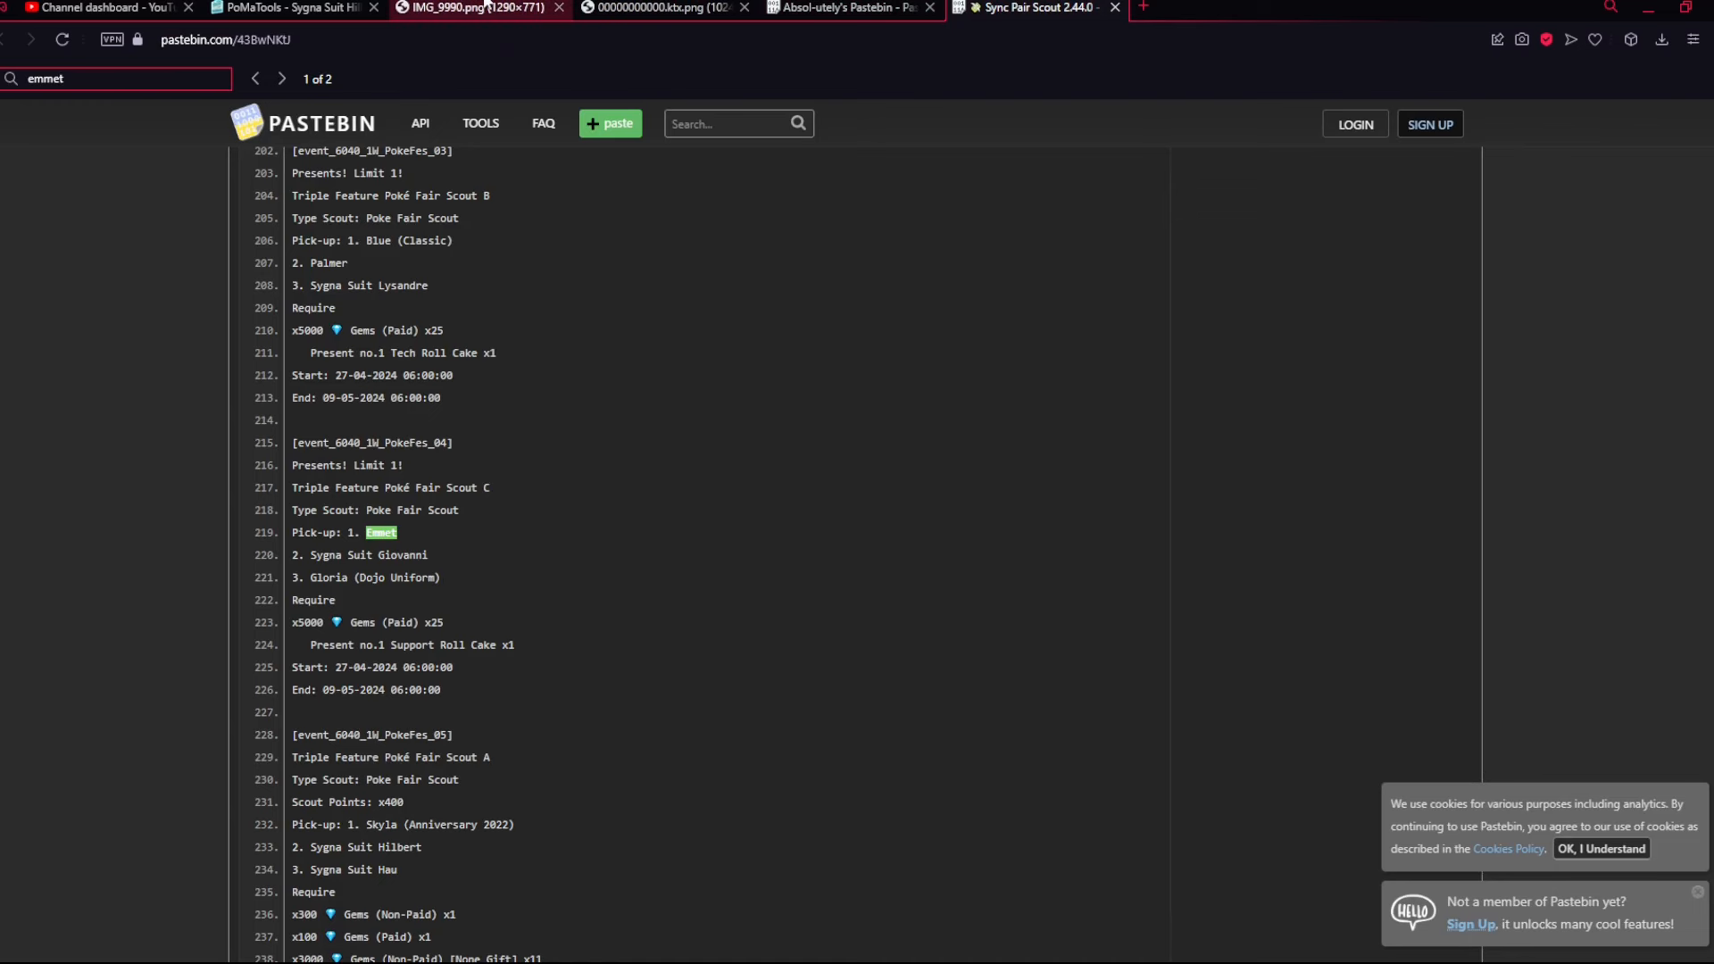
{"action": "mouse_move", "coordinate": [664, 543]}
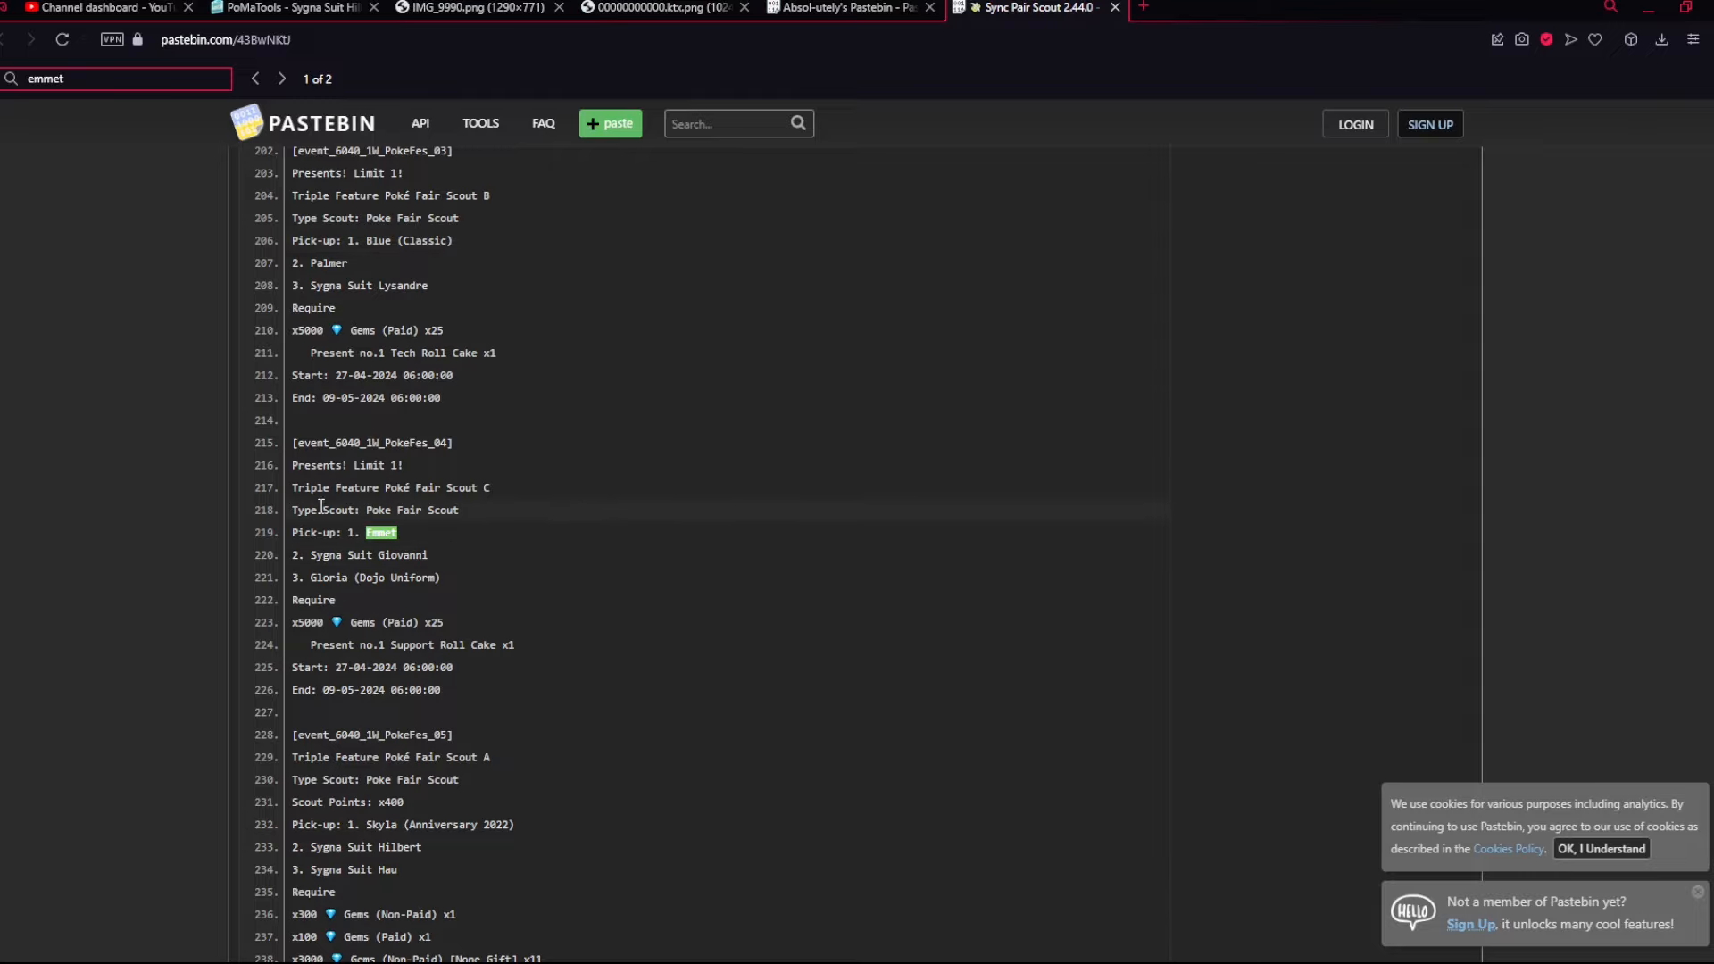
{"action": "mouse_move", "coordinate": [384, 482]}
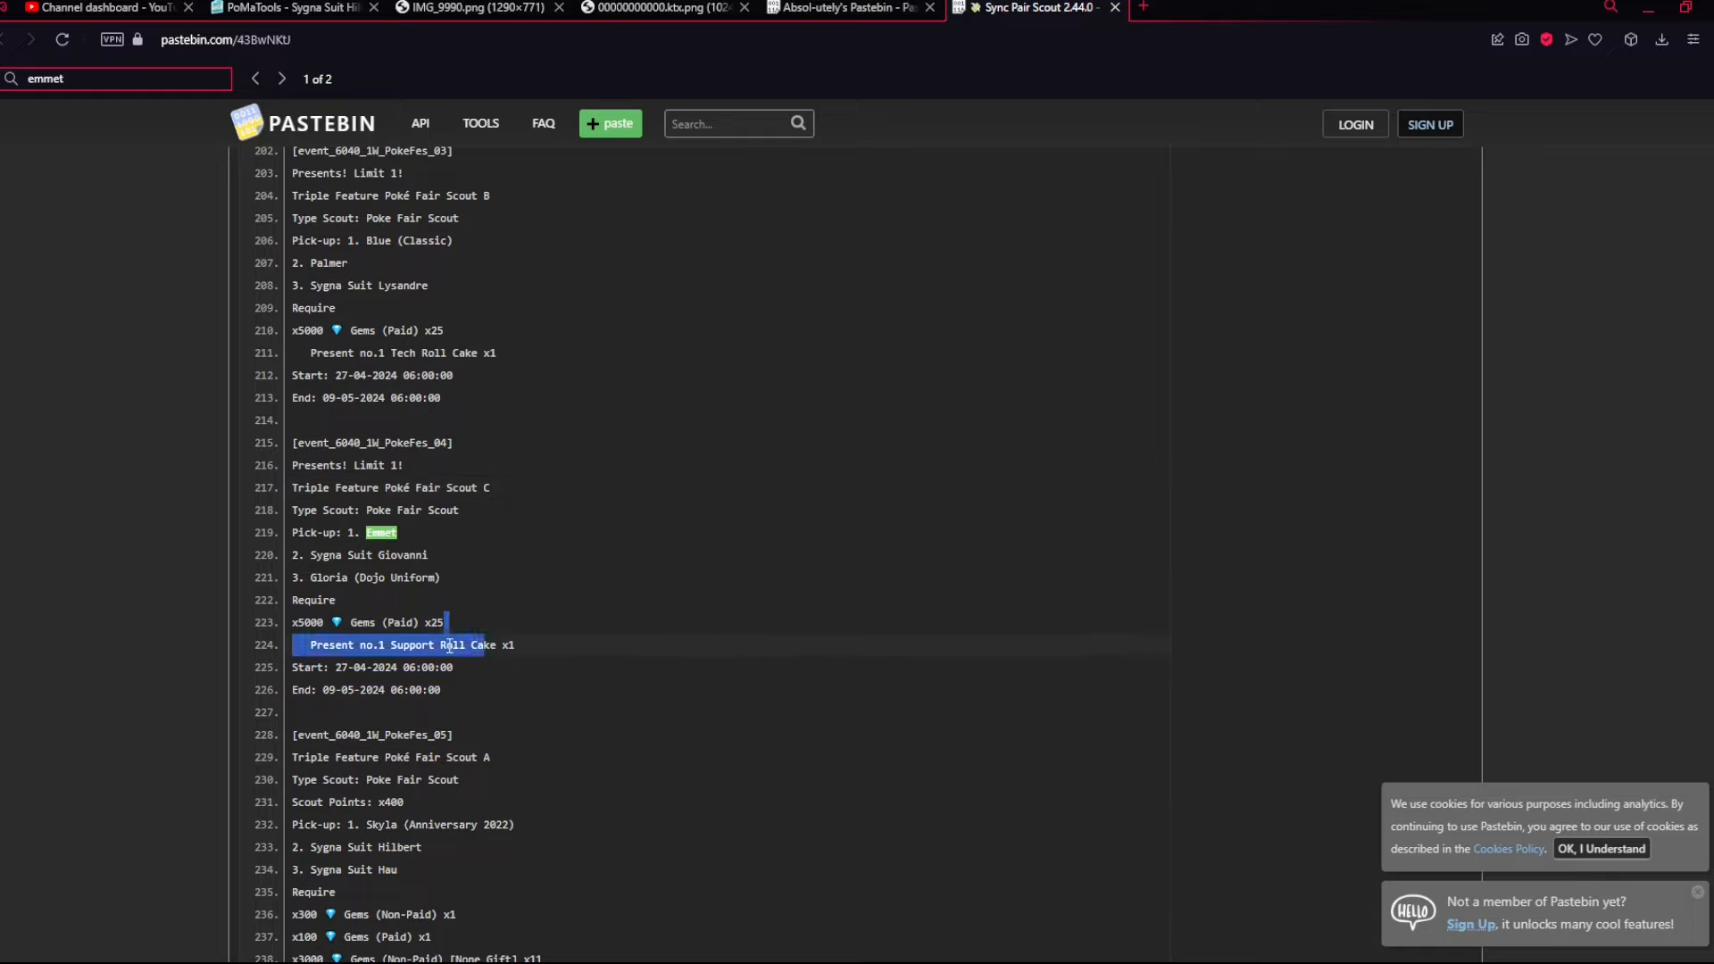
{"action": "left_click", "coordinate": [371, 554]}
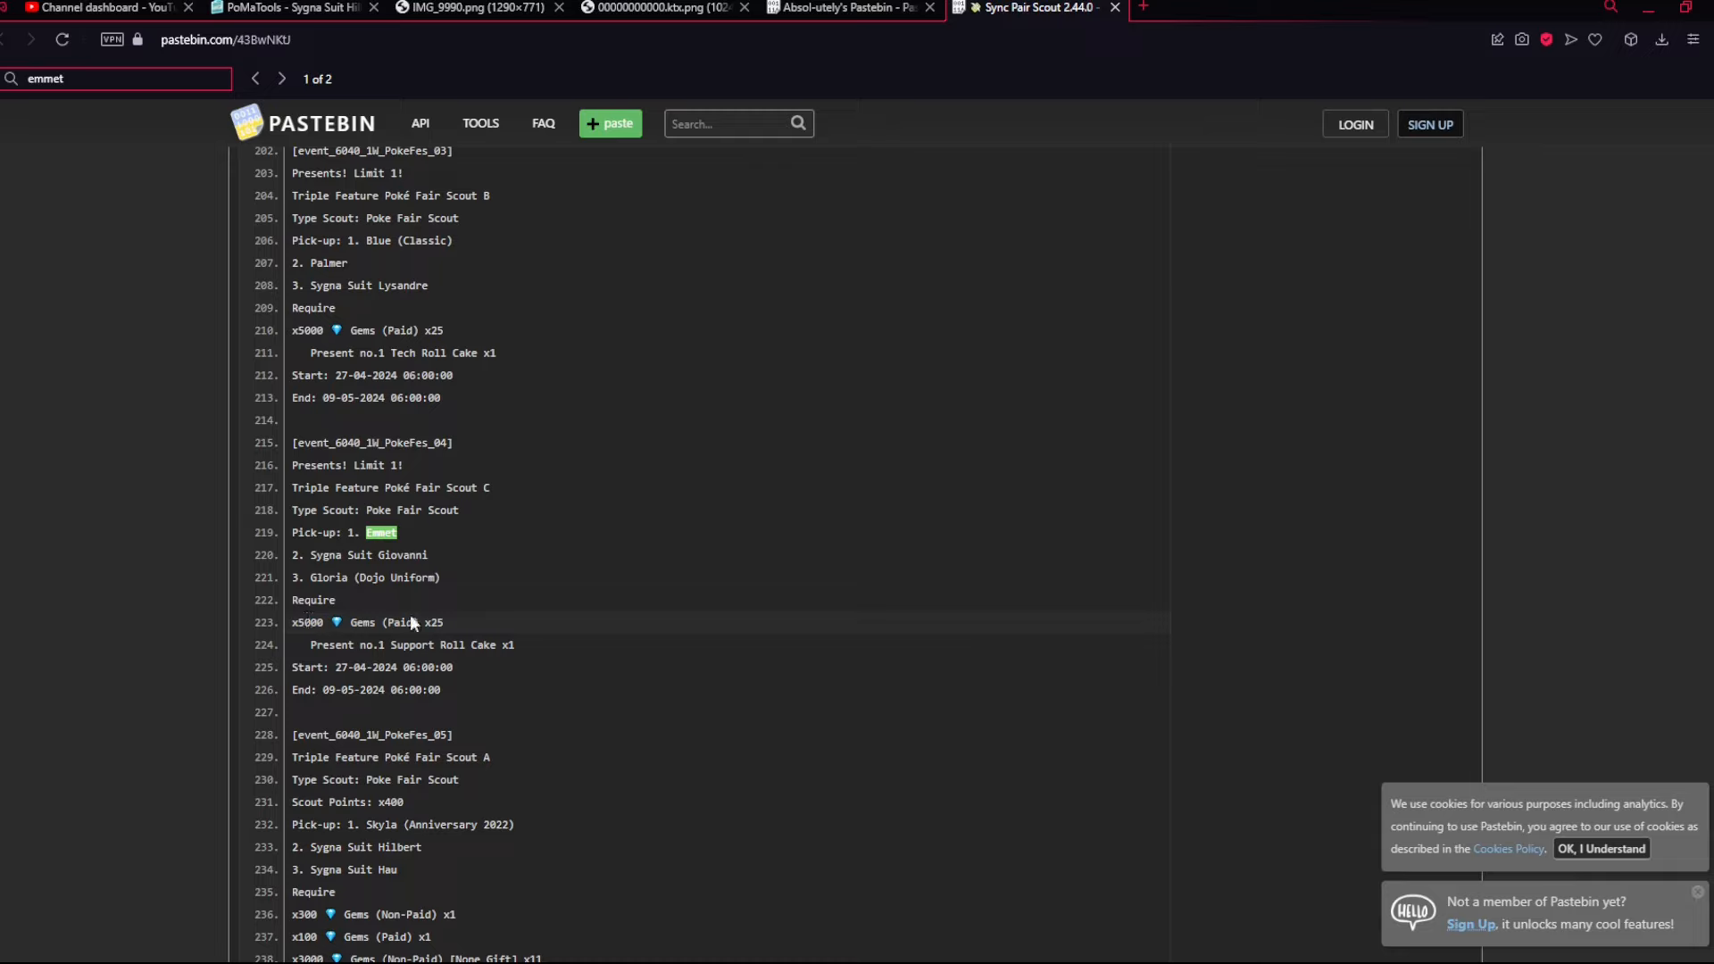
{"action": "mouse_move", "coordinate": [539, 646]}
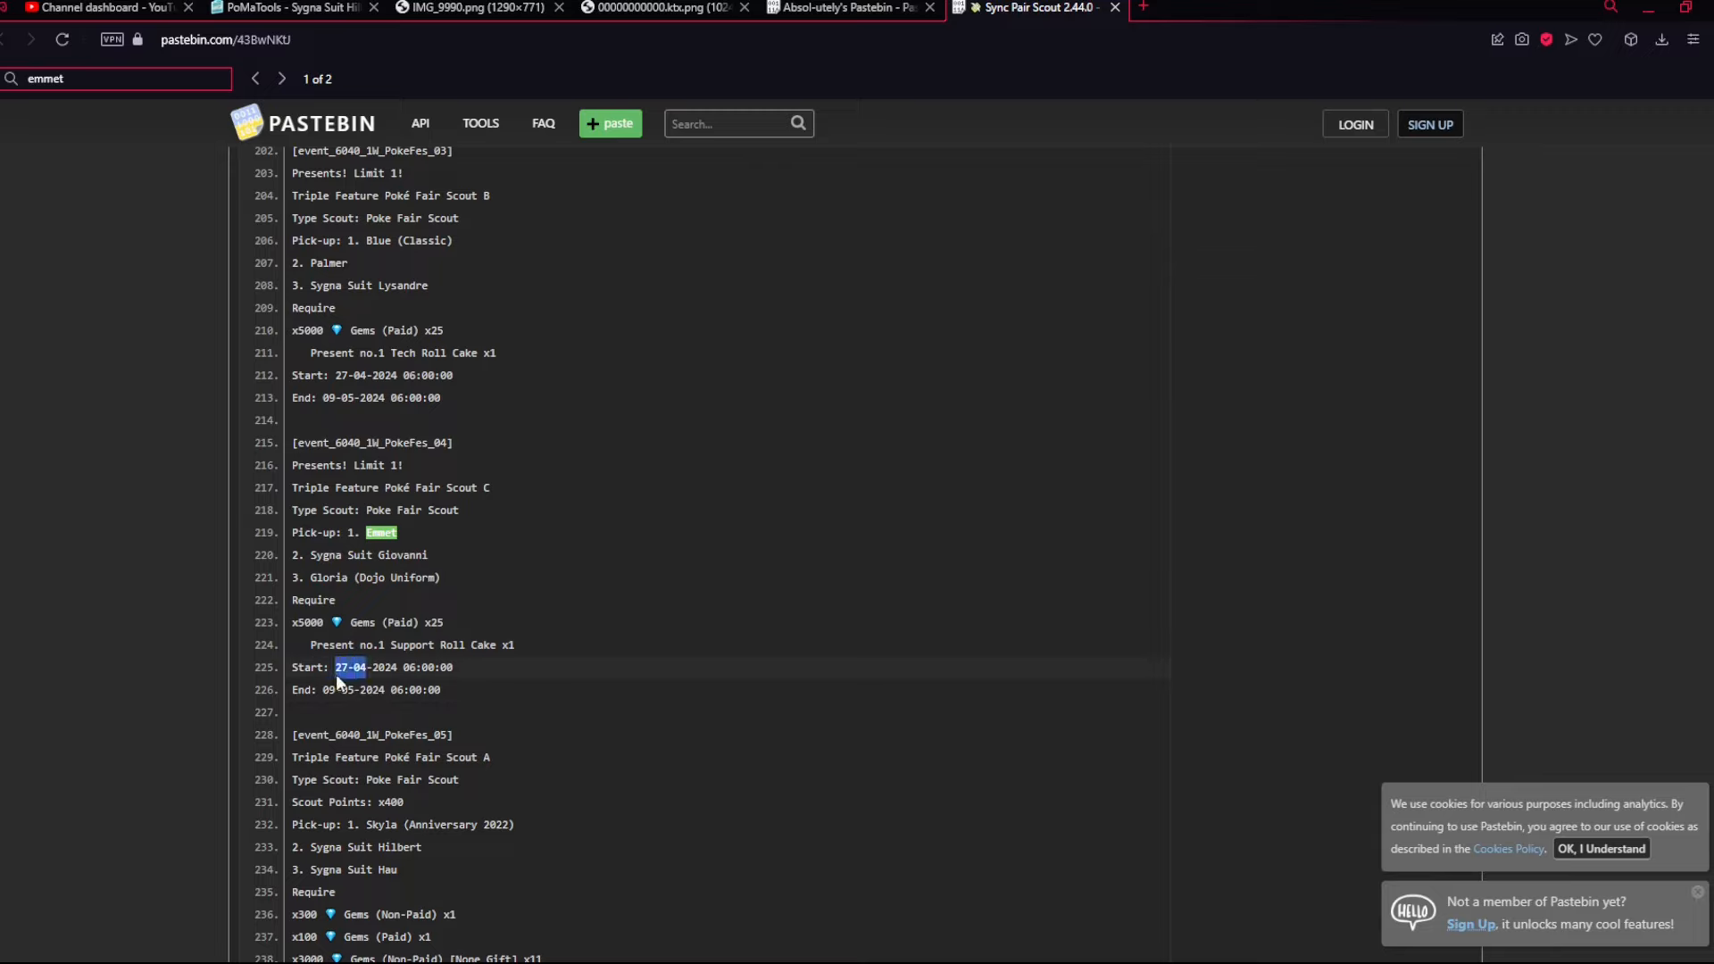
{"action": "left_click", "coordinate": [641, 668]}
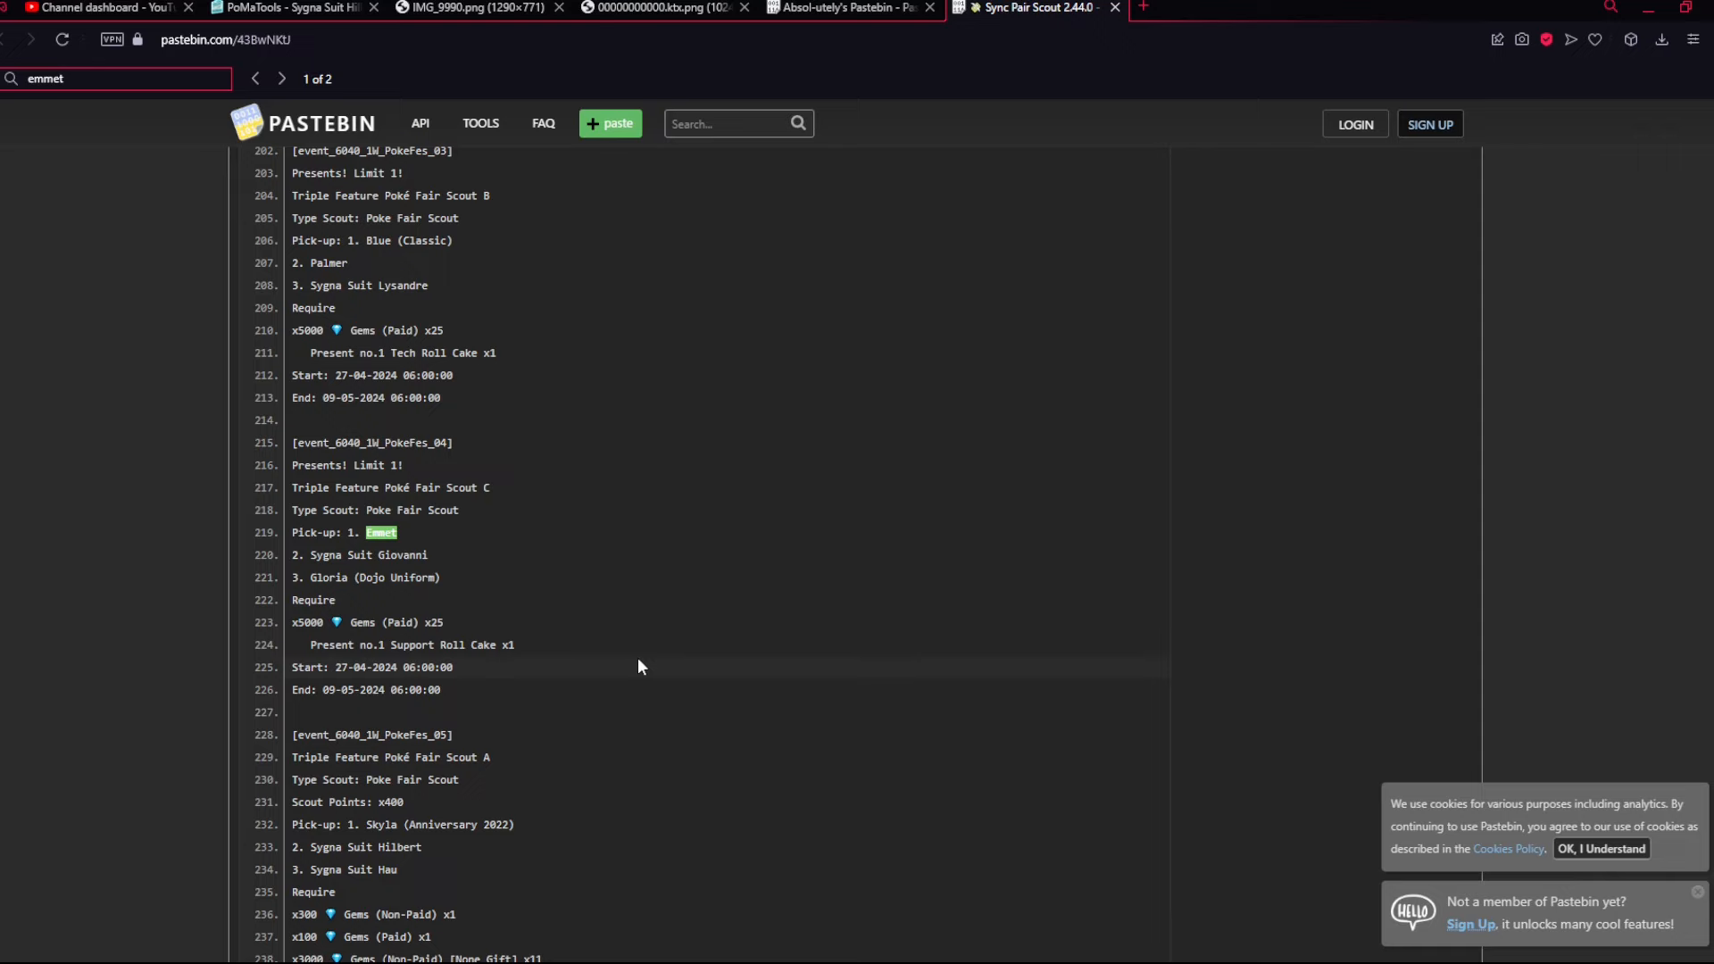
{"action": "mouse_move", "coordinate": [642, 632]}
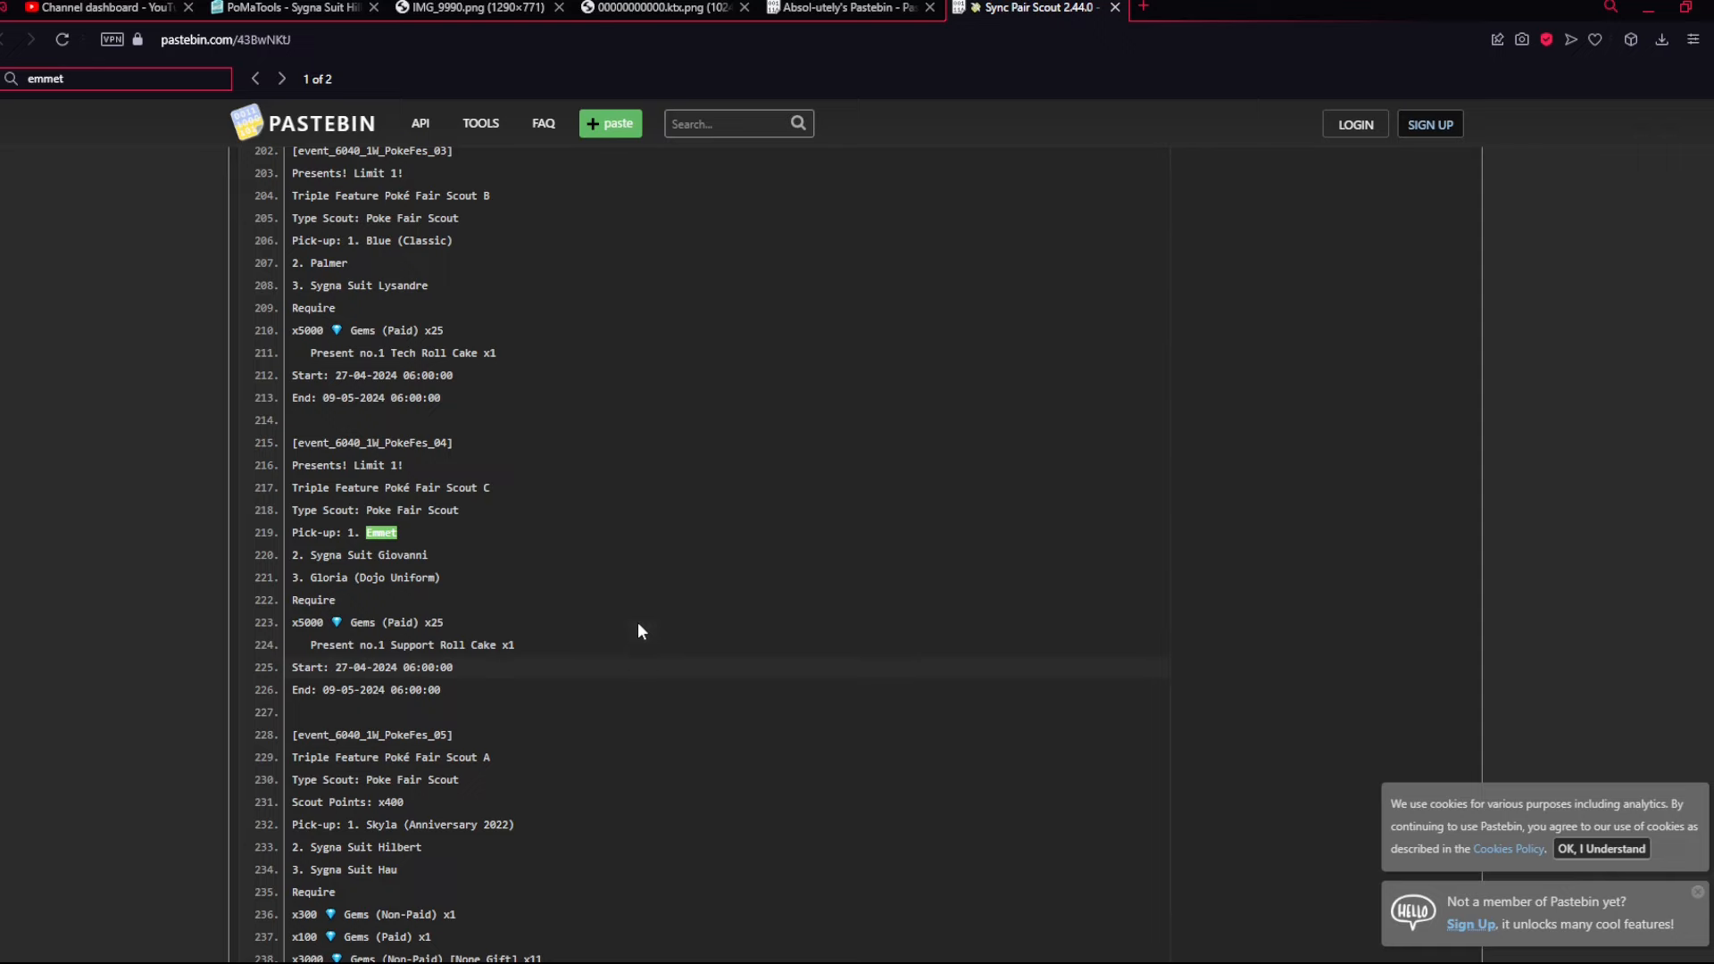
{"action": "left_click", "coordinate": [652, 7]}
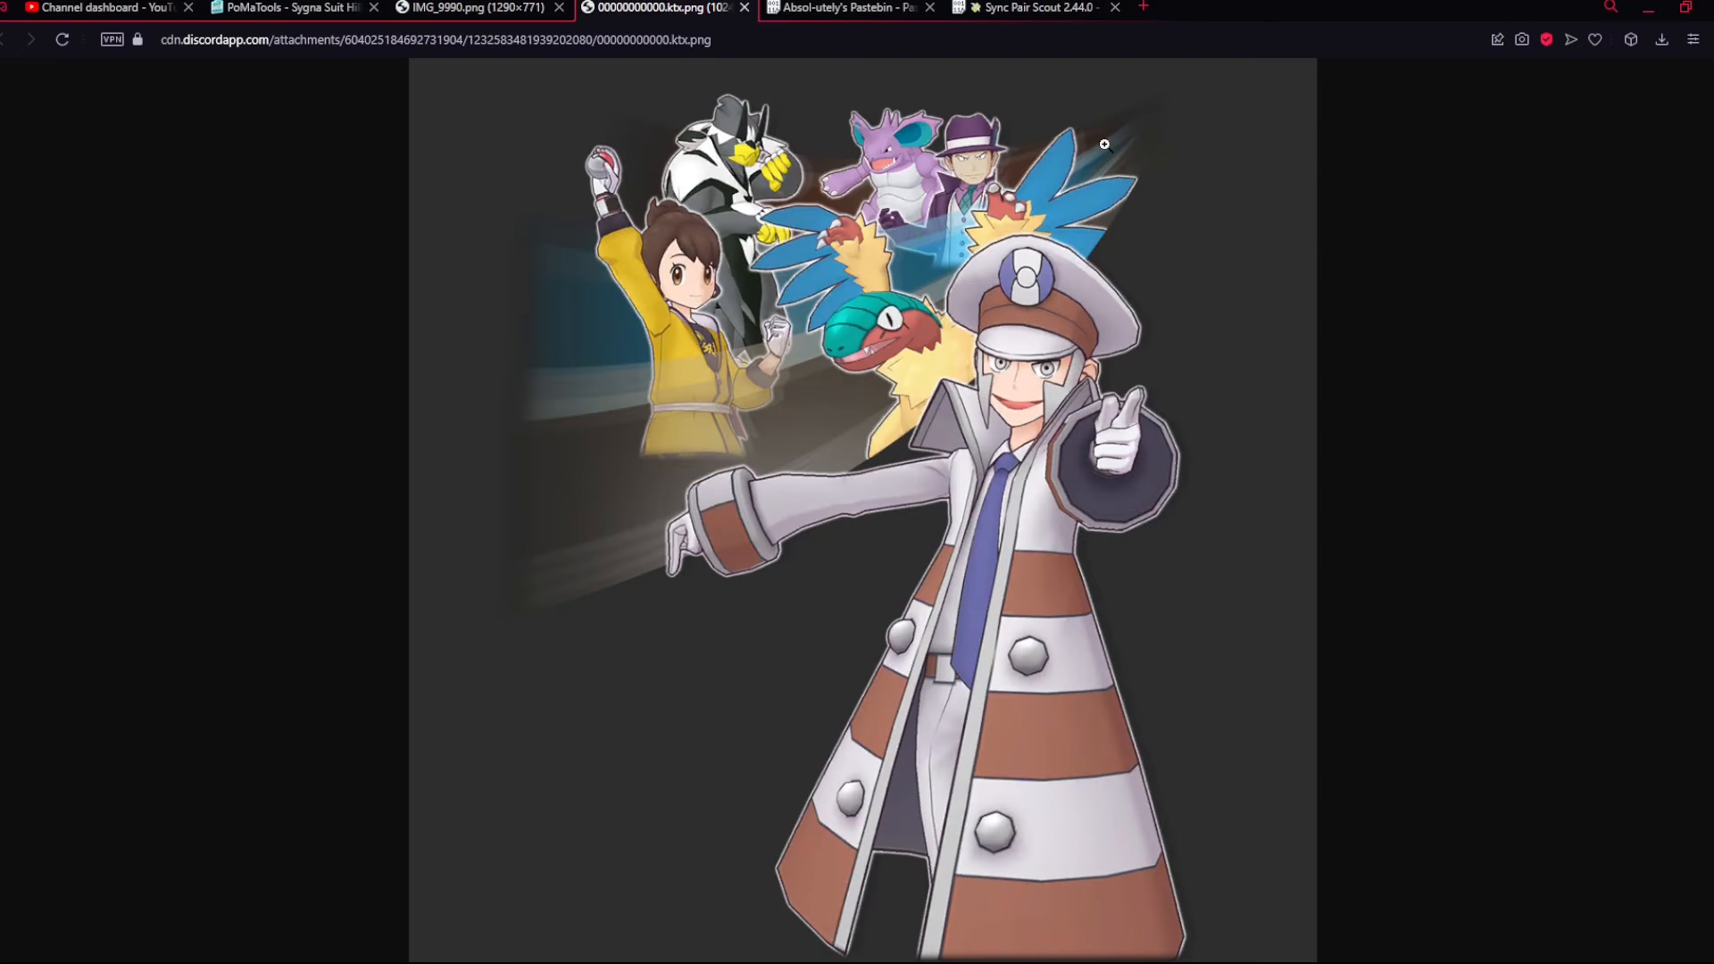
{"action": "mouse_move", "coordinate": [1073, 364]}
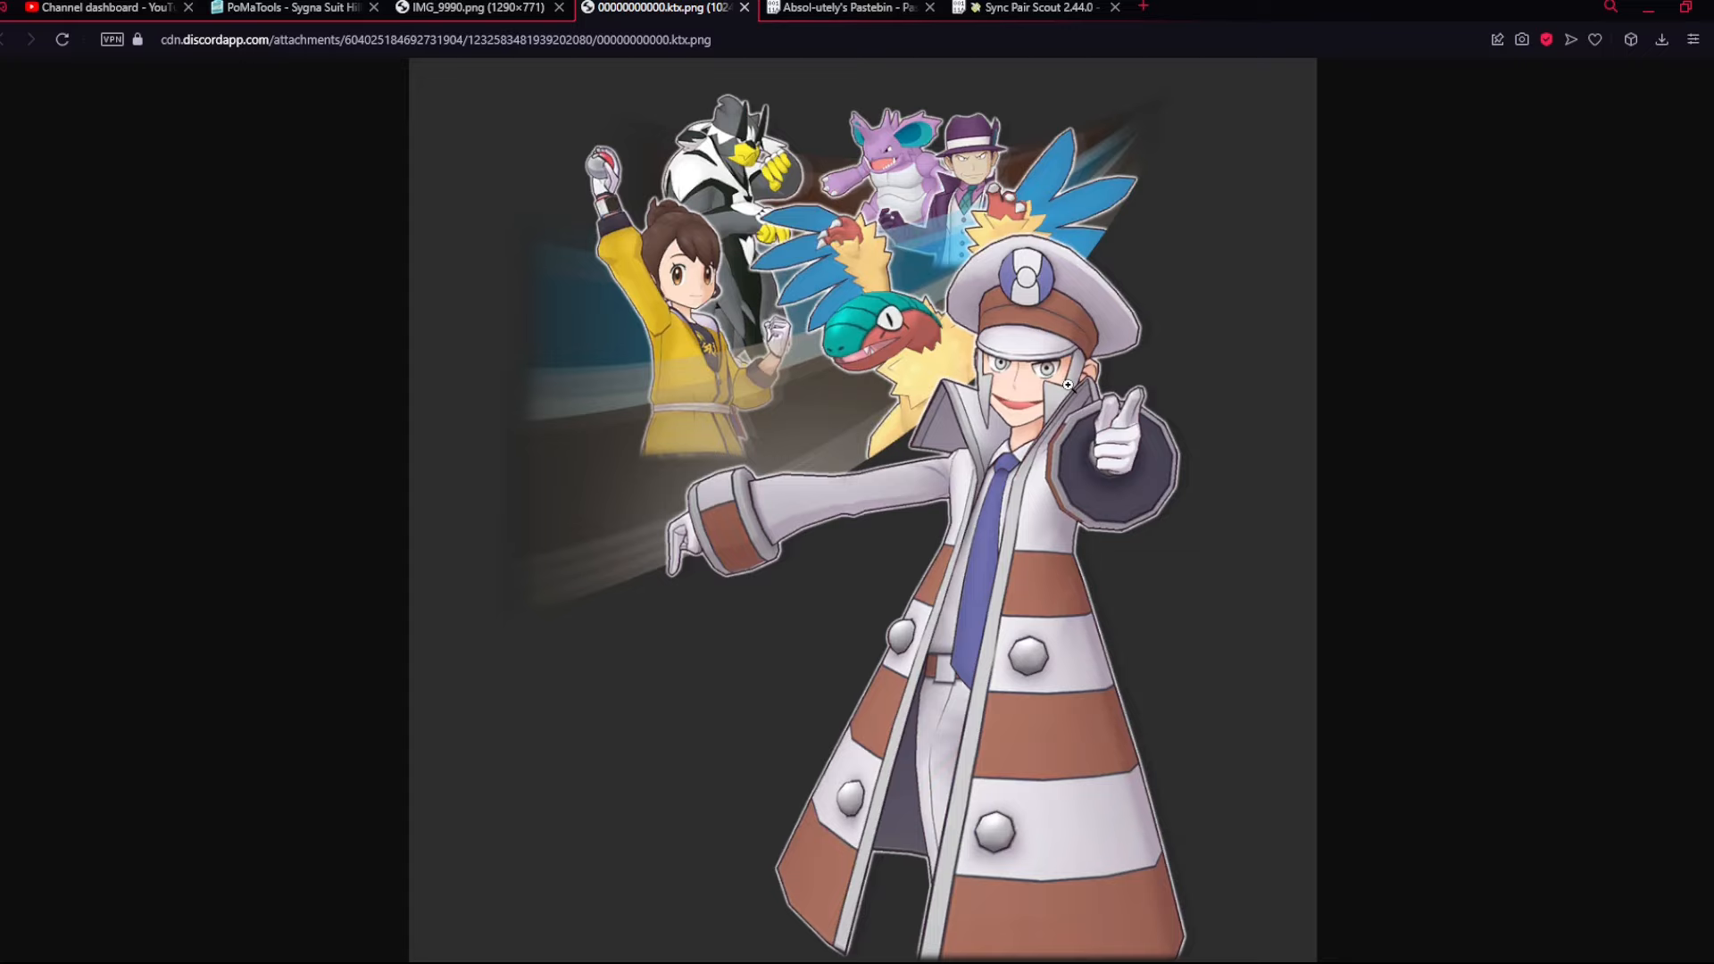
{"action": "mouse_move", "coordinate": [722, 391]}
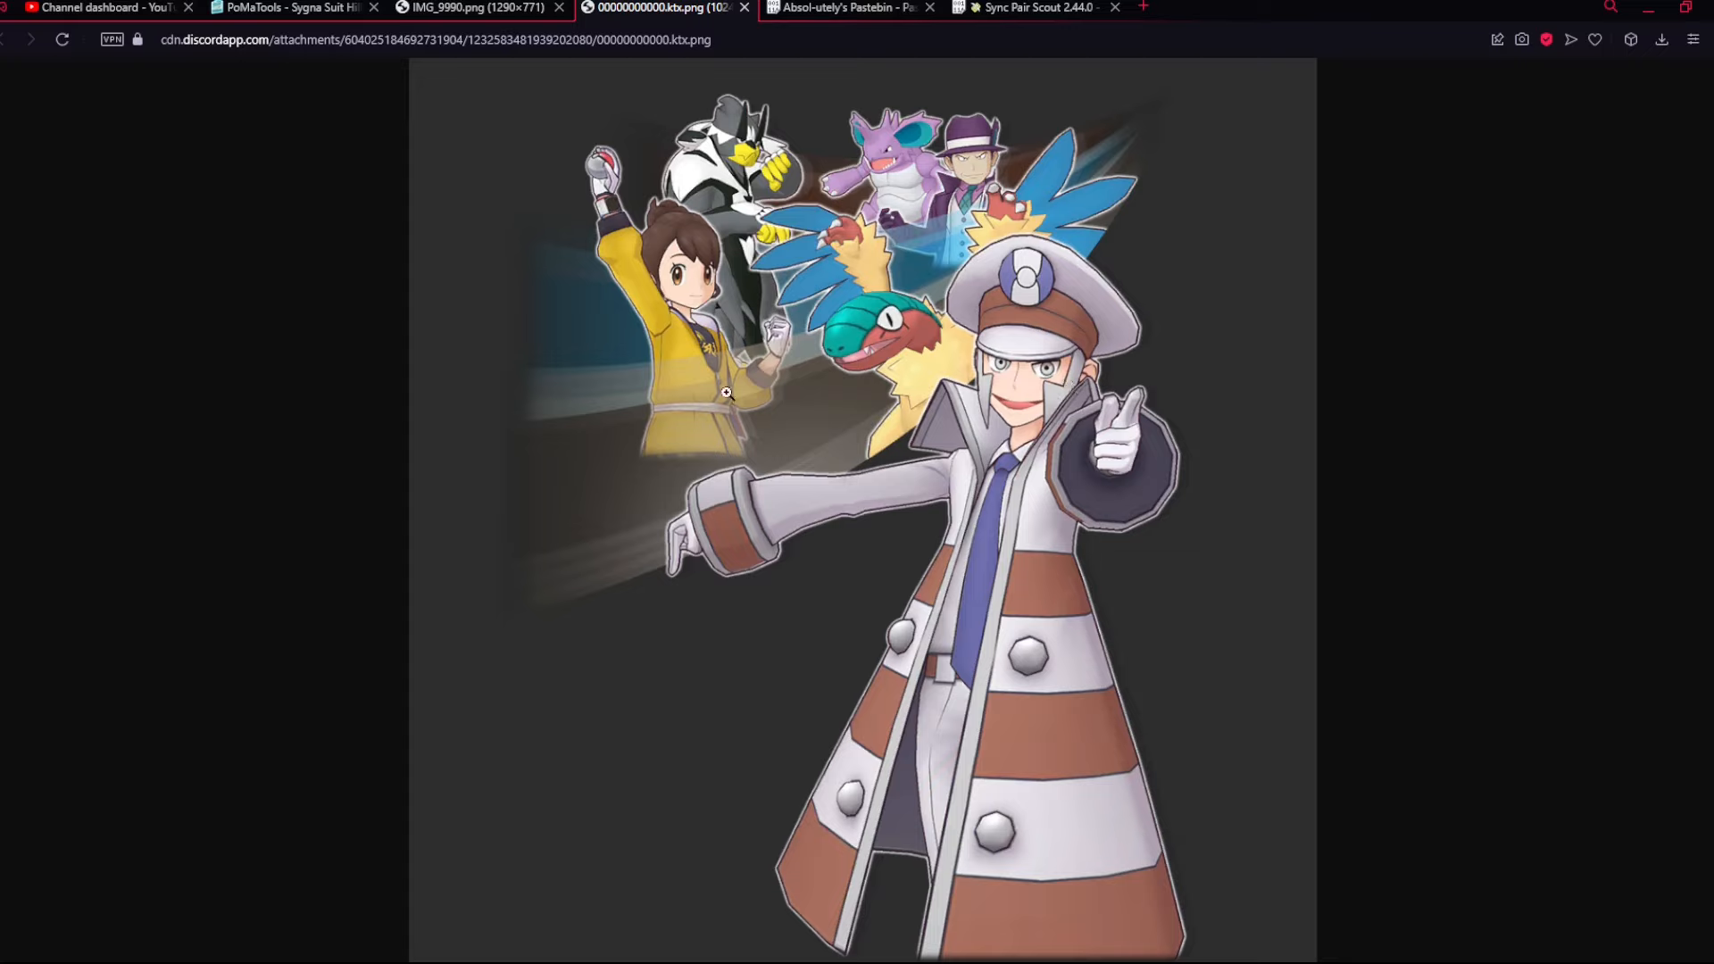
{"action": "mouse_move", "coordinate": [716, 408]}
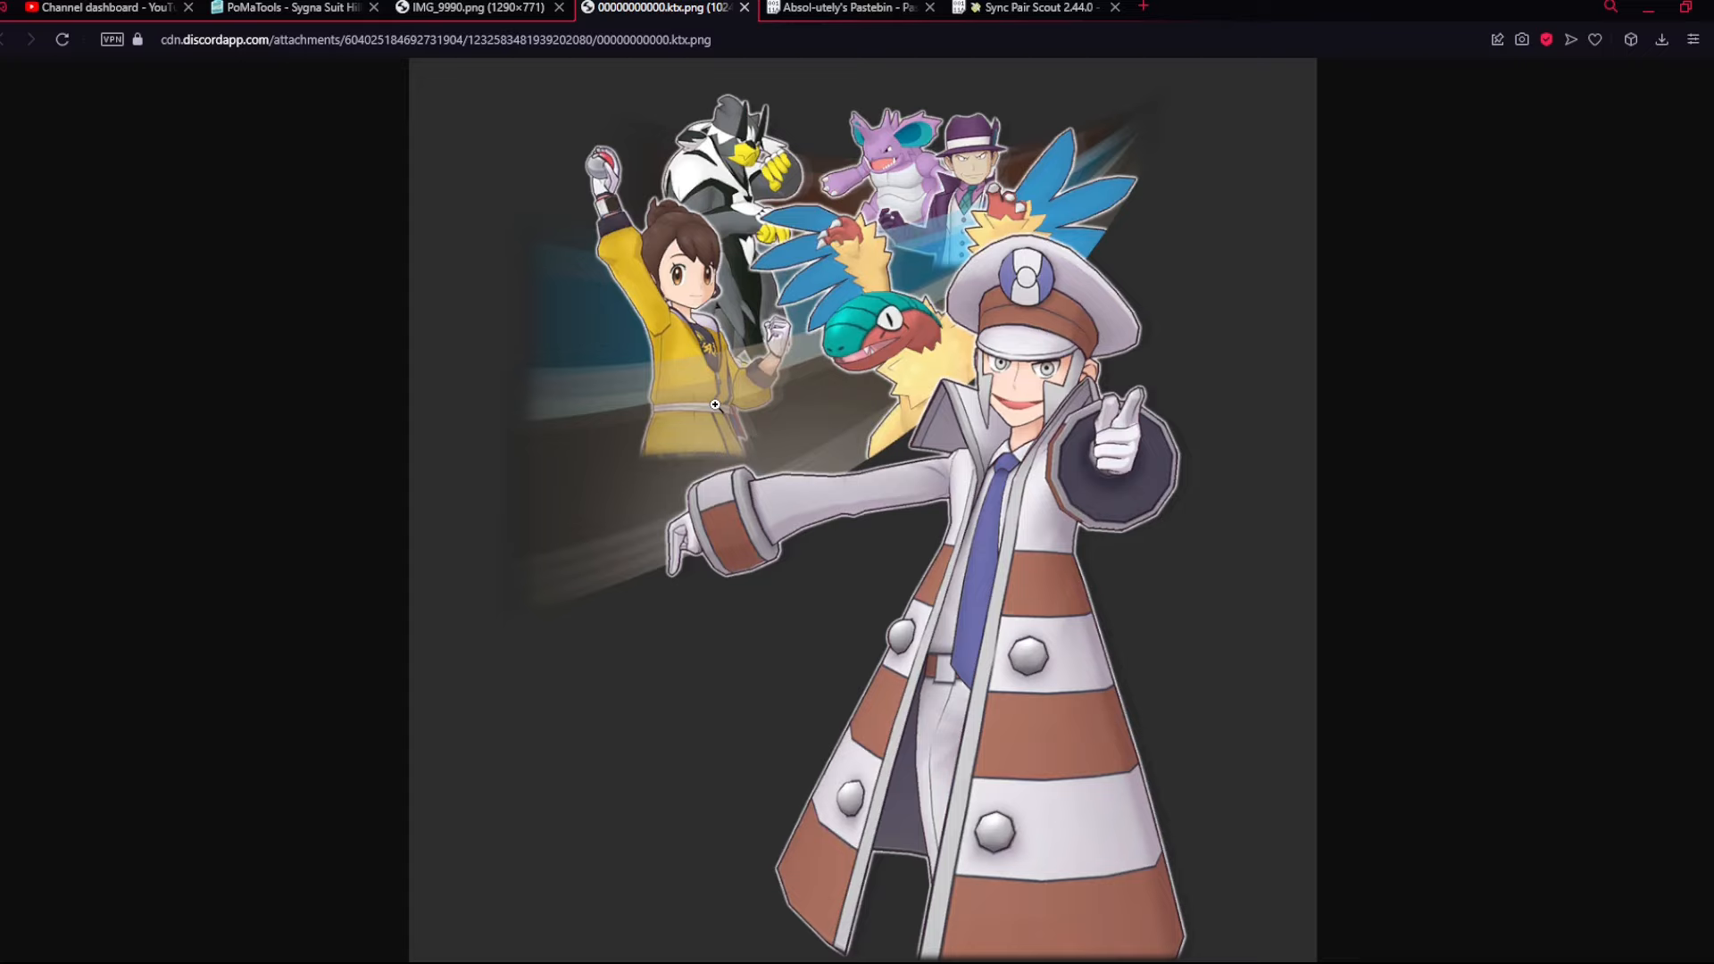
{"action": "mouse_move", "coordinate": [1016, 403]}
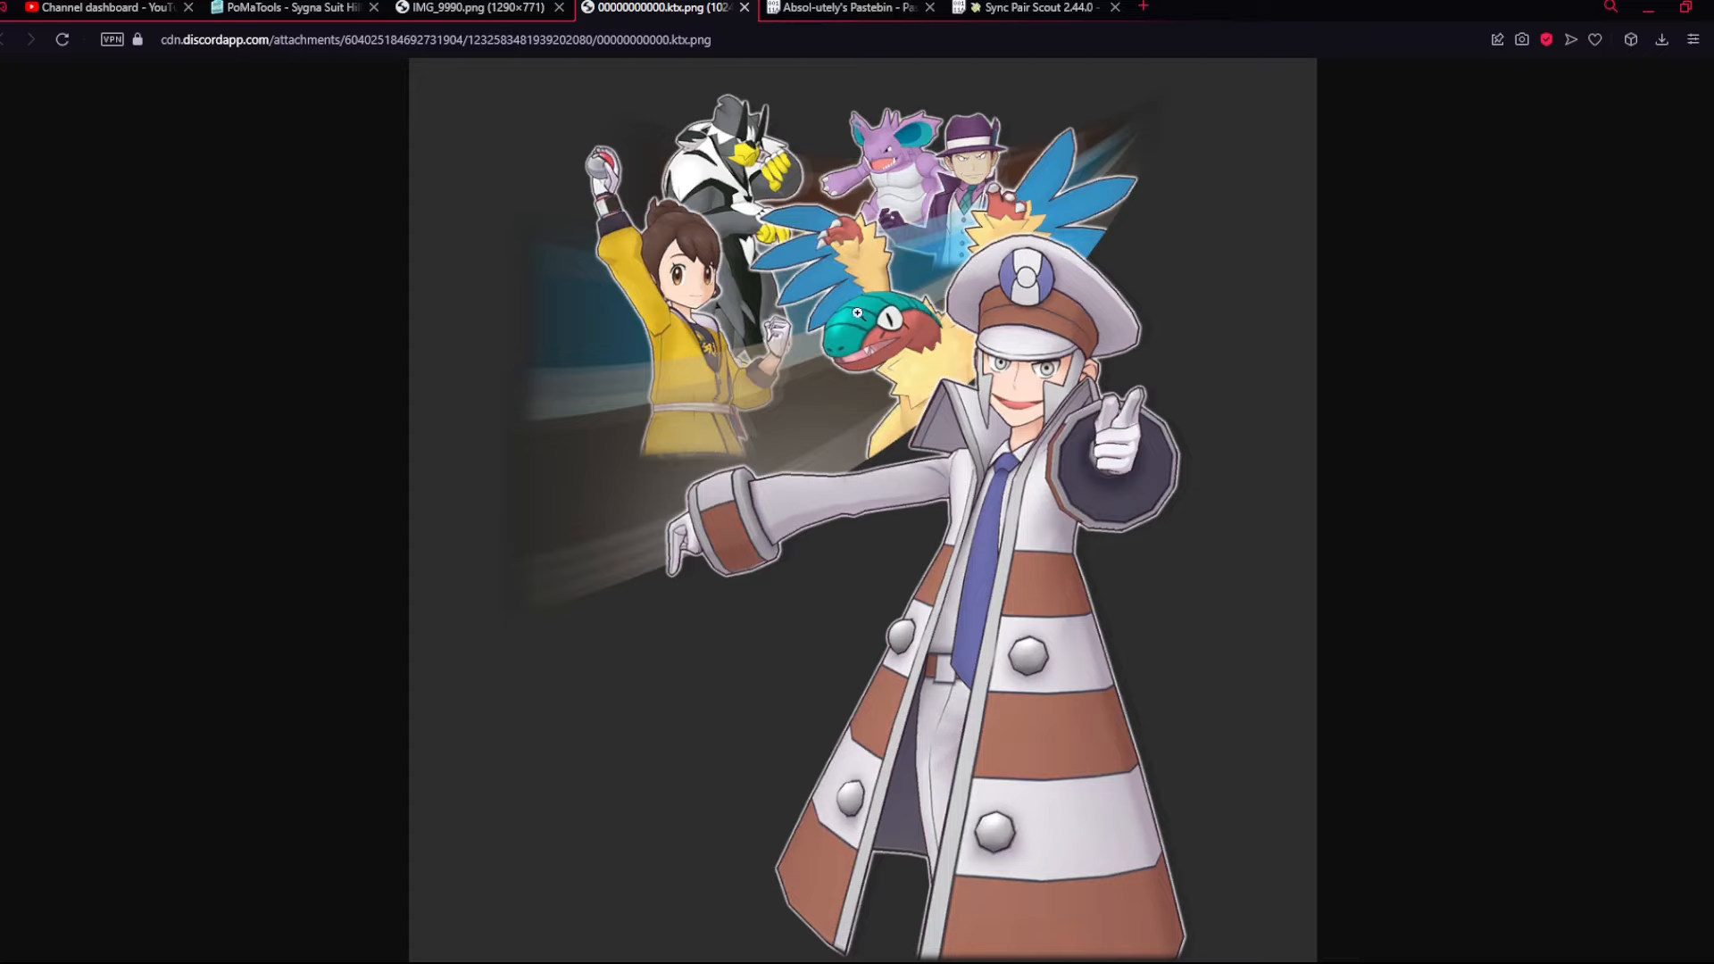
{"action": "mouse_move", "coordinate": [468, 248]}
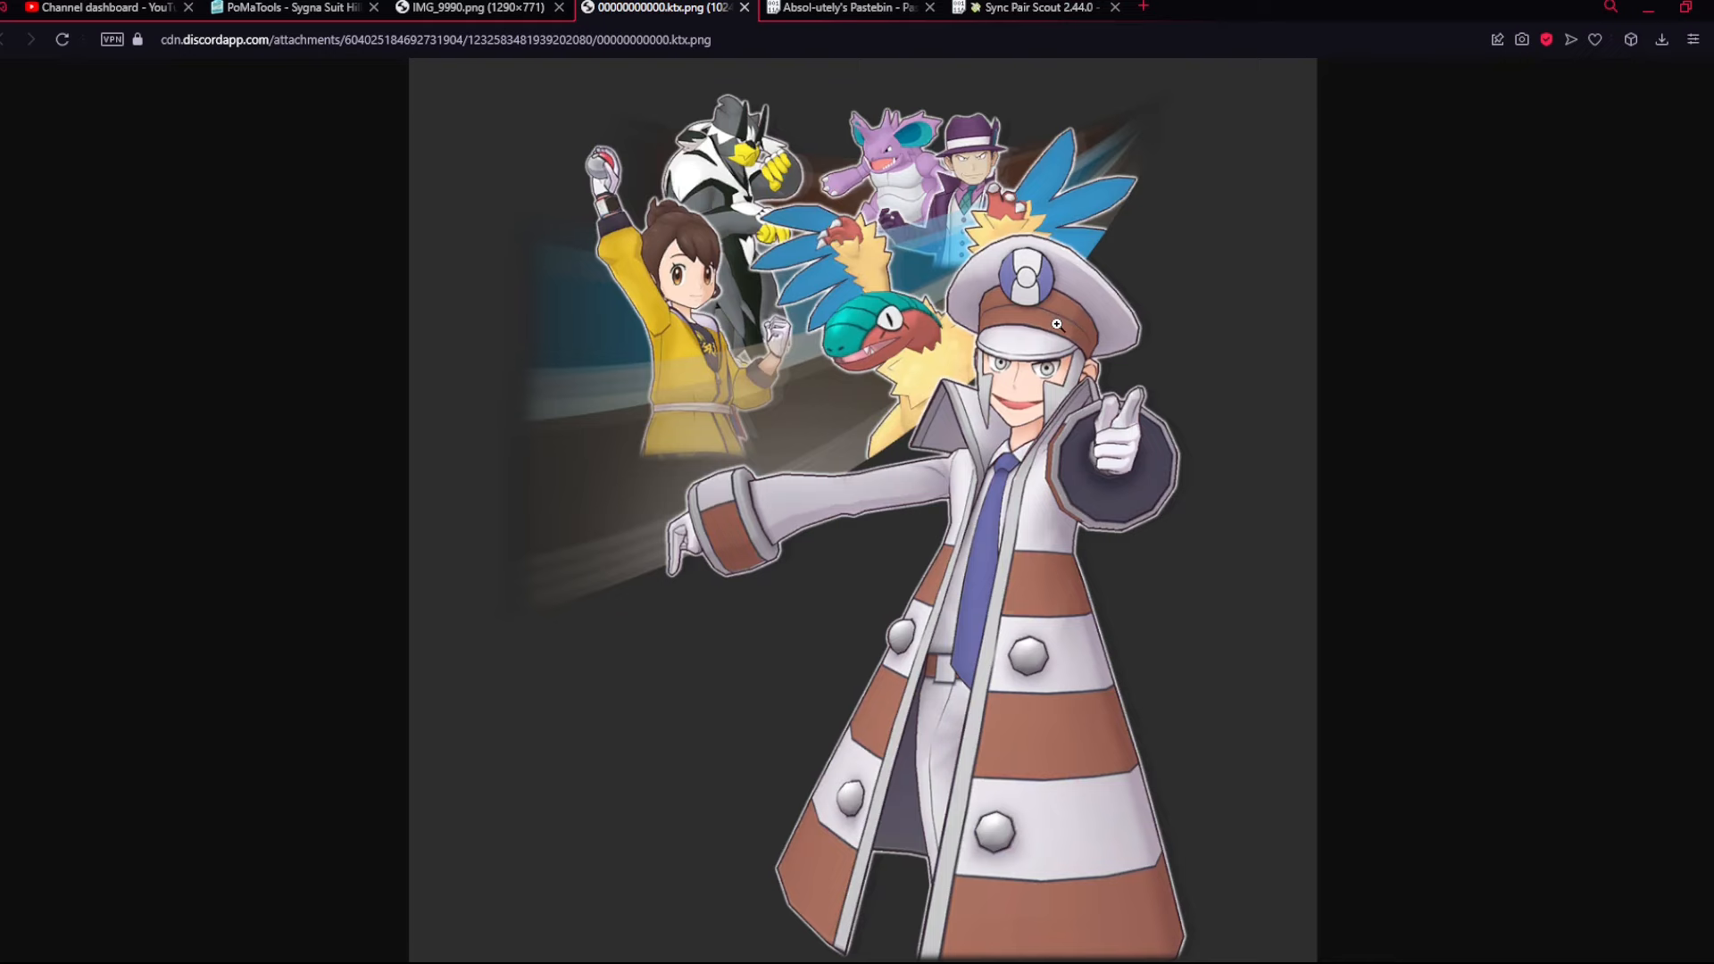
- Bring up the PoMaTools Emmet and Archeops sync grid page
{"action": "left_click", "coordinate": [272, 7]}
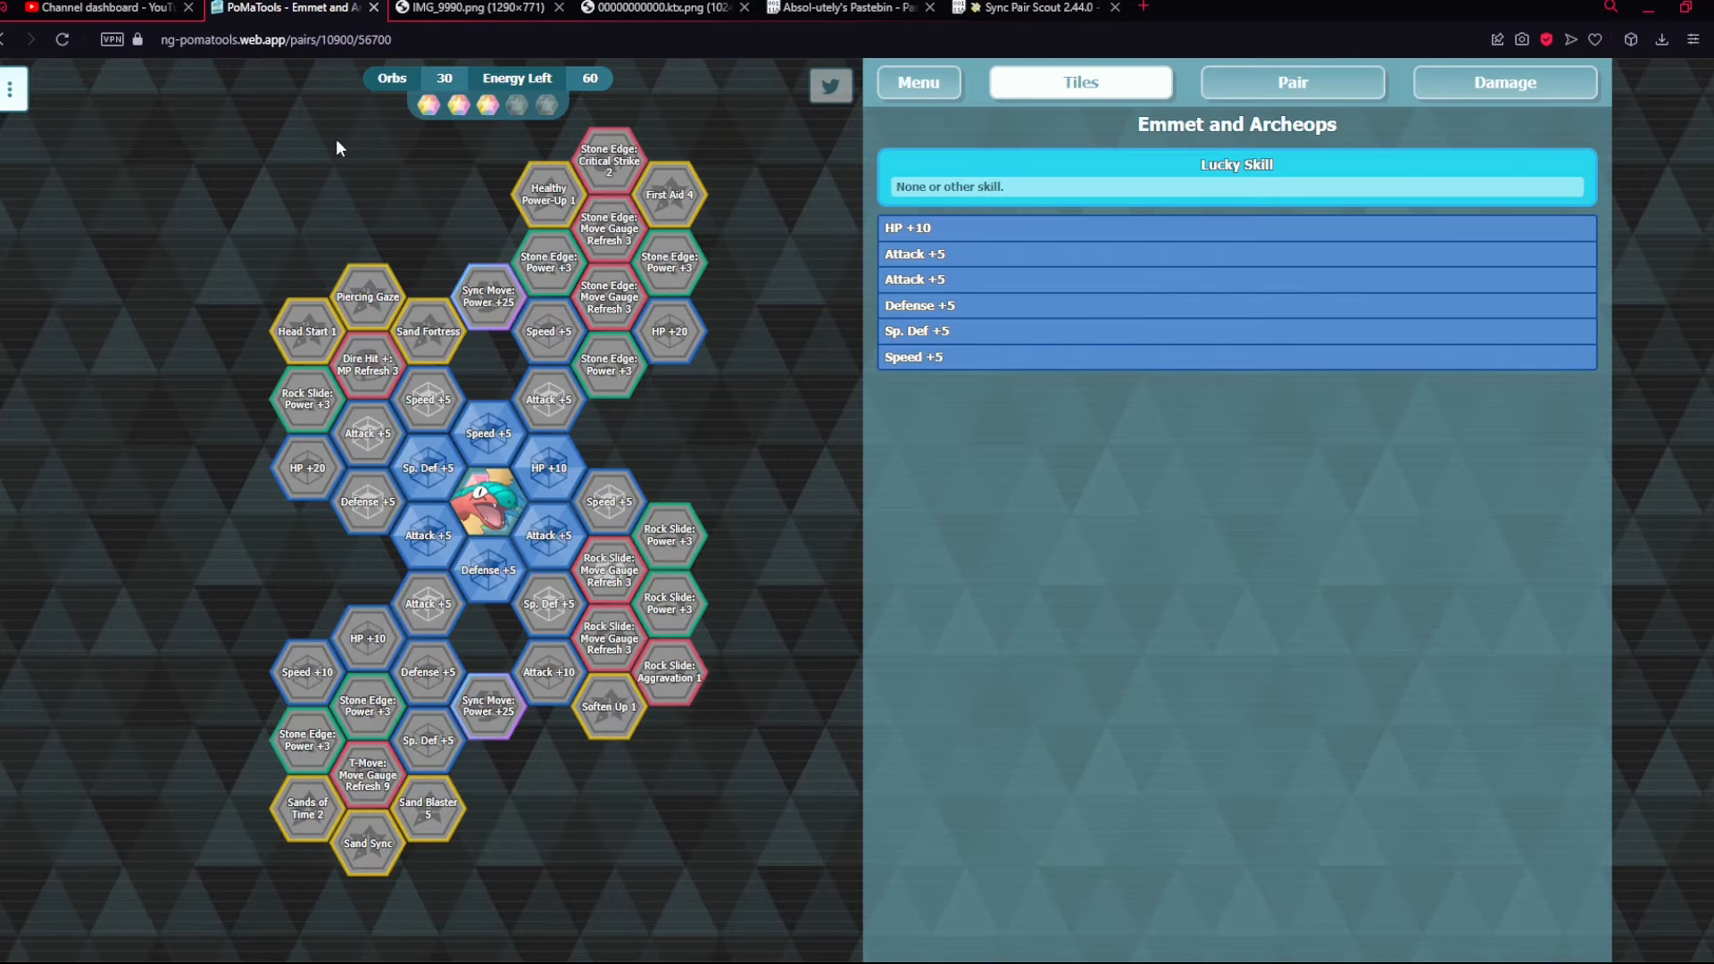
- Show the pair's stats panel and read their passive skills and moves
{"action": "left_click", "coordinate": [1293, 82]}
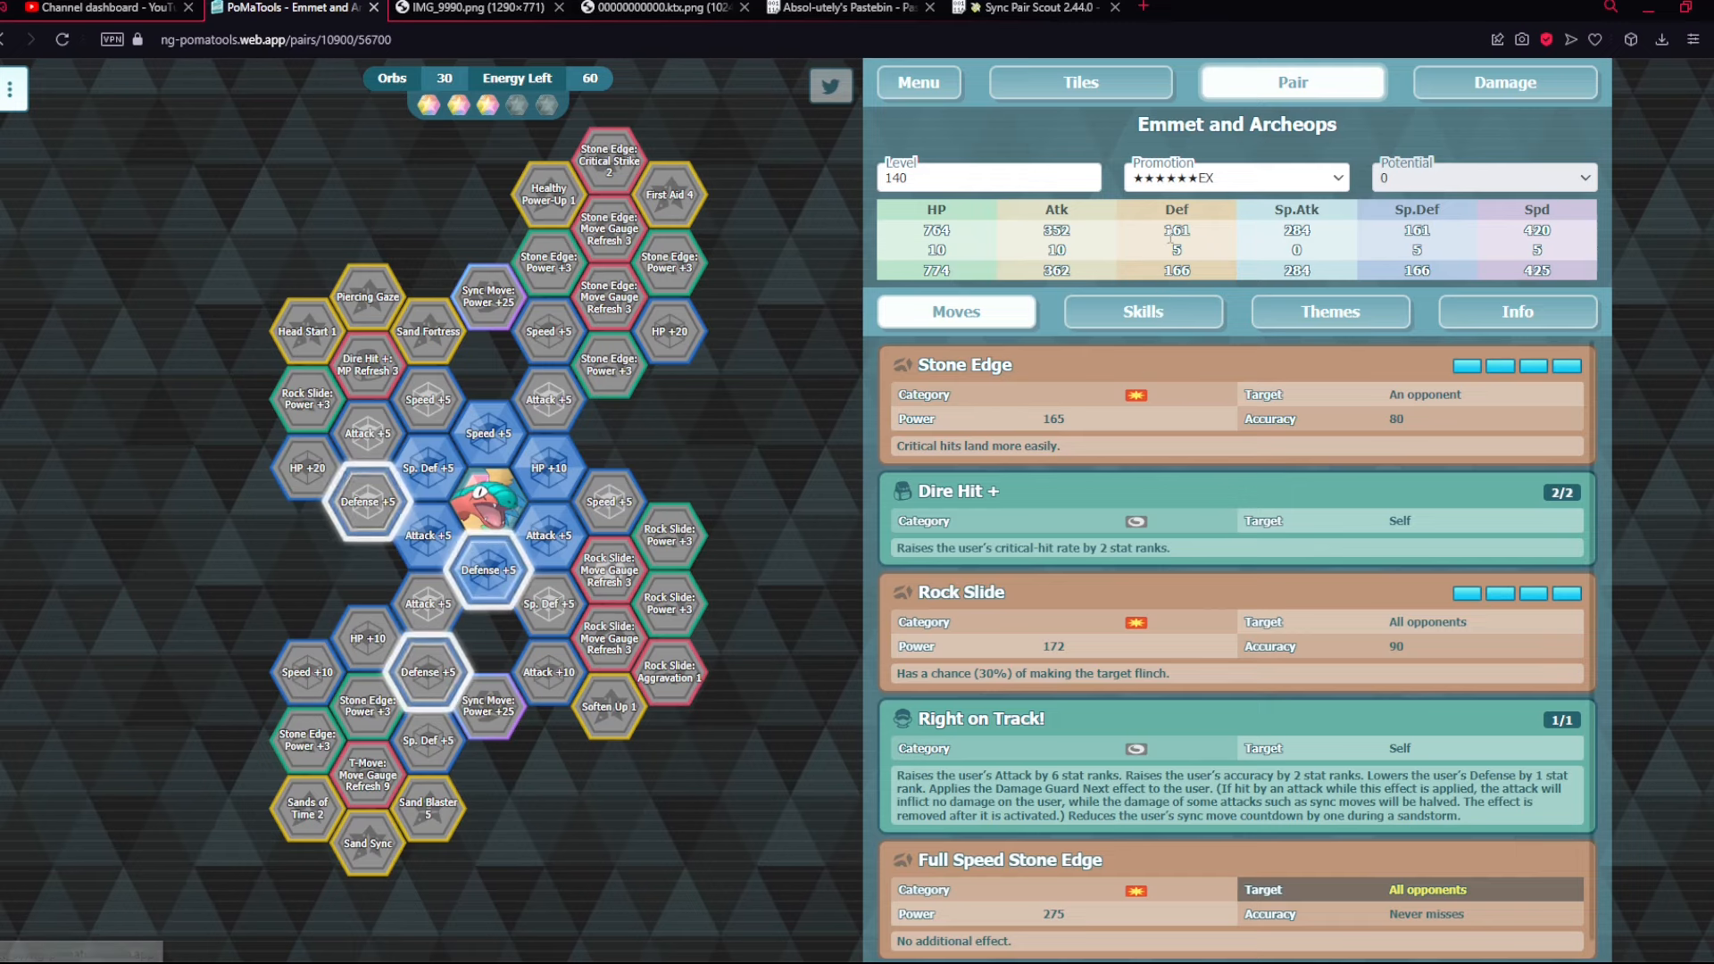
{"action": "left_click", "coordinate": [1143, 311]}
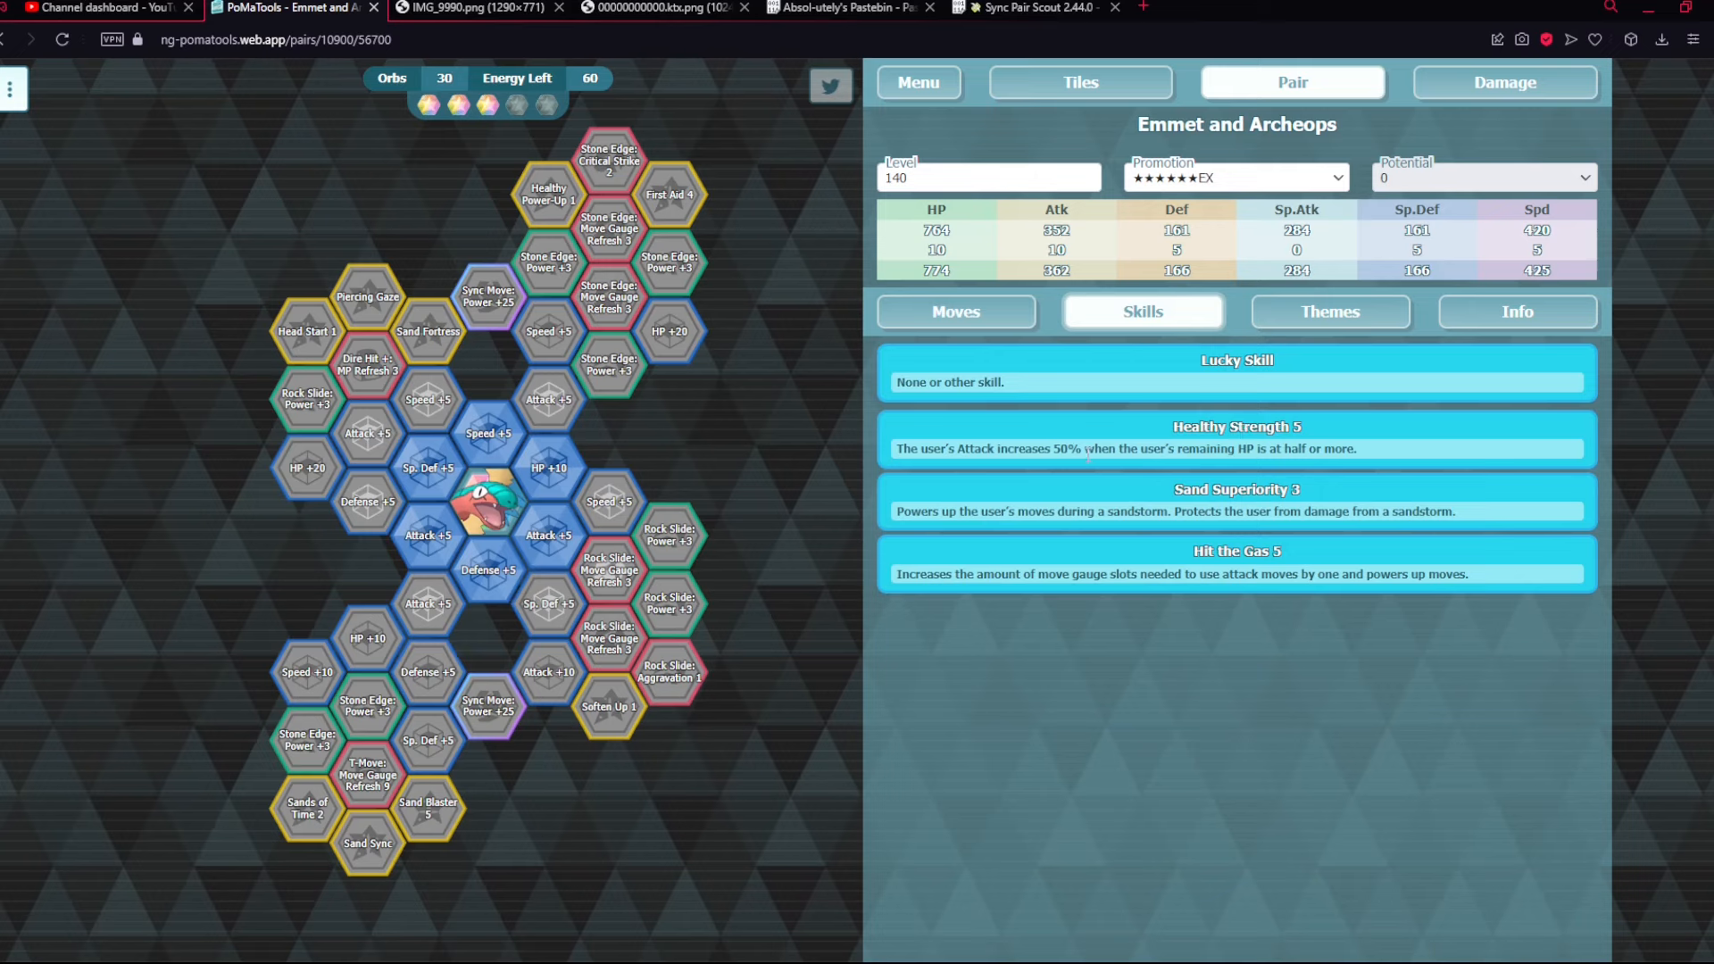
{"action": "mouse_move", "coordinate": [1122, 478]}
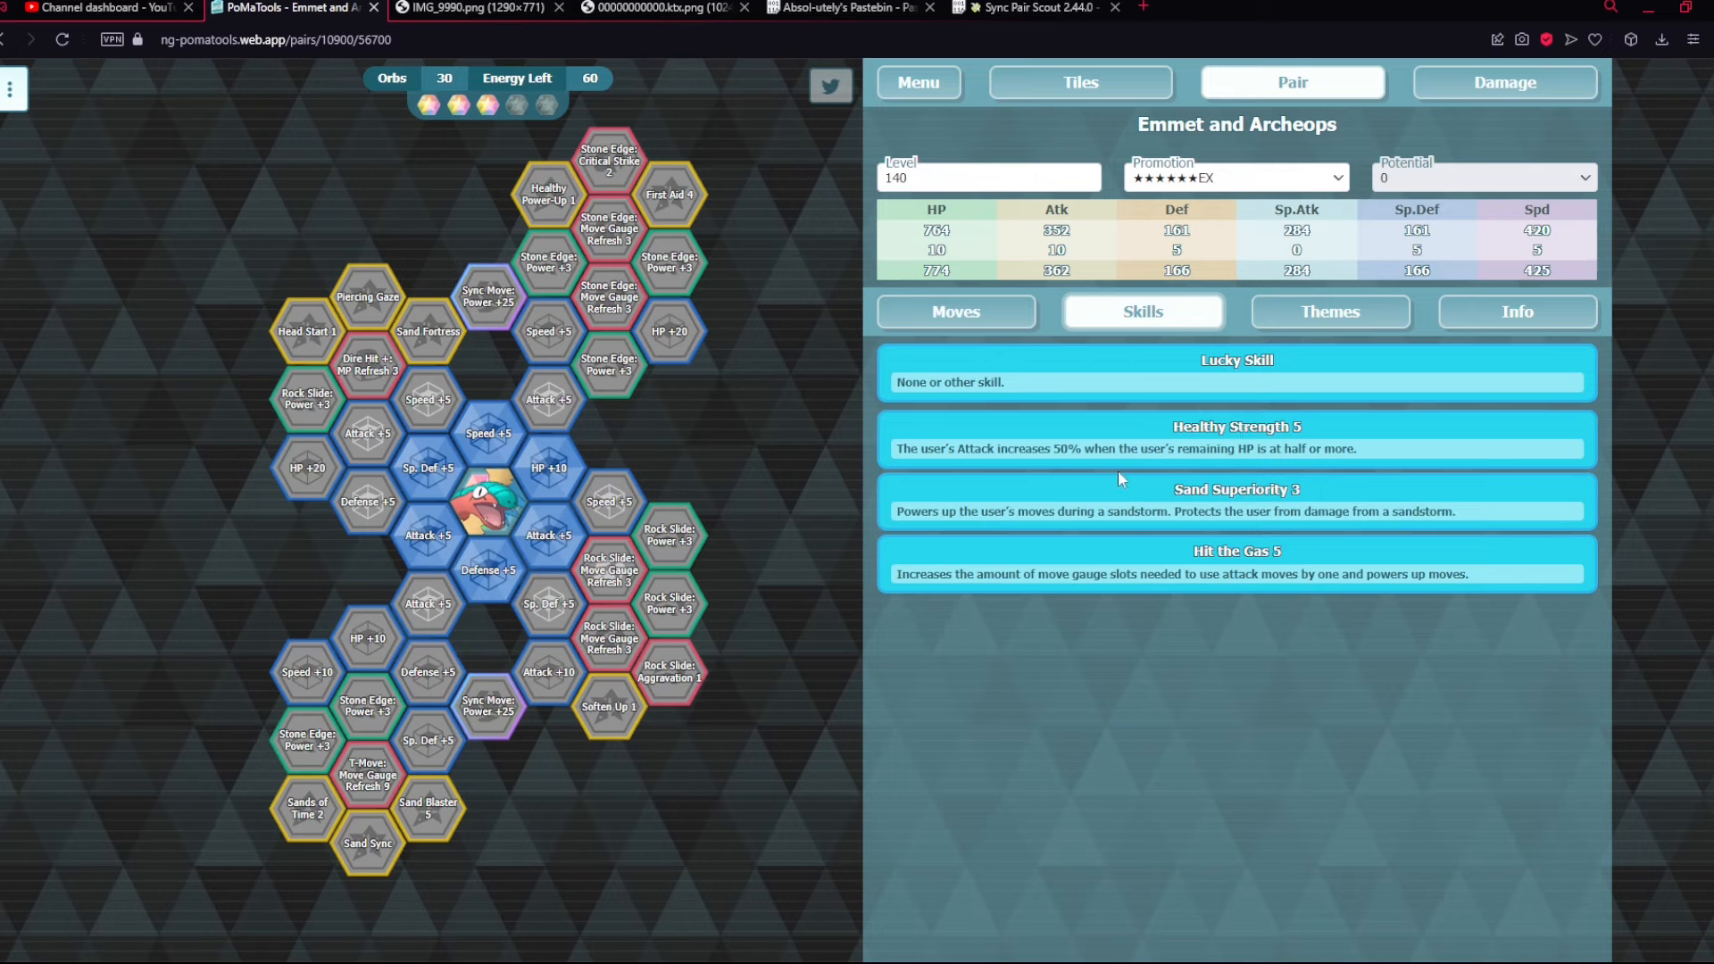
{"action": "mouse_move", "coordinate": [1122, 472]}
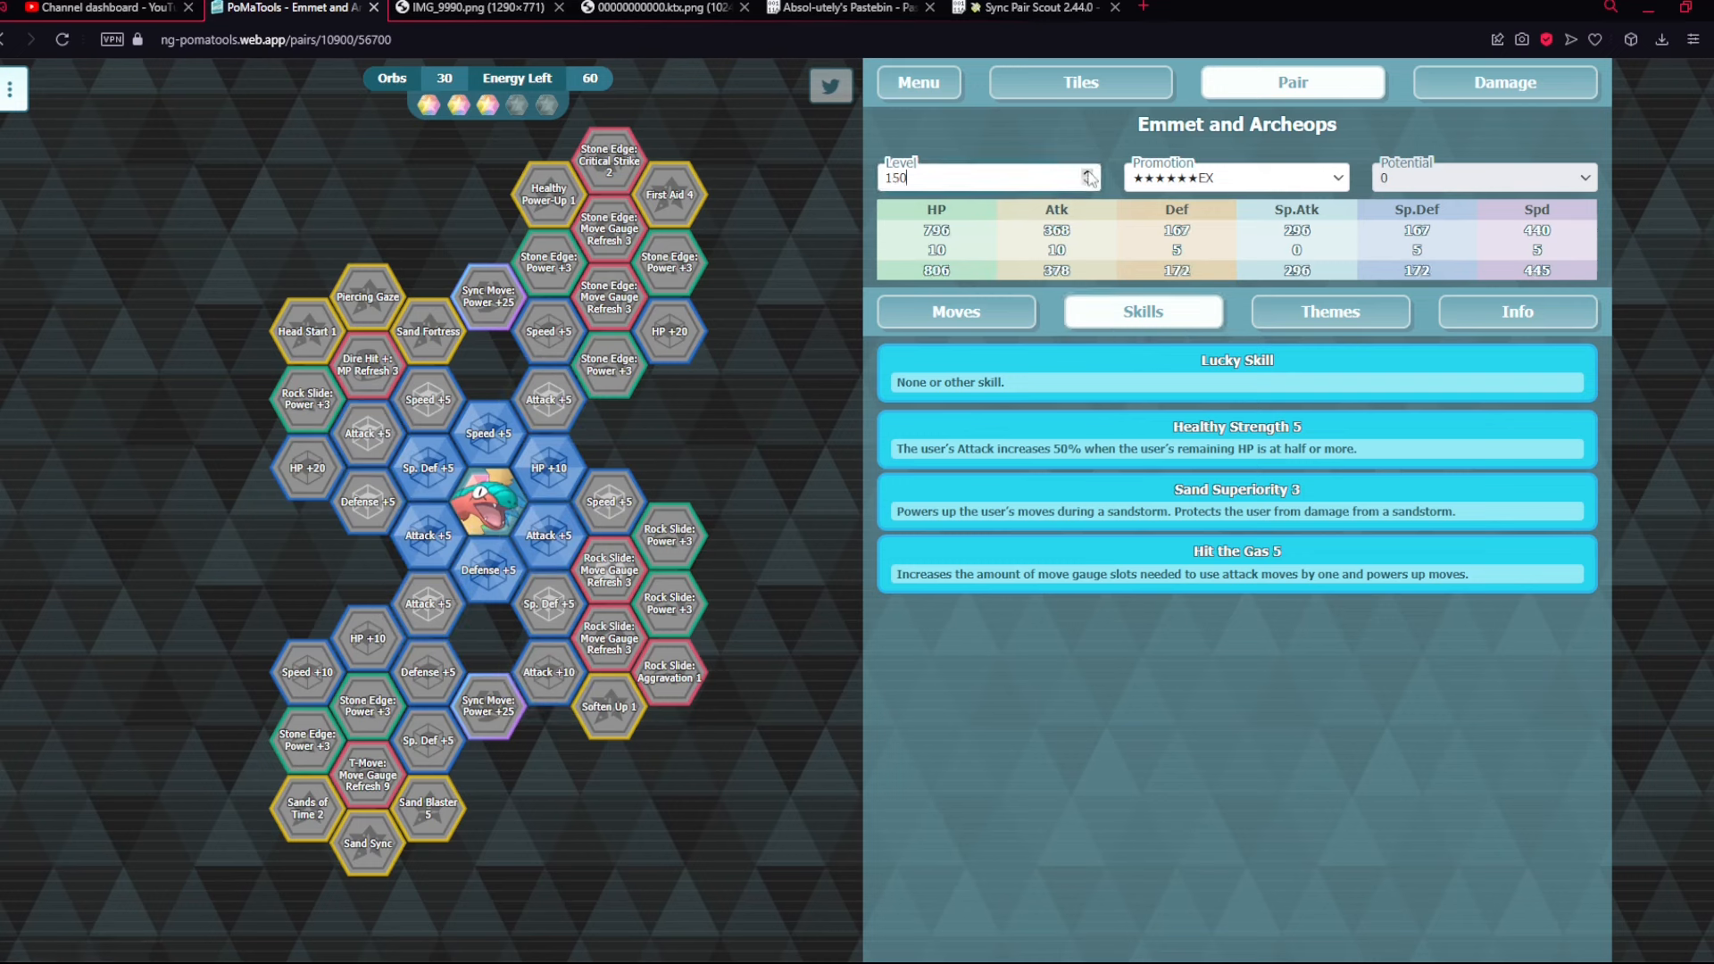
{"action": "mouse_move", "coordinate": [1079, 507]}
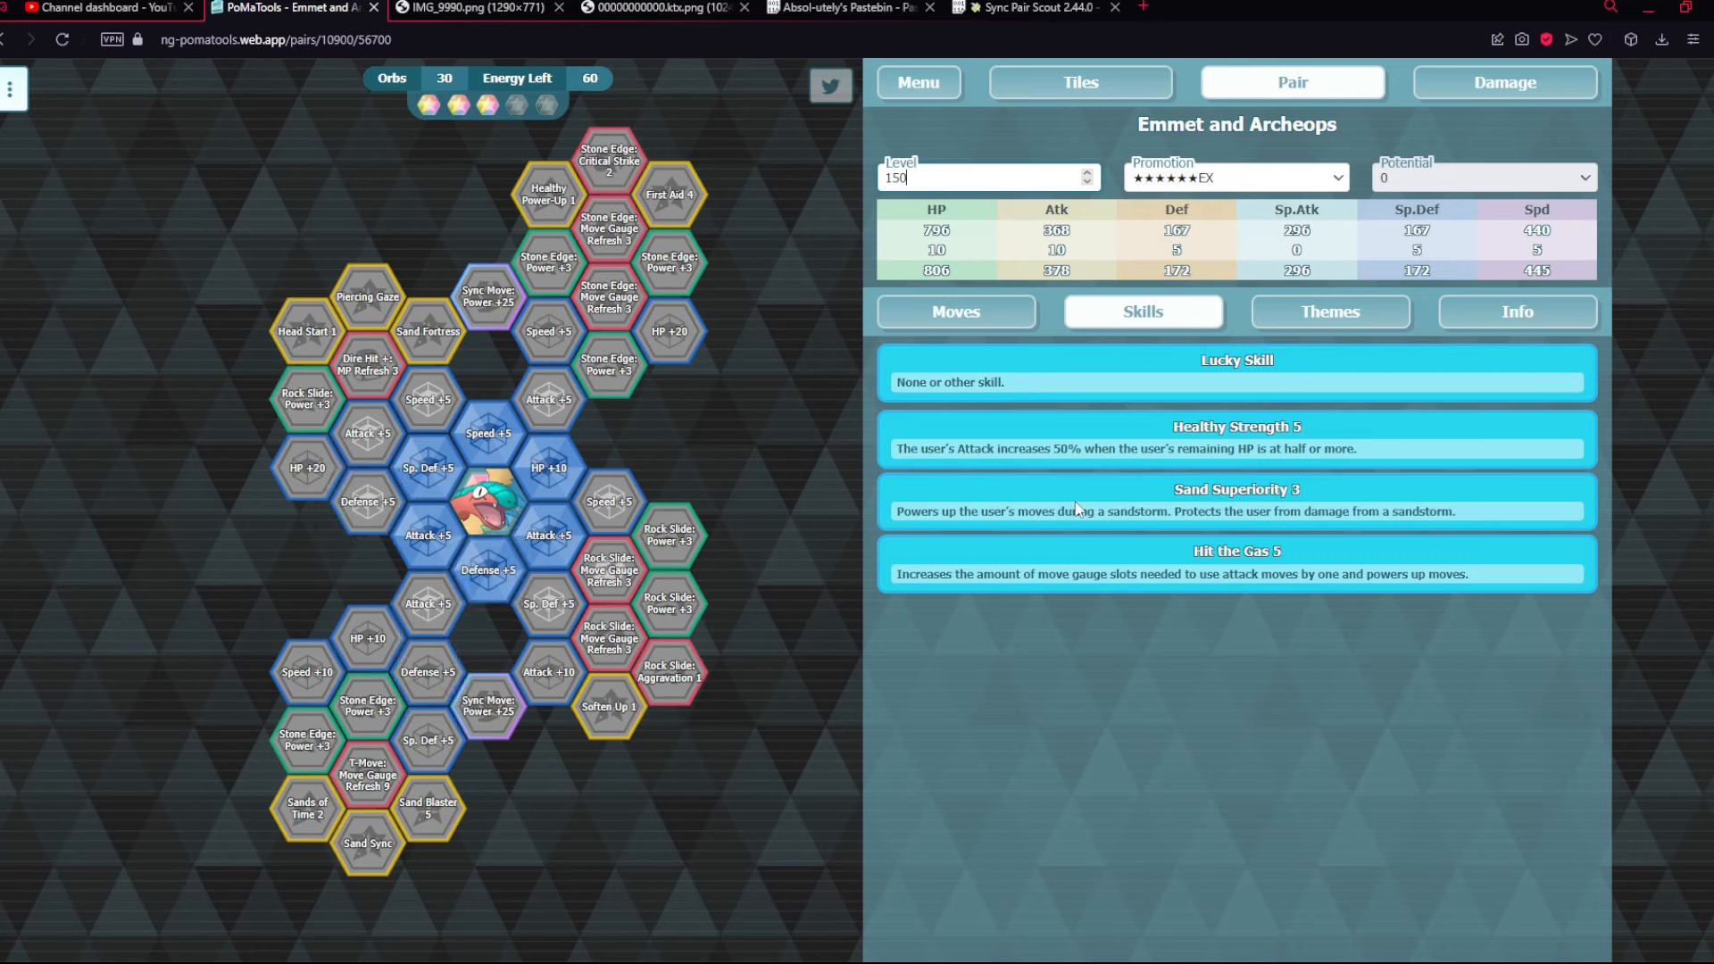
{"action": "mouse_move", "coordinate": [1182, 532]}
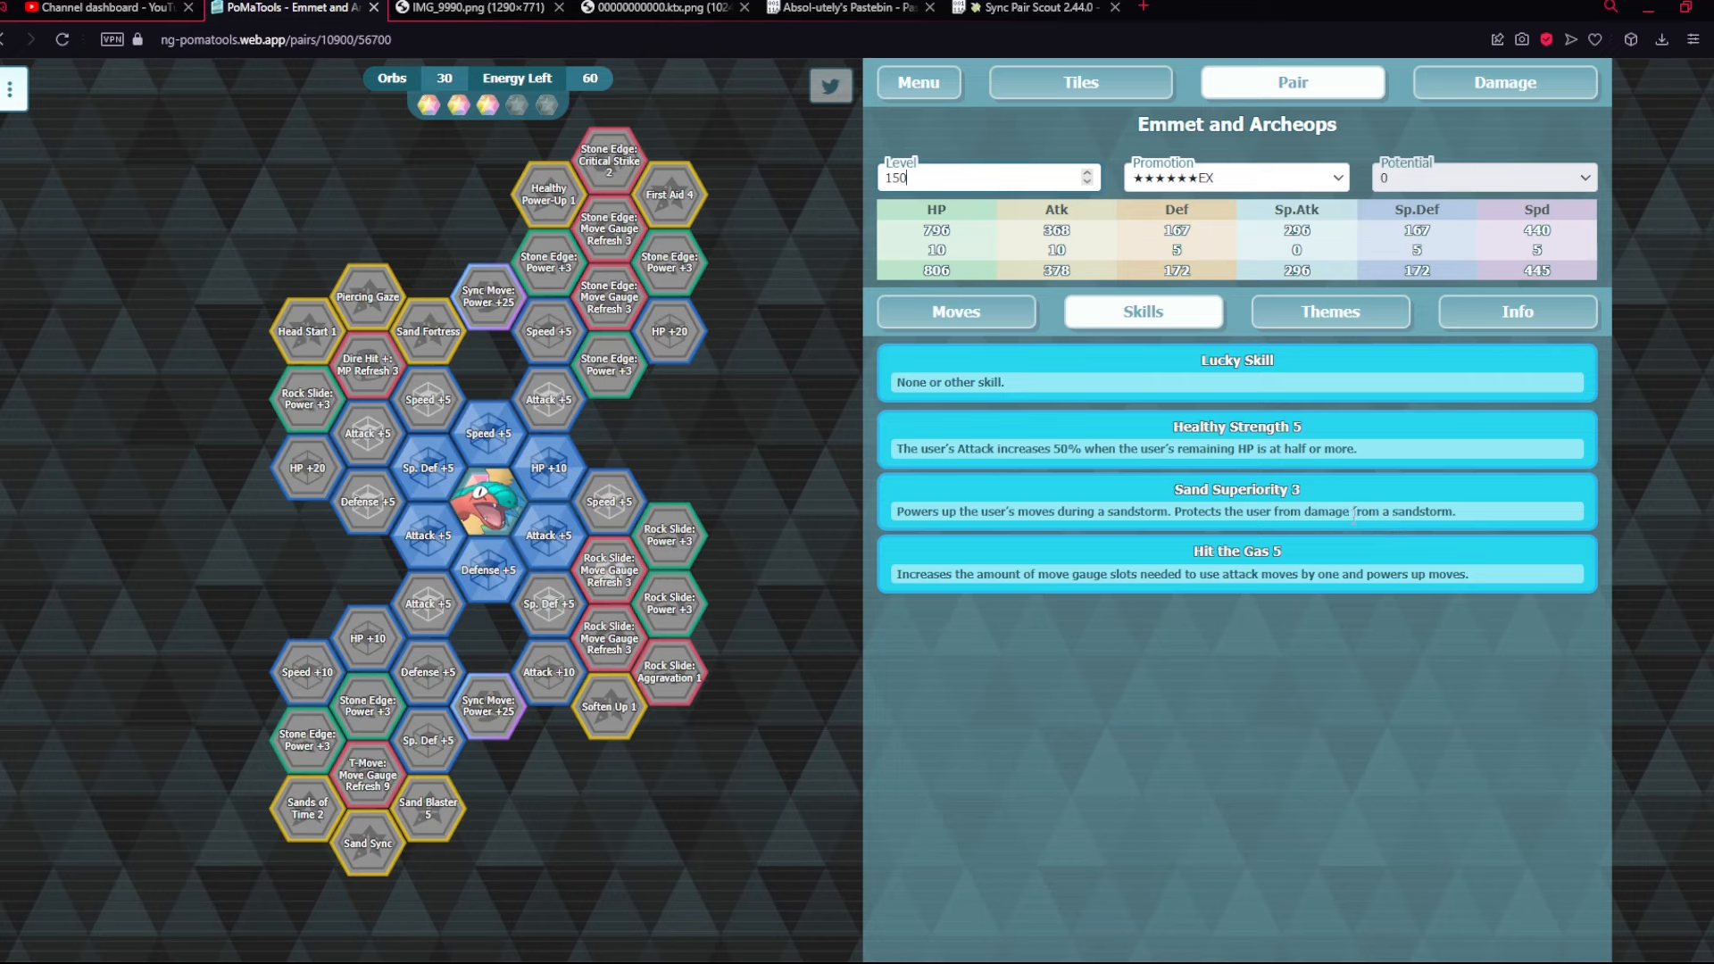
{"action": "mouse_move", "coordinate": [1168, 505]}
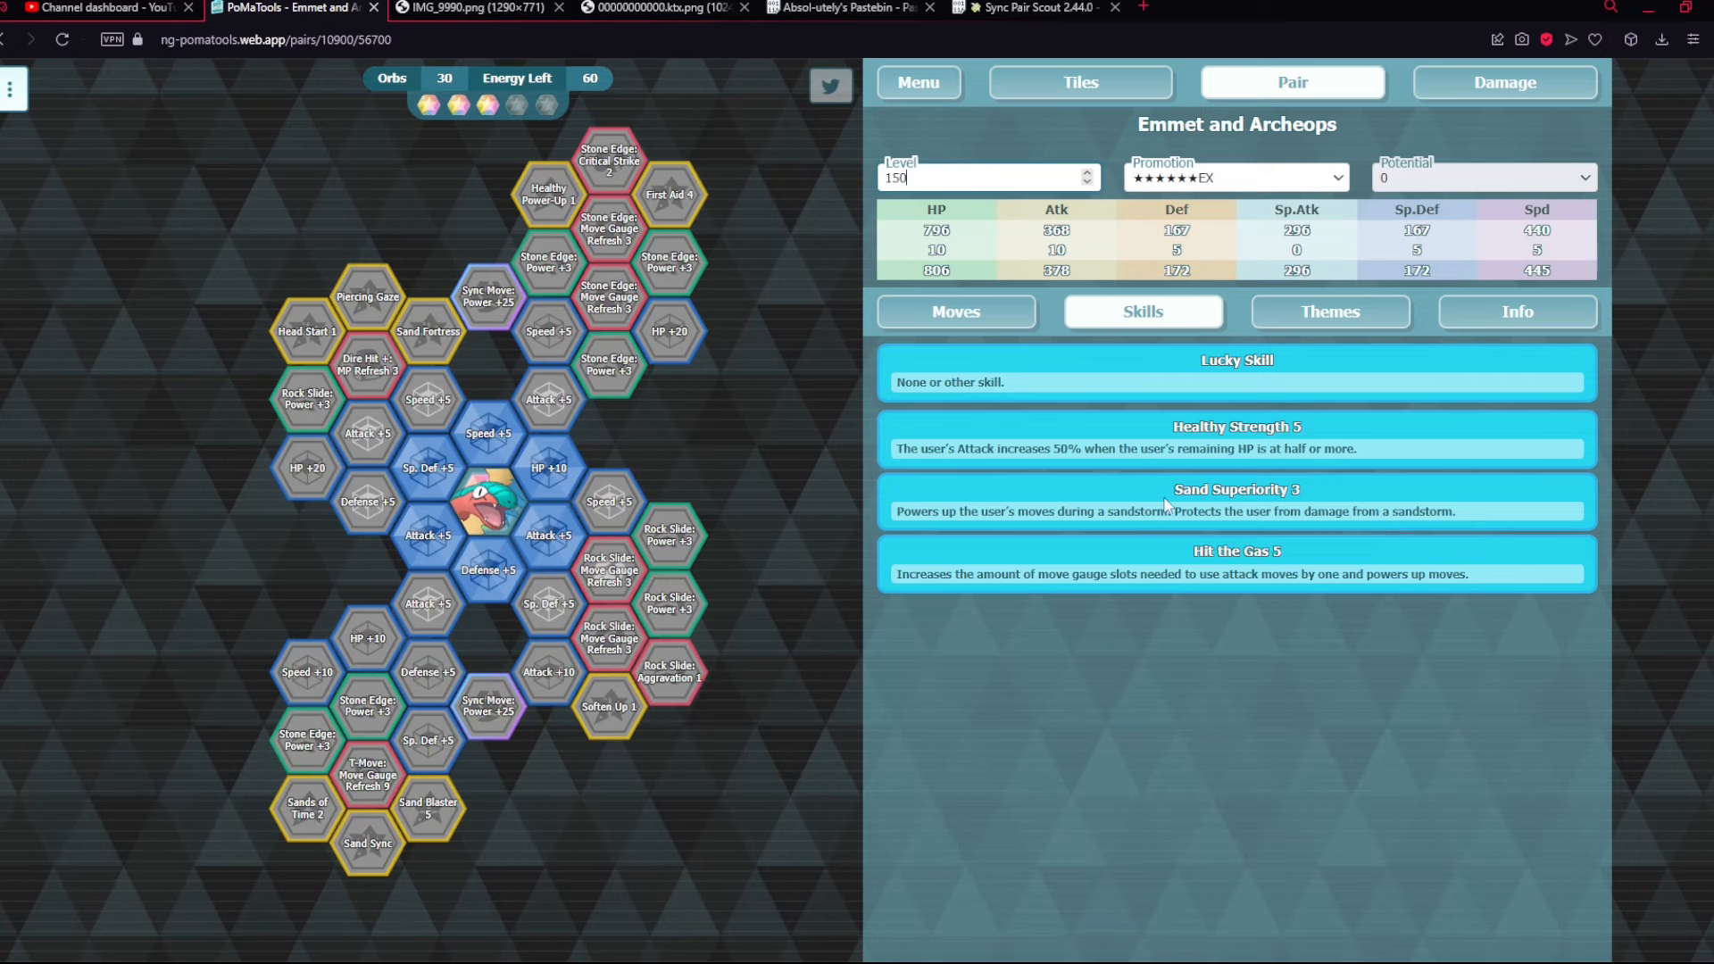
{"action": "left_click", "coordinate": [956, 310]}
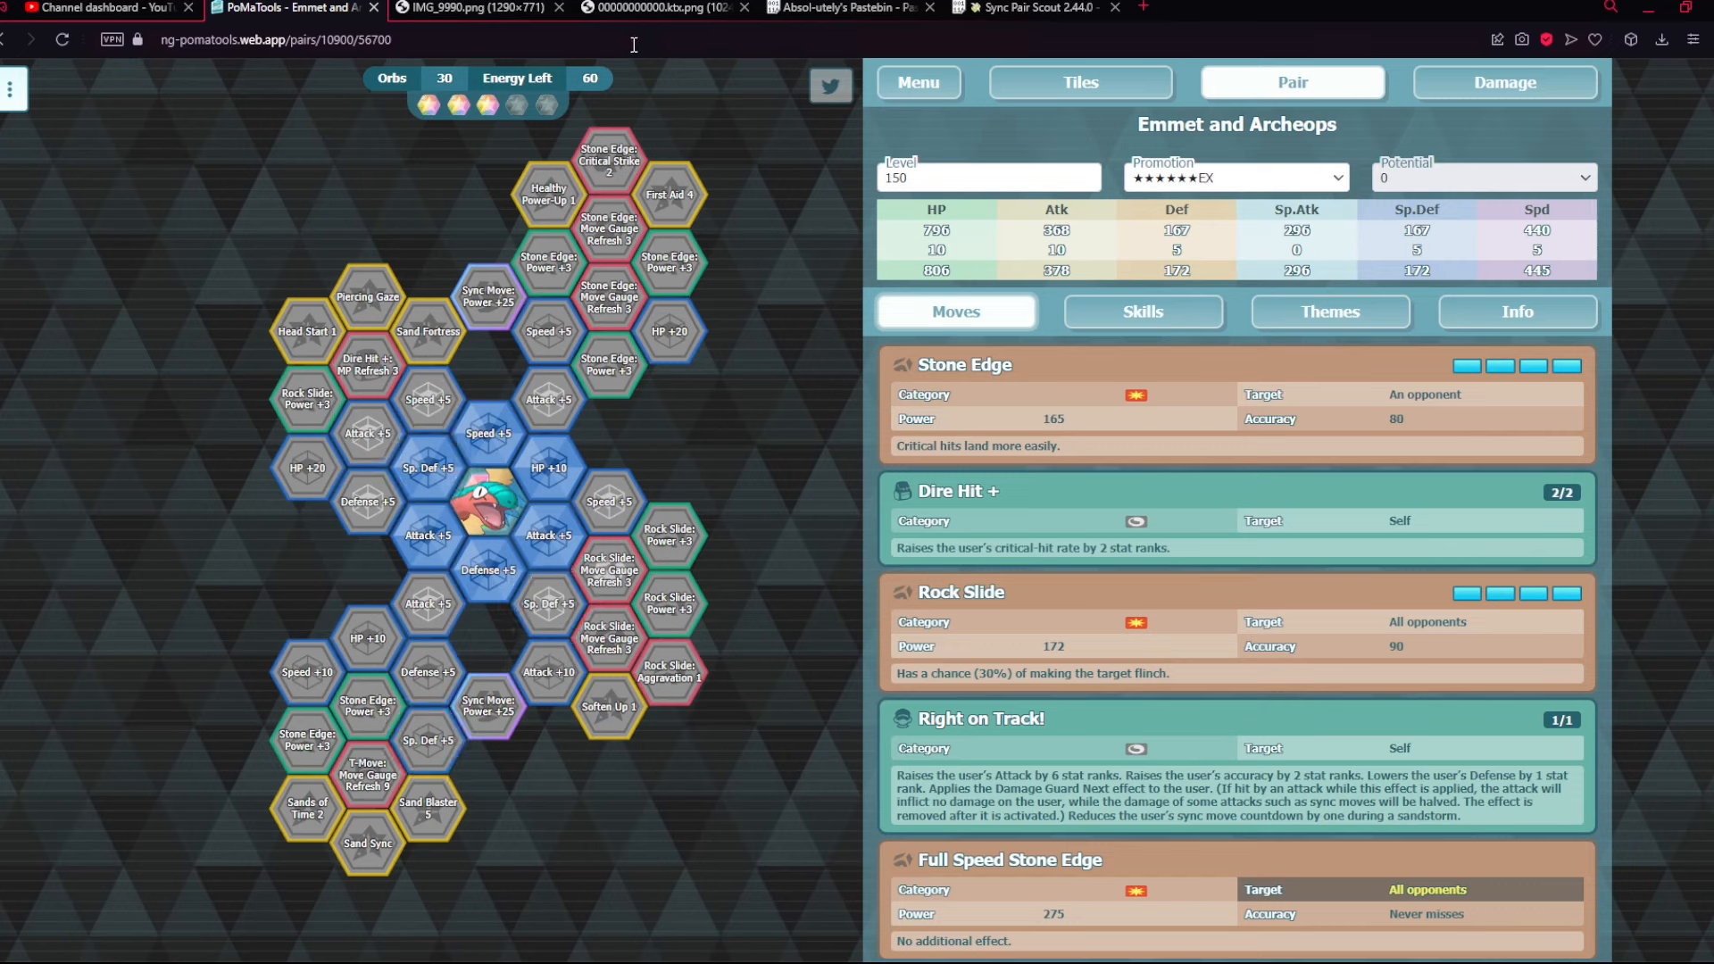
- Compare against the banner art, then recheck the level-150 6★EX skills and moves
{"action": "left_click", "coordinate": [655, 7]}
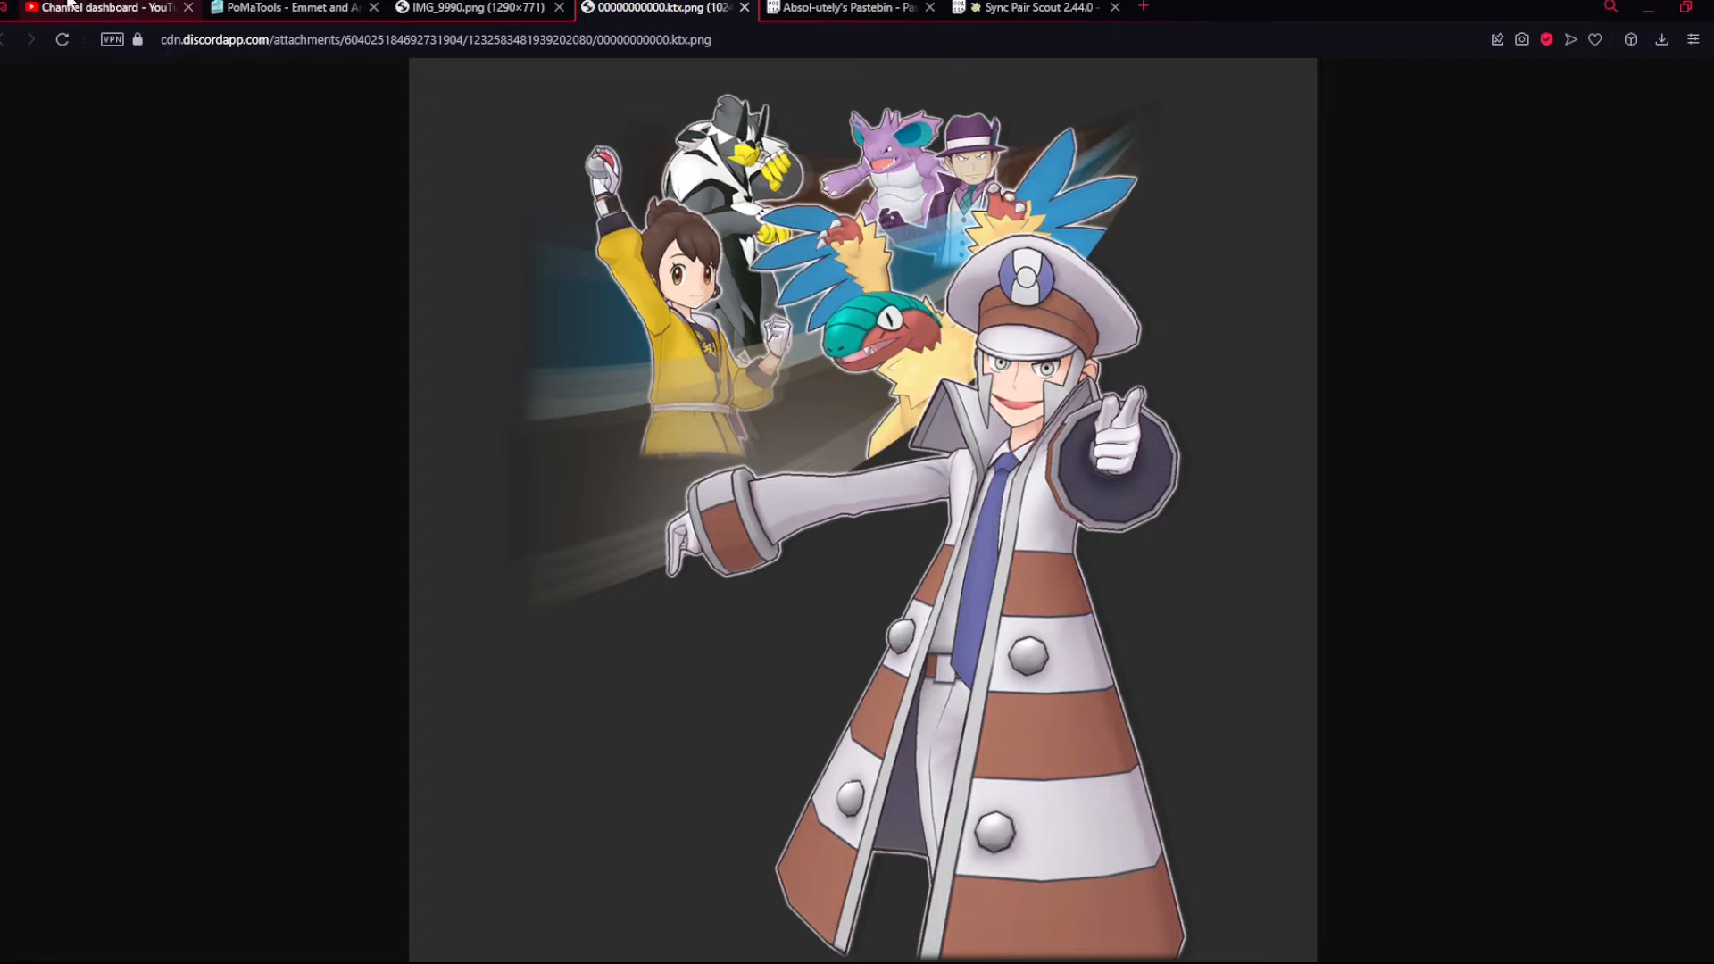
{"action": "left_click", "coordinate": [286, 7]}
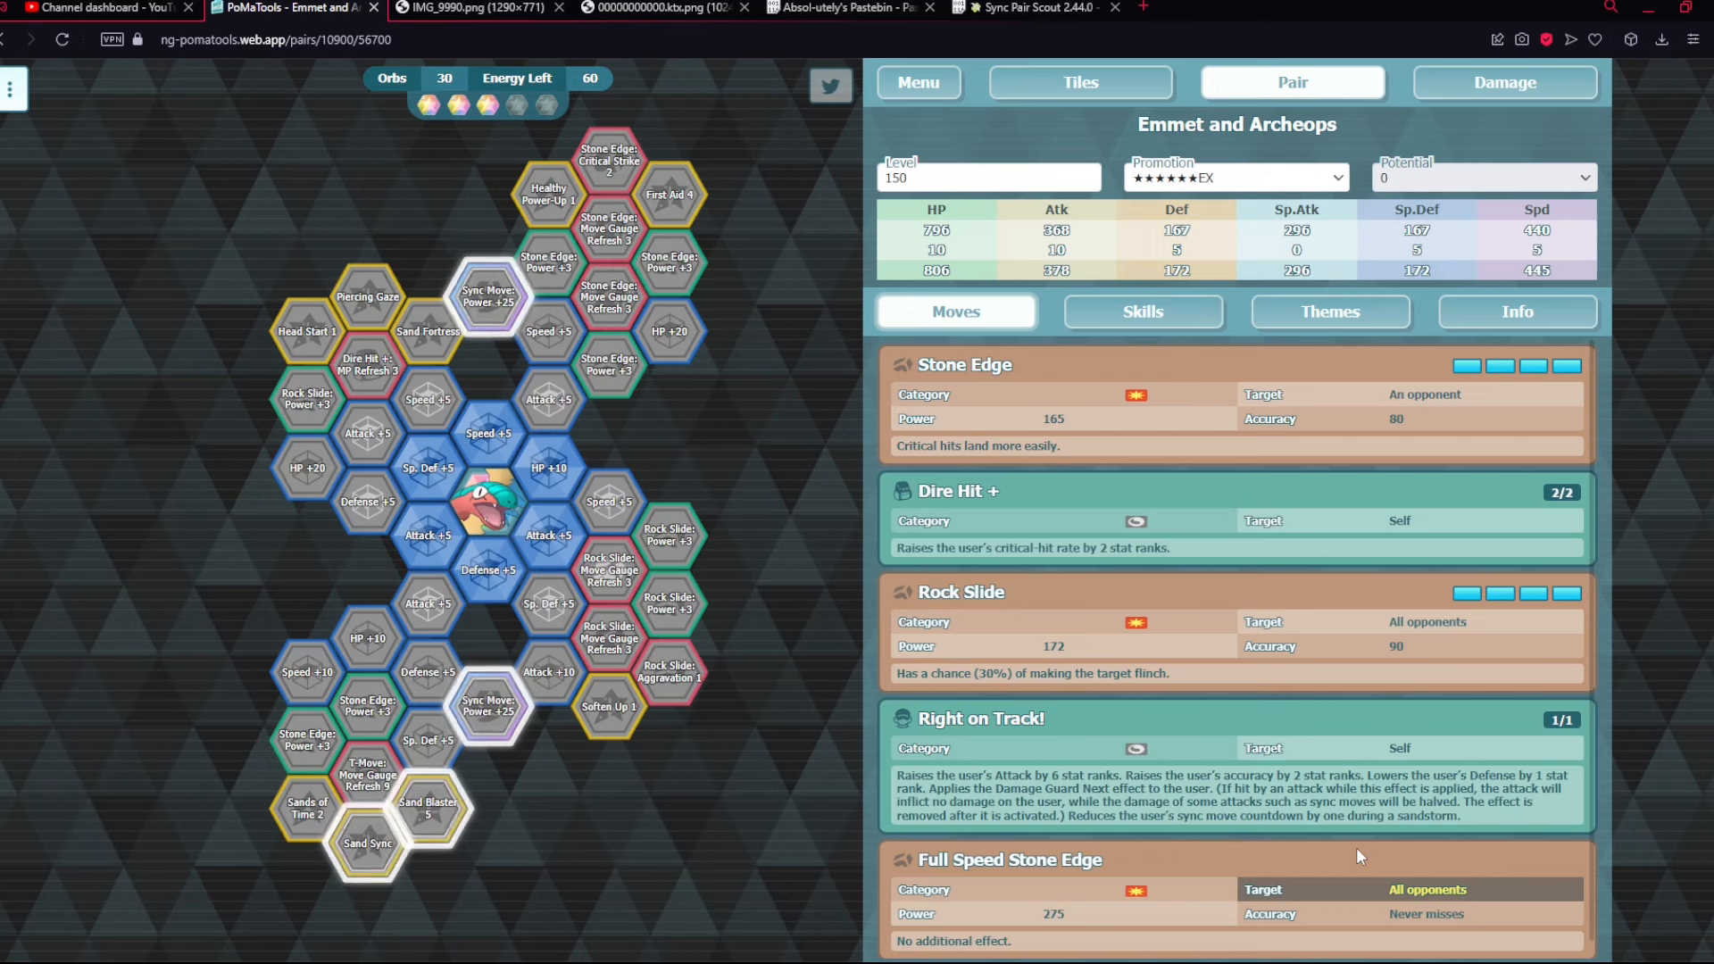
{"action": "left_click", "coordinate": [1143, 310]}
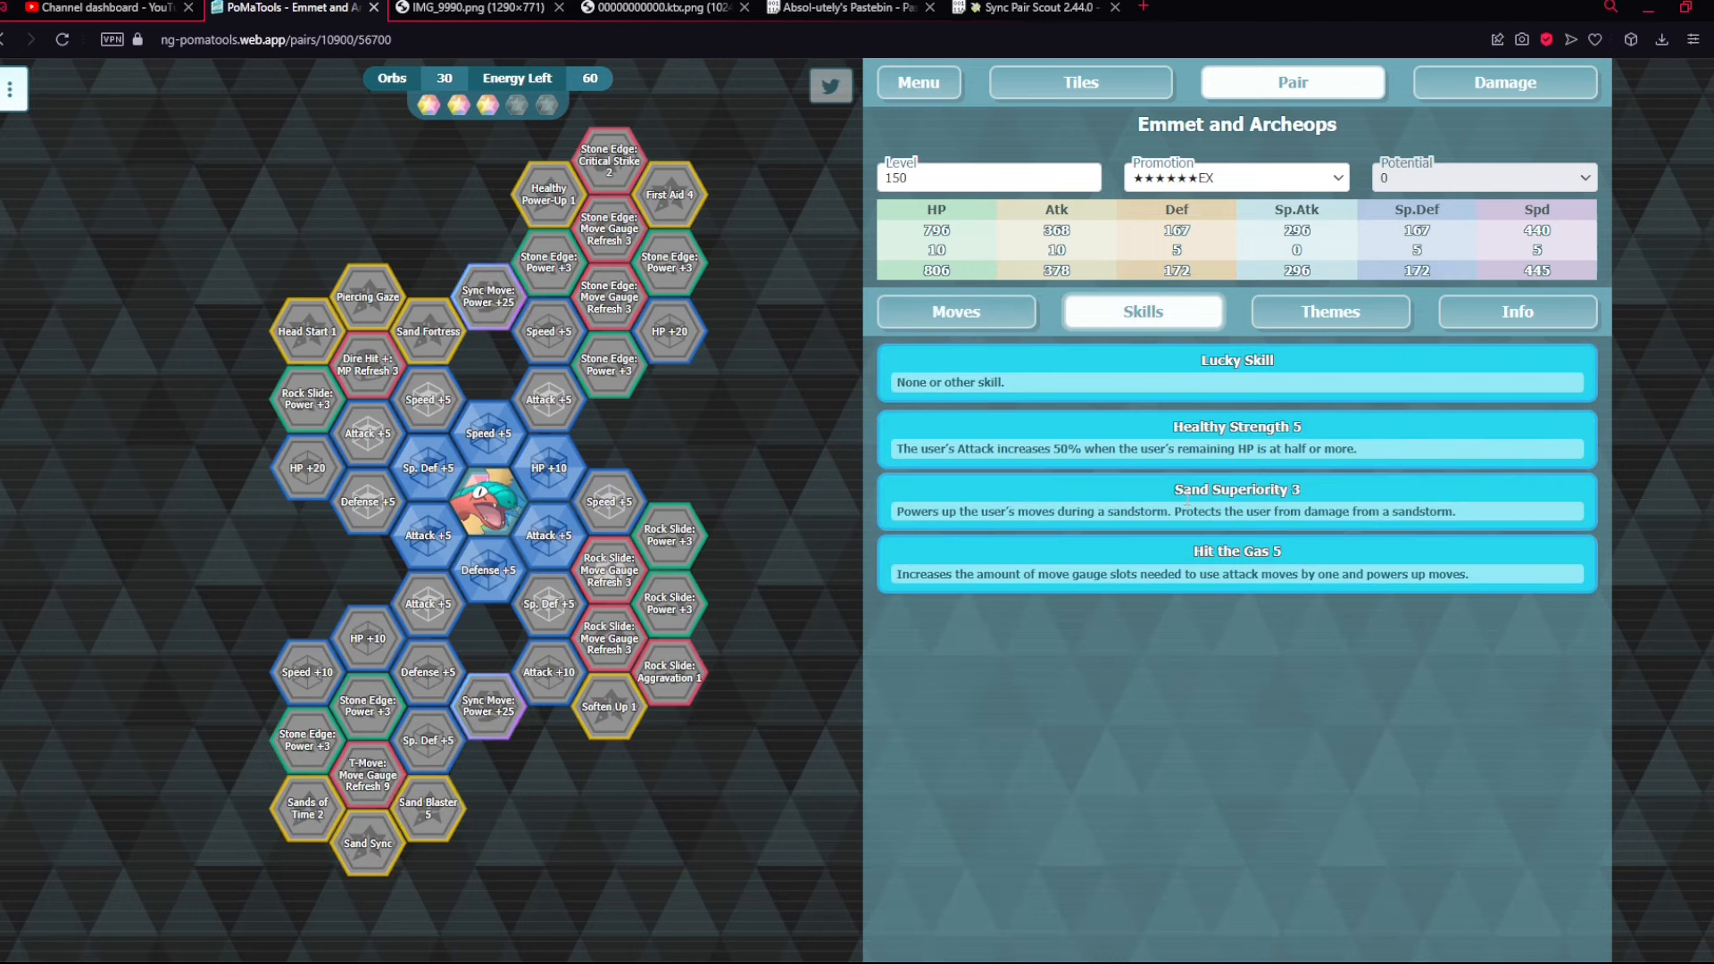
{"action": "mouse_move", "coordinate": [1023, 312]}
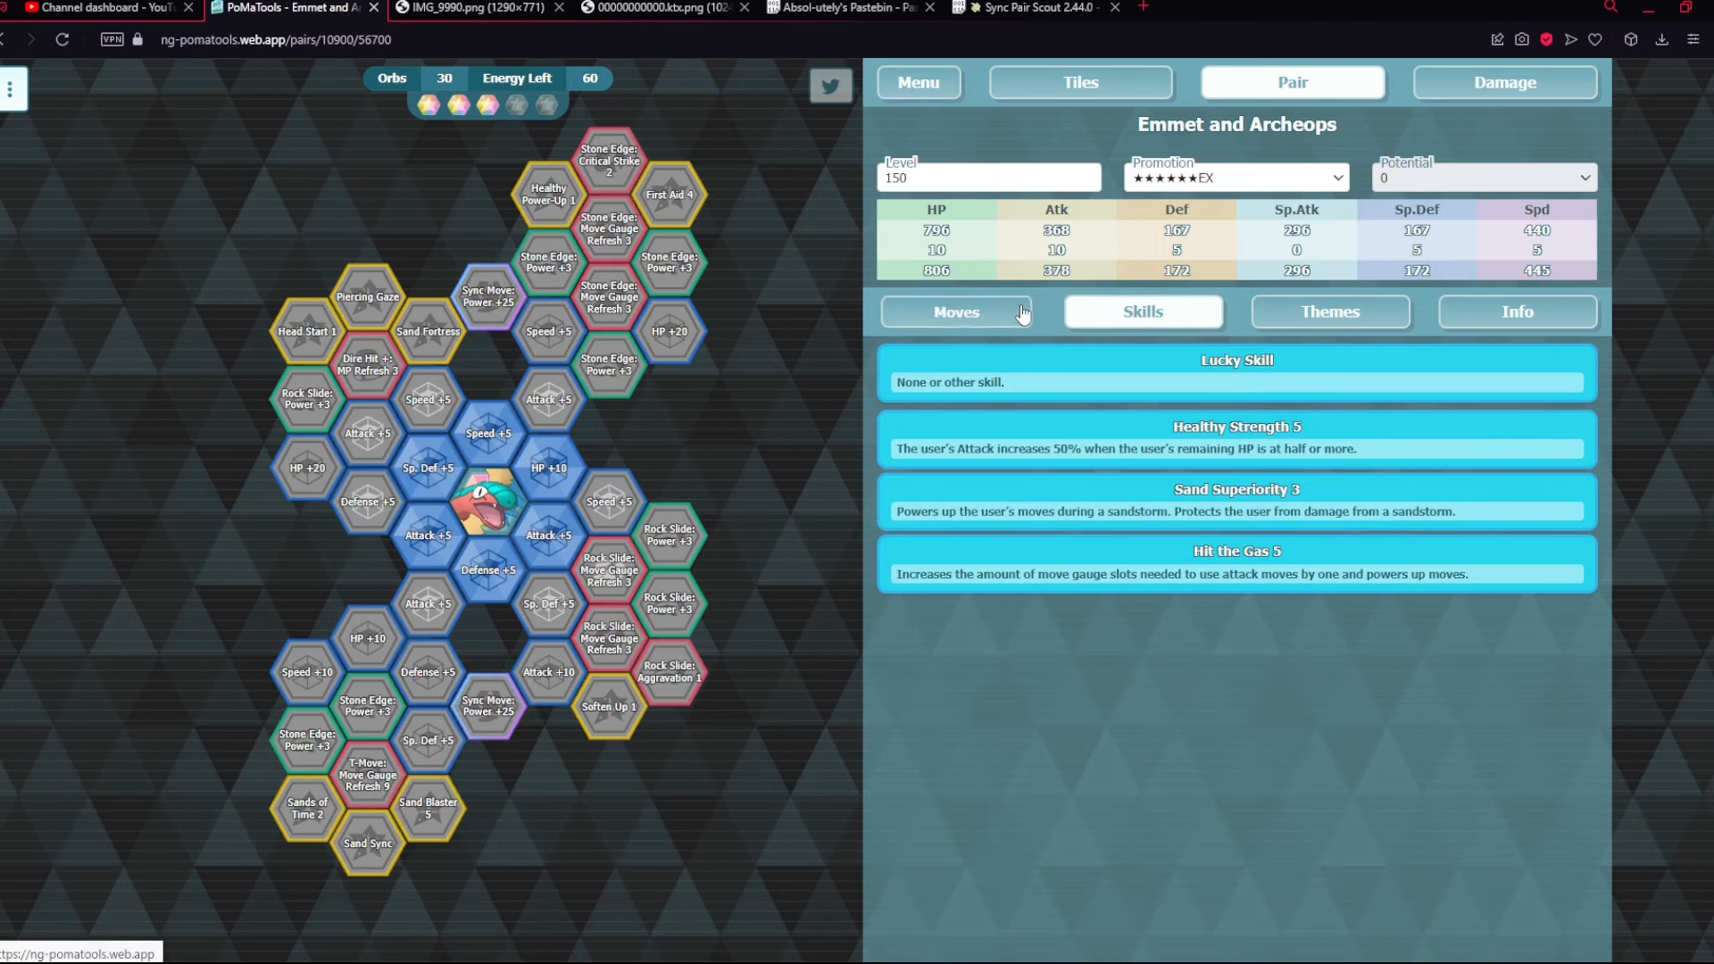
{"action": "left_click", "coordinate": [956, 310]}
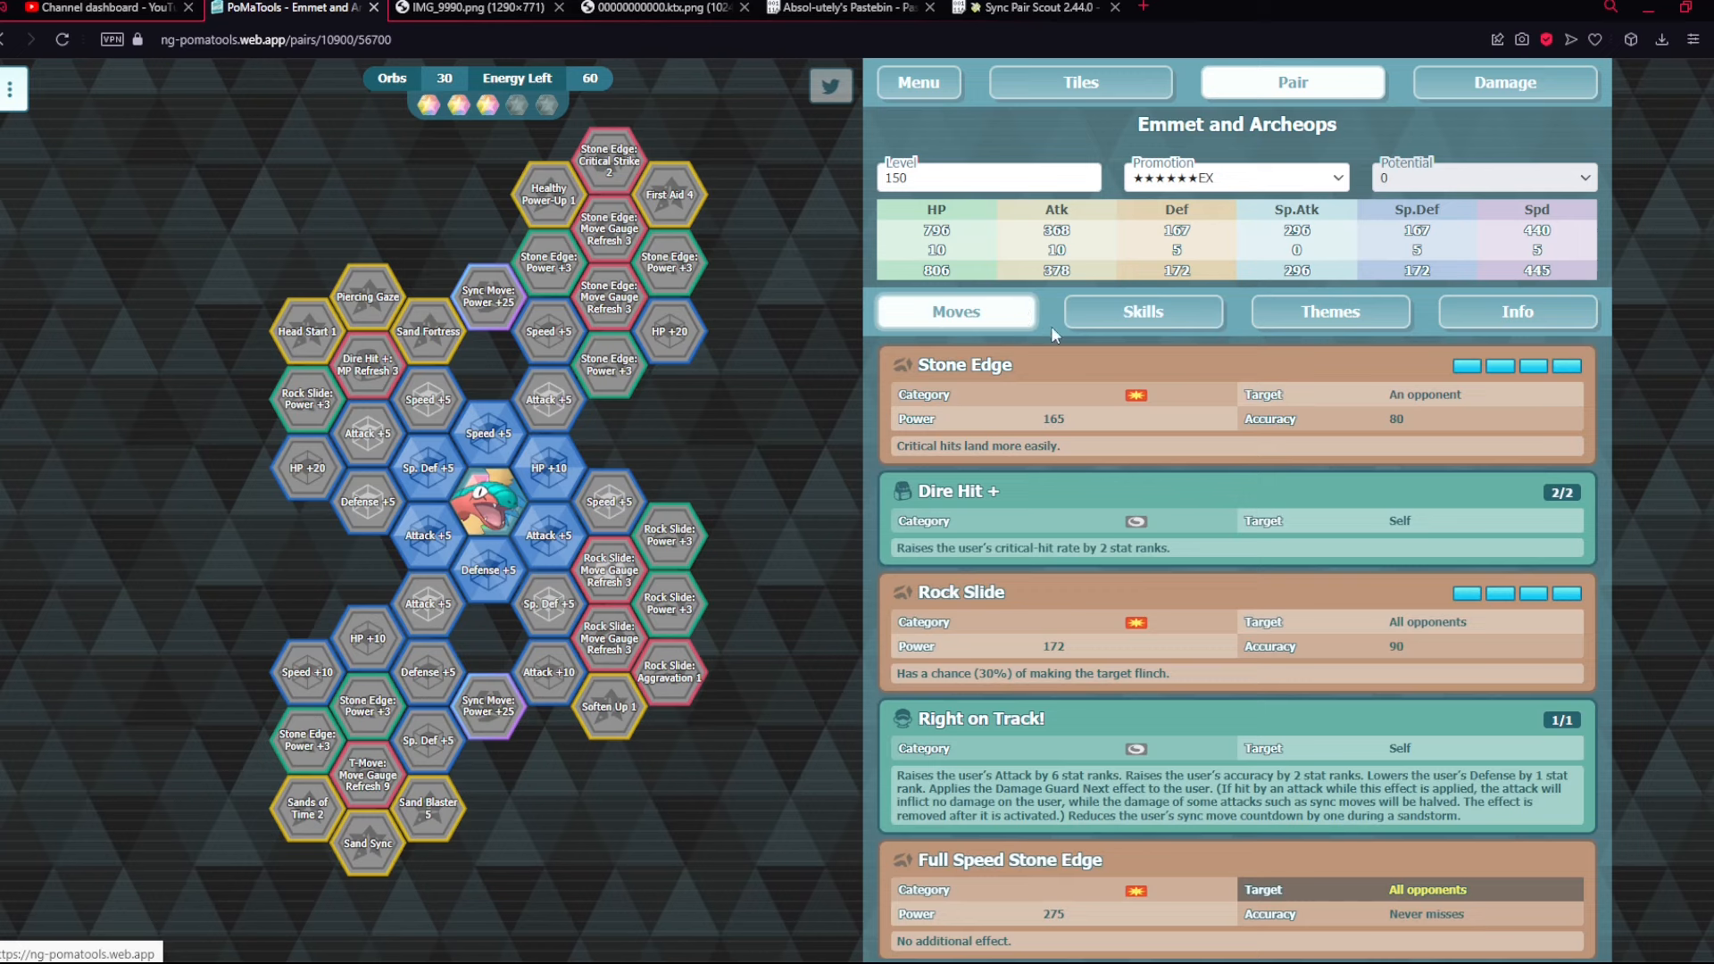
{"action": "mouse_move", "coordinate": [436, 146]}
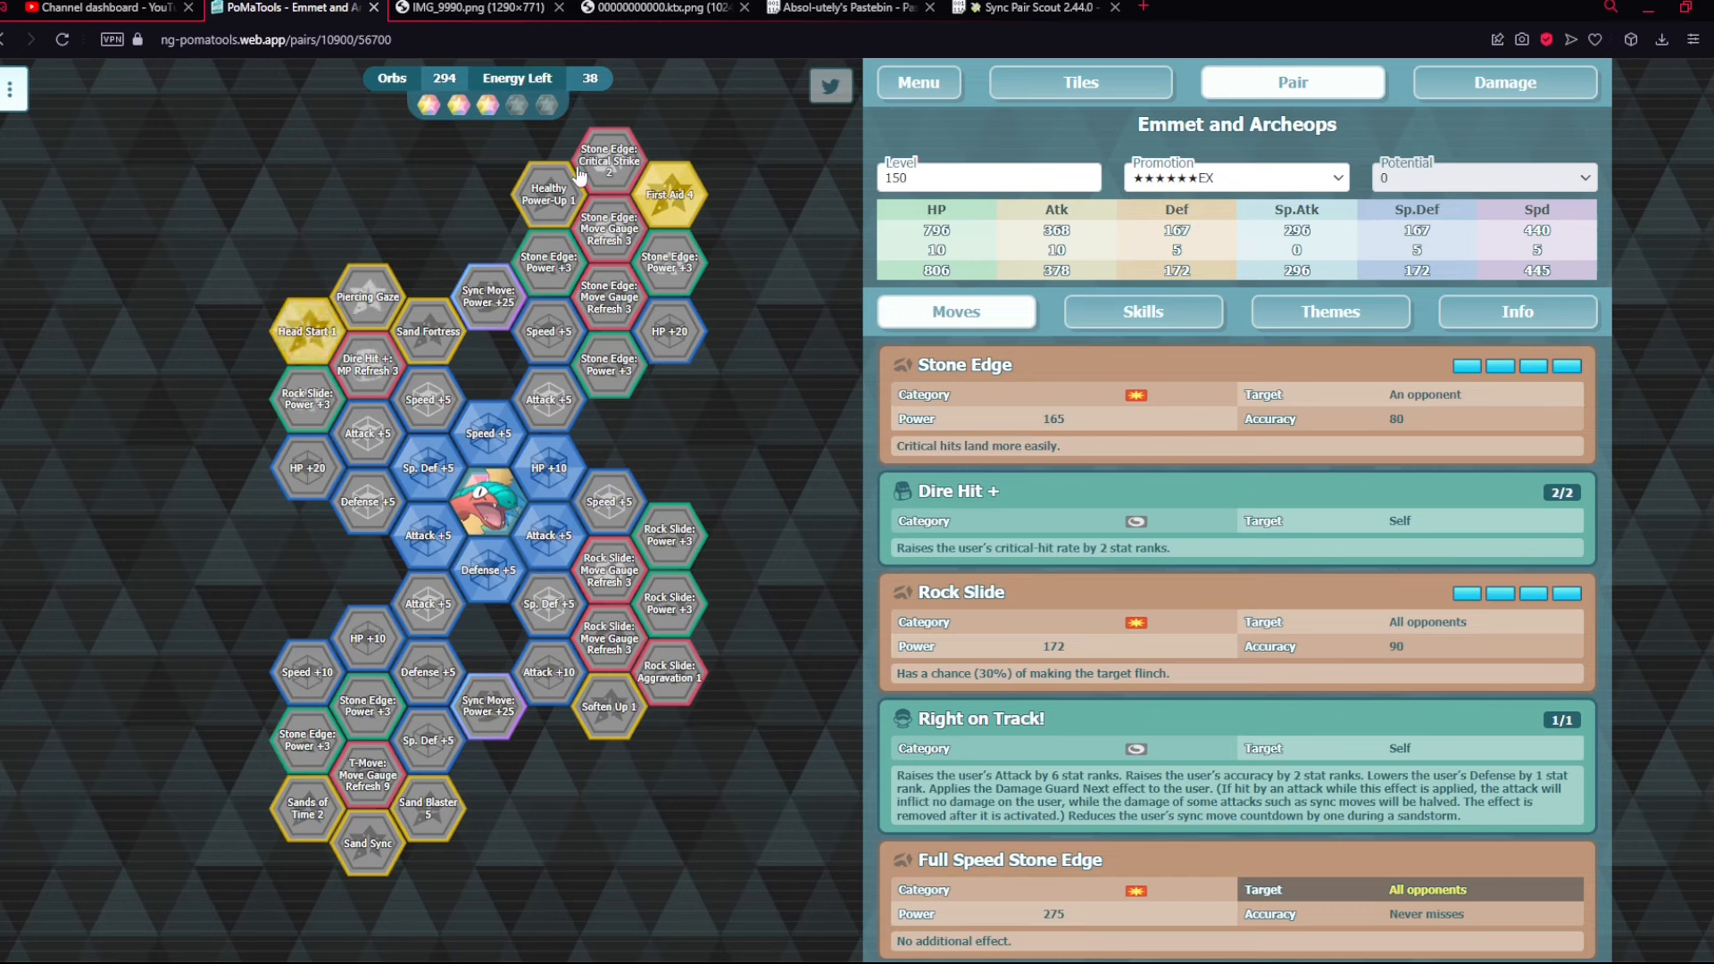
- Activate Stone Edge: Critical Strike, the outer tiles and both Sync Move Power +25 tiles, lifting Full Speed Stone Edge to 325
{"action": "left_click", "coordinate": [609, 161]}
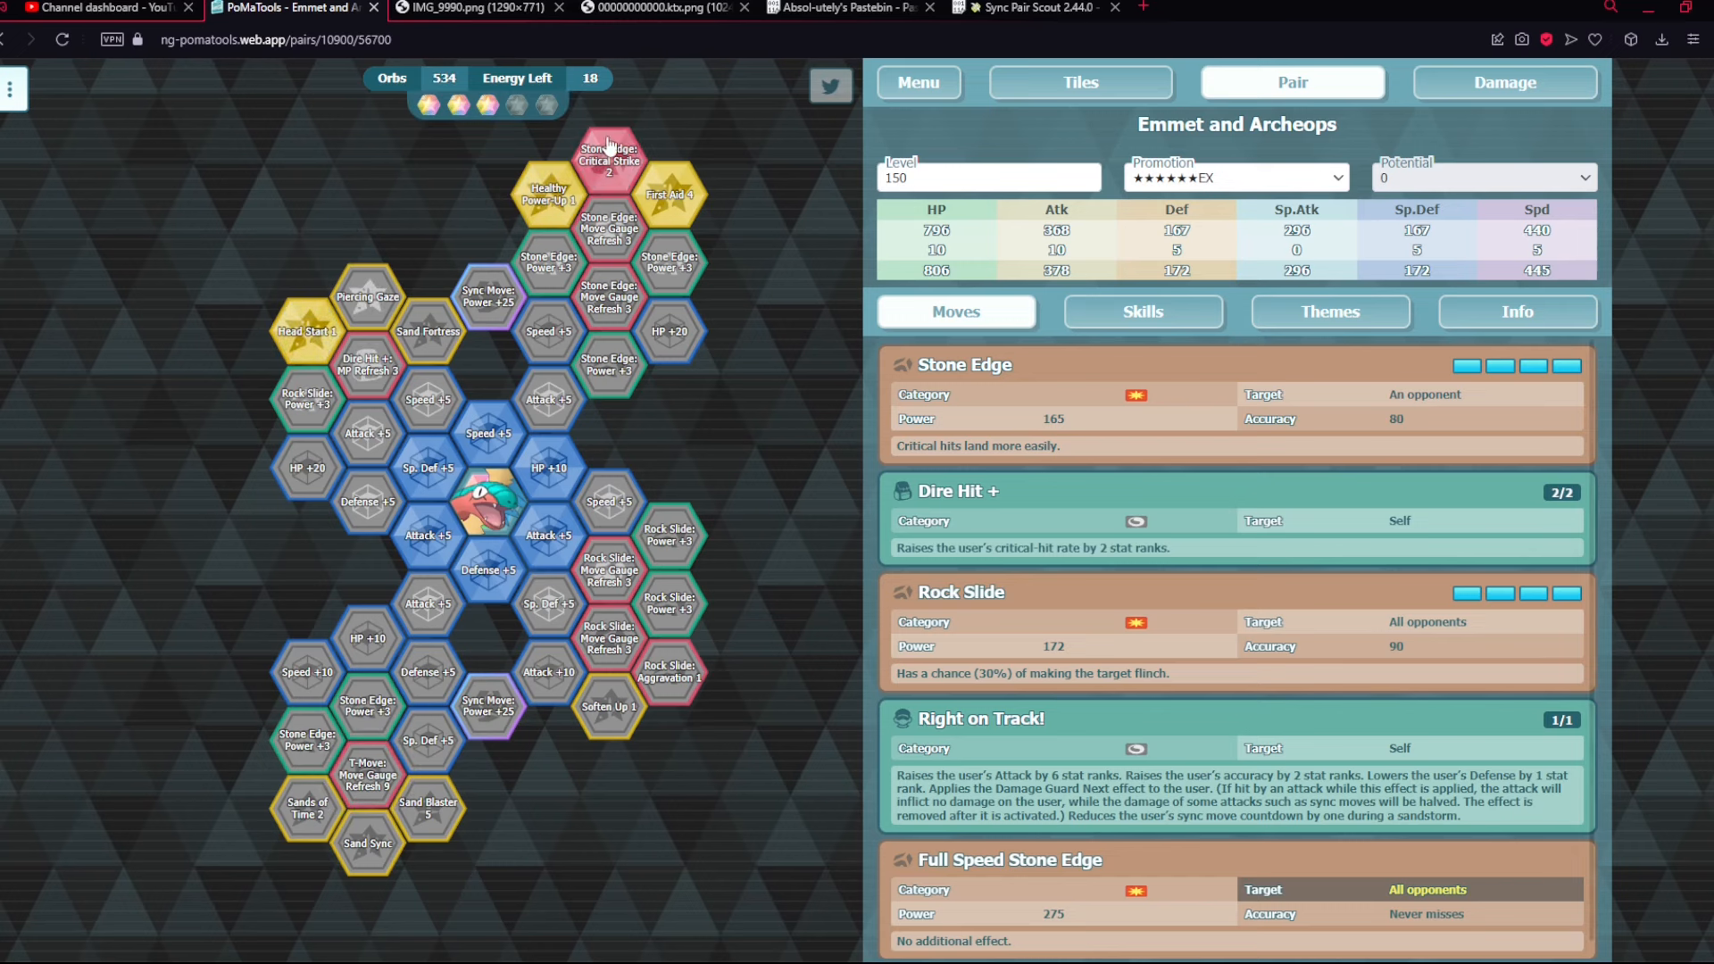
{"action": "left_click", "coordinate": [609, 707]}
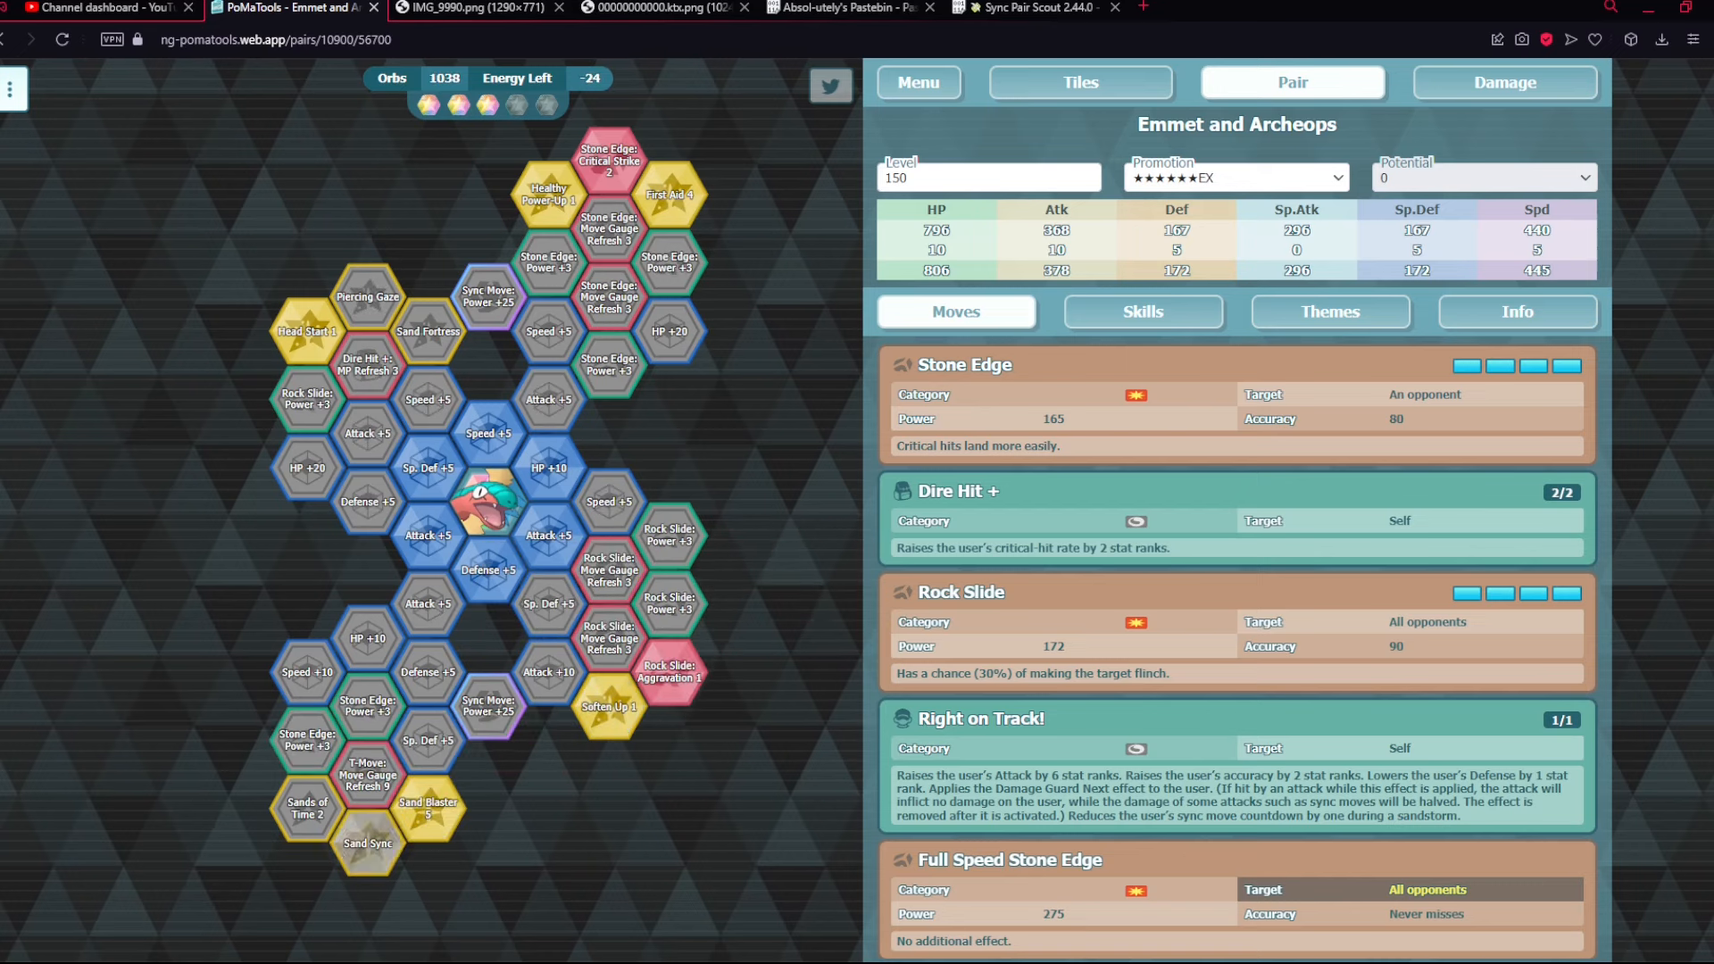
{"action": "left_click", "coordinate": [488, 296]}
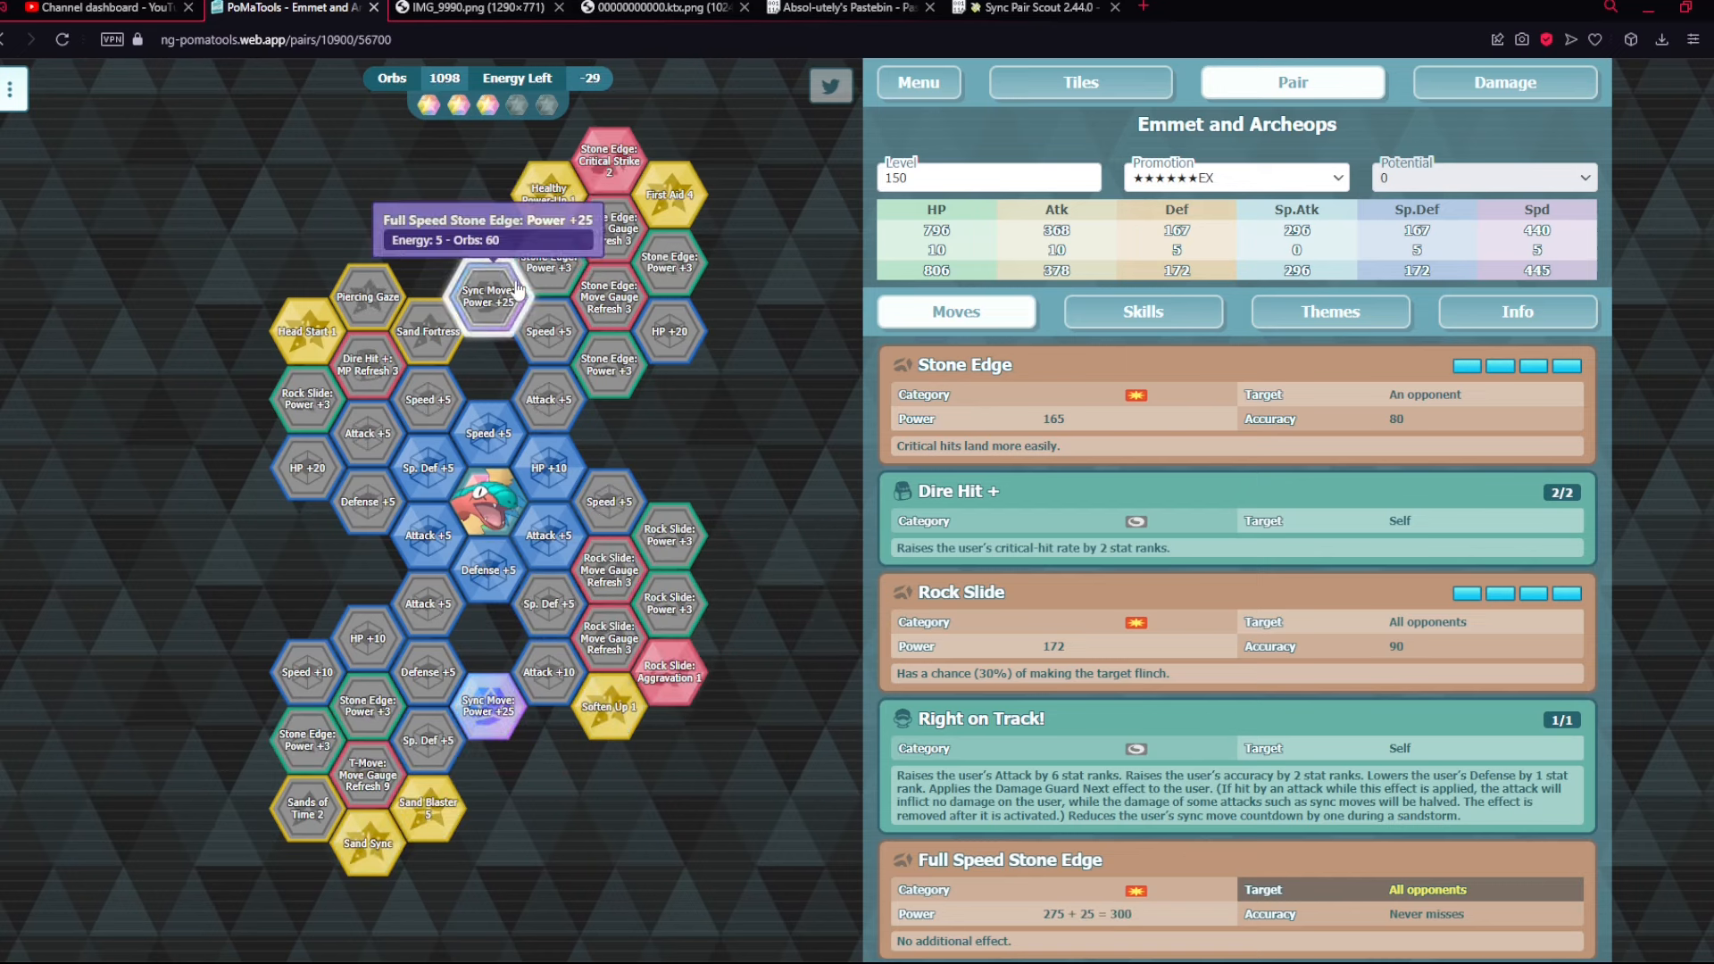
{"action": "left_click", "coordinate": [366, 843]}
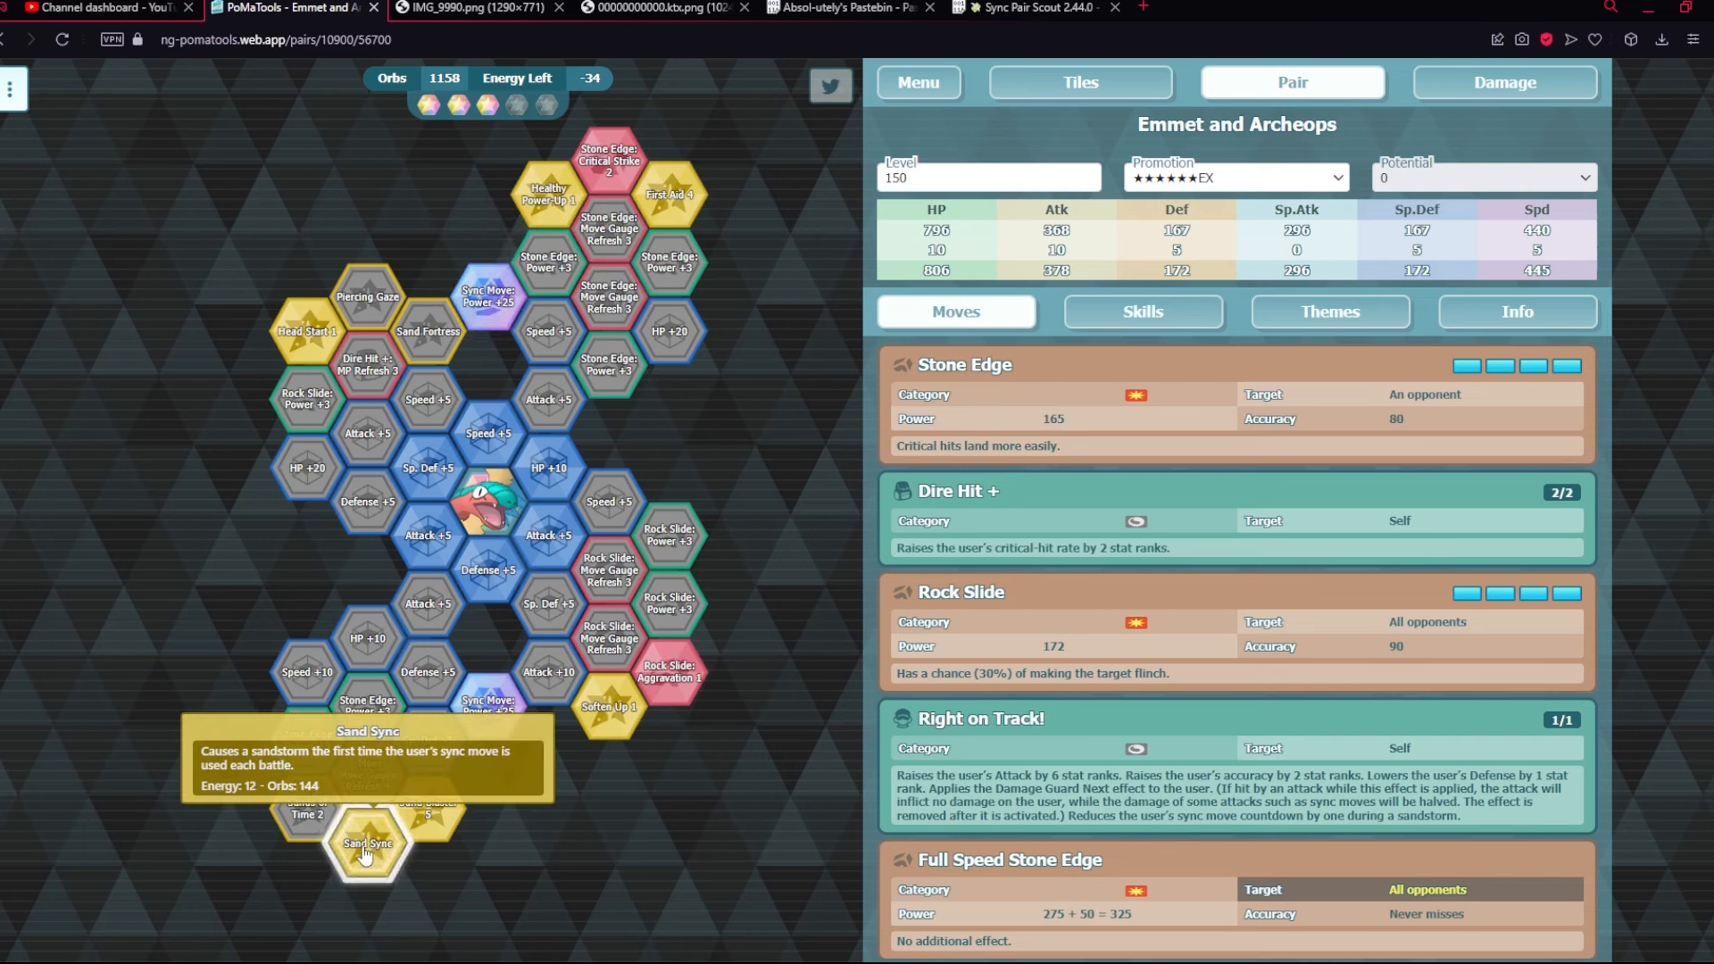
{"action": "mouse_move", "coordinate": [384, 810]}
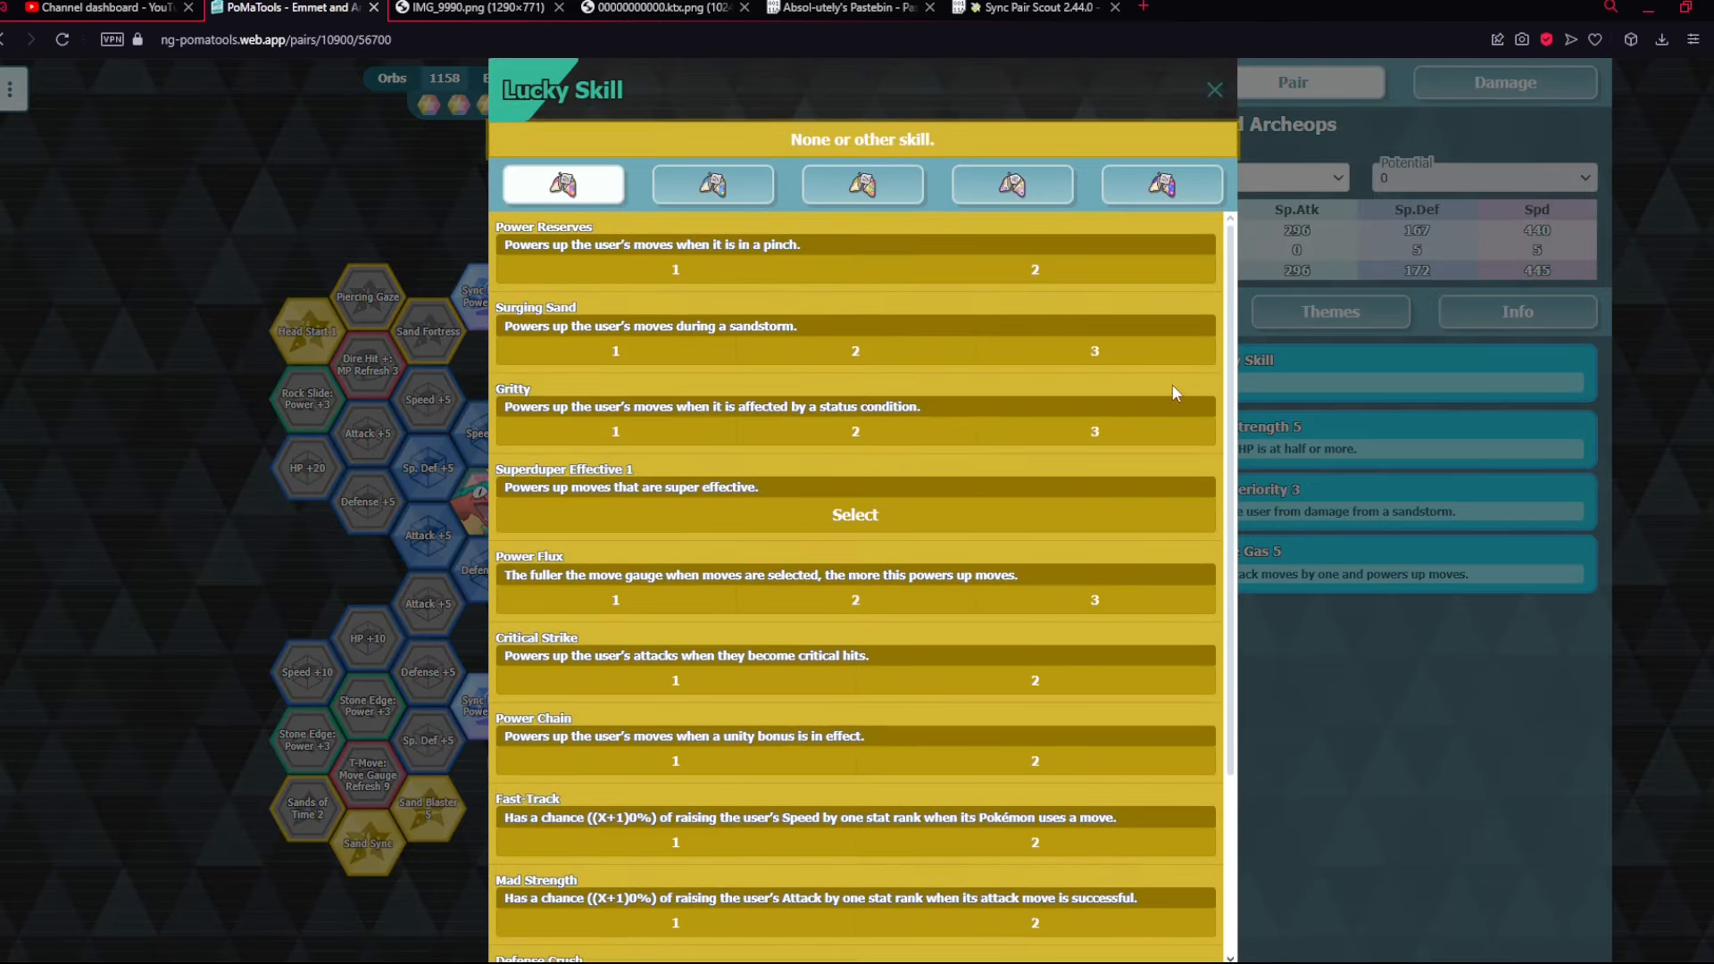
- Close the lucky skill picker without choosing one and return to the moves list
{"action": "left_click", "coordinate": [1214, 89]}
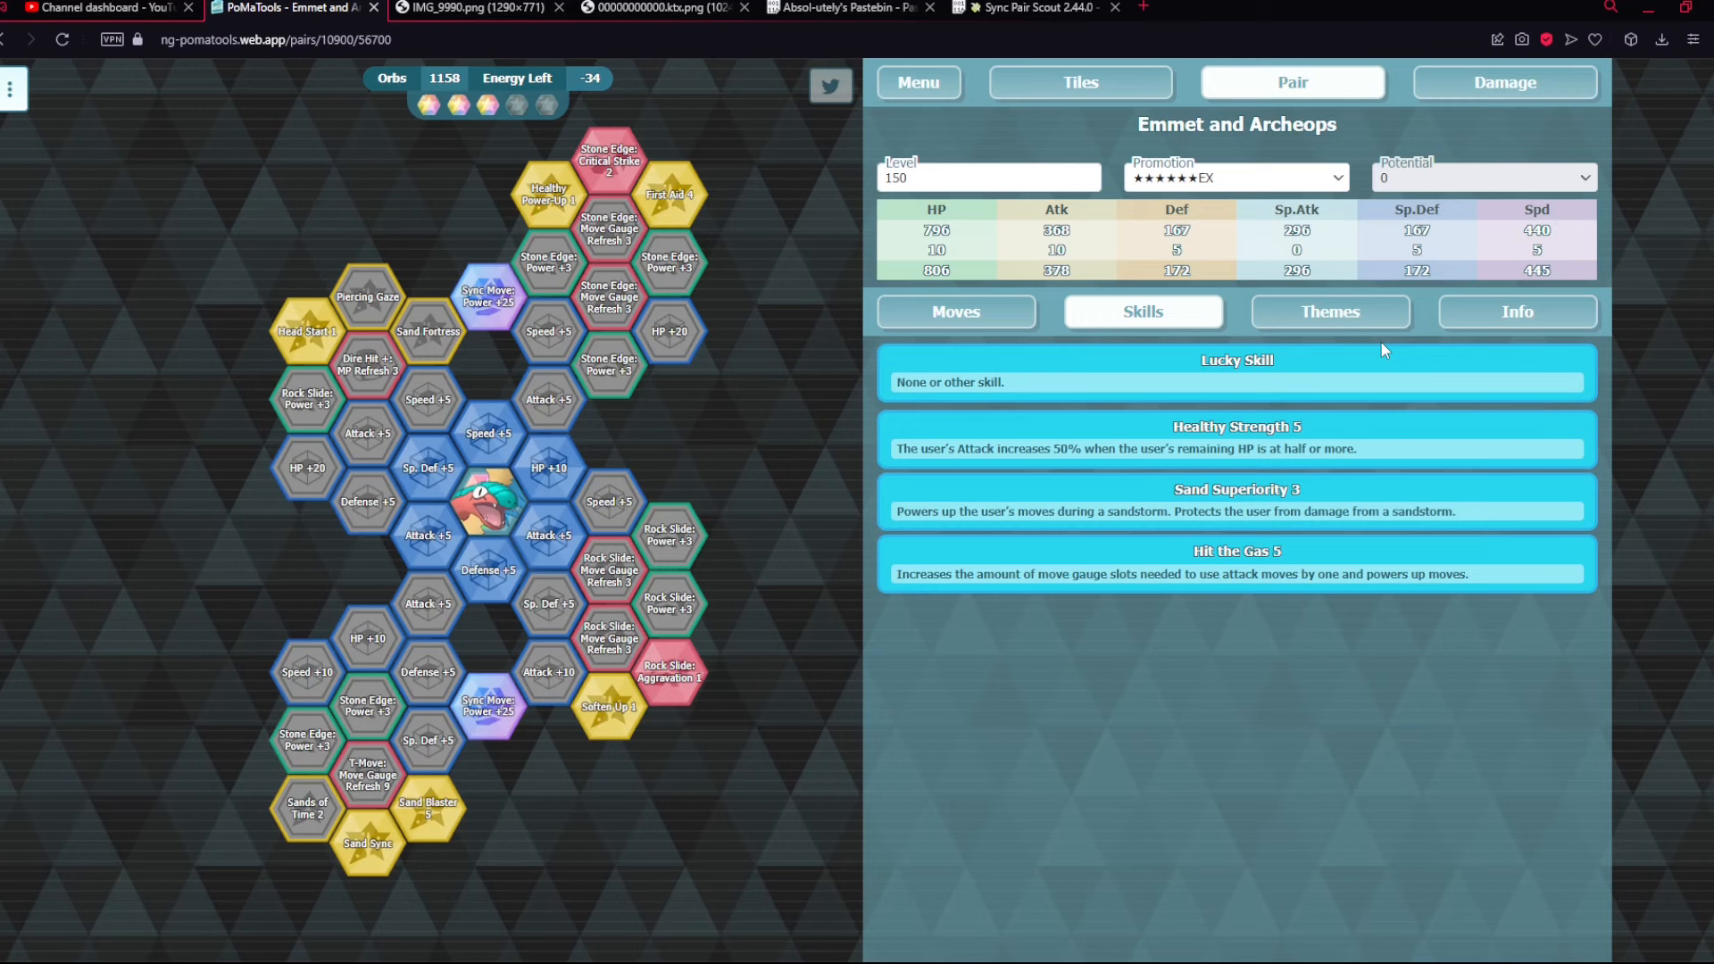
{"action": "mouse_move", "coordinate": [1304, 321]}
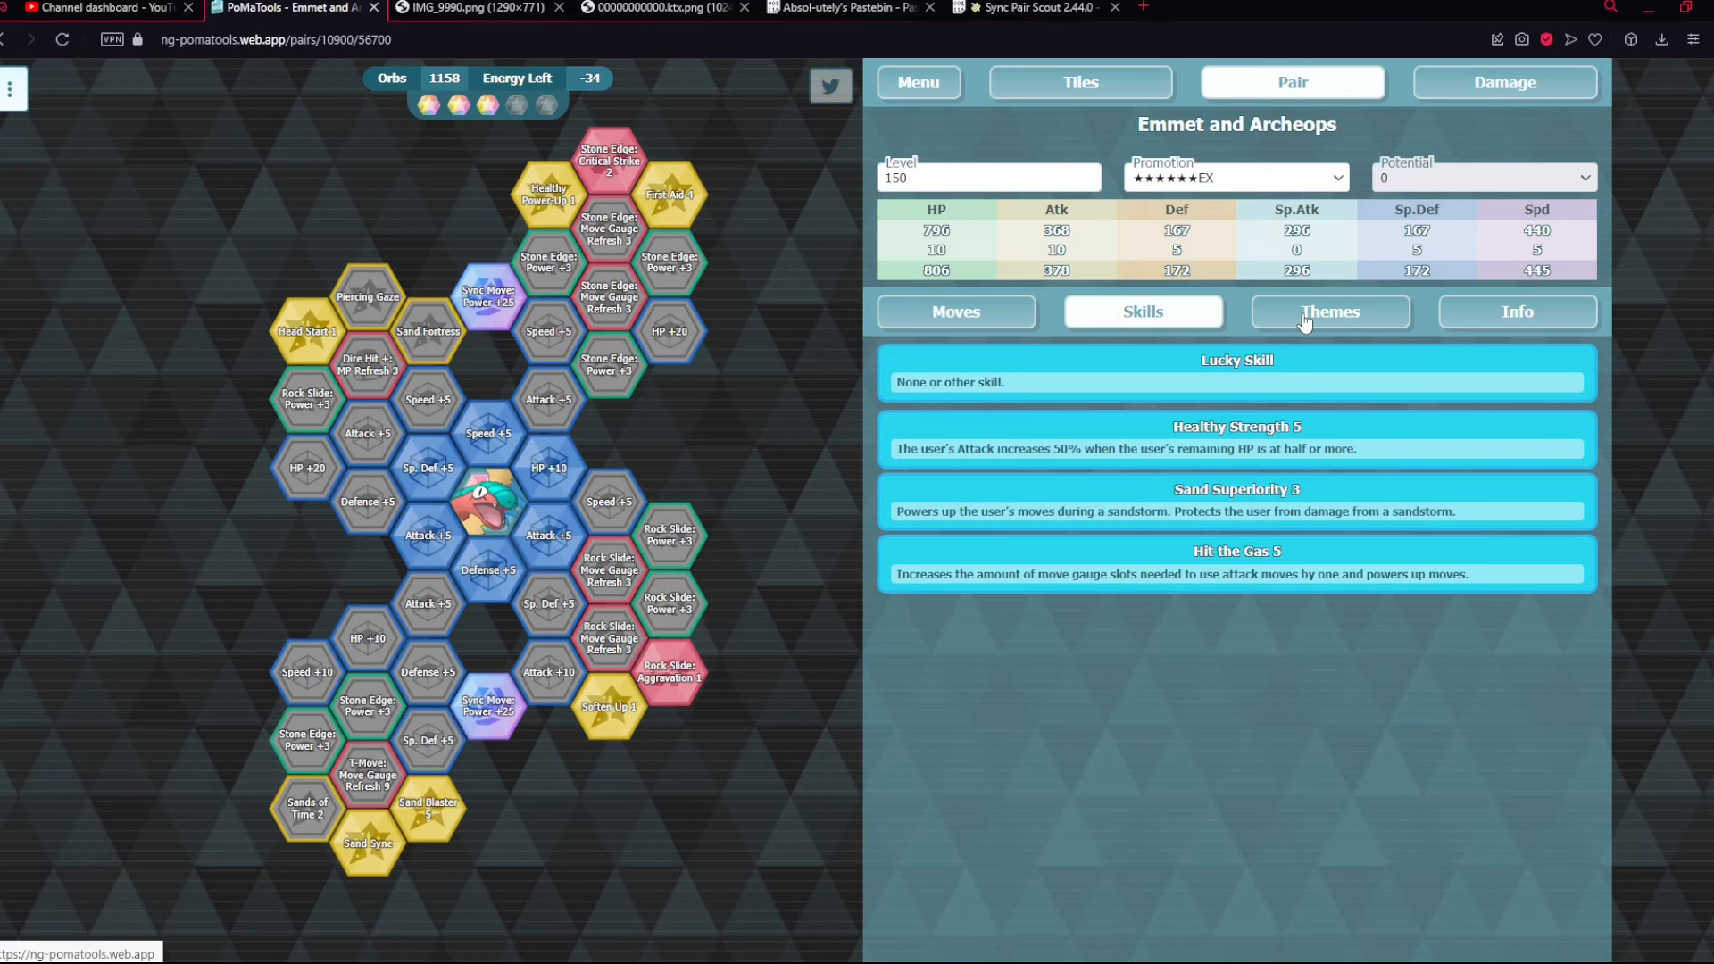
{"action": "left_click", "coordinate": [956, 311]}
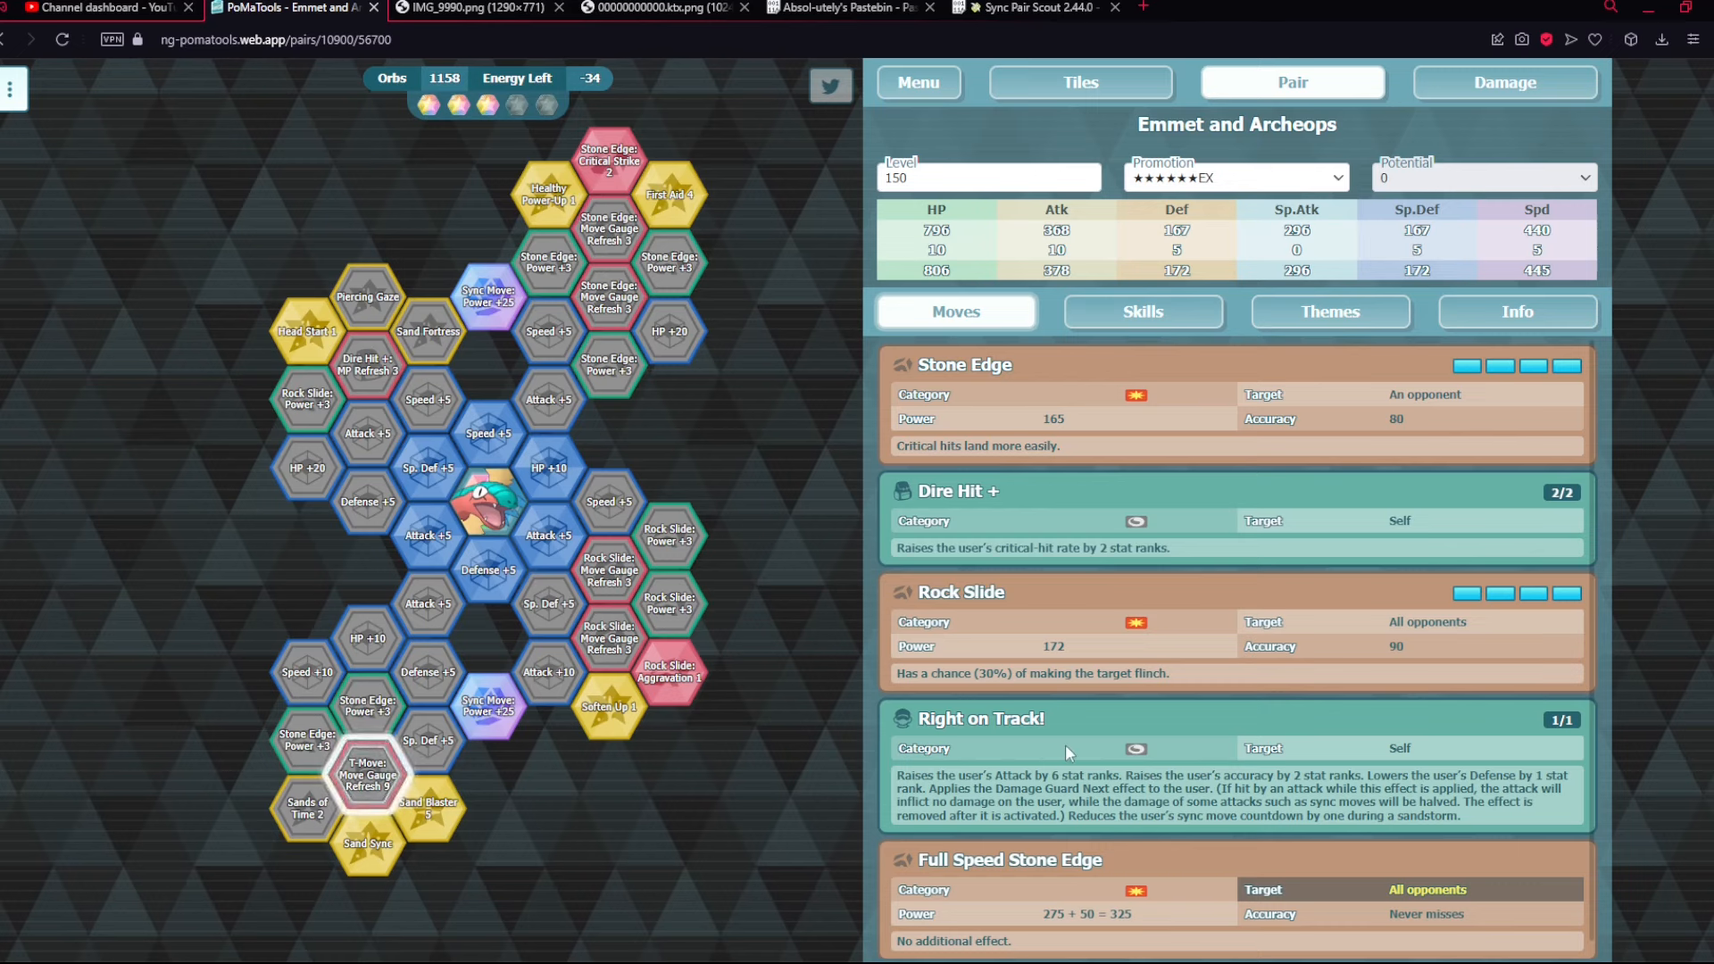
{"action": "mouse_move", "coordinate": [1073, 732]}
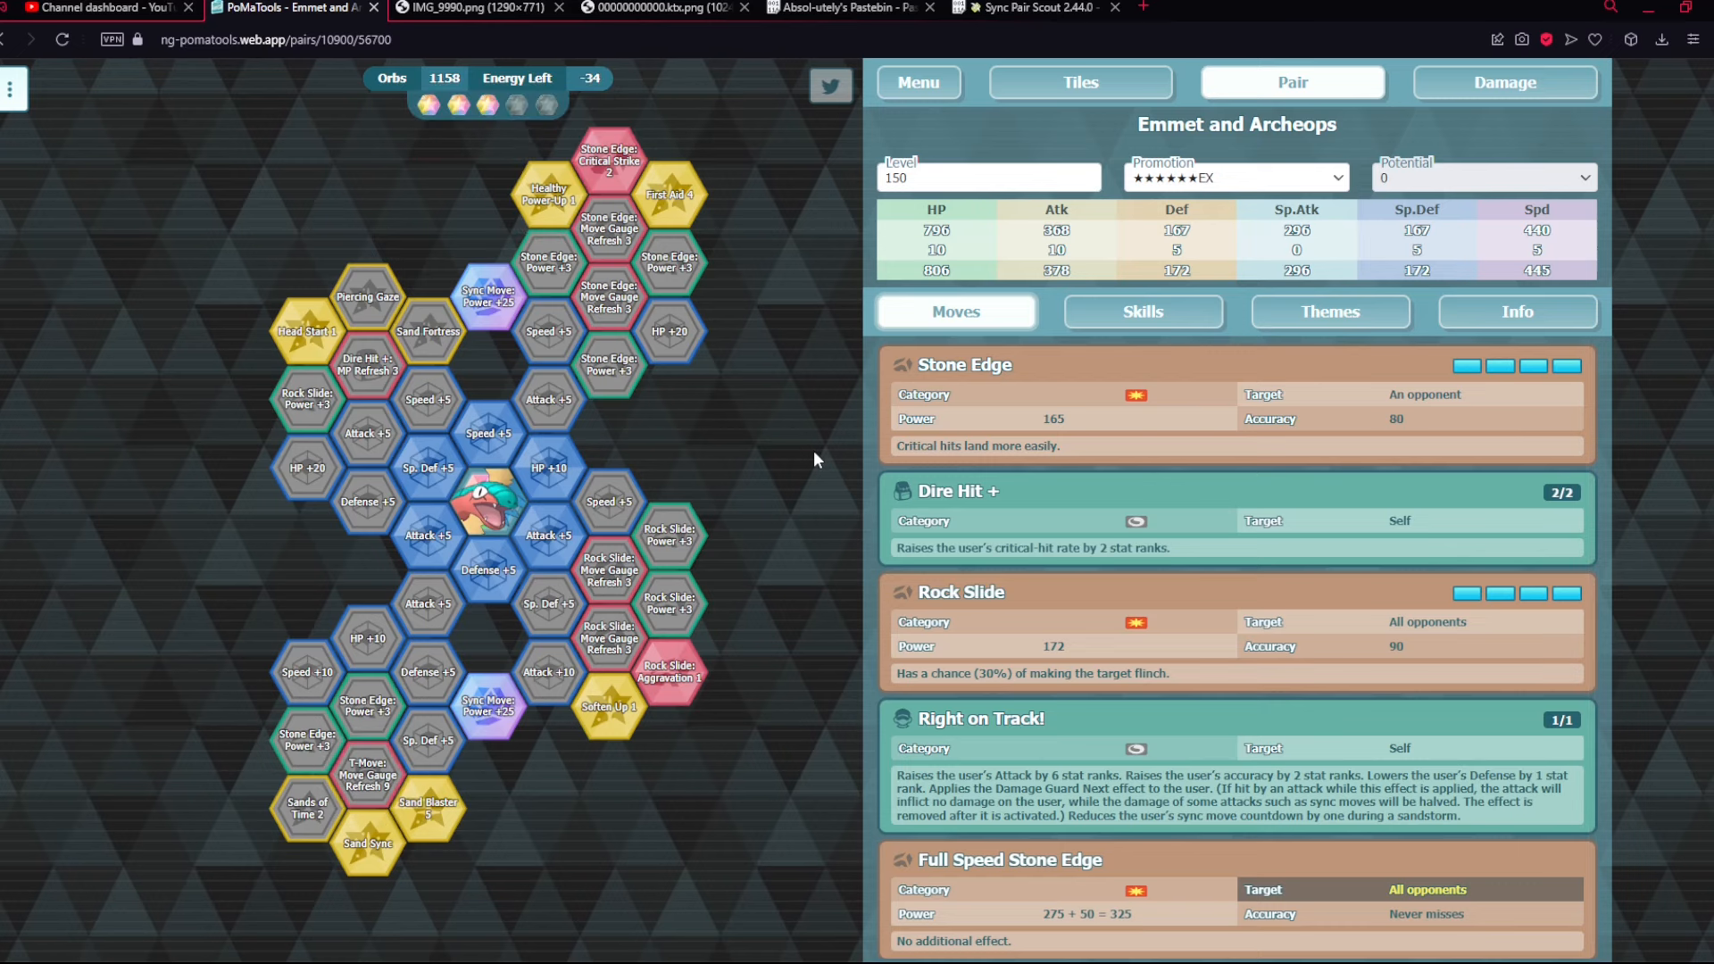
{"action": "mouse_move", "coordinate": [979, 543]}
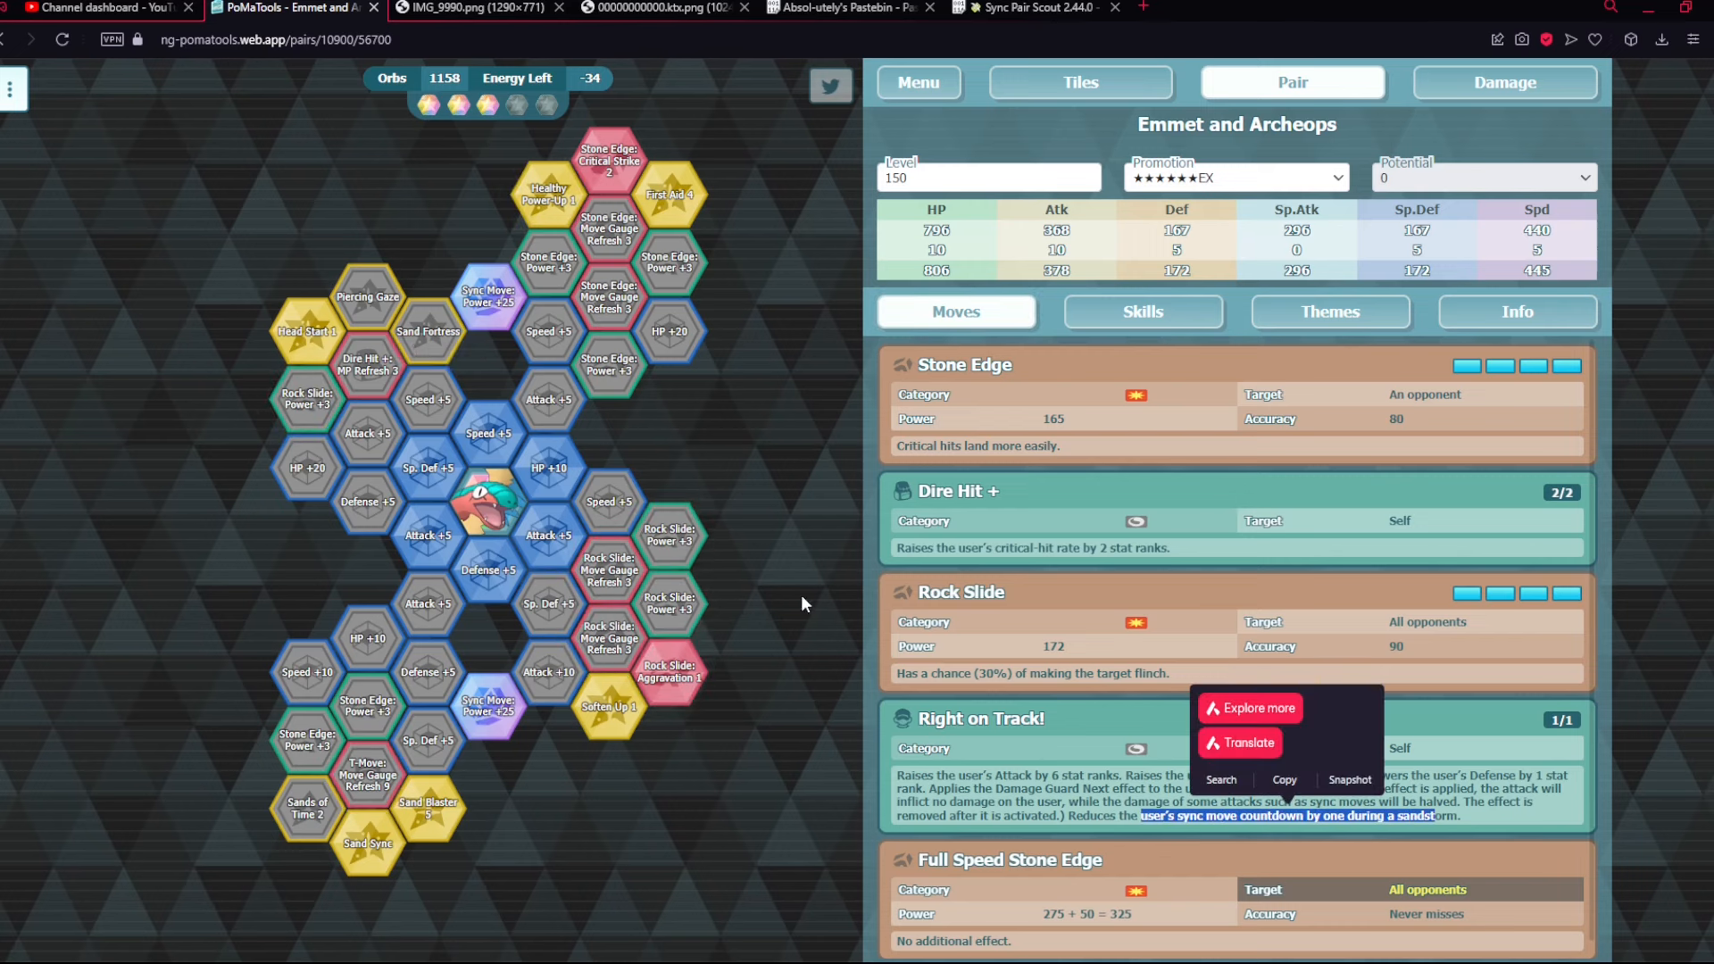
{"action": "mouse_move", "coordinate": [672, 678]}
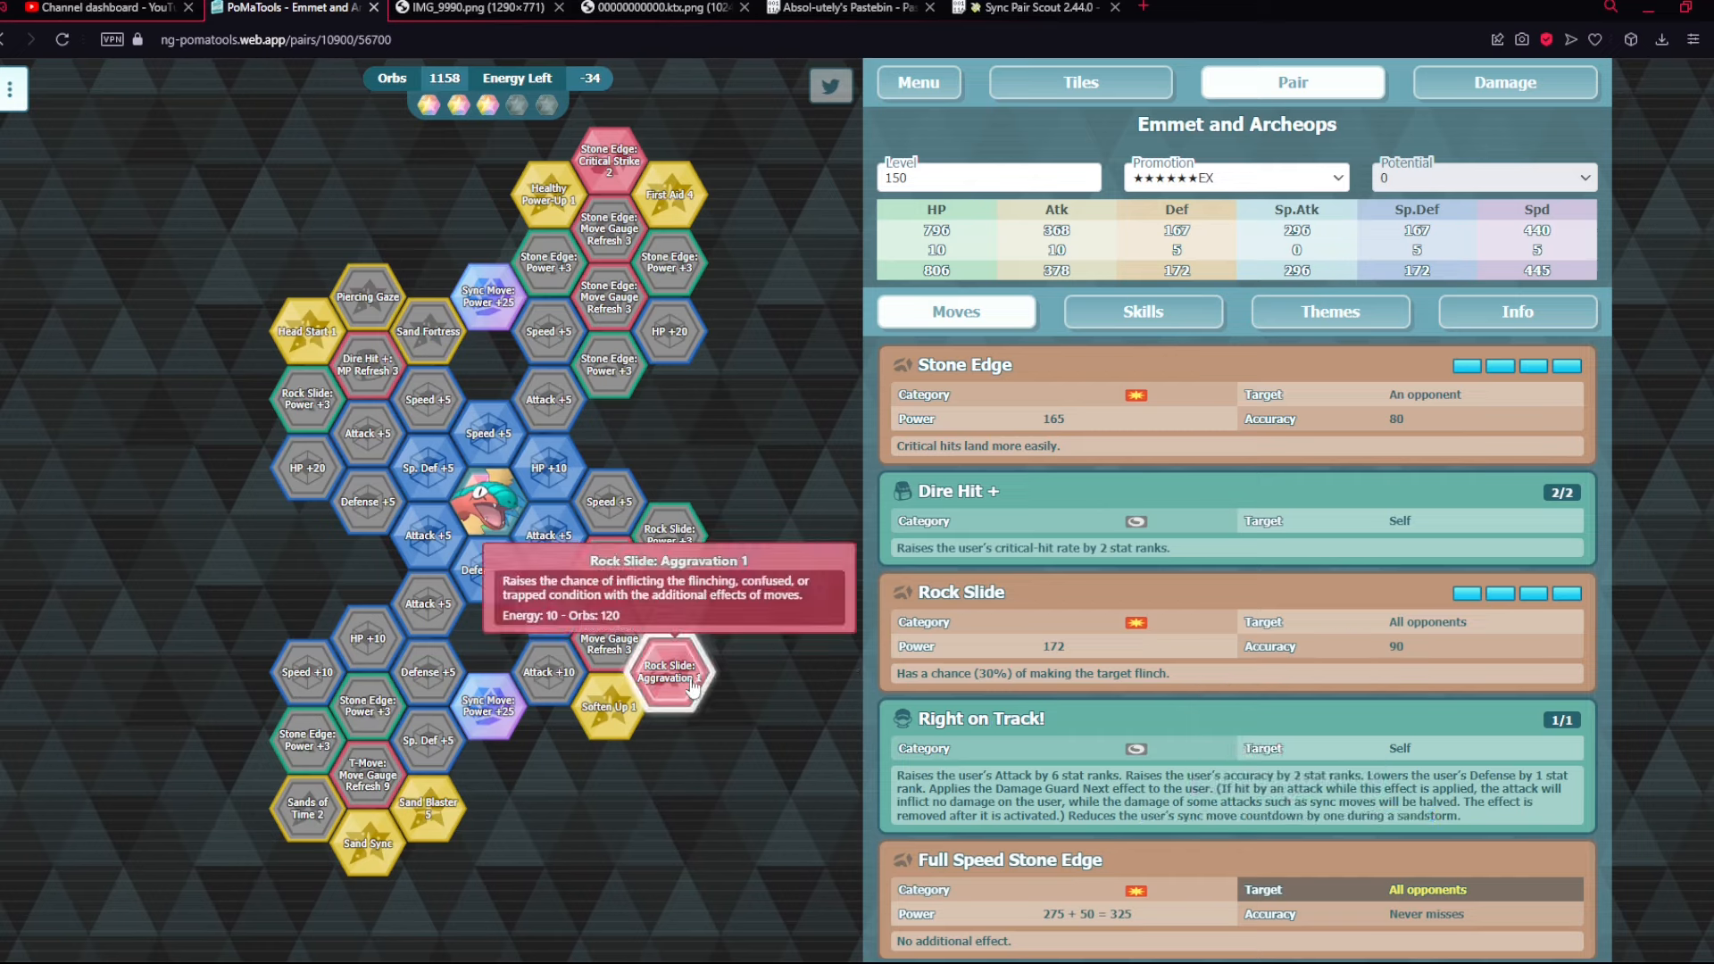
{"action": "mouse_move", "coordinate": [597, 716]}
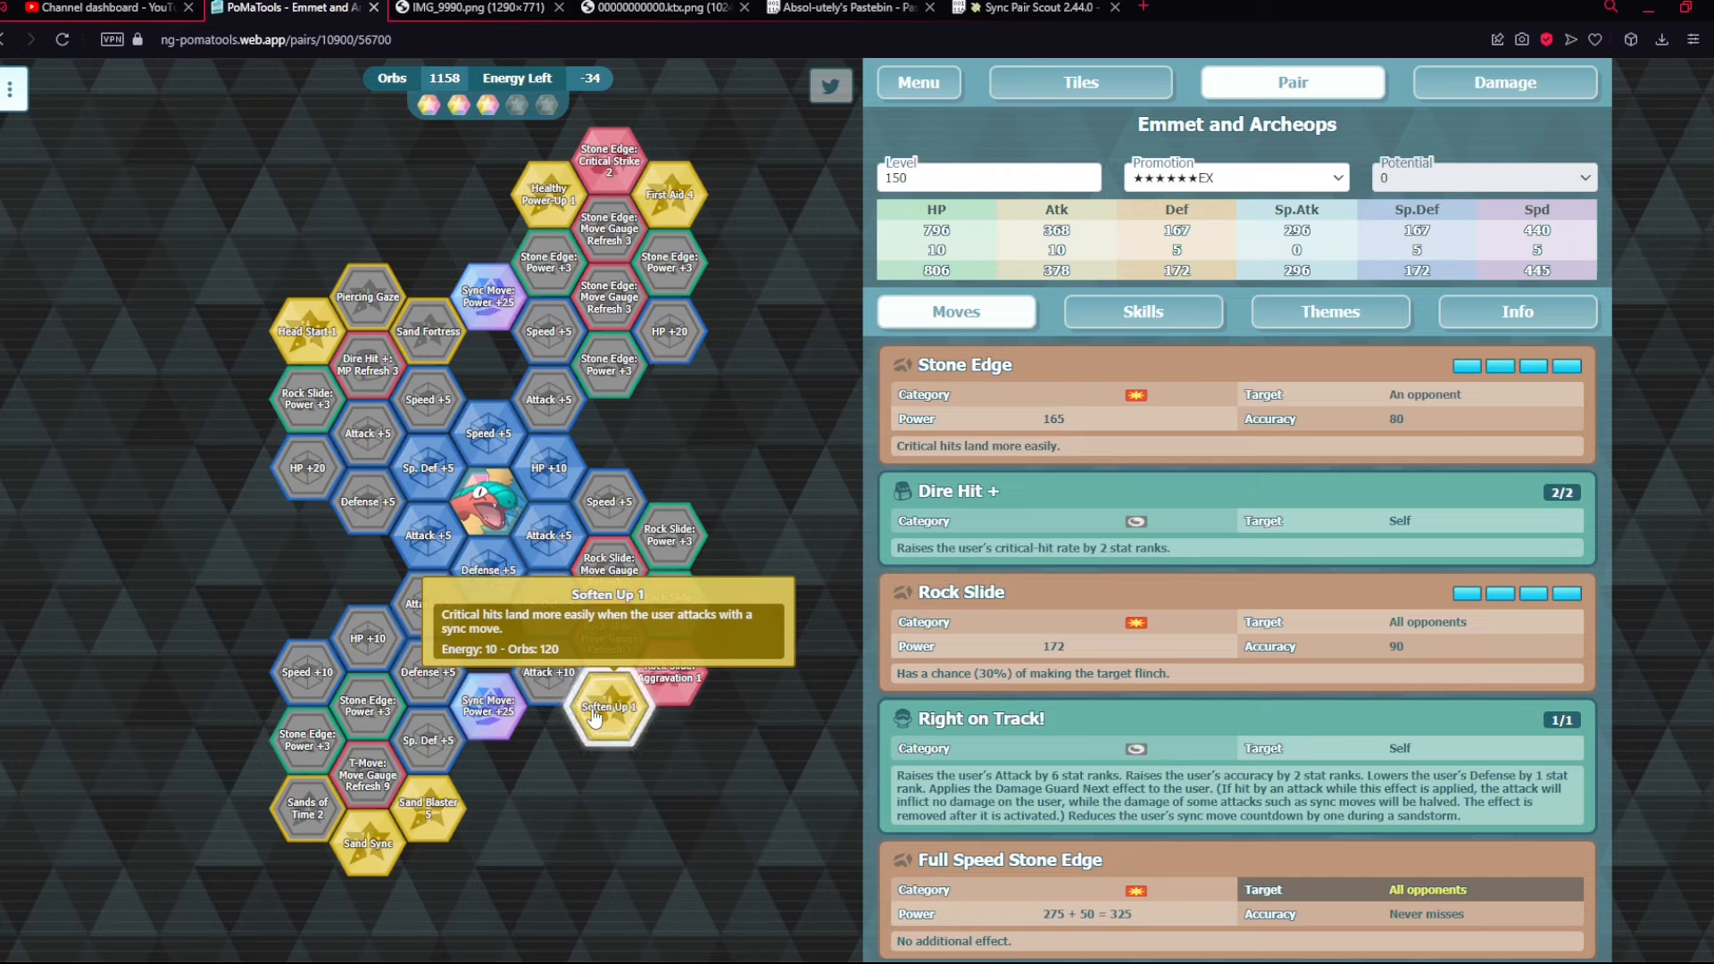
{"action": "mouse_move", "coordinate": [550, 468]}
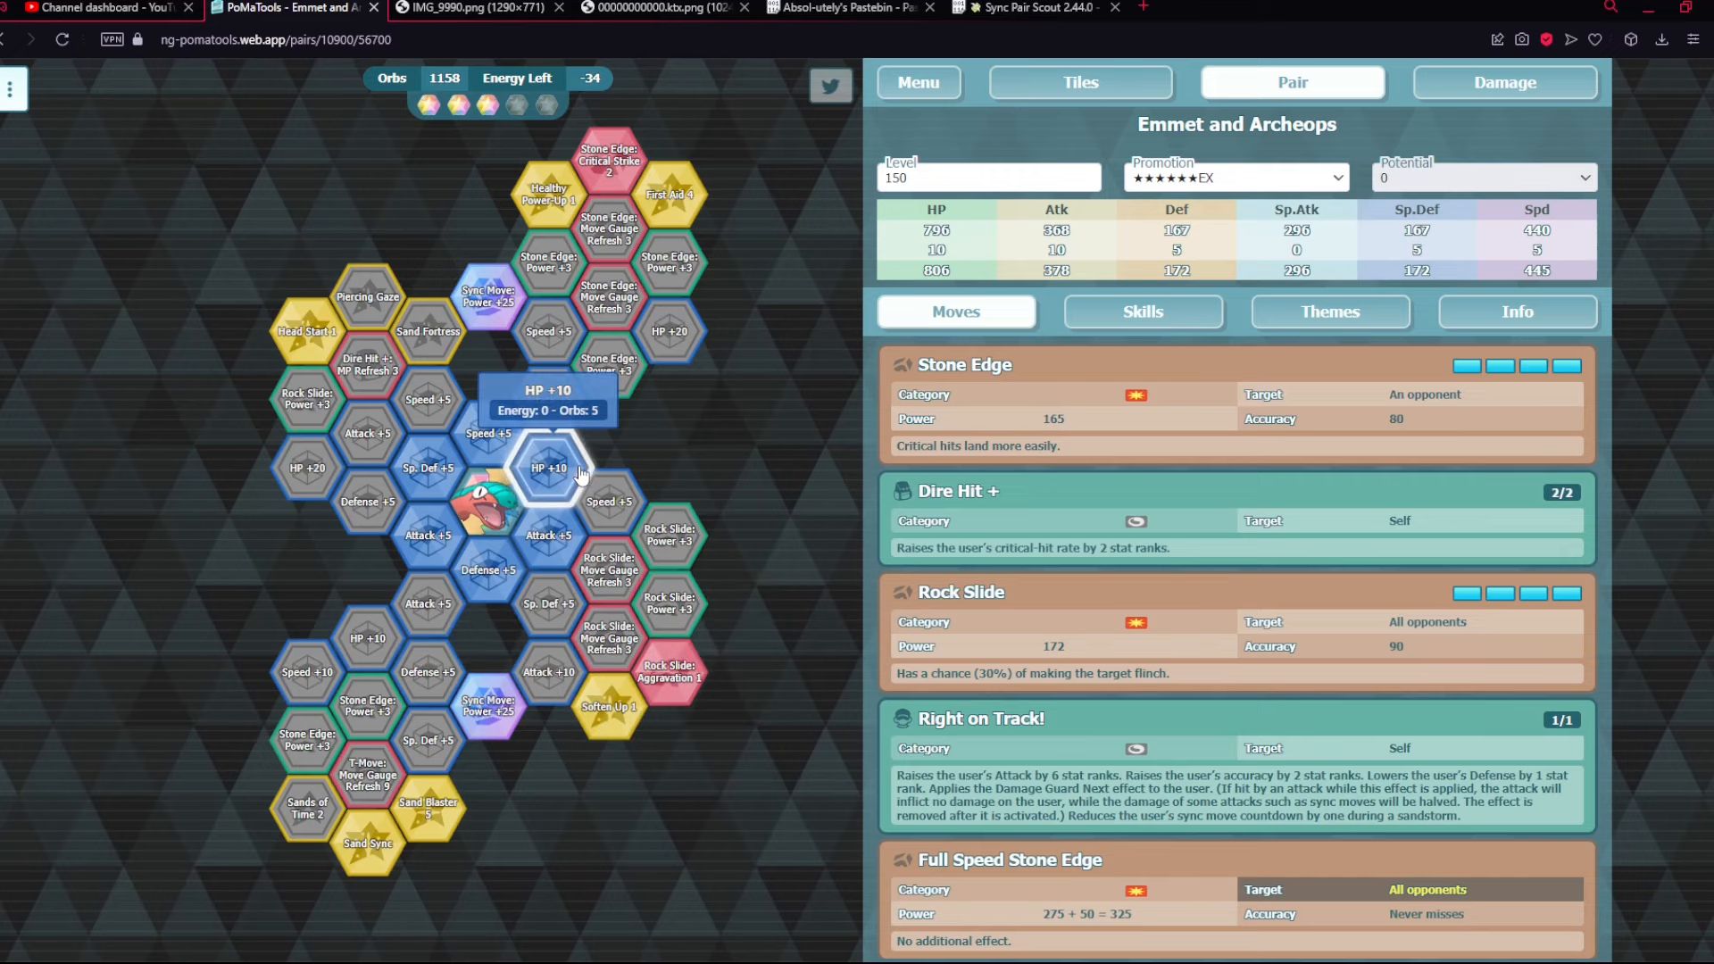
{"action": "mouse_move", "coordinate": [573, 574]}
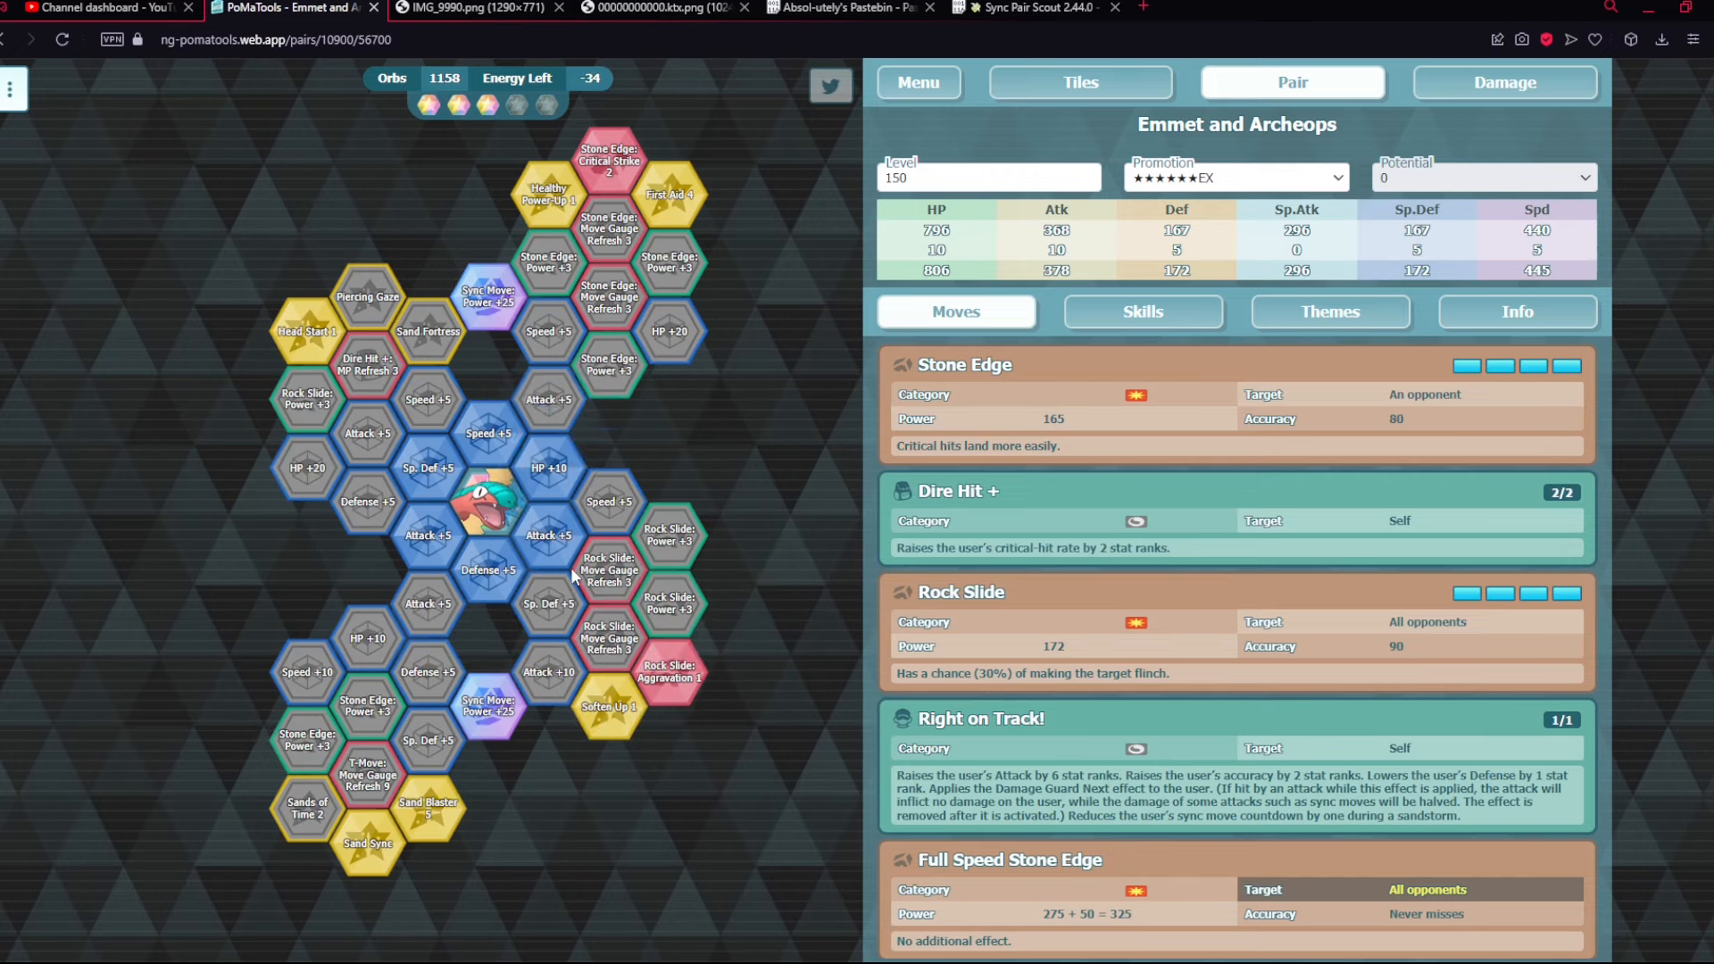
{"action": "mouse_move", "coordinate": [562, 579]}
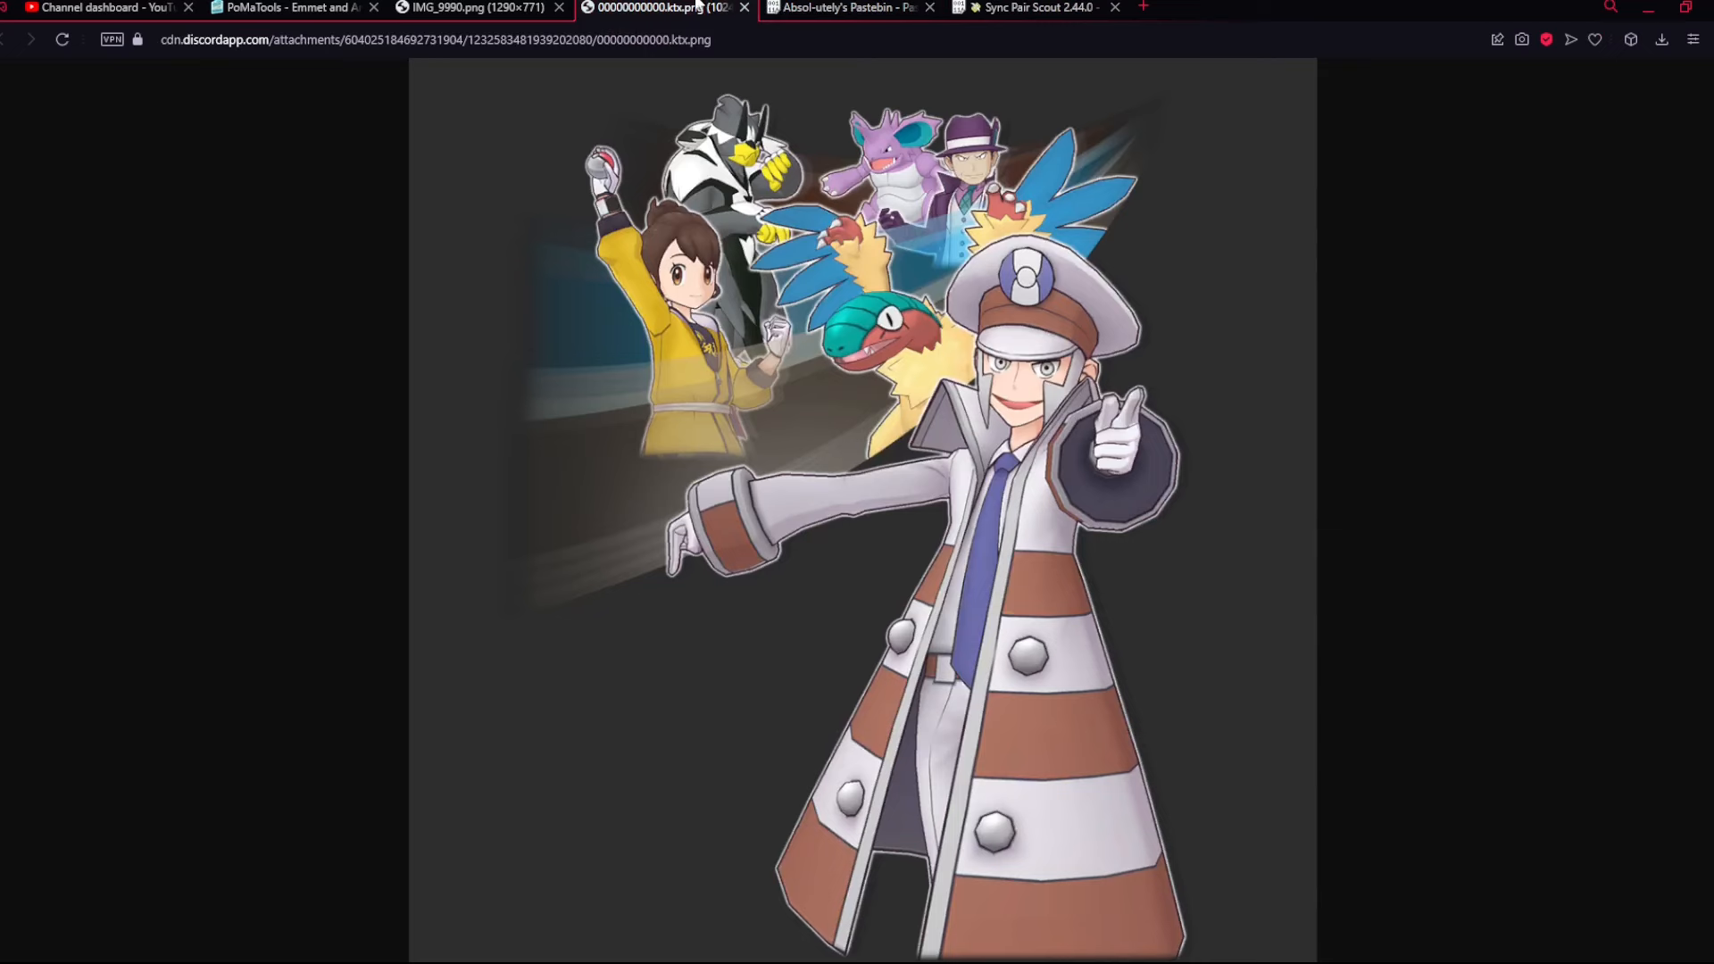
- Search the All New Sync Grids paste for 'emmet' and scroll to his Cell 49–53 tiles like Vigilance and Defense Crush 9
{"action": "left_click", "coordinate": [847, 9]}
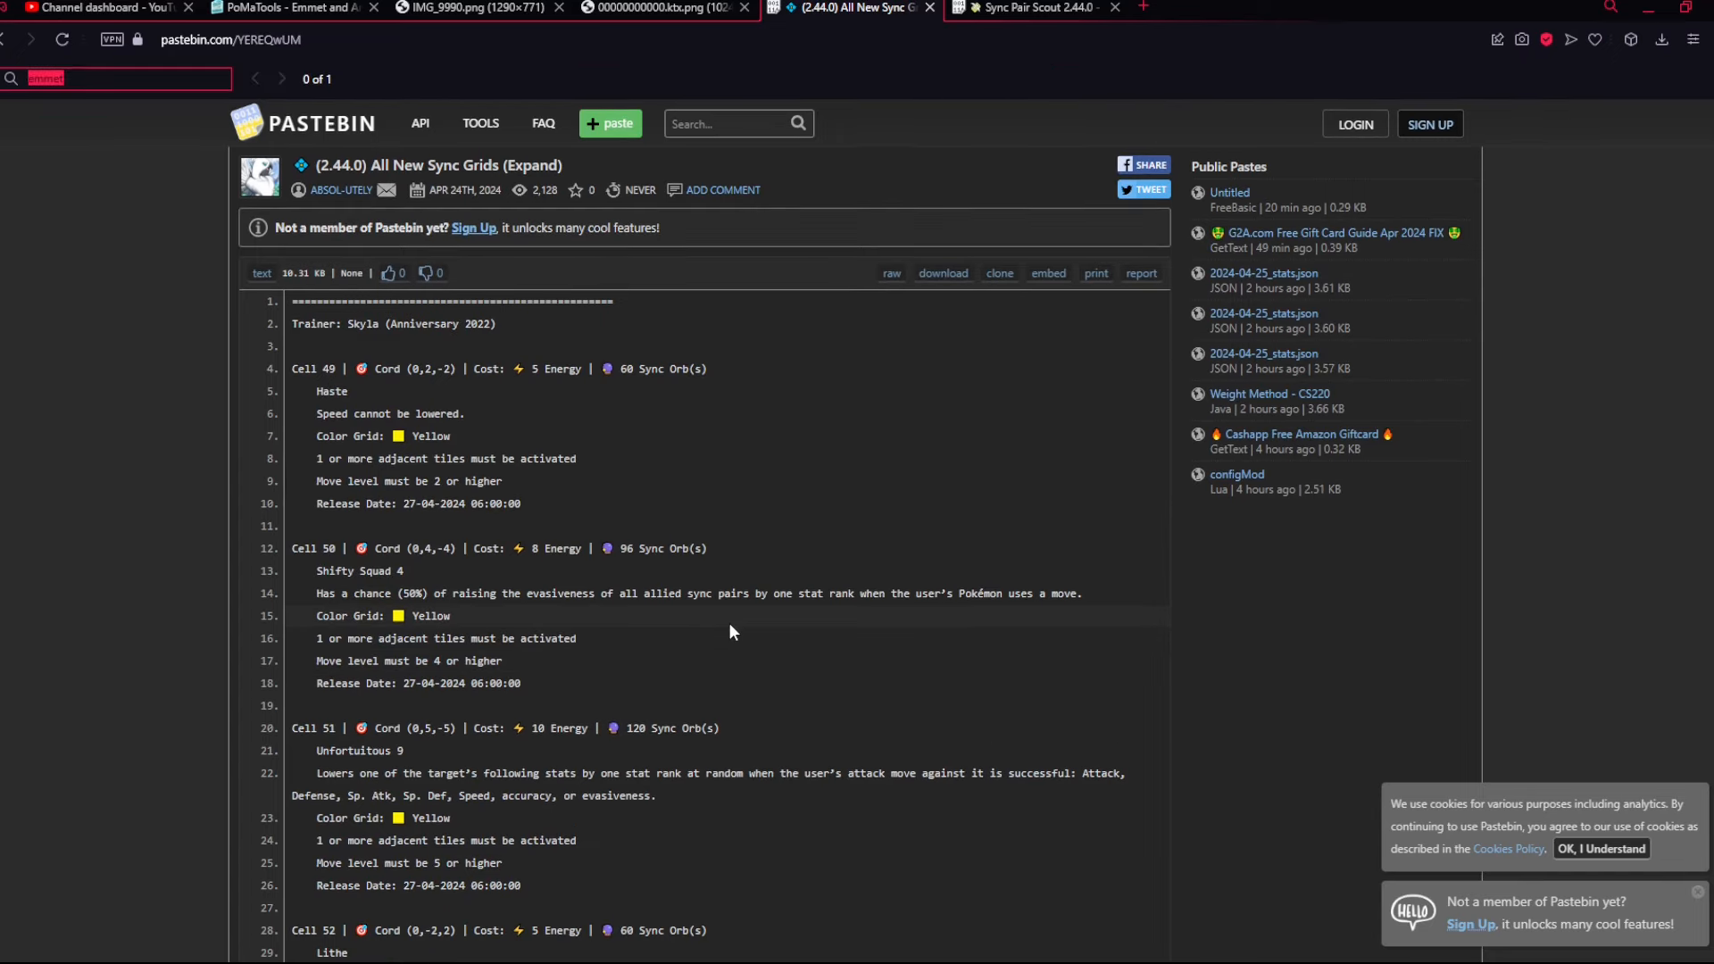
{"action": "key", "text": "Enter"}
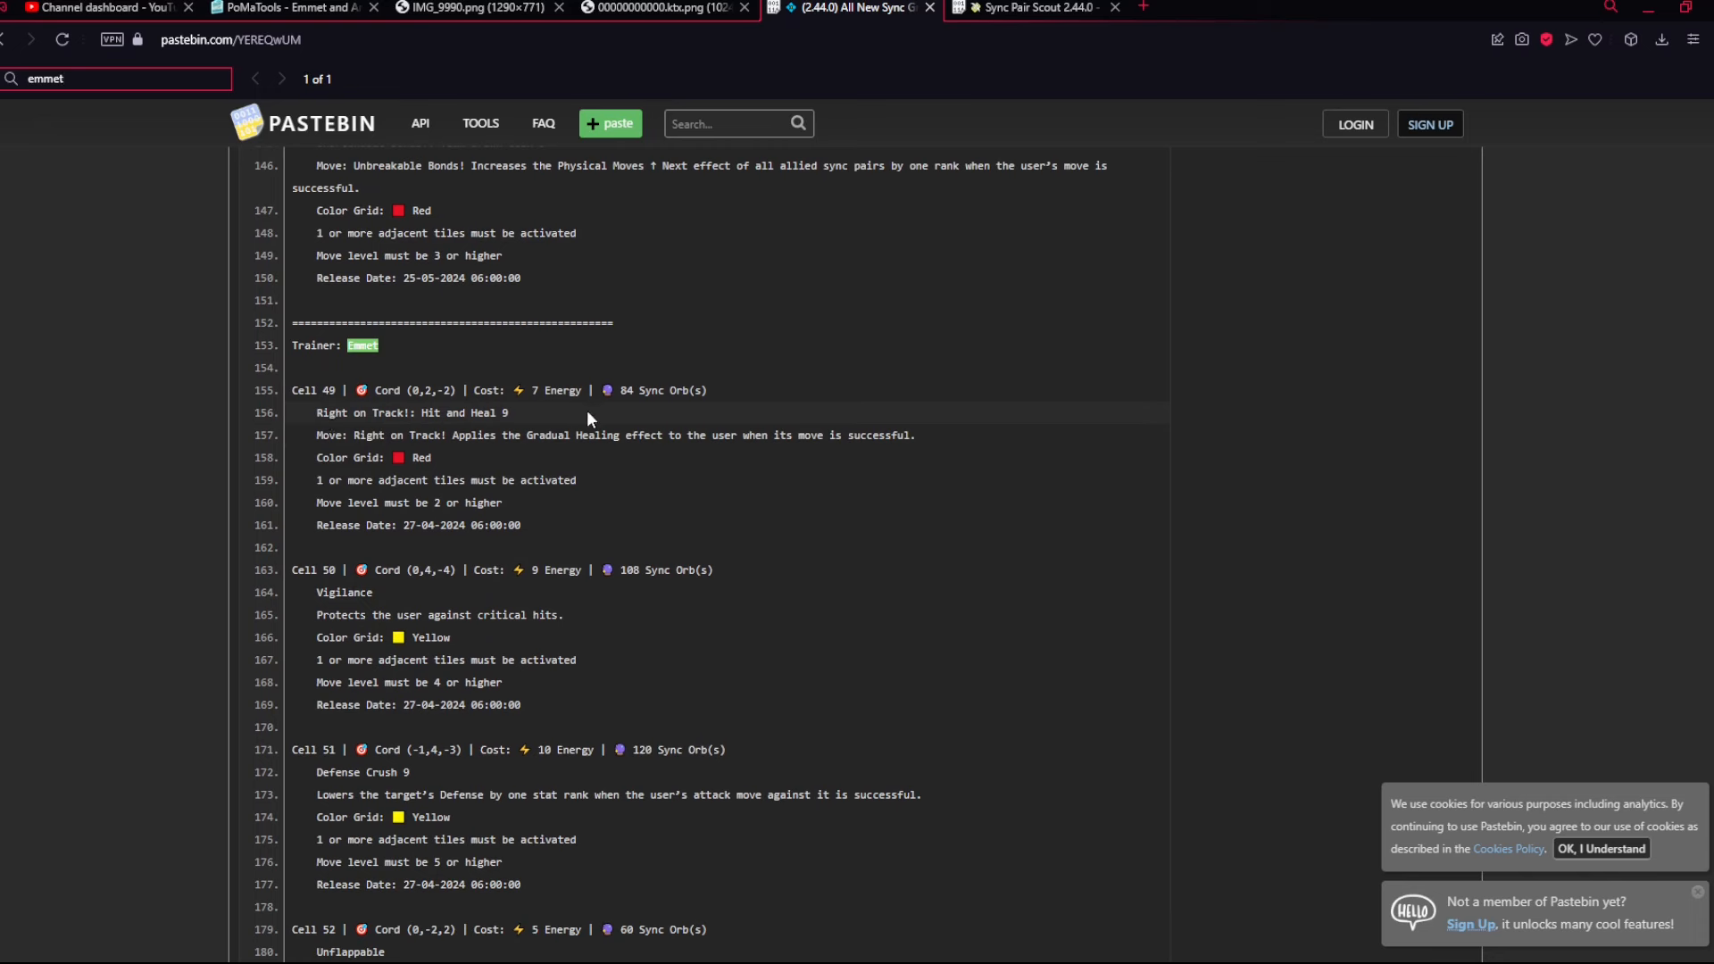
{"action": "left_click", "coordinate": [268, 7]}
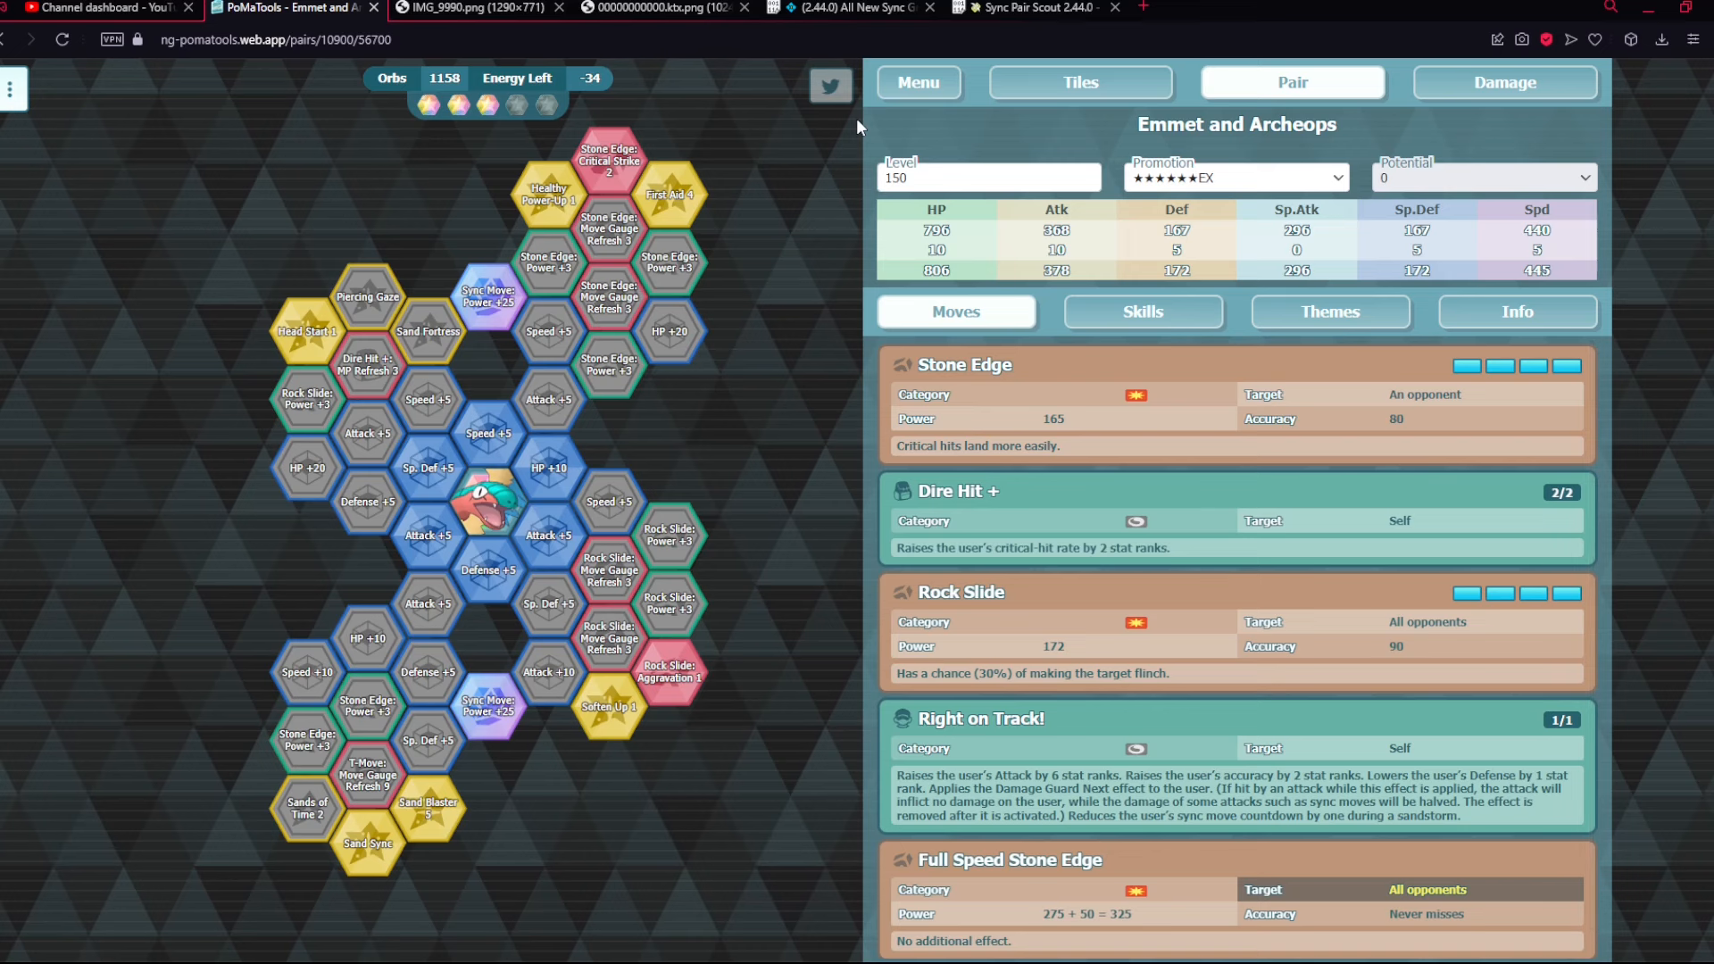
{"action": "left_click", "coordinate": [1143, 311]}
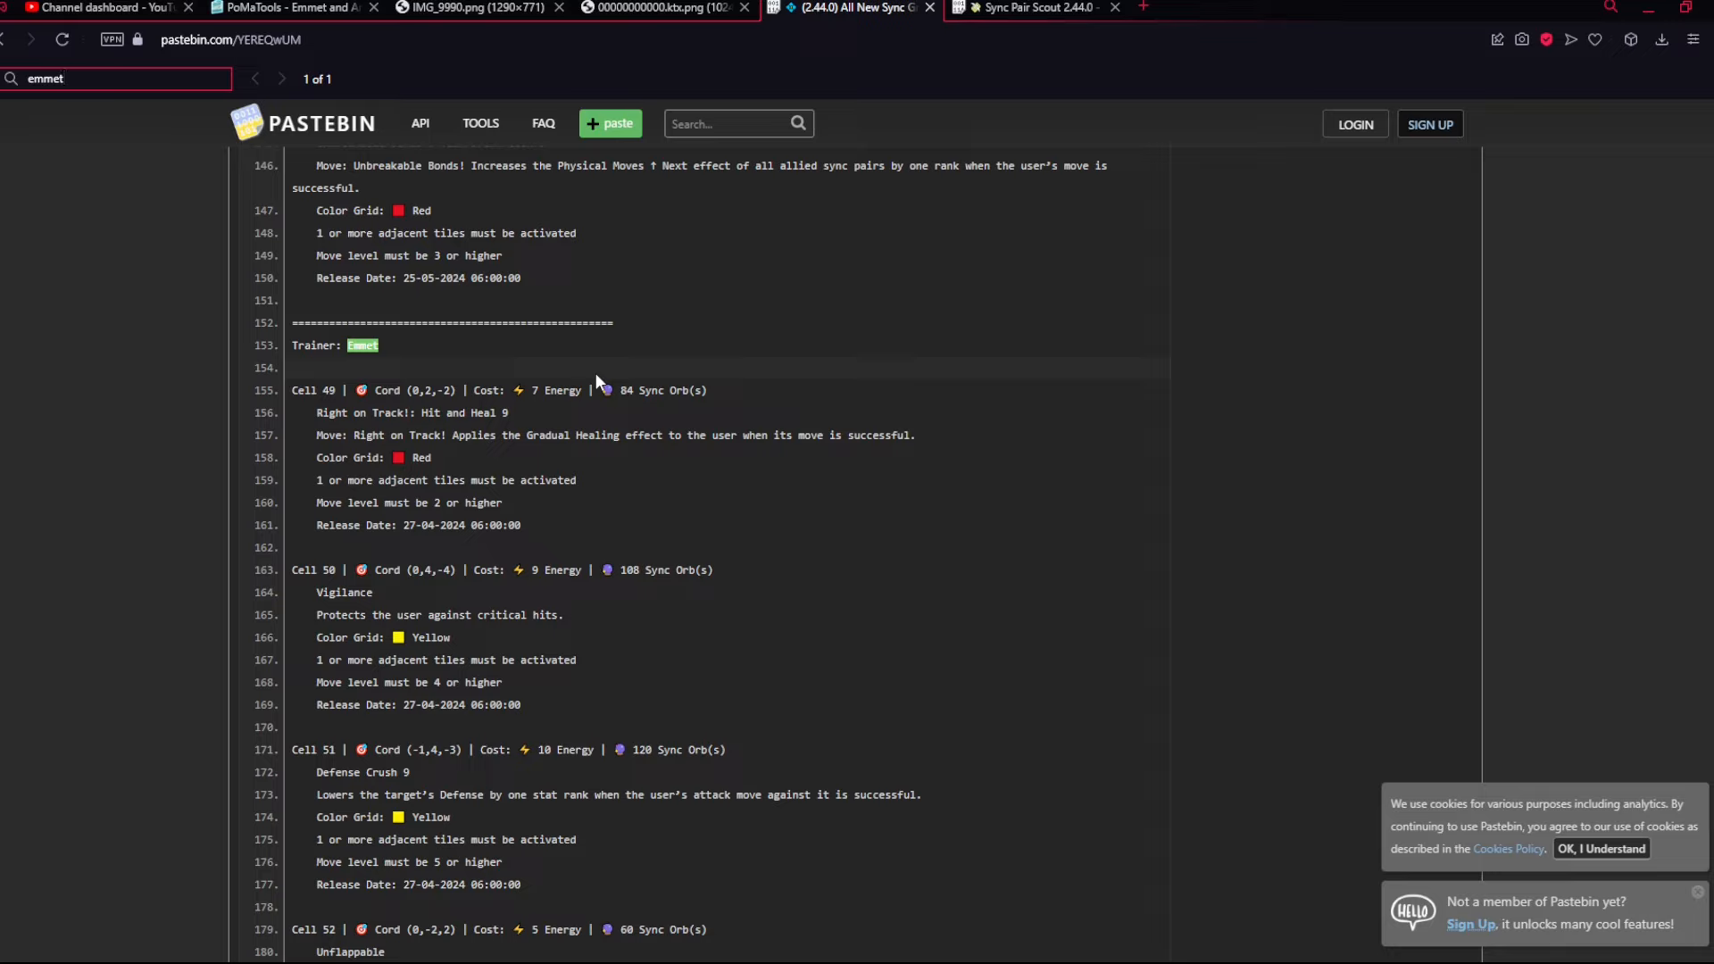
{"action": "mouse_move", "coordinate": [578, 700]}
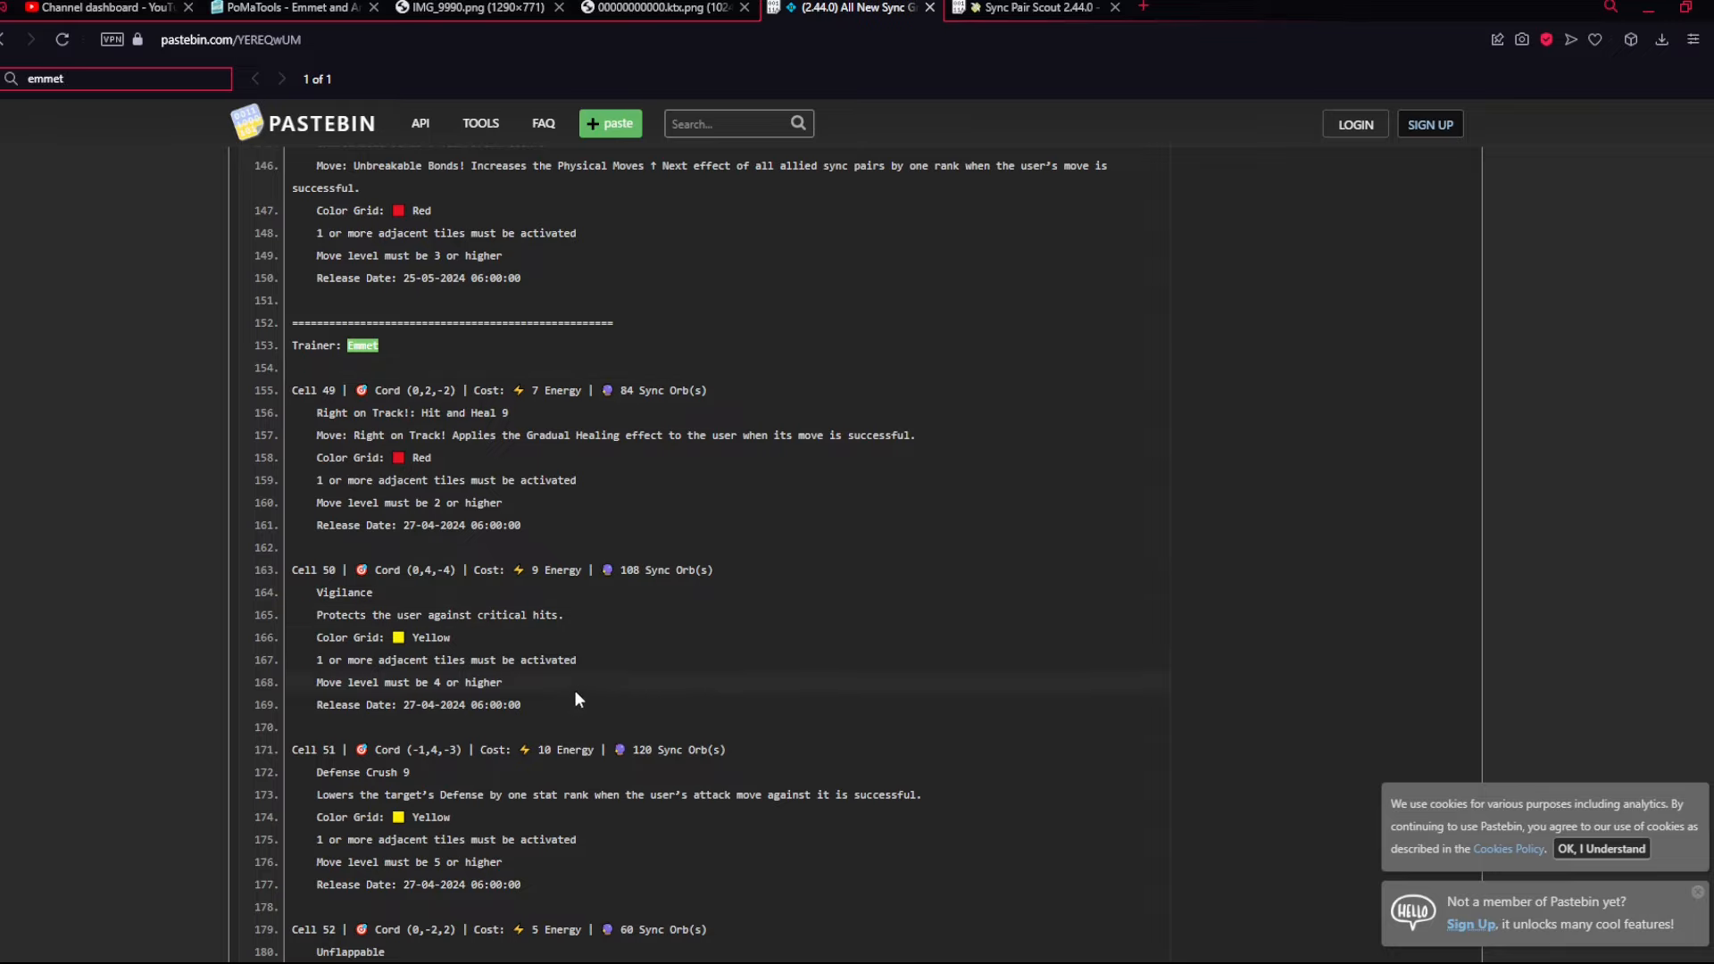
{"action": "mouse_move", "coordinate": [550, 643]}
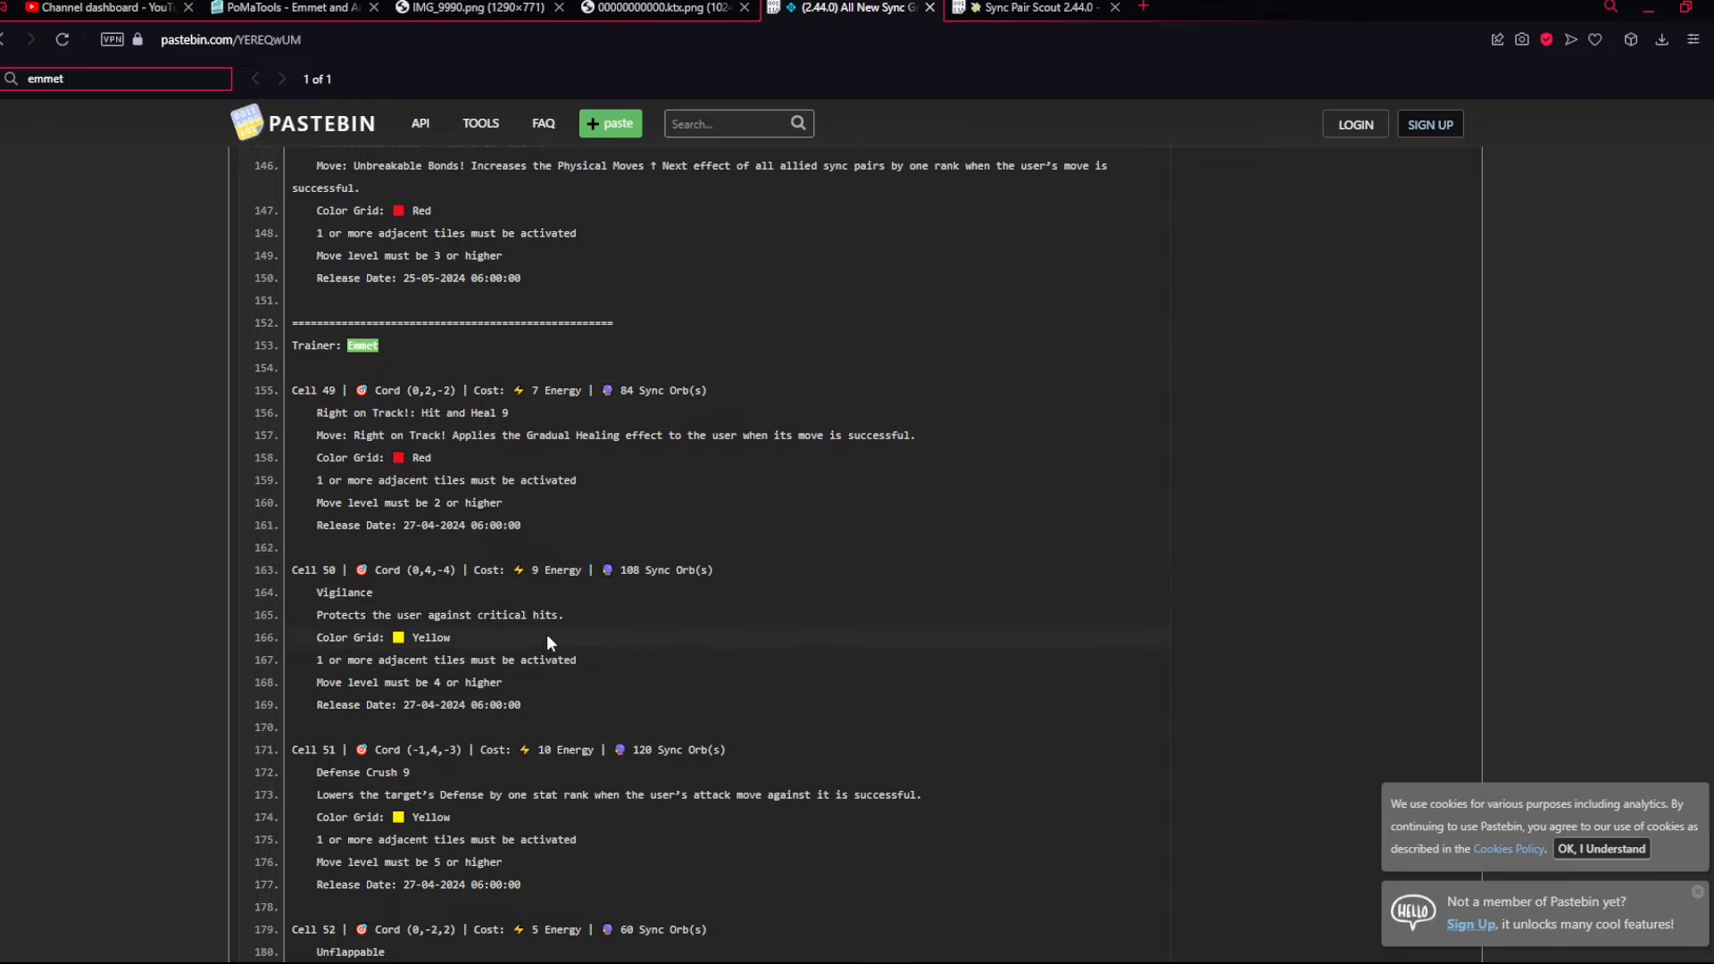
{"action": "scroll", "scroll_direction": "down", "scroll_amount": 3}
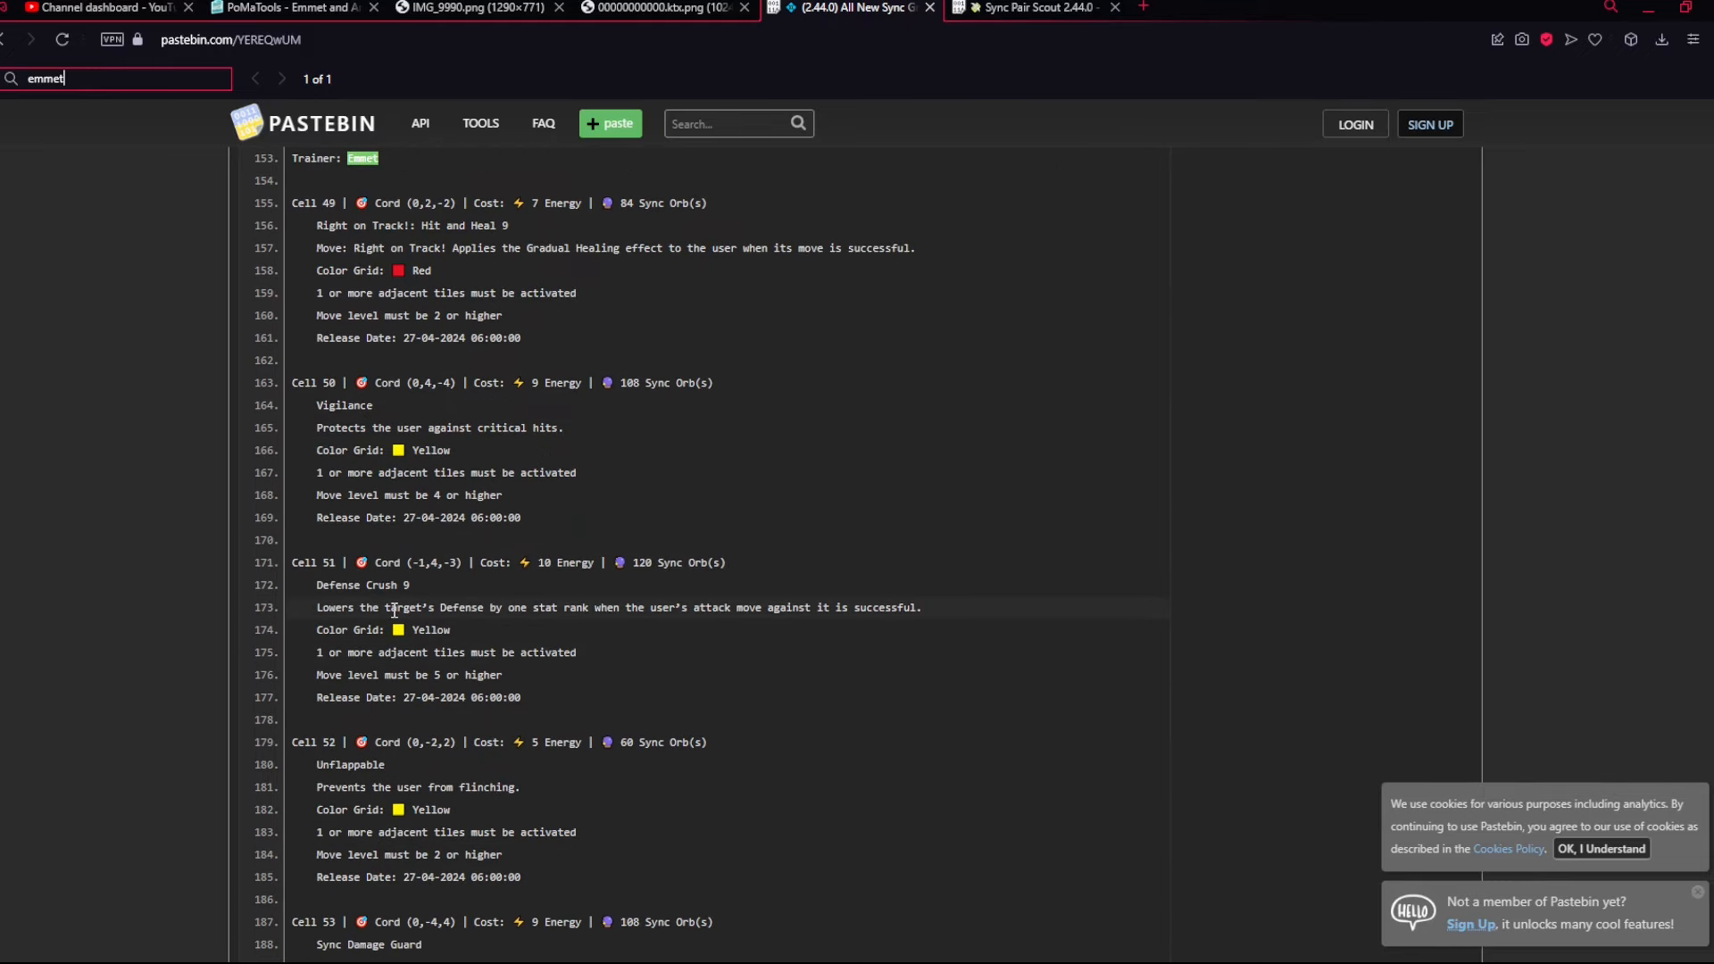
- Check Emmet and Archeops's move list against the grid, then bring up the banner artwork
{"action": "left_click", "coordinate": [286, 7]}
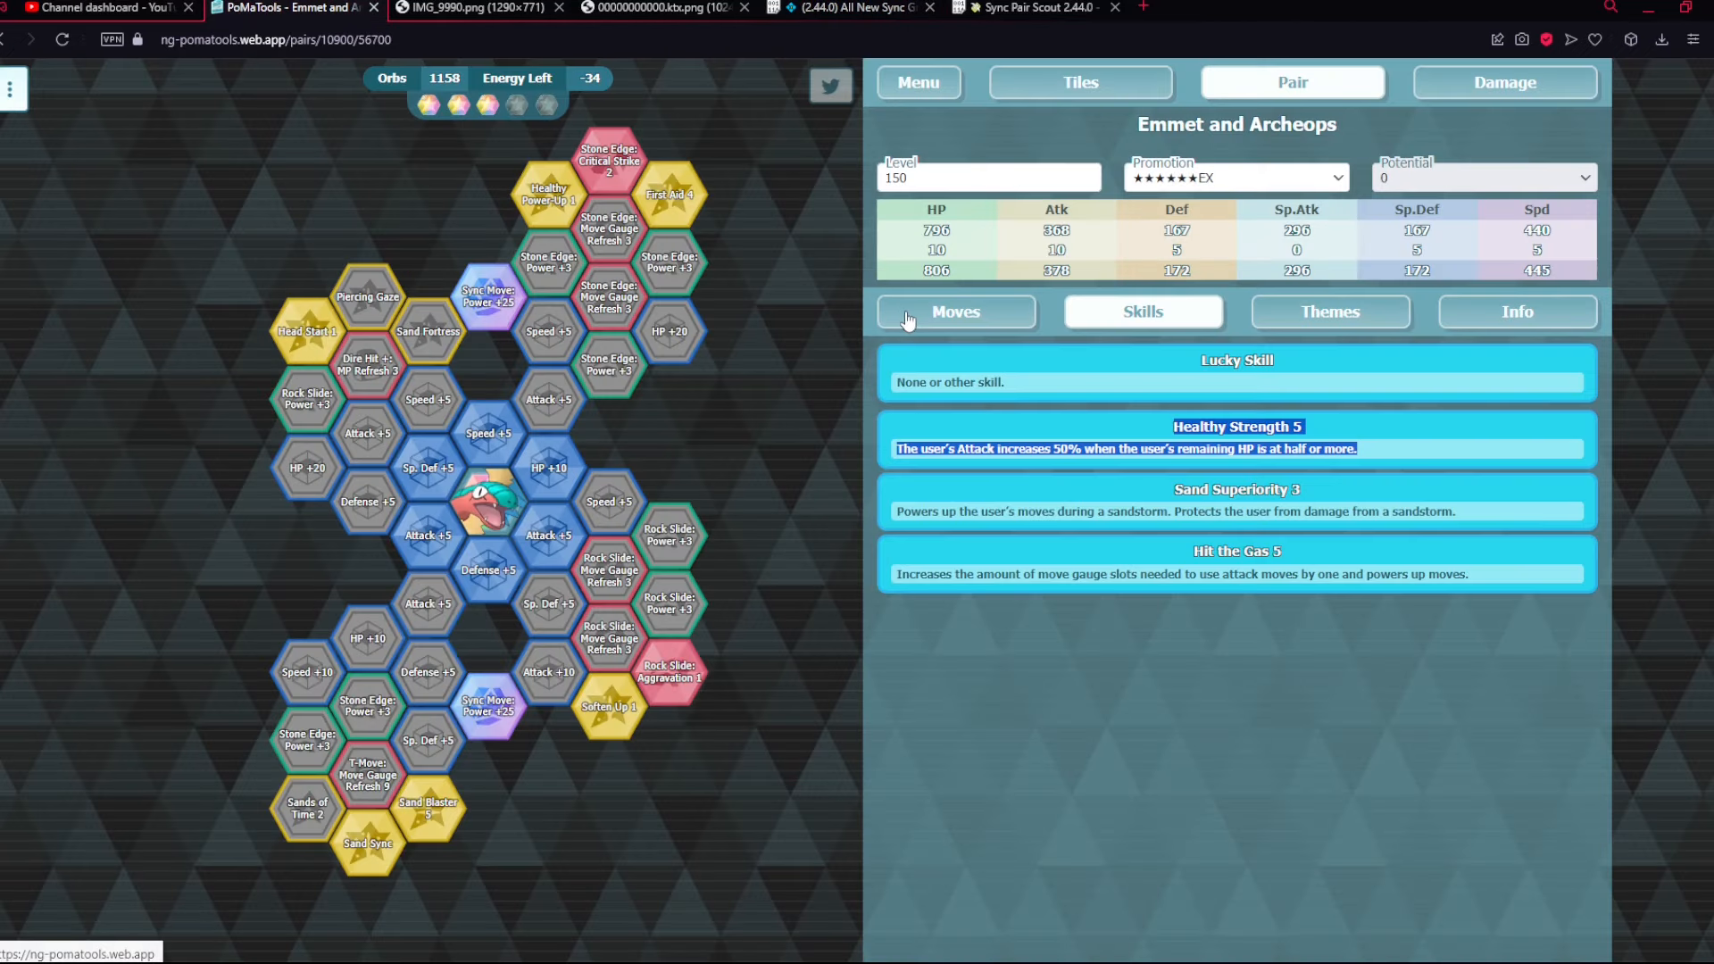
{"action": "left_click", "coordinate": [955, 311]}
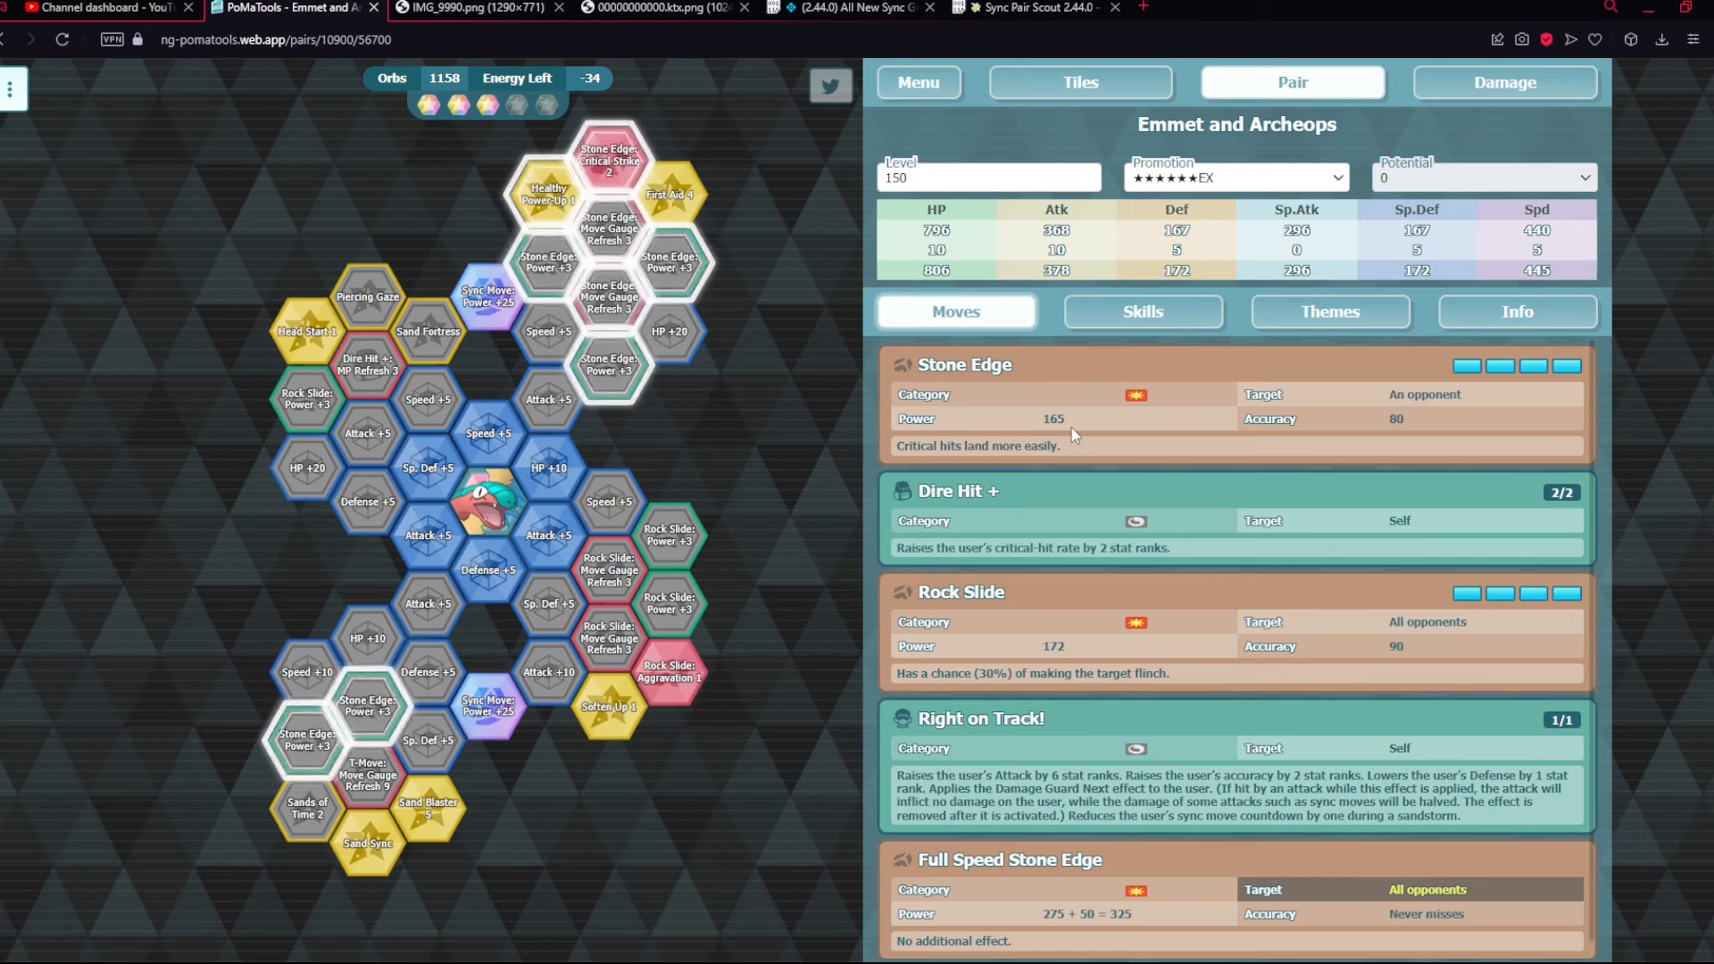
{"action": "mouse_move", "coordinate": [1089, 512]}
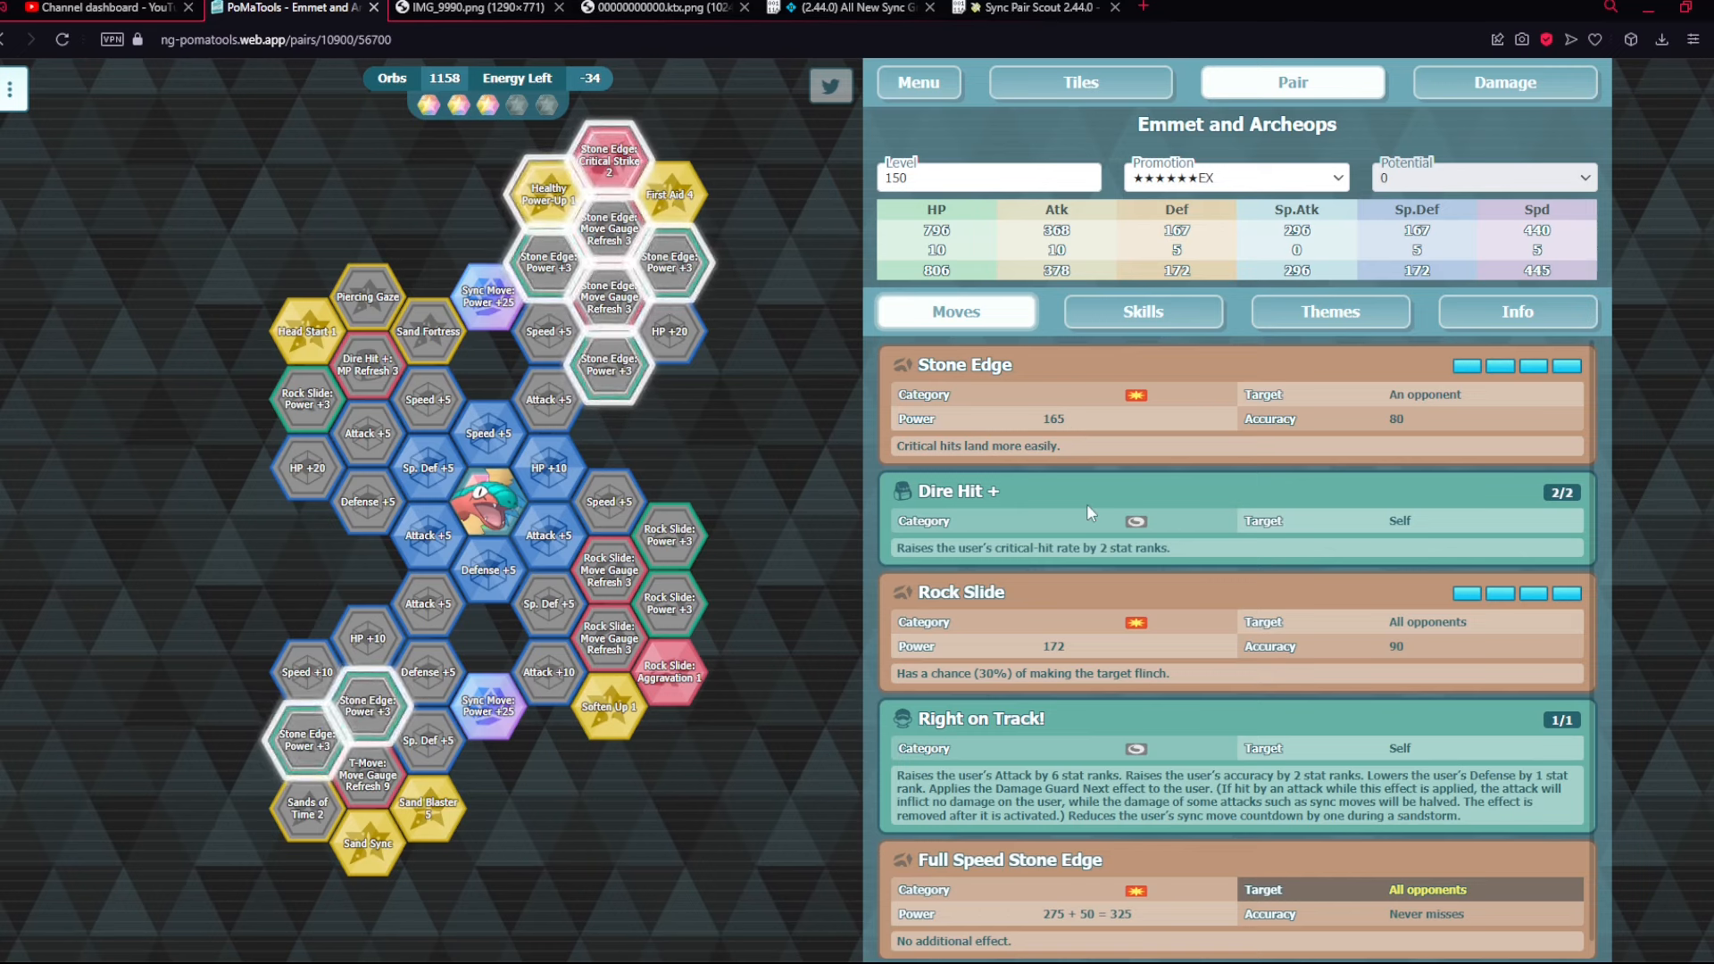
{"action": "mouse_move", "coordinate": [418, 180]}
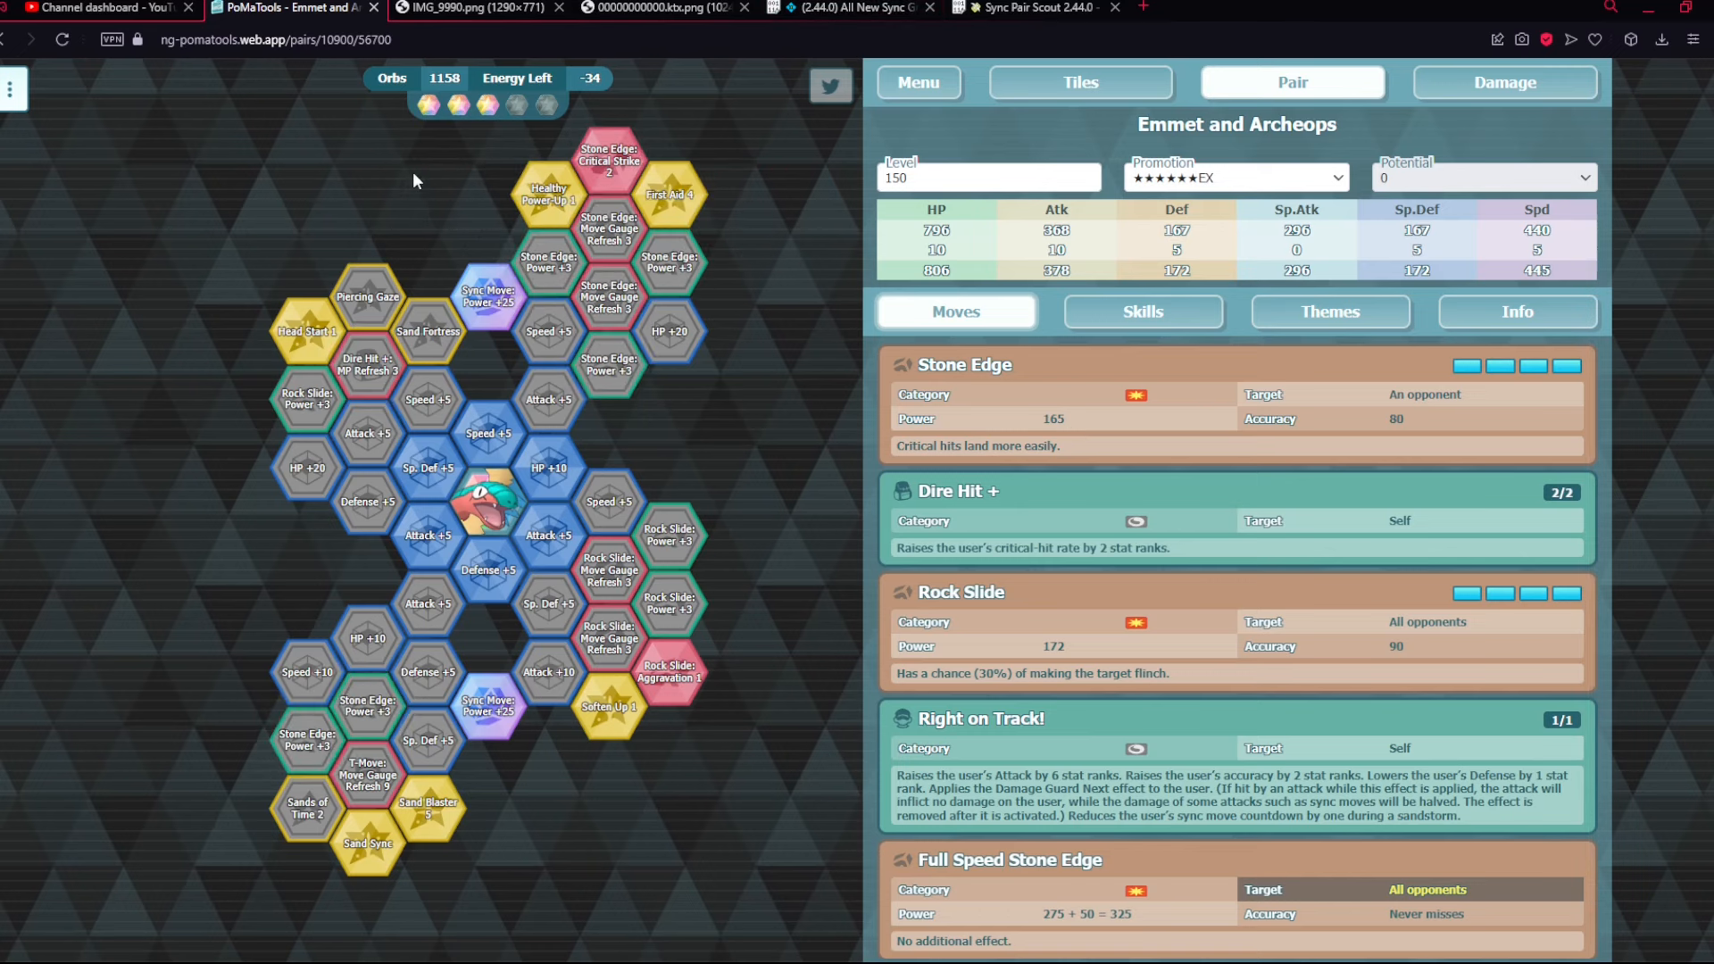
{"action": "mouse_move", "coordinate": [476, 959]}
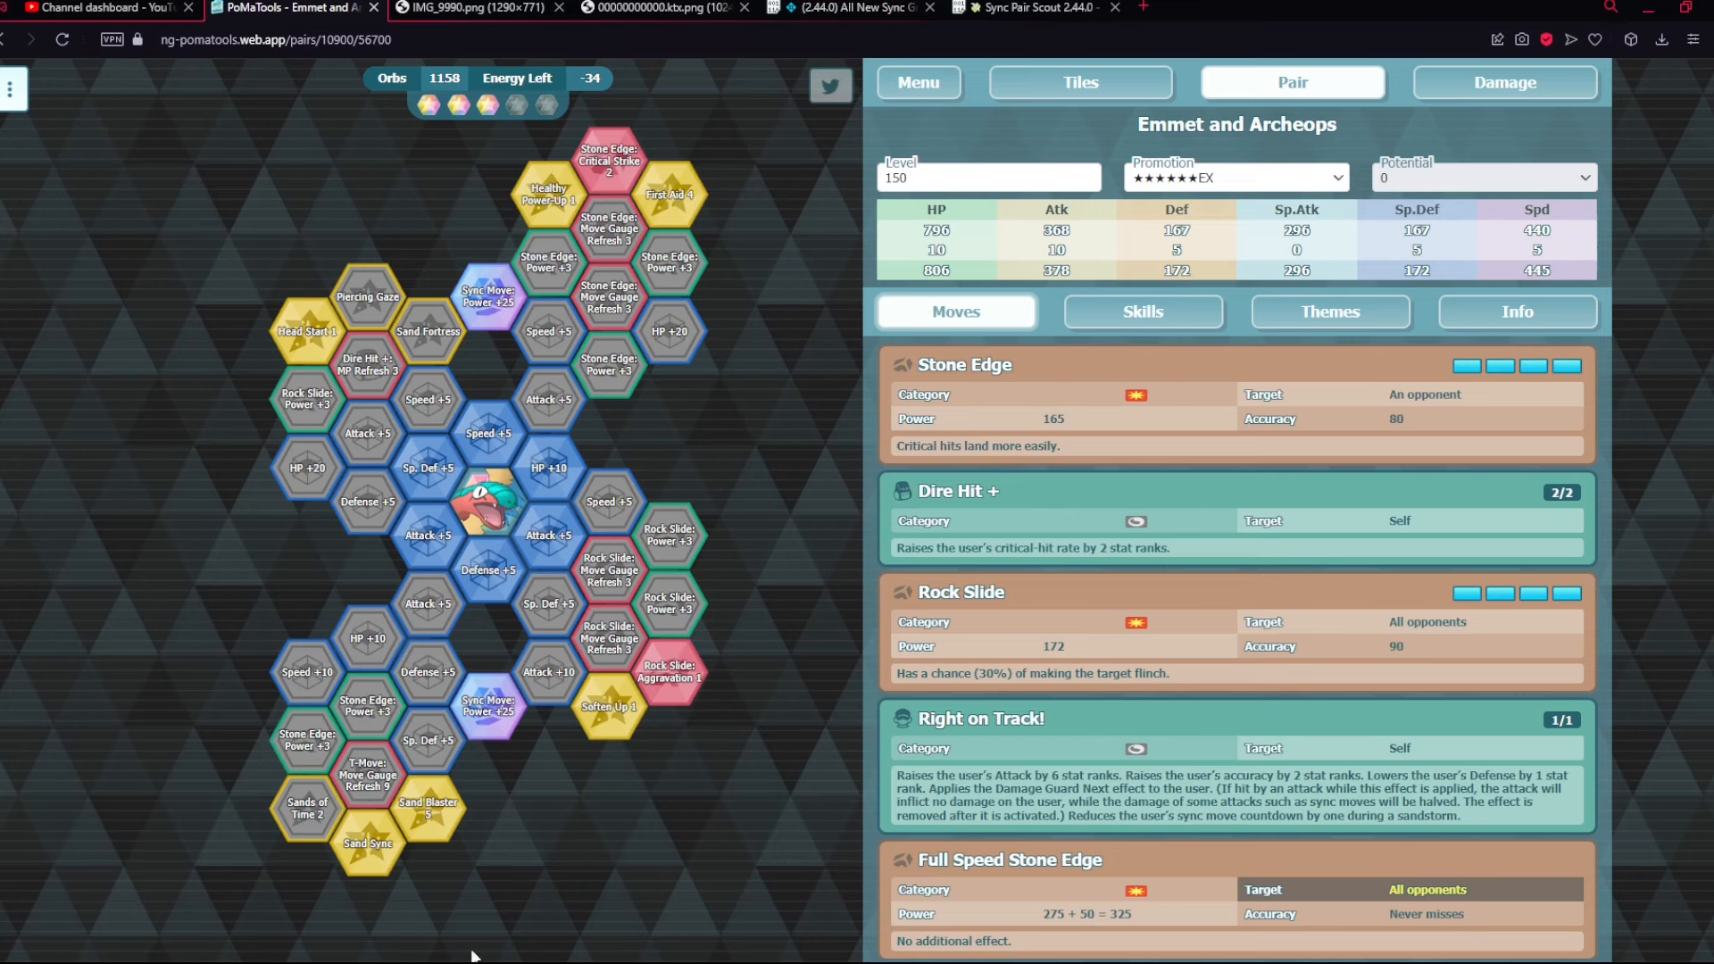
{"action": "mouse_move", "coordinate": [483, 202]}
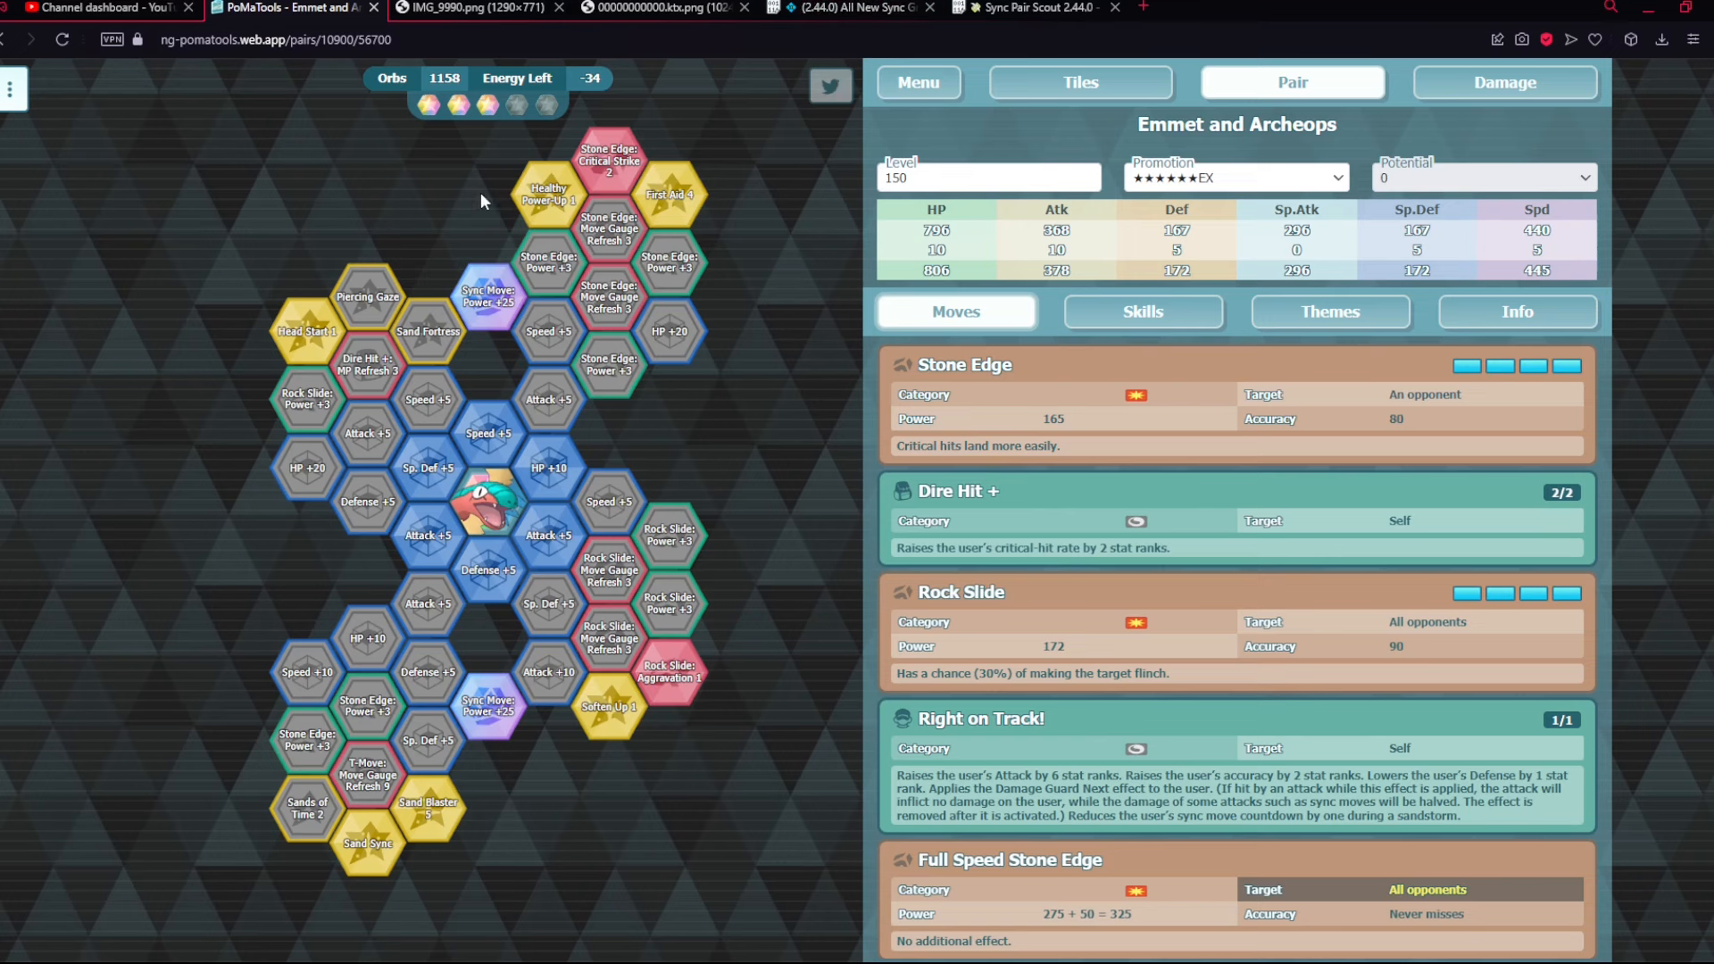
{"action": "mouse_move", "coordinate": [503, 222]}
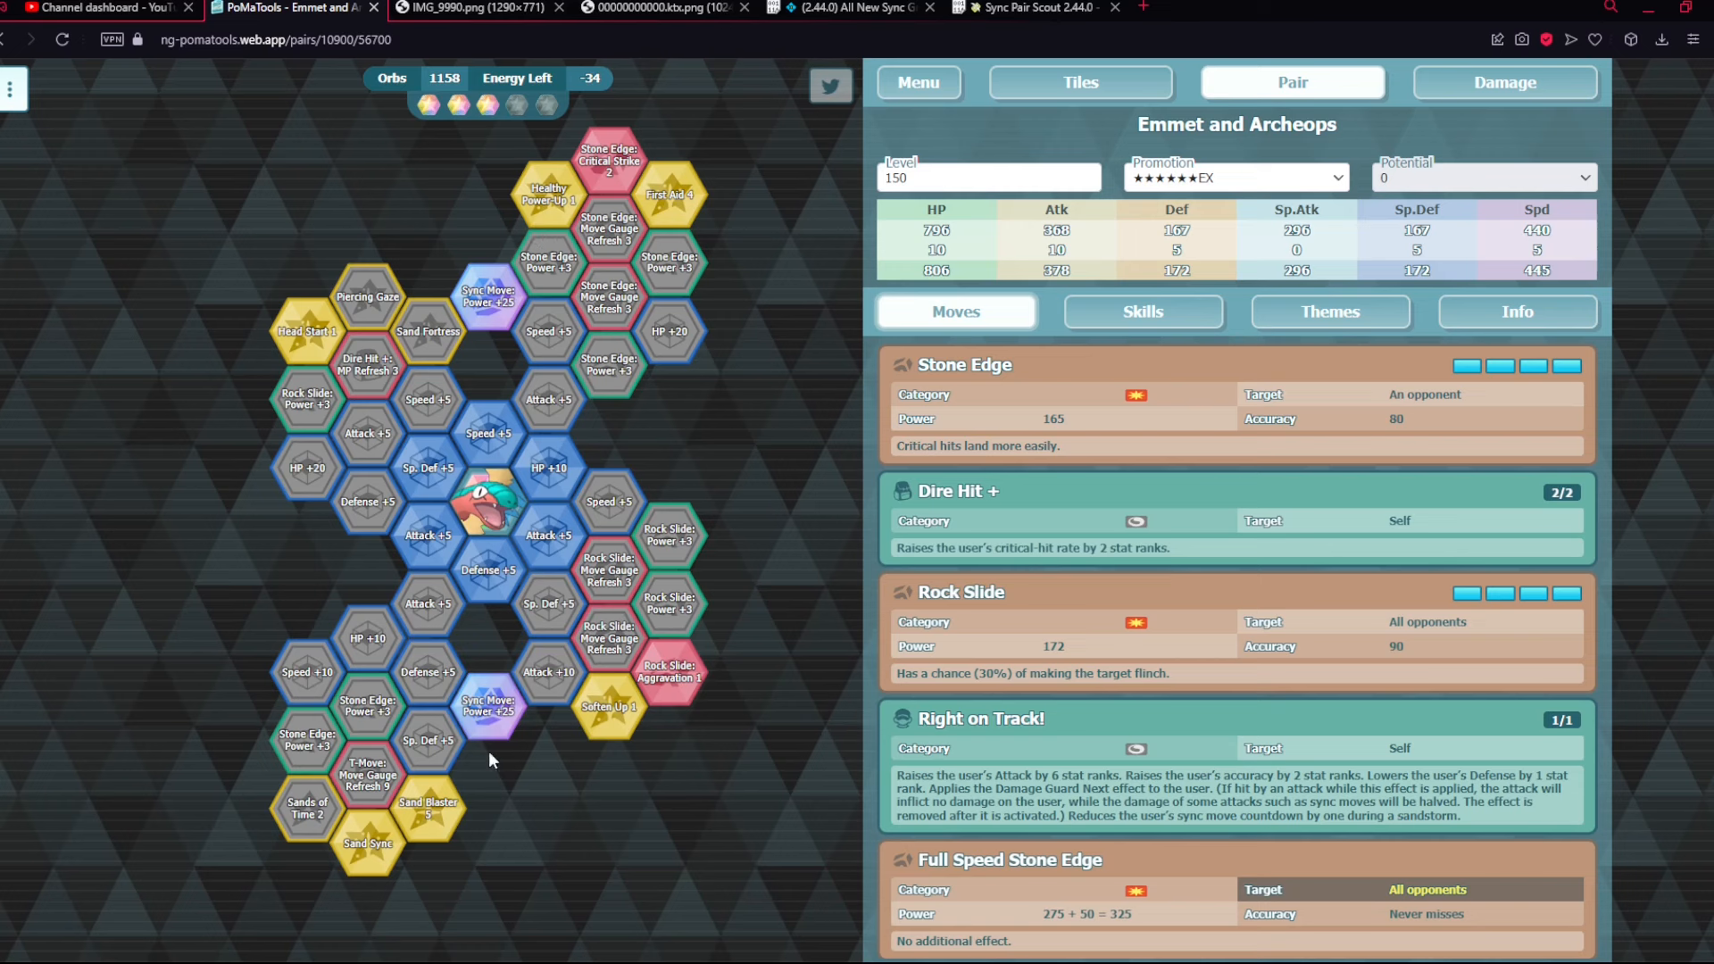
{"action": "mouse_move", "coordinate": [487, 238]}
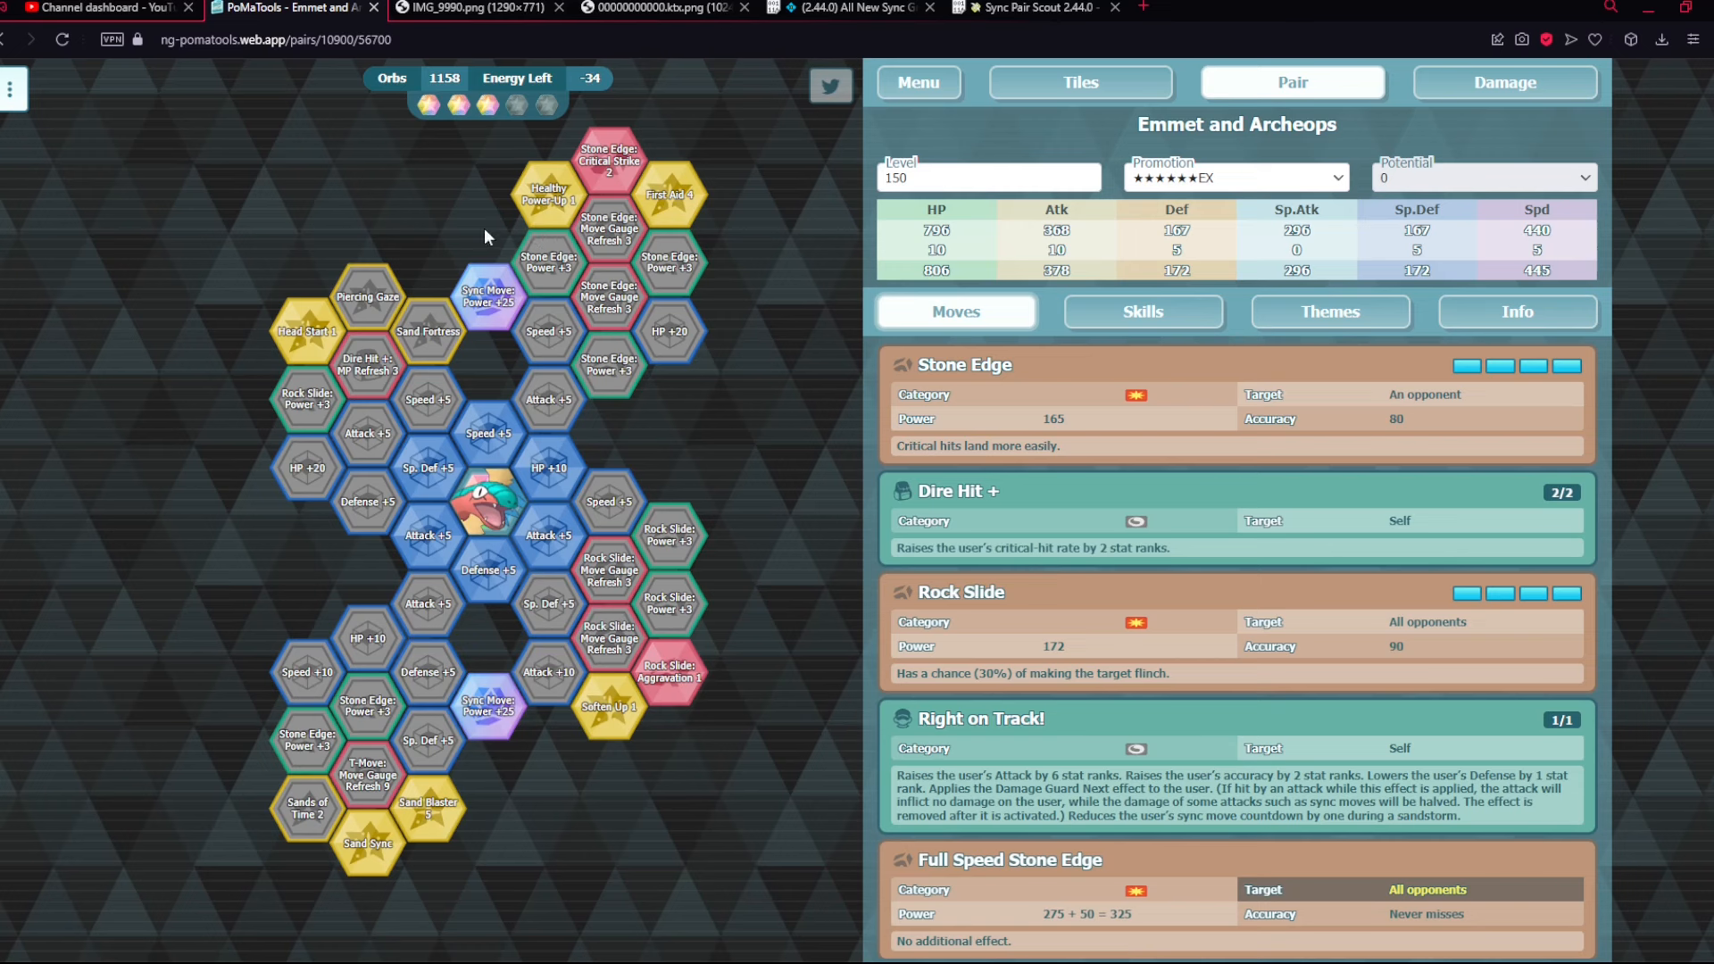
{"action": "mouse_move", "coordinate": [491, 245]}
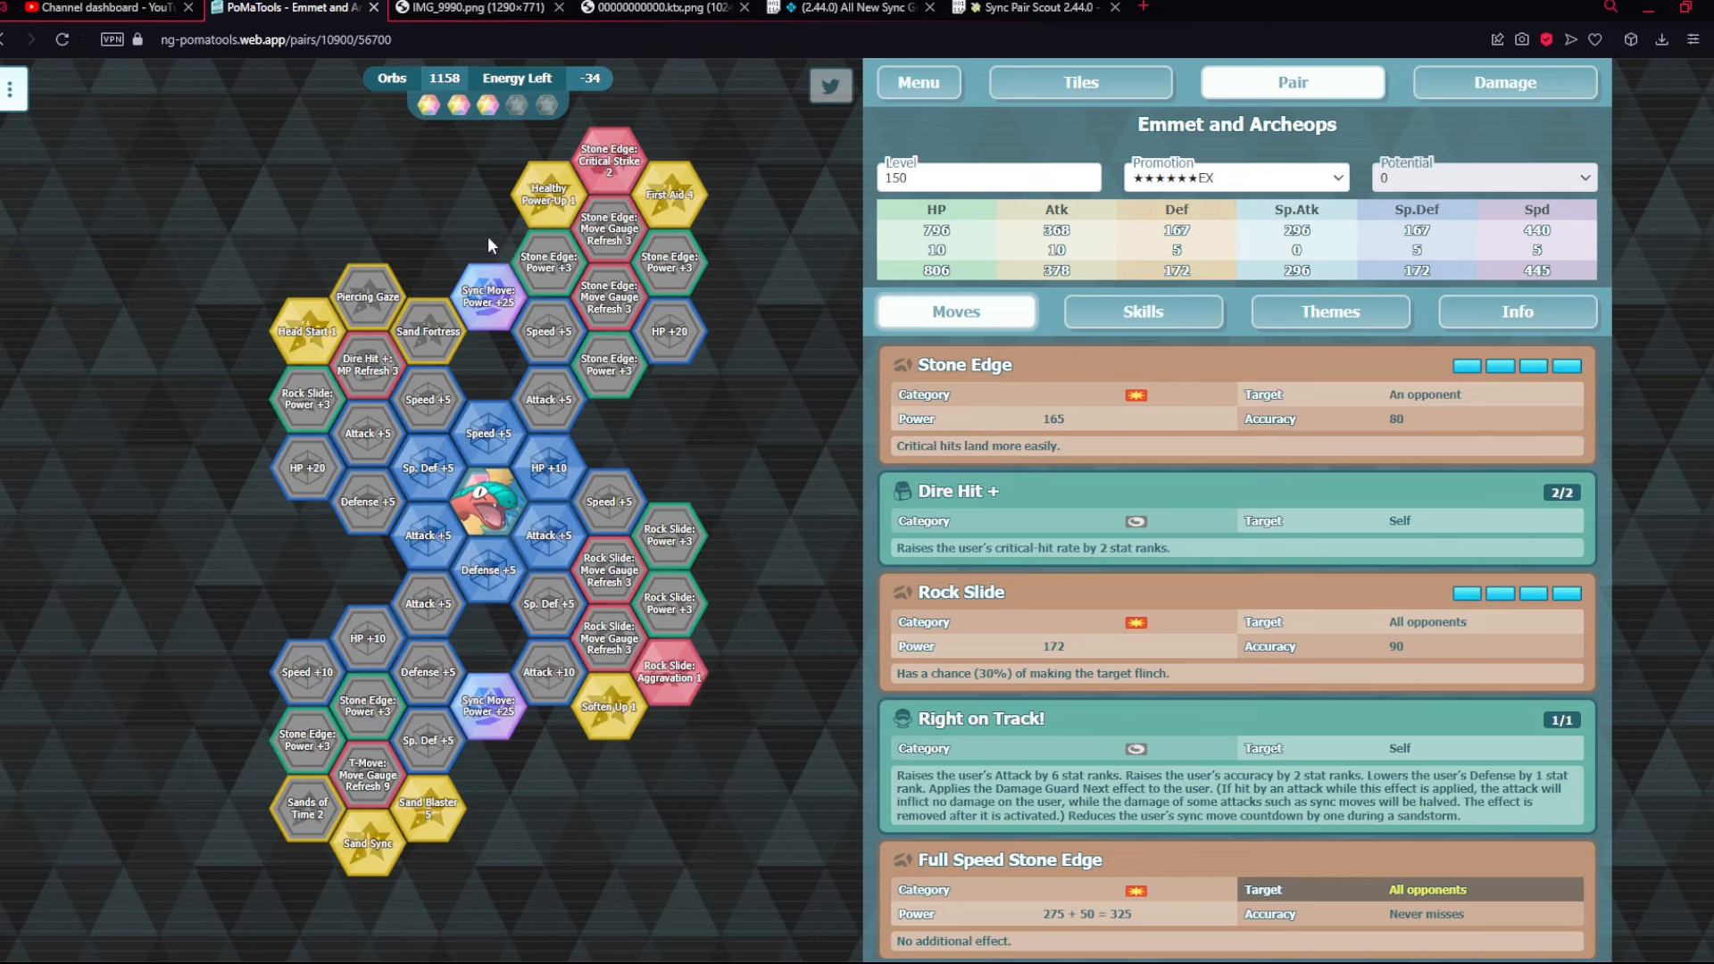
{"action": "left_click", "coordinate": [673, 7]}
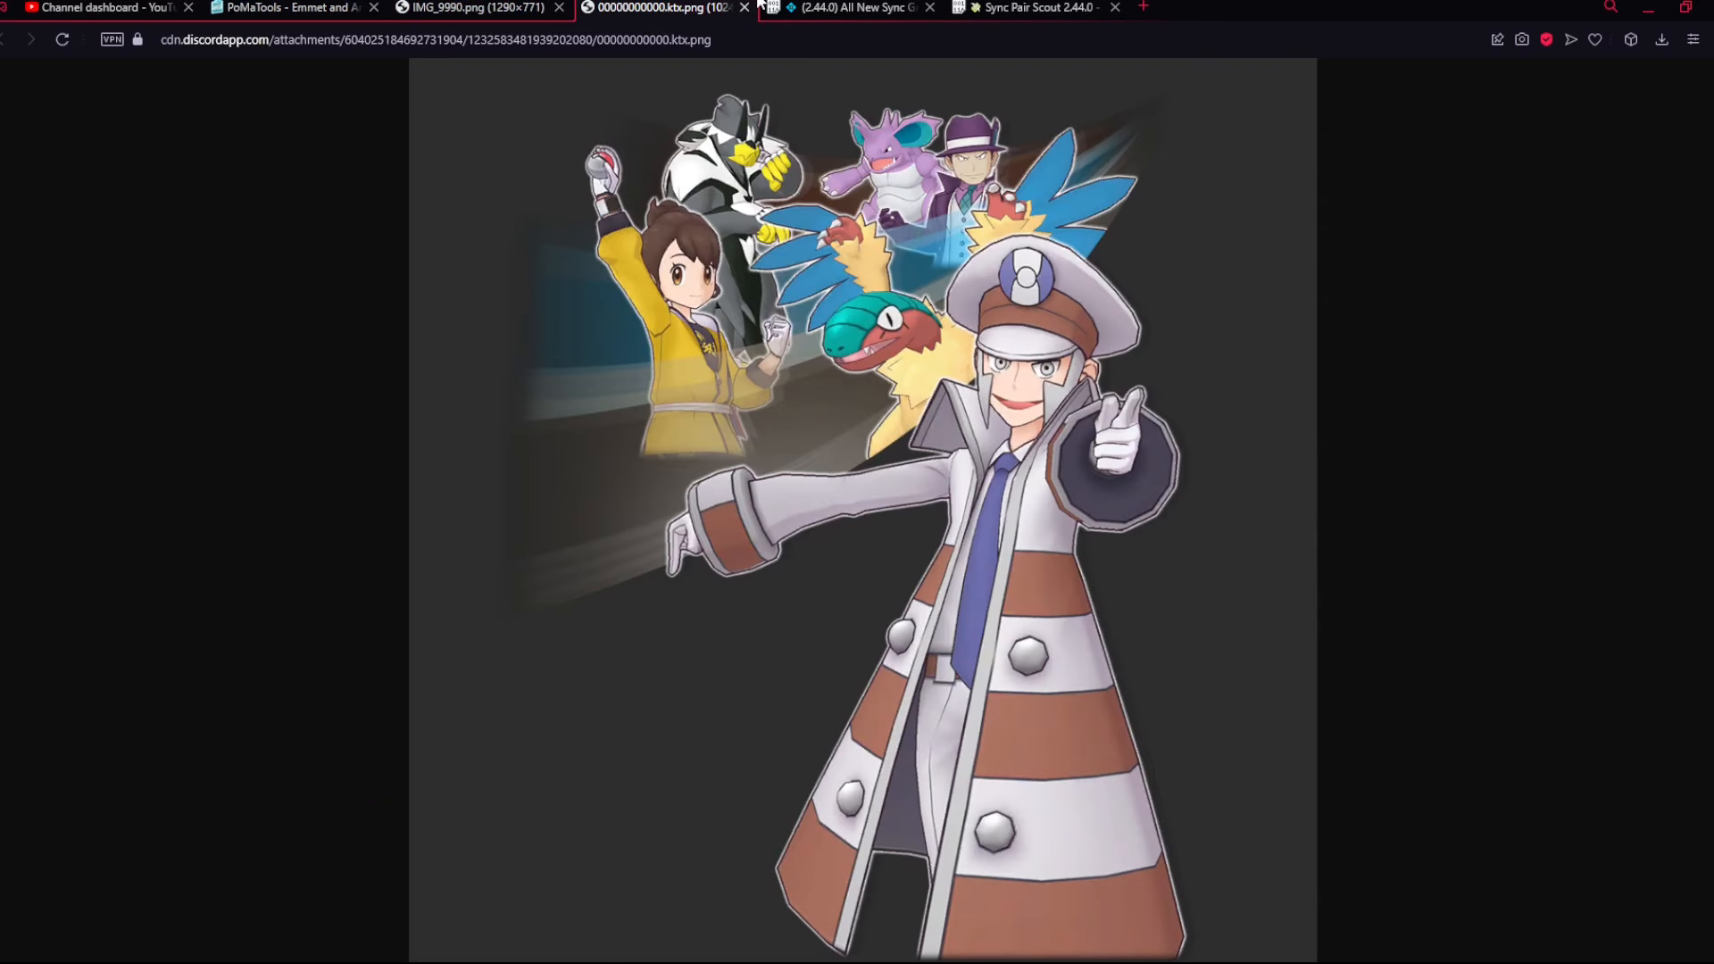
- Scroll Emmet's cells through Cell 54 Mighty Physical Boost 9 to Sygna Suit Giovanni's section, then show the event schedule
{"action": "left_click", "coordinate": [850, 10]}
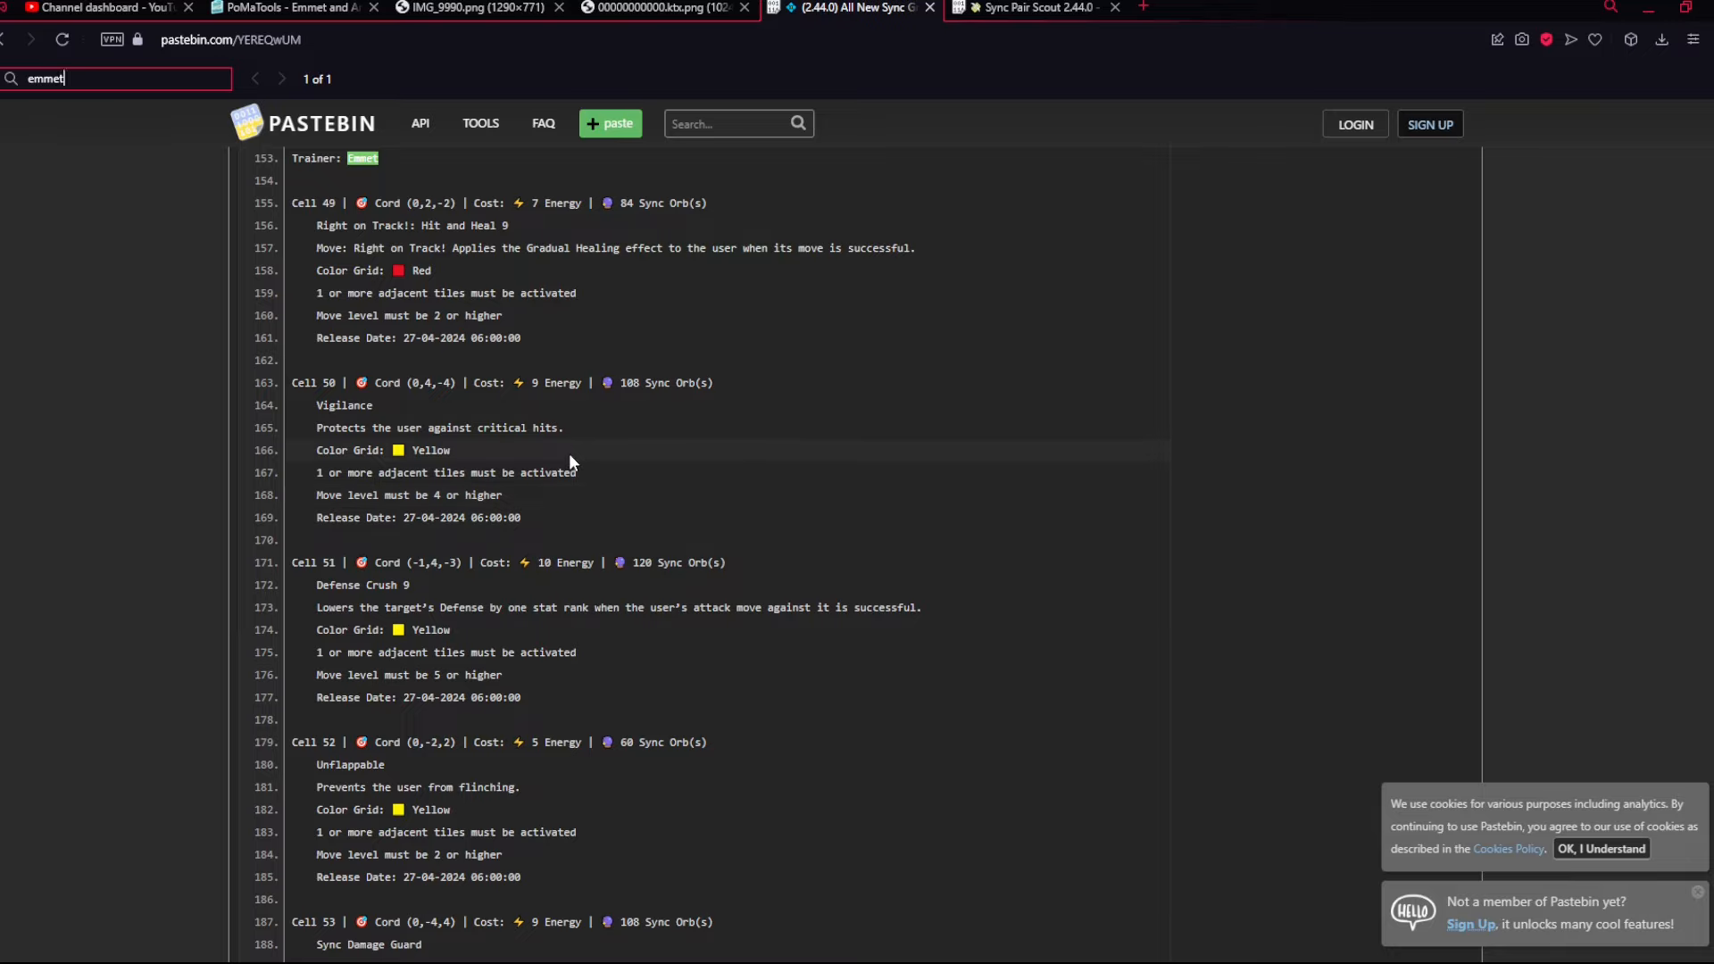
{"action": "mouse_move", "coordinate": [491, 546]}
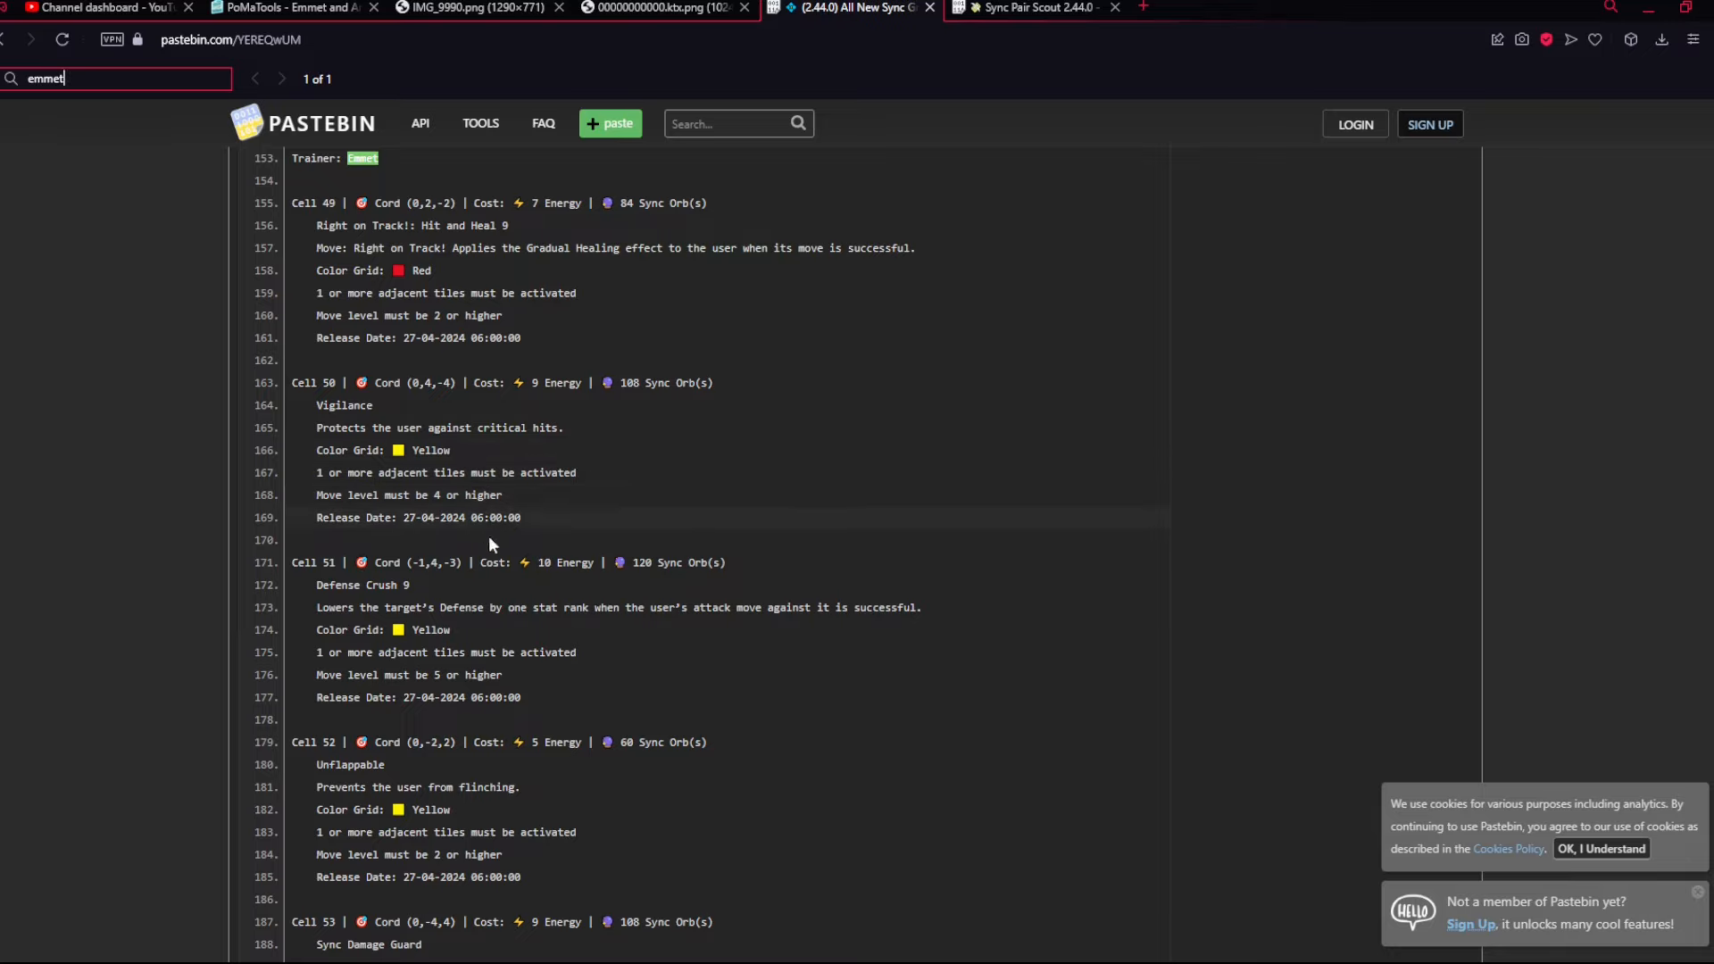
{"action": "scroll", "scroll_direction": "down", "scroll_amount": 3}
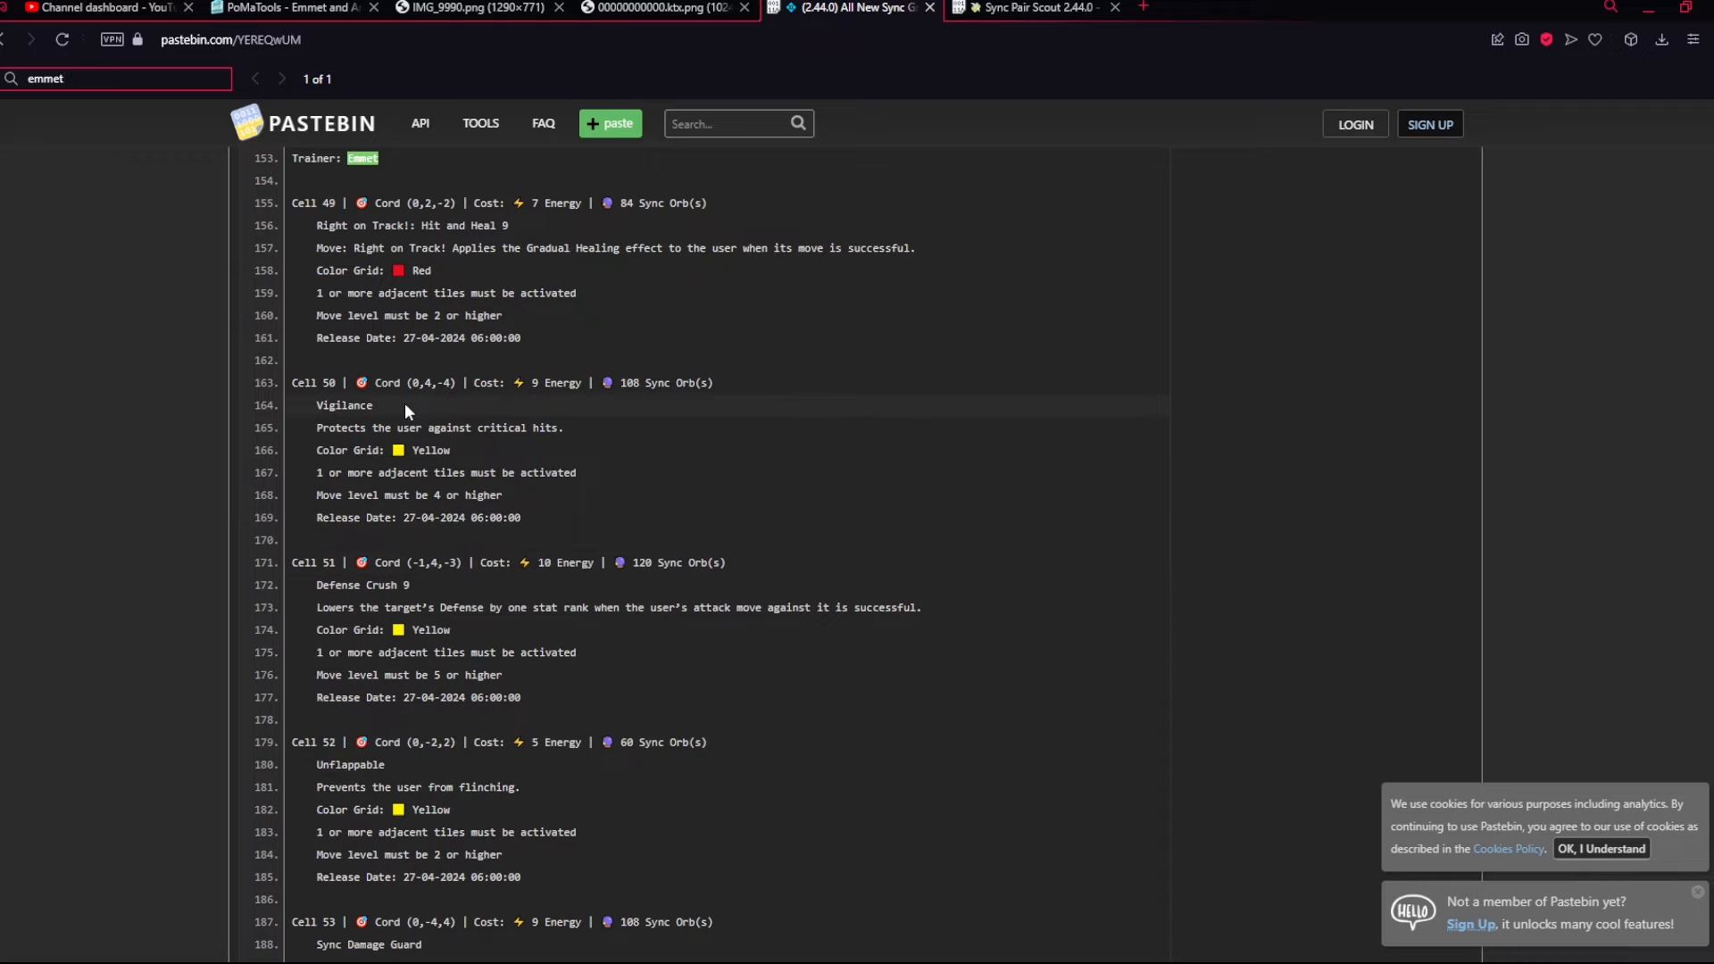
{"action": "scroll", "scroll_direction": "down", "scroll_amount": 3}
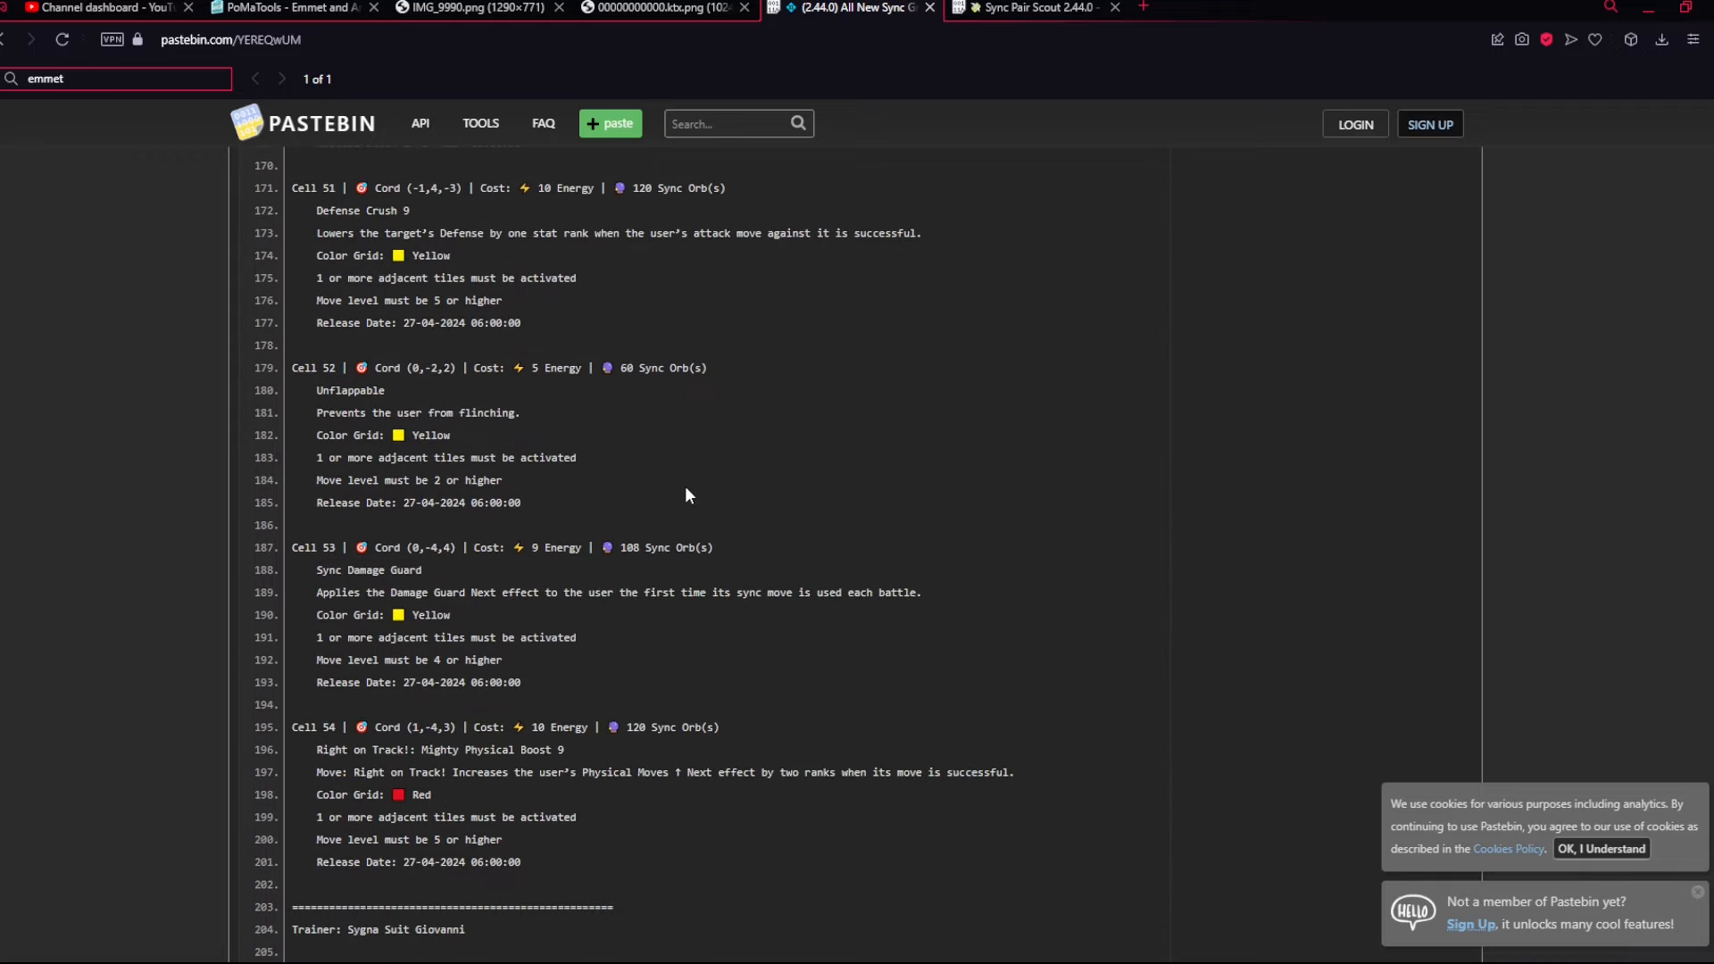
{"action": "scroll", "scroll_direction": "down", "scroll_amount": 3}
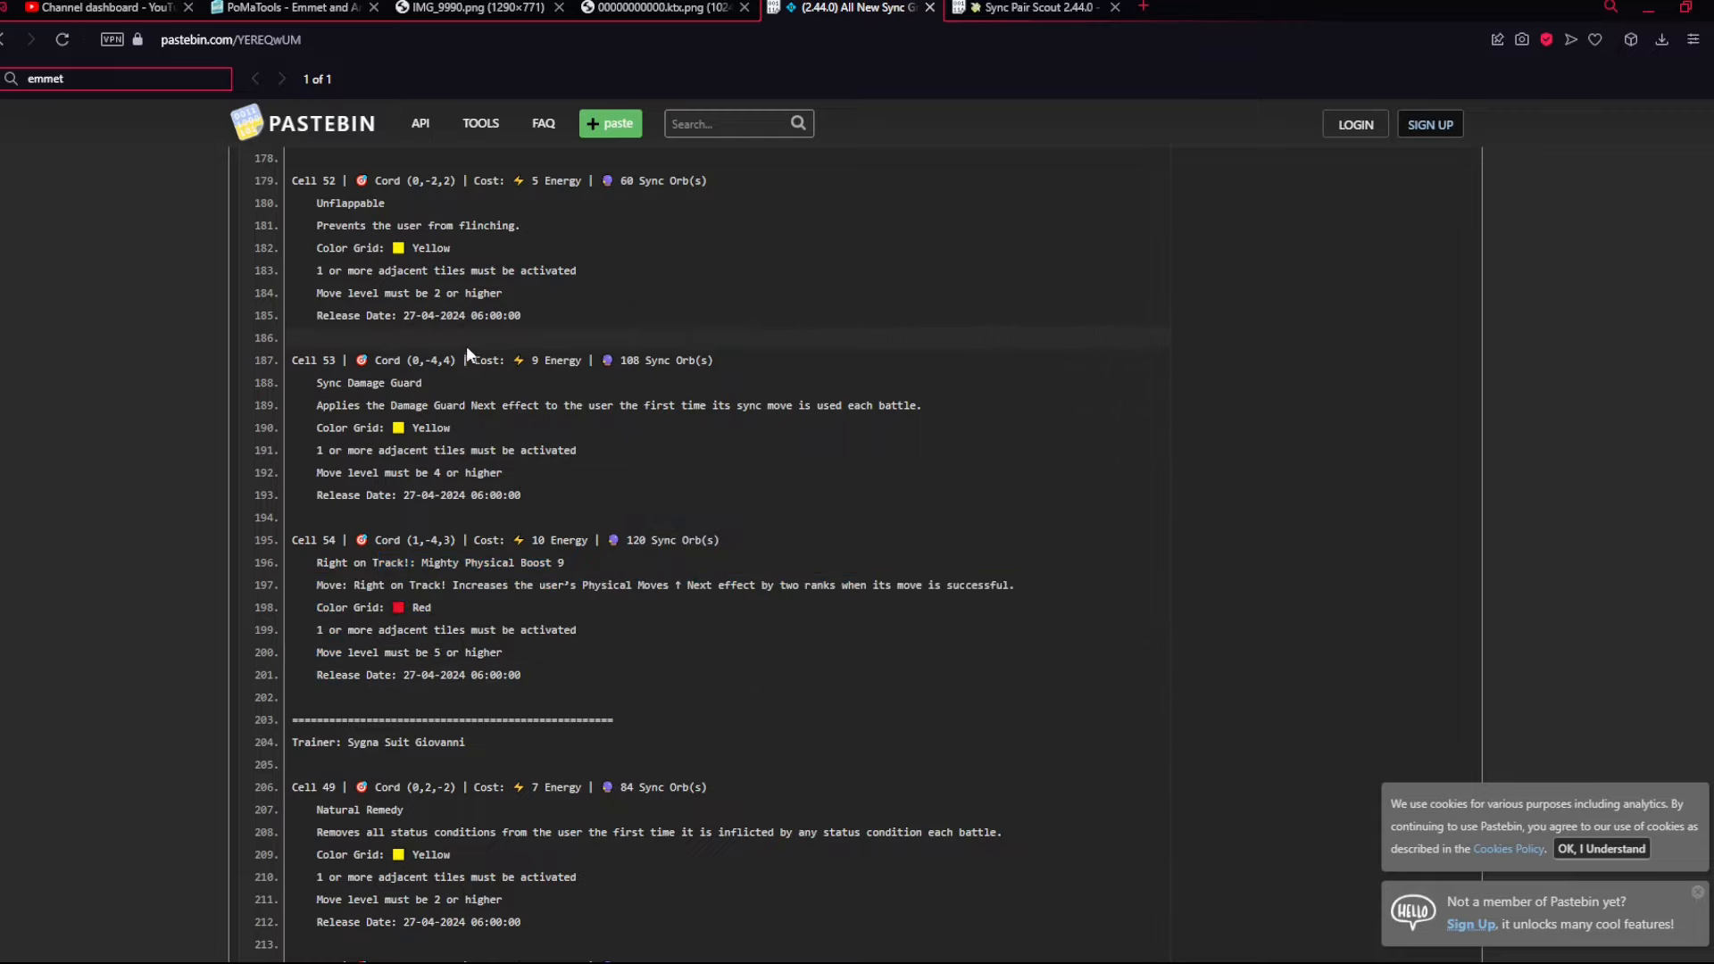
{"action": "left_click", "coordinate": [482, 7]}
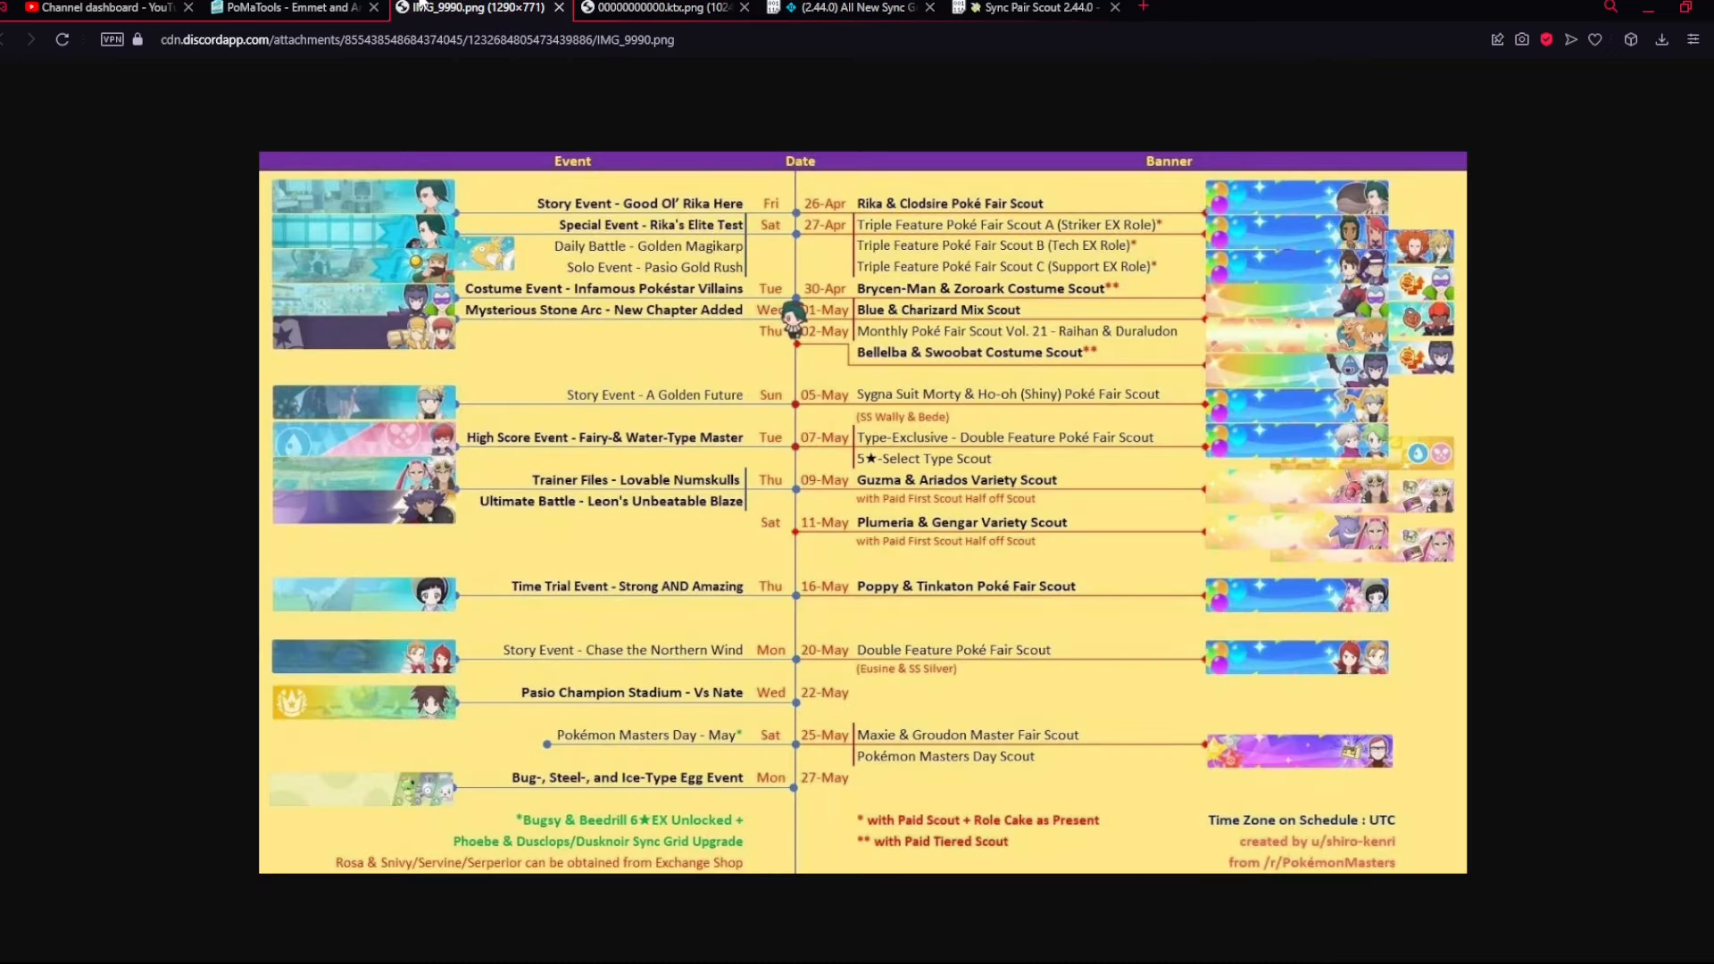
- Return to the grid page, highlight part of the Right on Track! description and check release and role info
{"action": "left_click", "coordinate": [277, 8]}
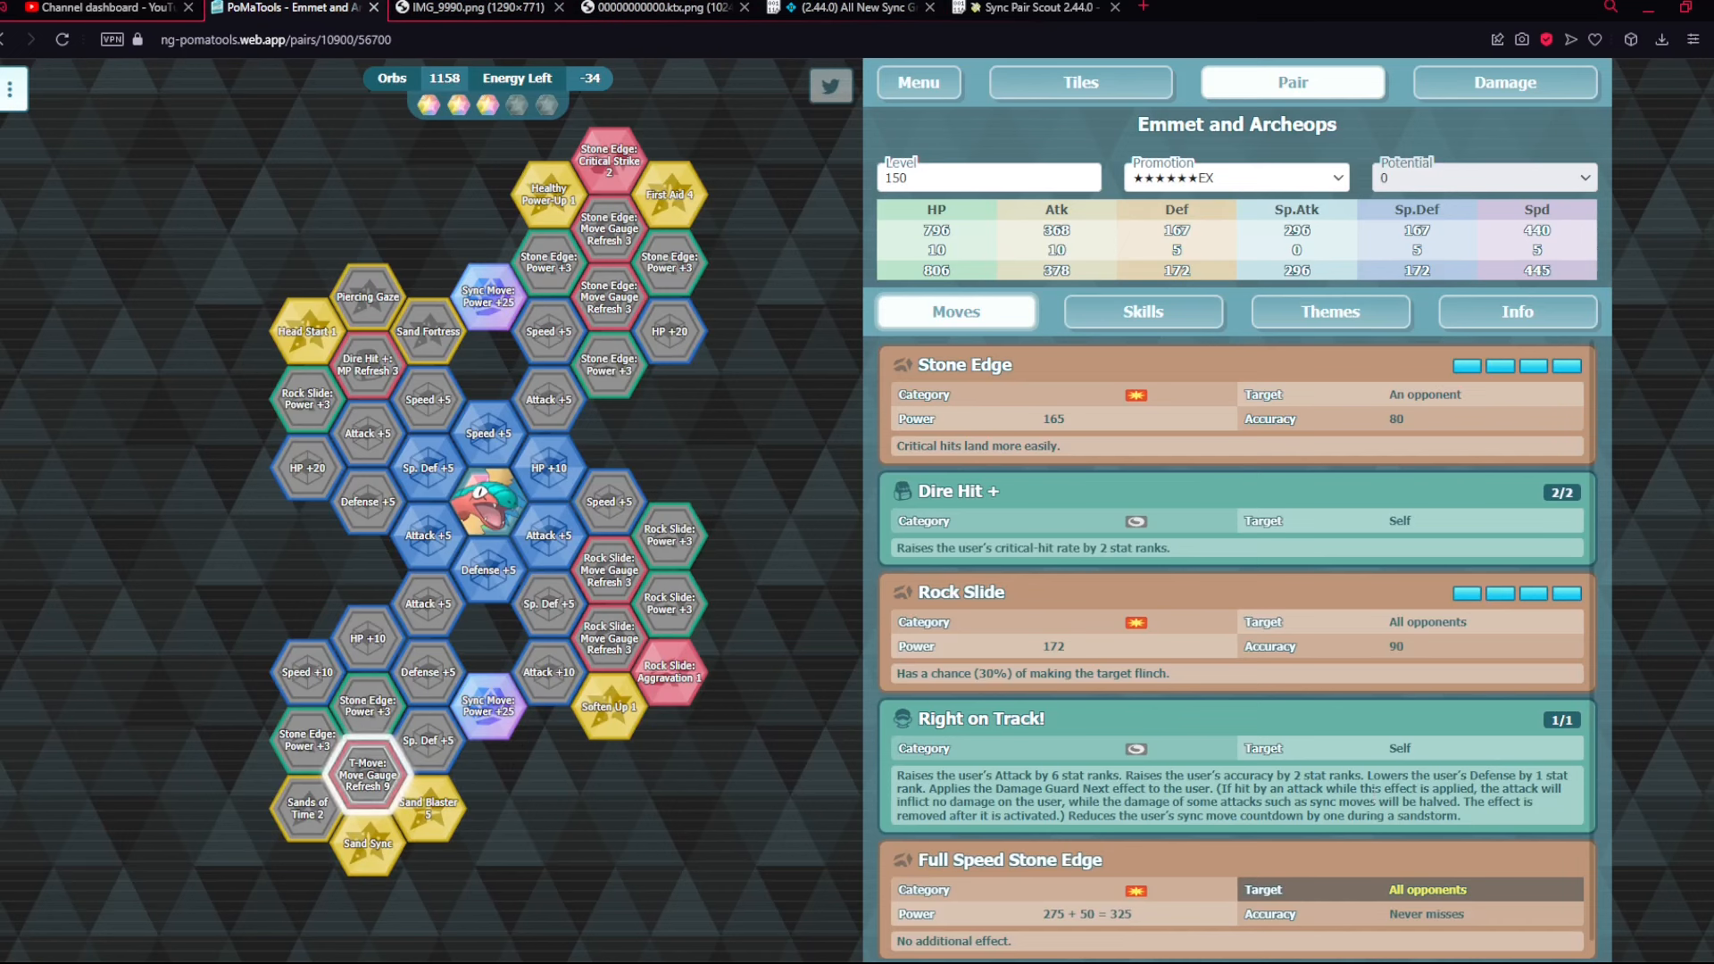
{"action": "left_click_drag", "start_coordinate": [936, 788], "coordinate": [1175, 802]}
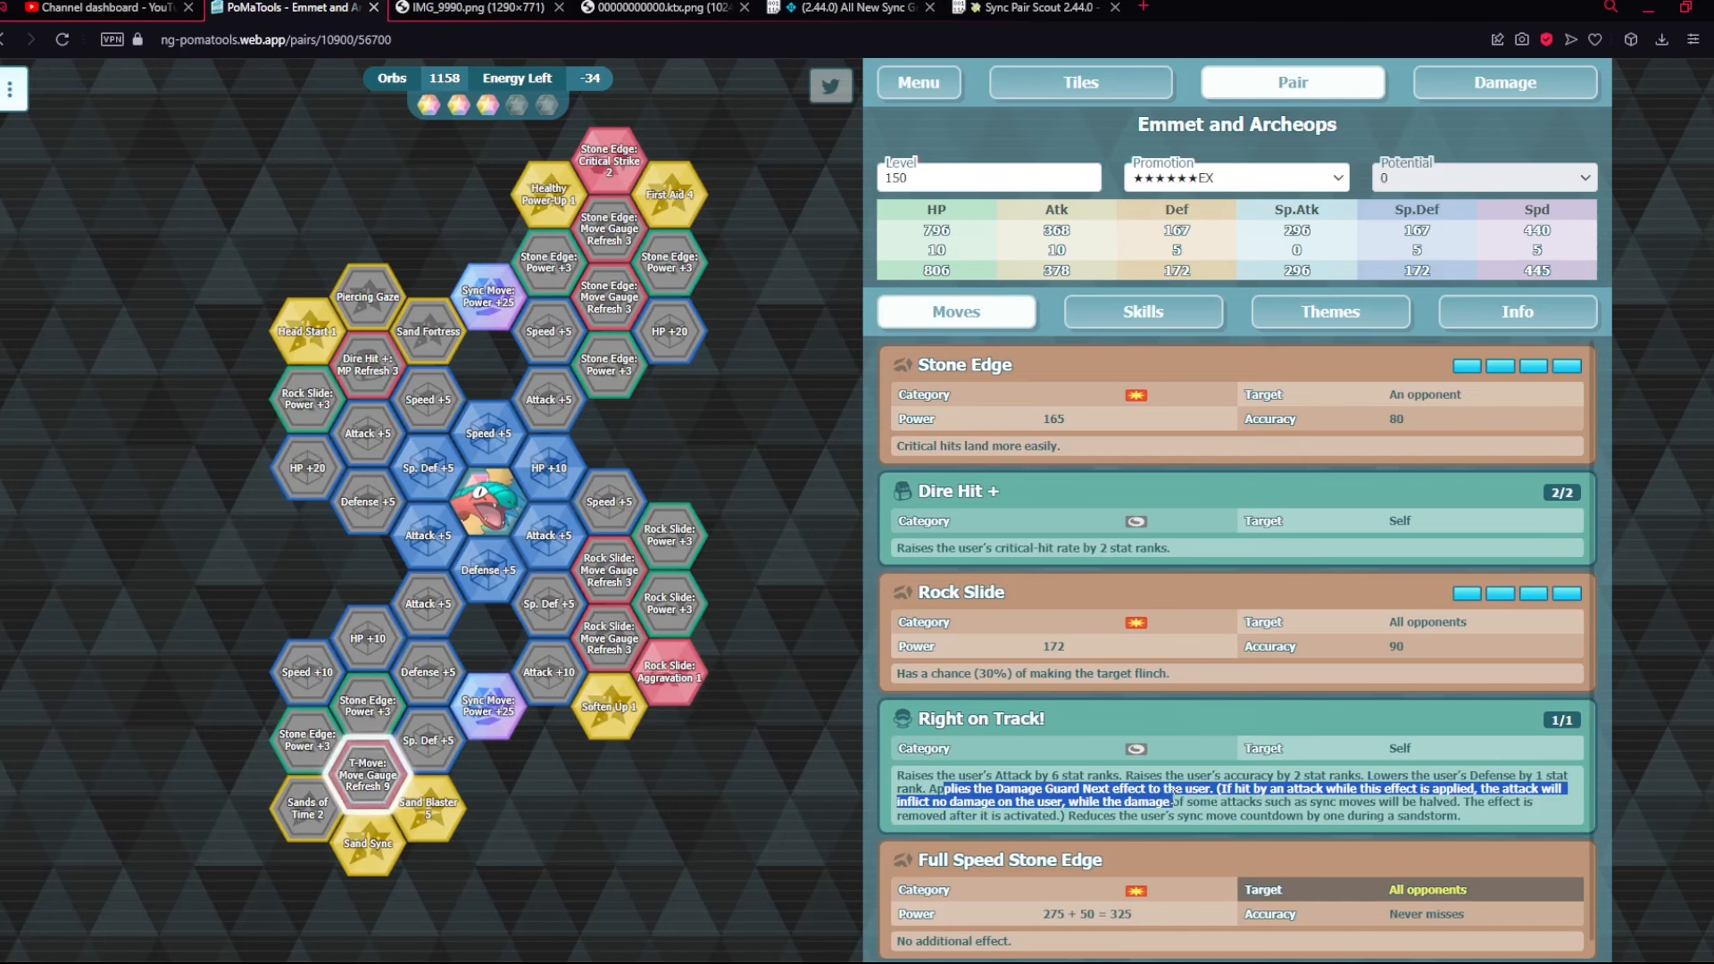
{"action": "mouse_move", "coordinate": [582, 572]}
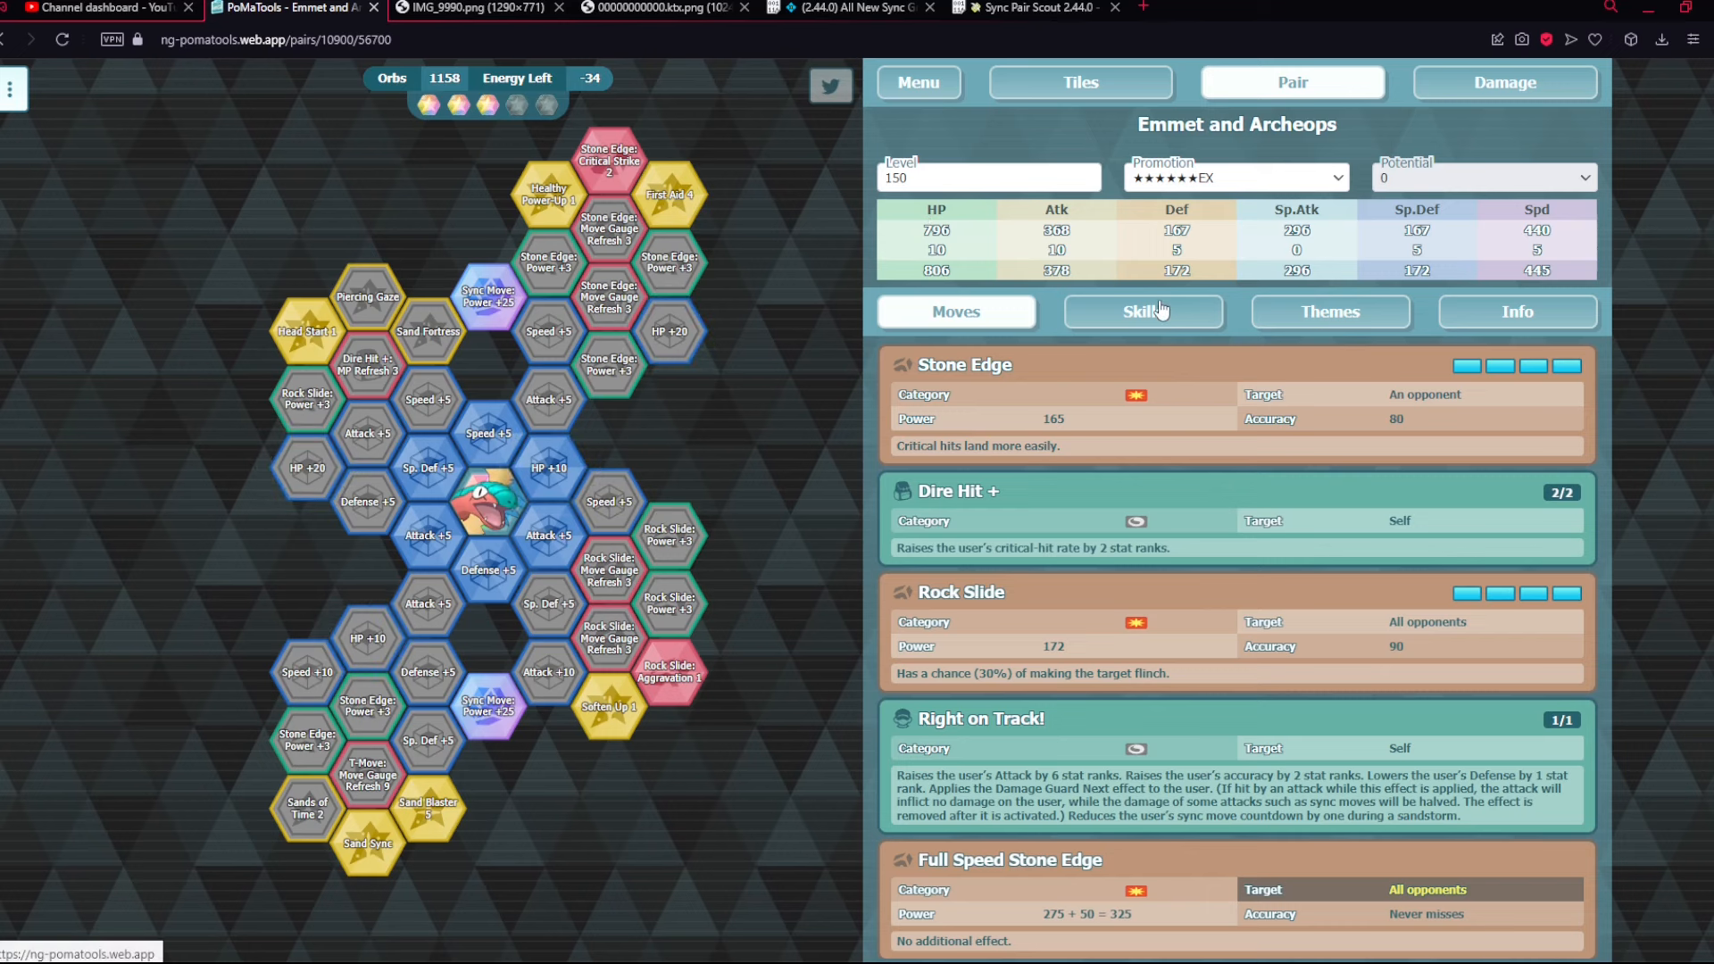
{"action": "left_click", "coordinate": [1518, 310]}
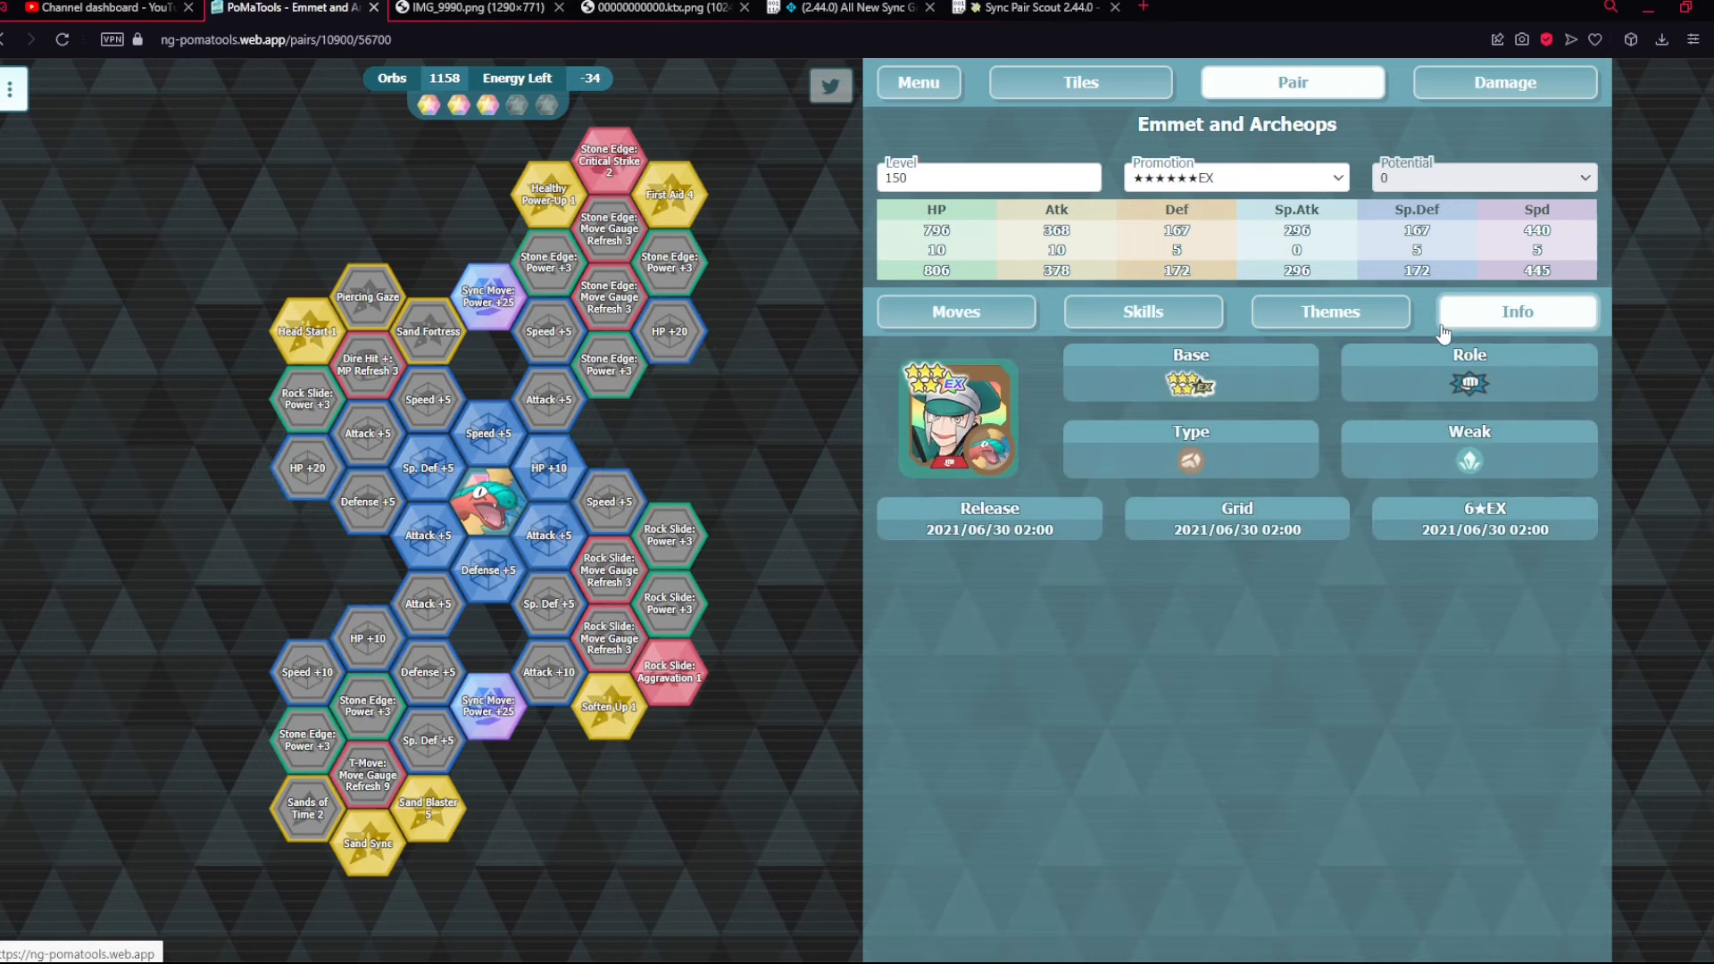
- Recheck the pair's moves and passive skills, ending on the move details
{"action": "left_click", "coordinate": [955, 311]}
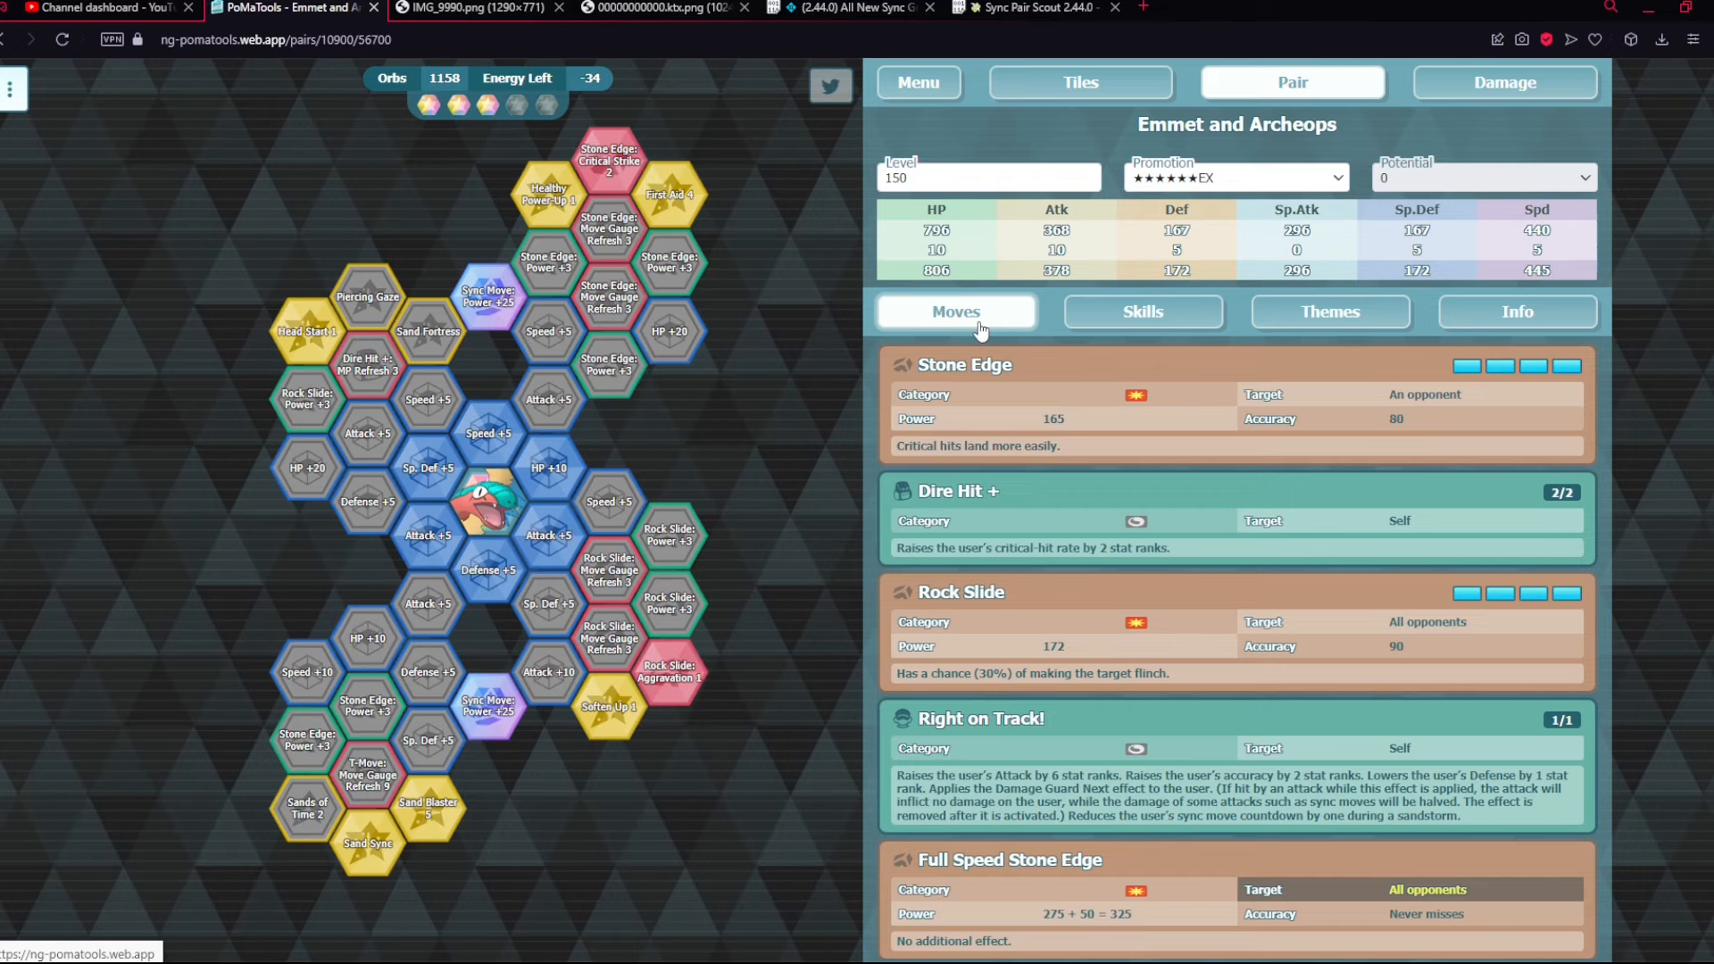
{"action": "left_click", "coordinate": [1143, 311]}
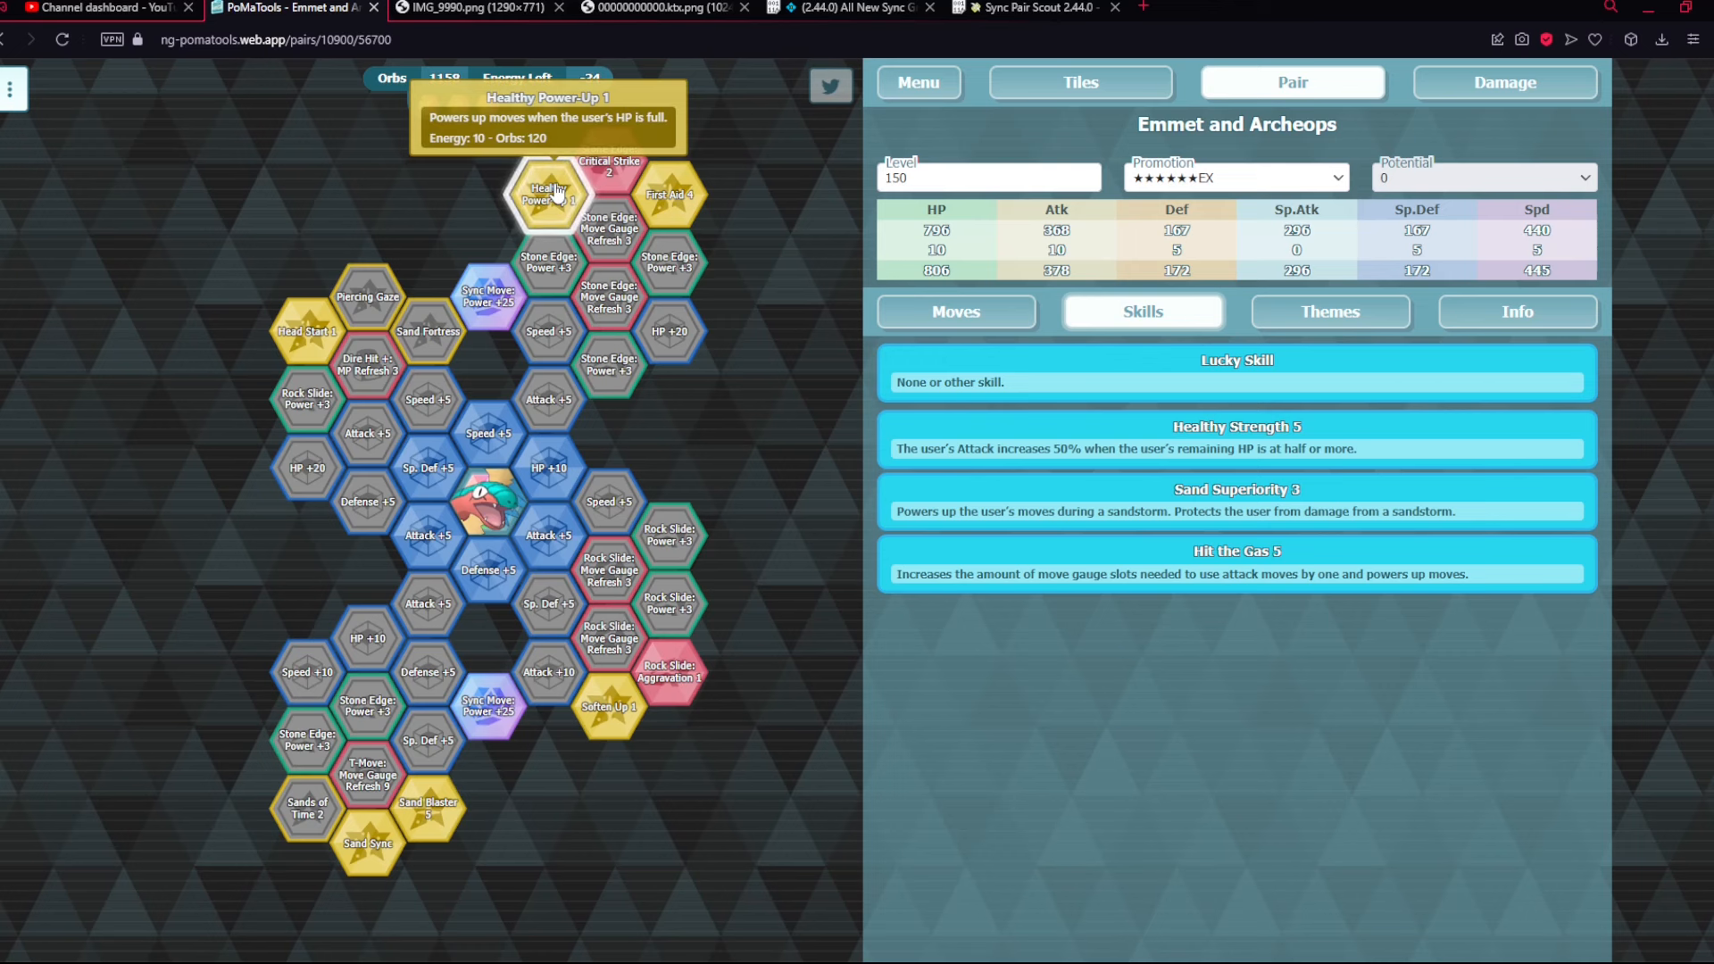
{"action": "left_click", "coordinate": [470, 7]}
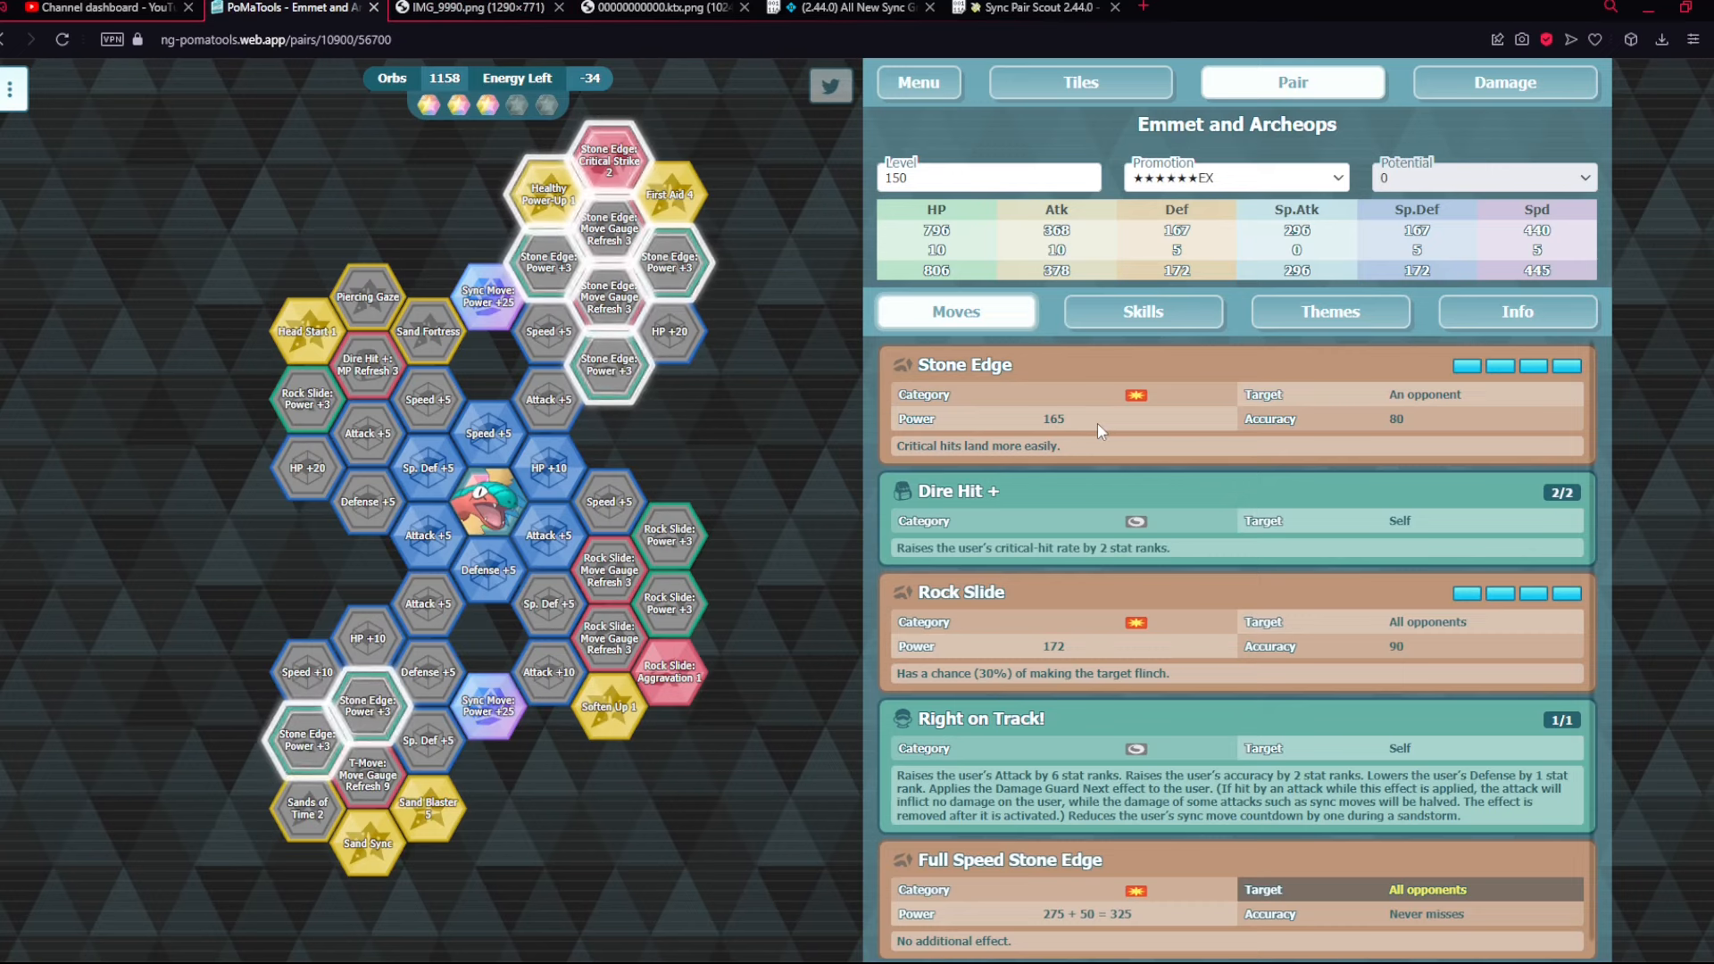
{"action": "mouse_move", "coordinate": [1520, 319]}
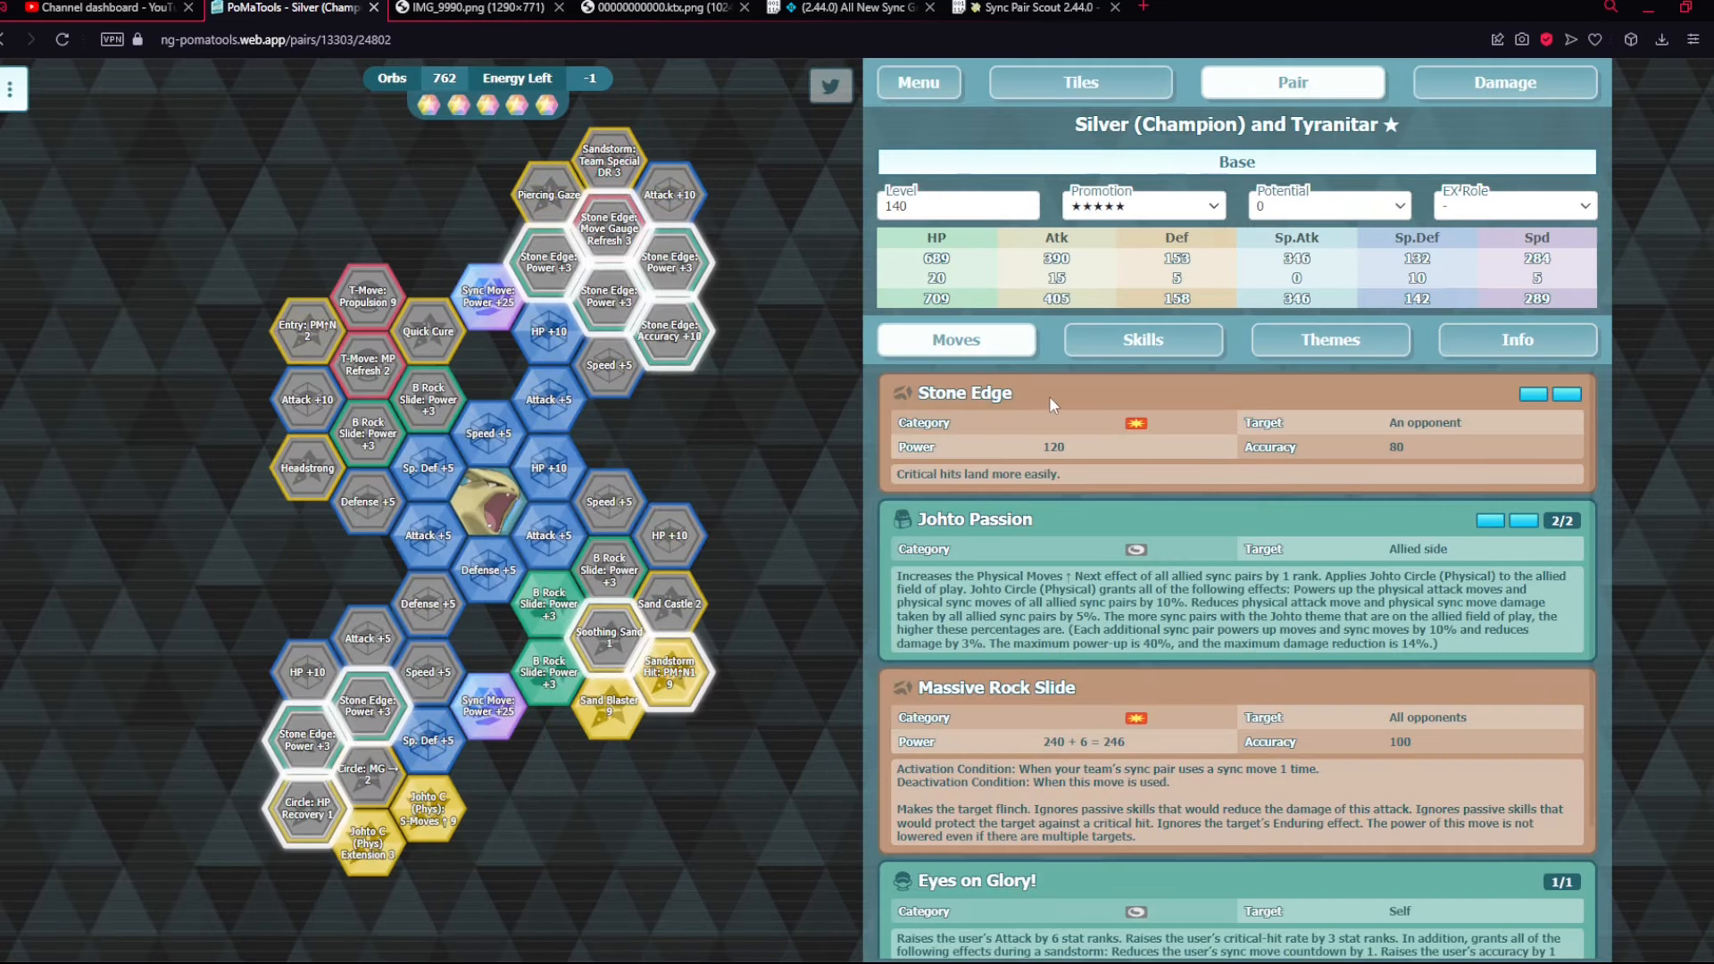
- Review Silver and Tyranitar's passive skills, then load the Emmet and Archeops pair
{"action": "left_click", "coordinate": [1143, 339]}
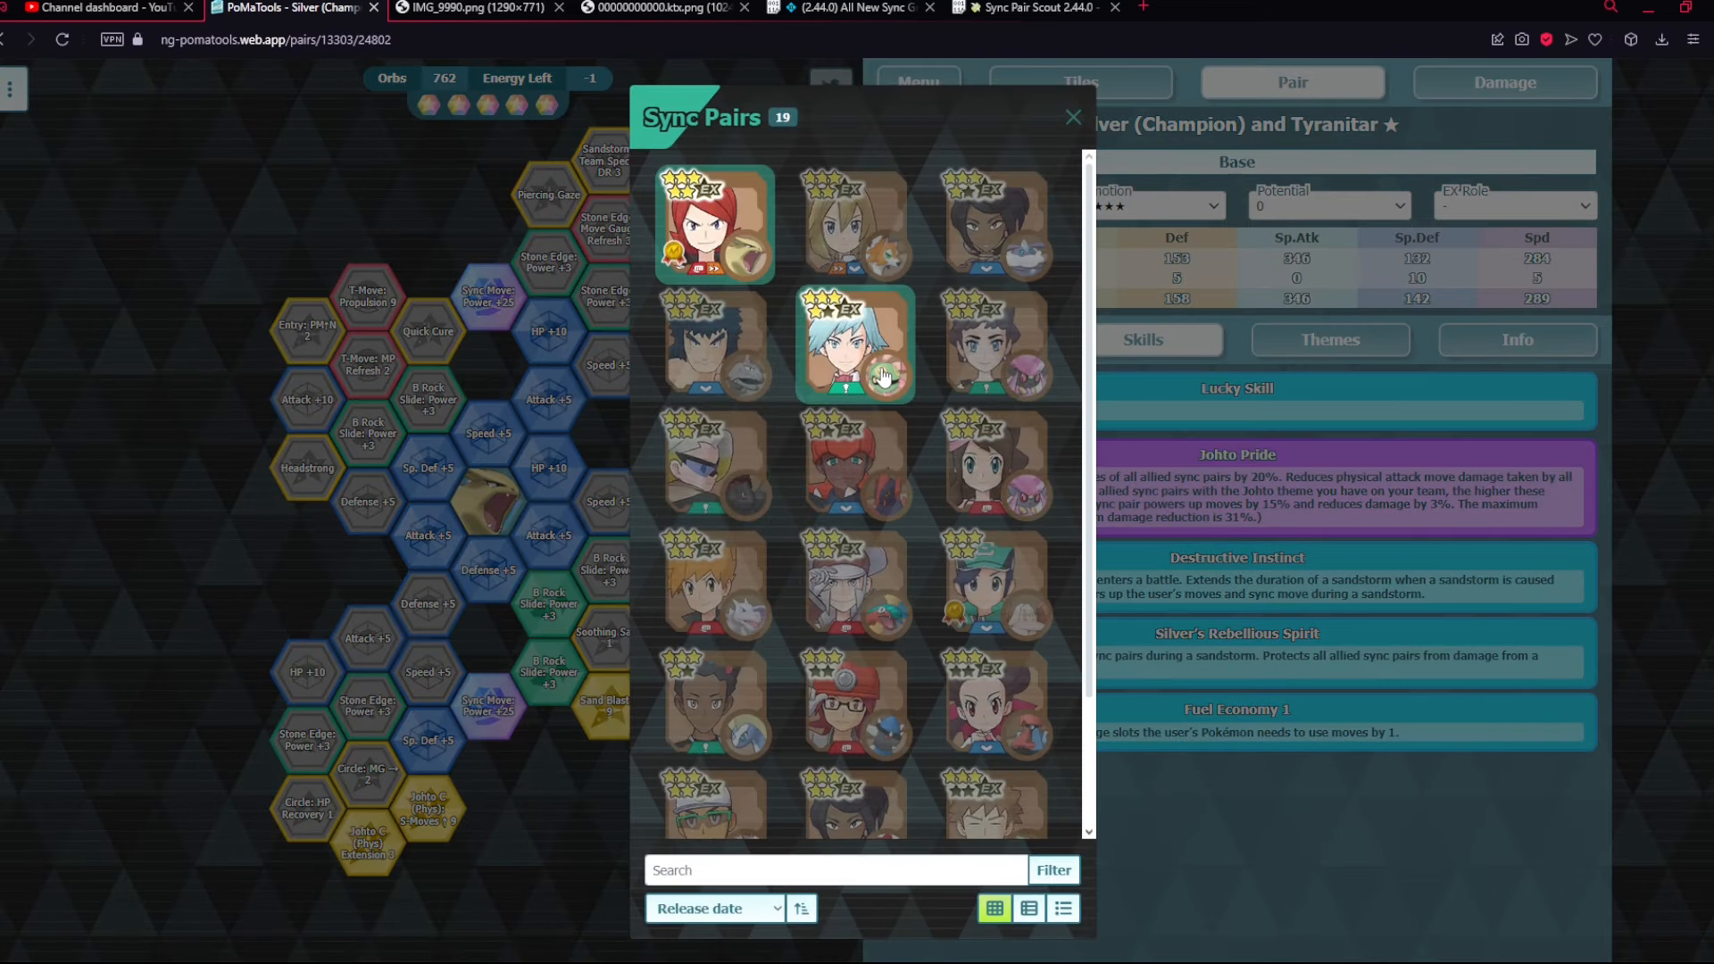
{"action": "left_click", "coordinate": [857, 347]}
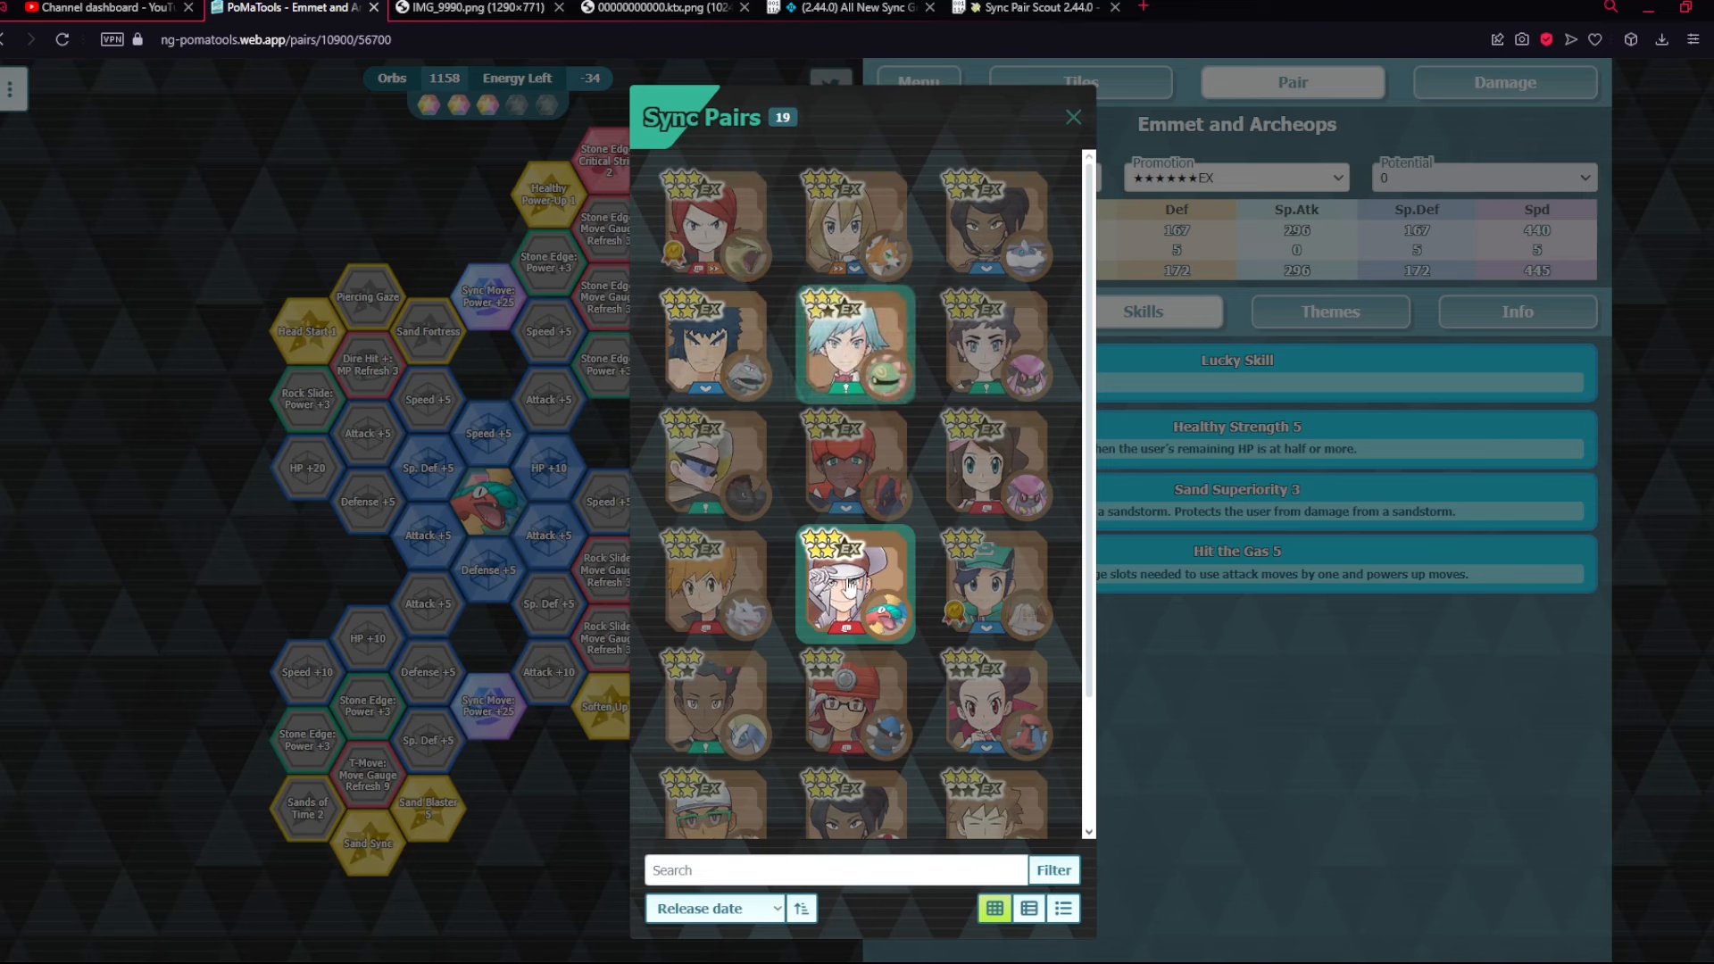
{"action": "left_click", "coordinate": [1073, 117]}
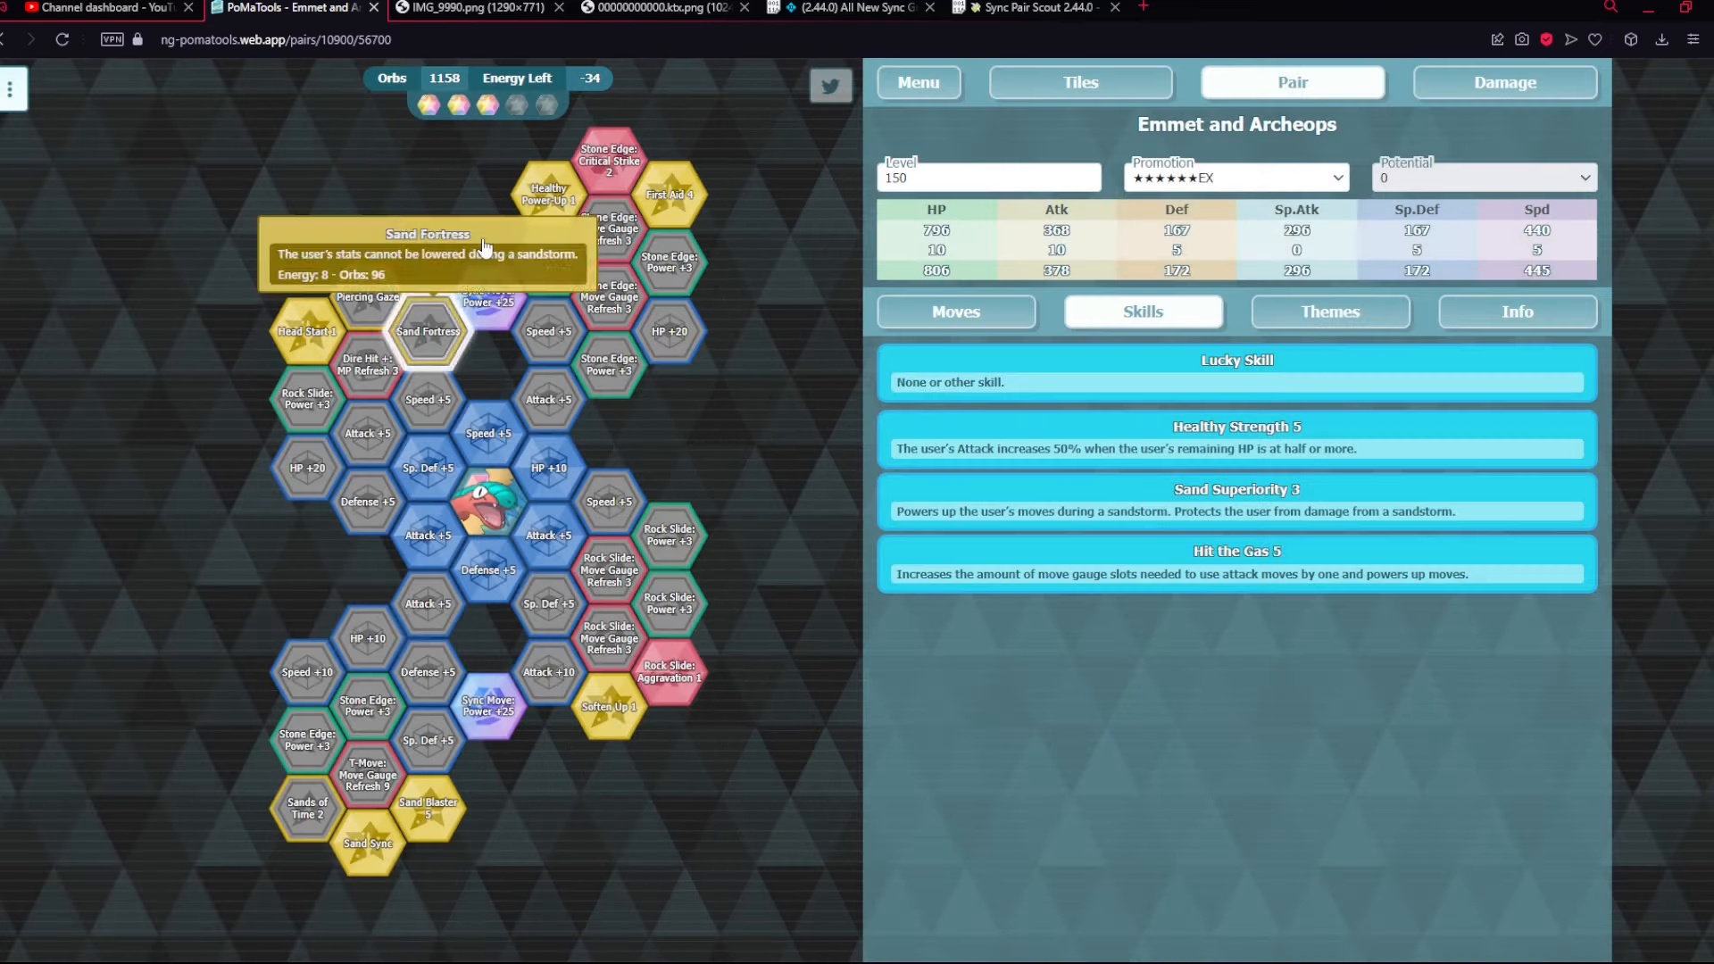
{"action": "left_click", "coordinate": [655, 7]}
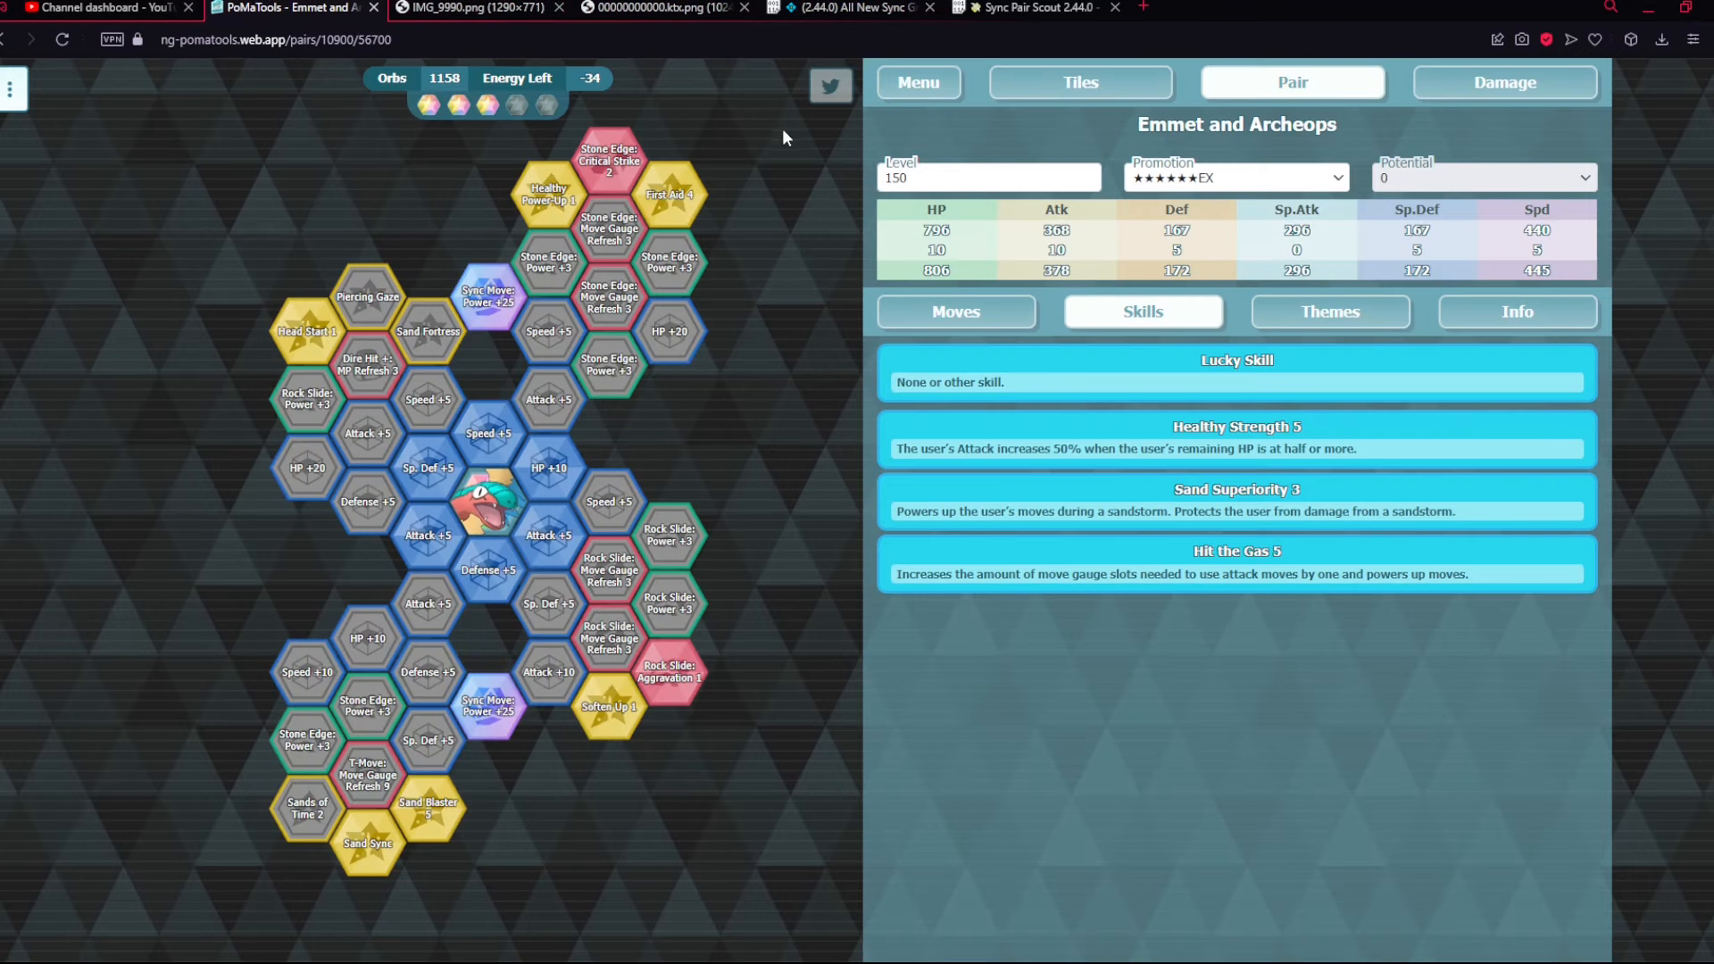
{"action": "left_click", "coordinate": [956, 311]}
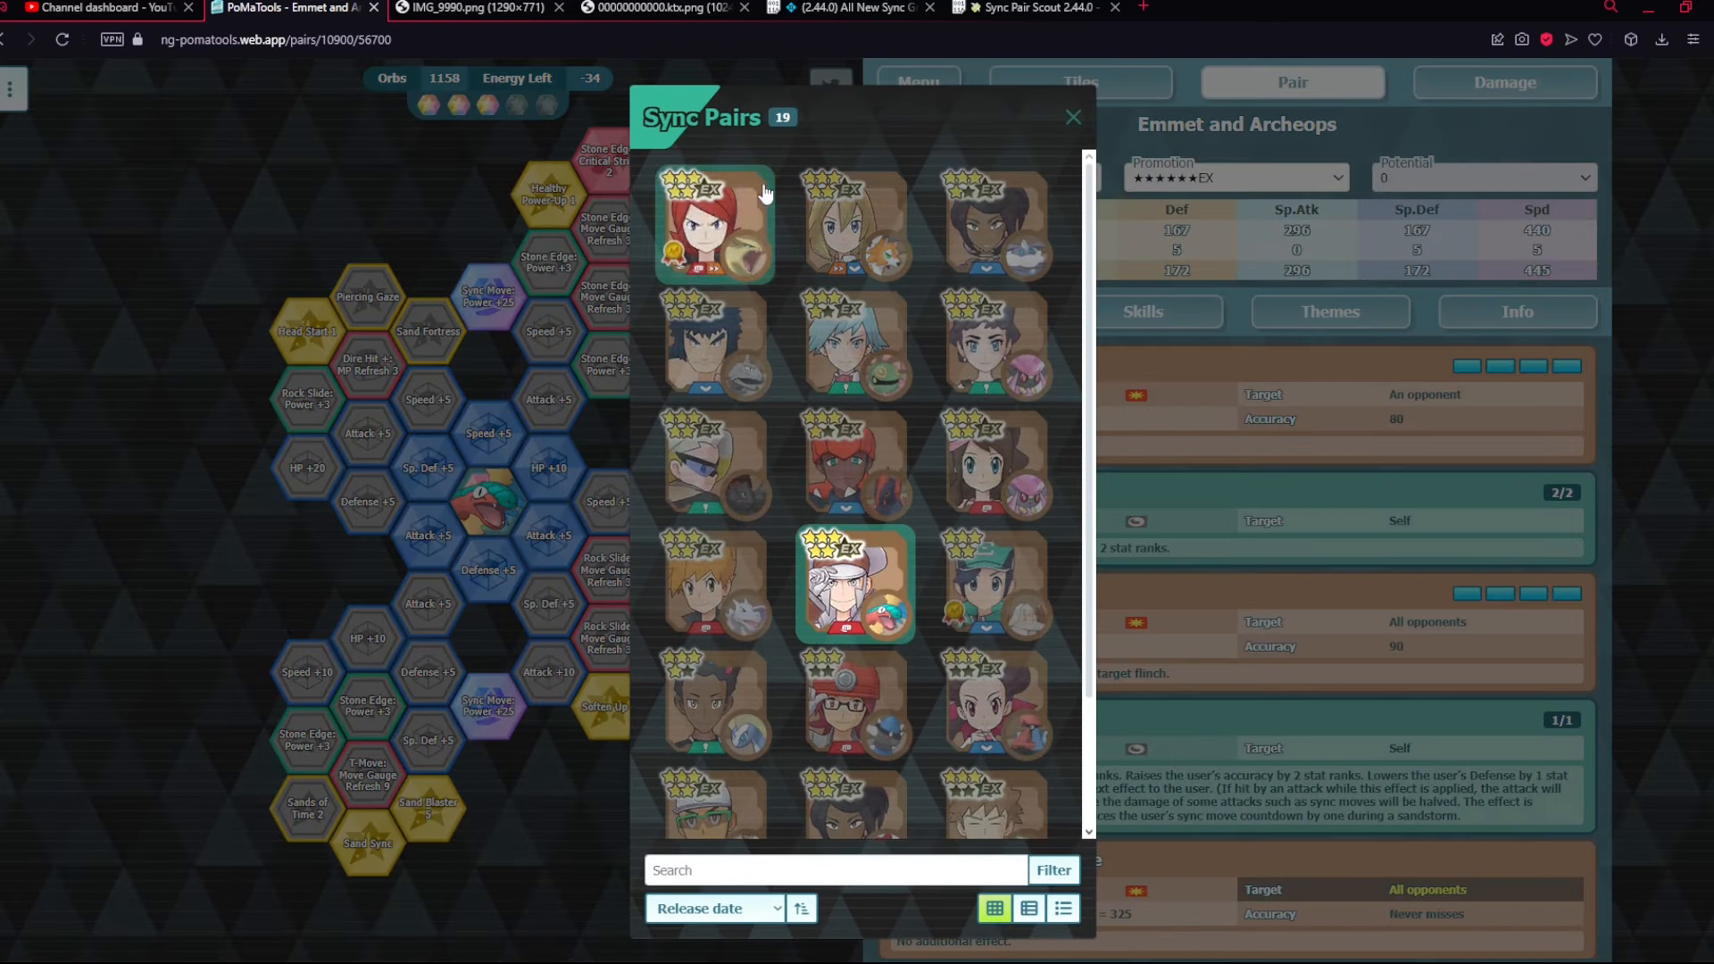
{"action": "mouse_move", "coordinate": [764, 528]}
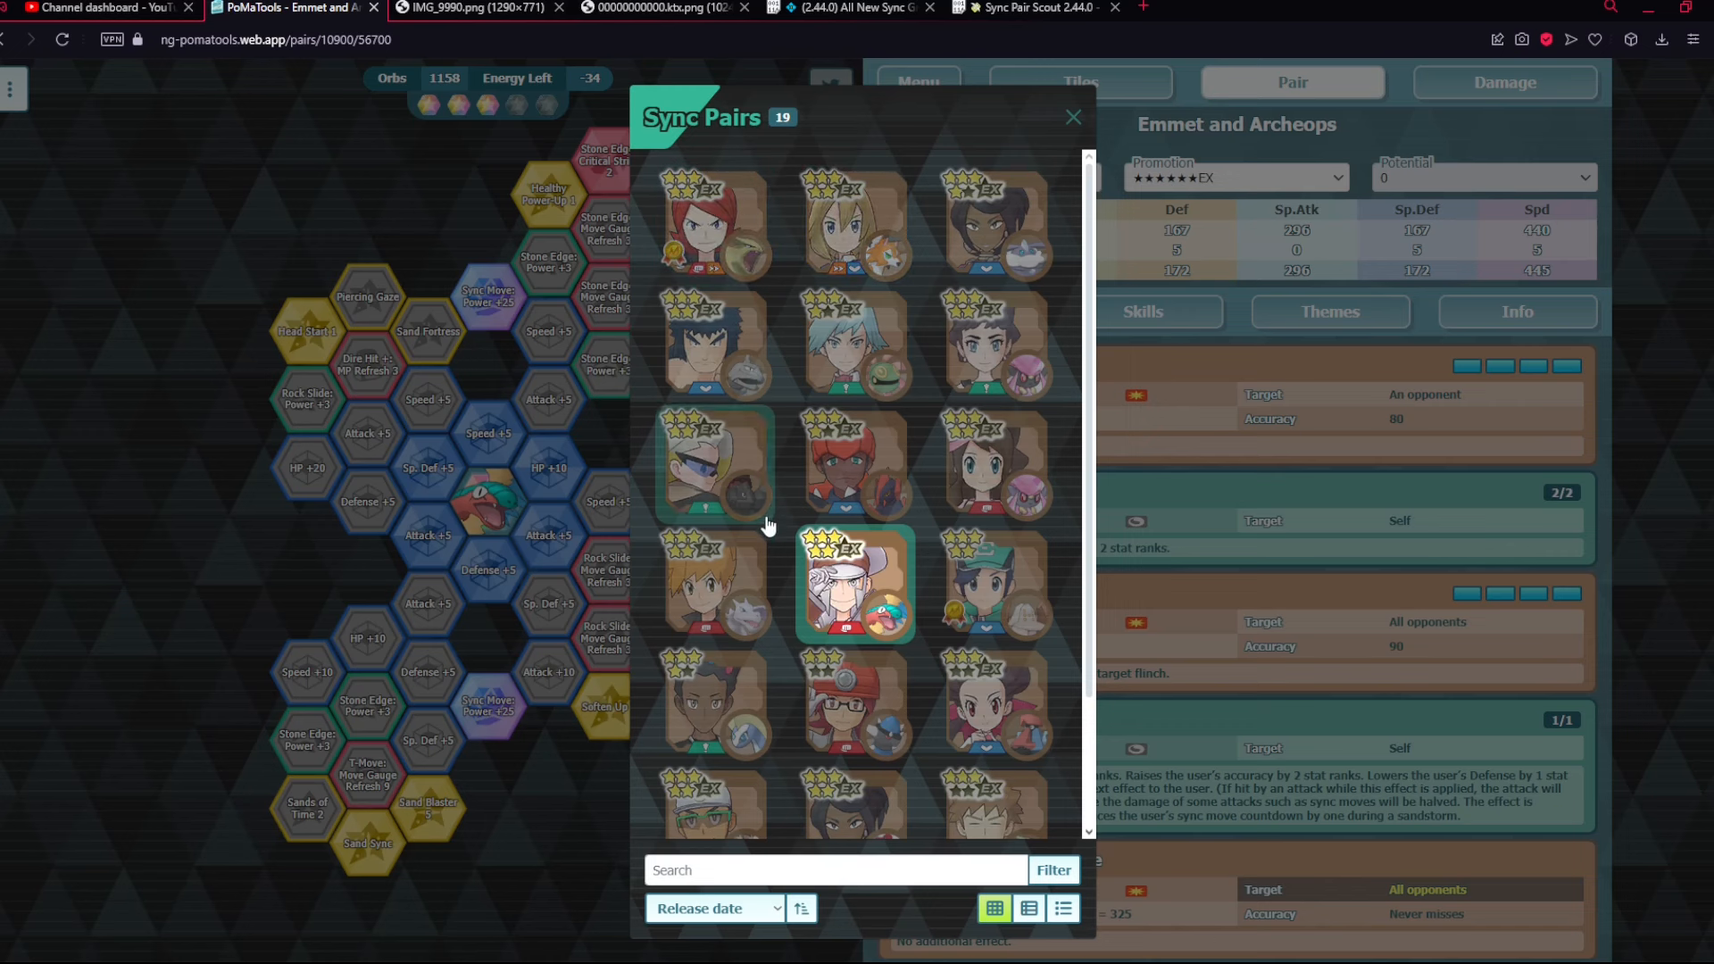
{"action": "left_click", "coordinate": [1073, 116]}
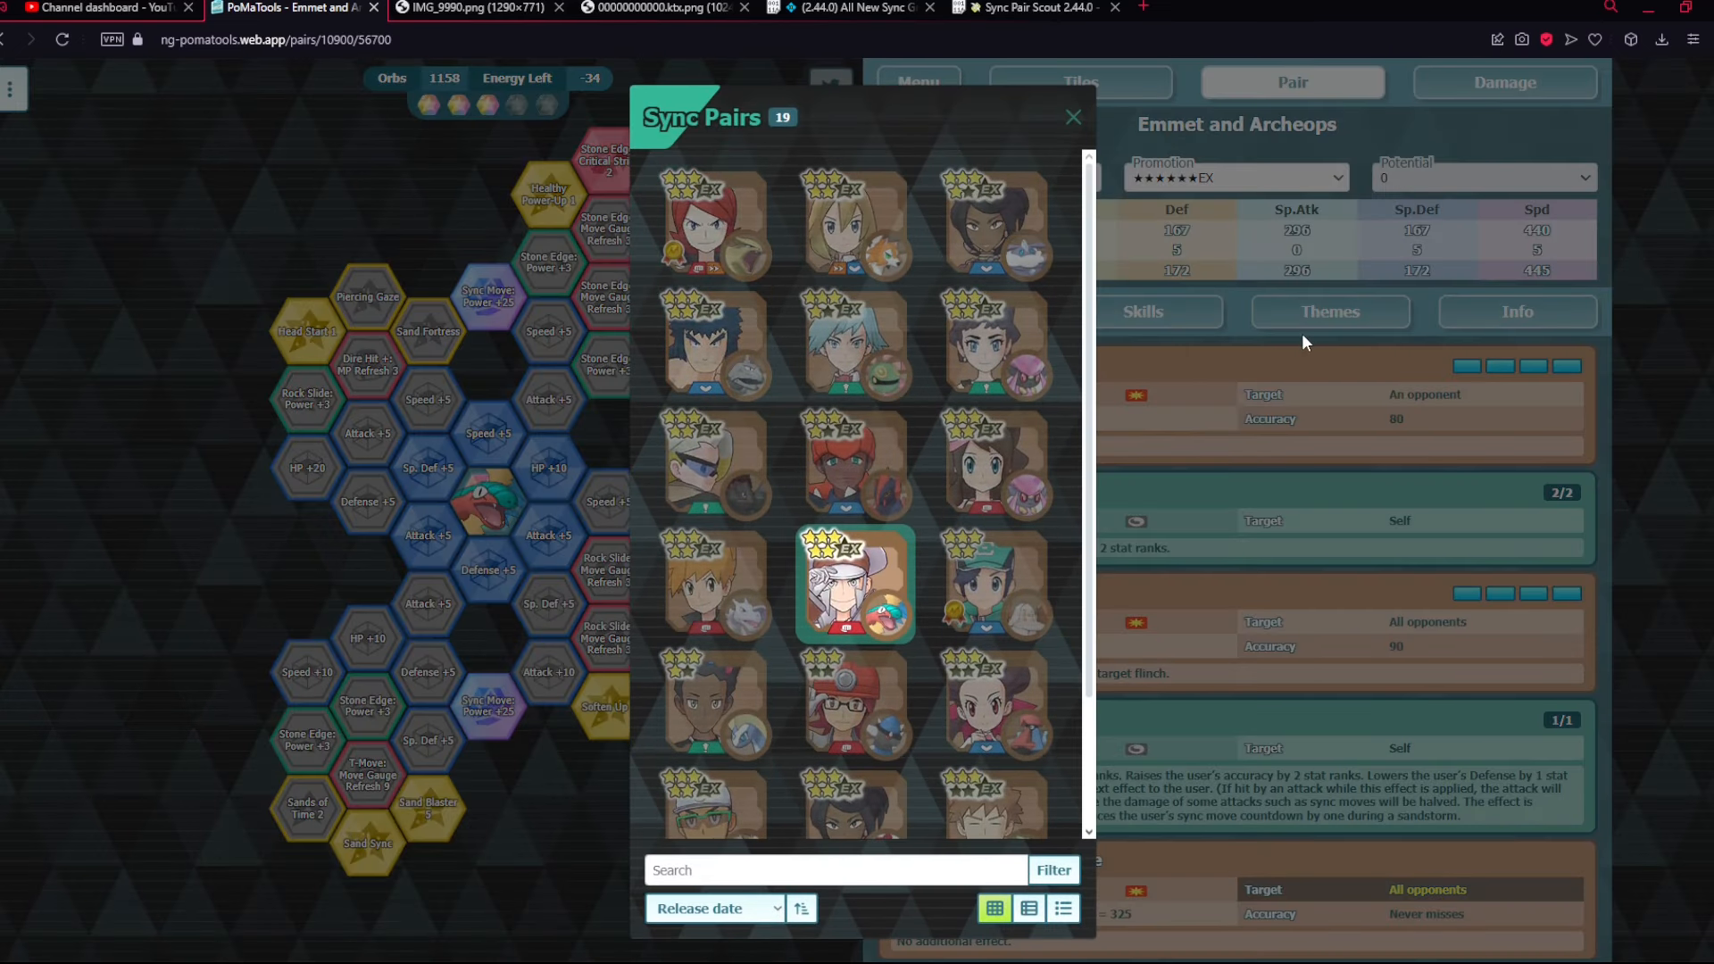
{"action": "mouse_move", "coordinate": [1288, 400]}
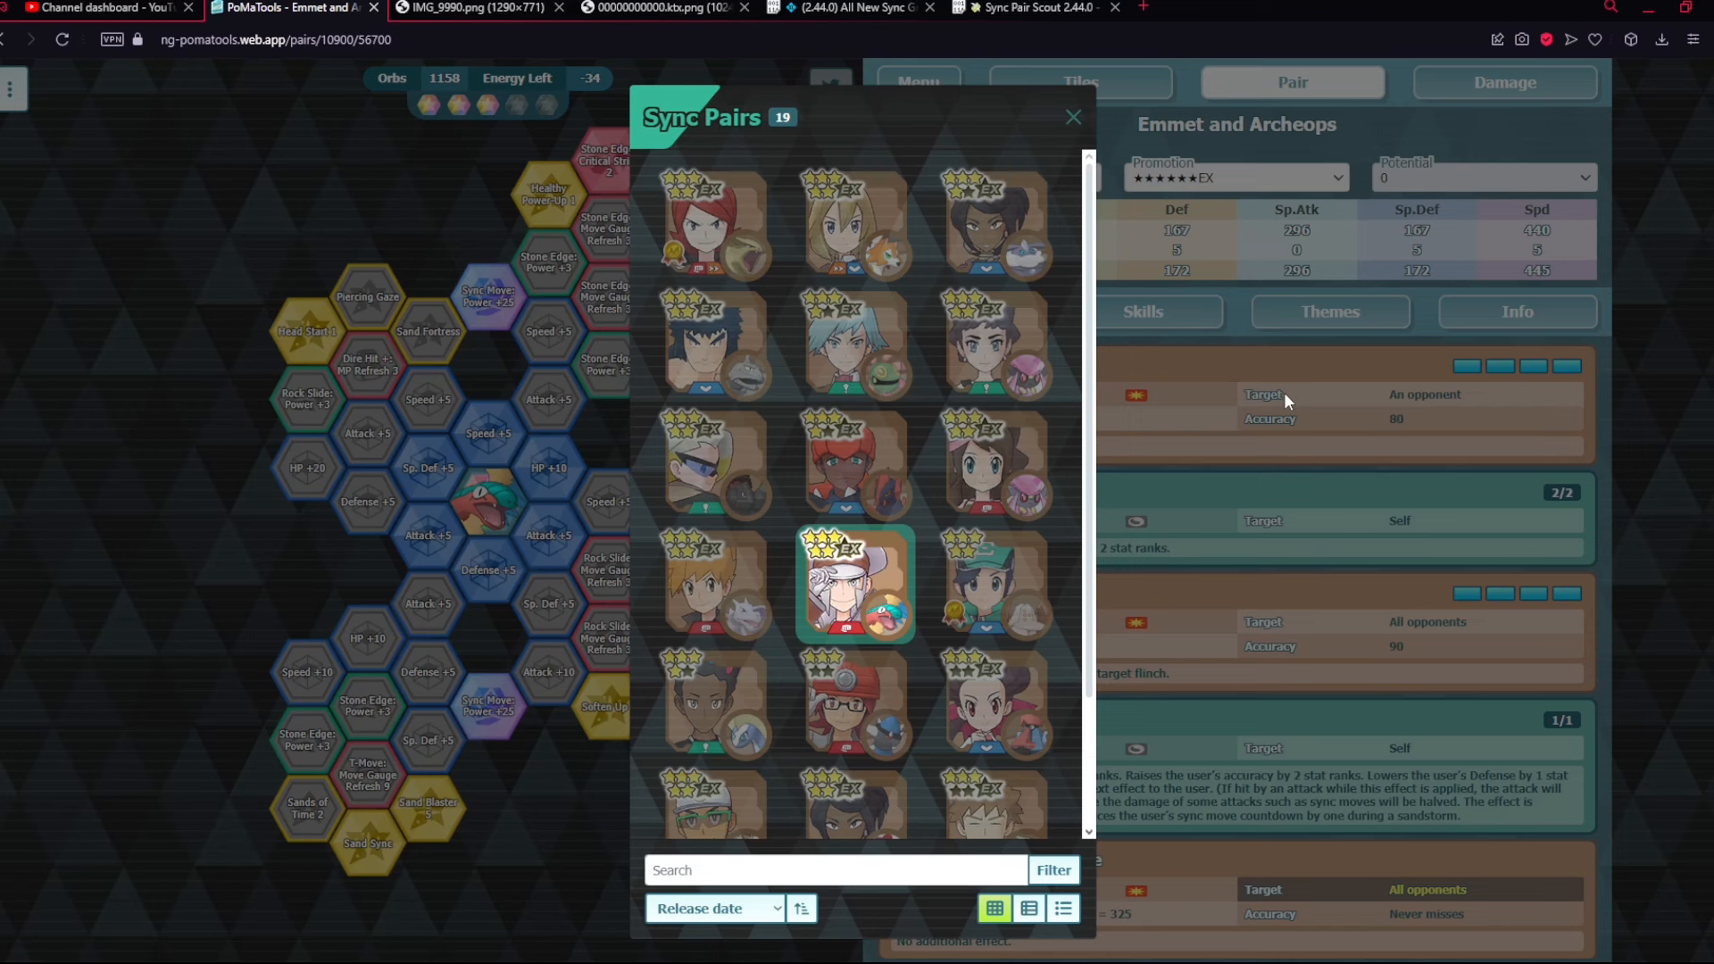
{"action": "left_click", "coordinate": [1071, 118]}
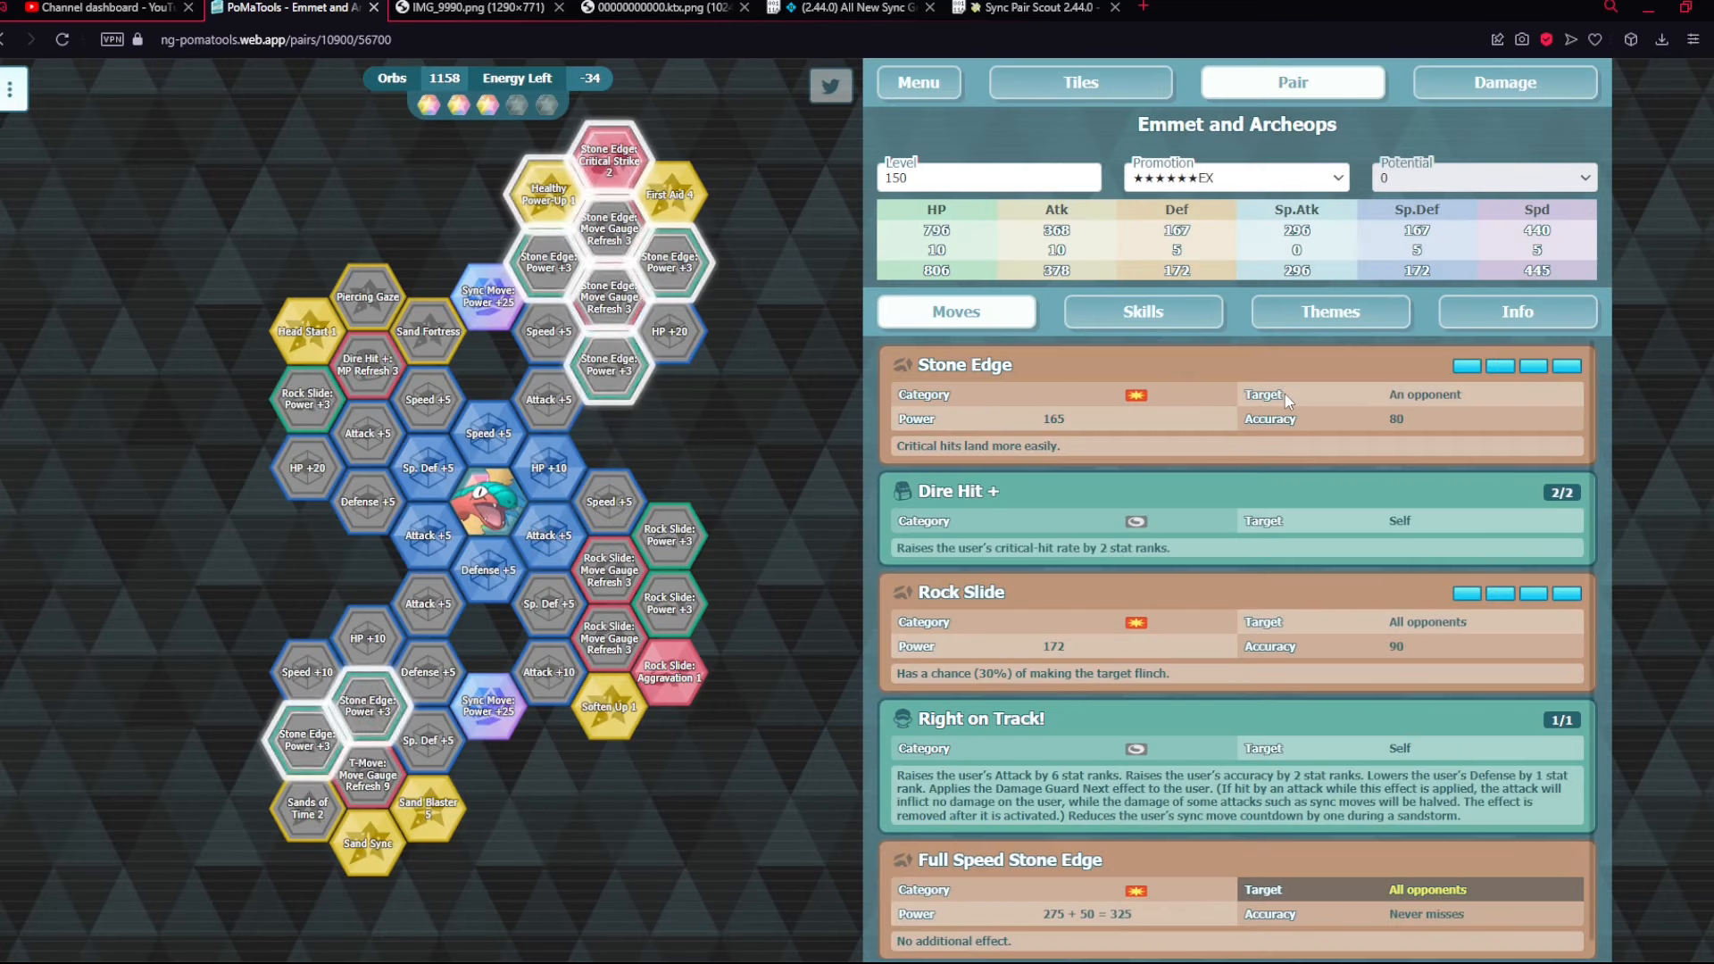
{"action": "mouse_move", "coordinate": [1156, 425]}
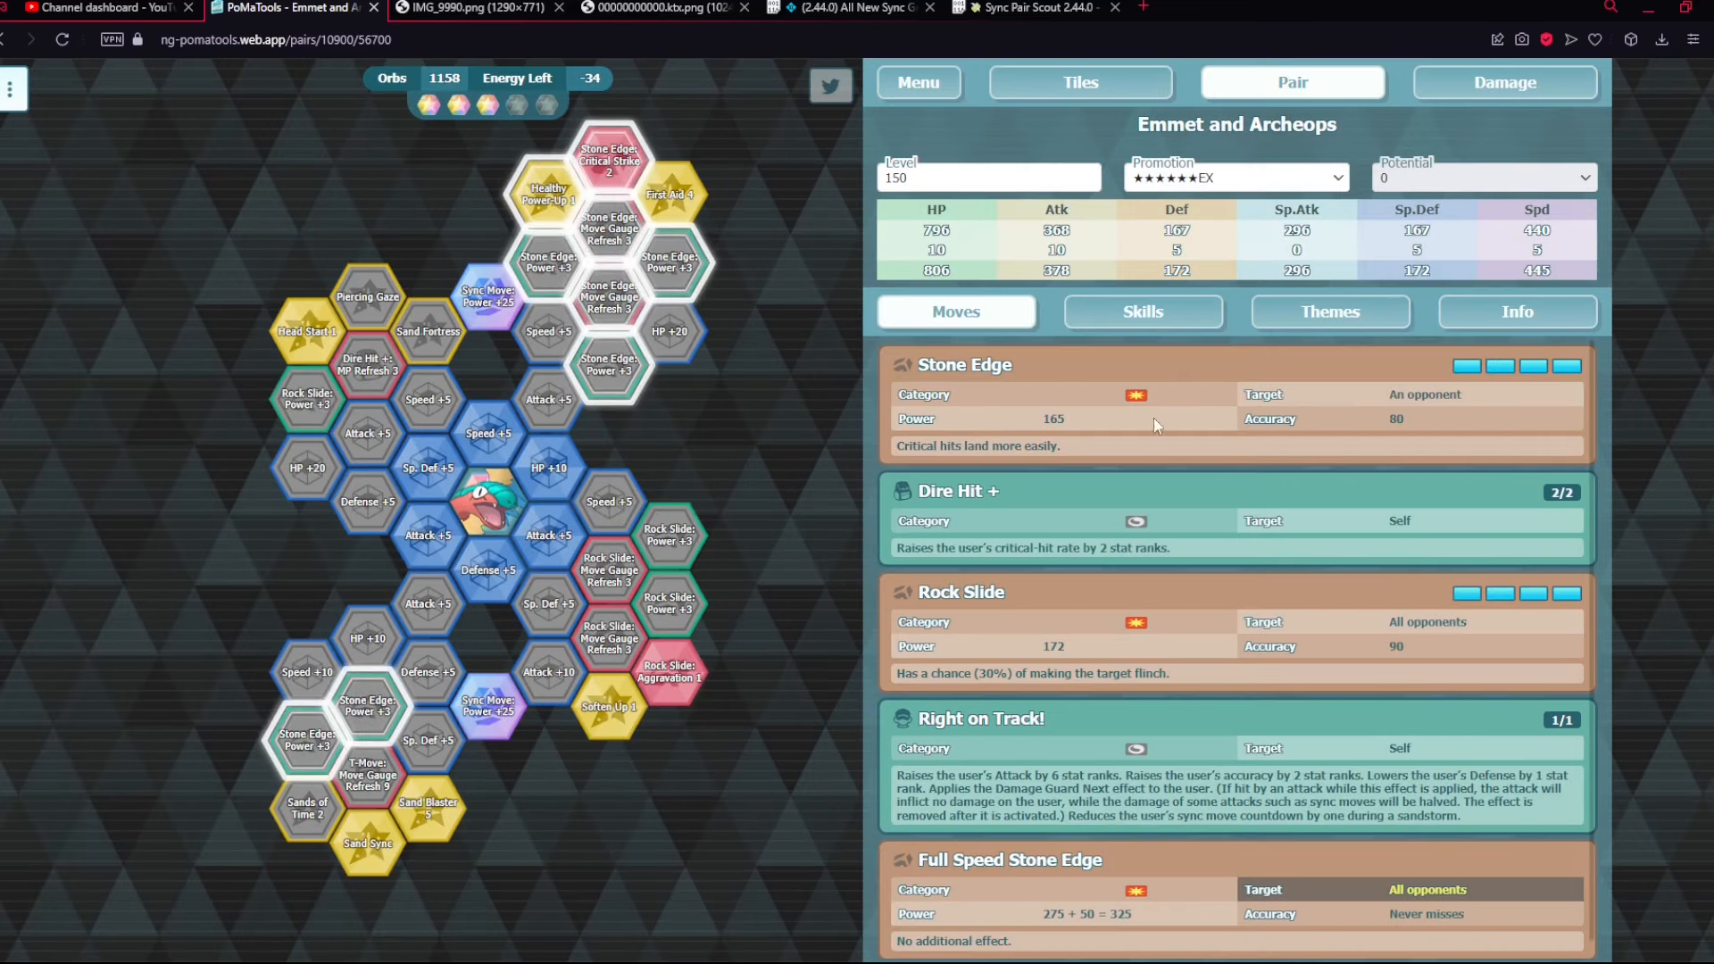
{"action": "mouse_move", "coordinate": [611, 513]}
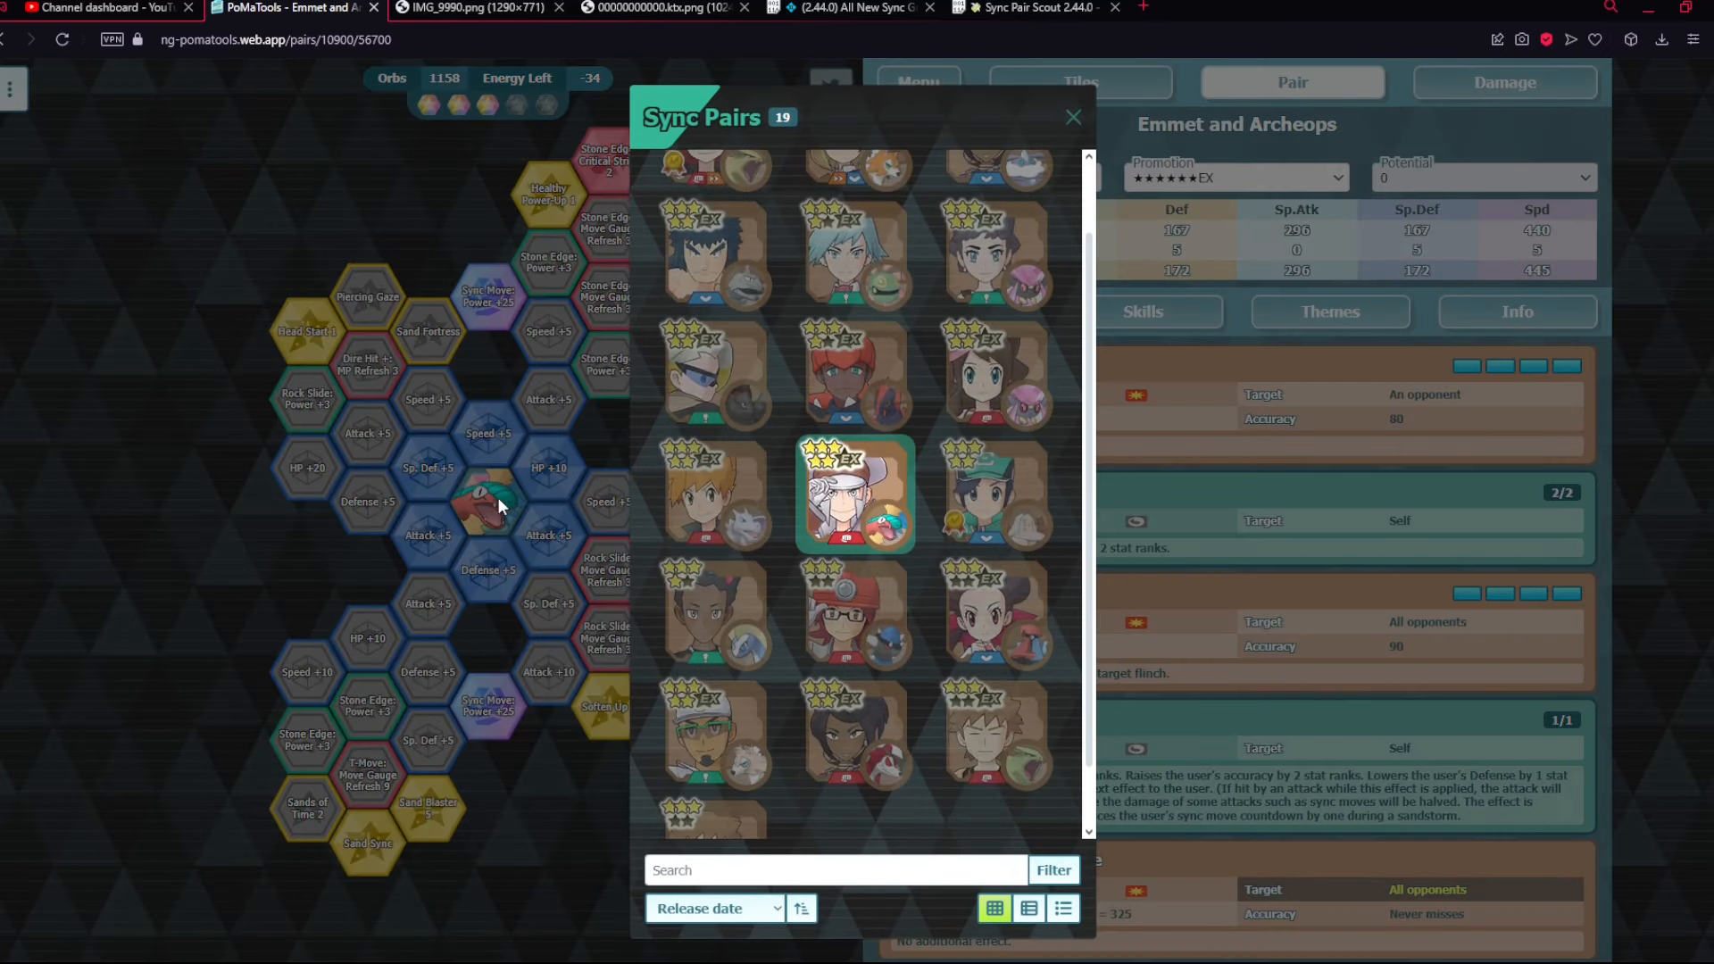
{"action": "mouse_move", "coordinate": [872, 543]}
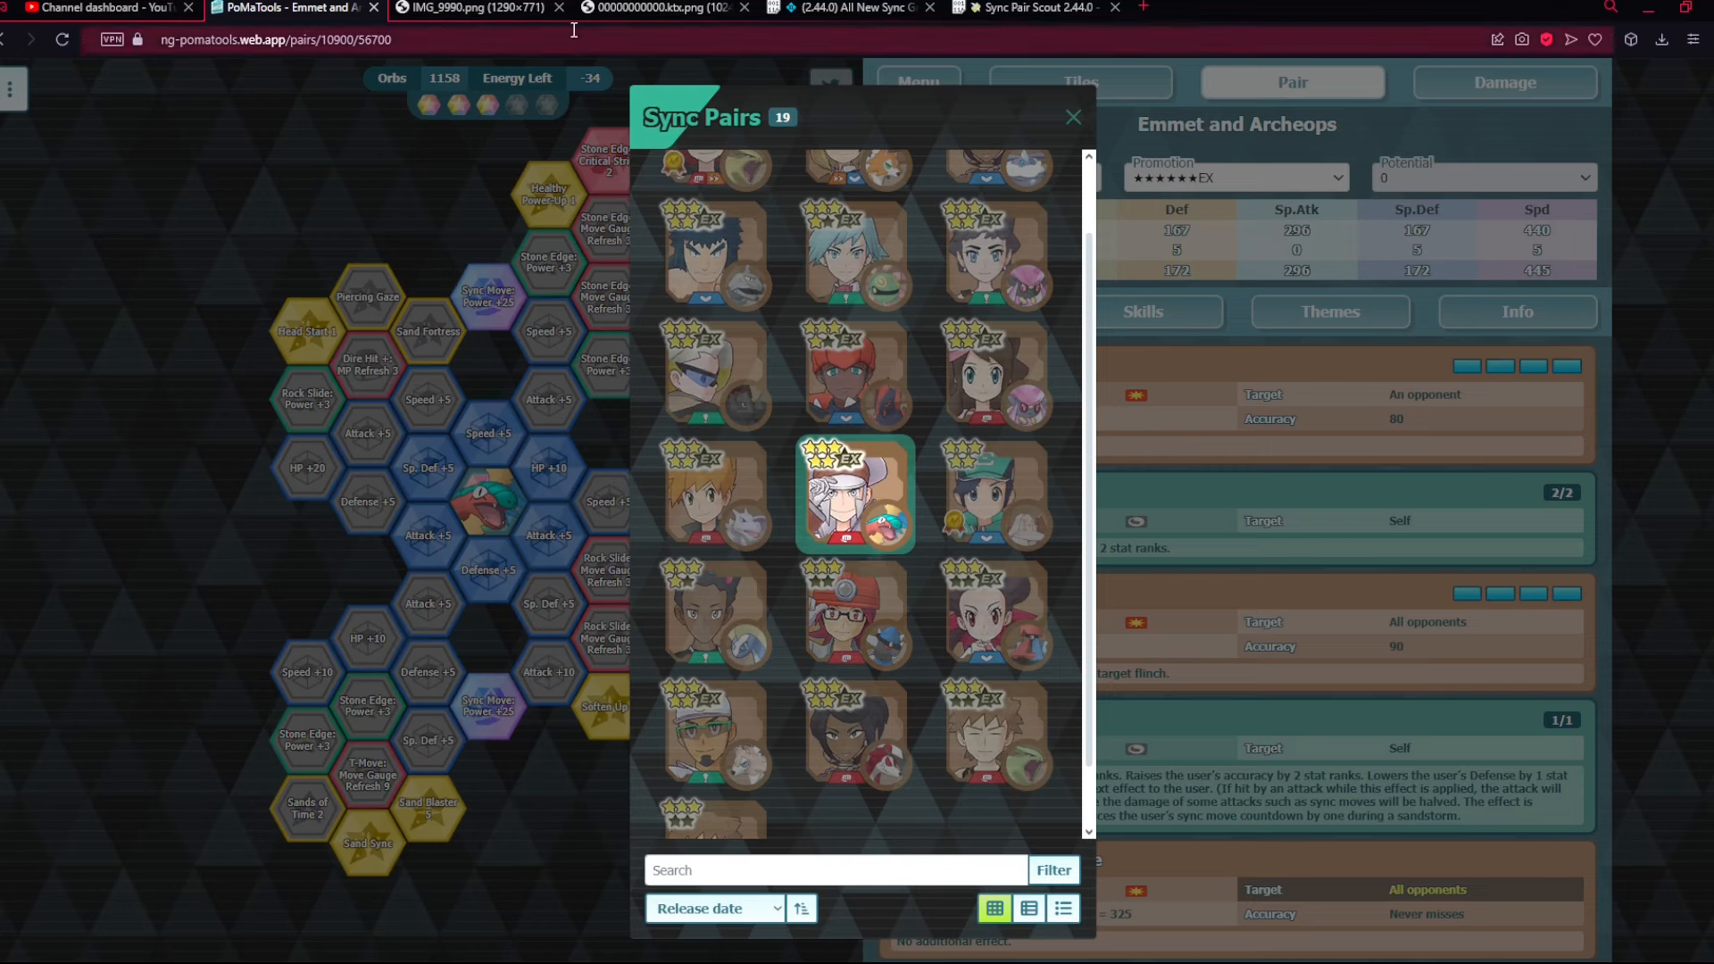
{"action": "left_click", "coordinate": [488, 7]}
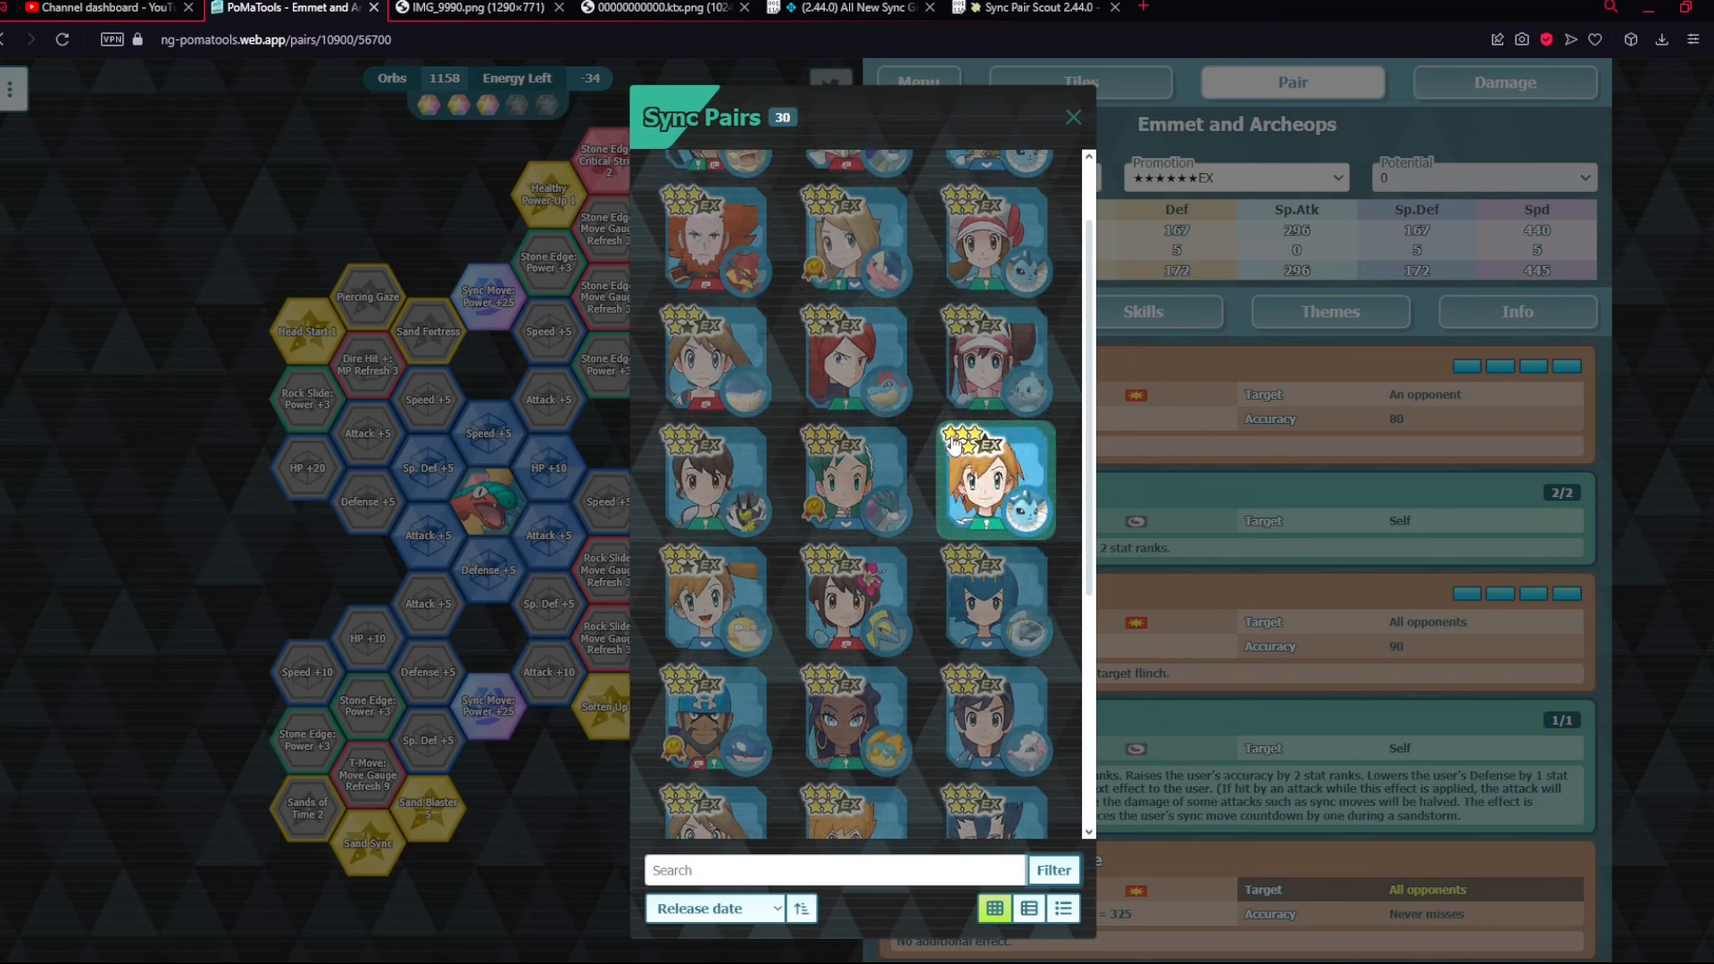
- Load Gloria (Dojo Uniform) and Urshifu Rapid Strike Style and set Promotion to ★★★★★EX
{"action": "scroll", "scroll_direction": "down", "scroll_amount": 3}
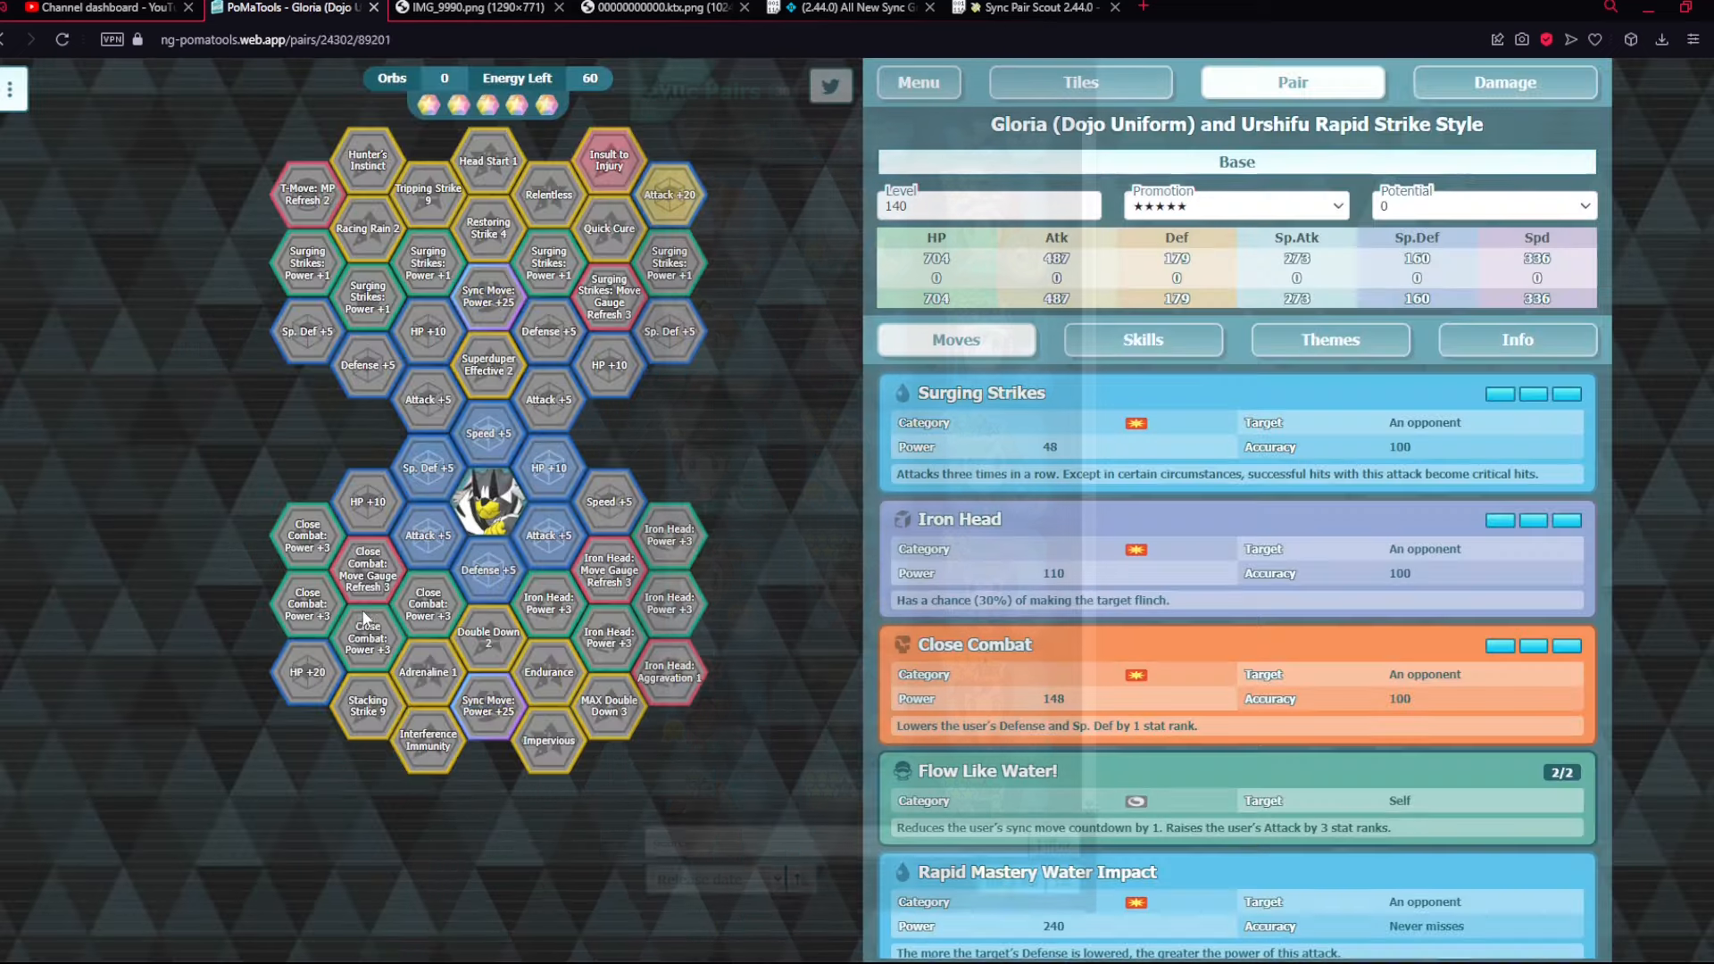
{"action": "mouse_move", "coordinate": [434, 215]}
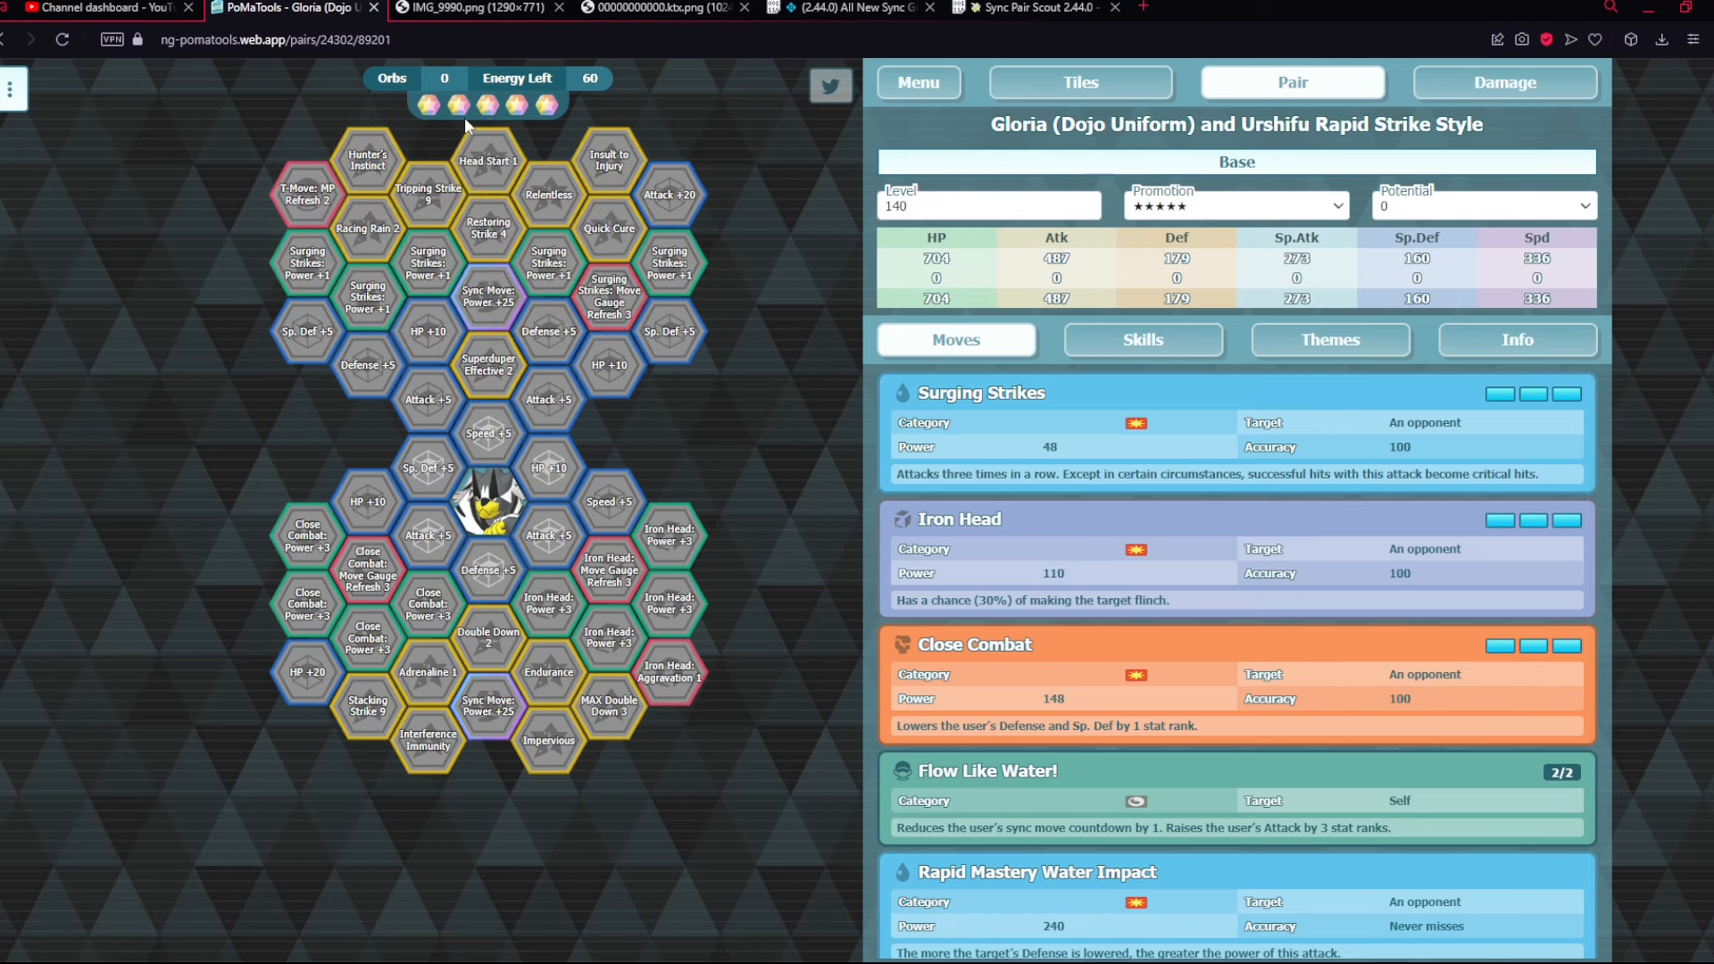
{"action": "left_click", "coordinate": [609, 637]}
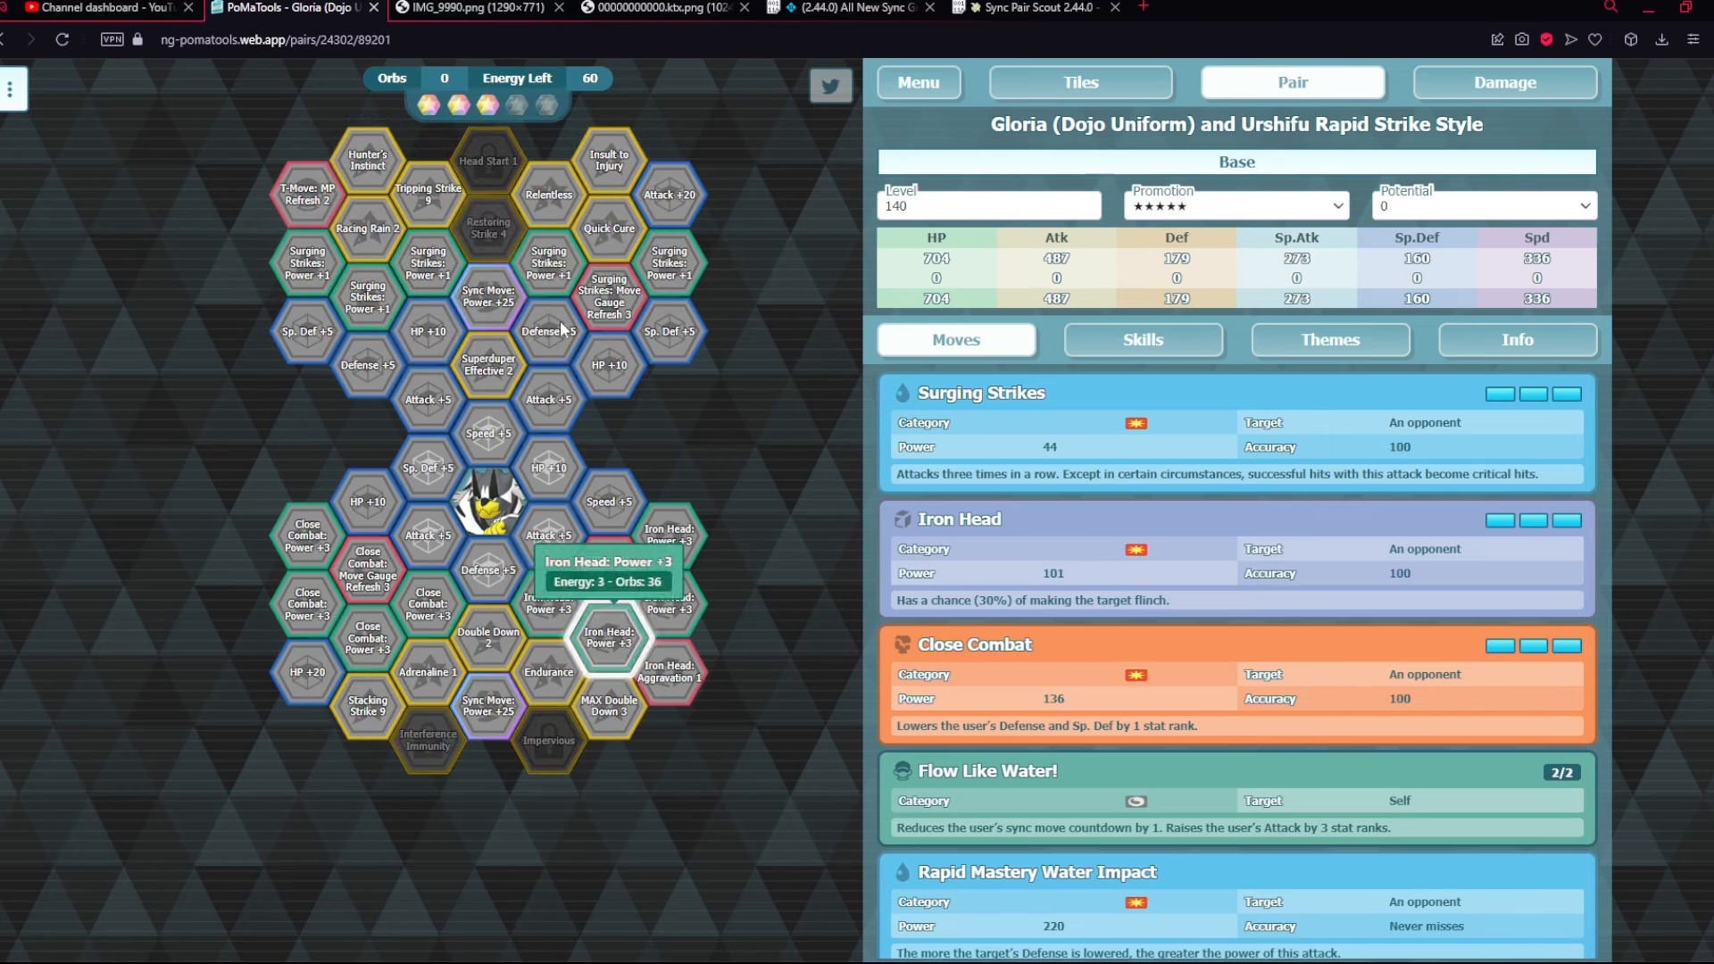
{"action": "left_click", "coordinate": [609, 643]}
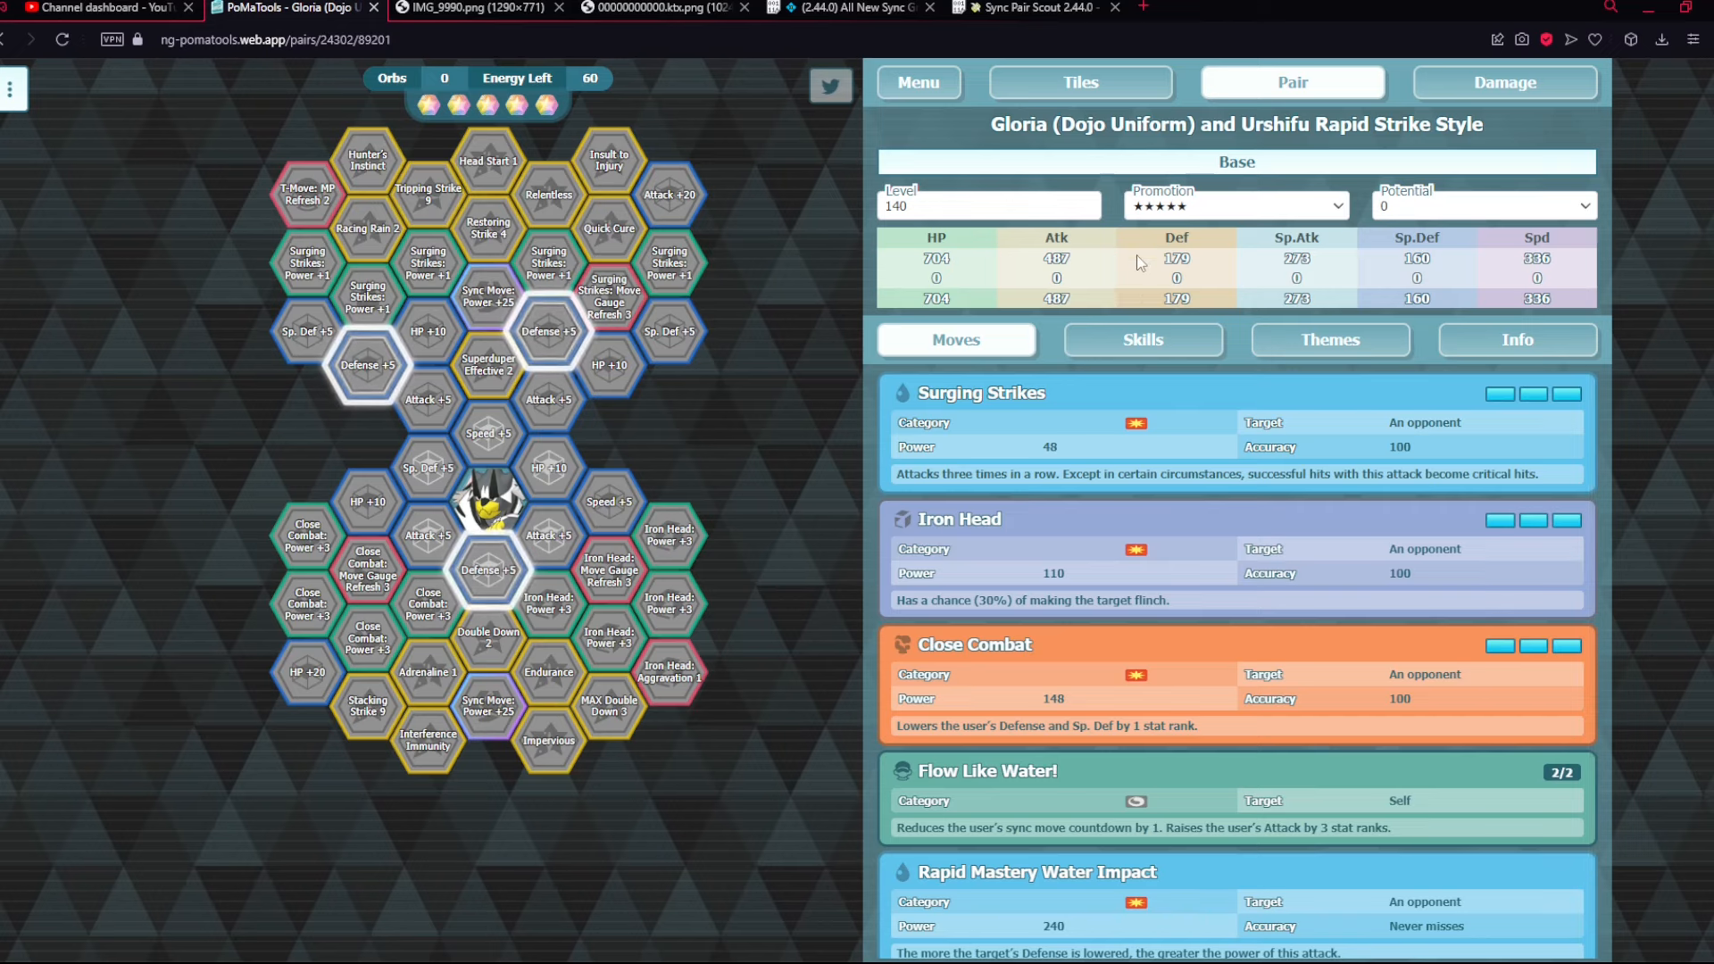
{"action": "left_click", "coordinate": [1236, 206]}
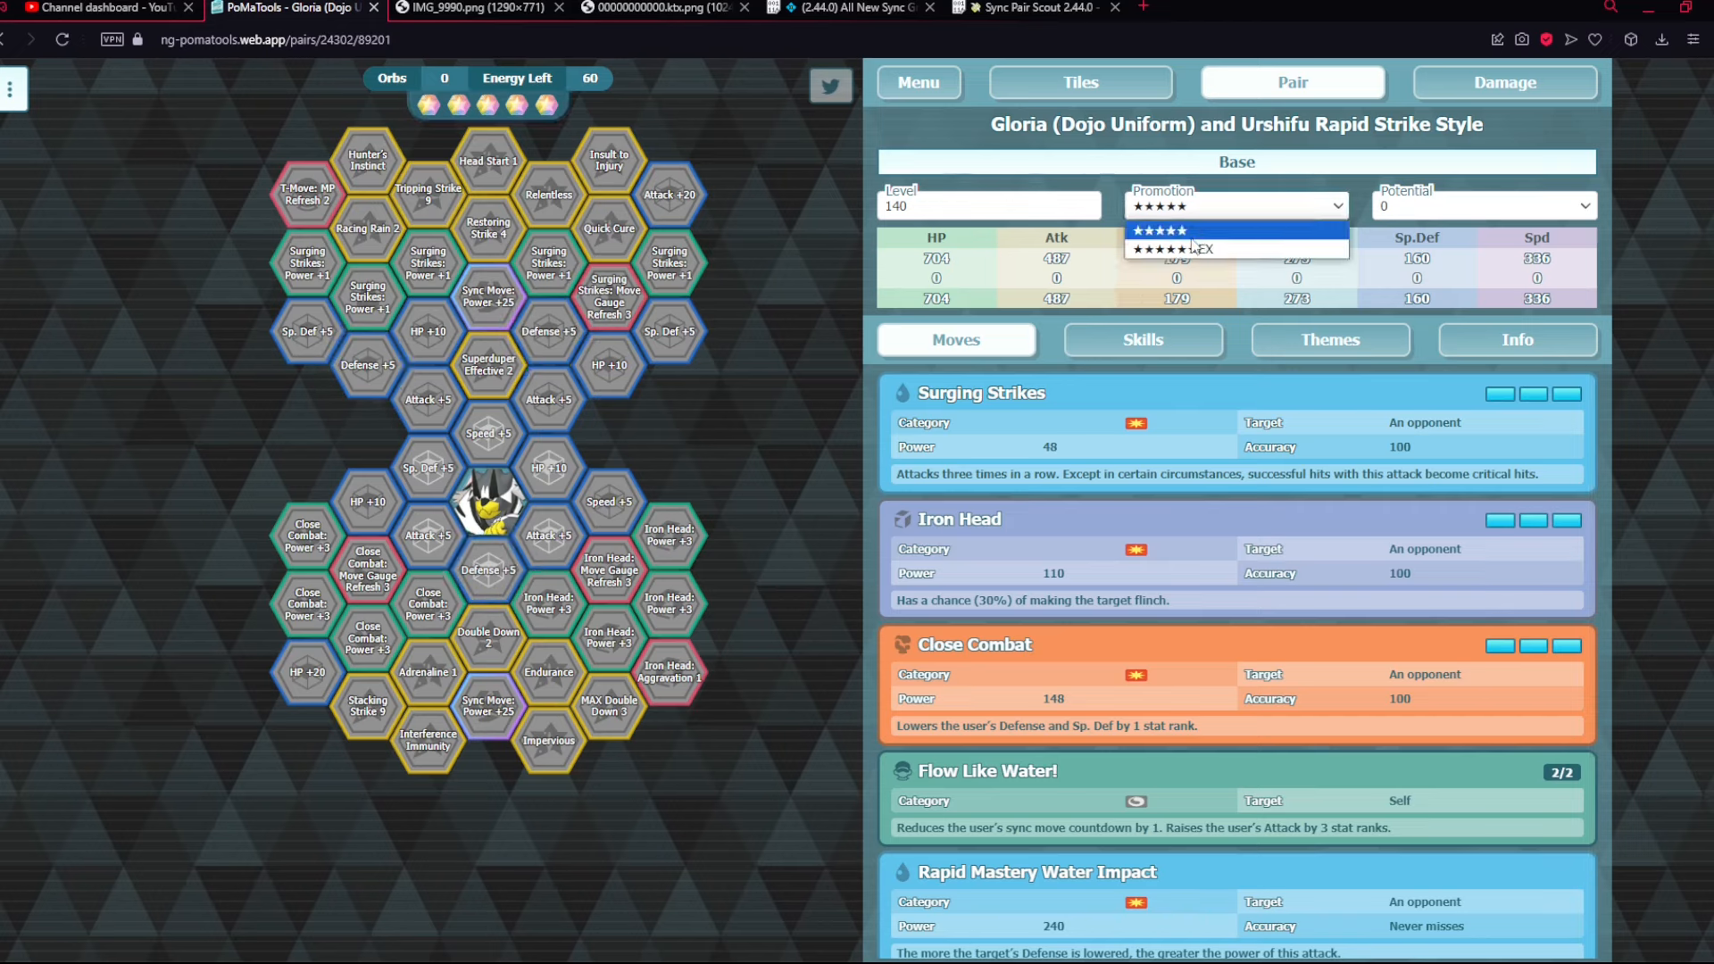
{"action": "left_click", "coordinate": [1172, 248]}
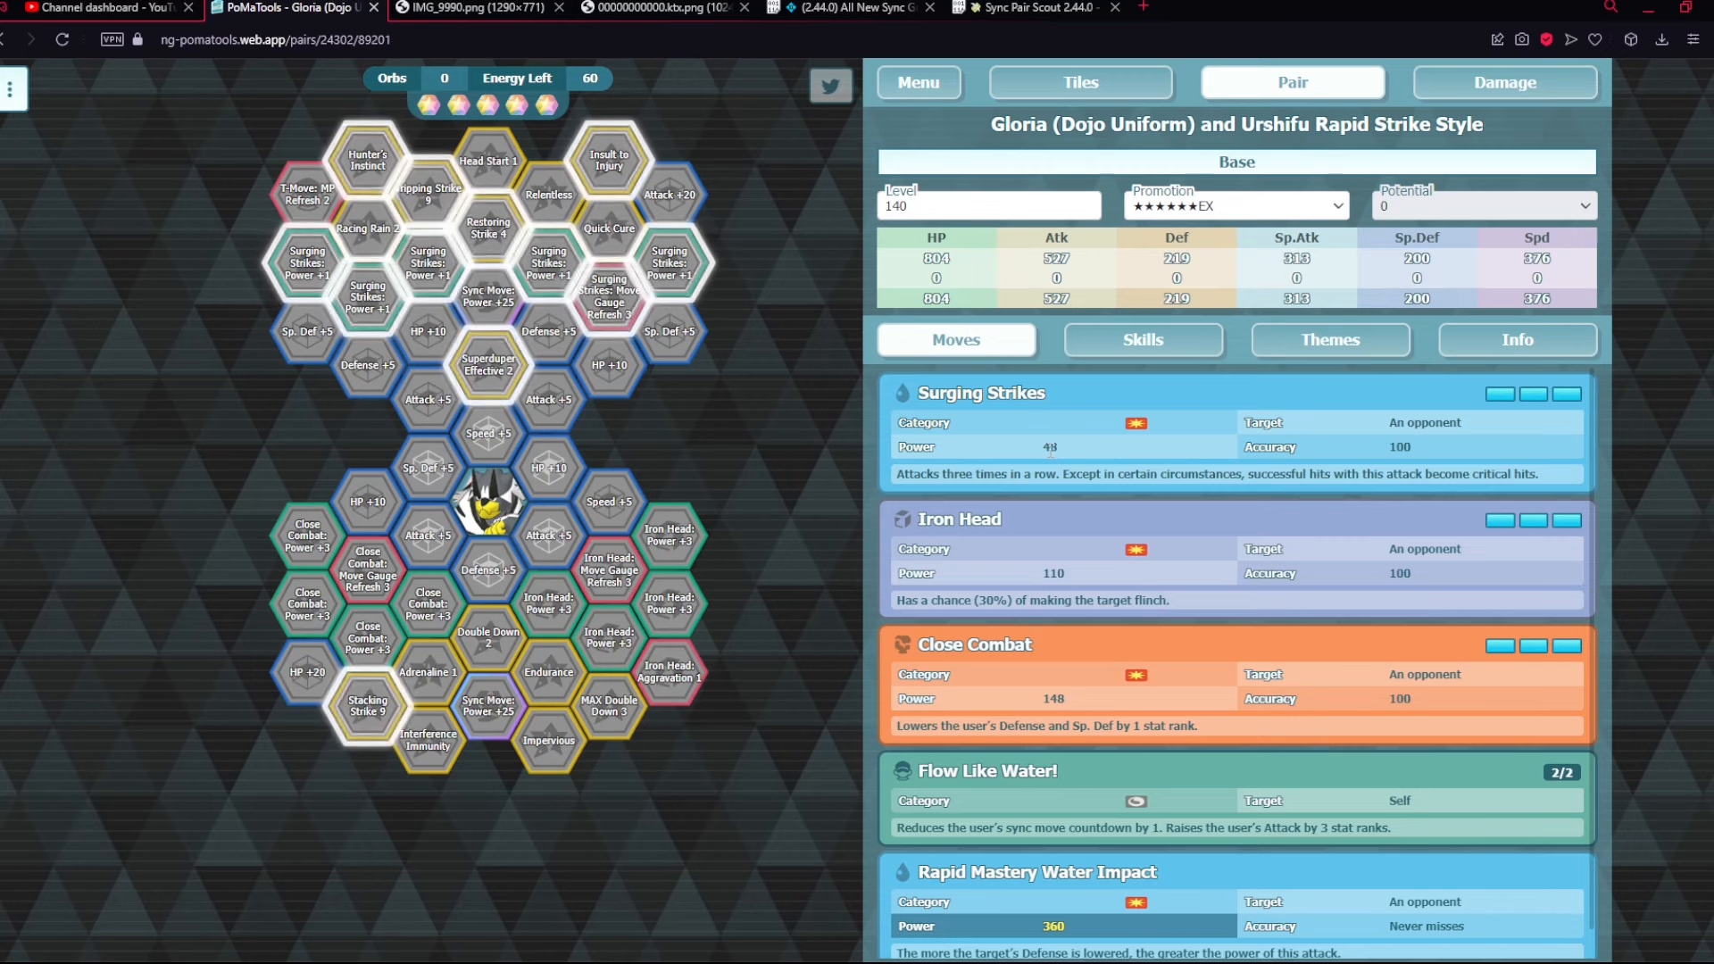
{"action": "mouse_move", "coordinate": [488, 157]}
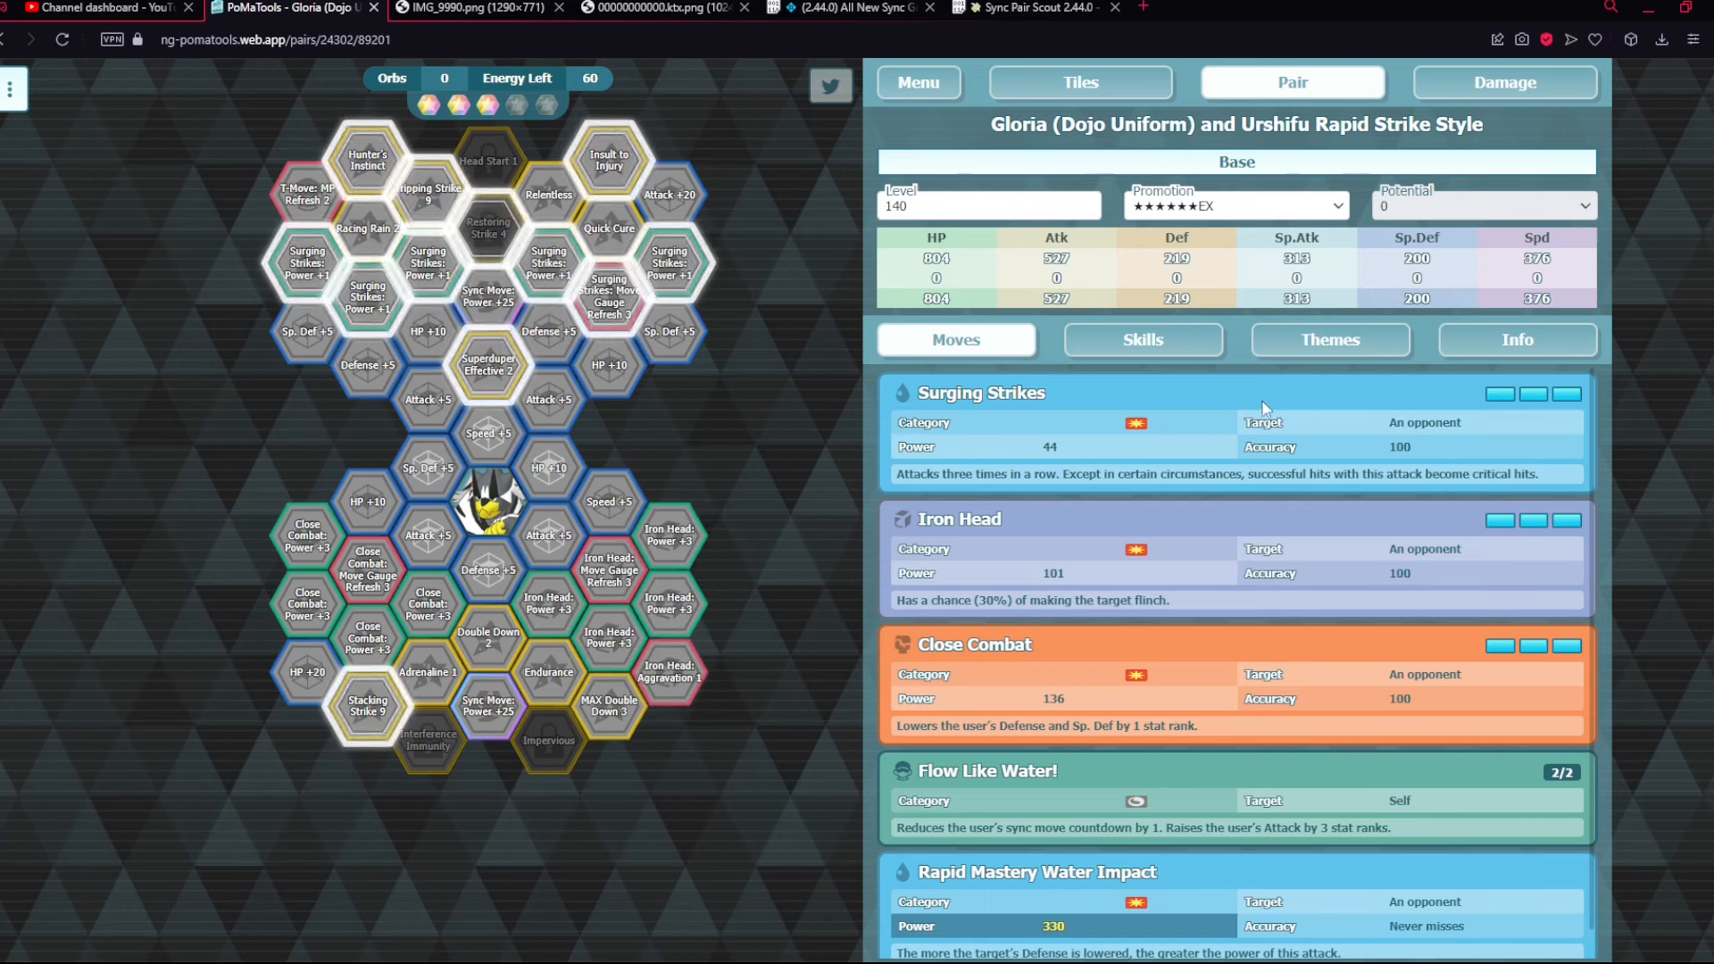
- Switch between Gloria's passive skills and move details twice, ending on the moves list
{"action": "left_click", "coordinate": [1143, 340]}
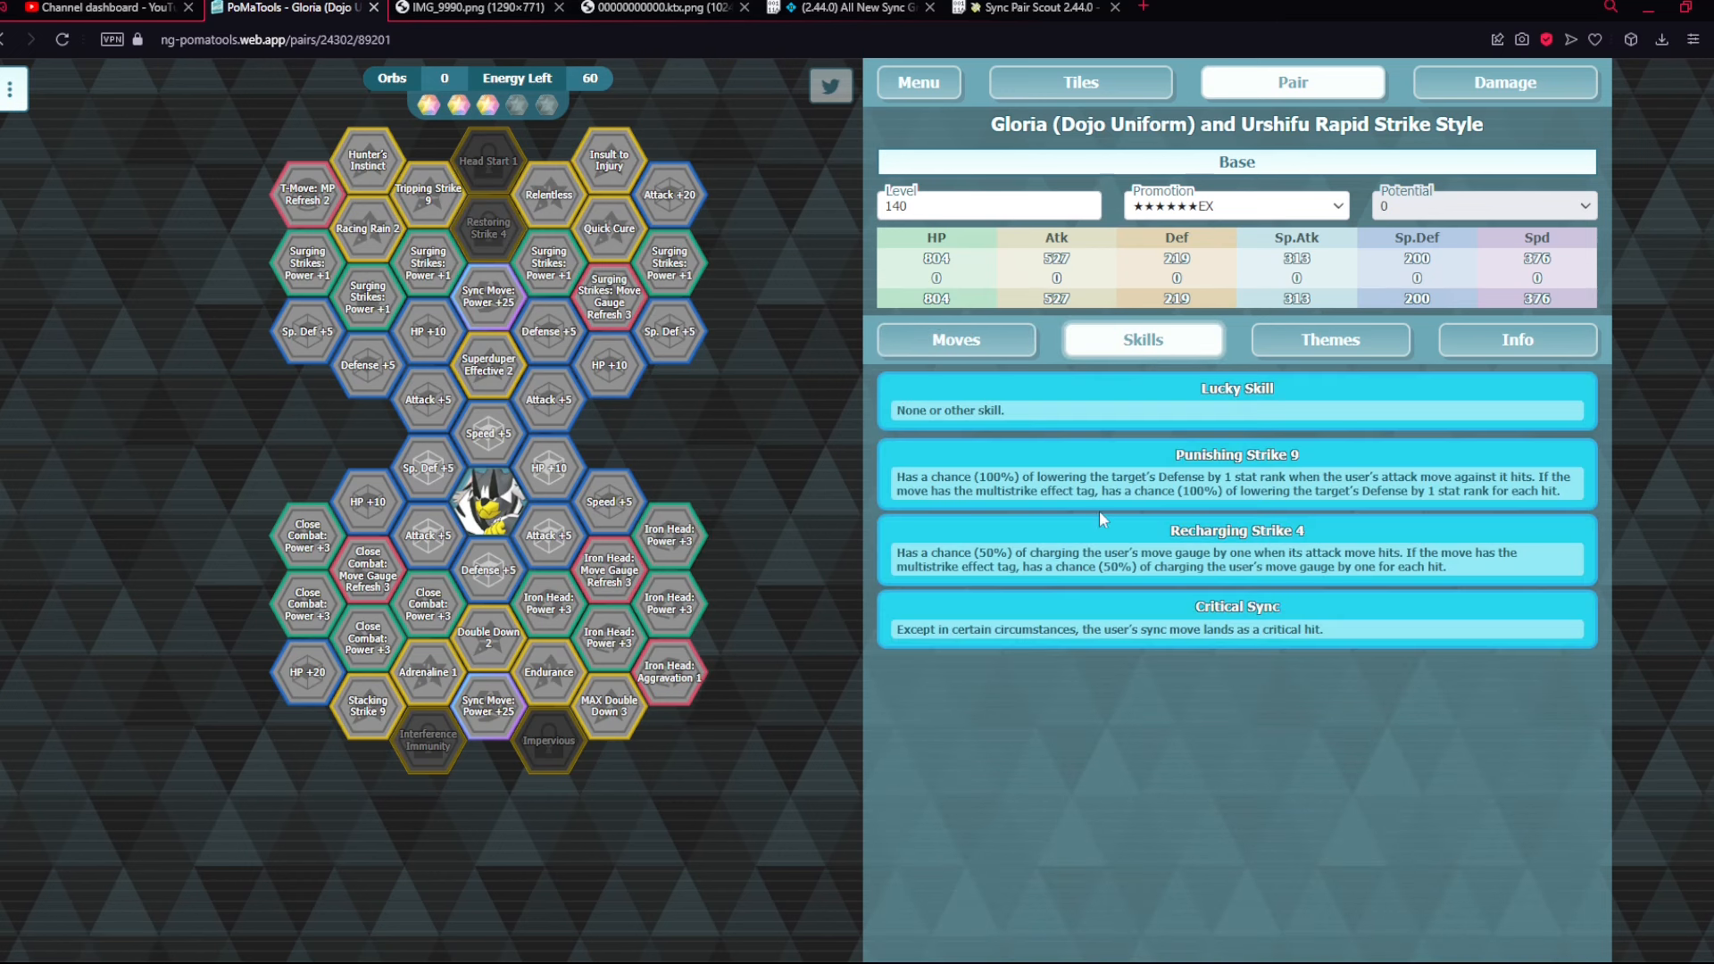
{"action": "mouse_move", "coordinate": [1103, 471]}
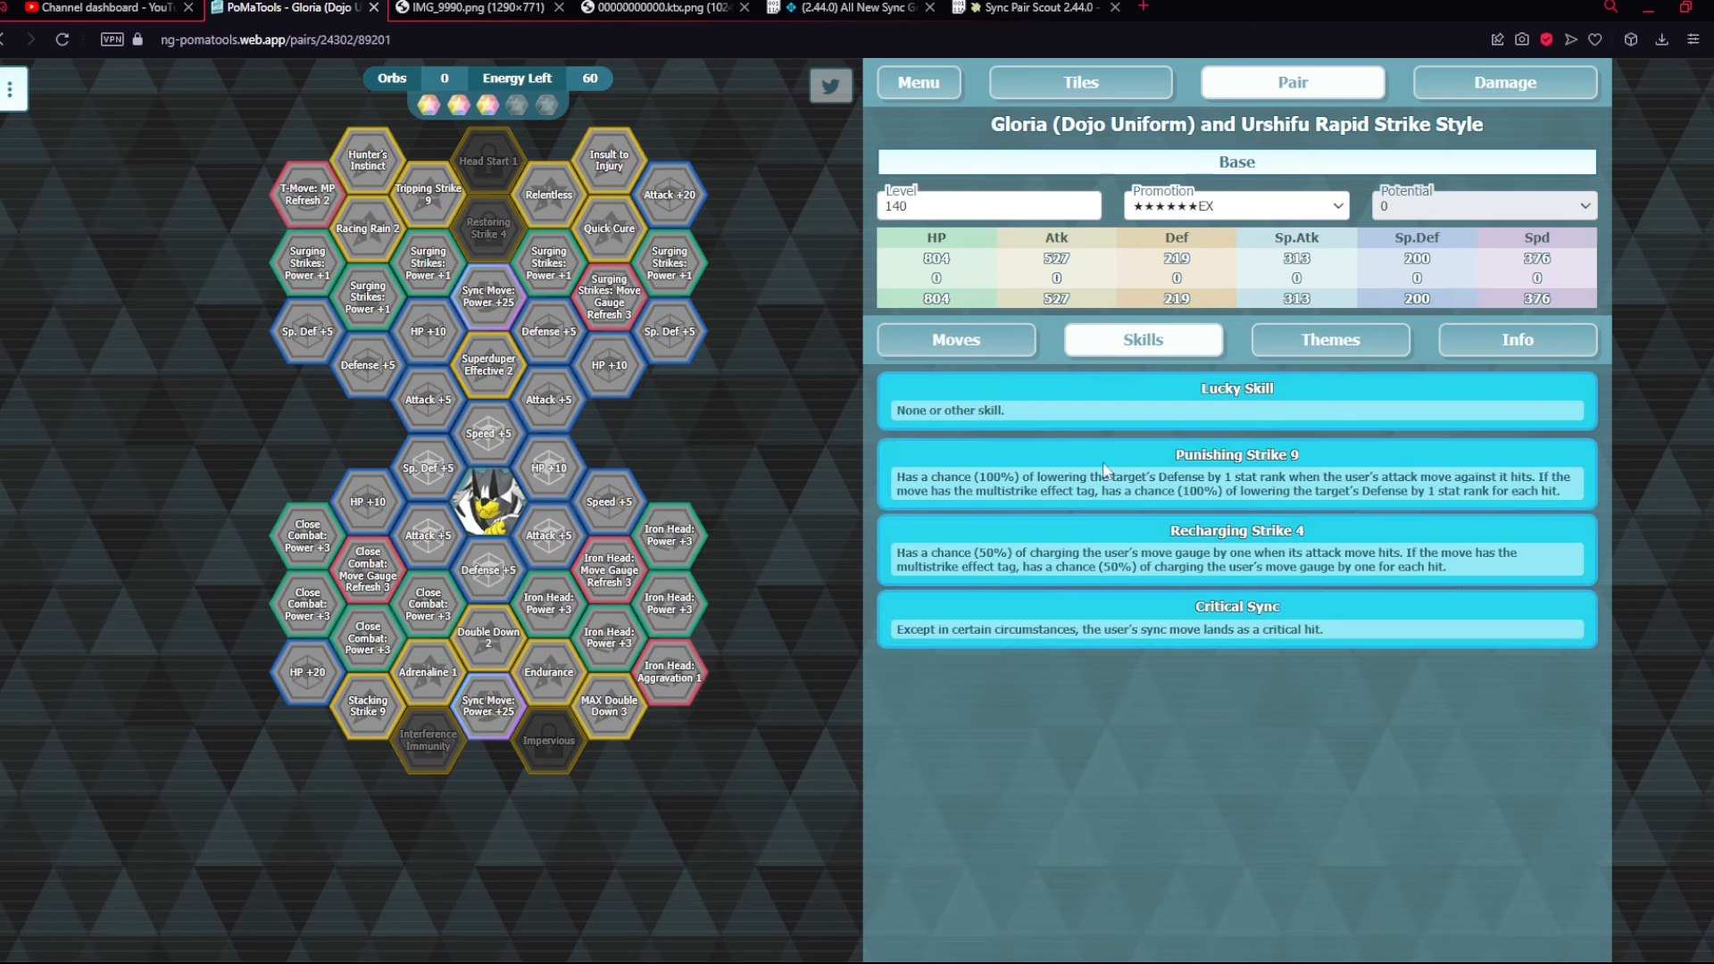
{"action": "mouse_move", "coordinate": [1218, 450]}
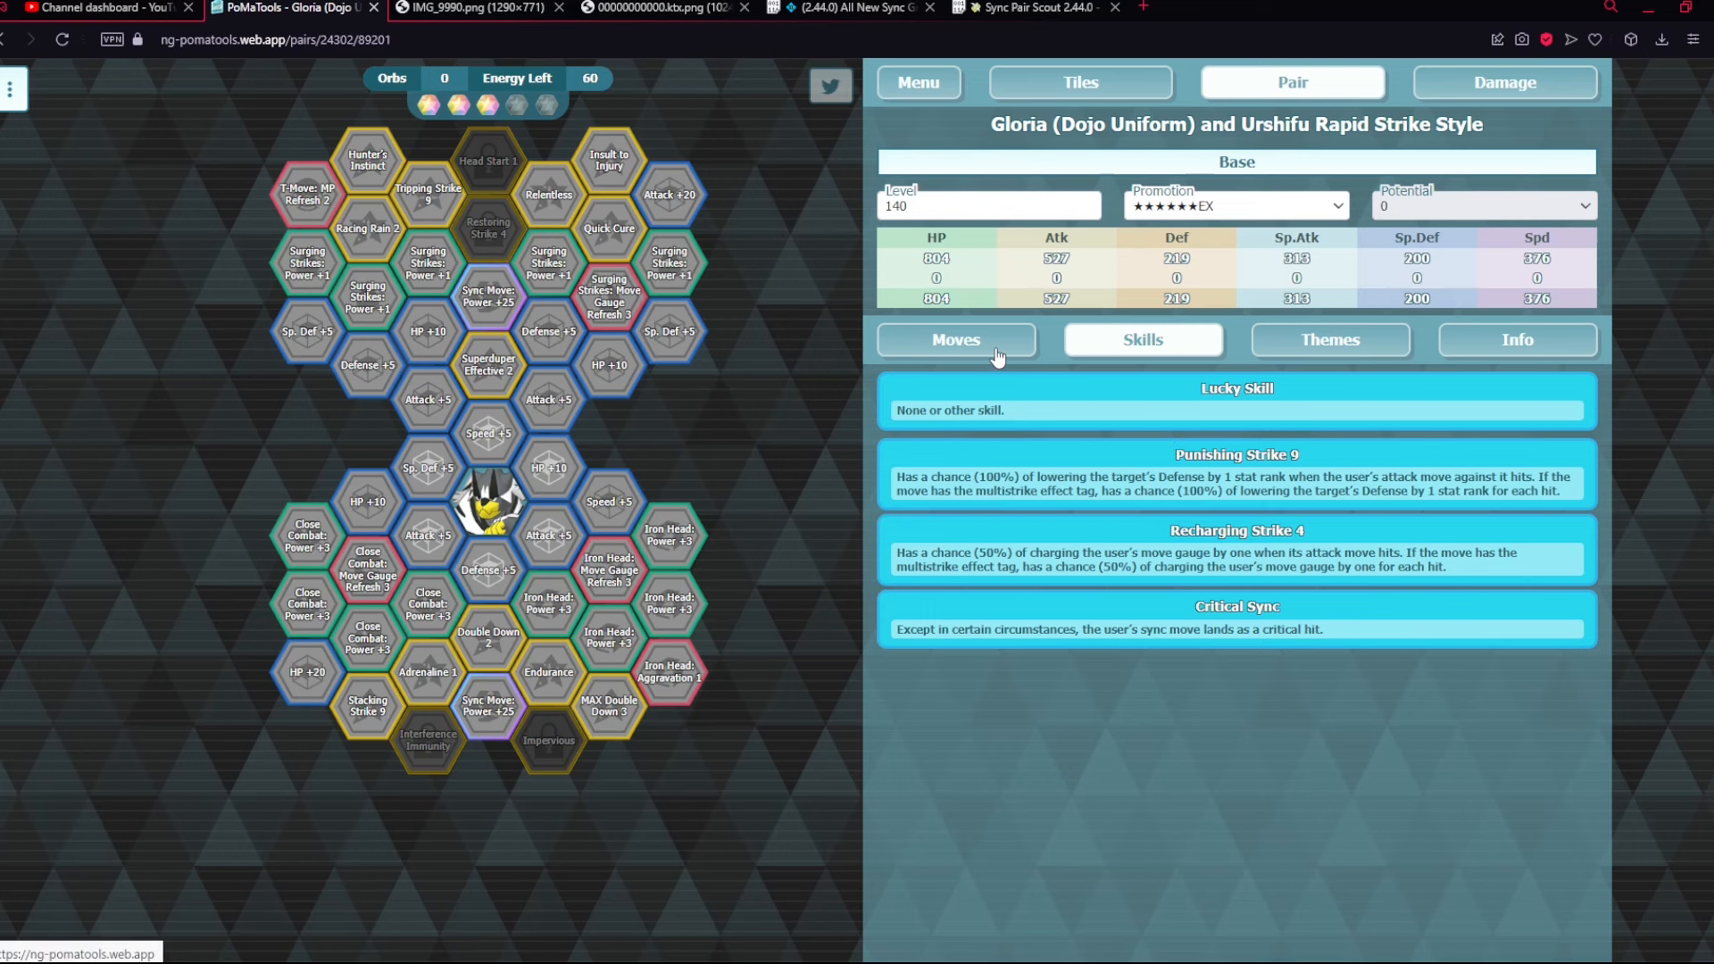
{"action": "left_click", "coordinate": [956, 339]}
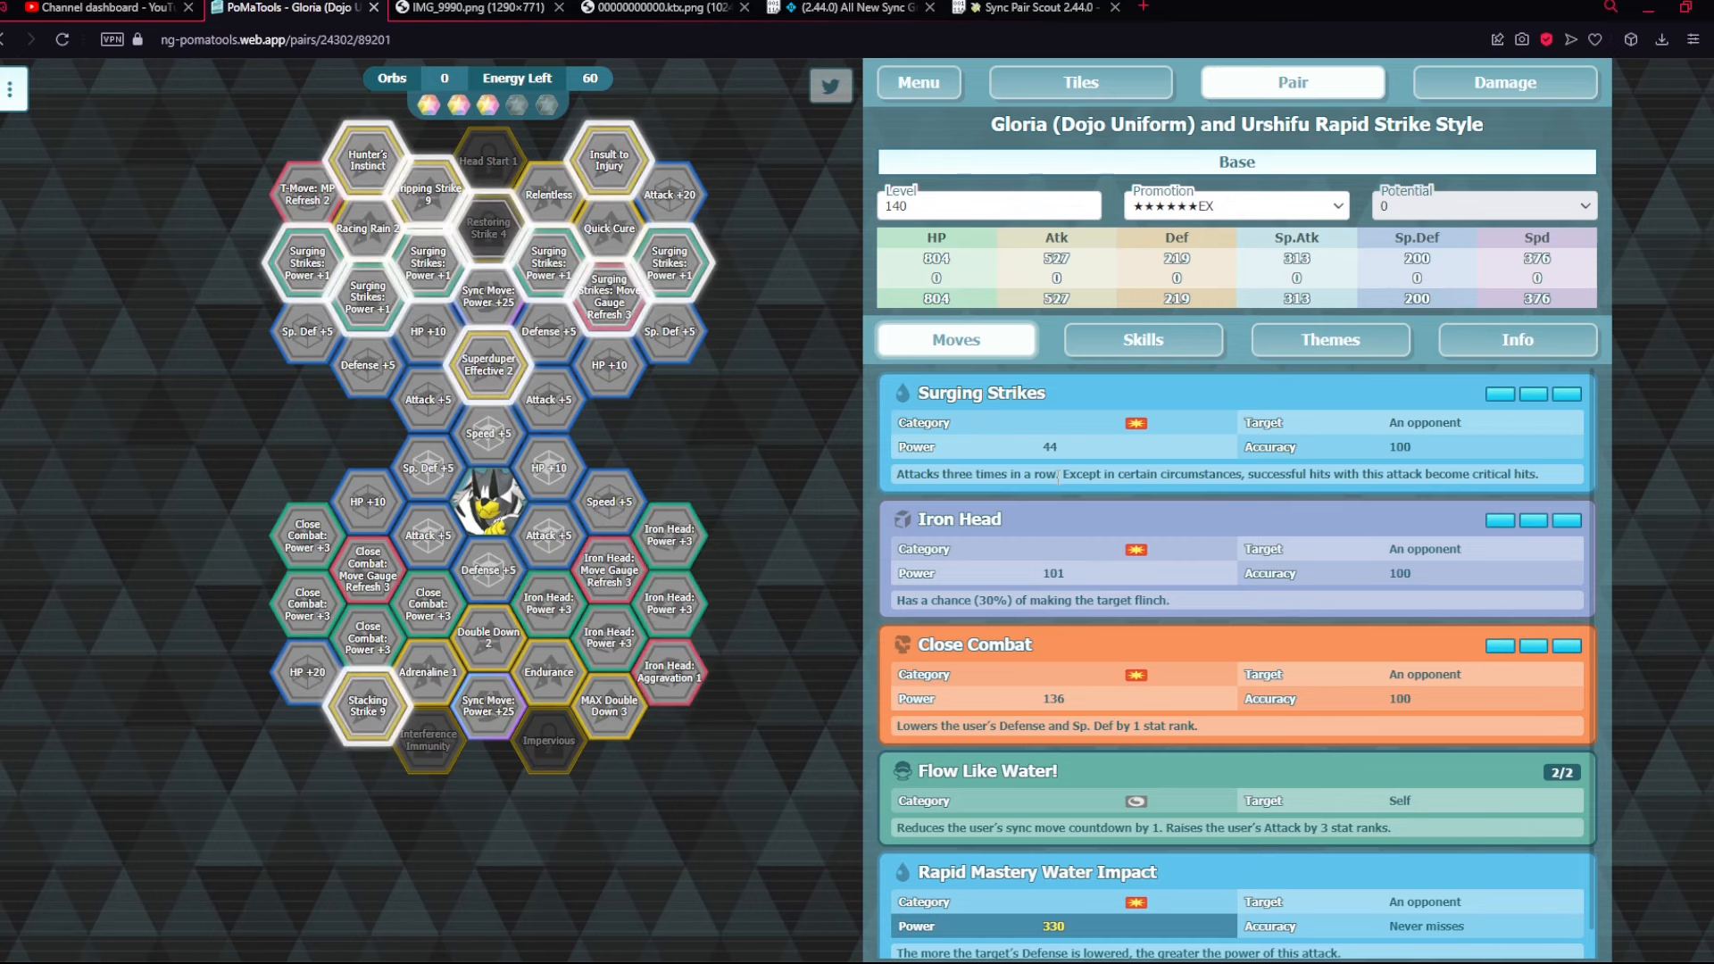
{"action": "mouse_move", "coordinate": [1514, 466]}
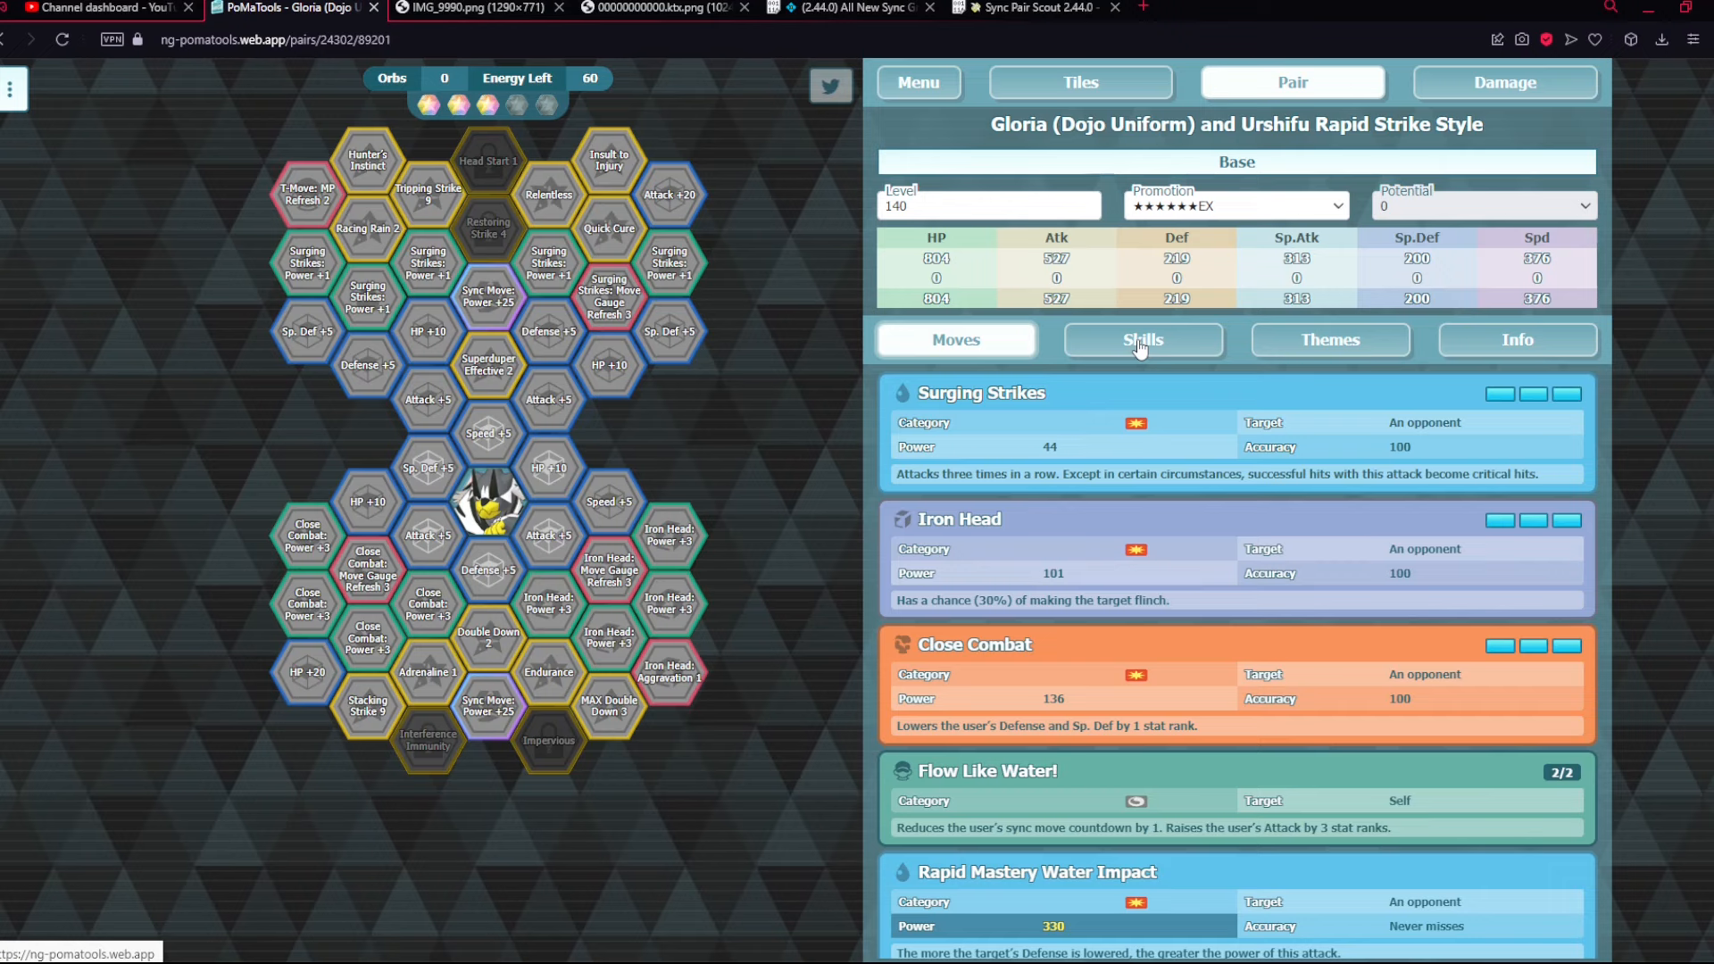
{"action": "left_click", "coordinate": [1143, 339]}
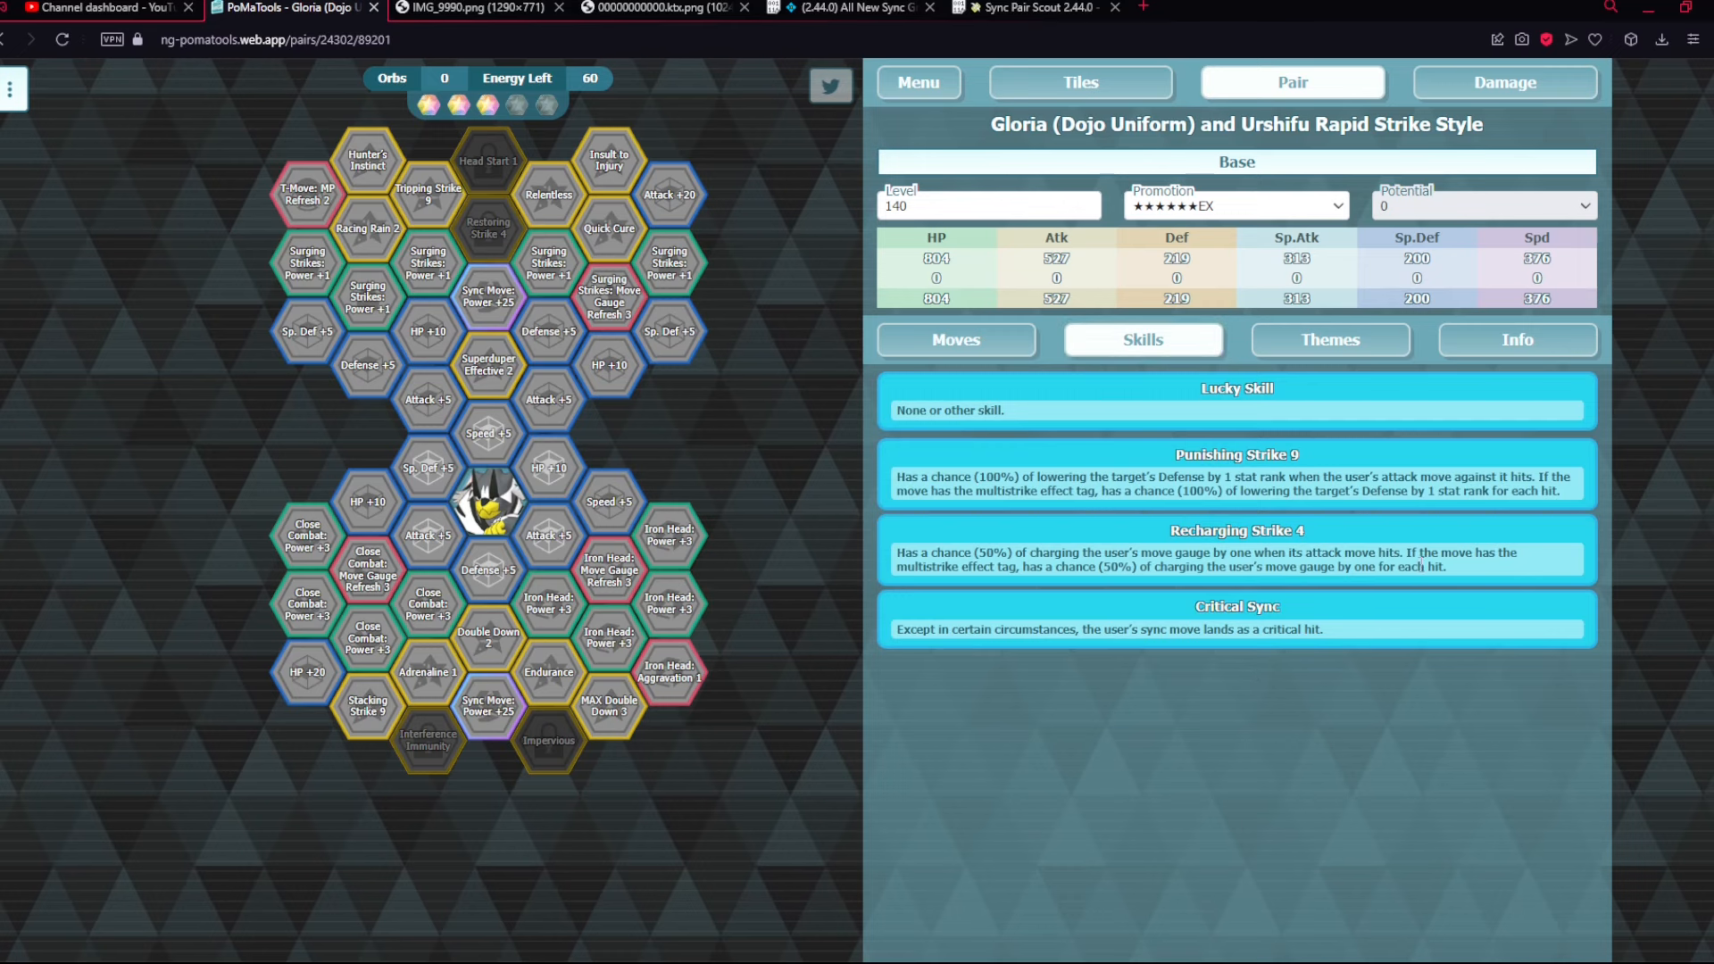
{"action": "mouse_move", "coordinate": [1225, 582]}
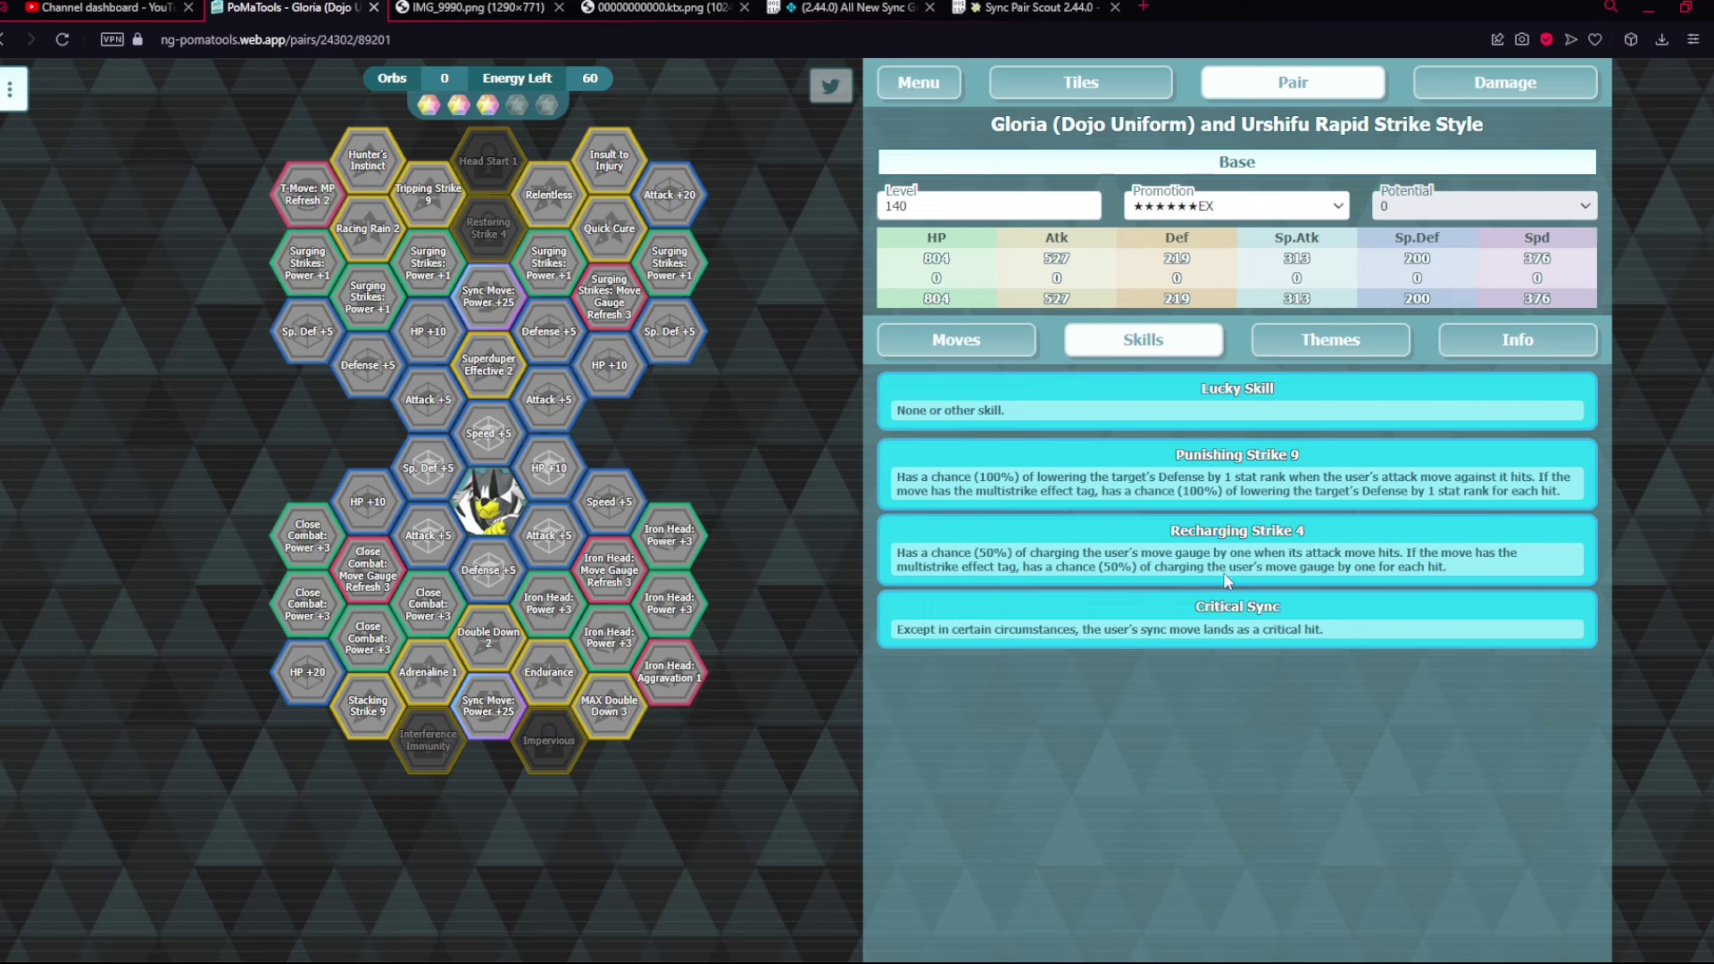
{"action": "left_click", "coordinate": [955, 339]}
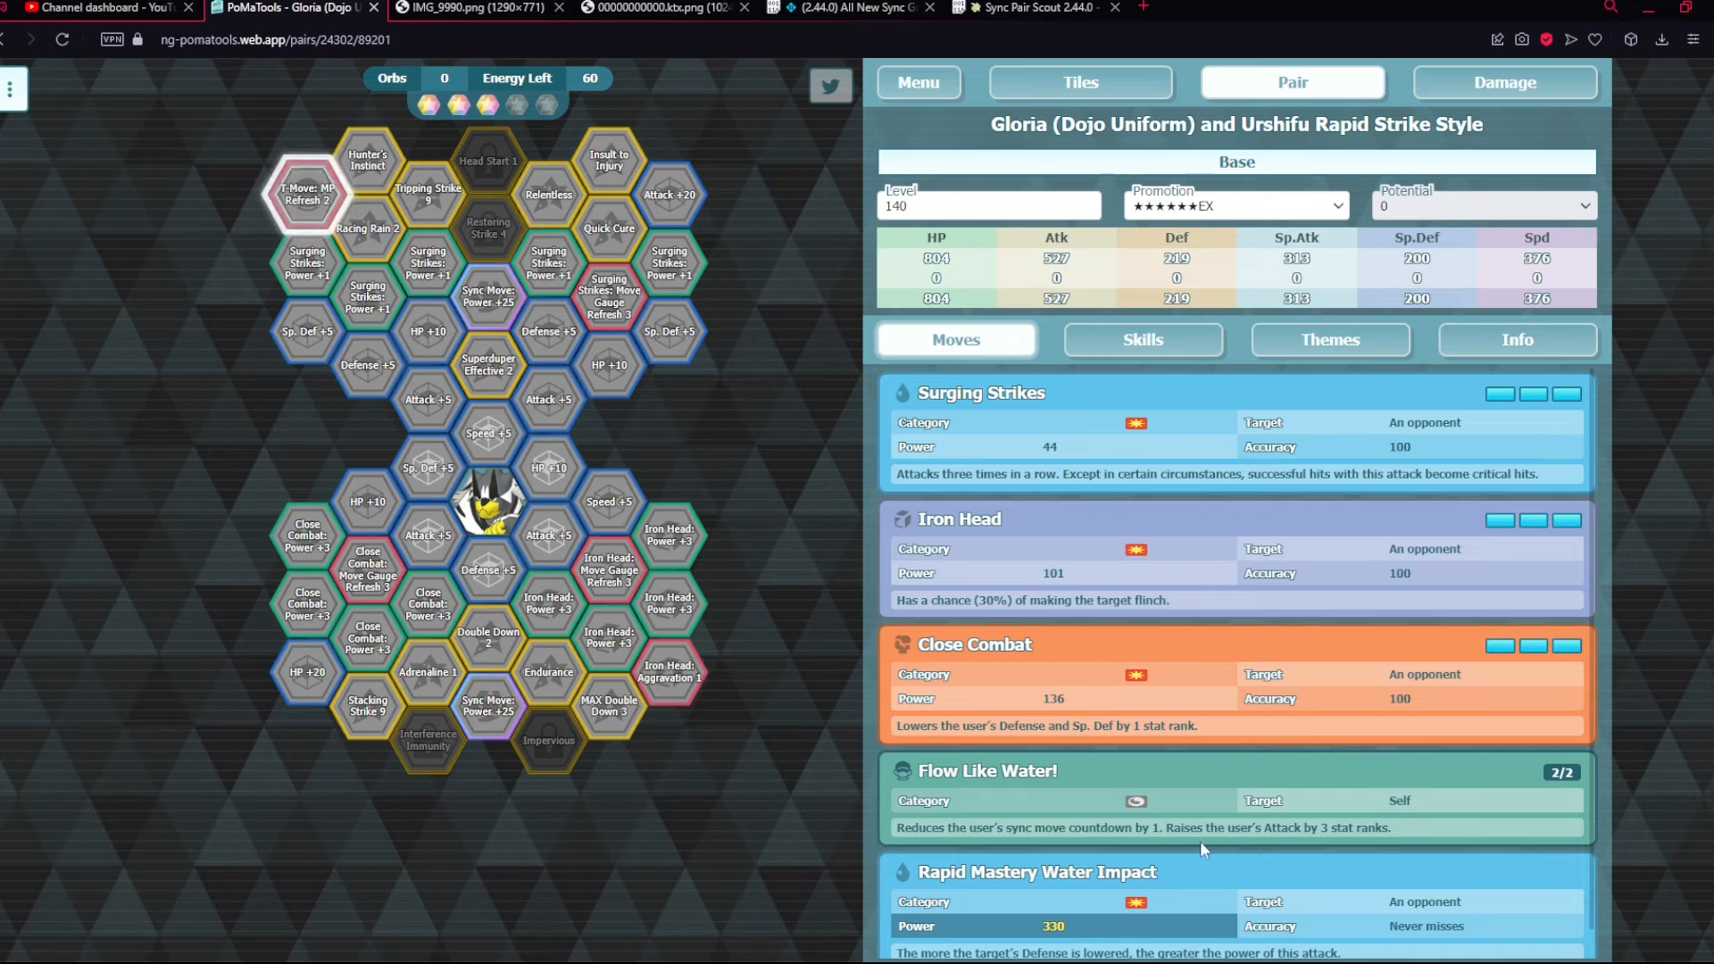
{"action": "mouse_move", "coordinate": [1400, 834]}
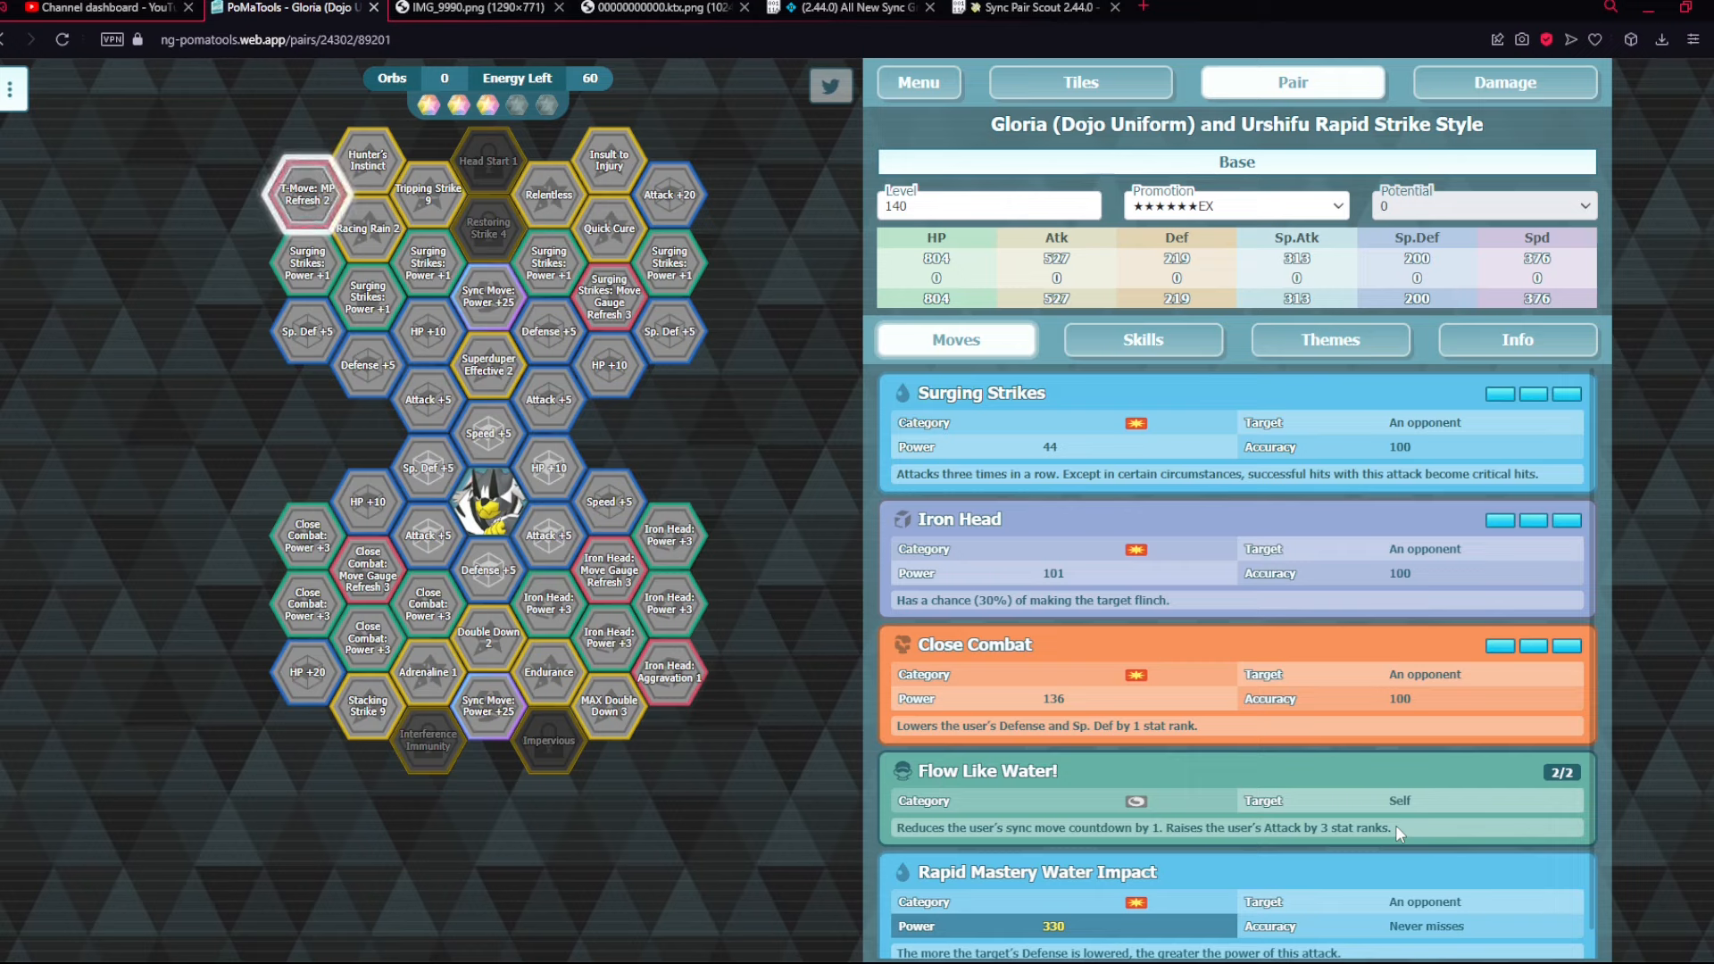
{"action": "scroll", "scroll_direction": "down", "scroll_amount": 3}
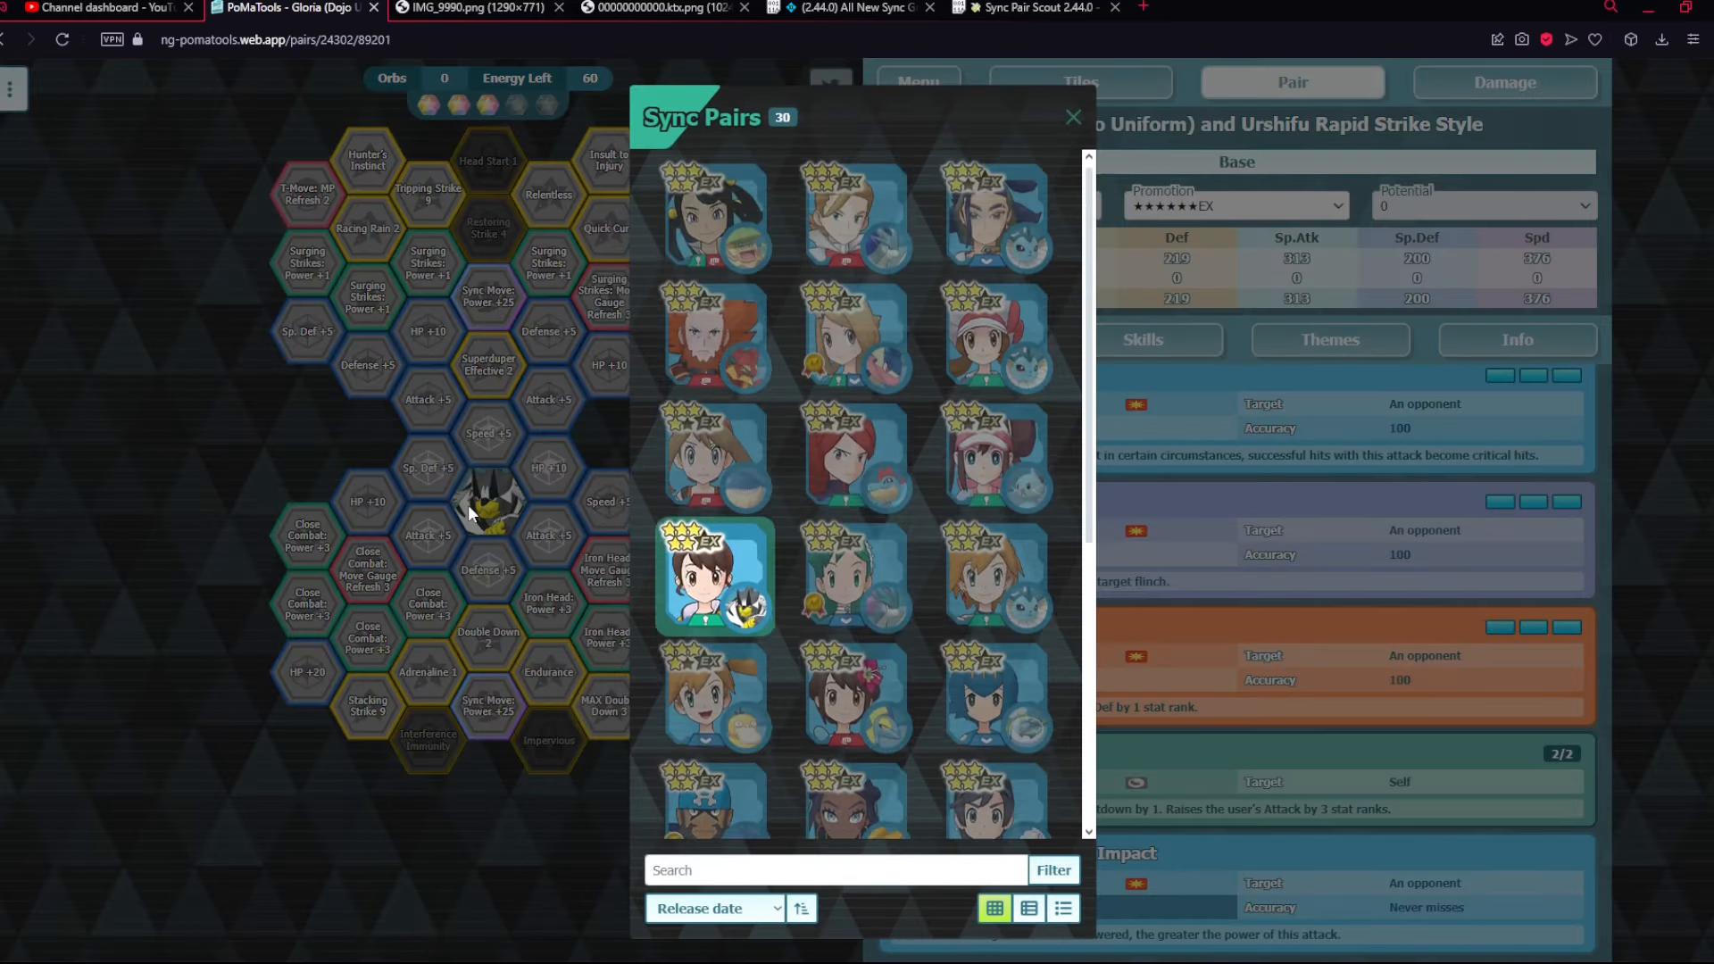
- Reselect Gloria (Dojo Uniform) and show Gigantamax Urshifu's Dynamax moves
{"action": "scroll", "scroll_direction": "down", "scroll_amount": 3}
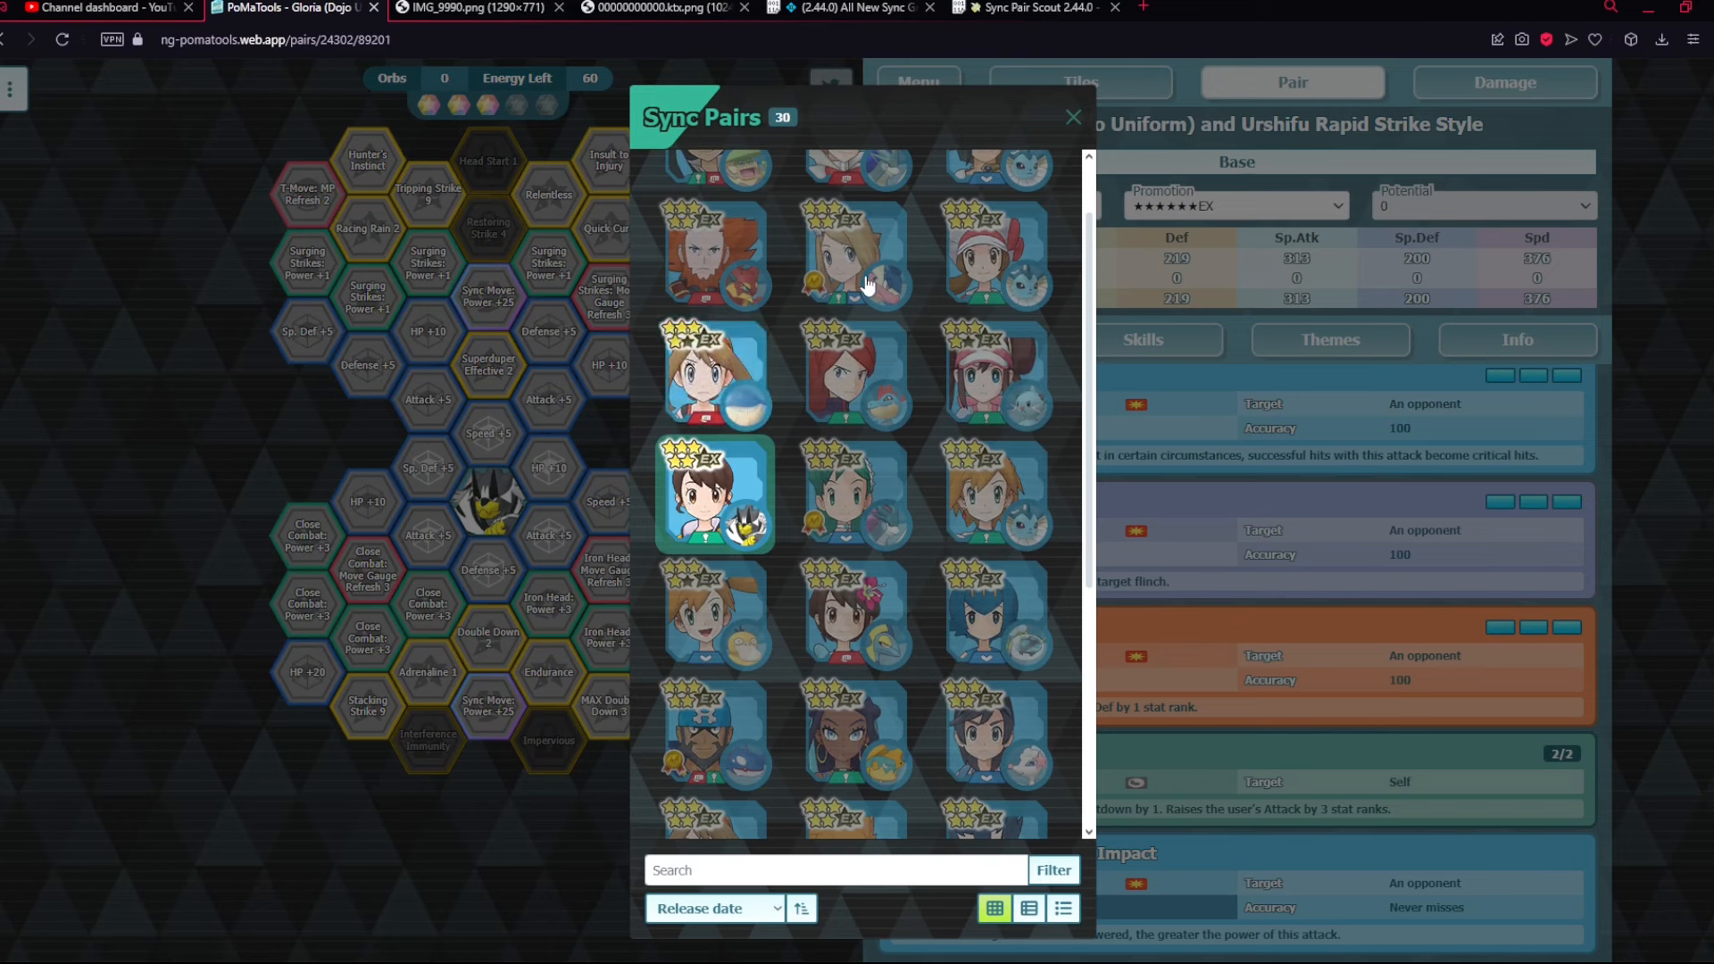
{"action": "left_click", "coordinate": [1073, 118]}
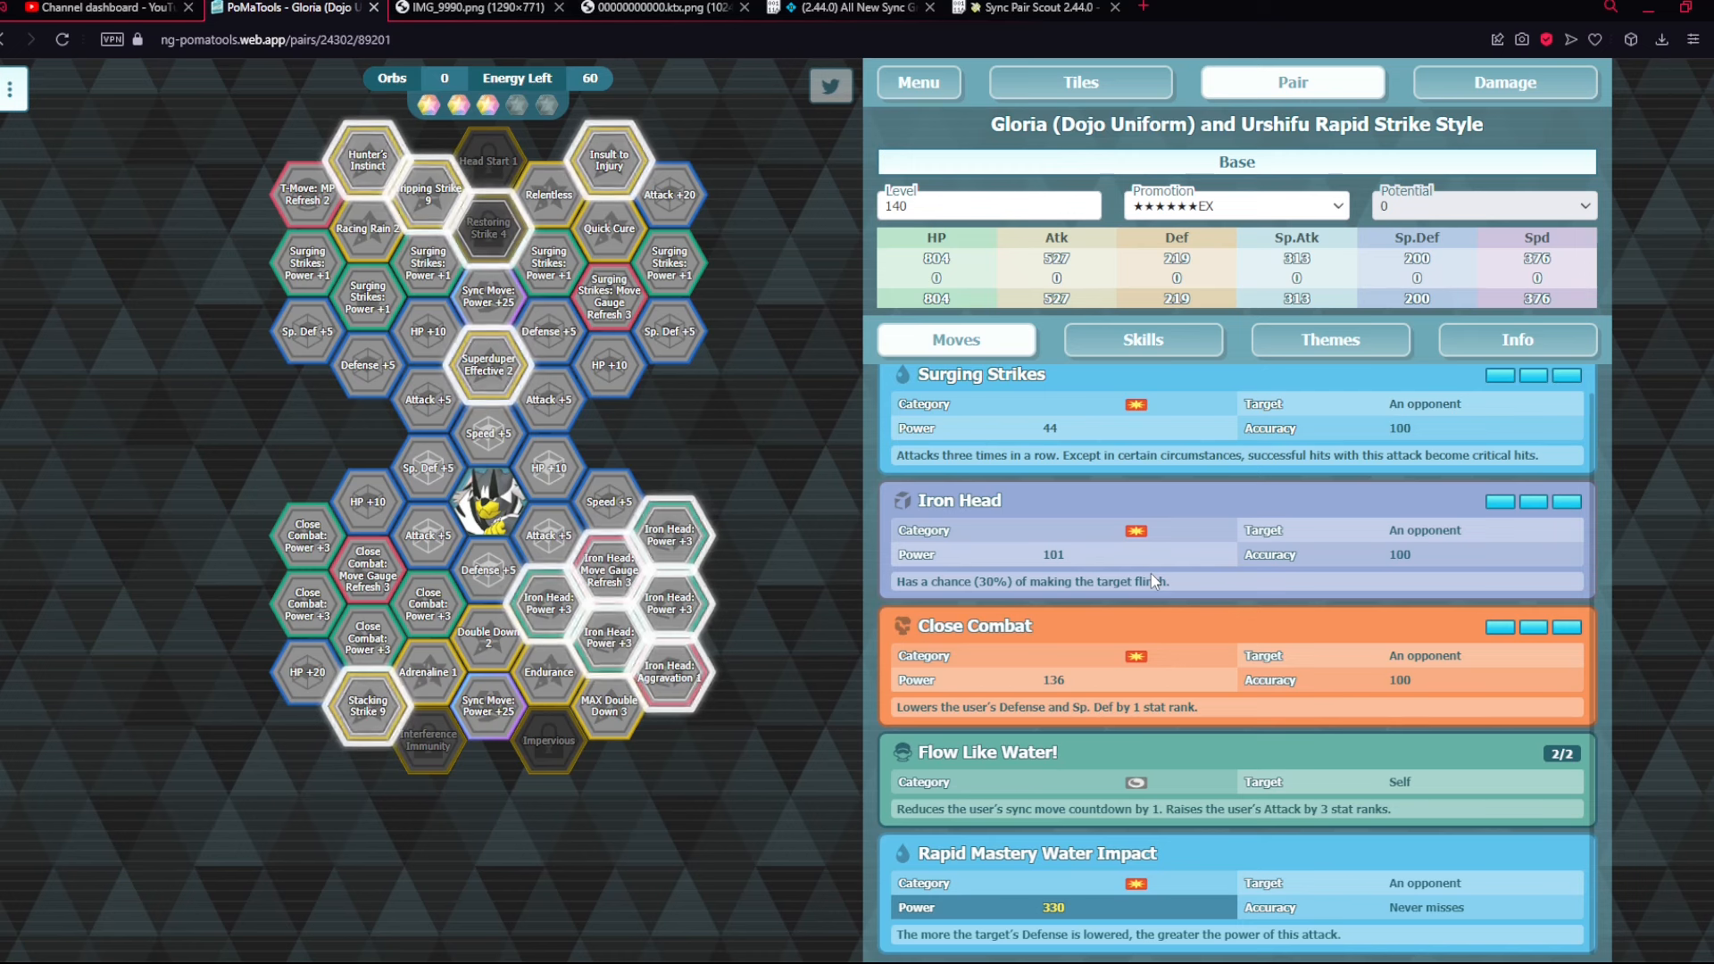
{"action": "left_click", "coordinate": [1143, 340]}
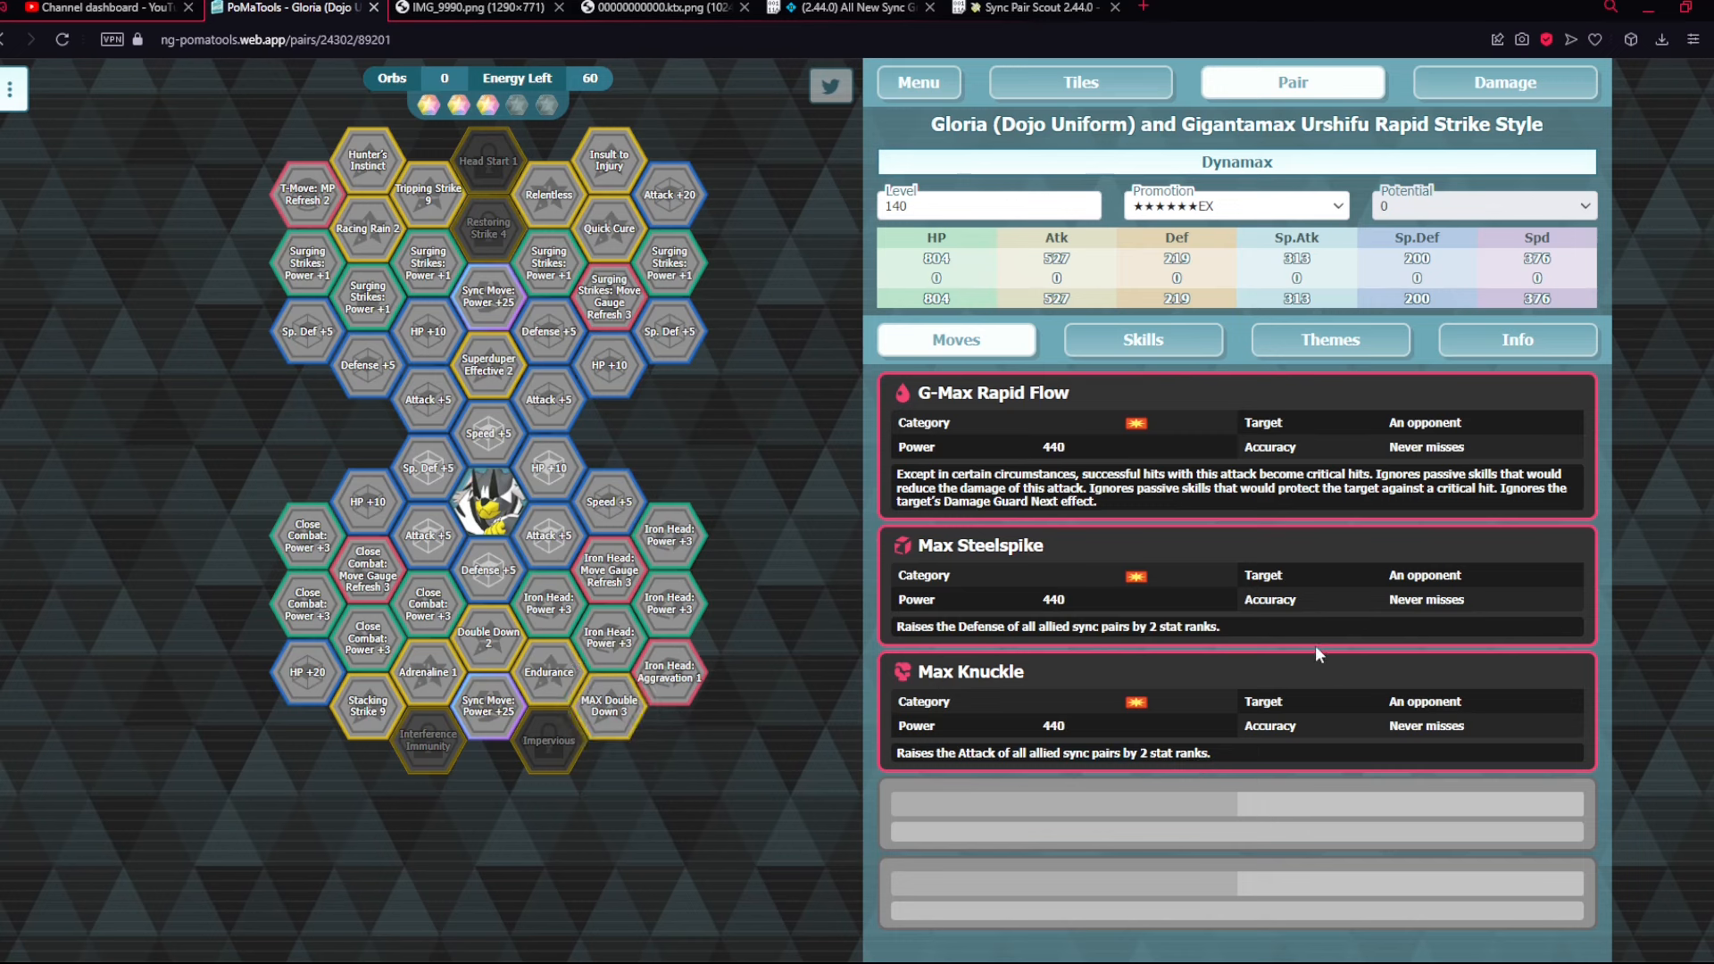
- Toggle from the Dynamax moves back to Urshifu Rapid Strike Style's base moves
{"action": "left_click", "coordinate": [1238, 163]}
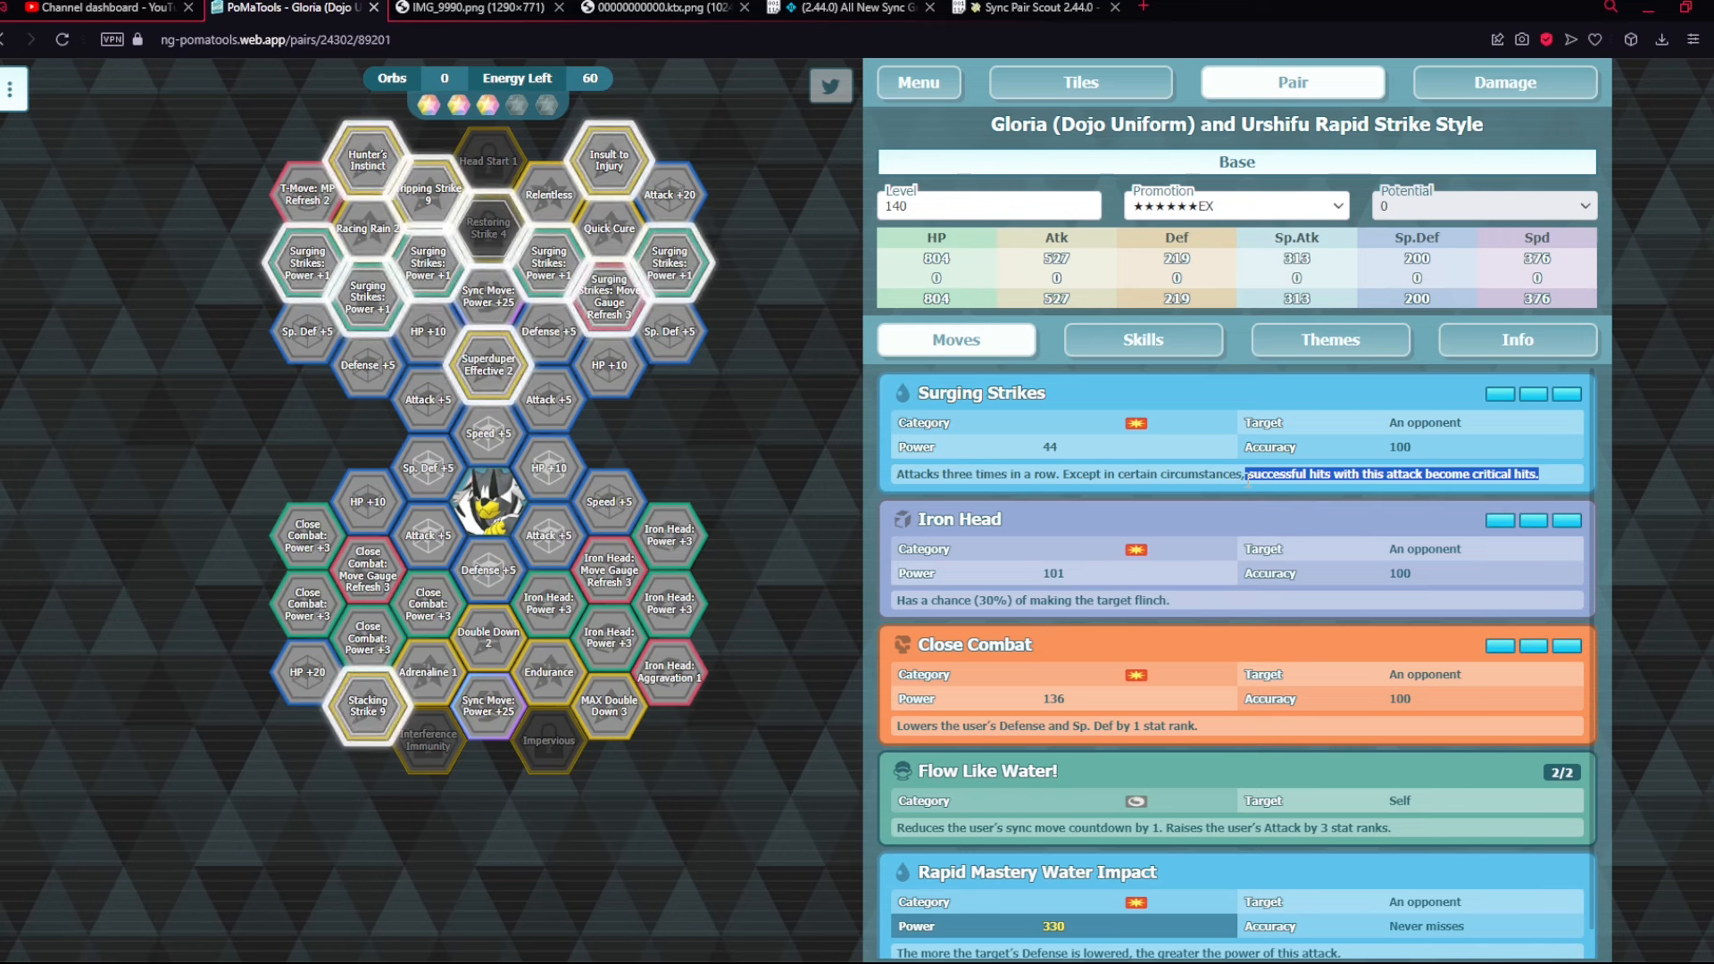
- Check Gloria and Urshifu's passive skills, return to moves, and bring up the sync pair list
{"action": "left_click", "coordinate": [1143, 340]}
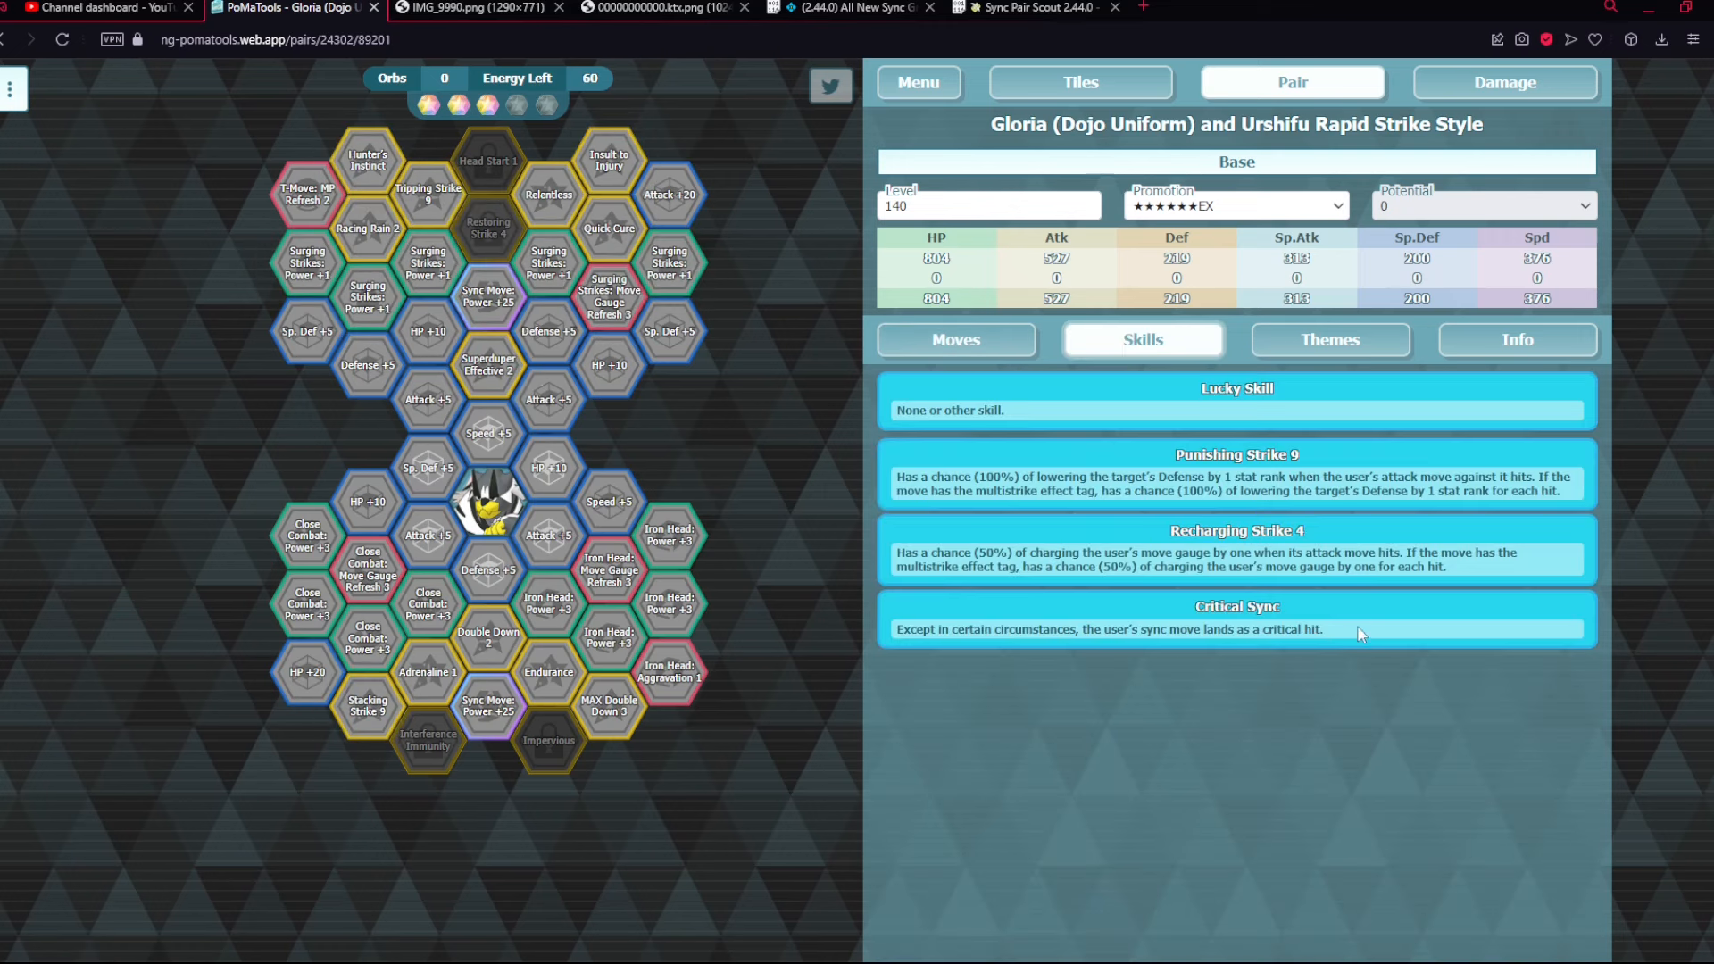
{"action": "left_click", "coordinate": [956, 339]}
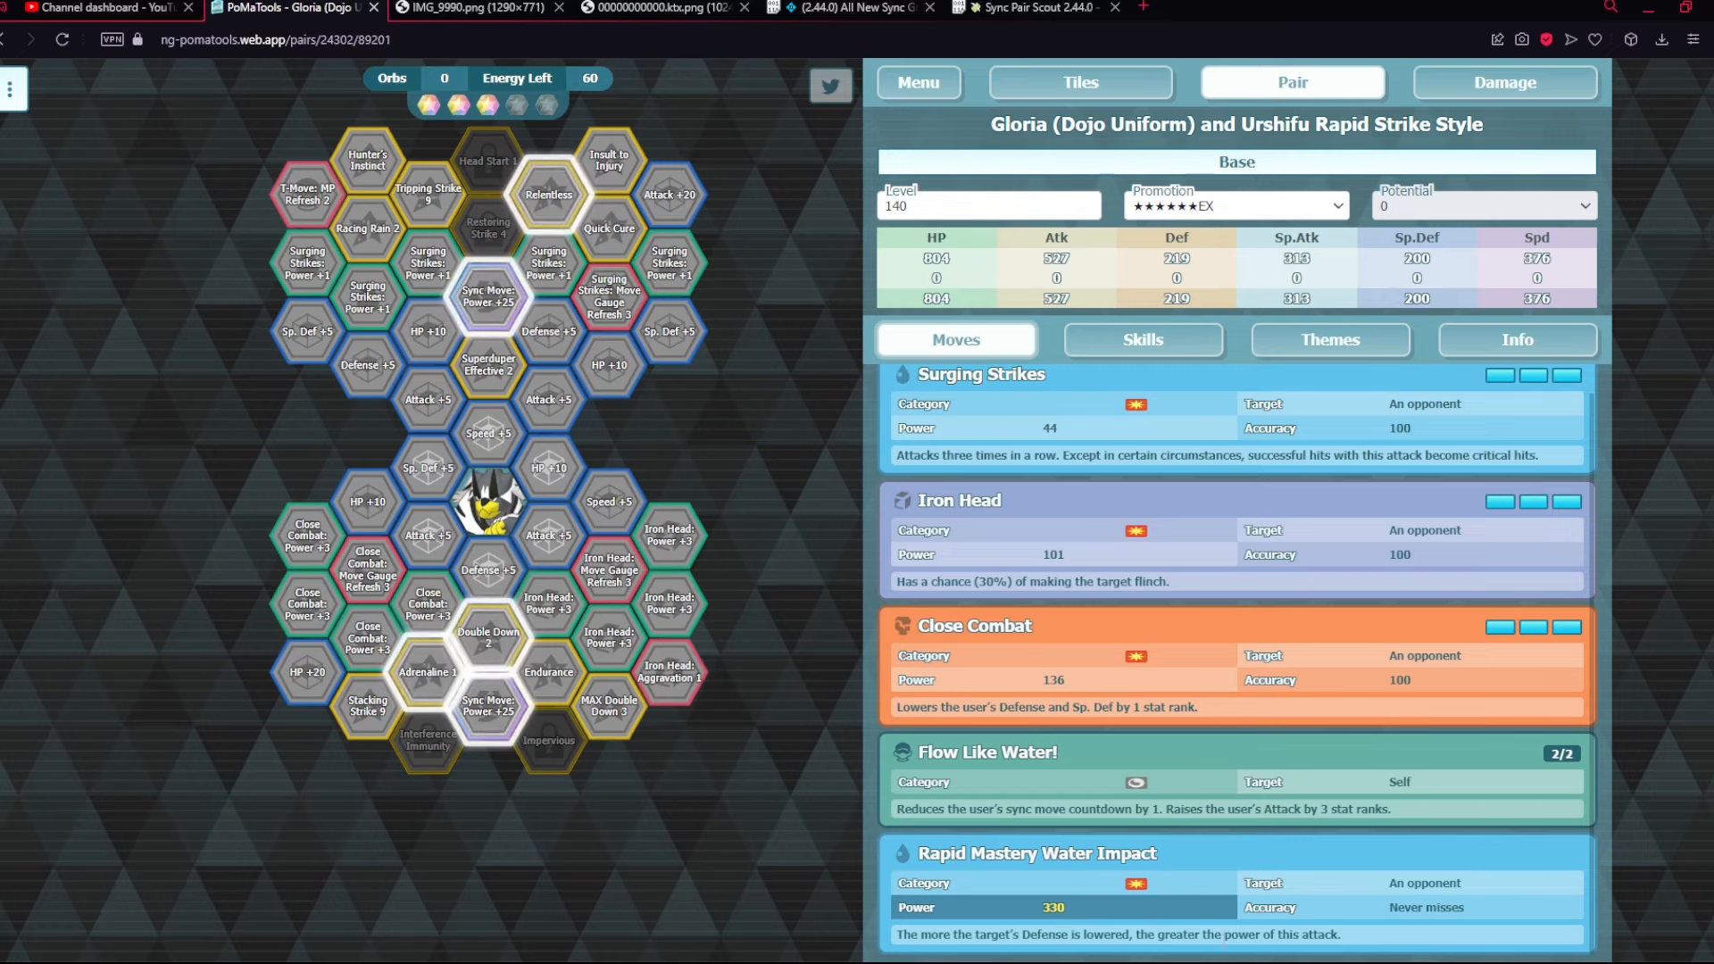
{"action": "left_click", "coordinate": [1143, 339]}
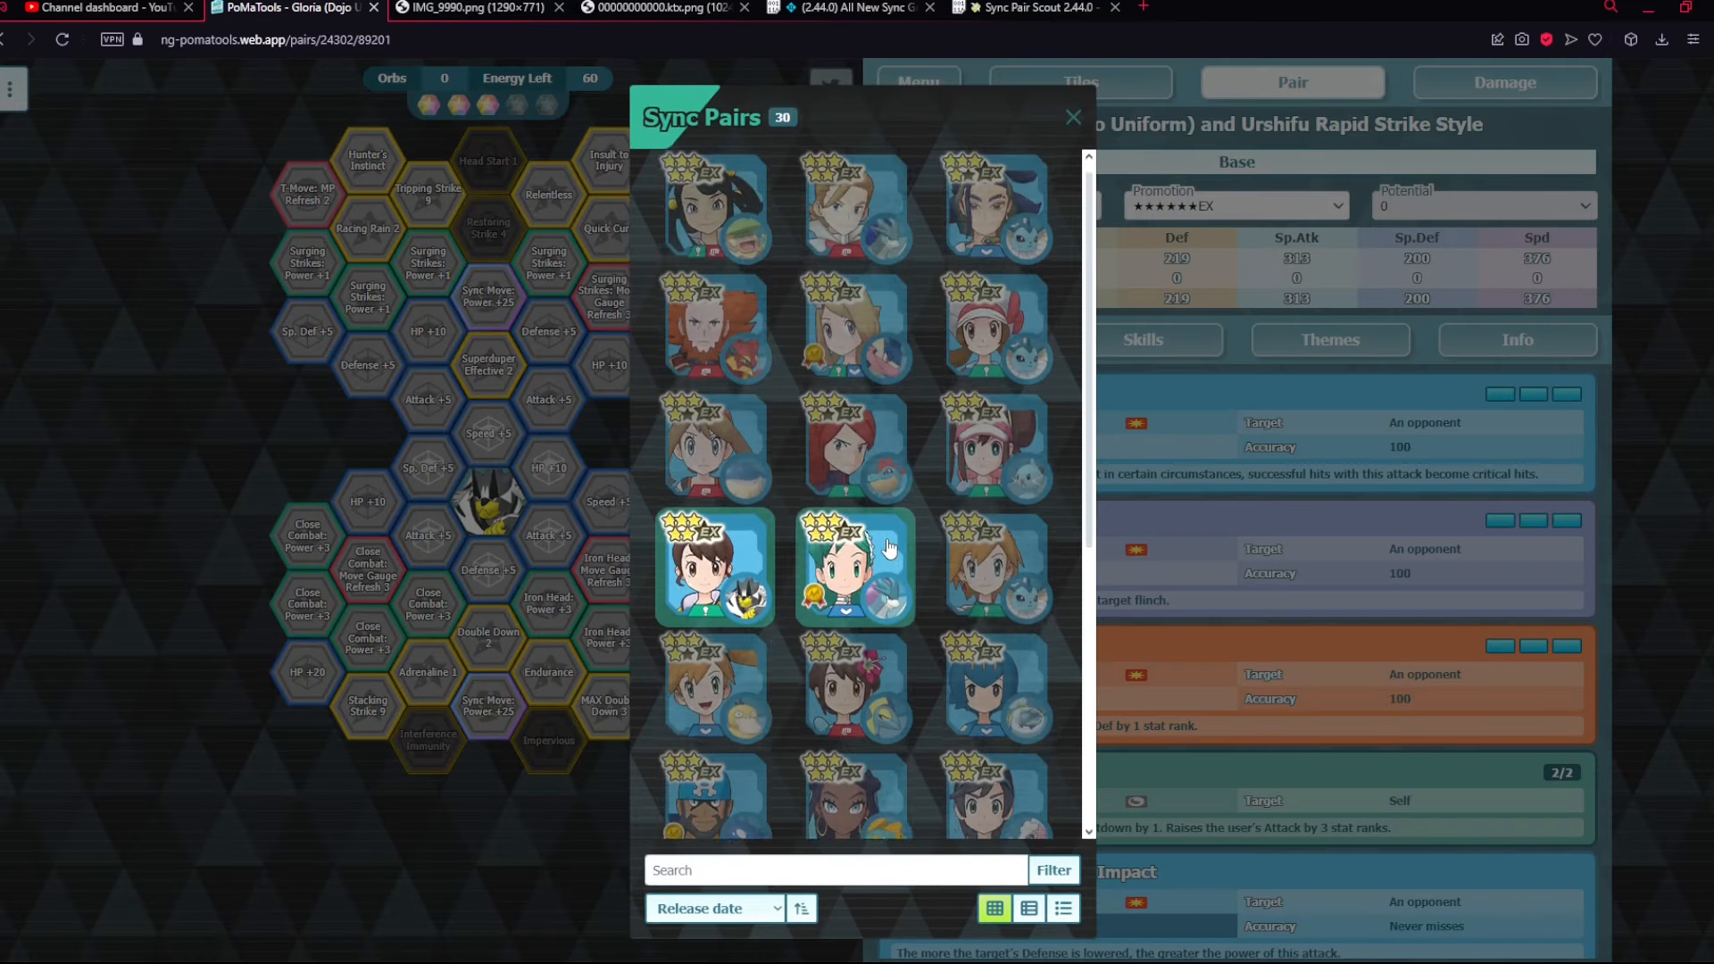
- Browse the Sync Pairs selector past Nessa and Drednaw and load Dahlia and Ludicolo at 6★EX
{"action": "scroll", "scroll_direction": "down", "scroll_amount": 3}
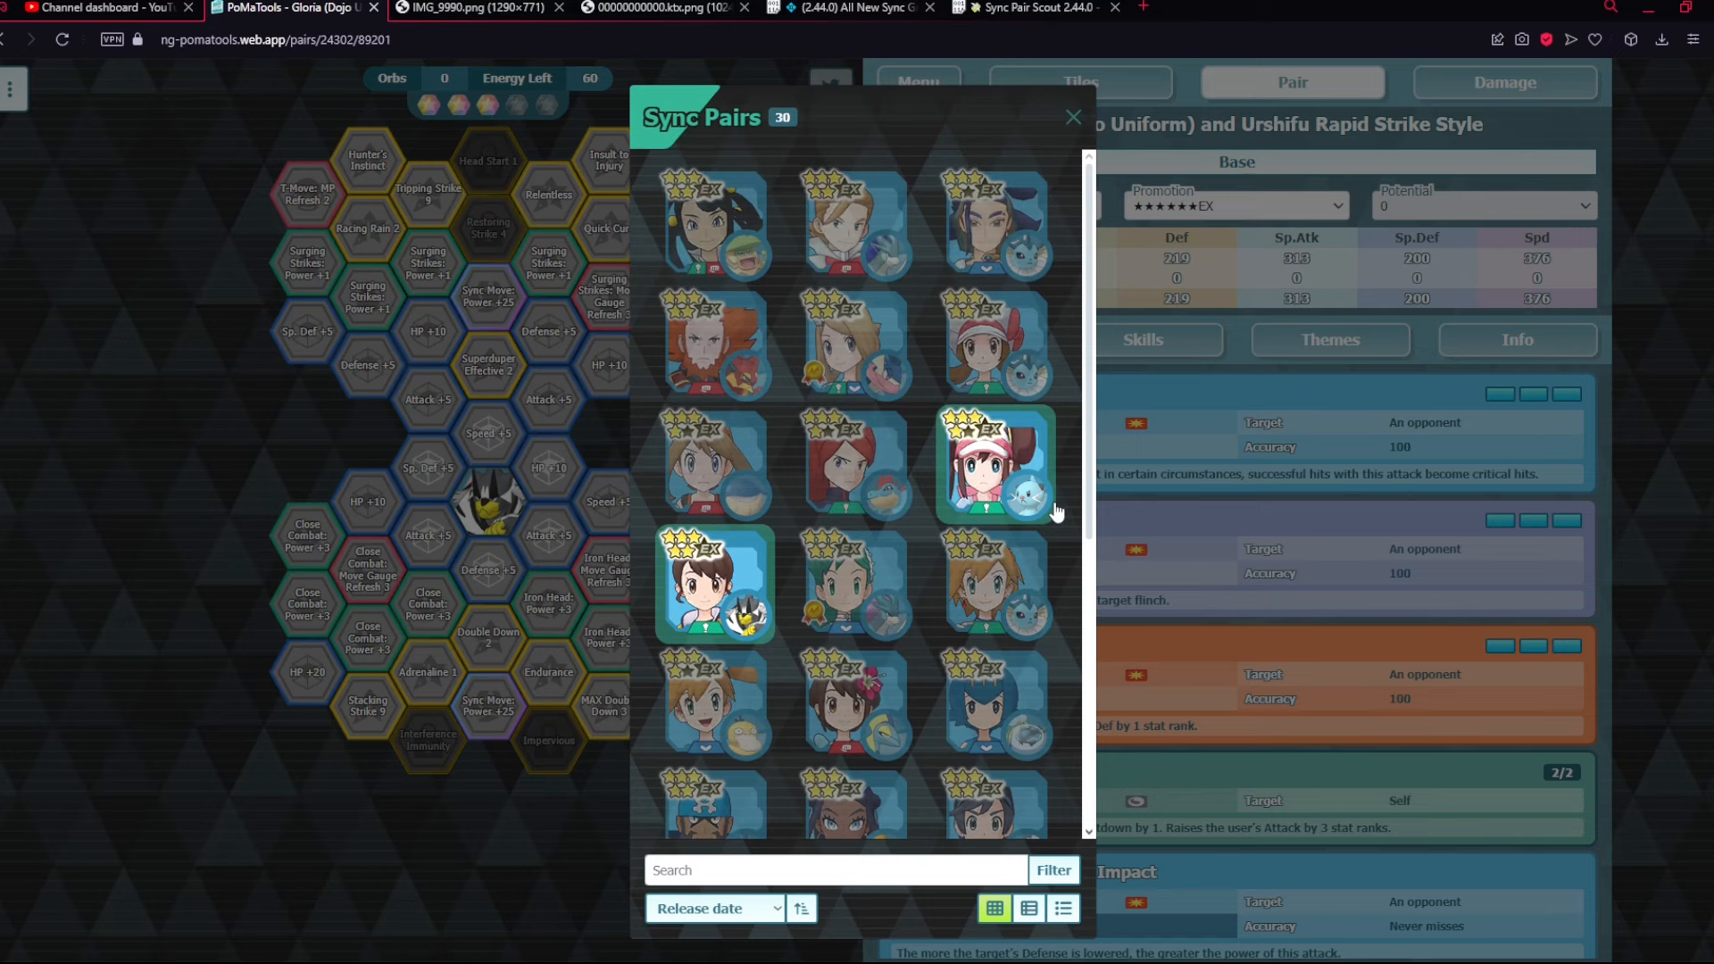
{"action": "mouse_move", "coordinate": [855, 346]}
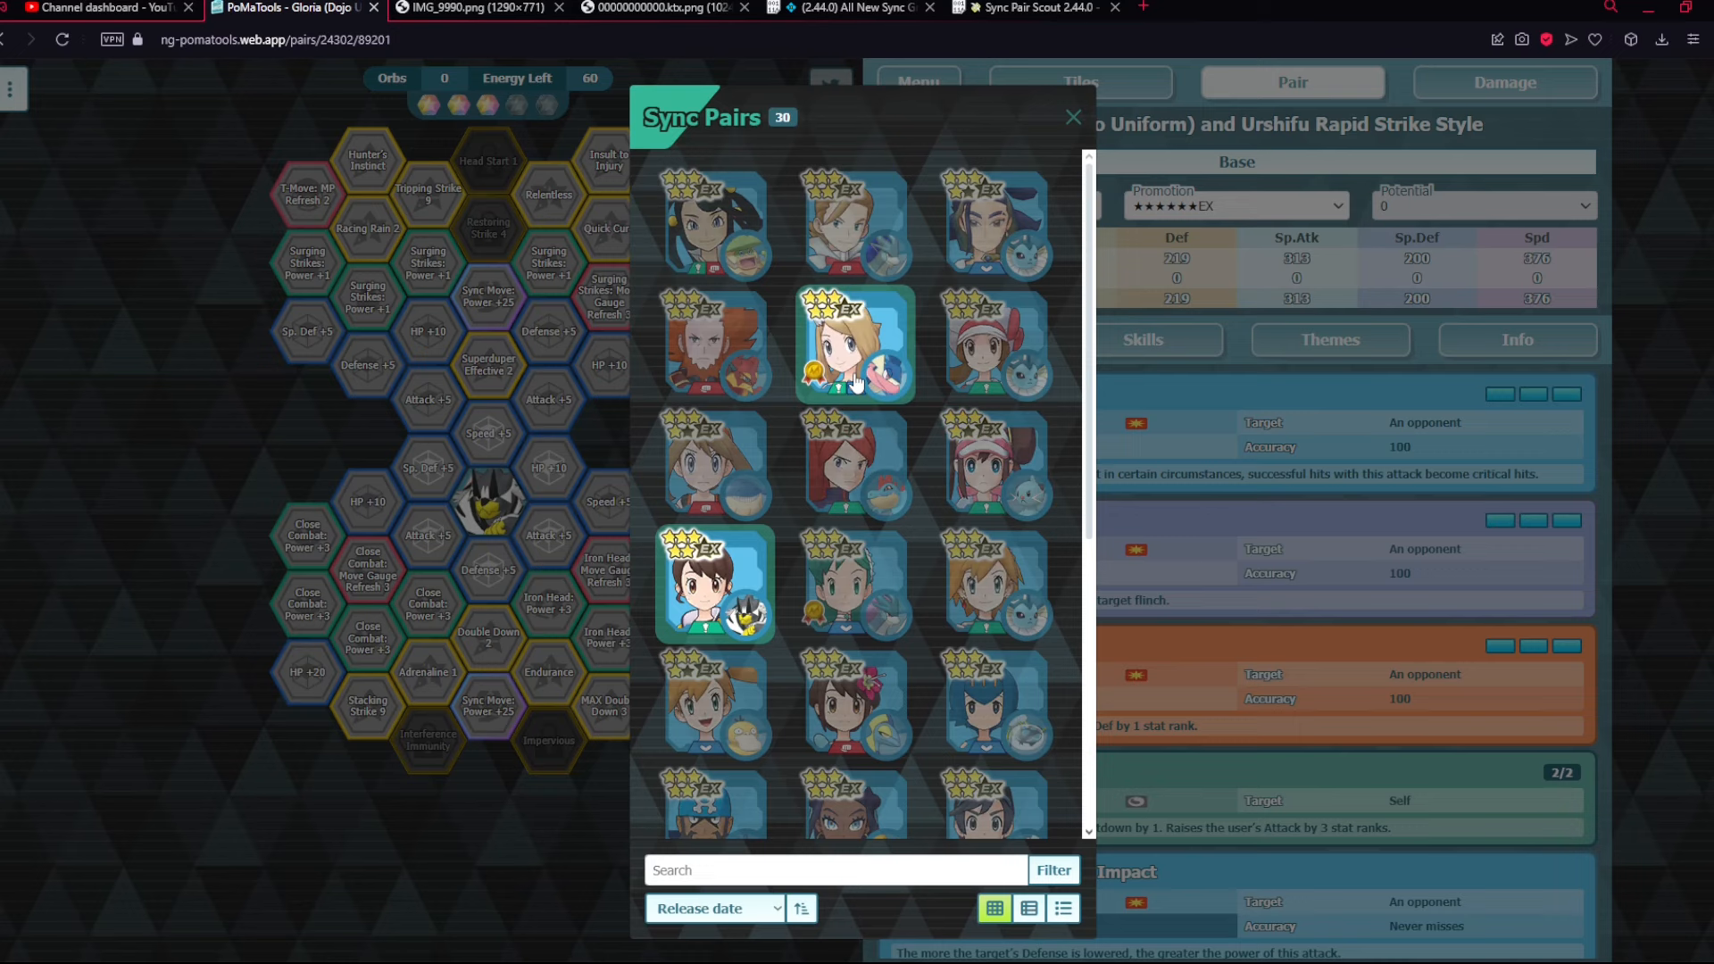
{"action": "mouse_move", "coordinate": [848, 386]}
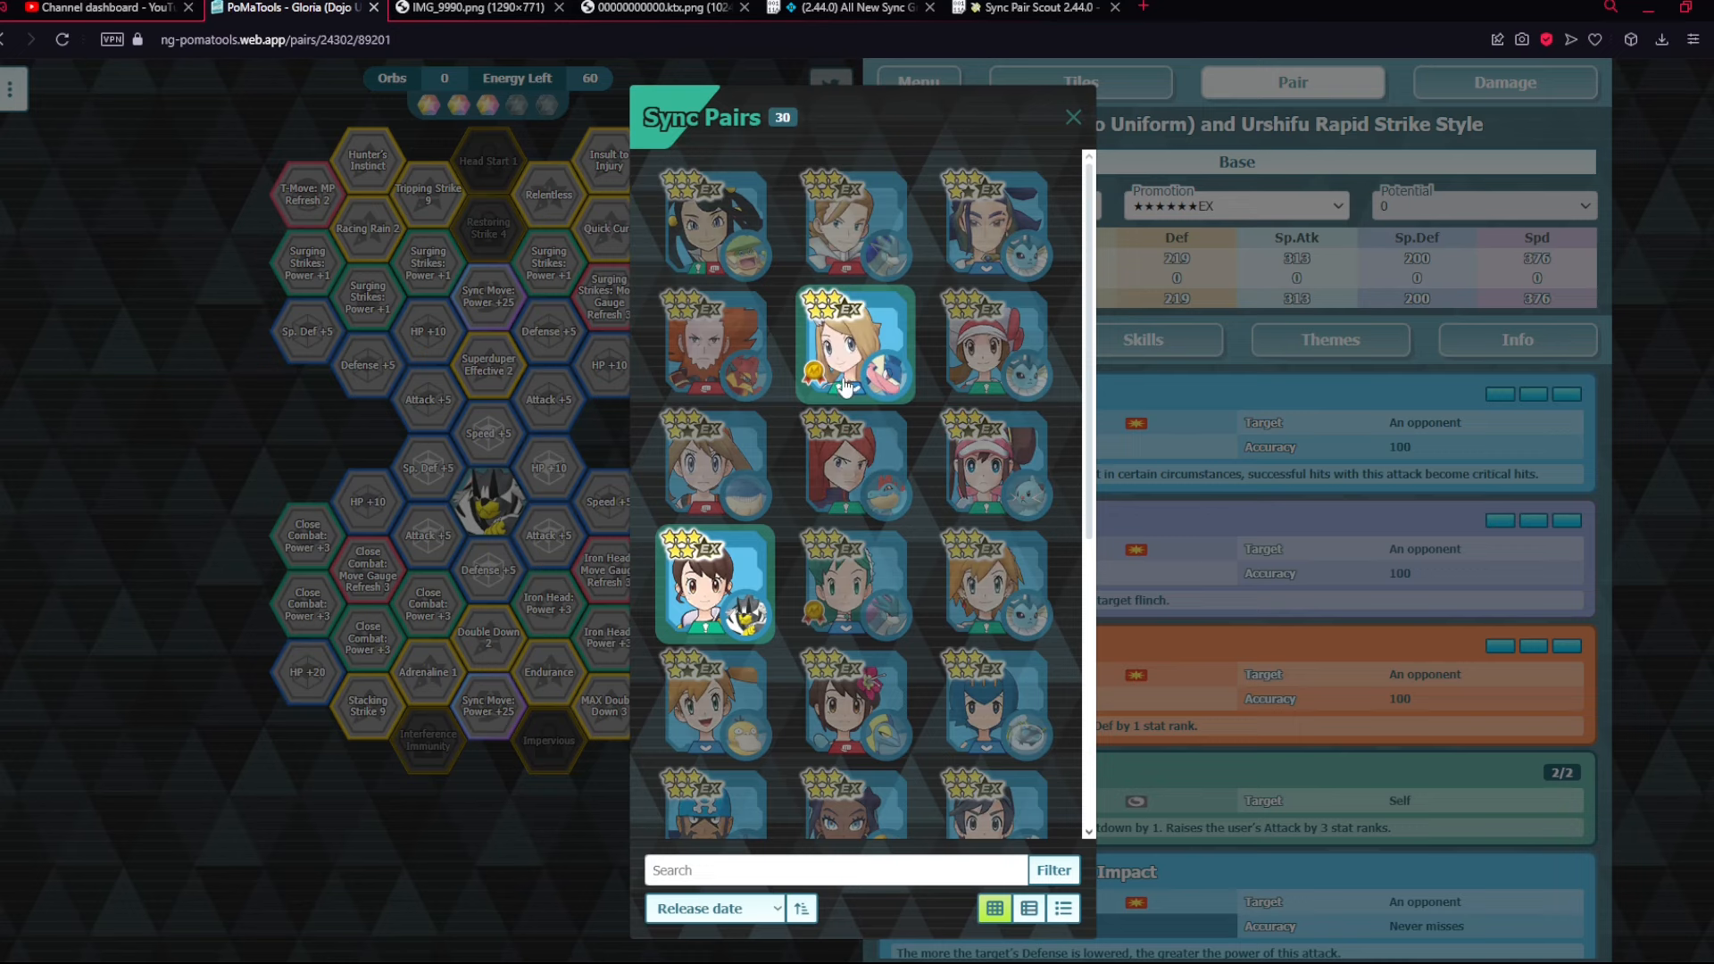
{"action": "mouse_move", "coordinate": [849, 391]}
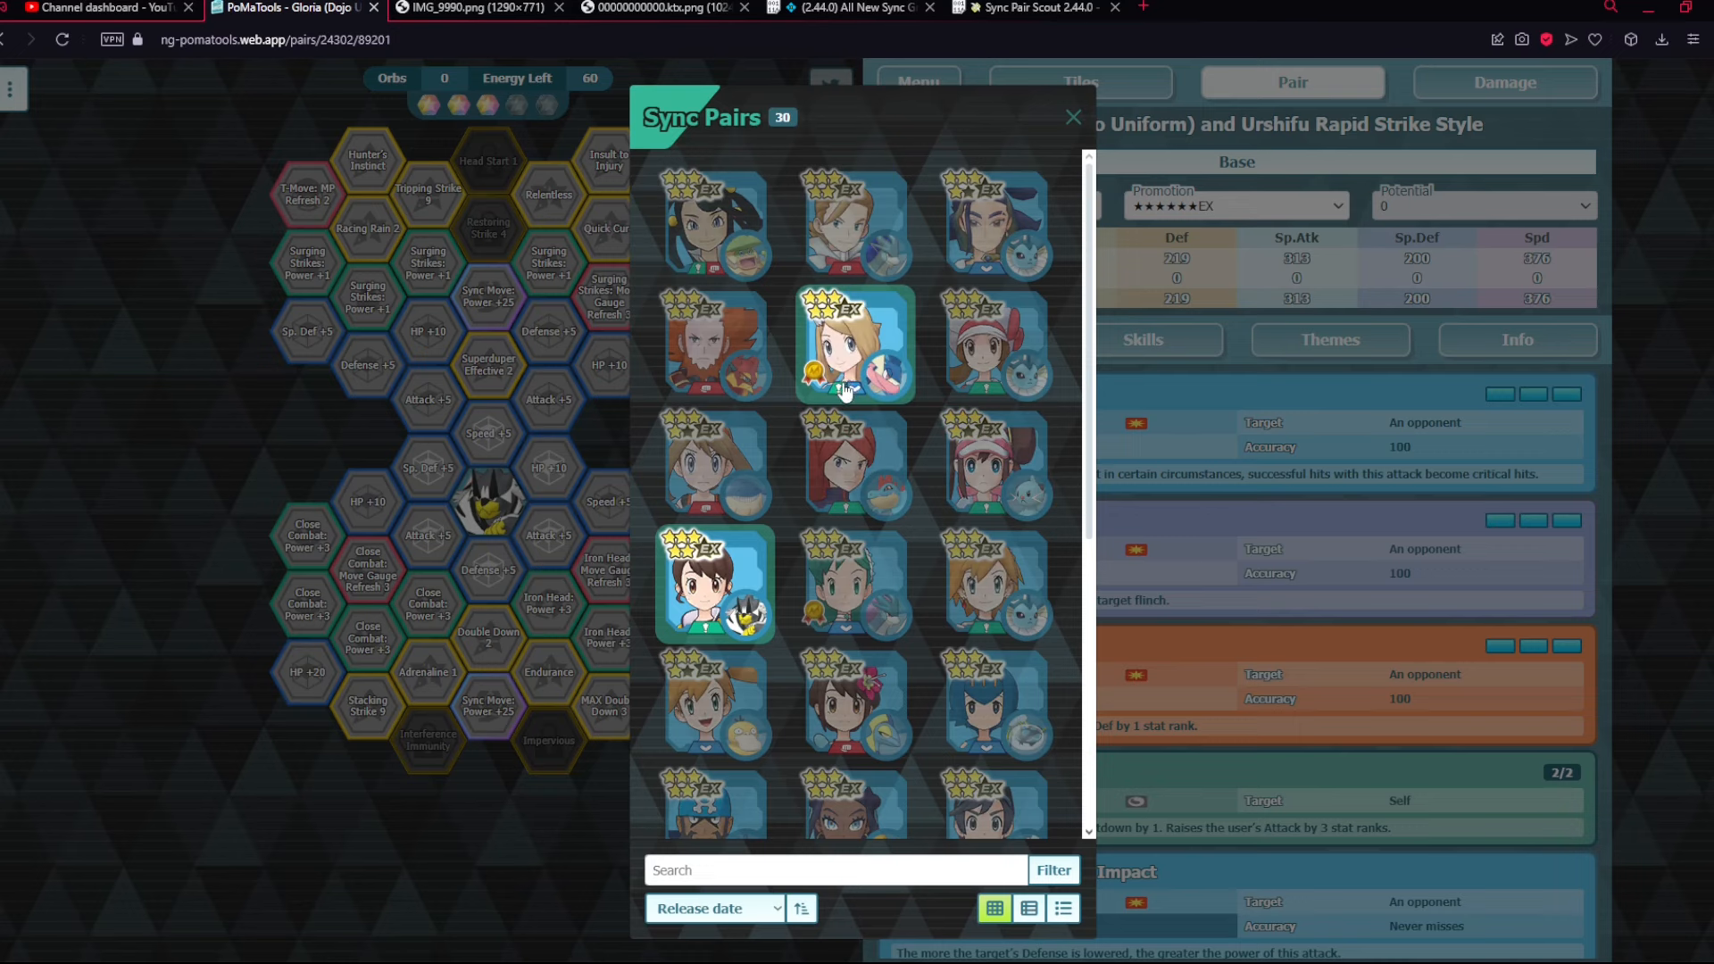
{"action": "scroll", "scroll_direction": "down", "scroll_amount": 3}
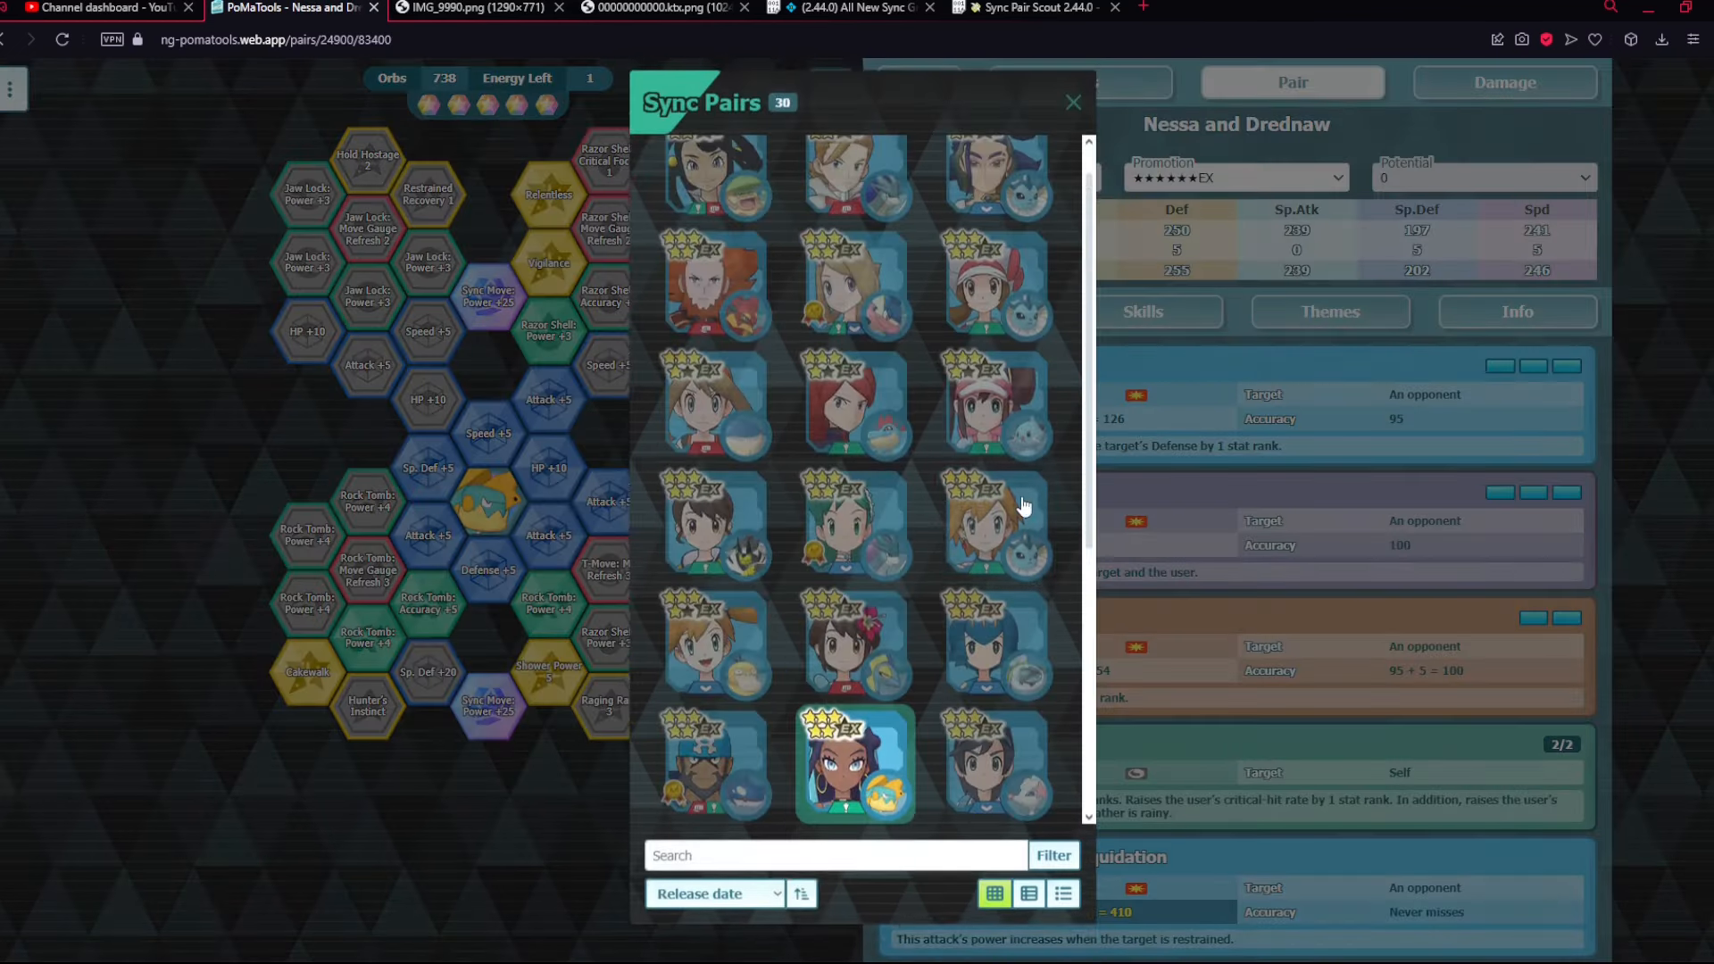
{"action": "scroll", "scroll_direction": "down", "scroll_amount": 3}
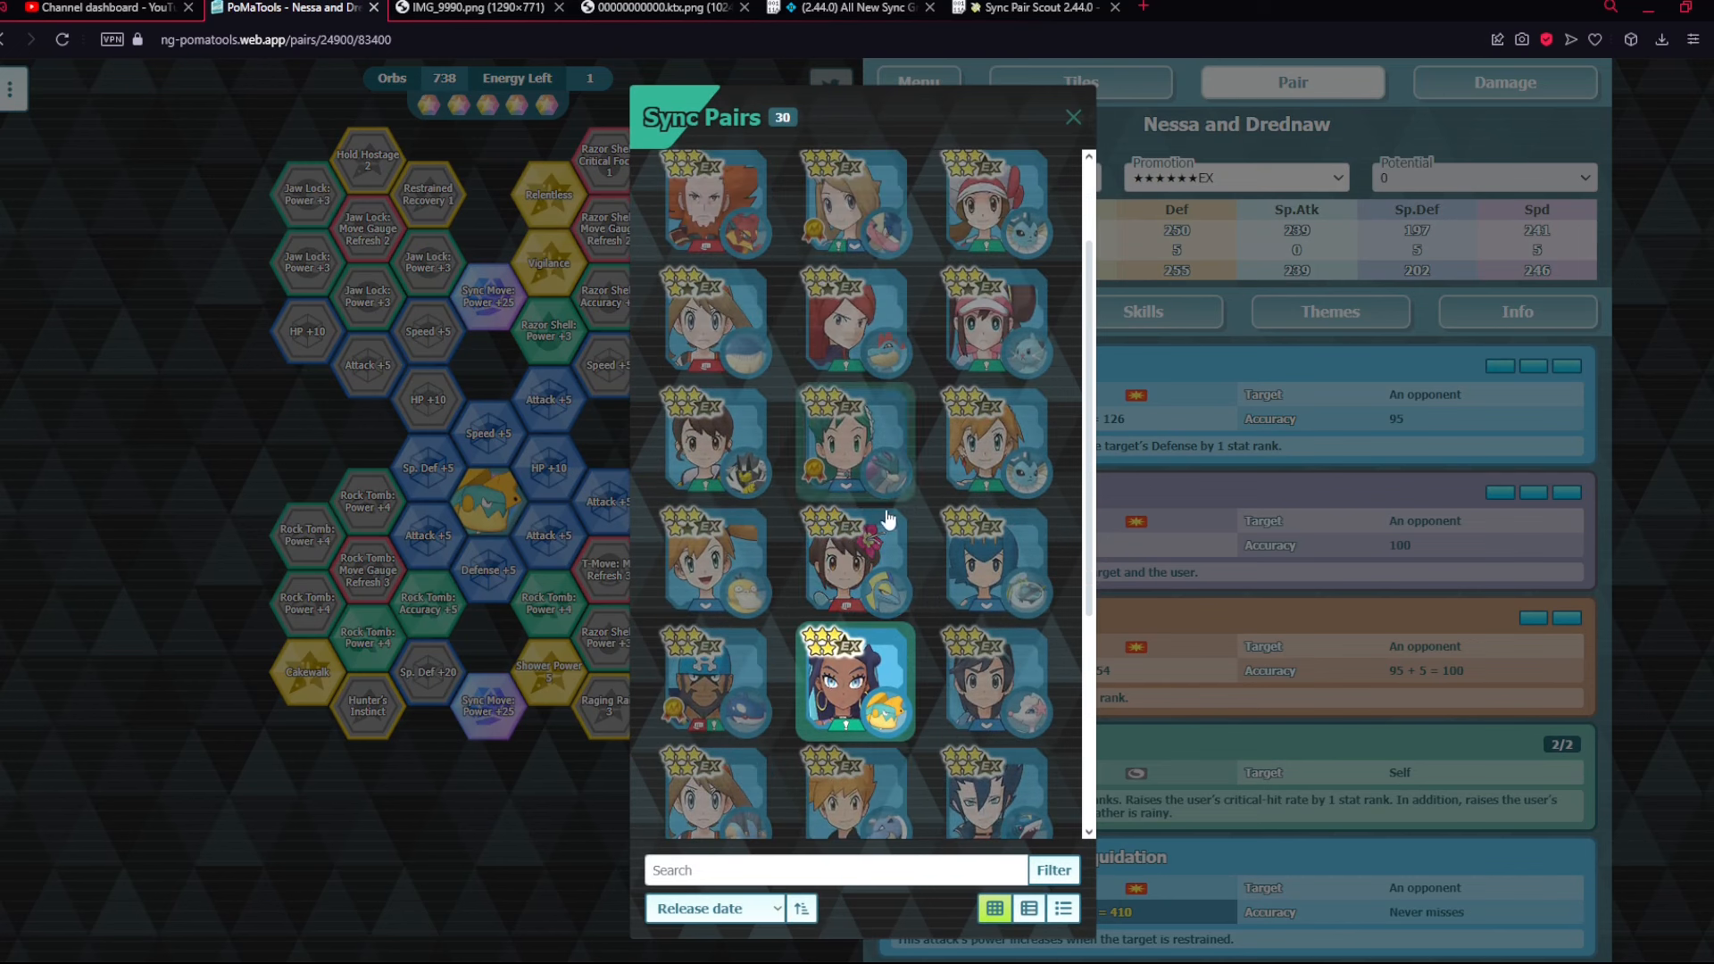
{"action": "left_click", "coordinate": [714, 446]}
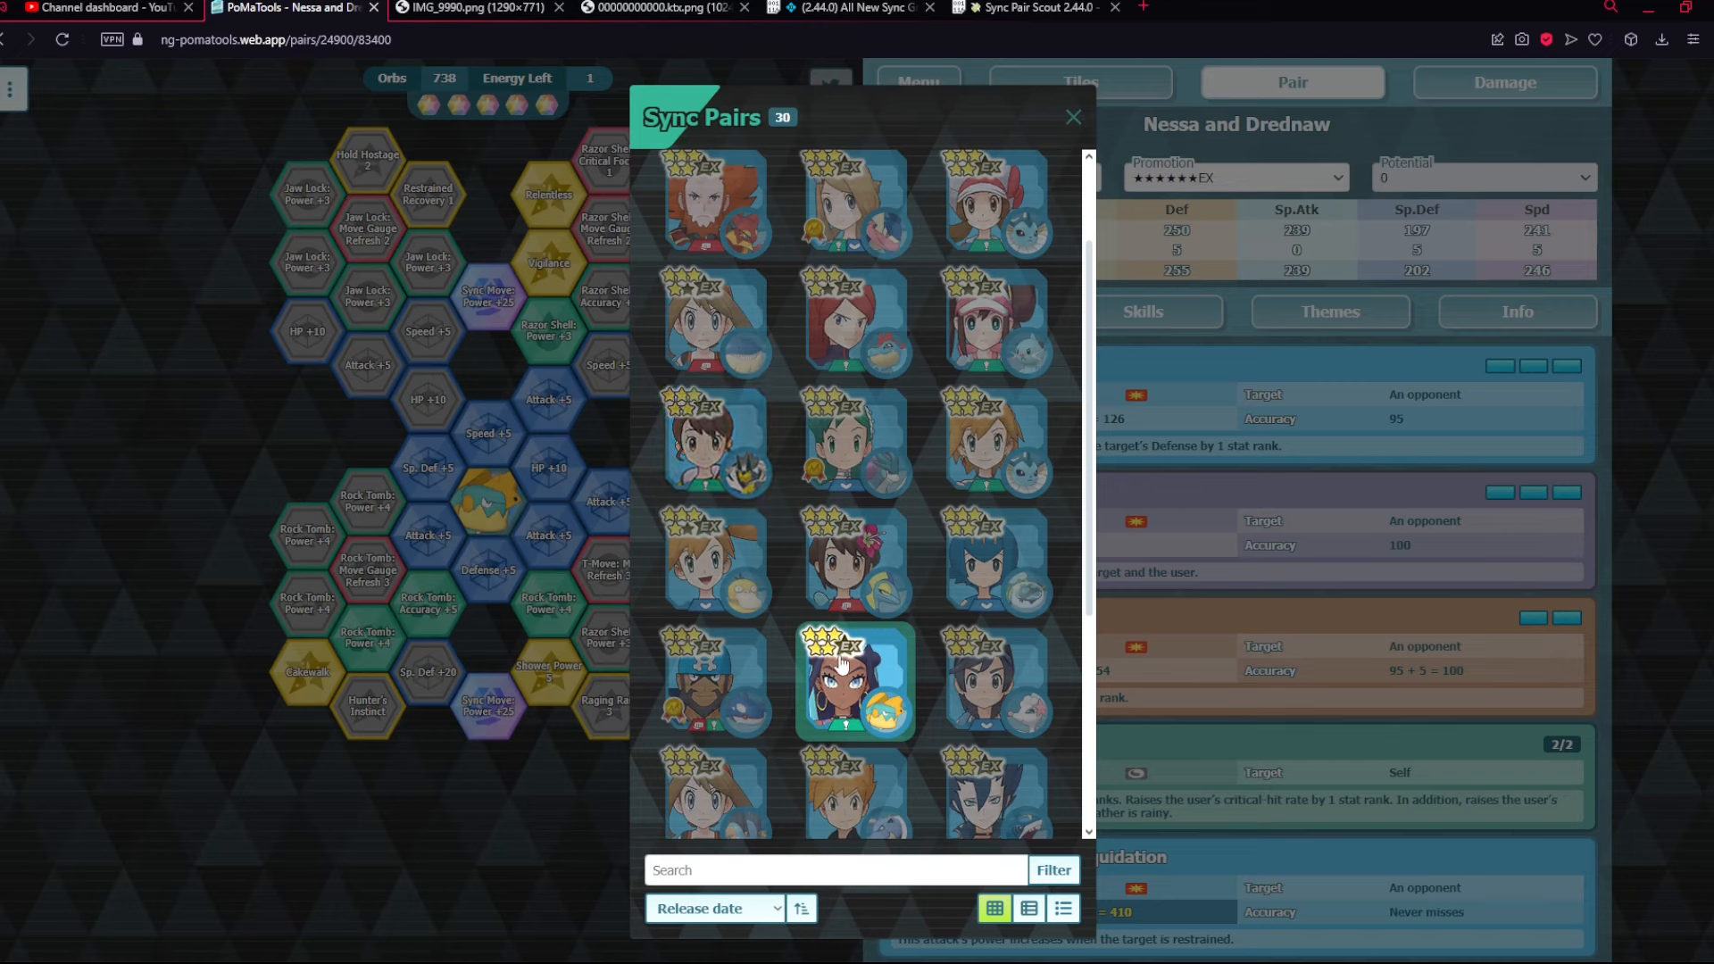
{"action": "scroll", "scroll_direction": "down", "scroll_amount": 3}
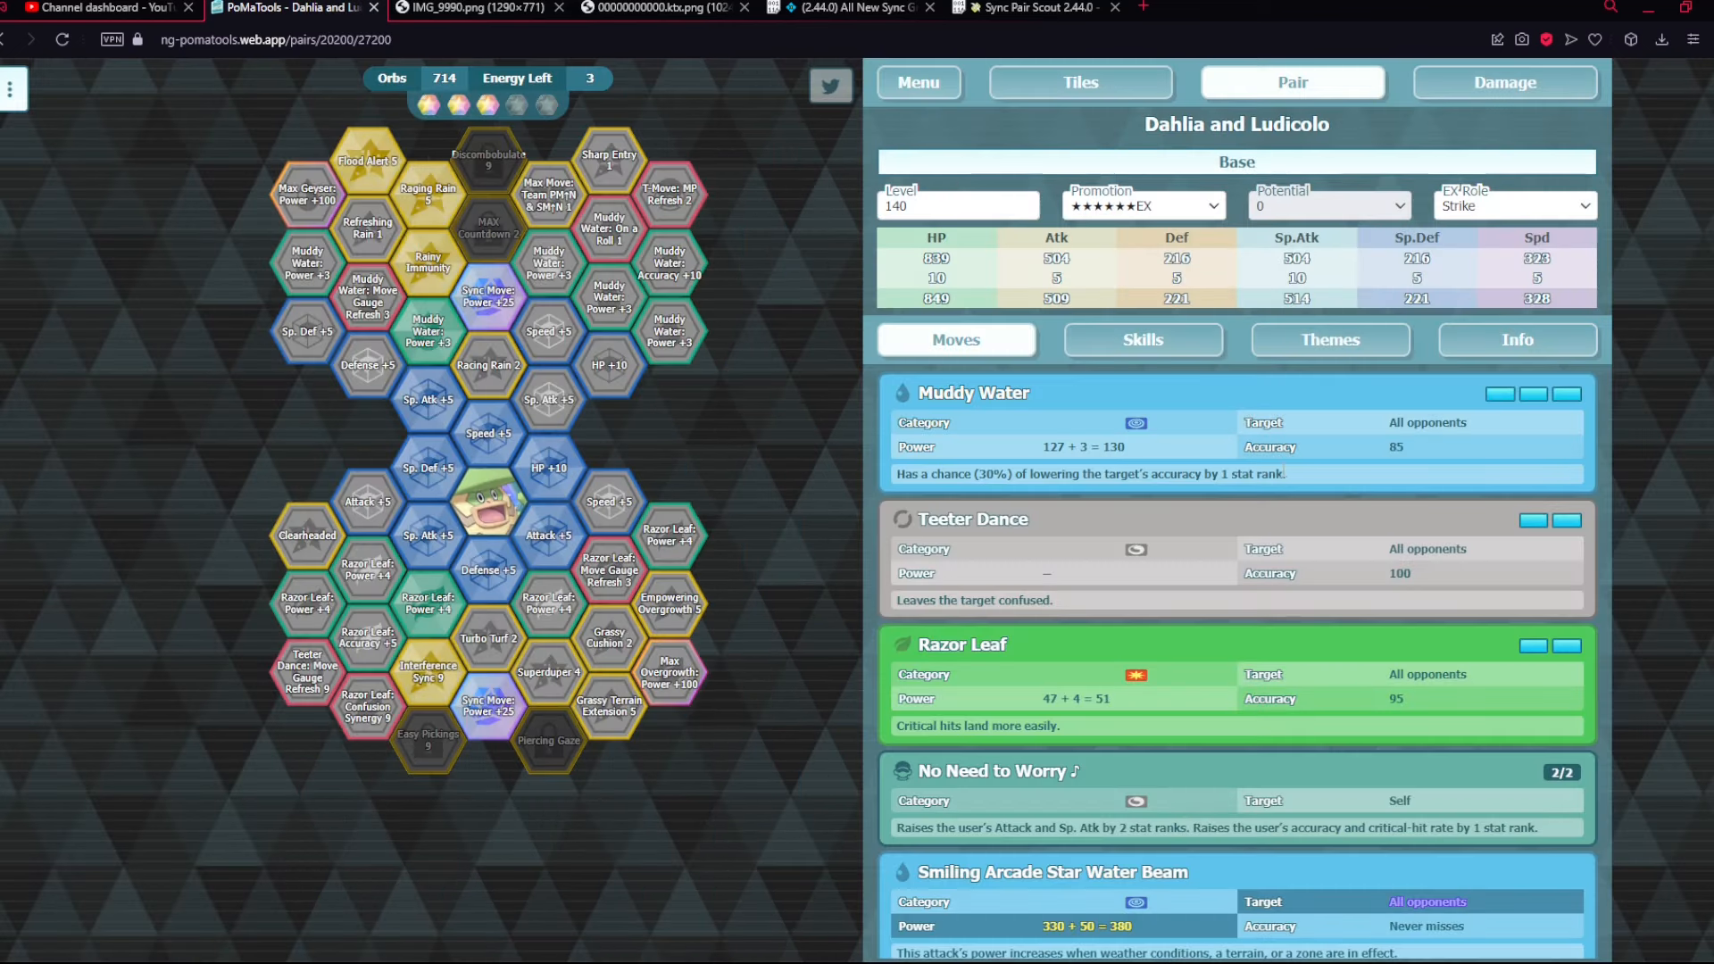
- View Dahlia and Ludicolo's skills, then reload Gloria (Dojo Uniform) from the sync pairs
{"action": "left_click", "coordinate": [1142, 339]}
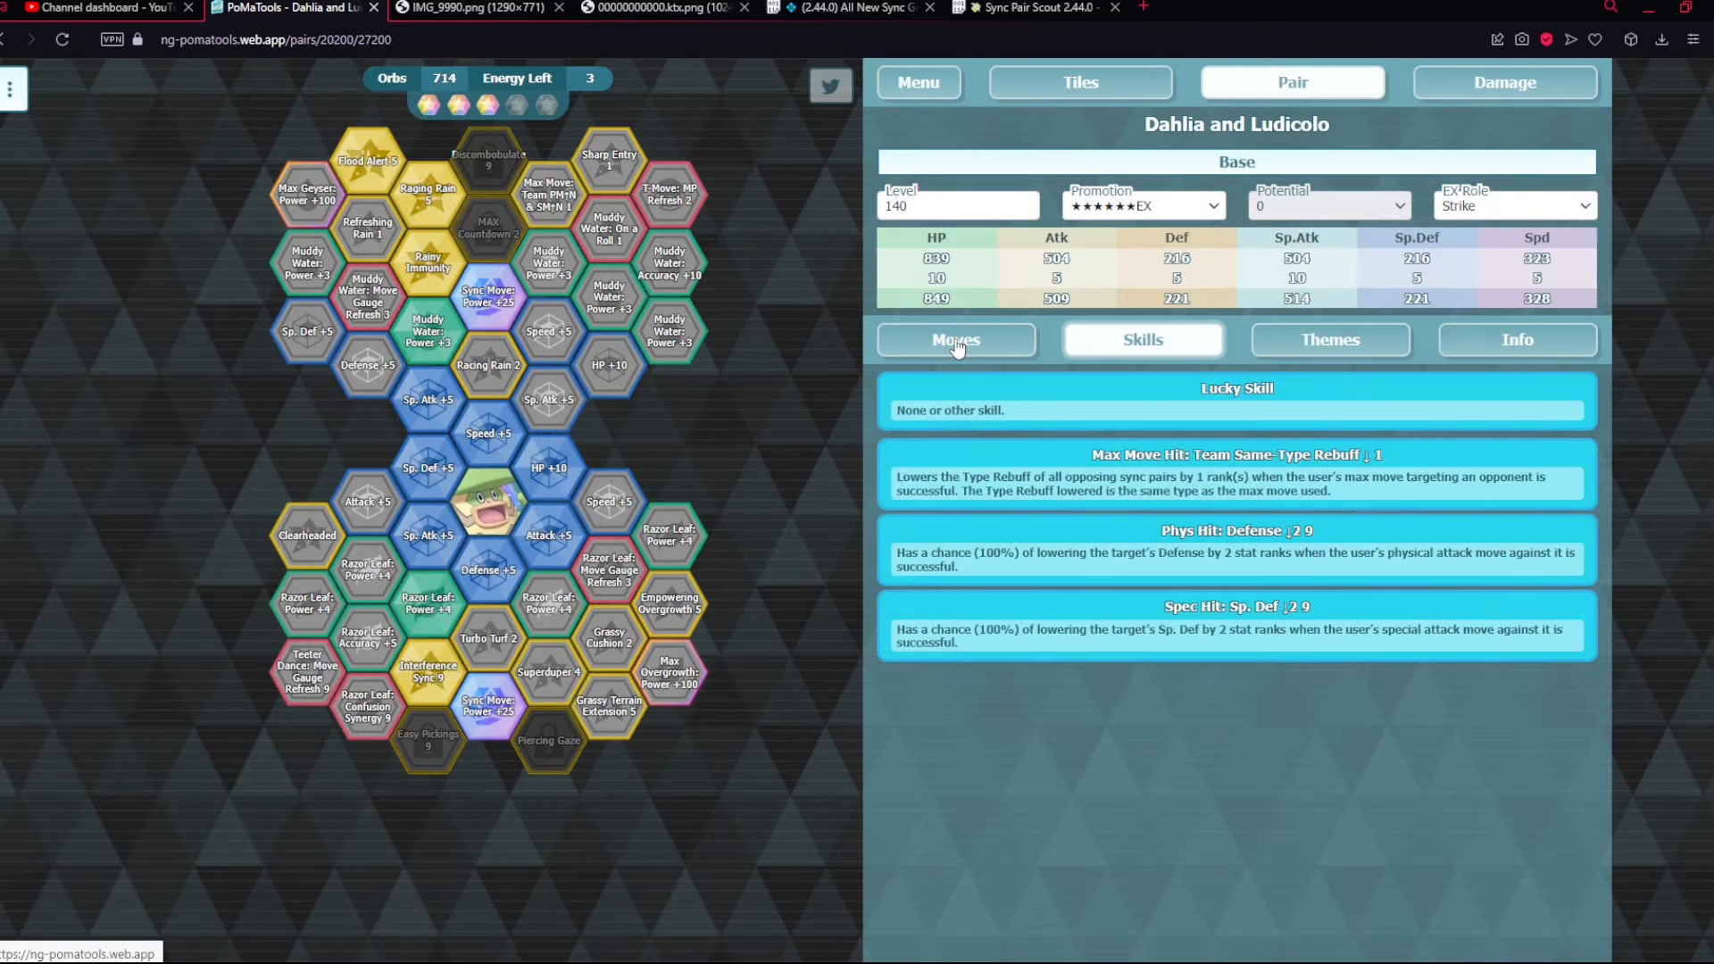
{"action": "left_click", "coordinate": [955, 340]}
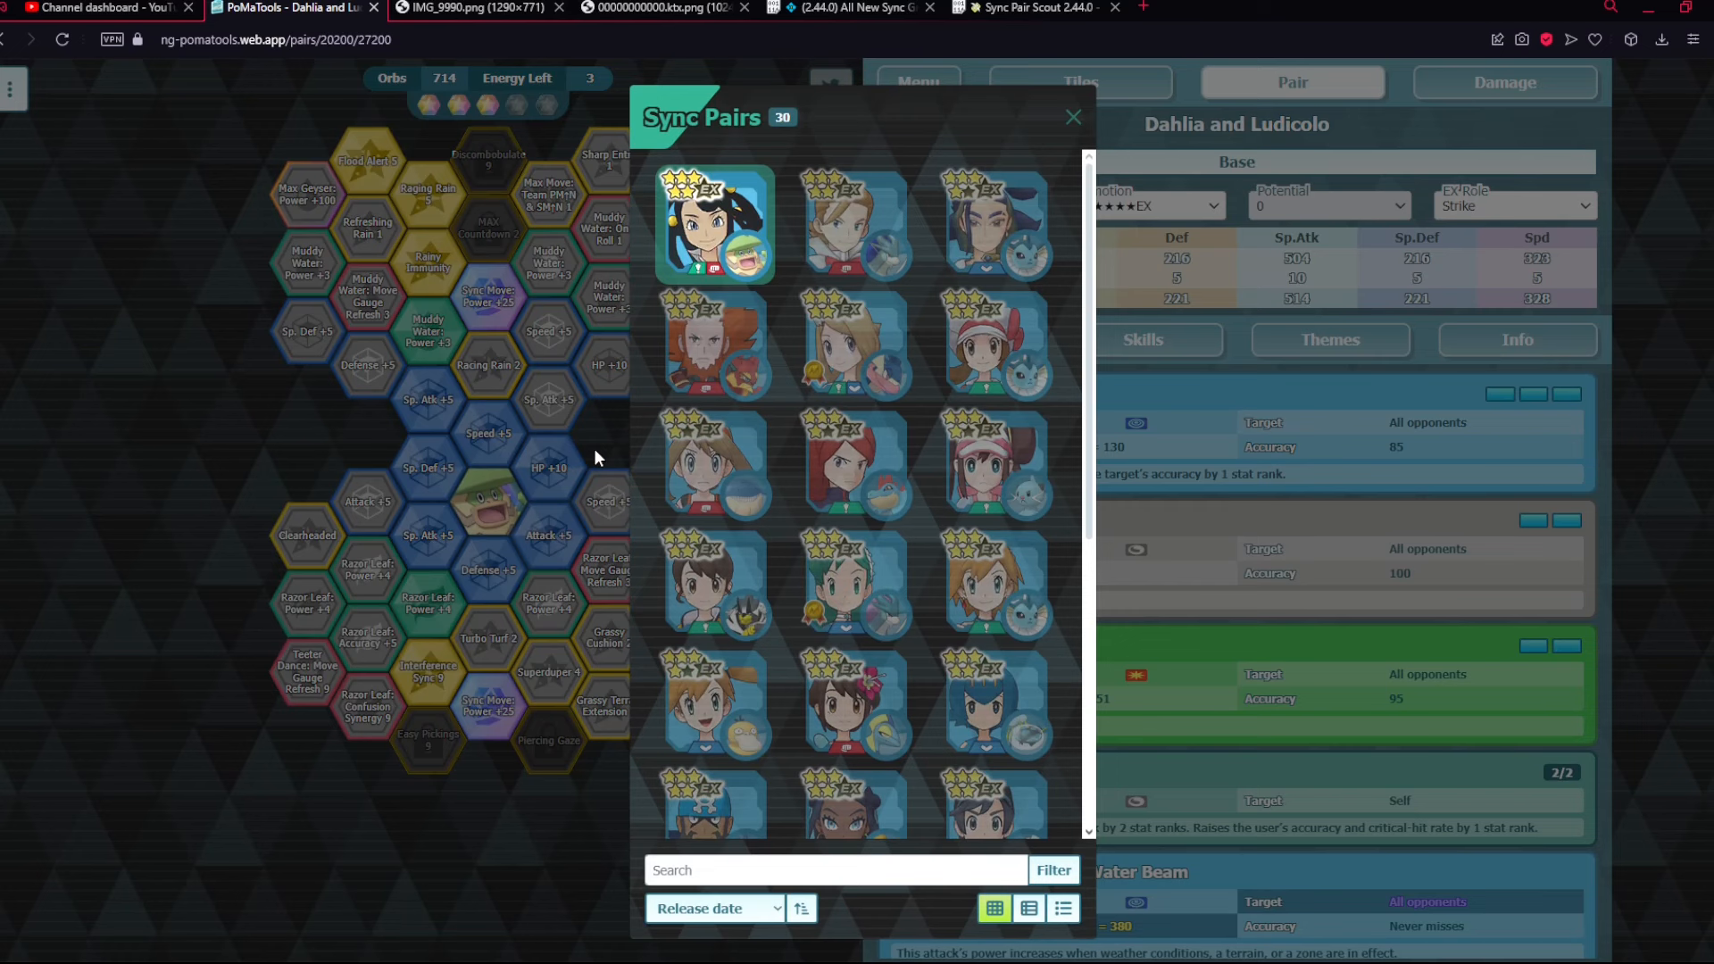
{"action": "mouse_move", "coordinate": [716, 584]}
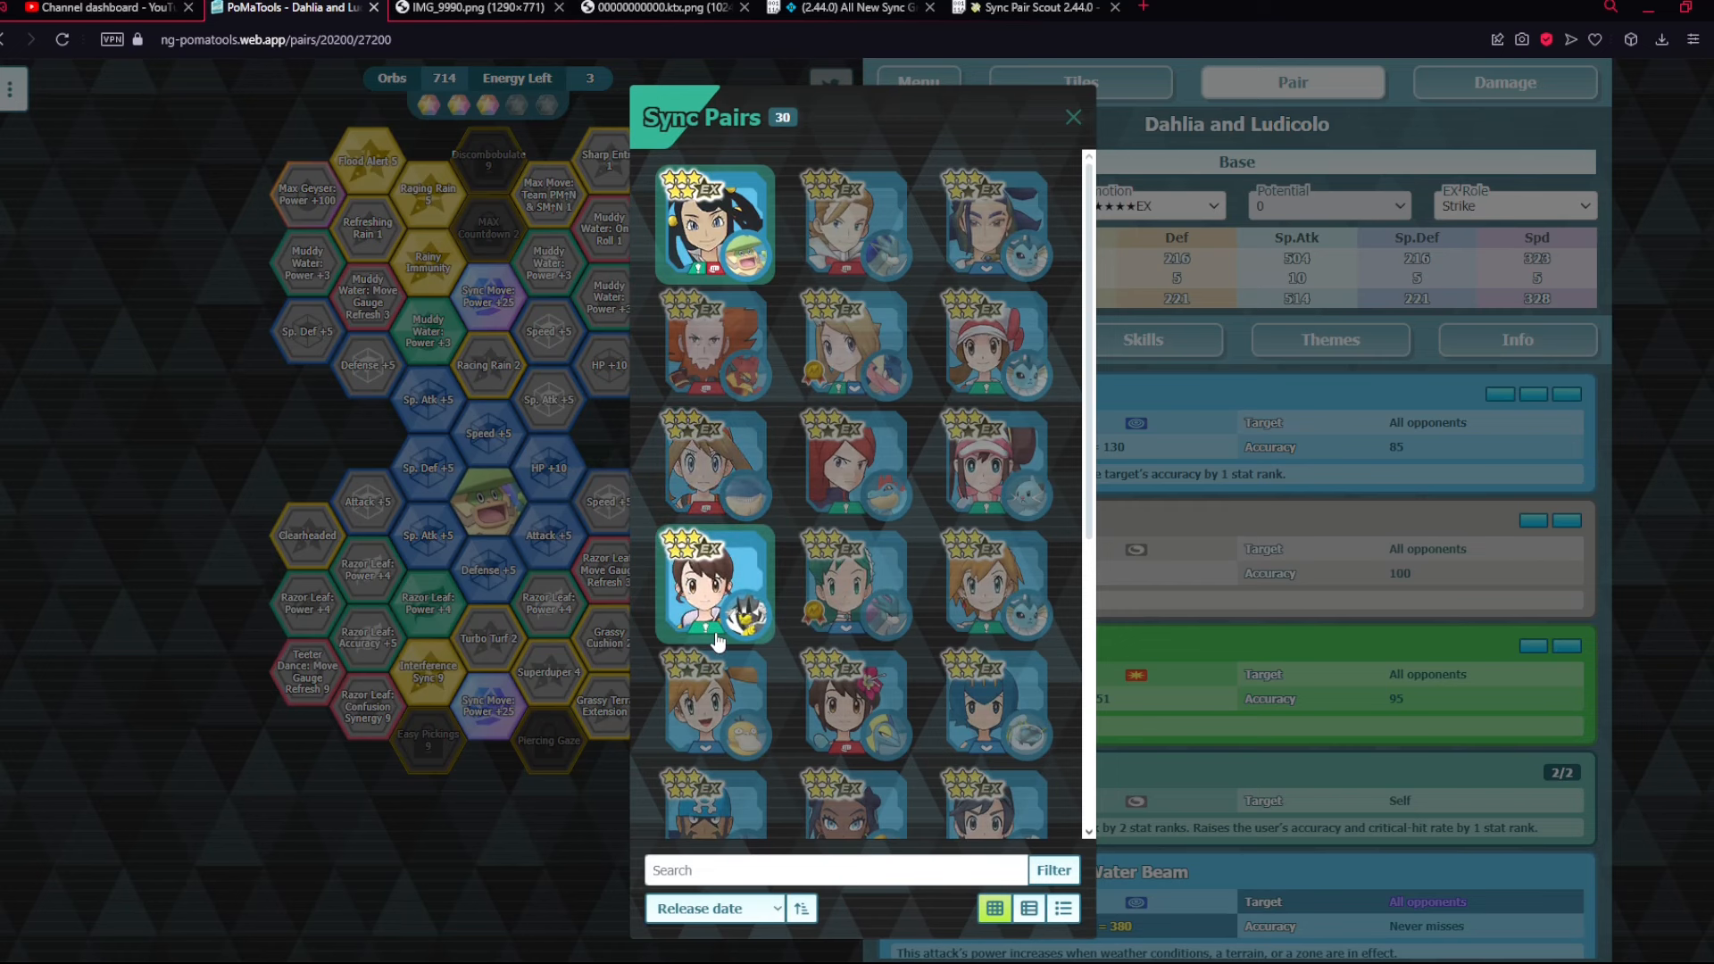
{"action": "left_click", "coordinate": [715, 584]}
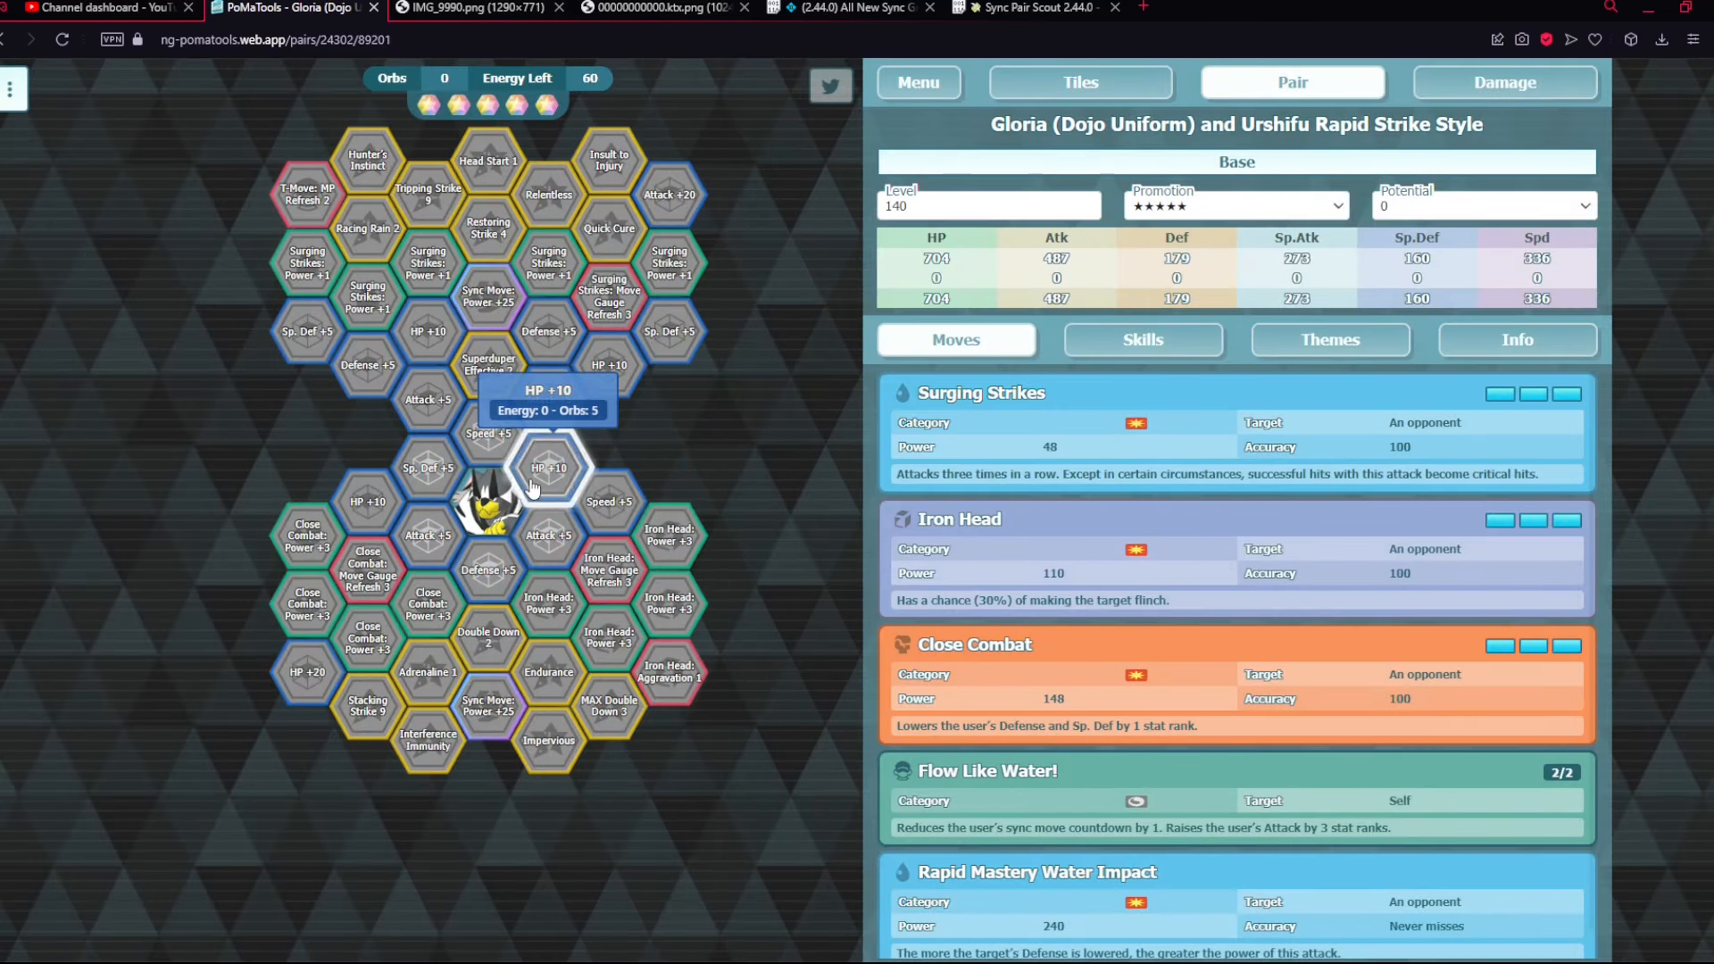
{"action": "mouse_move", "coordinate": [493, 510]}
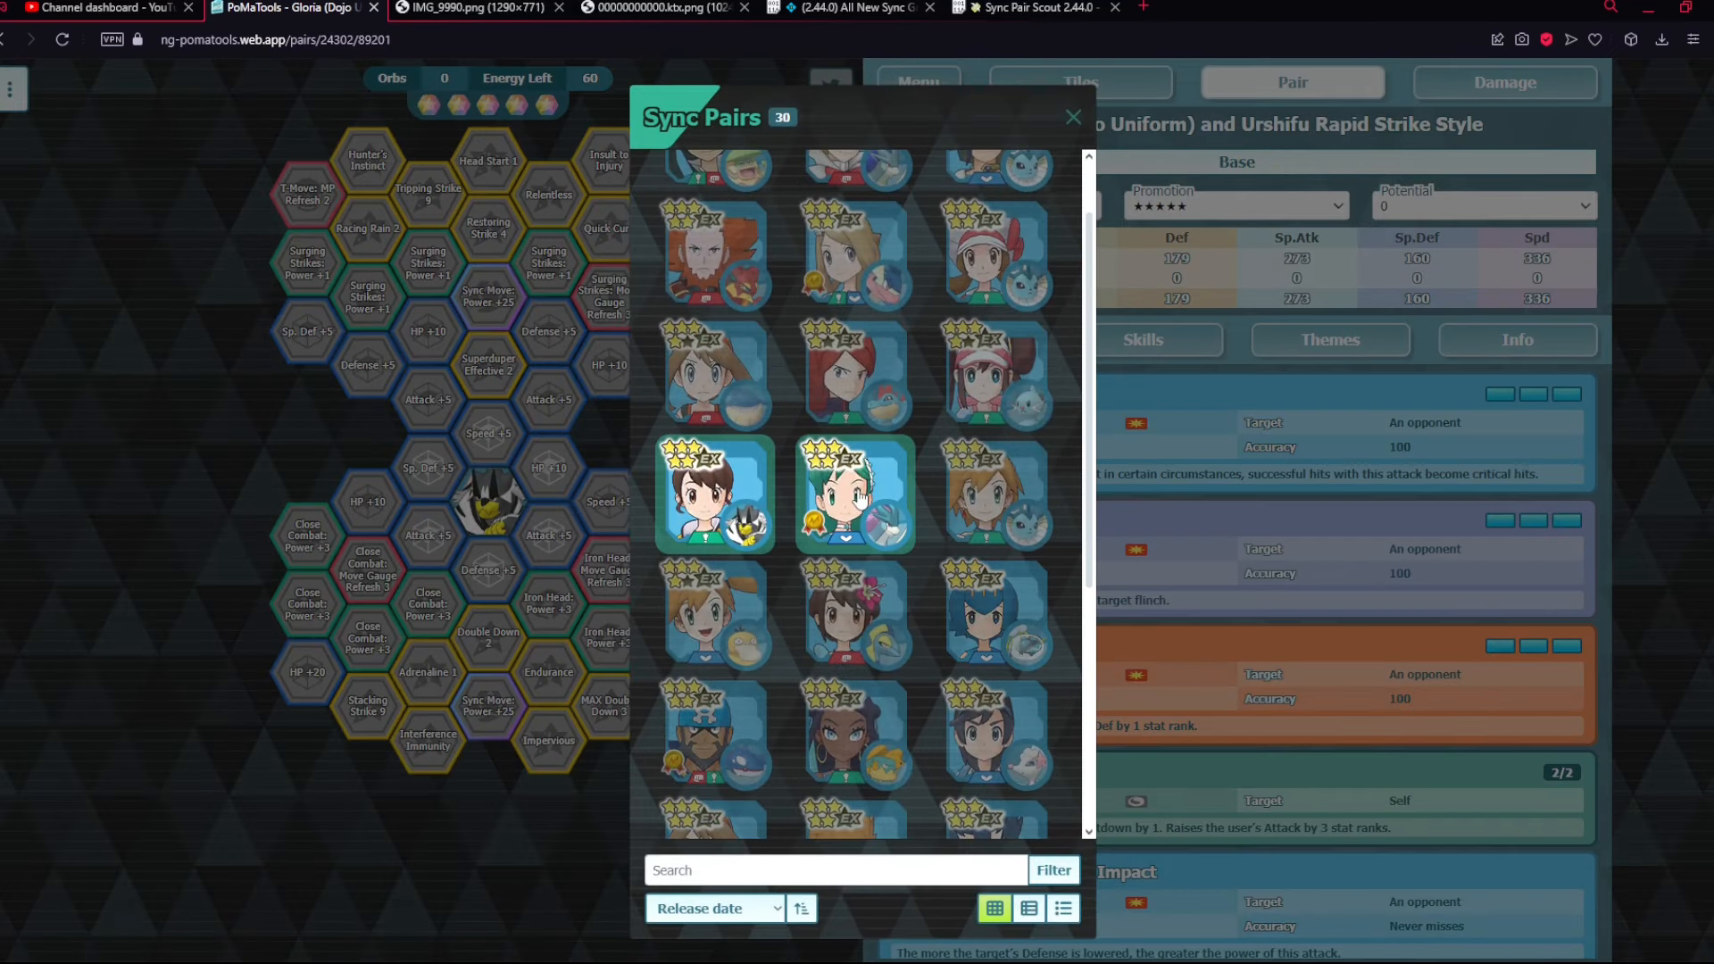
{"action": "scroll", "scroll_direction": "down", "scroll_amount": 3}
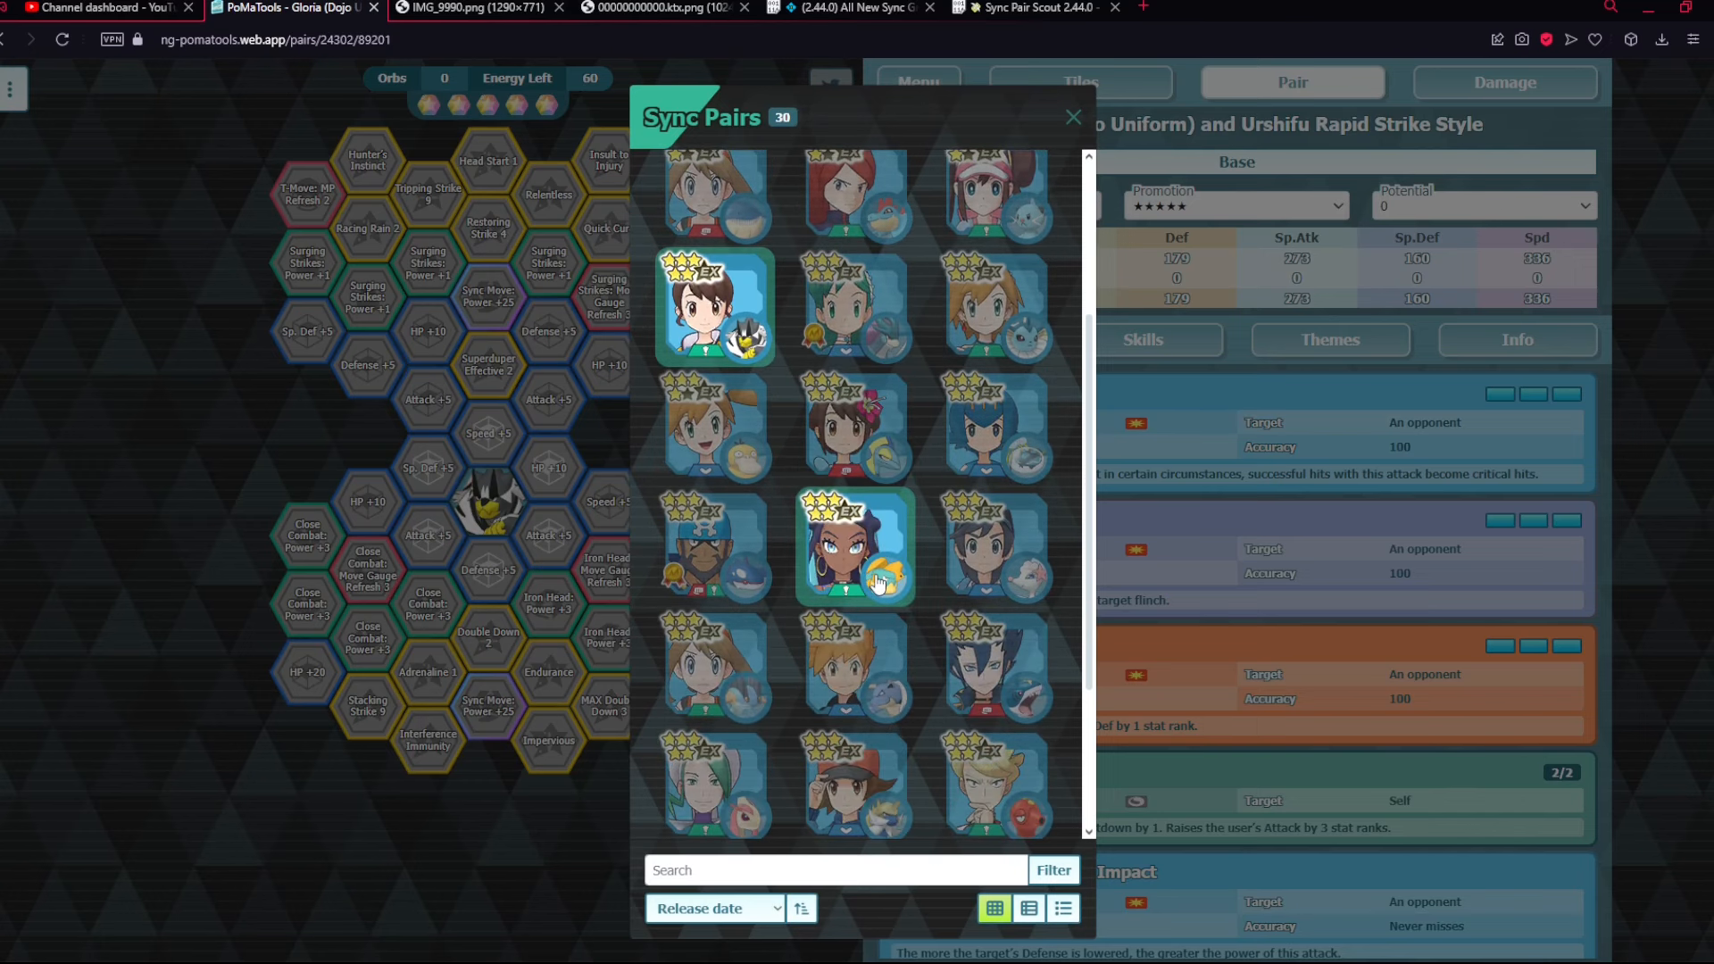
{"action": "mouse_move", "coordinate": [847, 504]}
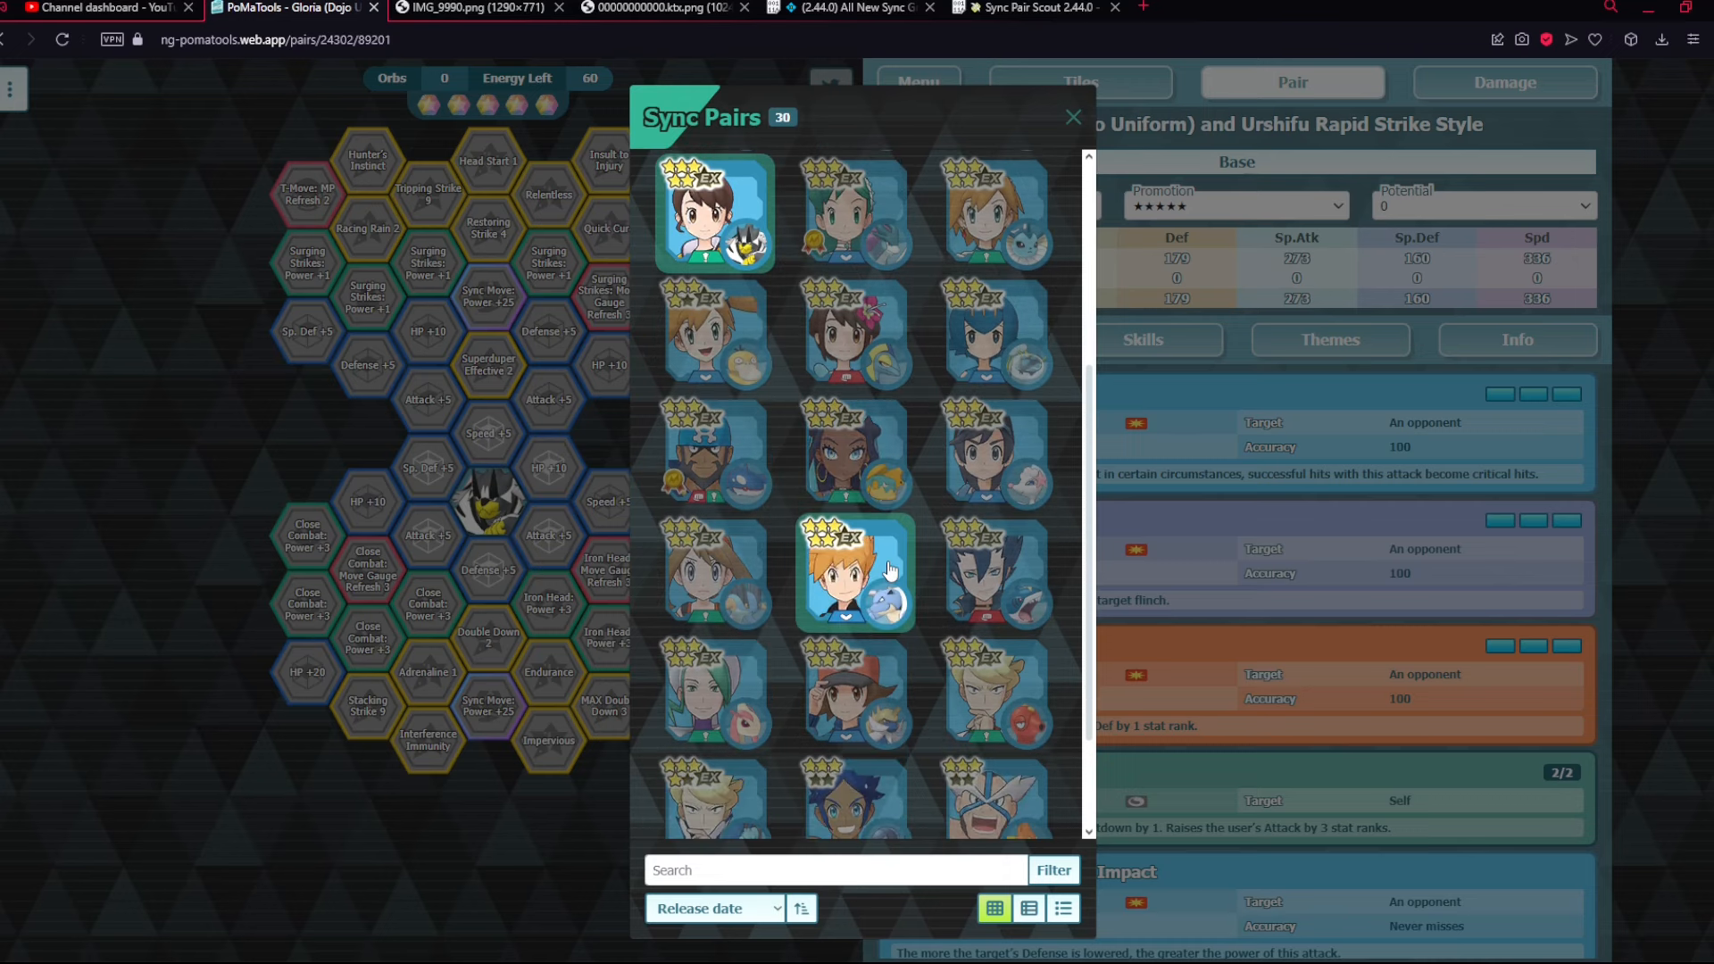
{"action": "left_click", "coordinate": [1074, 116]}
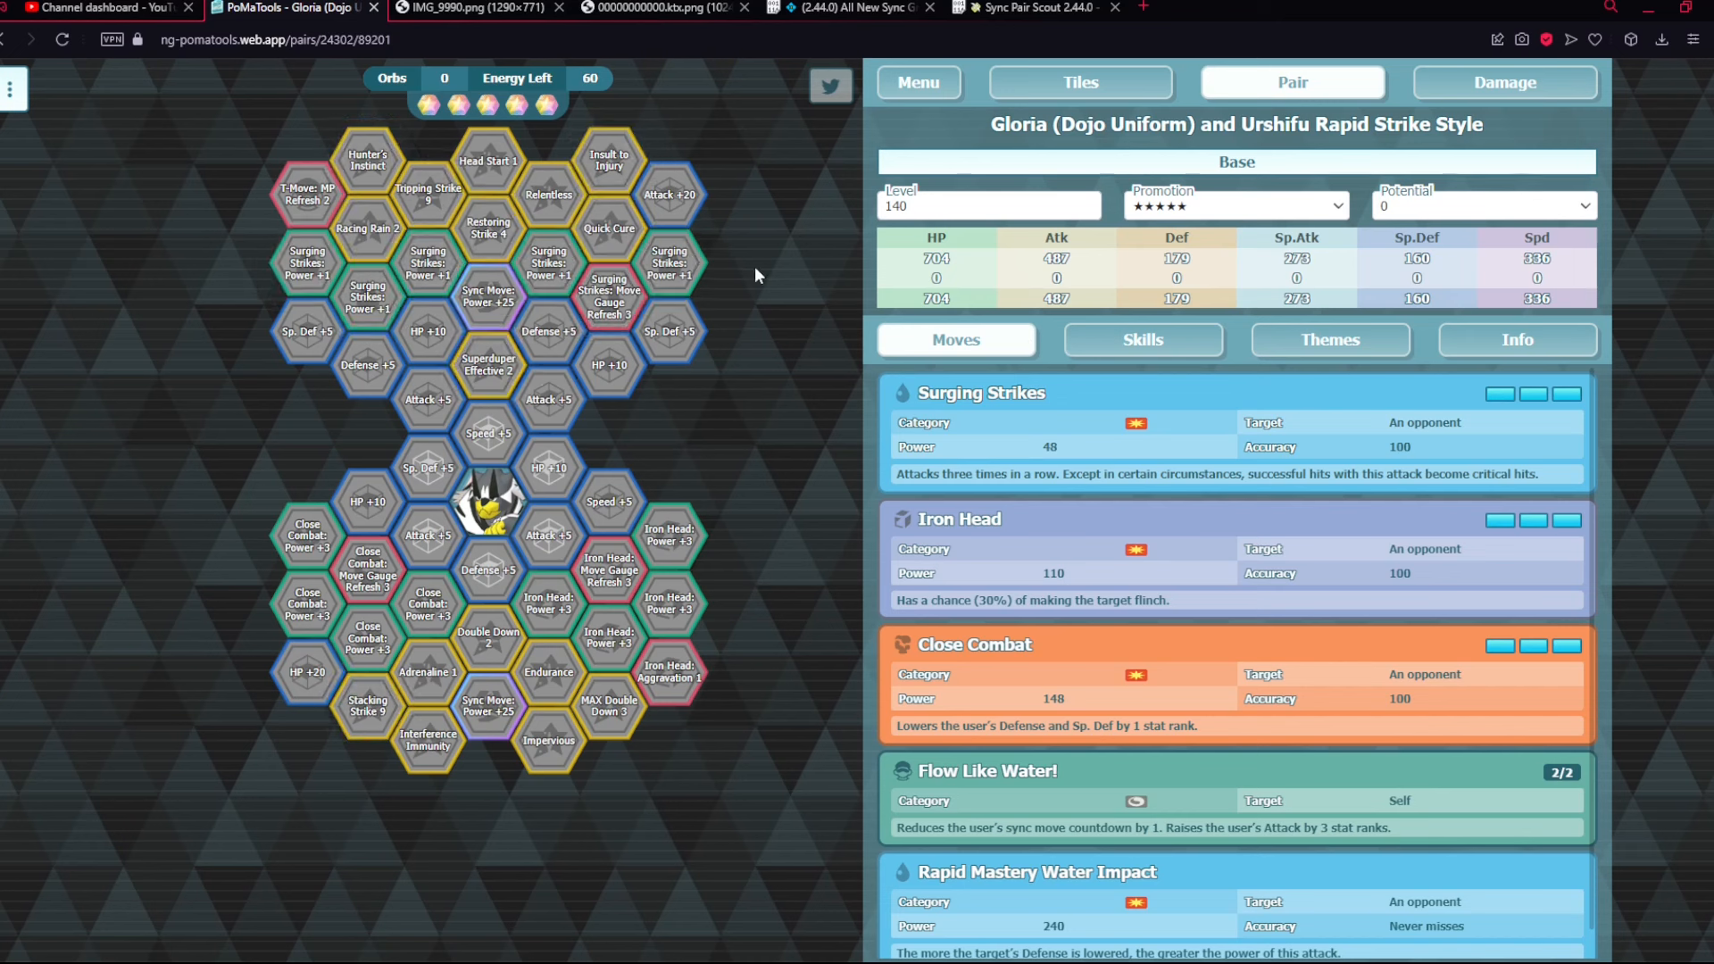
- Unlock a tile group and both Sync Move Power +25 hexes, then set Promotion to 6★EX
{"action": "left_click", "coordinate": [455, 107]}
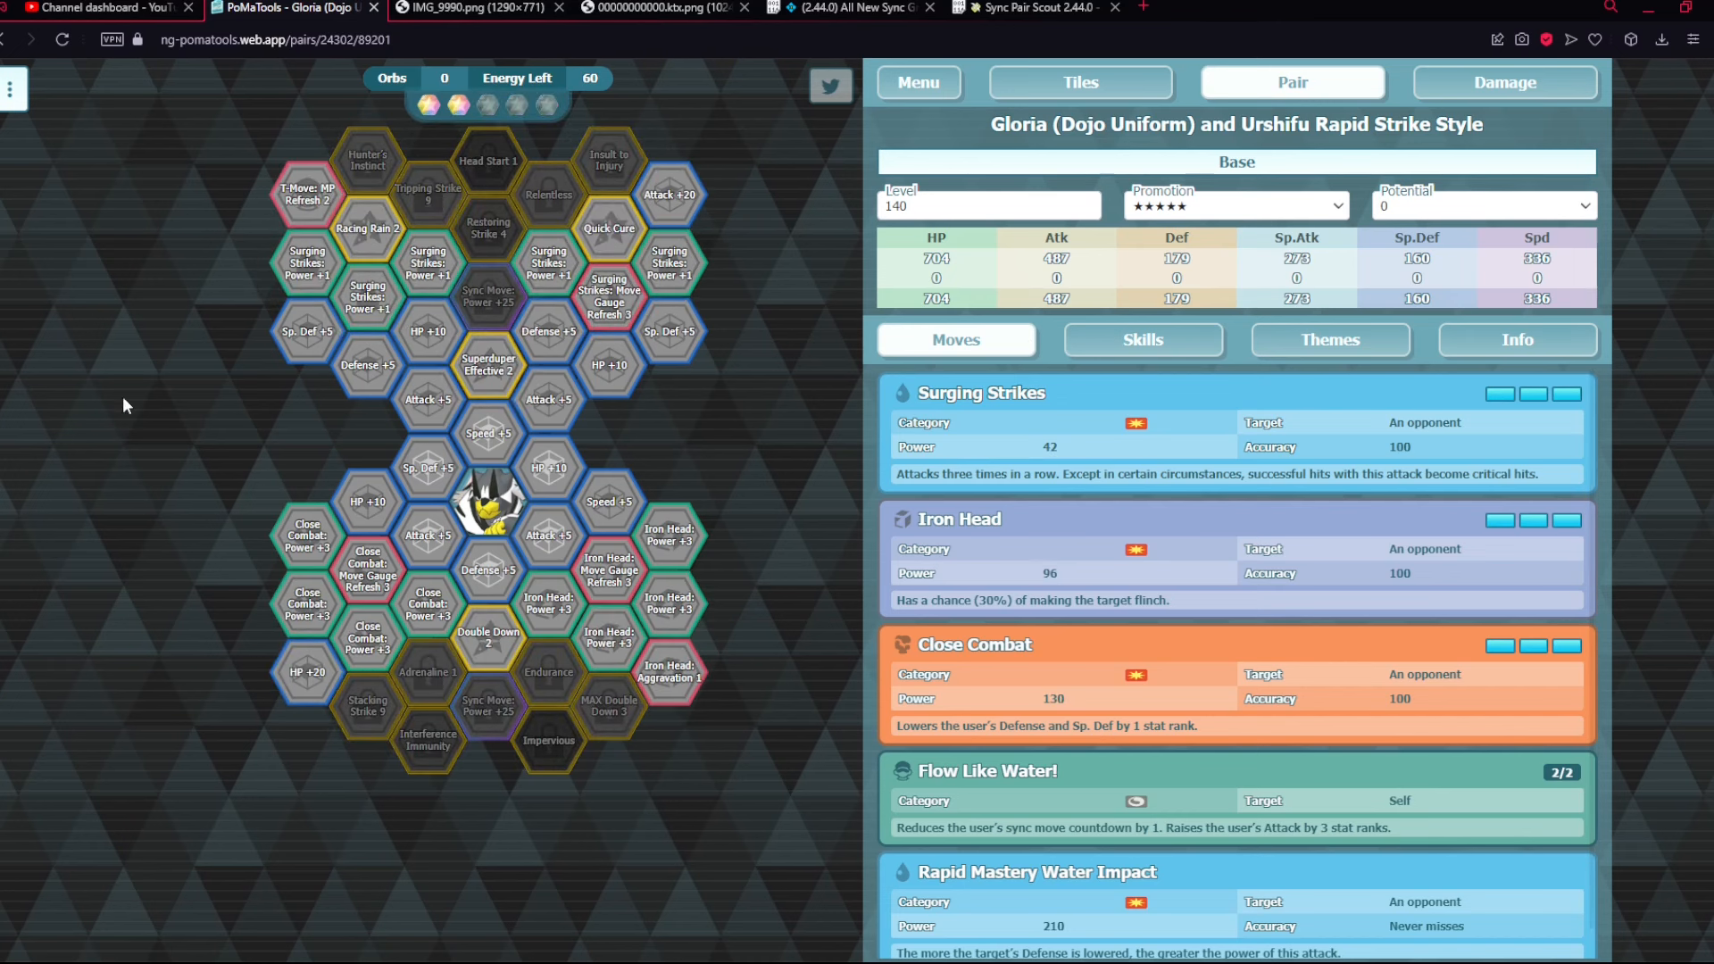
{"action": "mouse_move", "coordinate": [554, 482]}
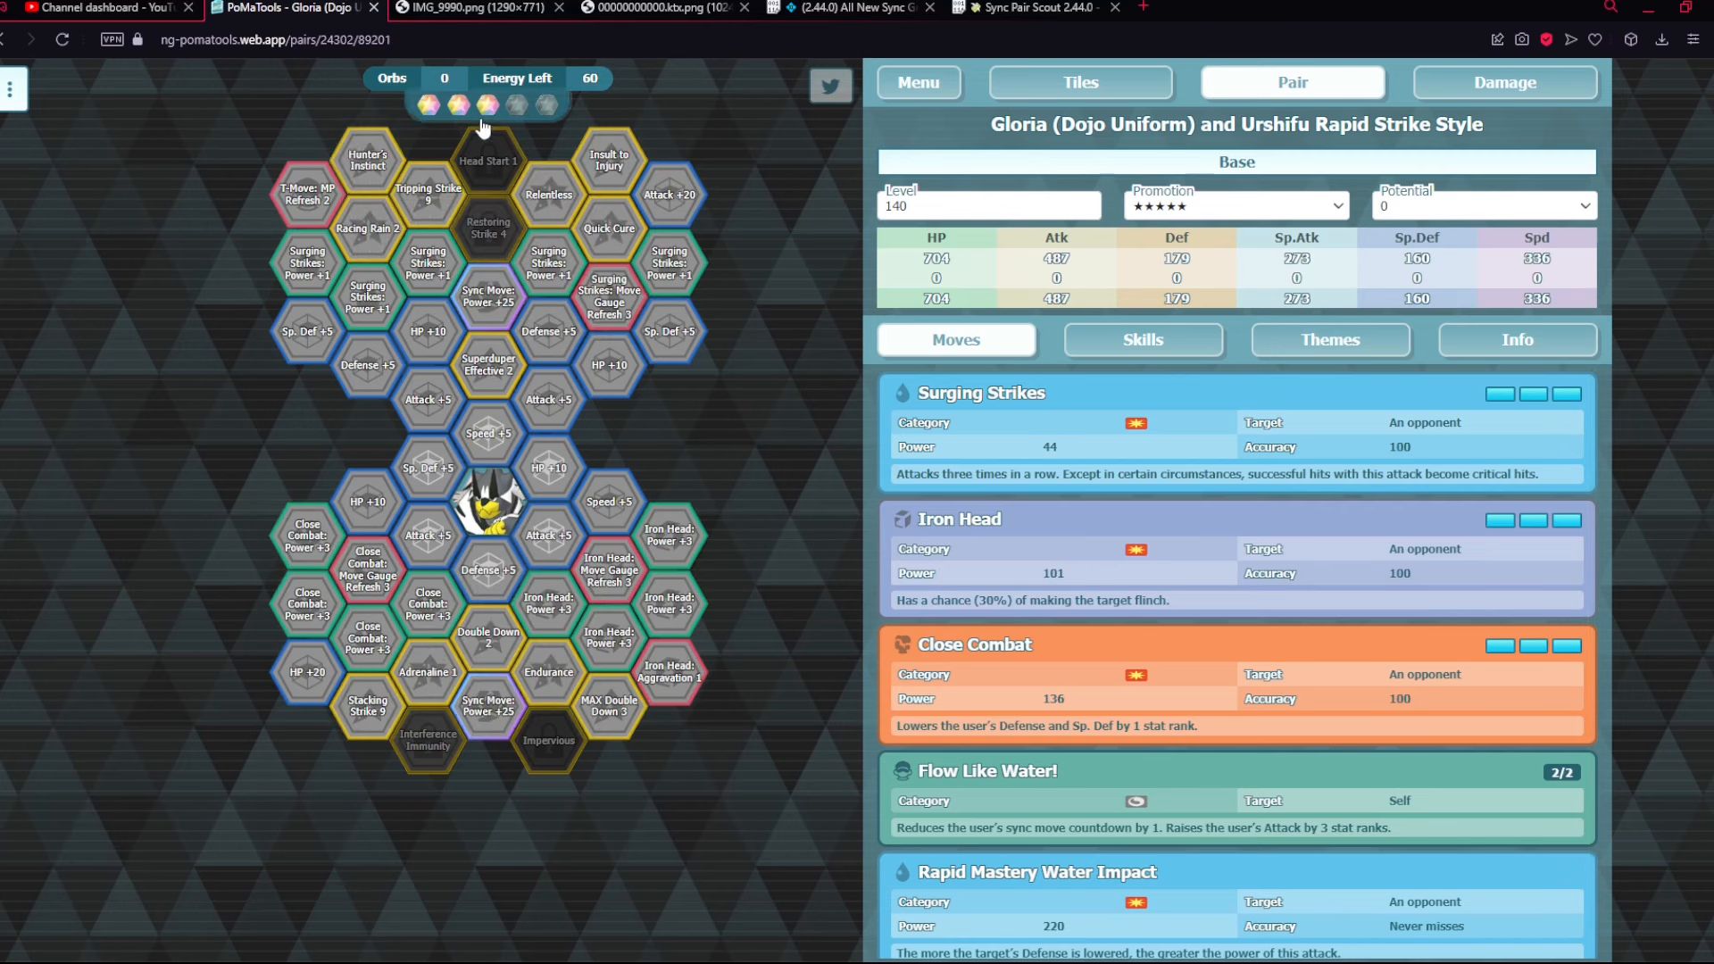
{"action": "left_click", "coordinate": [609, 160]}
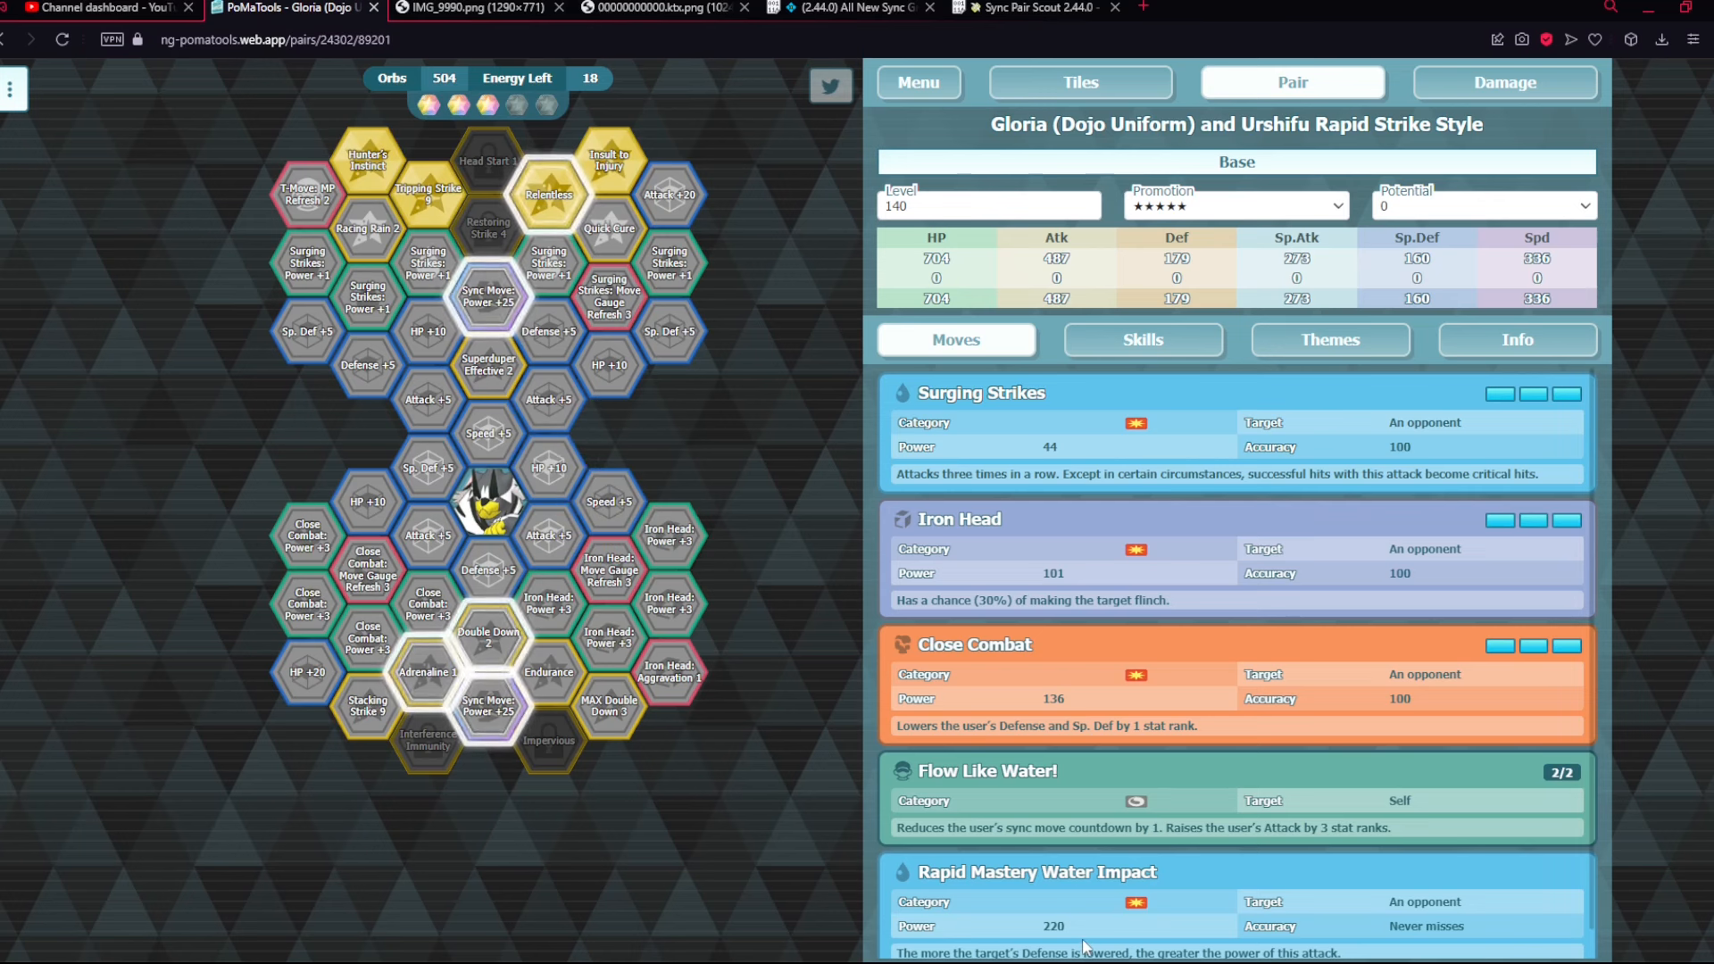
{"action": "mouse_move", "coordinate": [548, 200]}
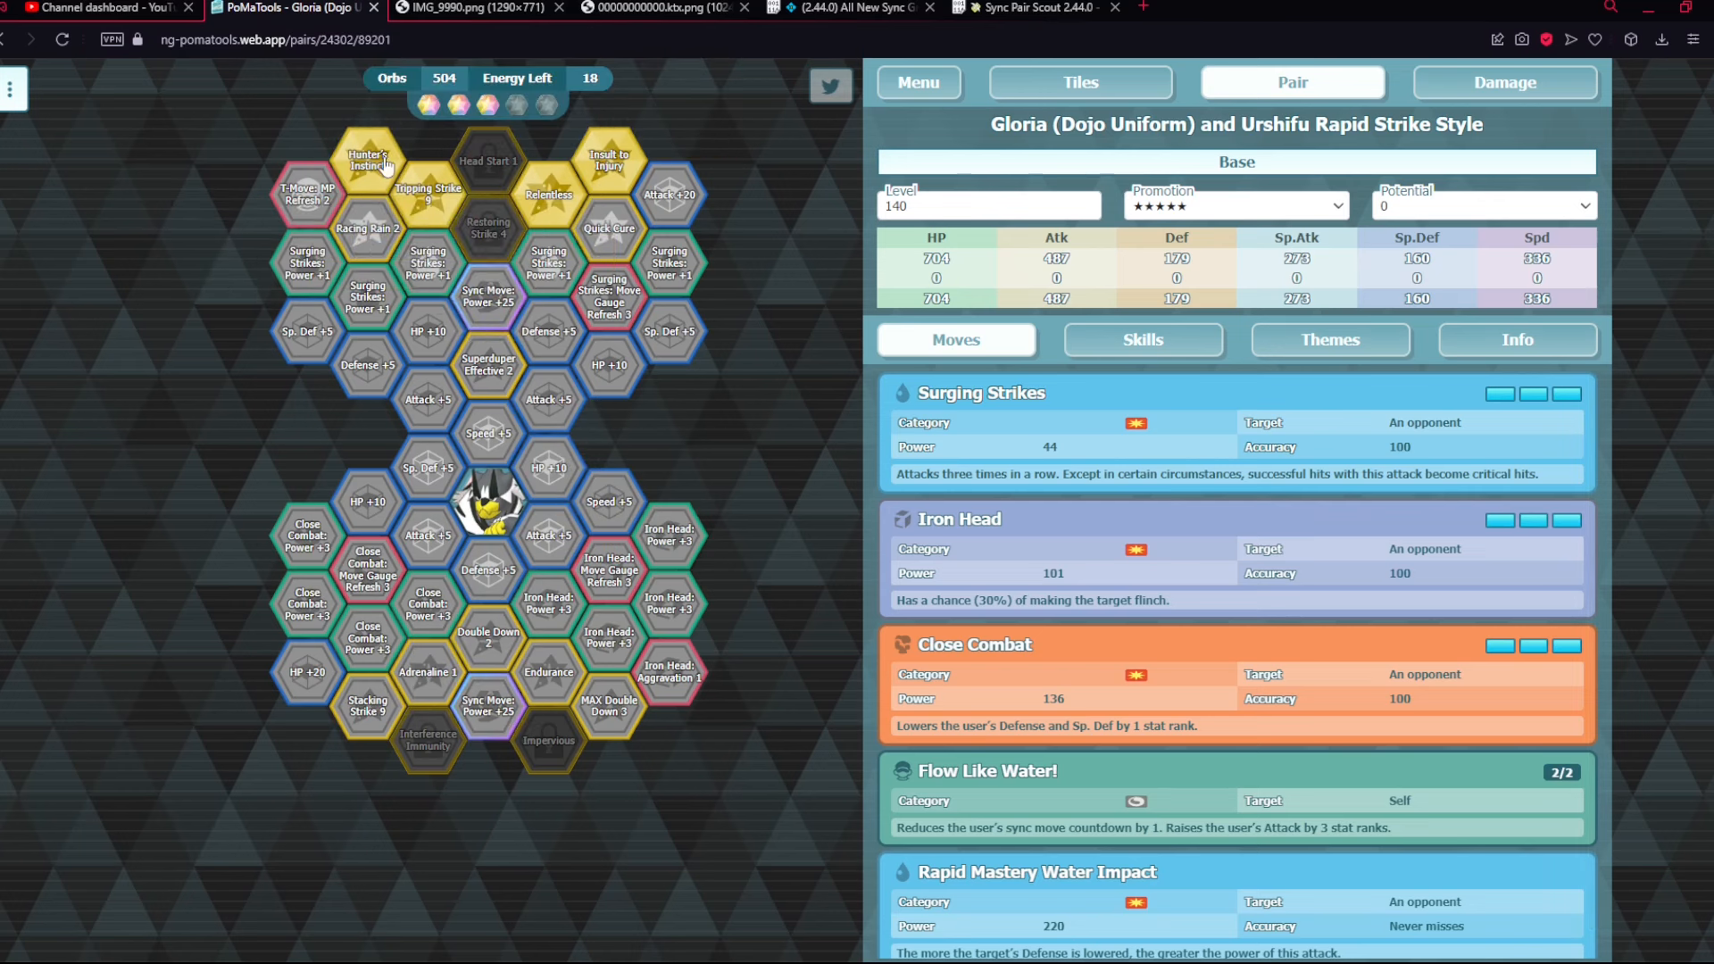
{"action": "left_click", "coordinate": [487, 297]}
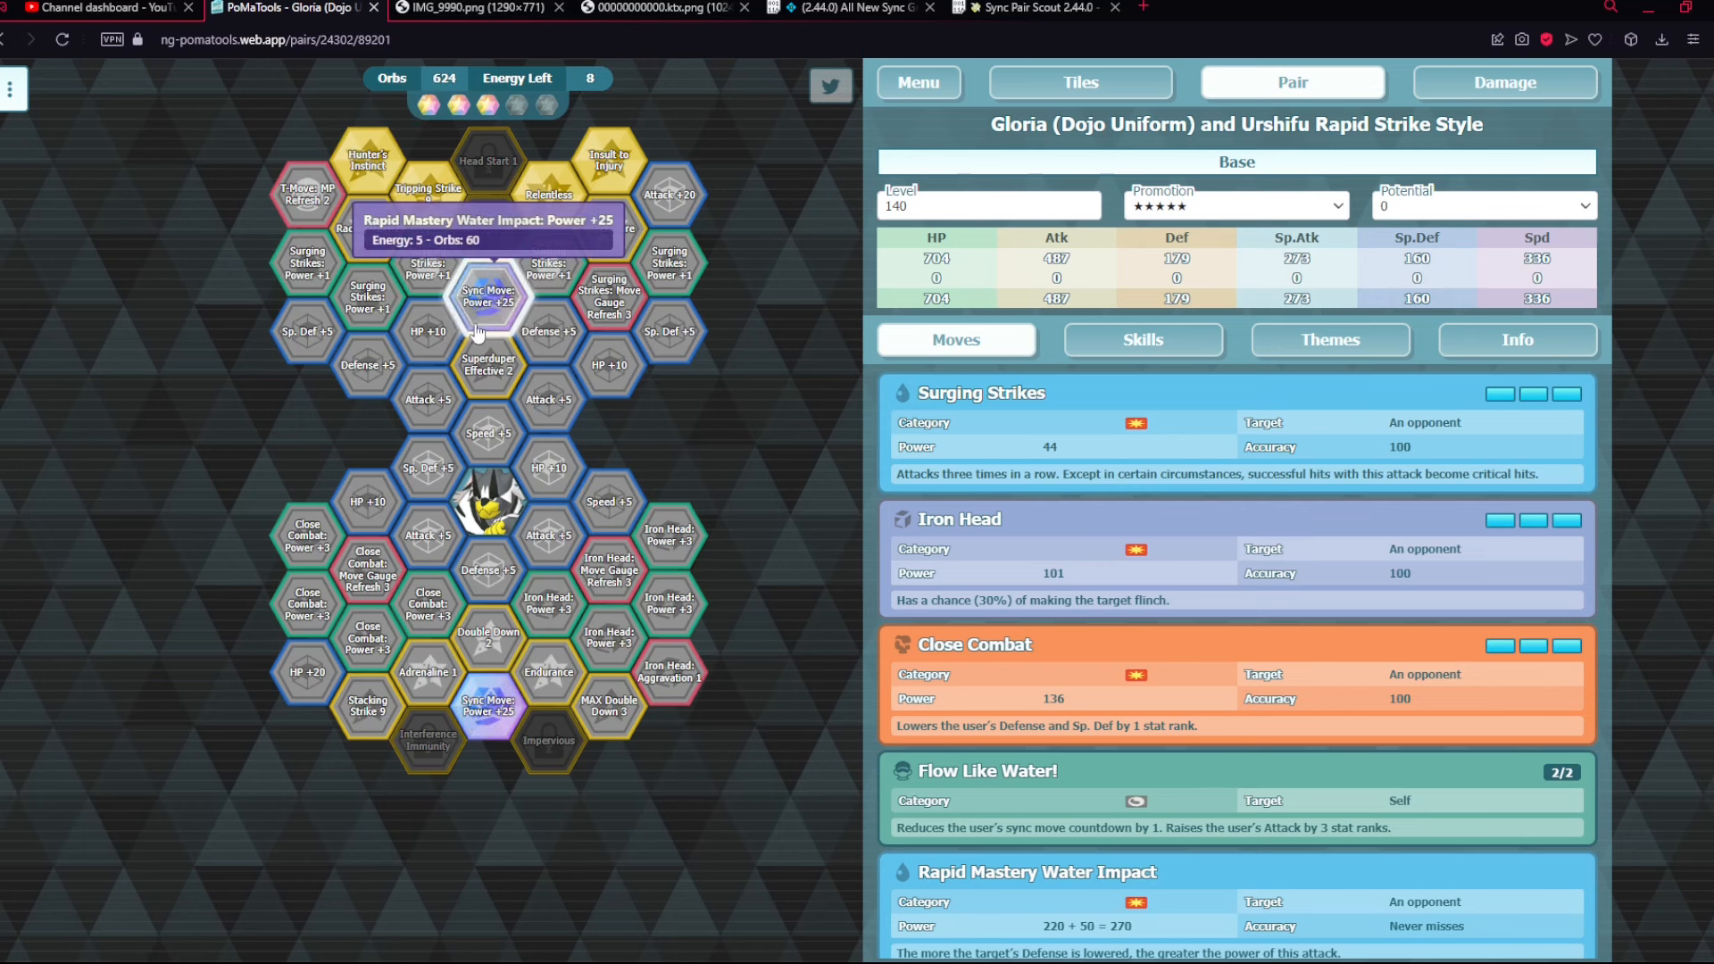
{"action": "left_click", "coordinate": [487, 295]}
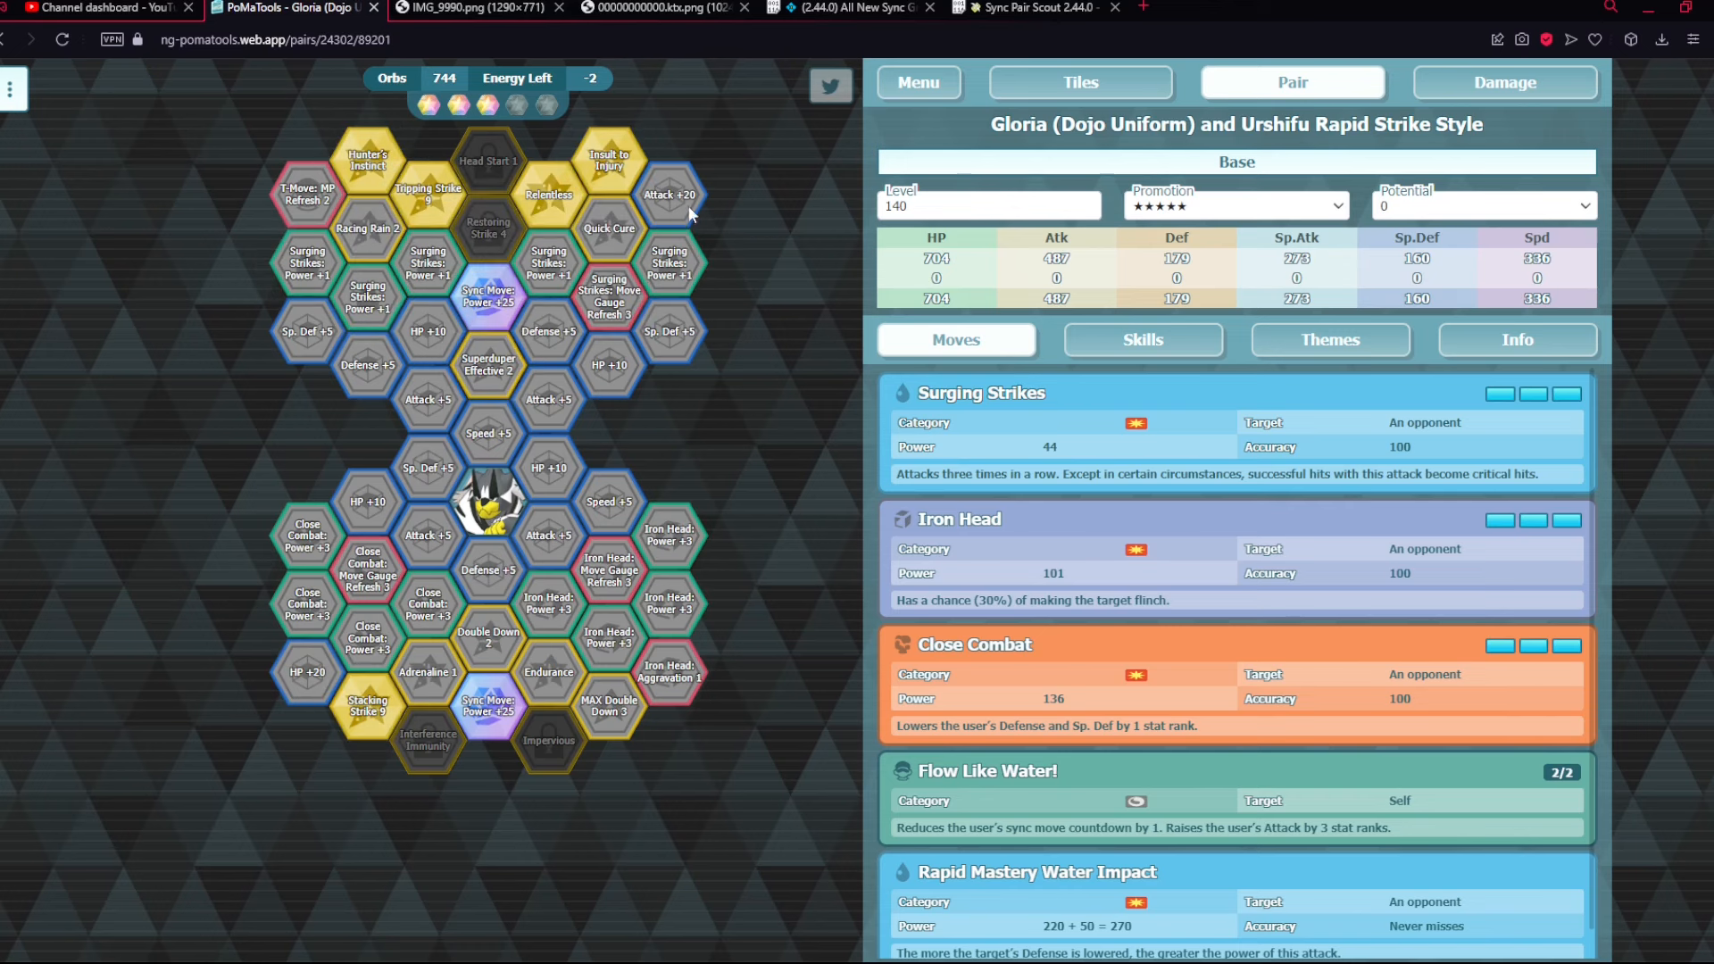
{"action": "mouse_move", "coordinate": [548, 671]}
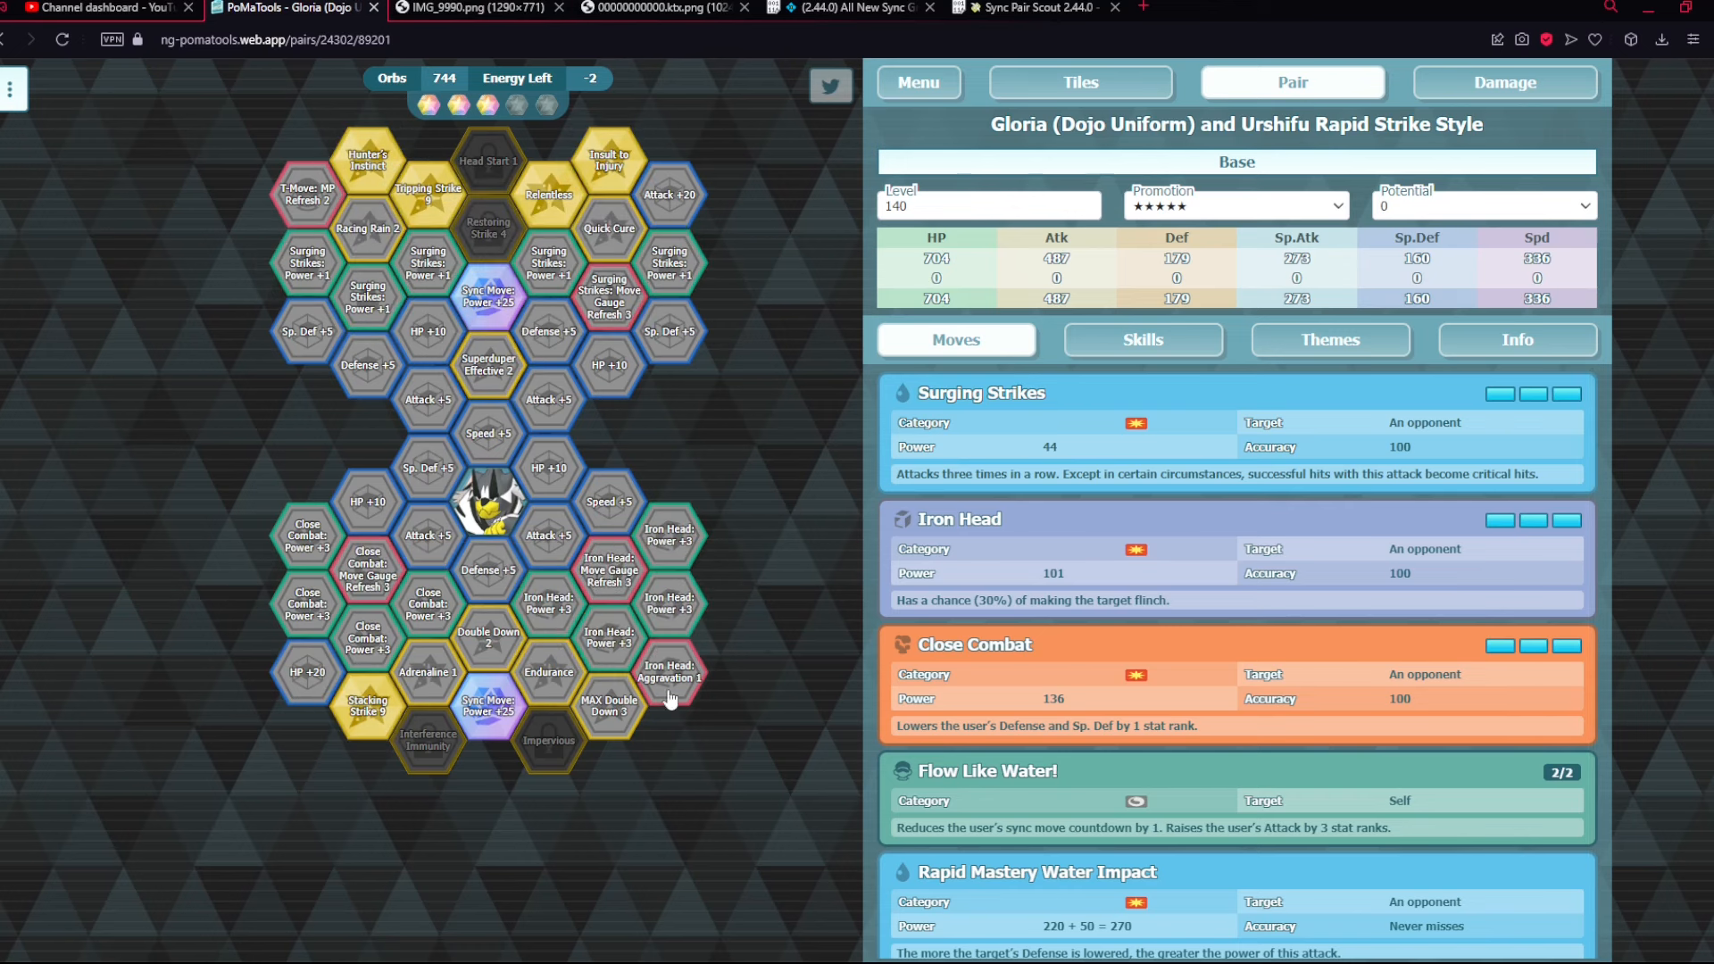
{"action": "mouse_move", "coordinate": [813, 668]}
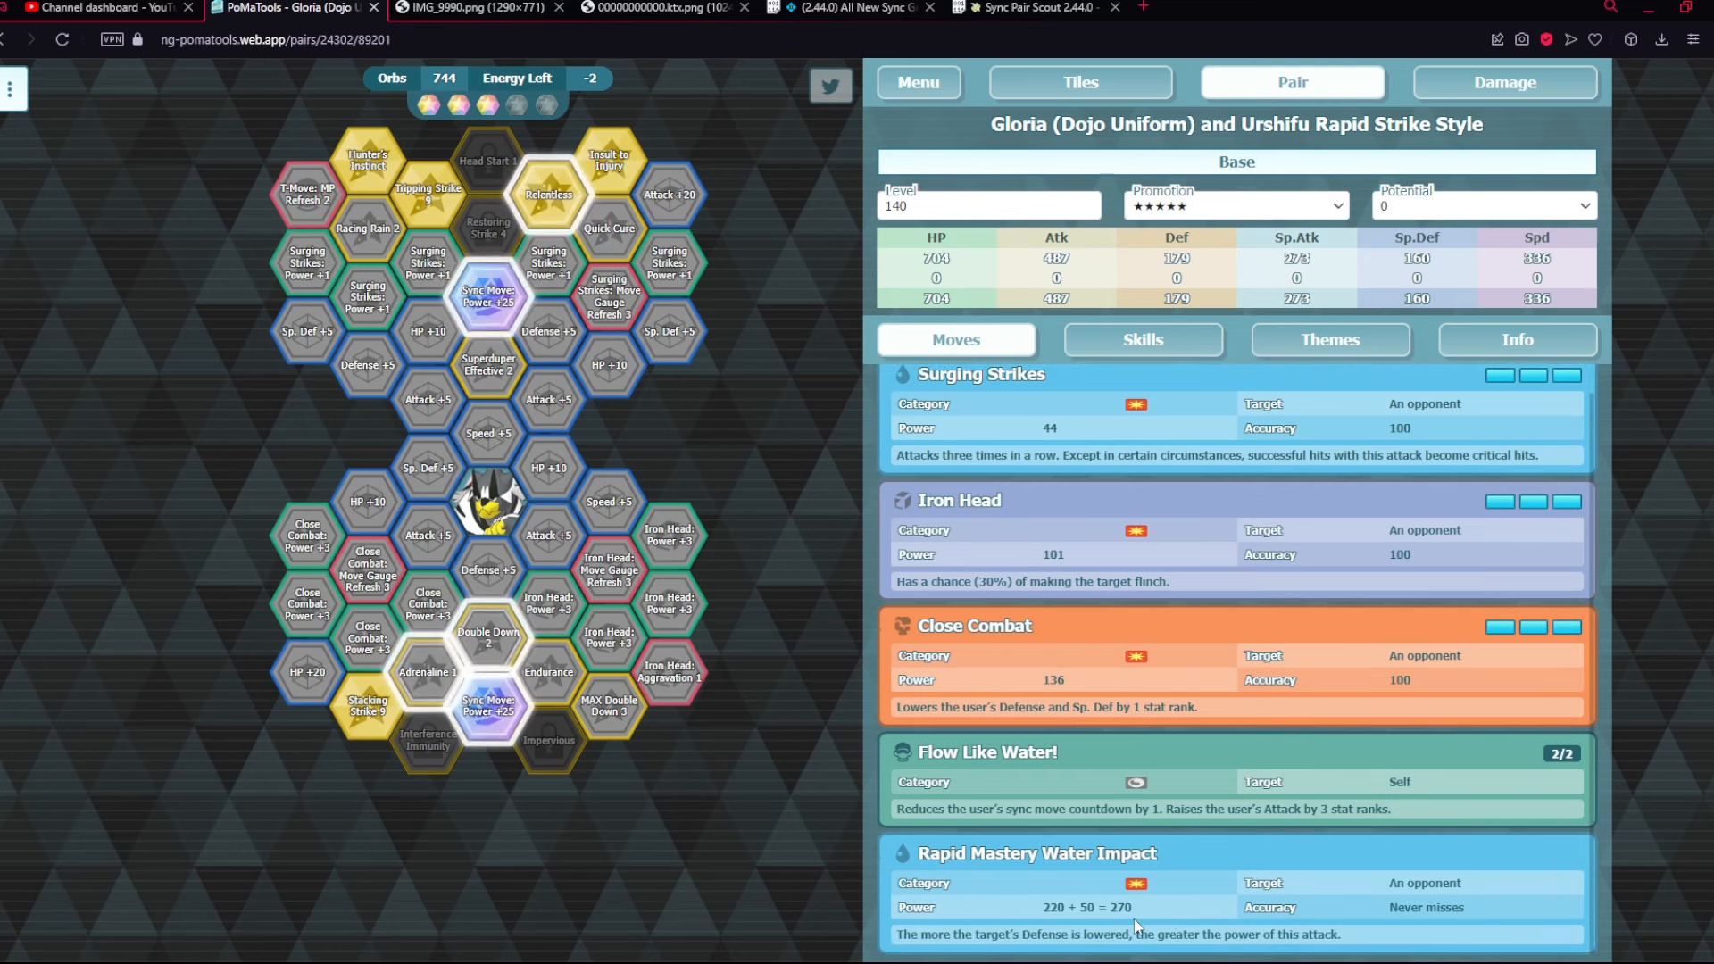
{"action": "mouse_move", "coordinate": [1155, 947]}
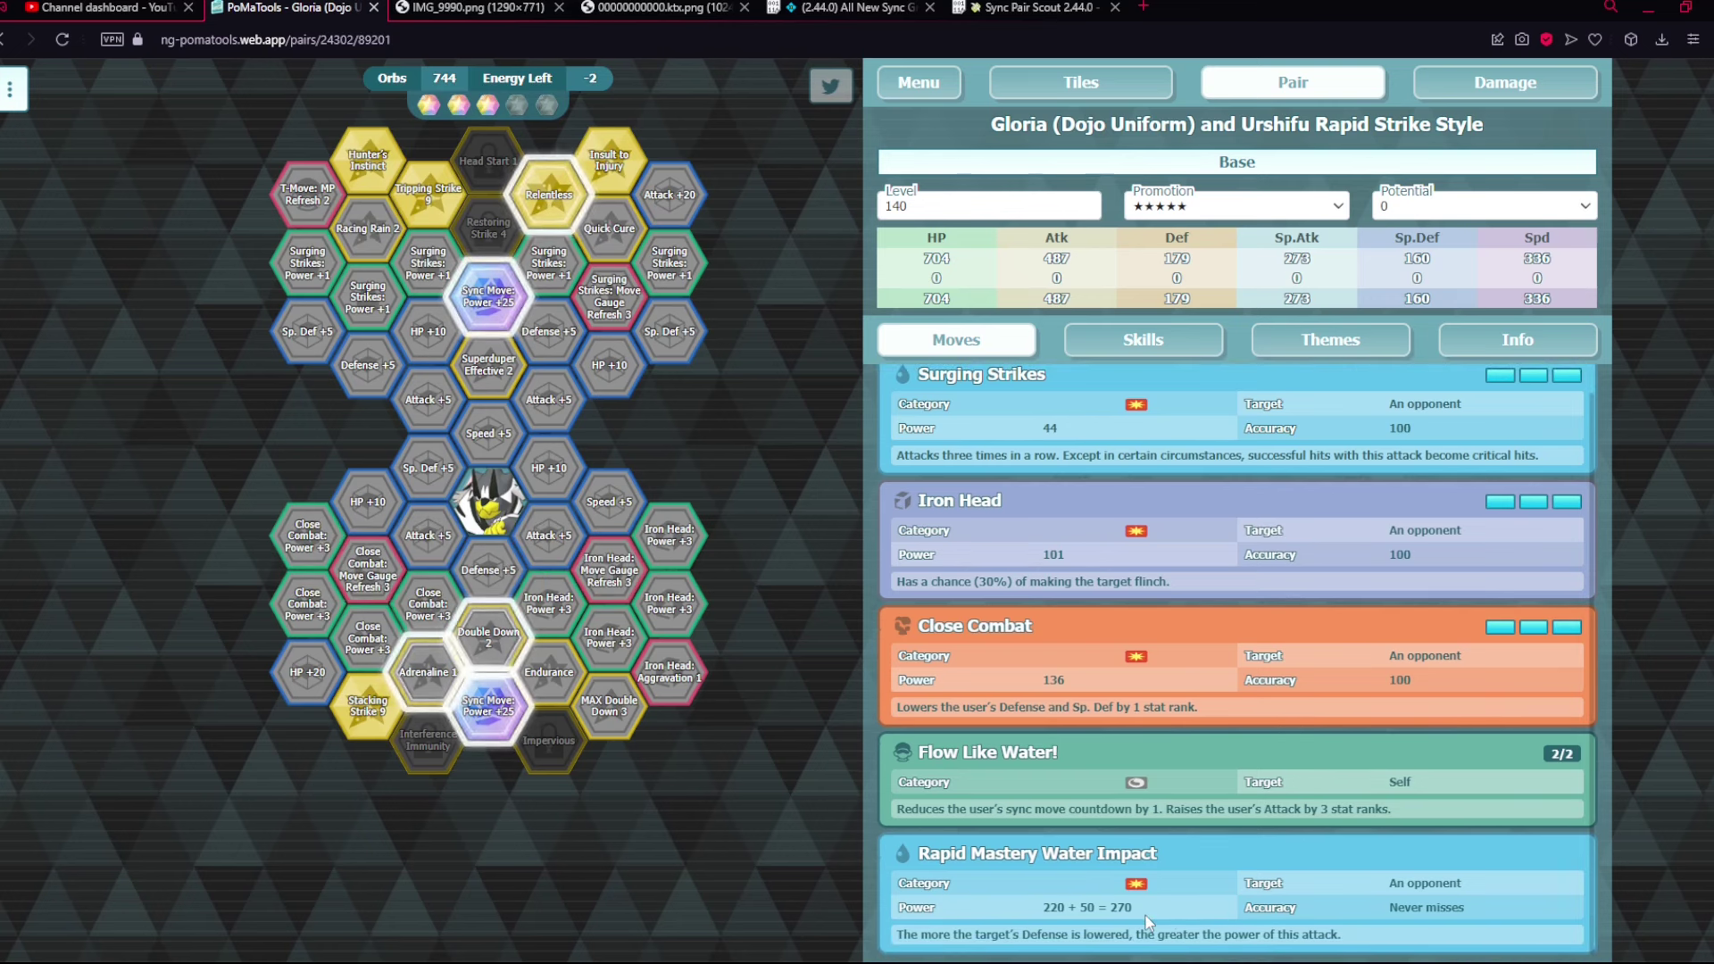
{"action": "left_click", "coordinate": [1236, 205]}
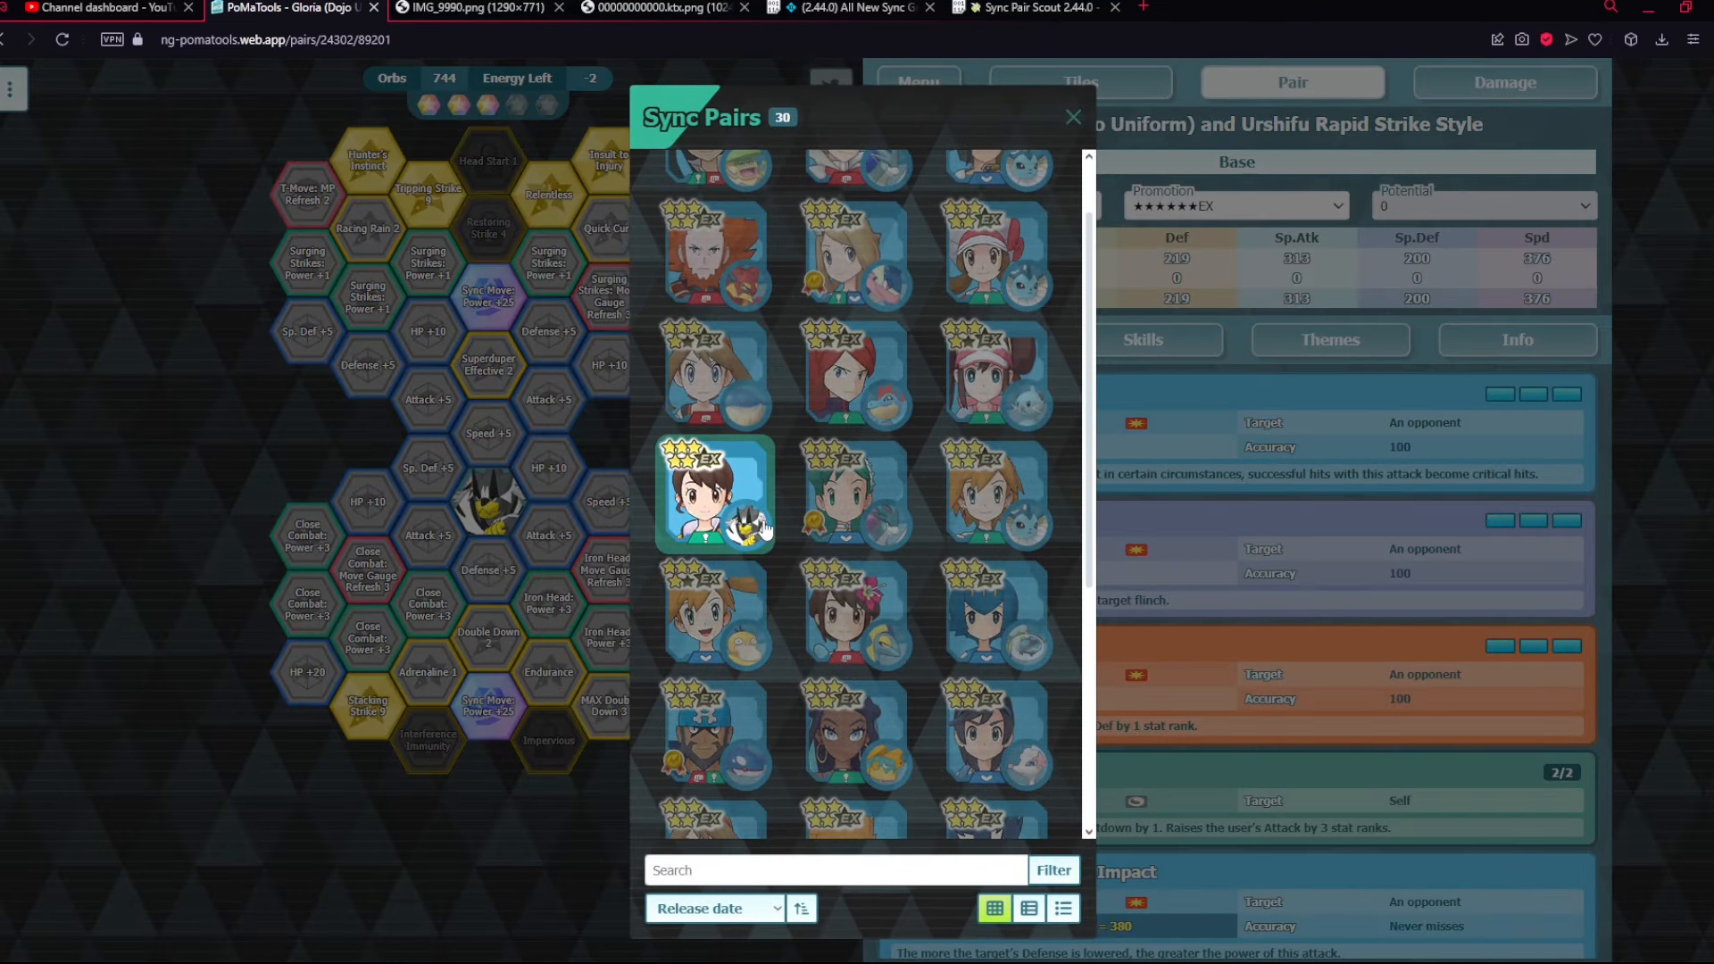
- Browse the Sync Pairs picker, reselect Gloria, and close the picker to return to her grid
{"action": "scroll", "scroll_direction": "down", "scroll_amount": 3}
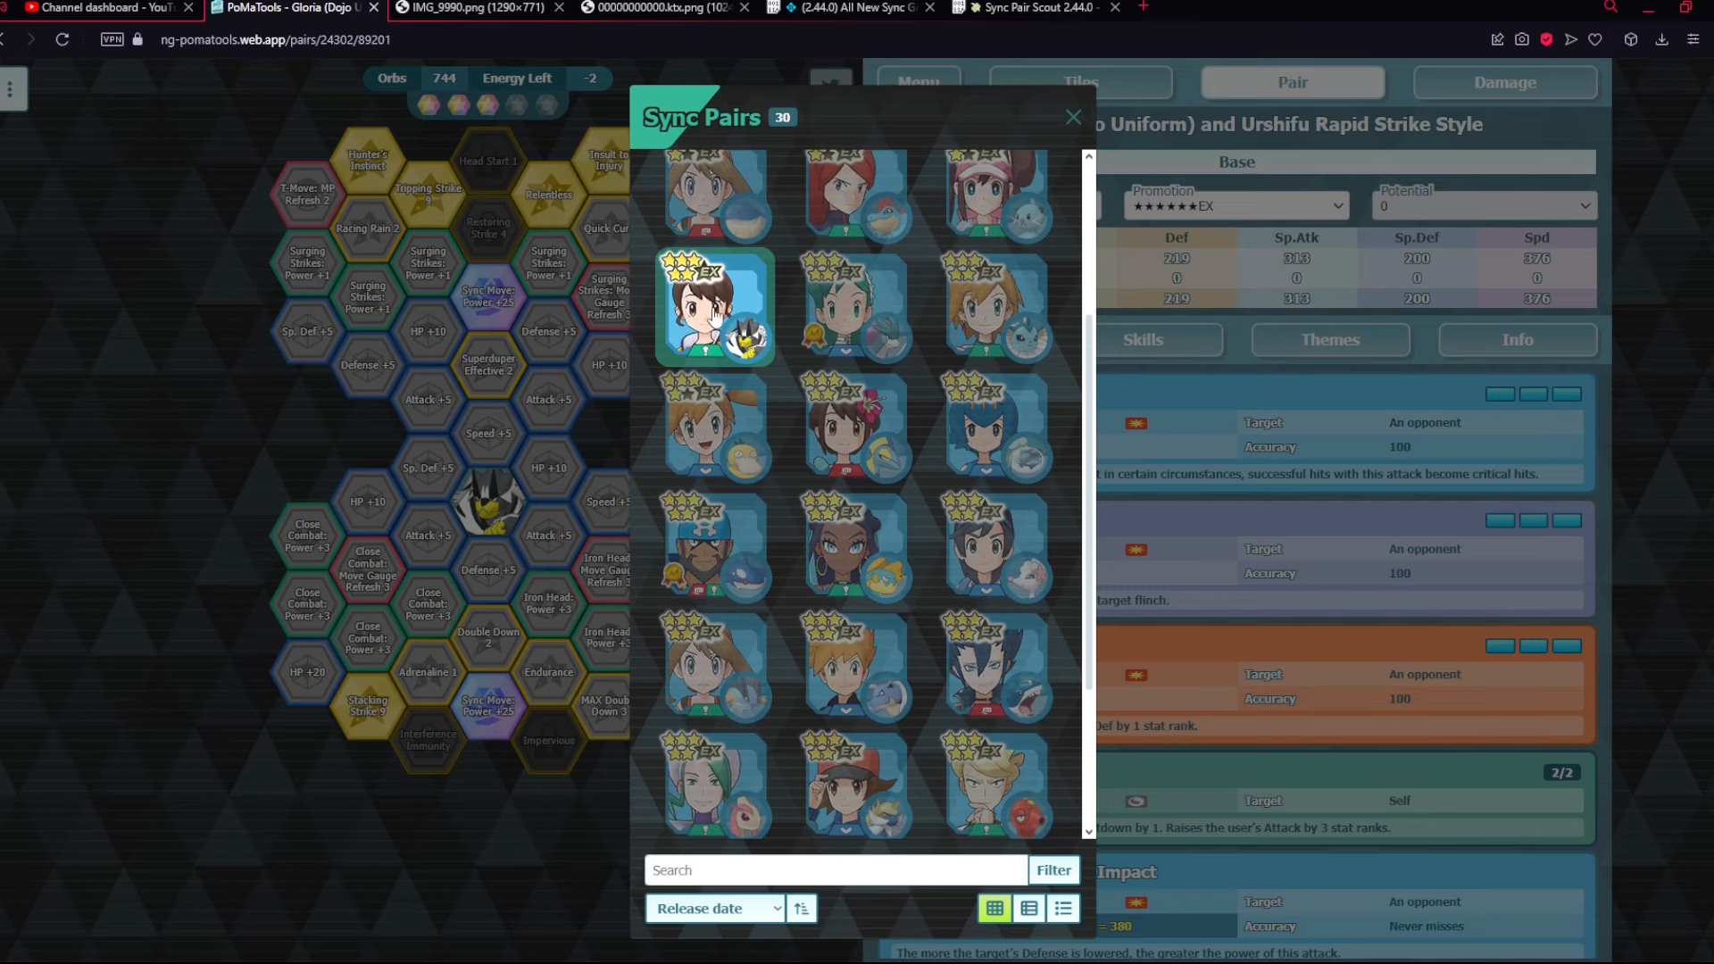
{"action": "scroll", "scroll_direction": "down", "scroll_amount": 3}
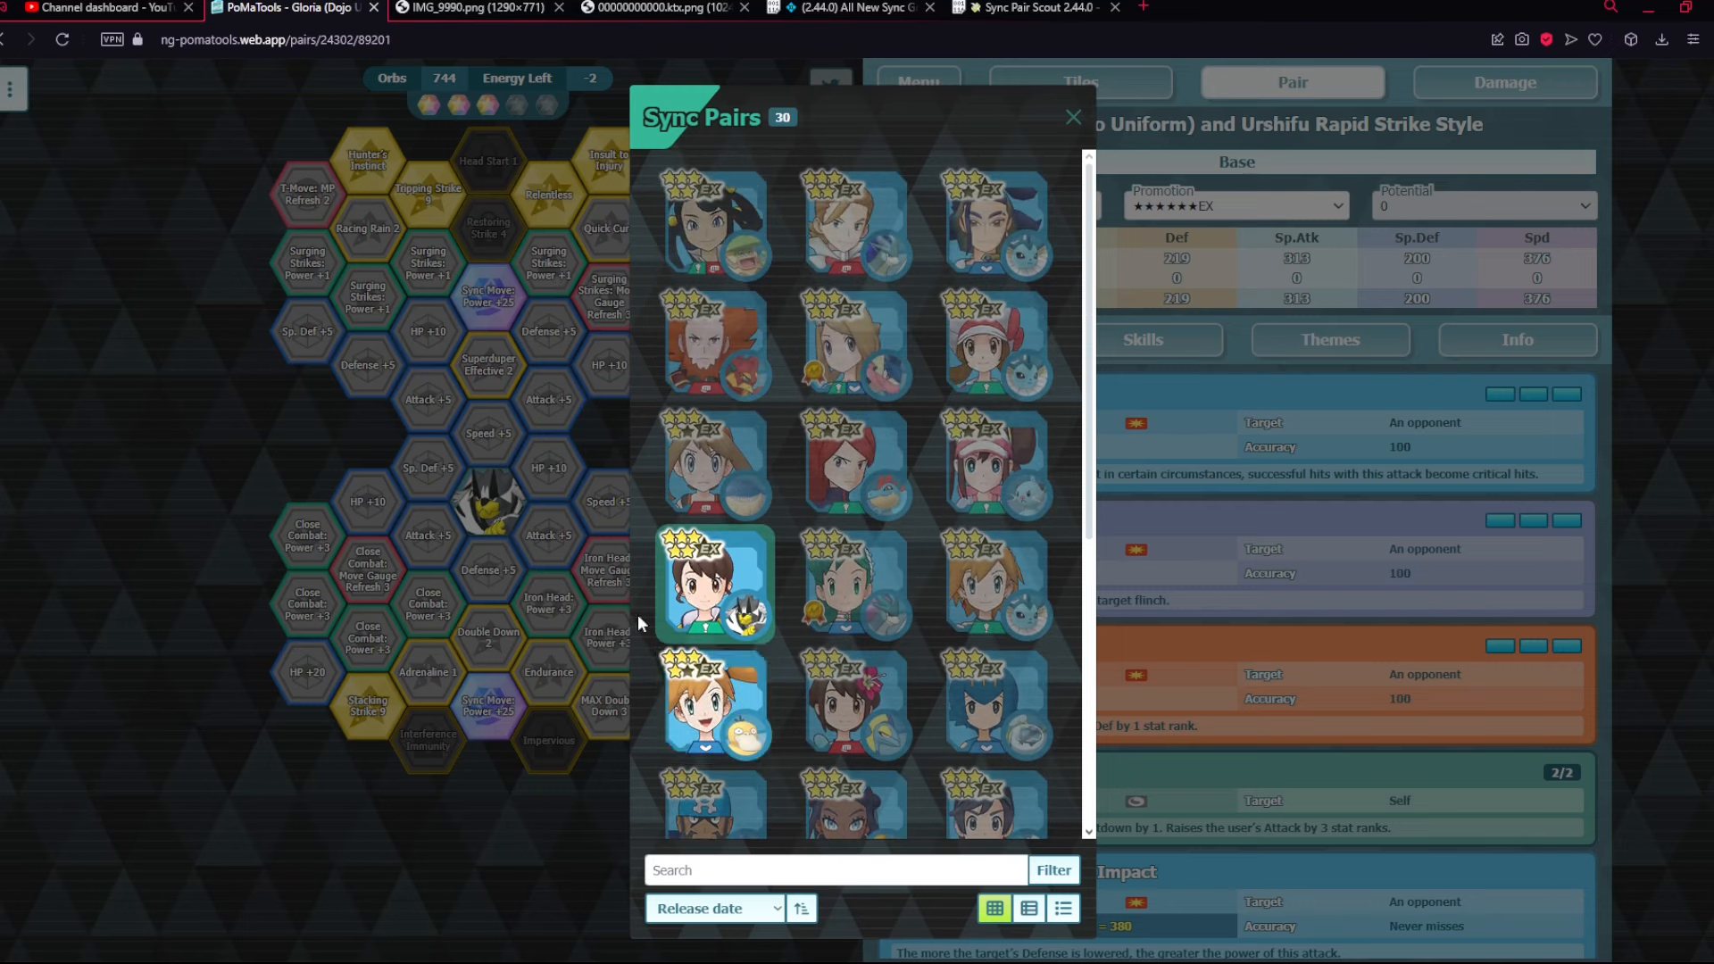
{"action": "left_click", "coordinate": [1073, 118]}
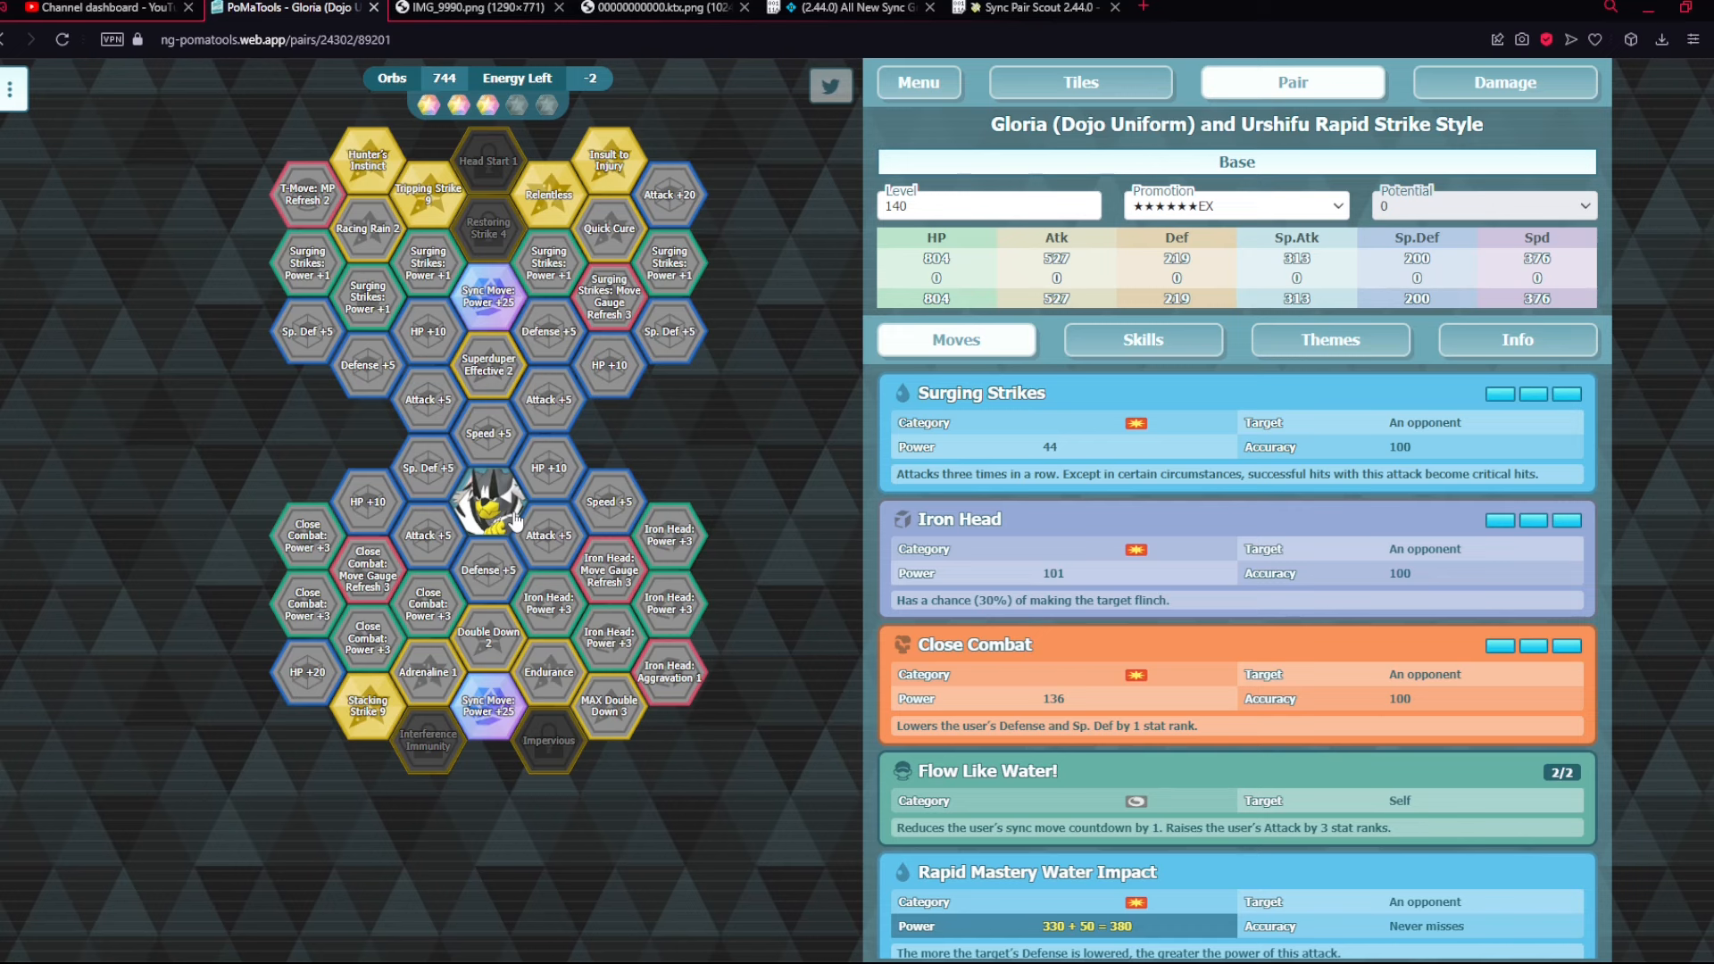
{"action": "left_click", "coordinate": [1293, 82]}
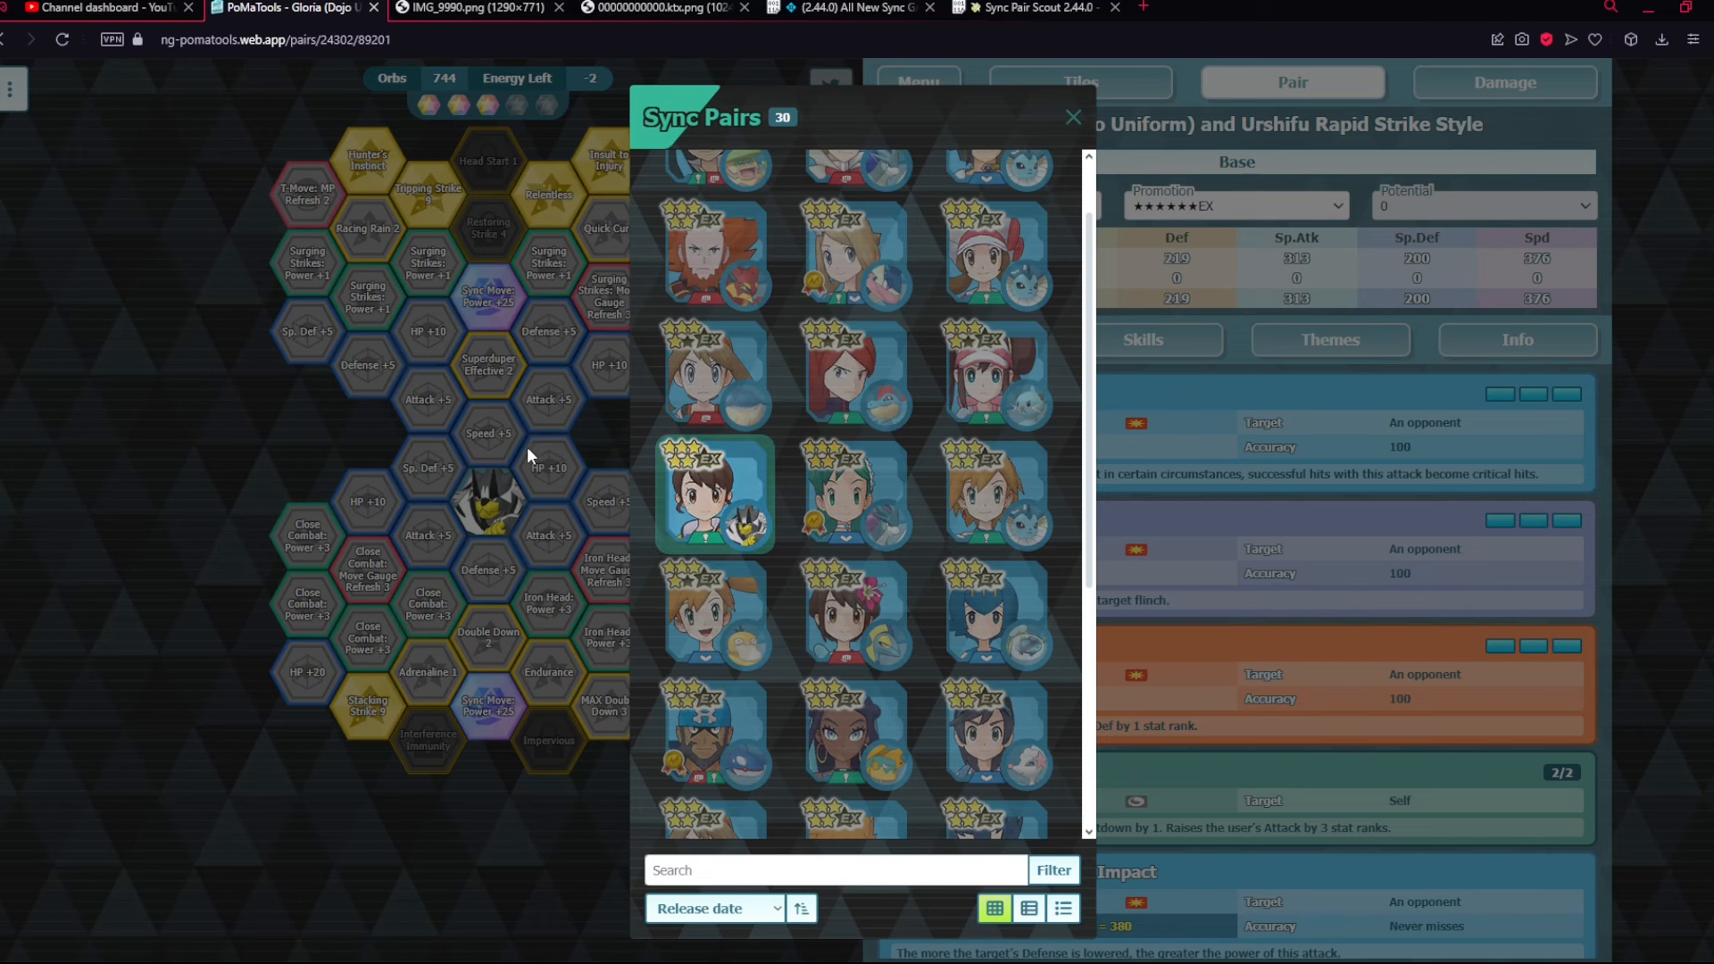
{"action": "left_click", "coordinate": [1074, 118]}
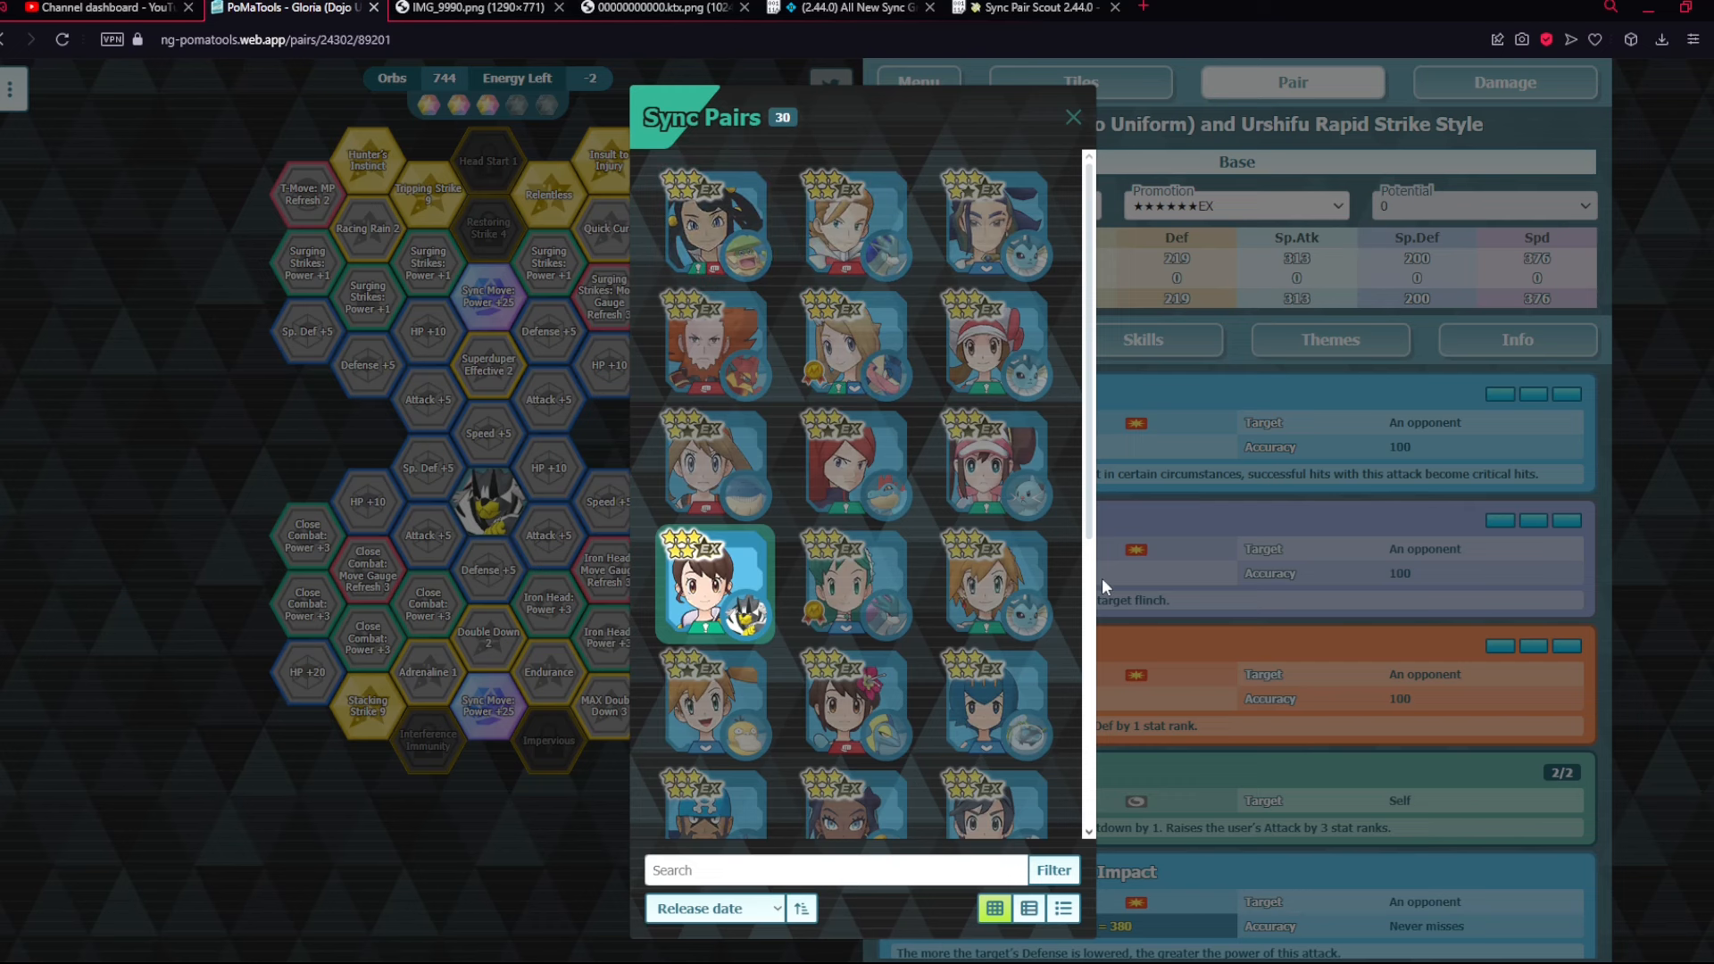
{"action": "scroll", "scroll_direction": "down", "scroll_amount": 3}
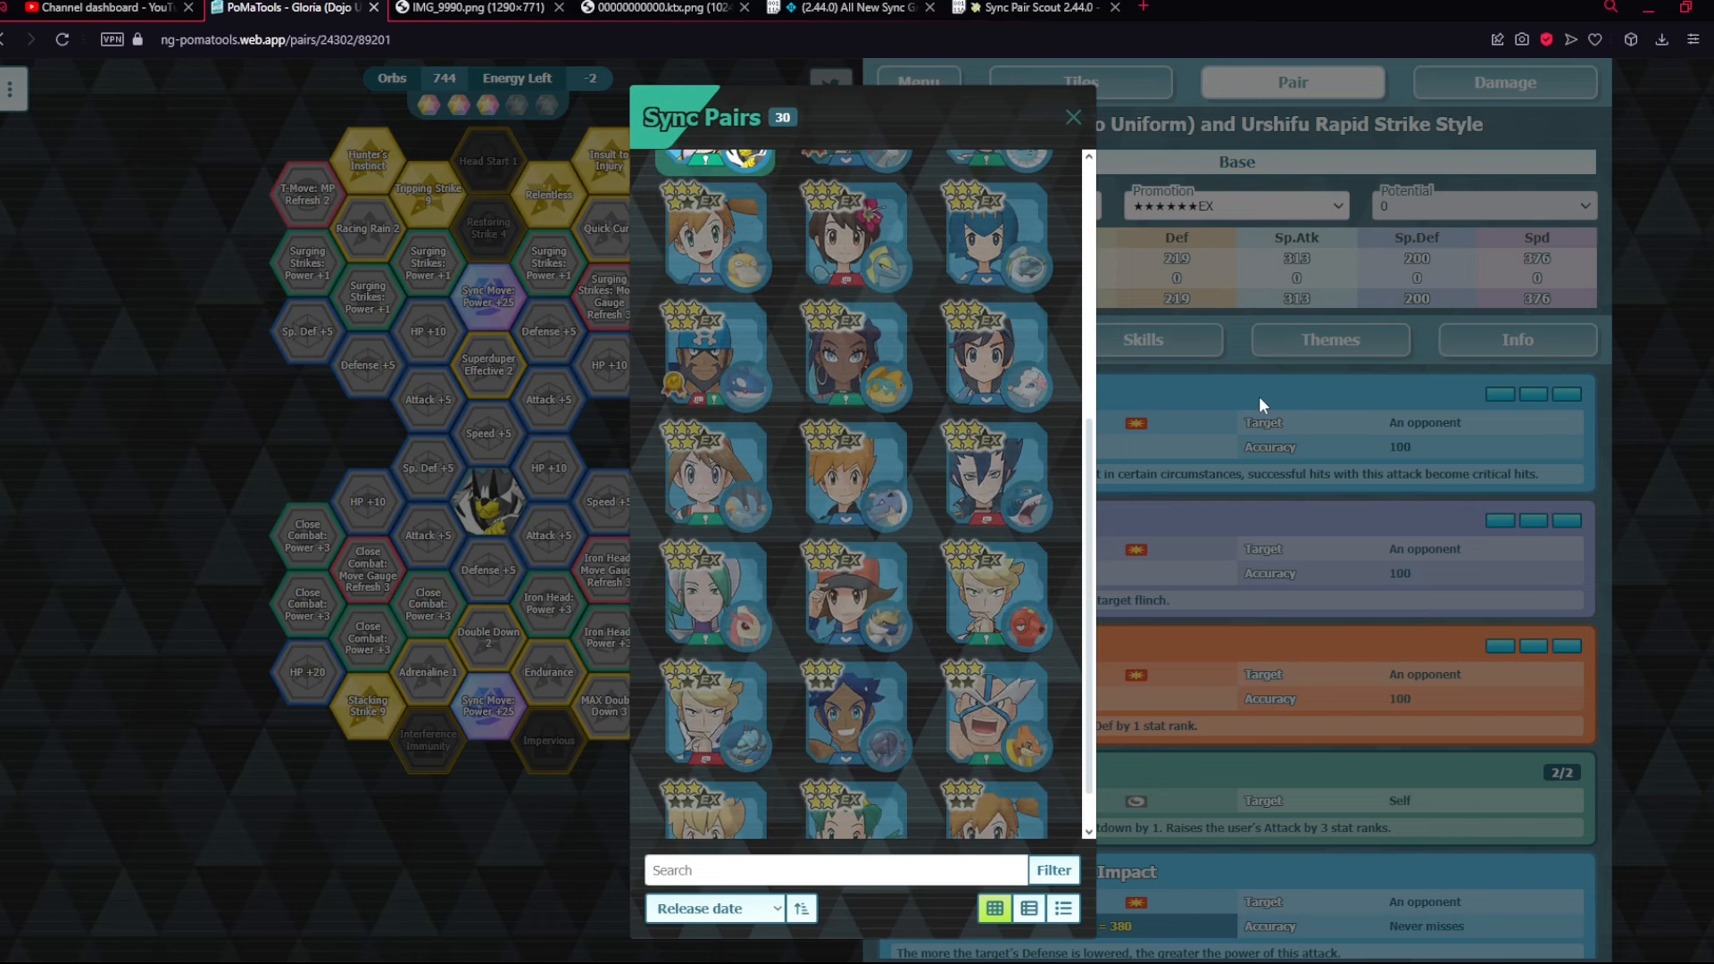
{"action": "left_click", "coordinate": [1073, 117]}
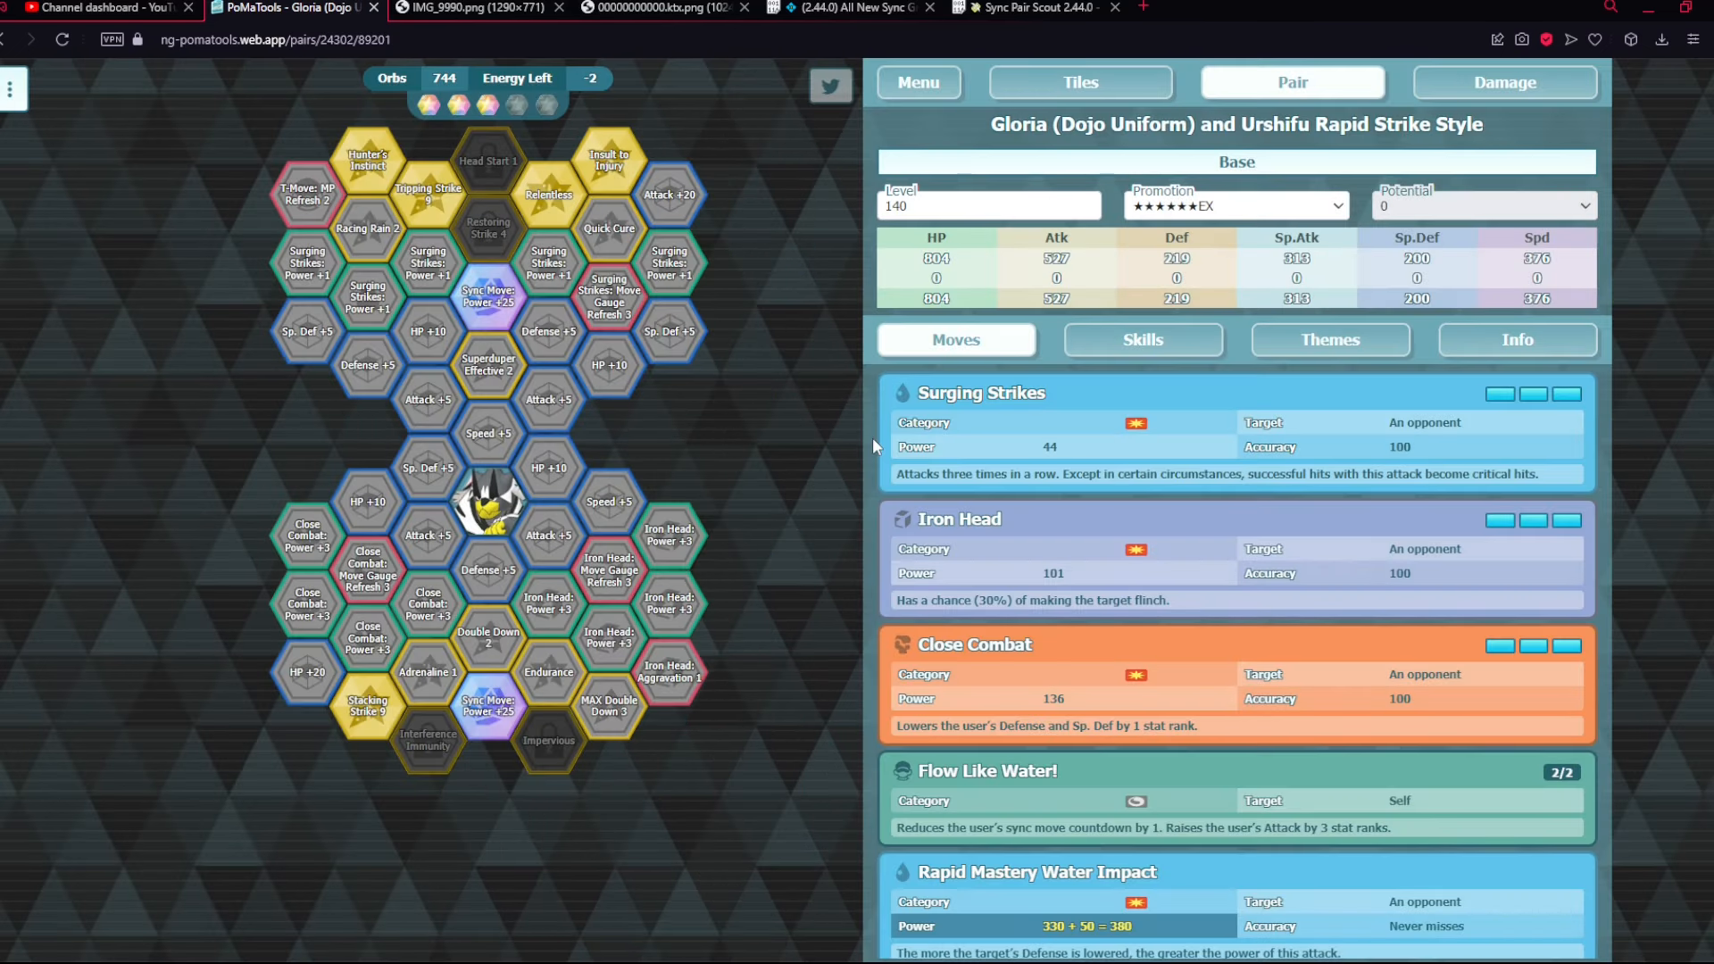
{"action": "mouse_move", "coordinate": [739, 400]}
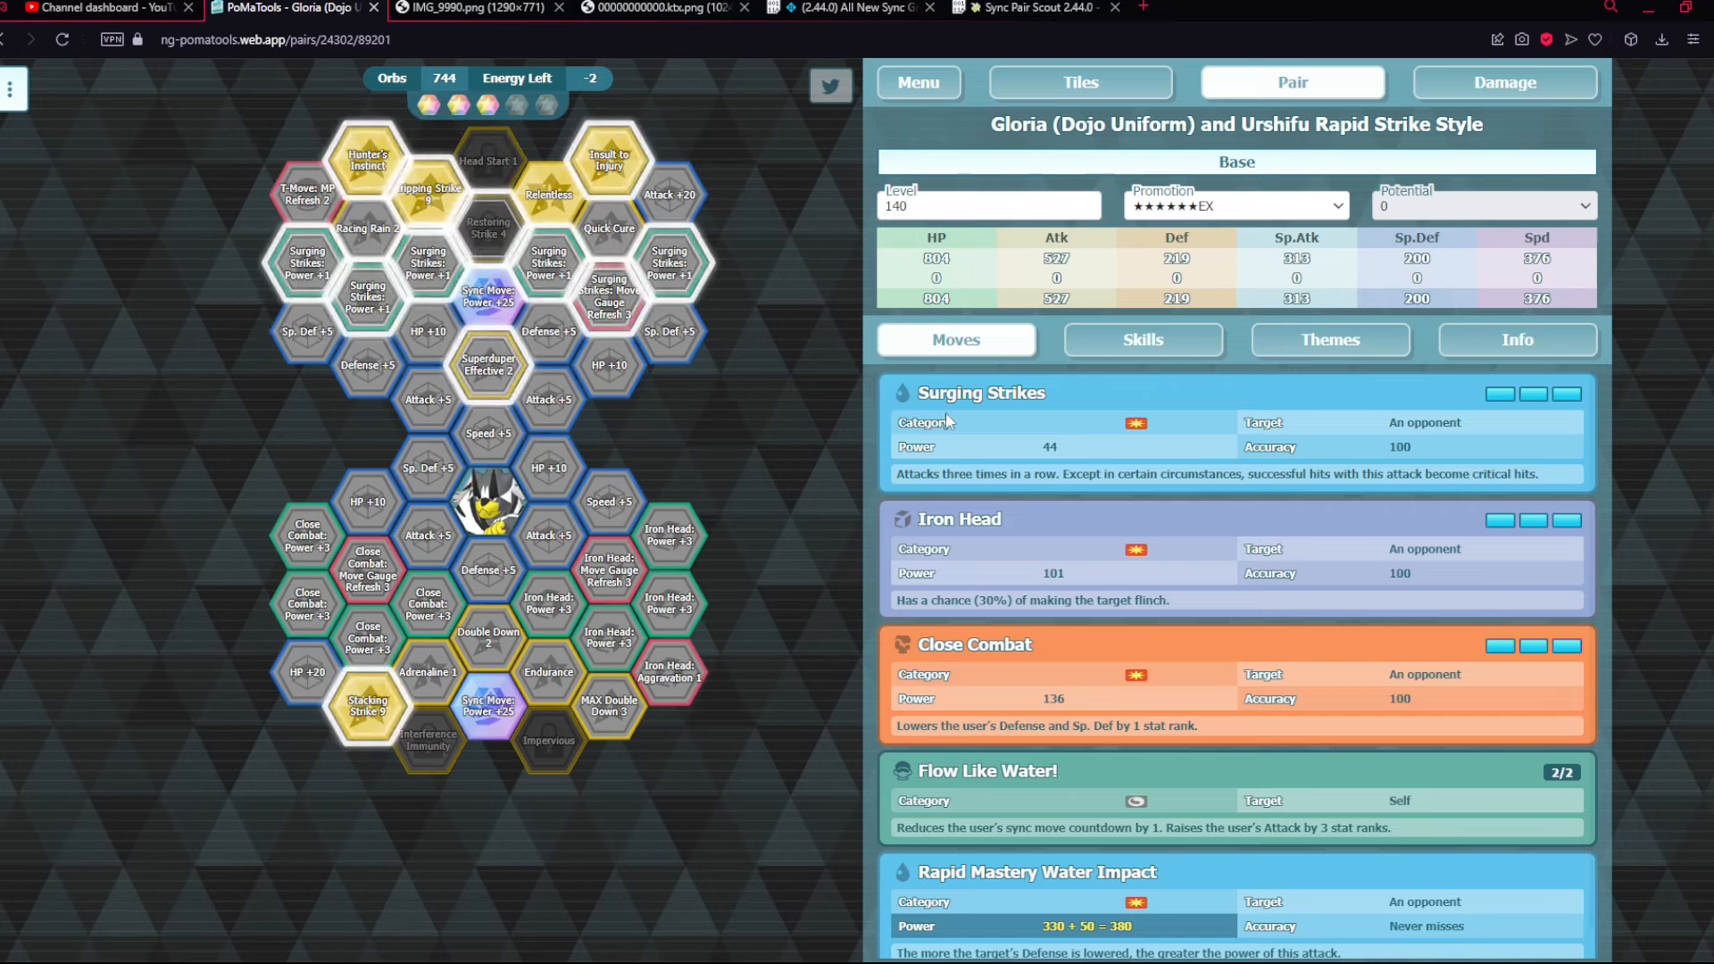
{"action": "mouse_move", "coordinate": [368, 700]}
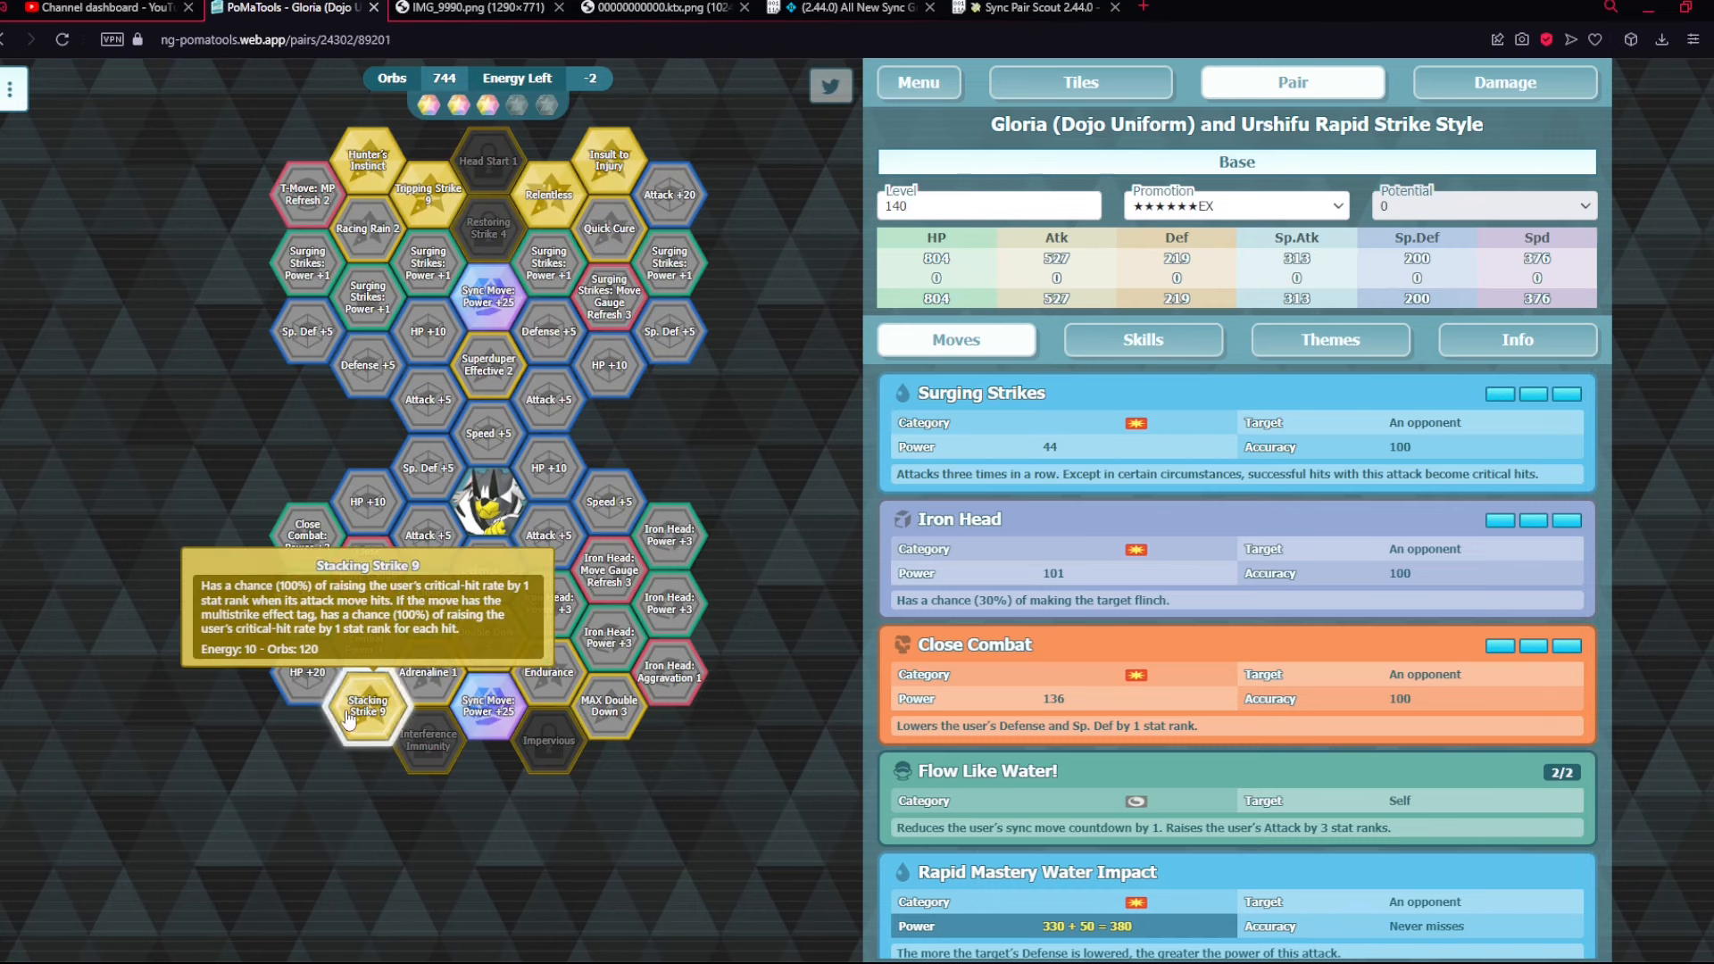
{"action": "mouse_move", "coordinate": [365, 711]}
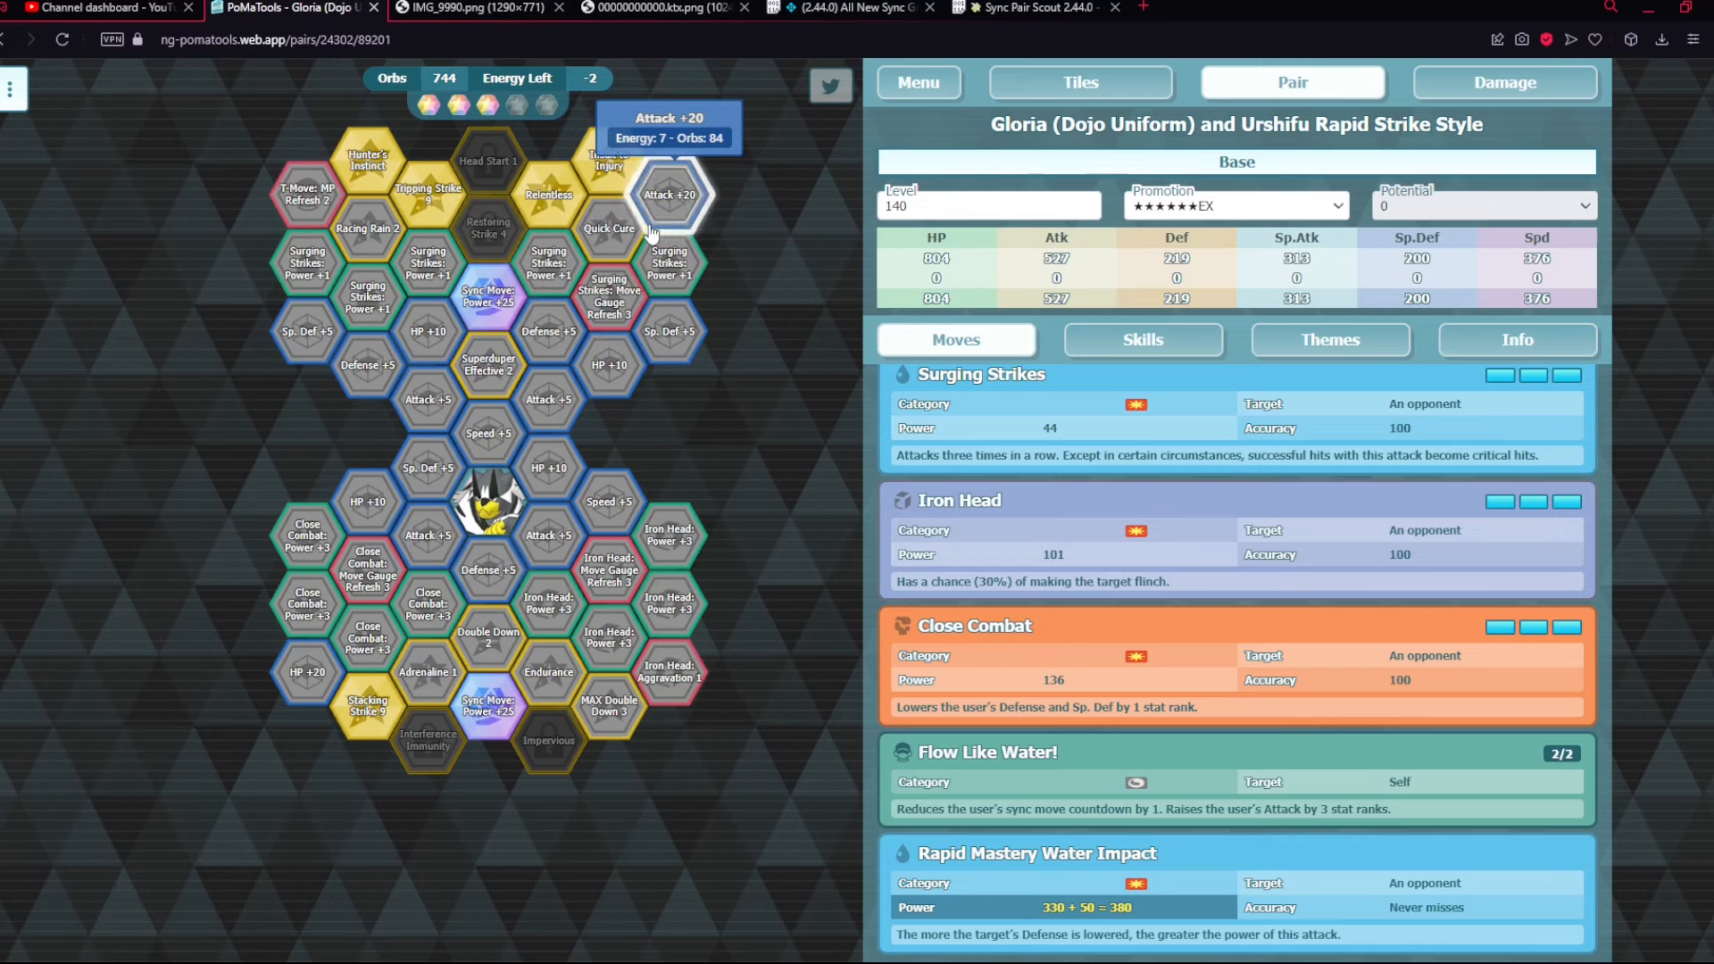
{"action": "left_click", "coordinate": [650, 8]}
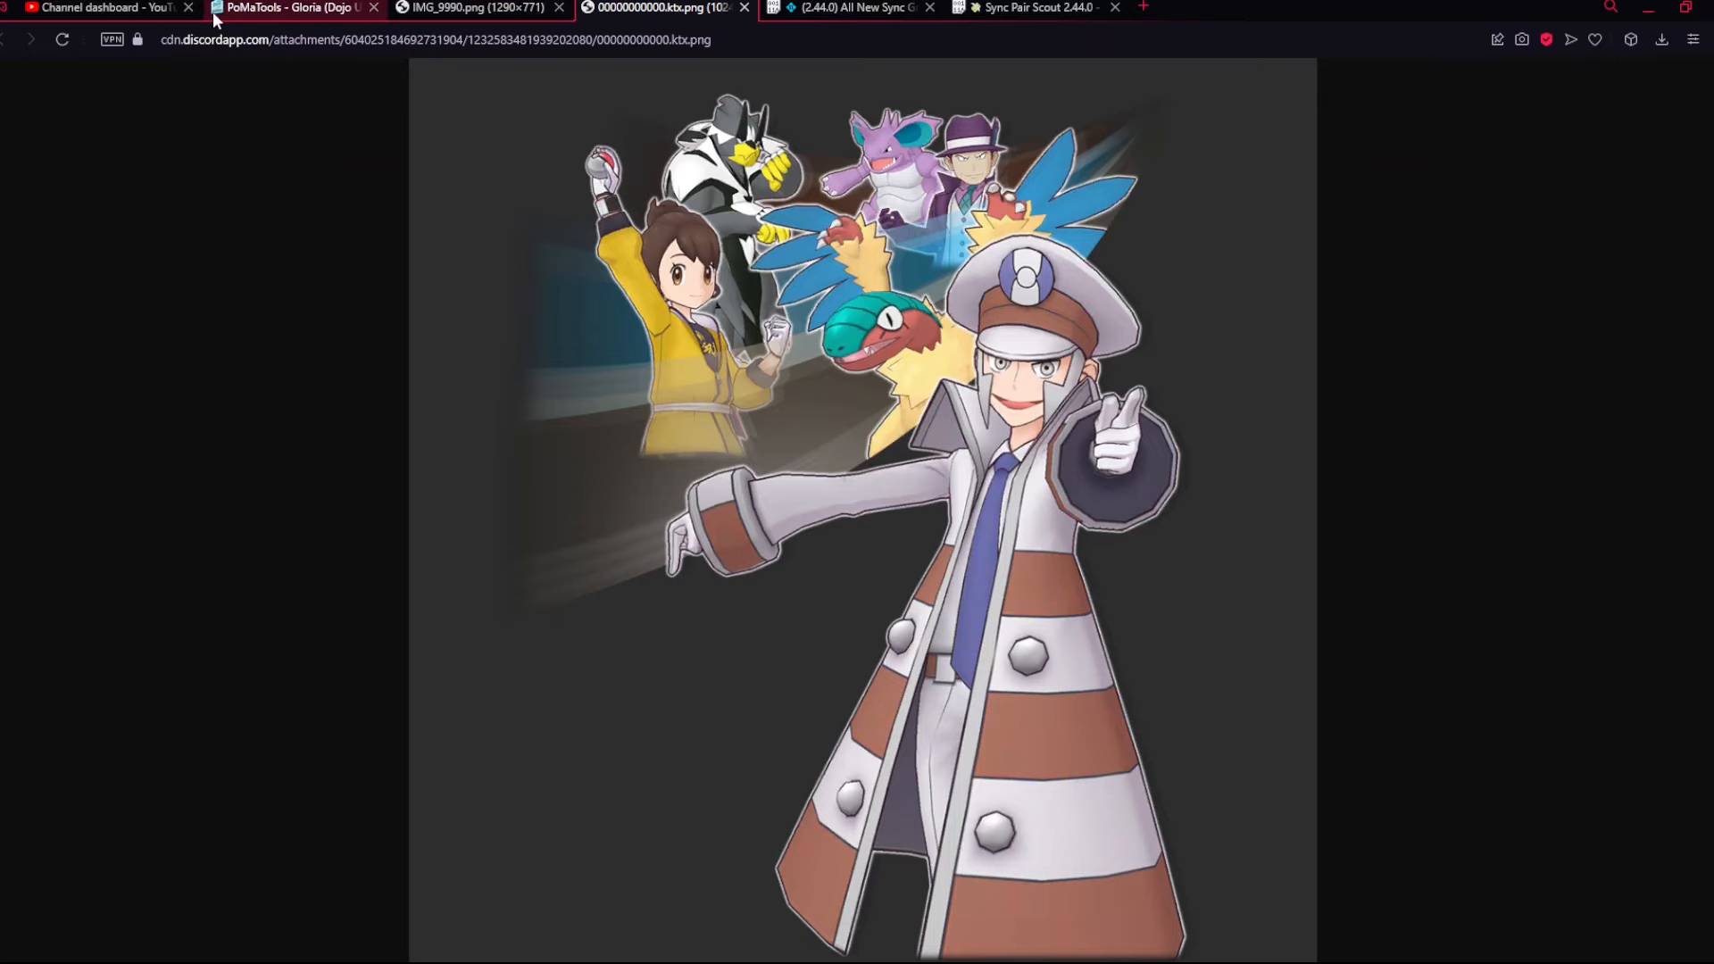
{"action": "left_click", "coordinate": [268, 8]}
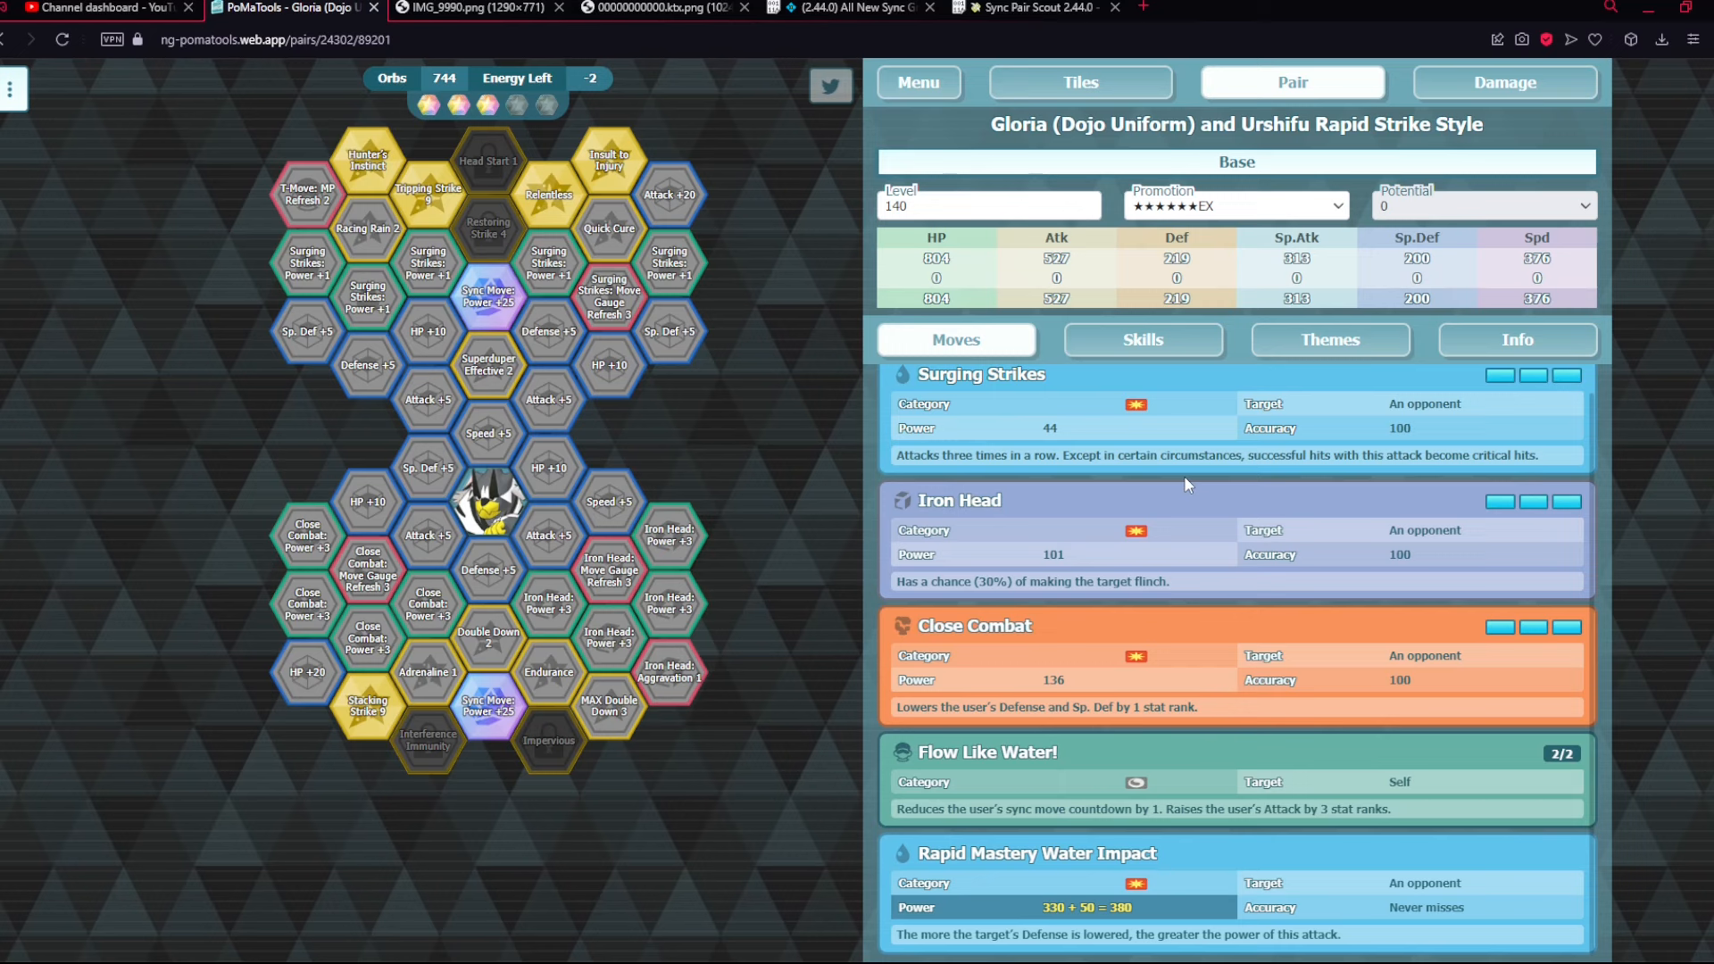
{"action": "mouse_move", "coordinate": [1275, 180]}
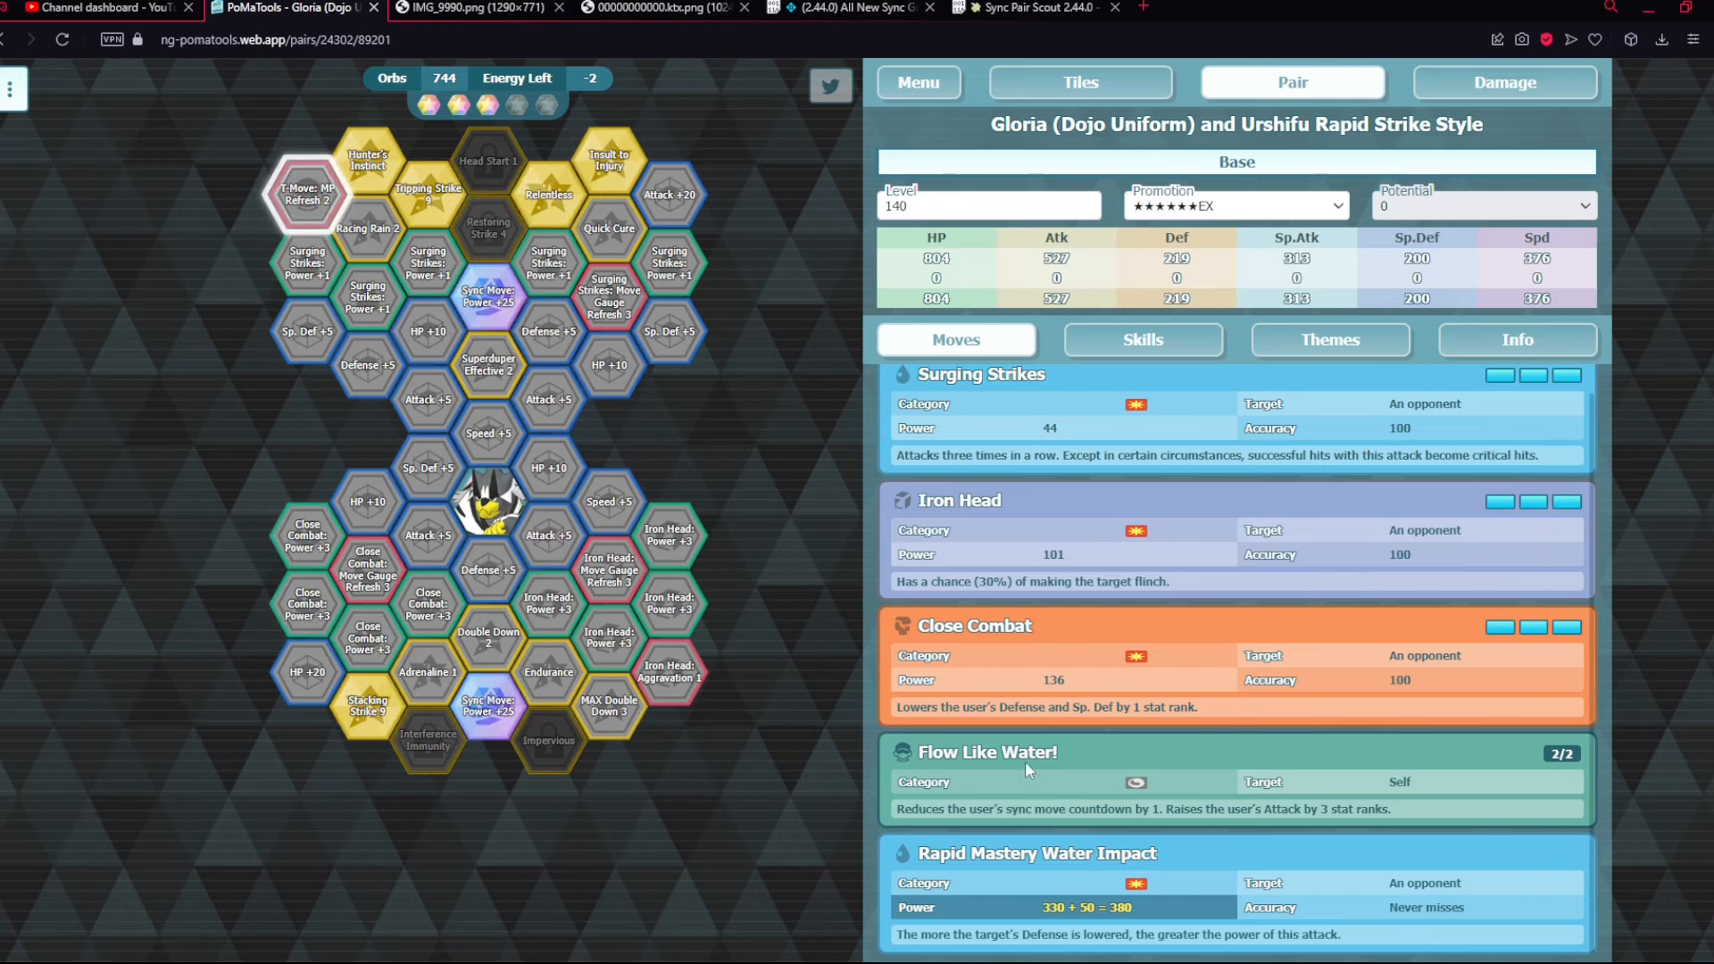
{"action": "mouse_move", "coordinate": [1011, 789]}
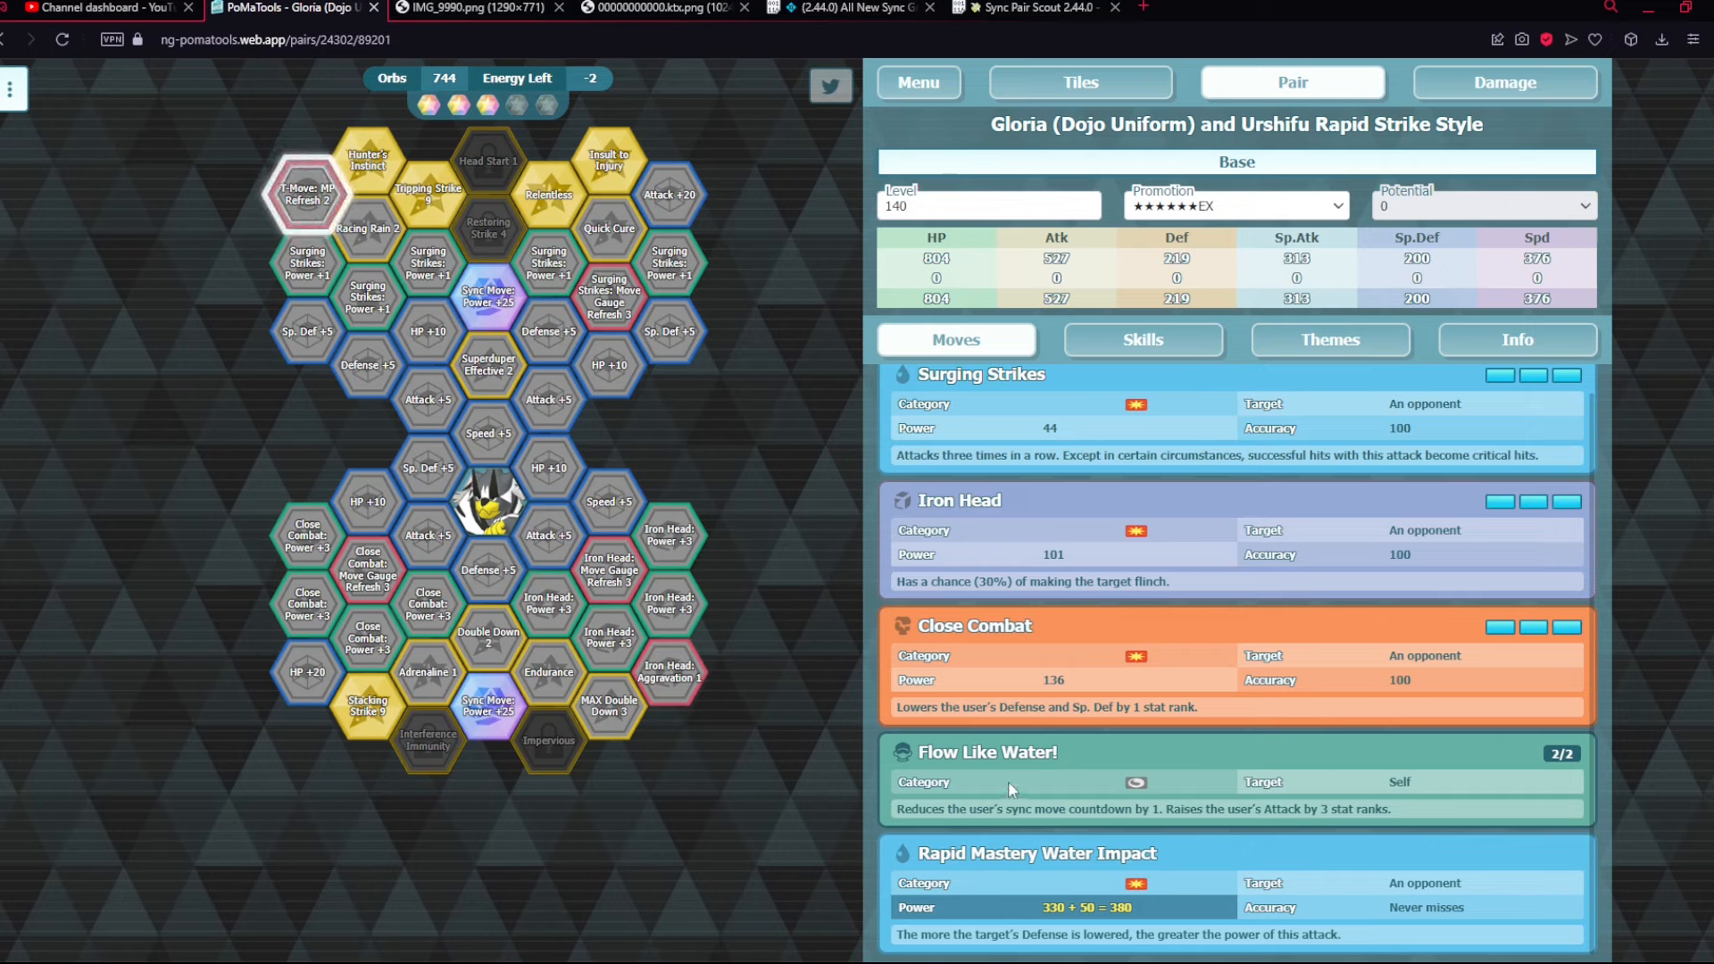
{"action": "mouse_move", "coordinate": [989, 800]}
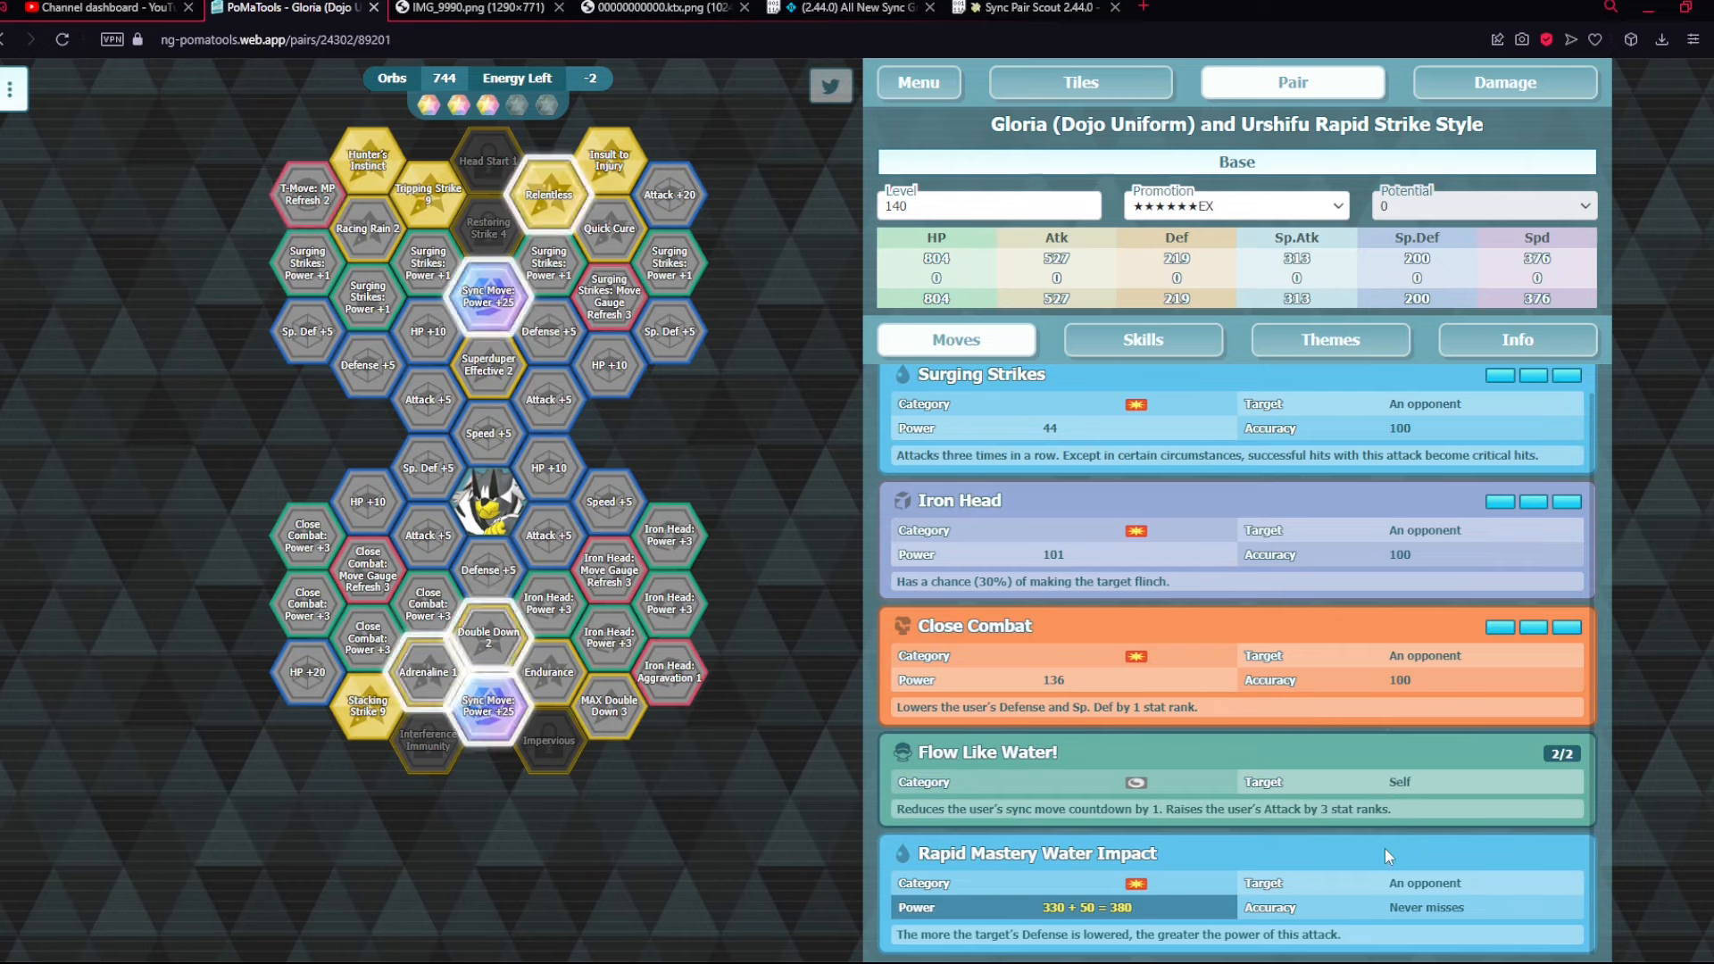
{"action": "mouse_move", "coordinate": [1199, 918]}
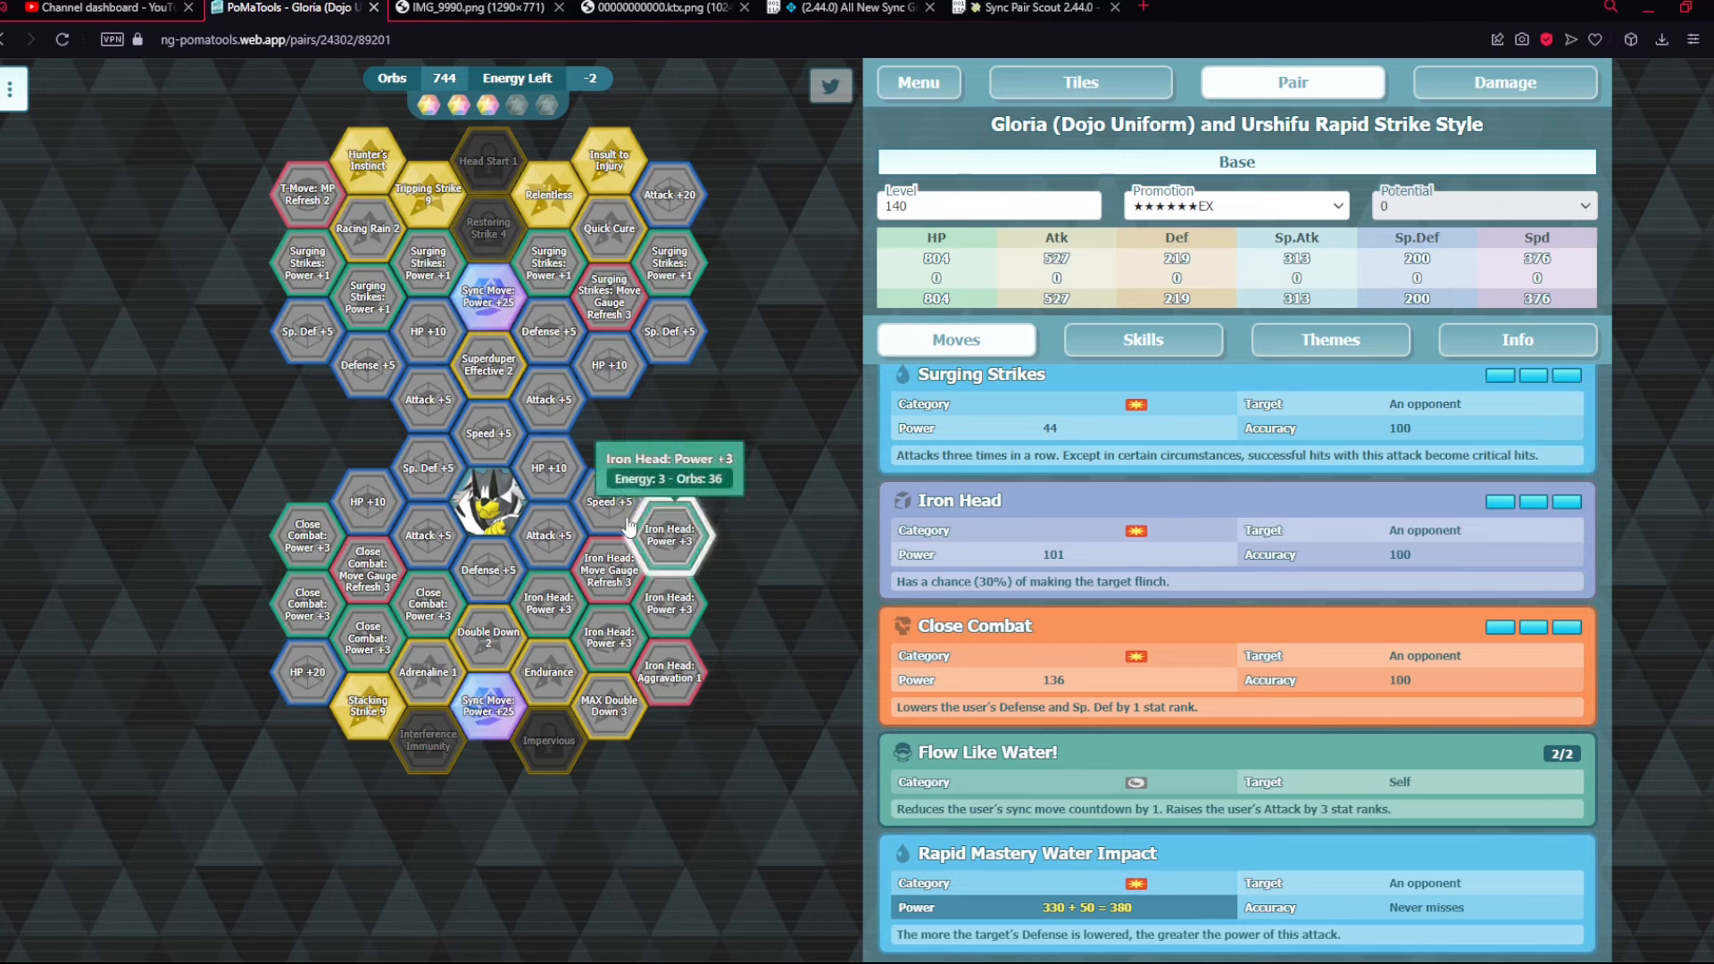
{"action": "mouse_move", "coordinate": [741, 492]}
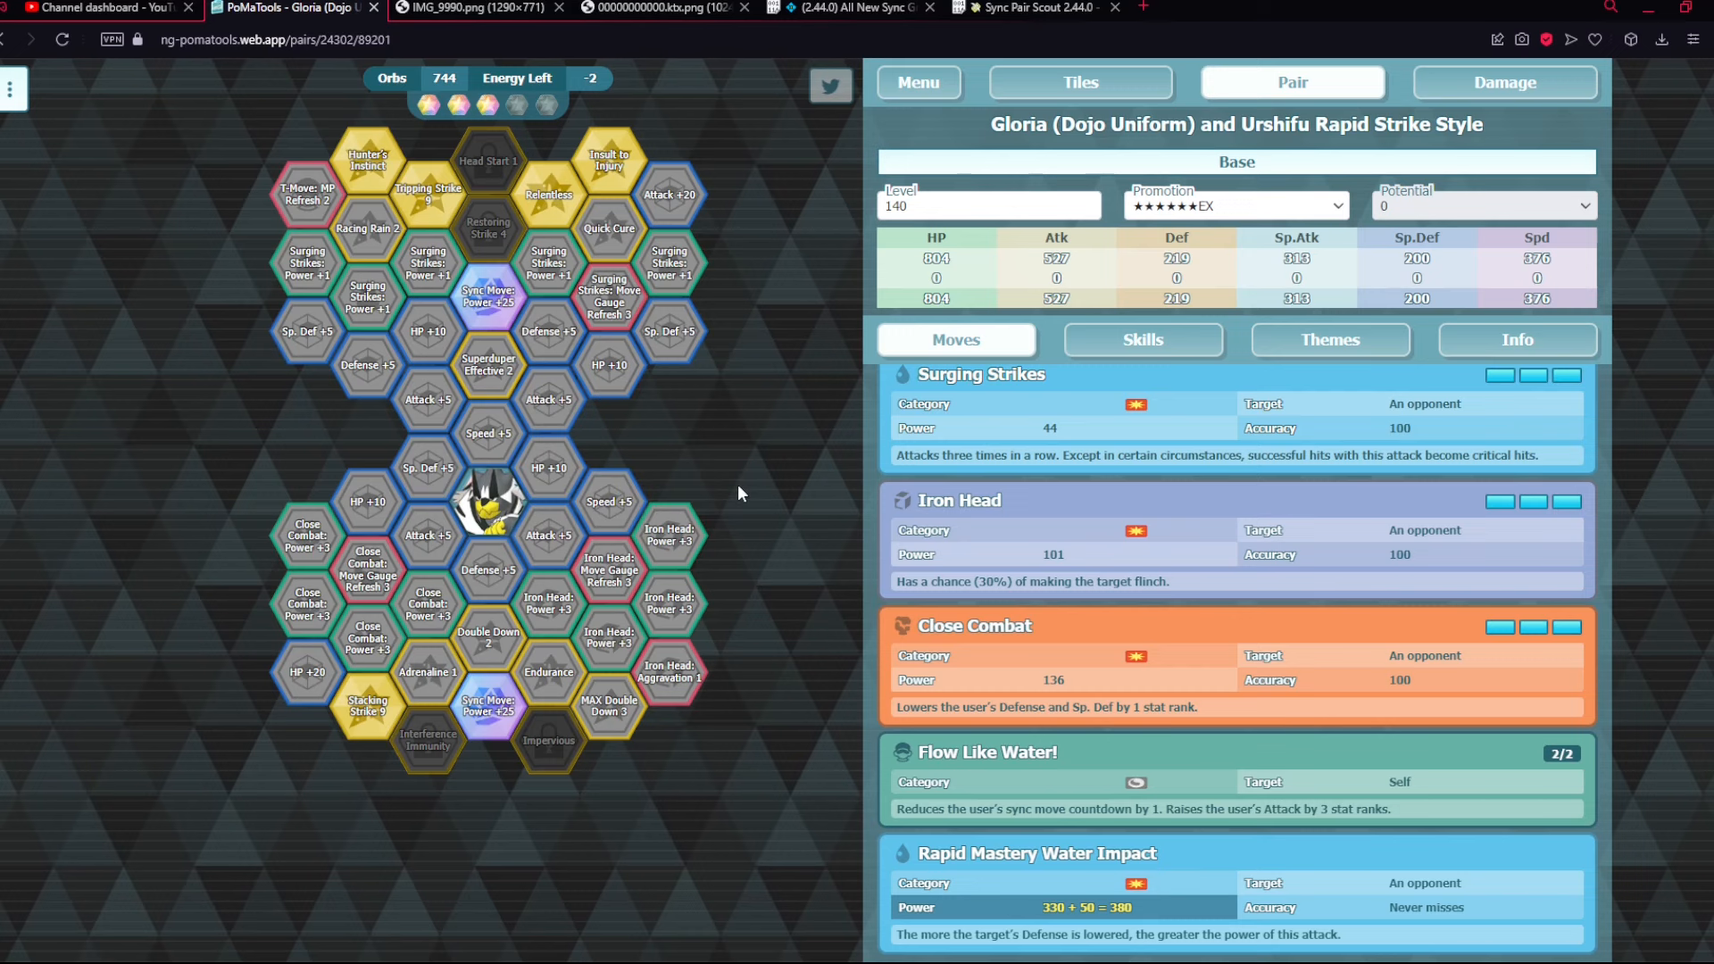
{"action": "mouse_move", "coordinate": [490, 505]}
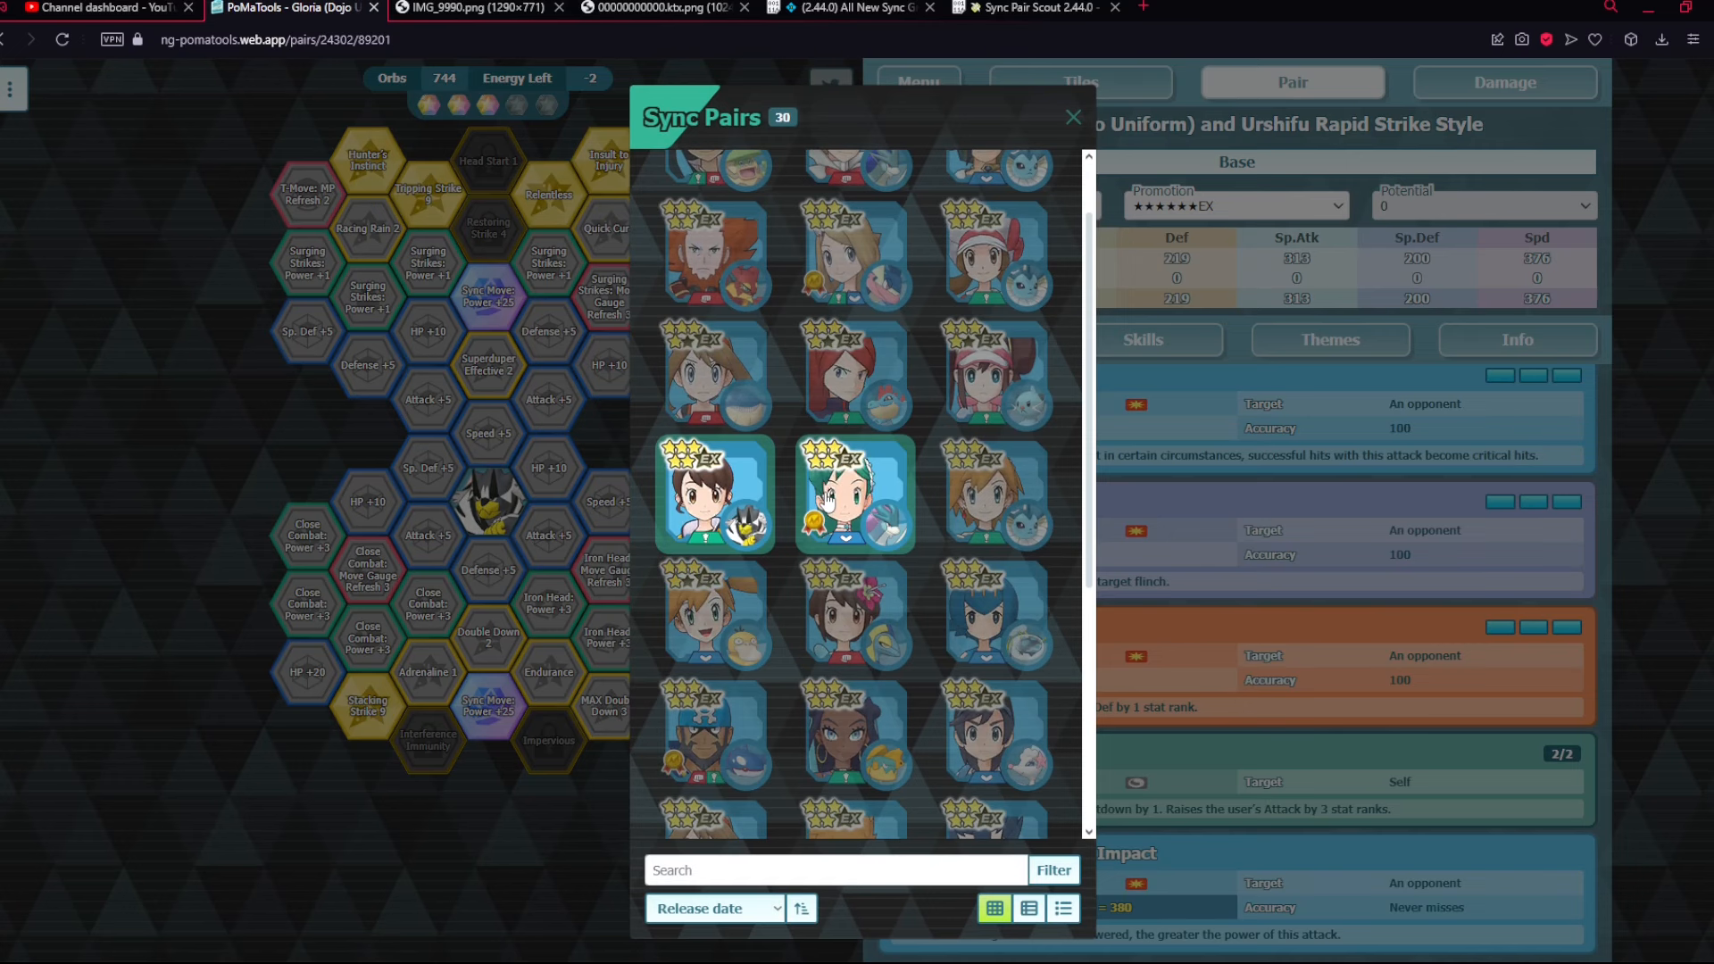
- Close the sync pair list and view the banner art image in the Discord CDN tab
{"action": "left_click", "coordinate": [1073, 117]}
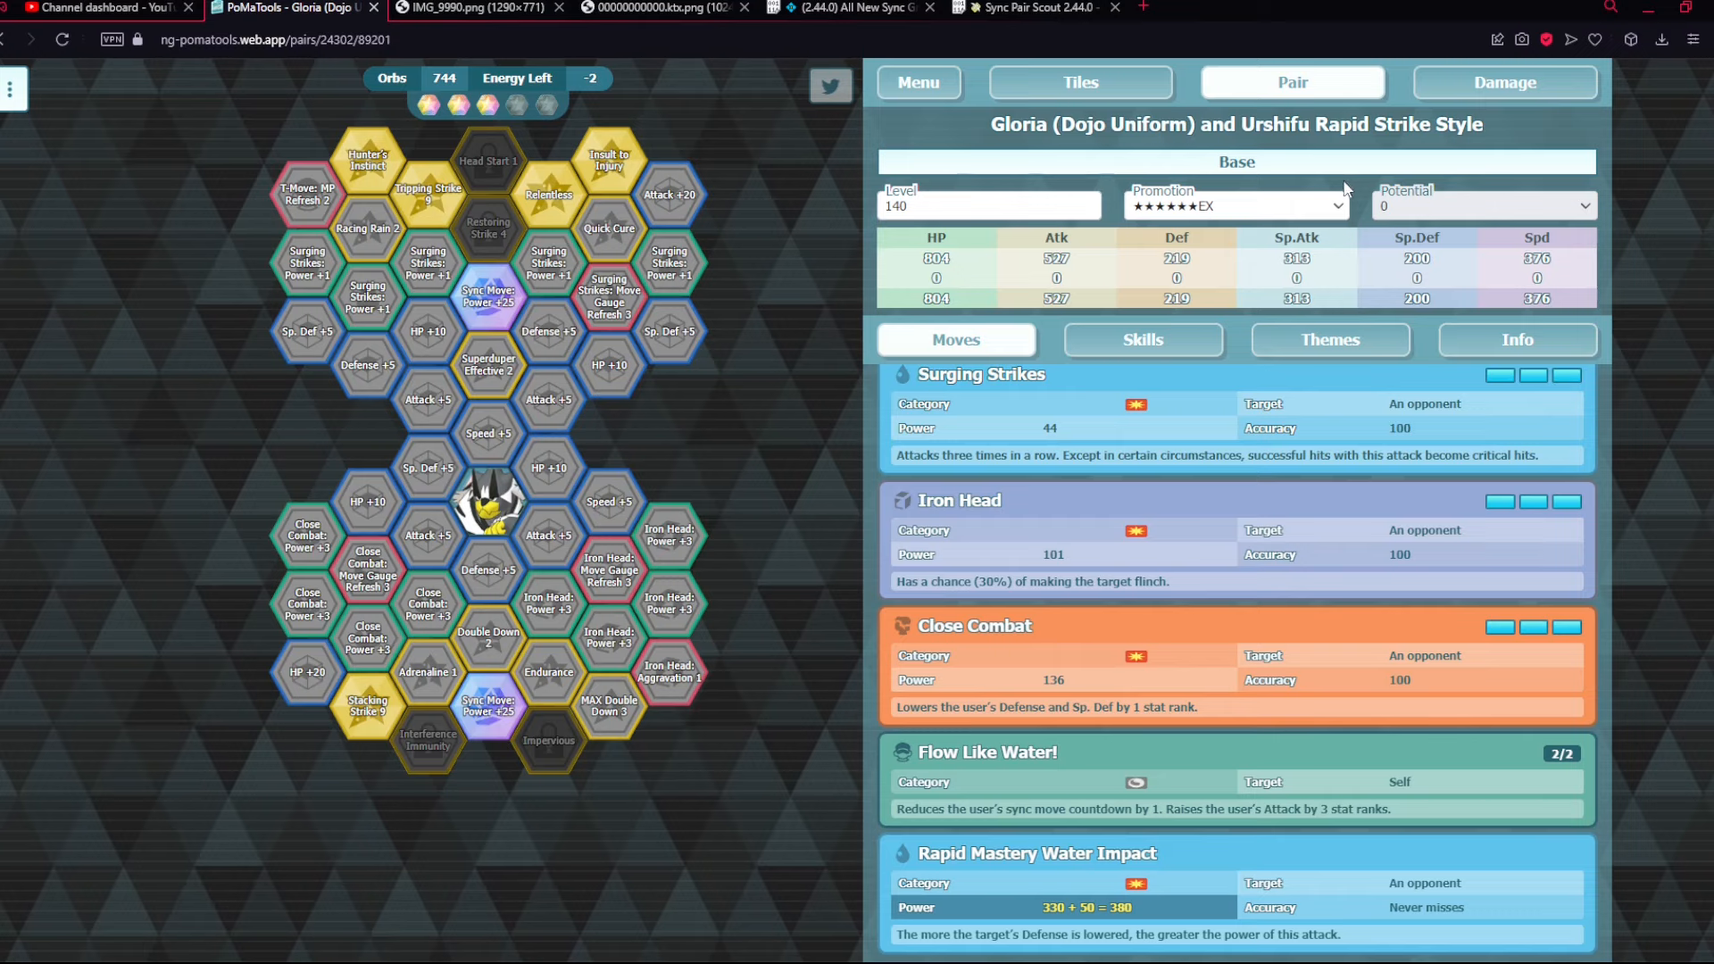
{"action": "mouse_move", "coordinate": [1298, 218]}
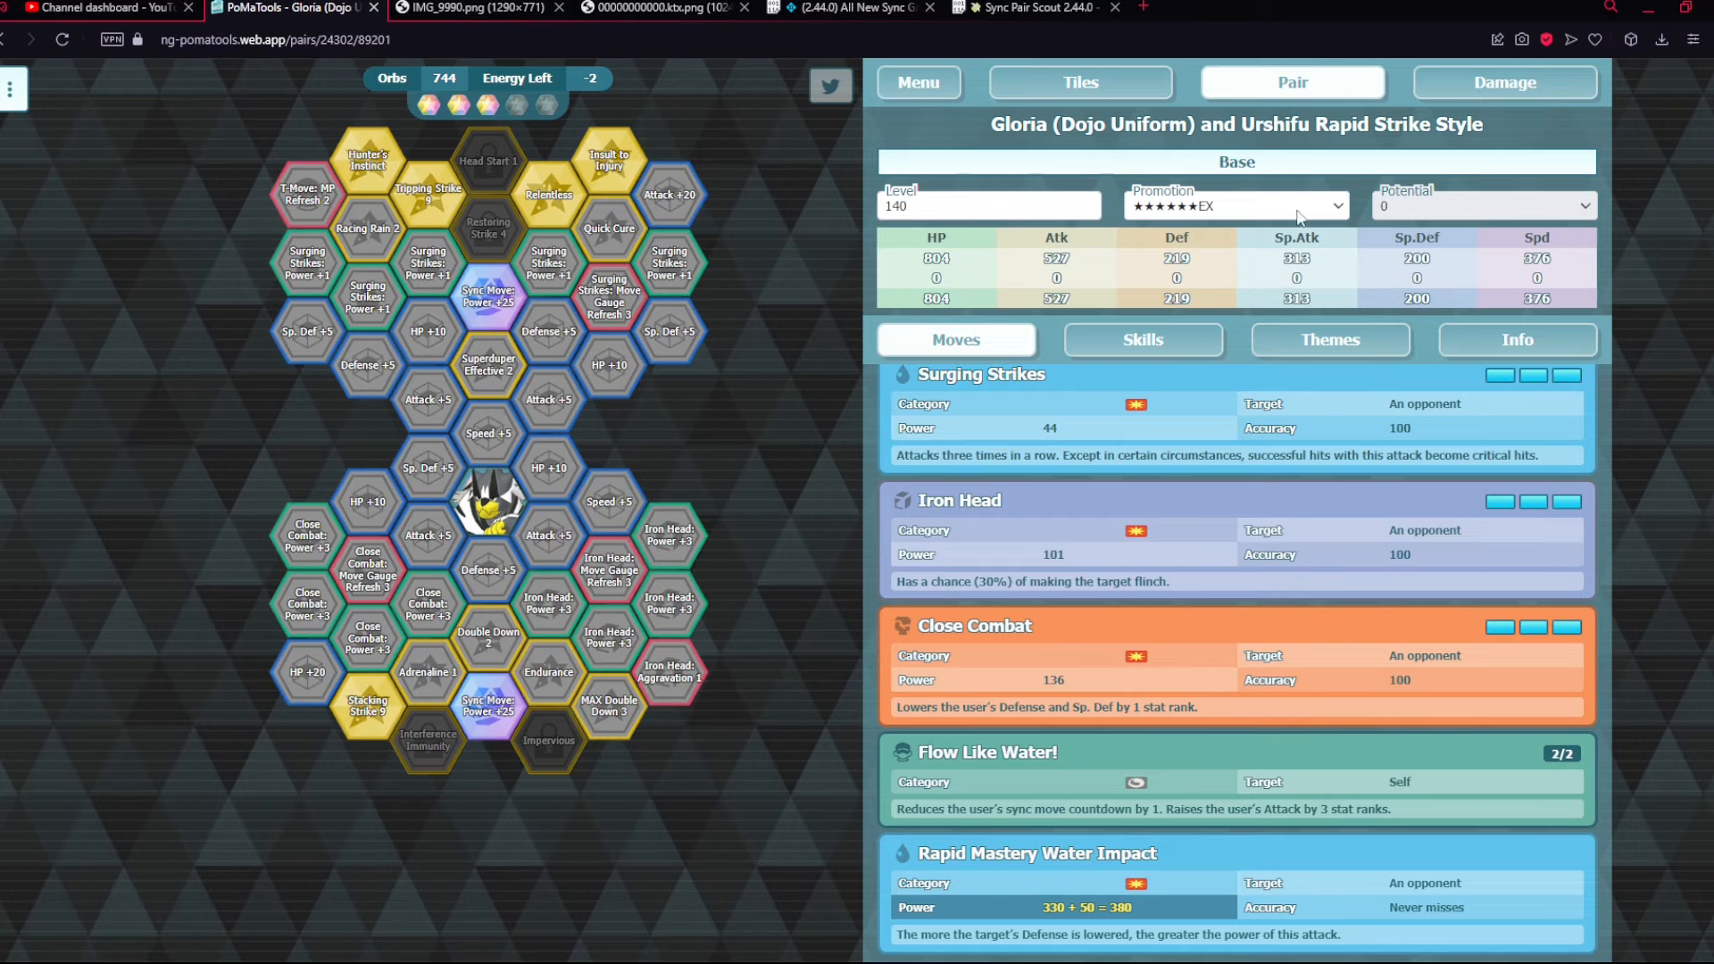
{"action": "mouse_move", "coordinate": [1282, 213]}
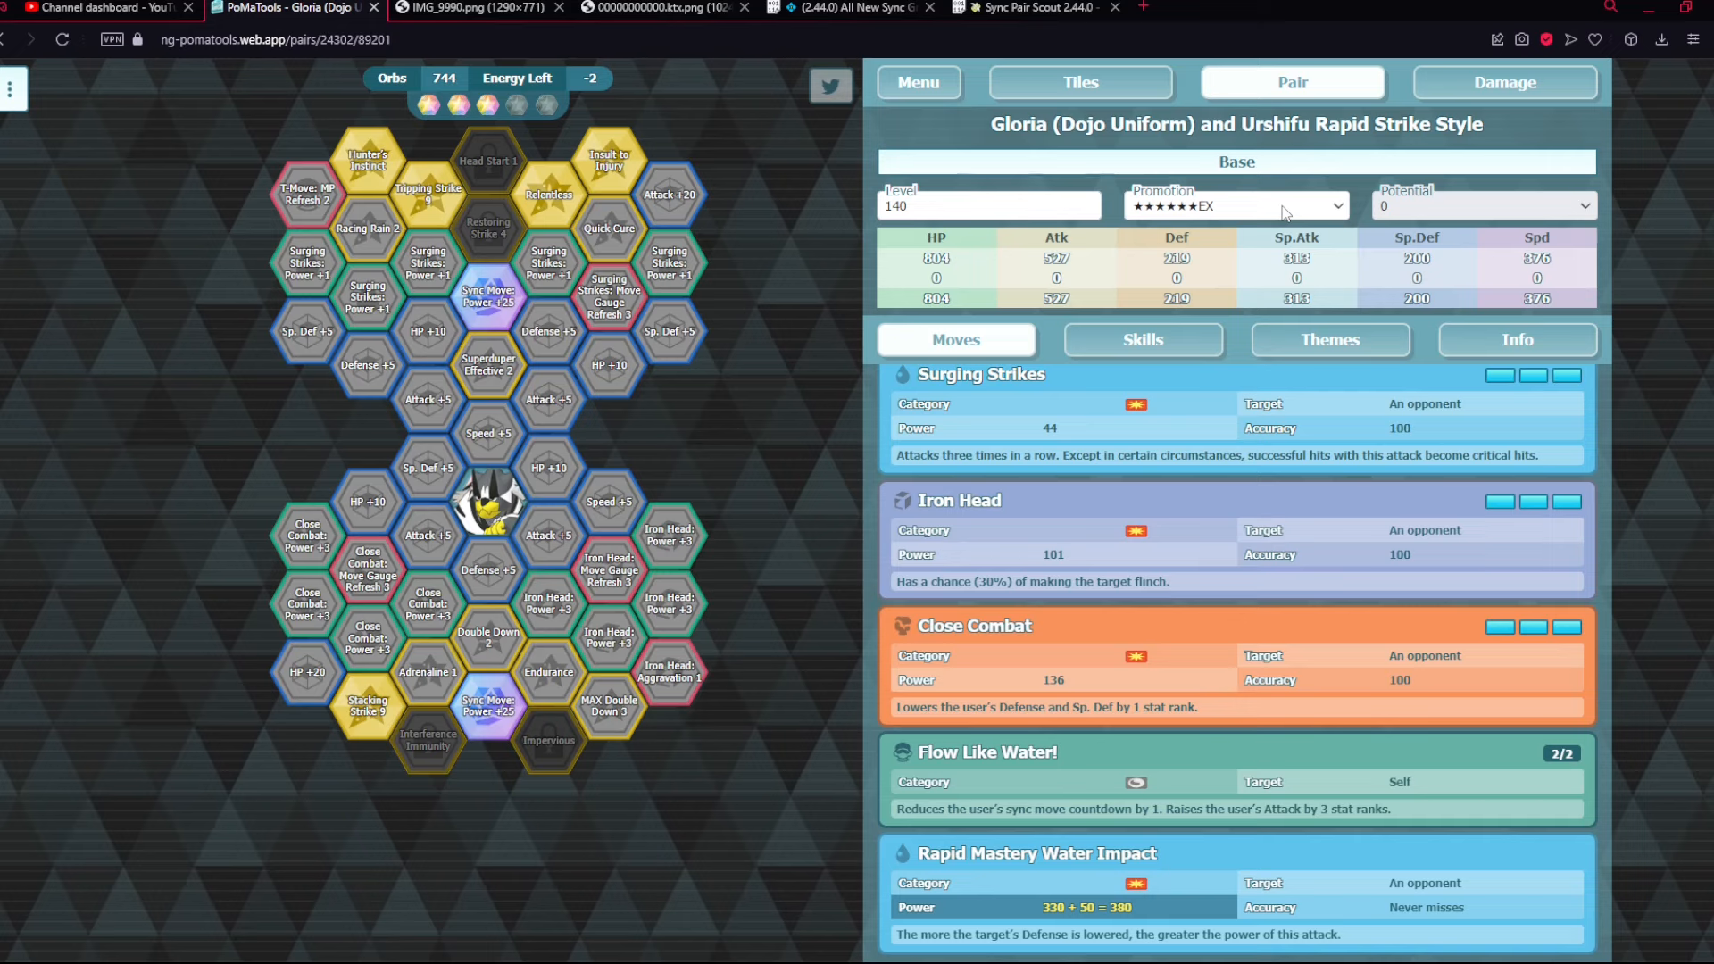
{"action": "left_click", "coordinate": [655, 7]}
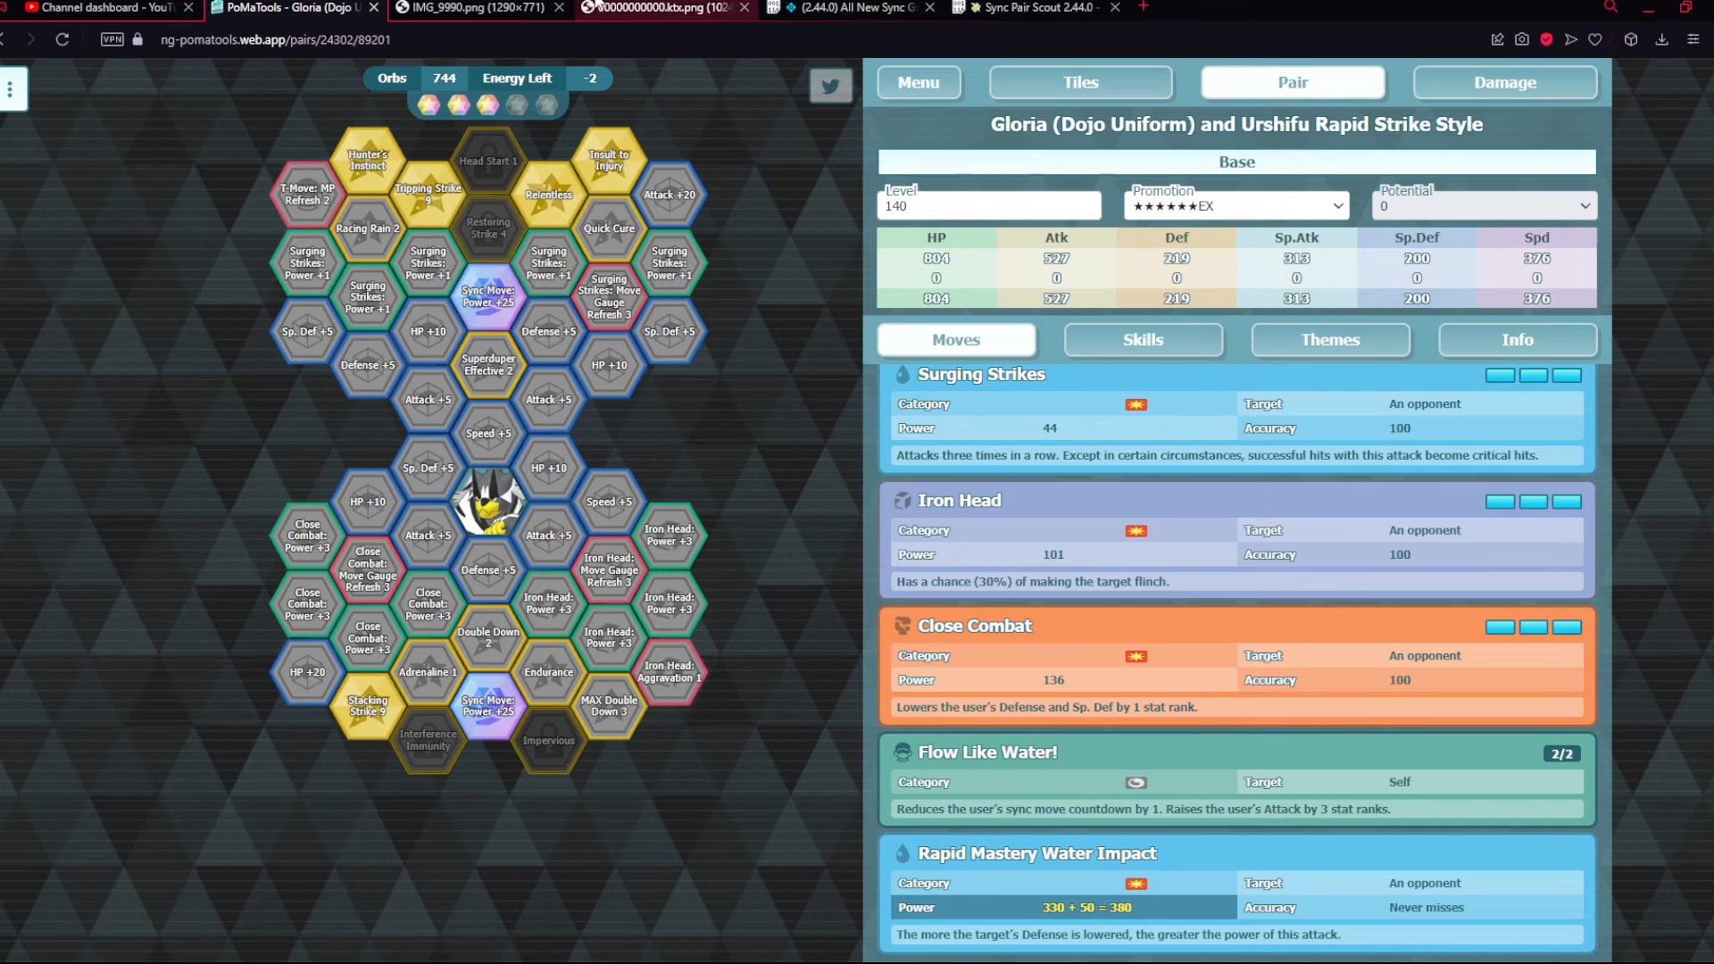
{"action": "left_click", "coordinate": [669, 11]}
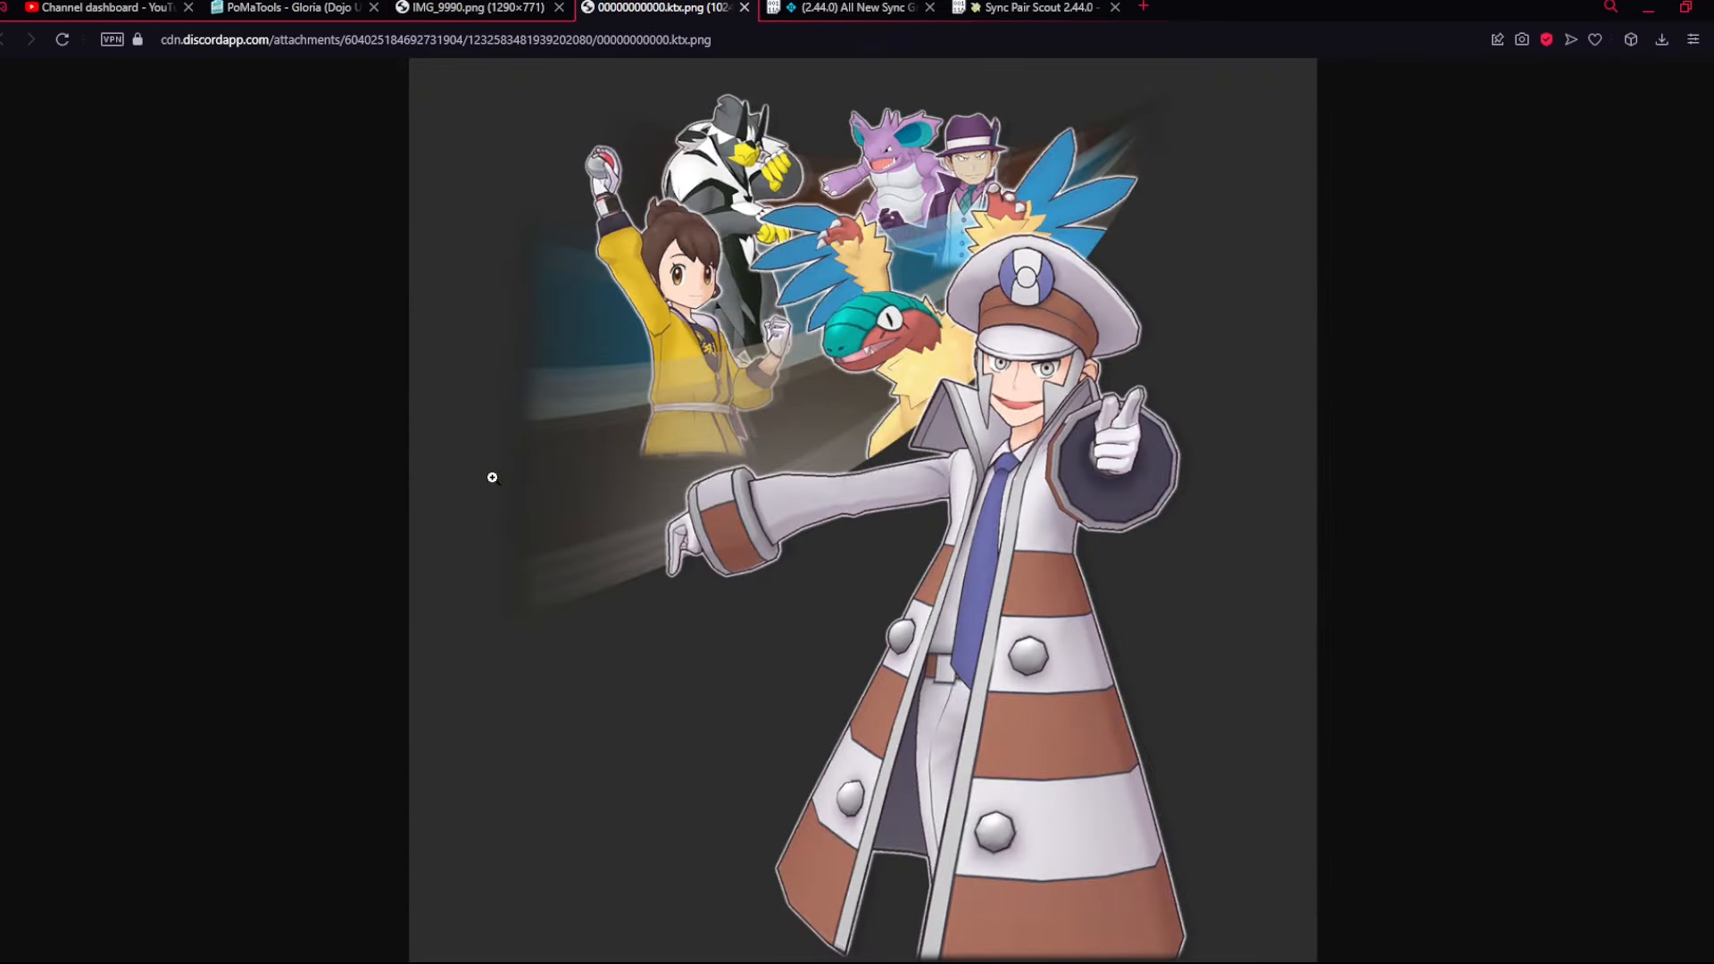
- Check the banner art once more and return to Gloria and Urshifu's sync grid
{"action": "left_click", "coordinate": [276, 7]}
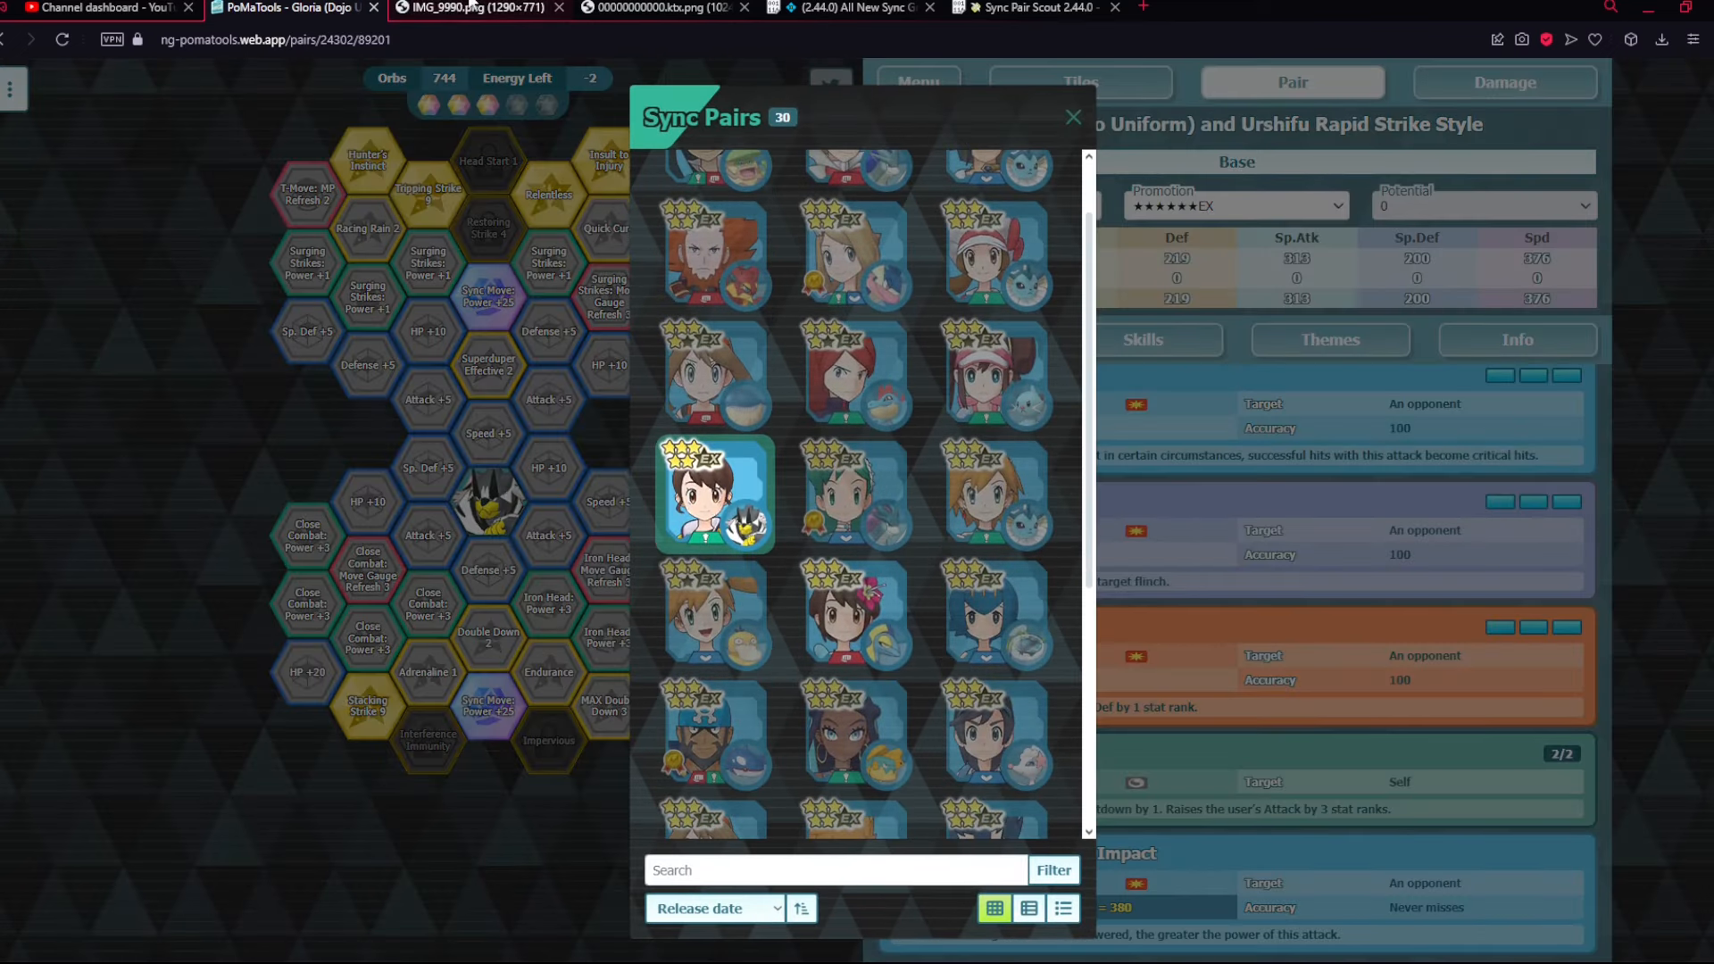
{"action": "left_click", "coordinate": [670, 10]}
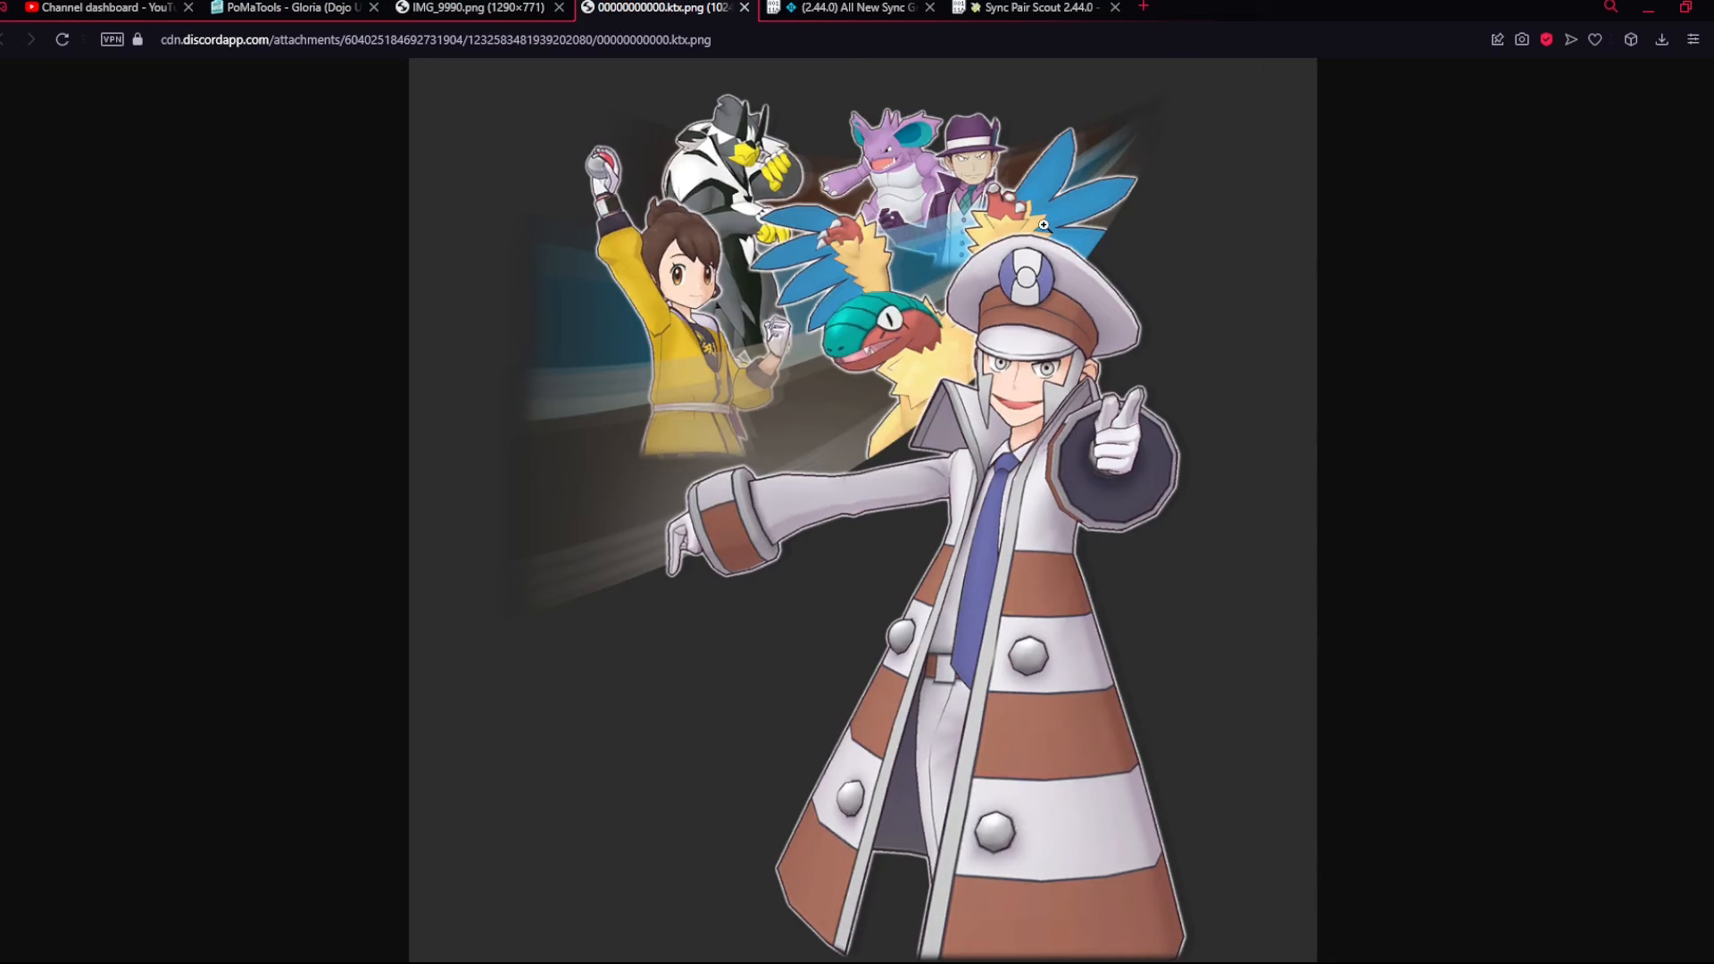
{"action": "left_click", "coordinate": [277, 14]}
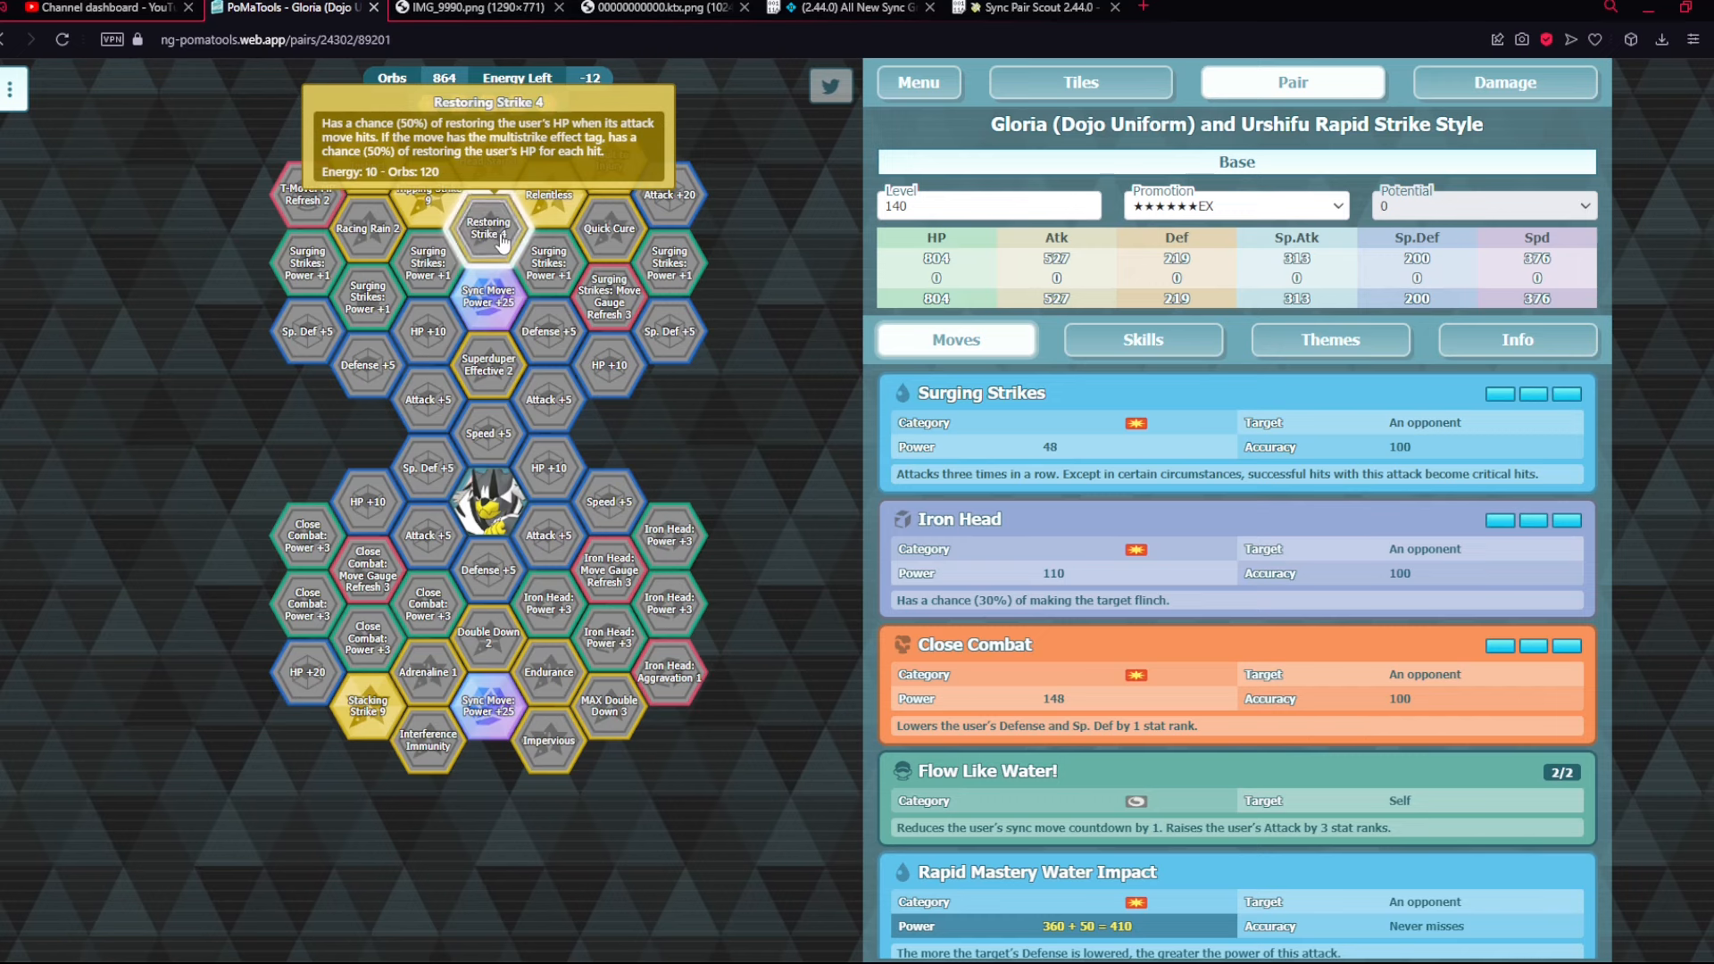
{"action": "mouse_move", "coordinate": [803, 445]}
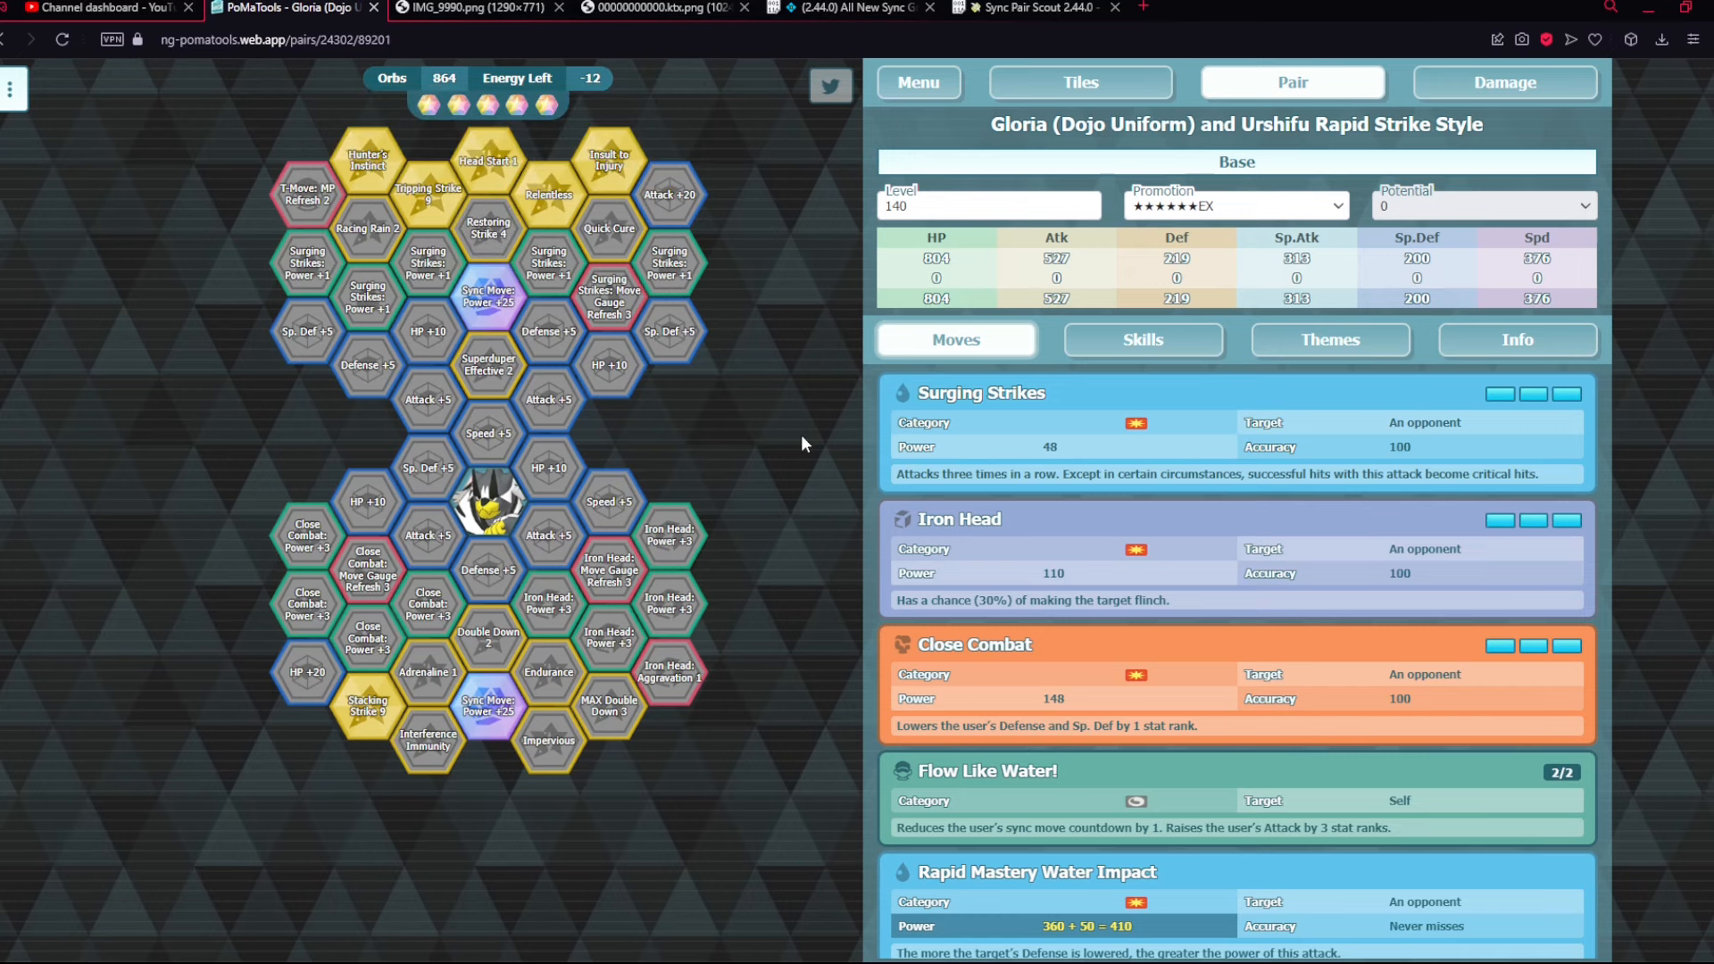
{"action": "mouse_move", "coordinate": [429, 741]}
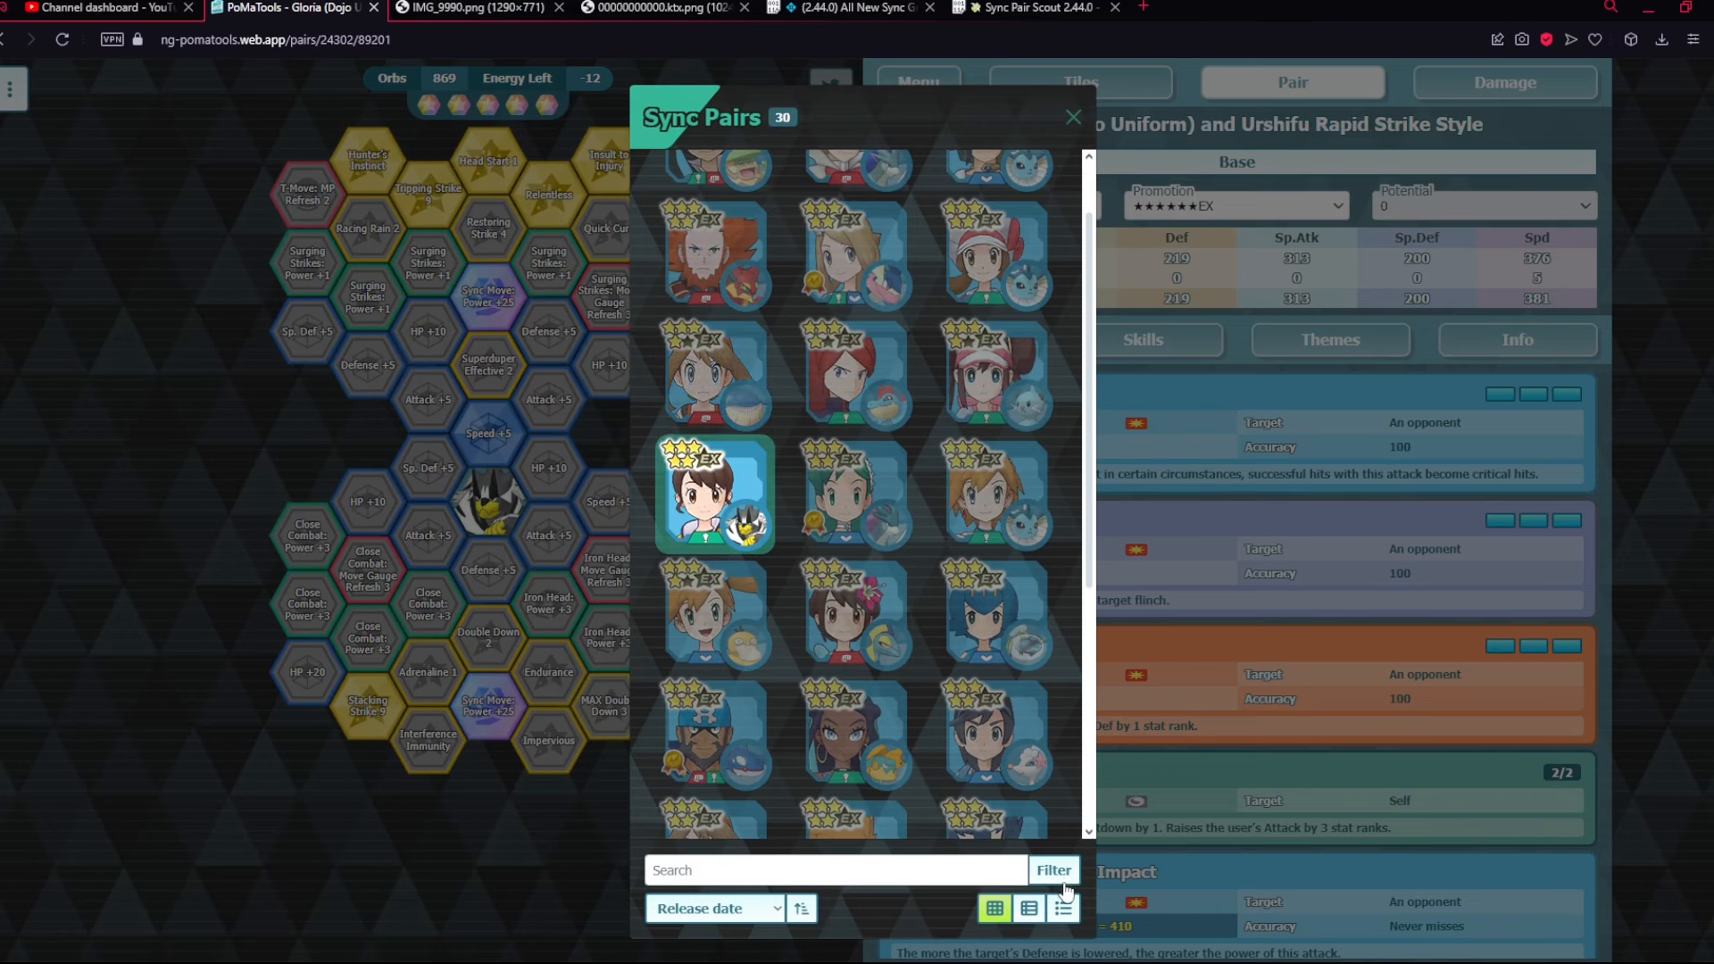
- Choose Sygna Suit Giovanni & Nidoking from the 16-pair list and remove the Attack +5 tile
{"action": "left_click", "coordinate": [1053, 870]}
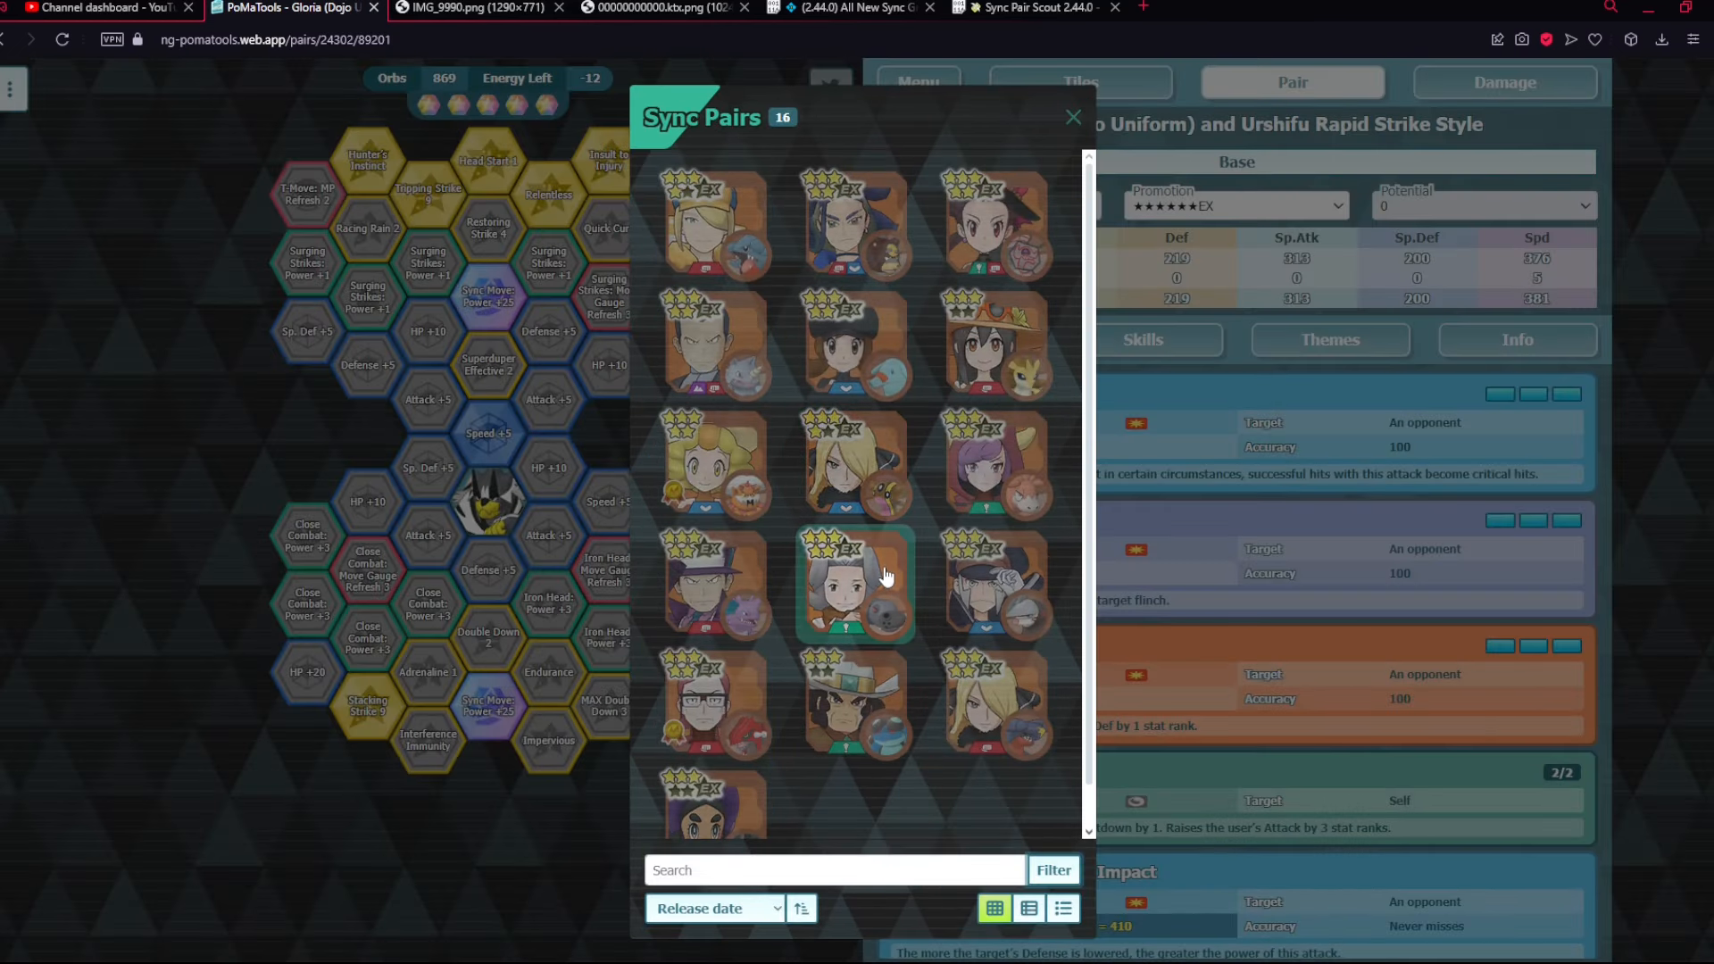
{"action": "left_click", "coordinate": [856, 584]}
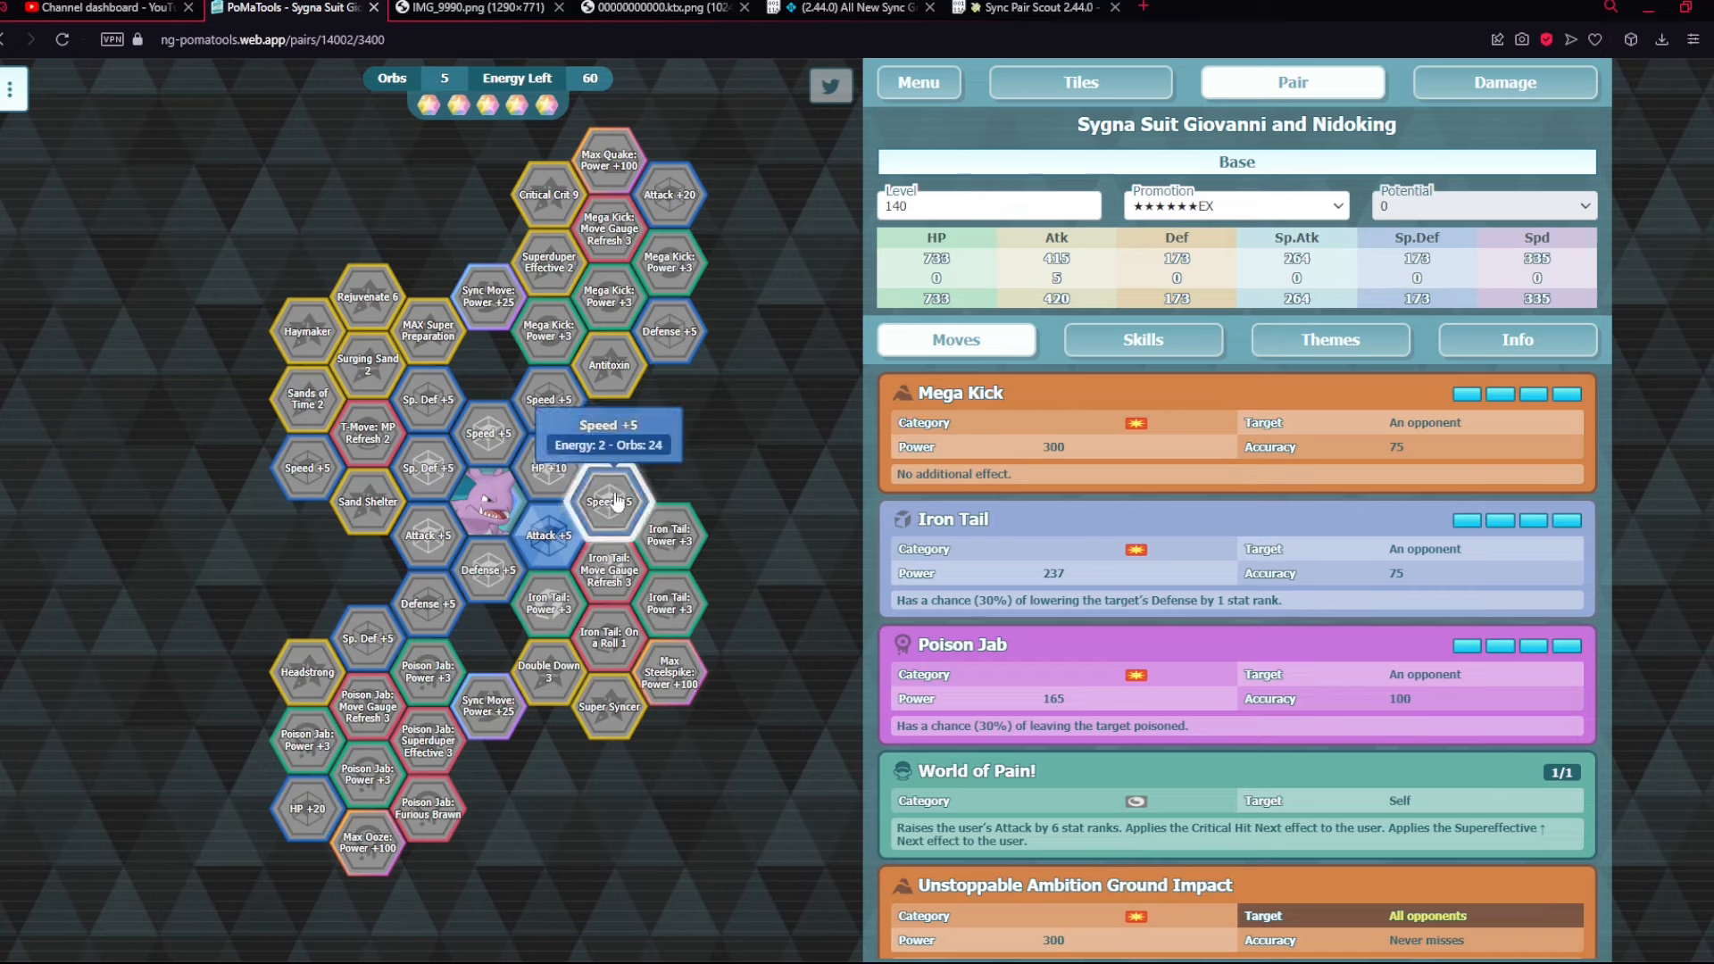
{"action": "left_click", "coordinate": [611, 502]}
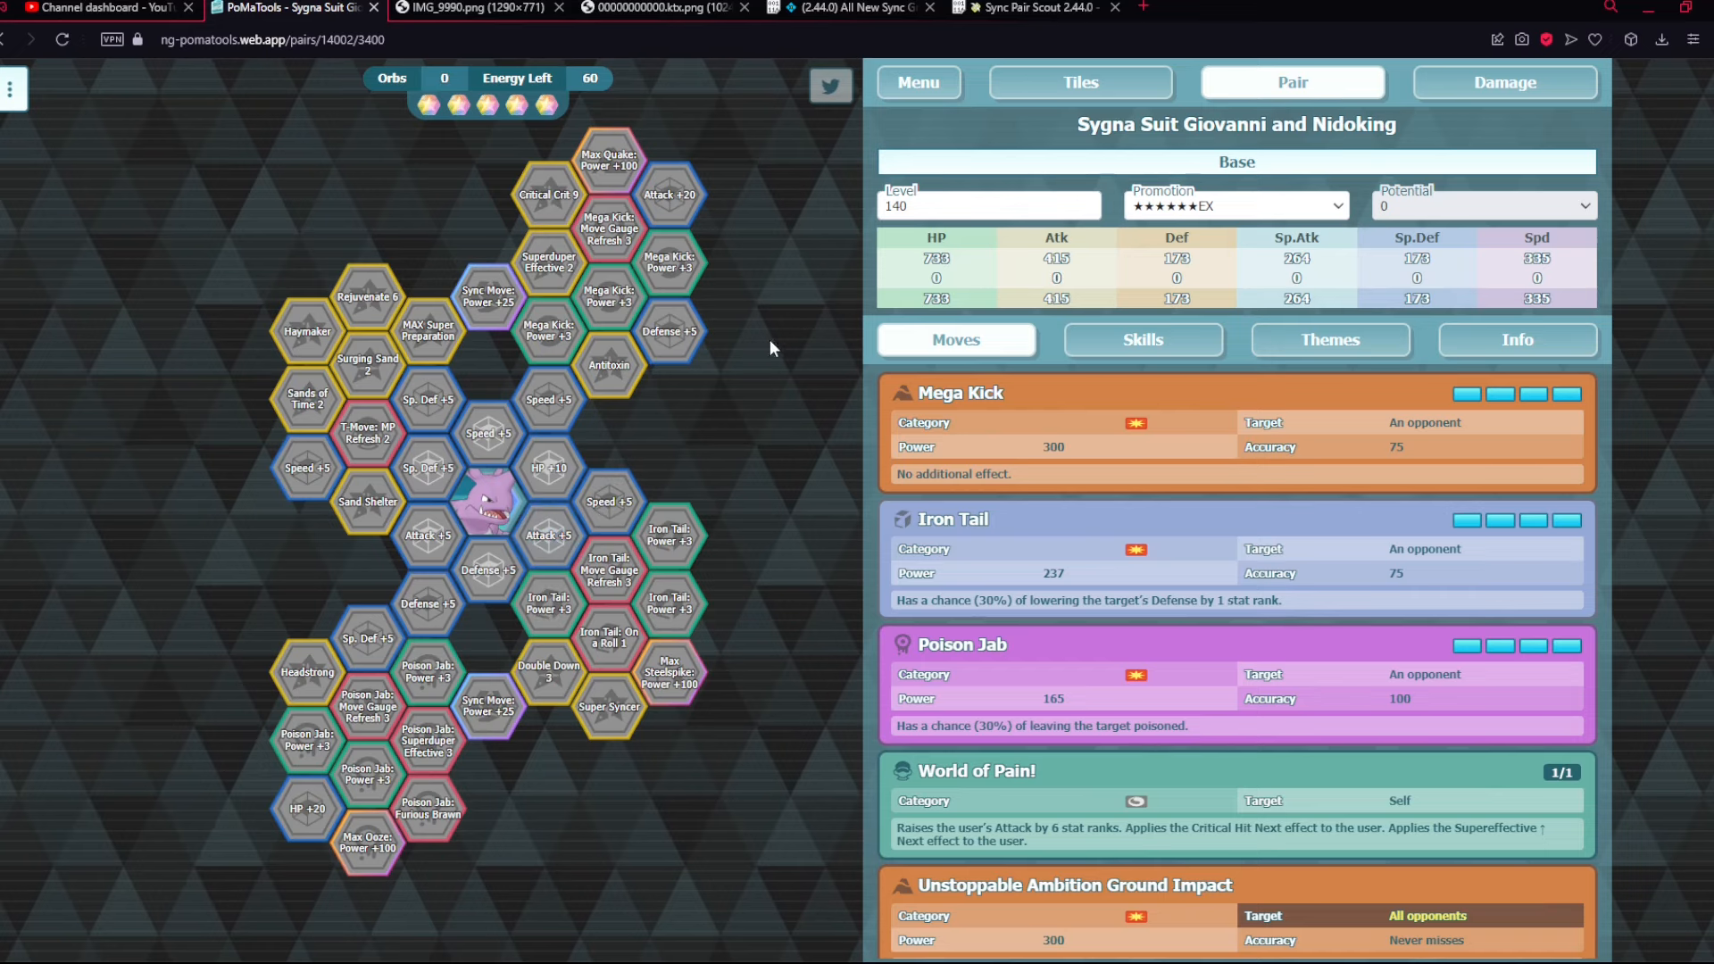
{"action": "mouse_move", "coordinate": [1121, 350]}
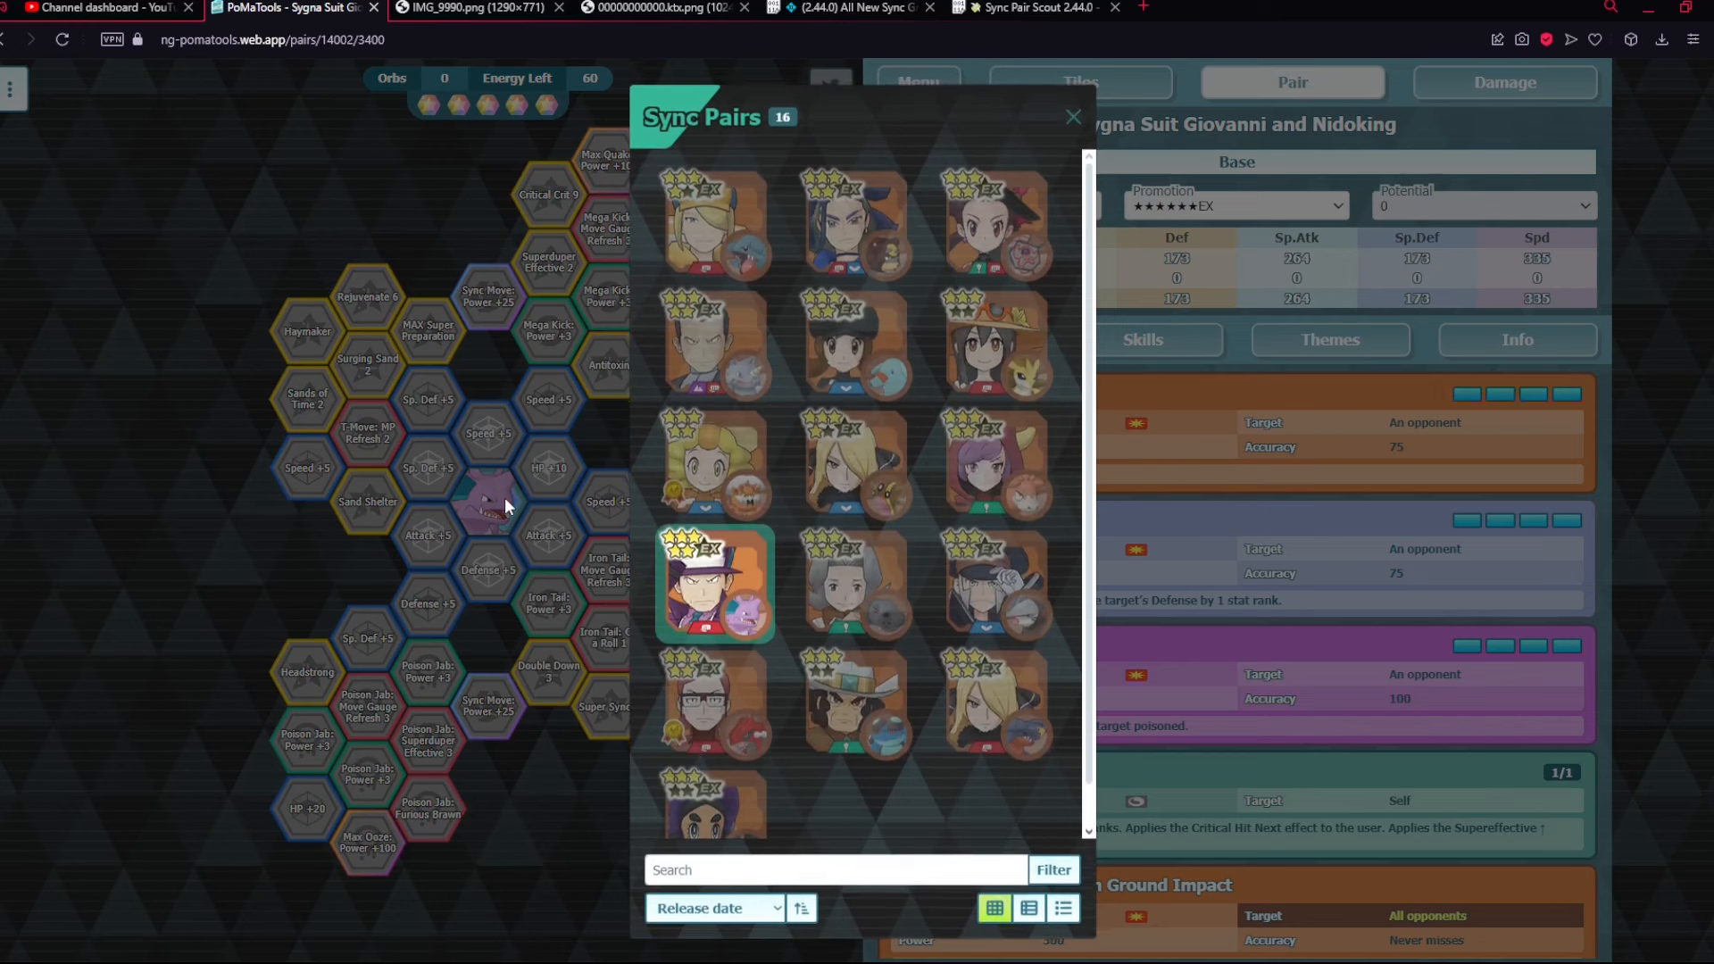
- Close the sync pair list, leaving Giovanni and Nidoking at level 140 6★EX with base stats
{"action": "scroll", "scroll_direction": "down", "scroll_amount": 3}
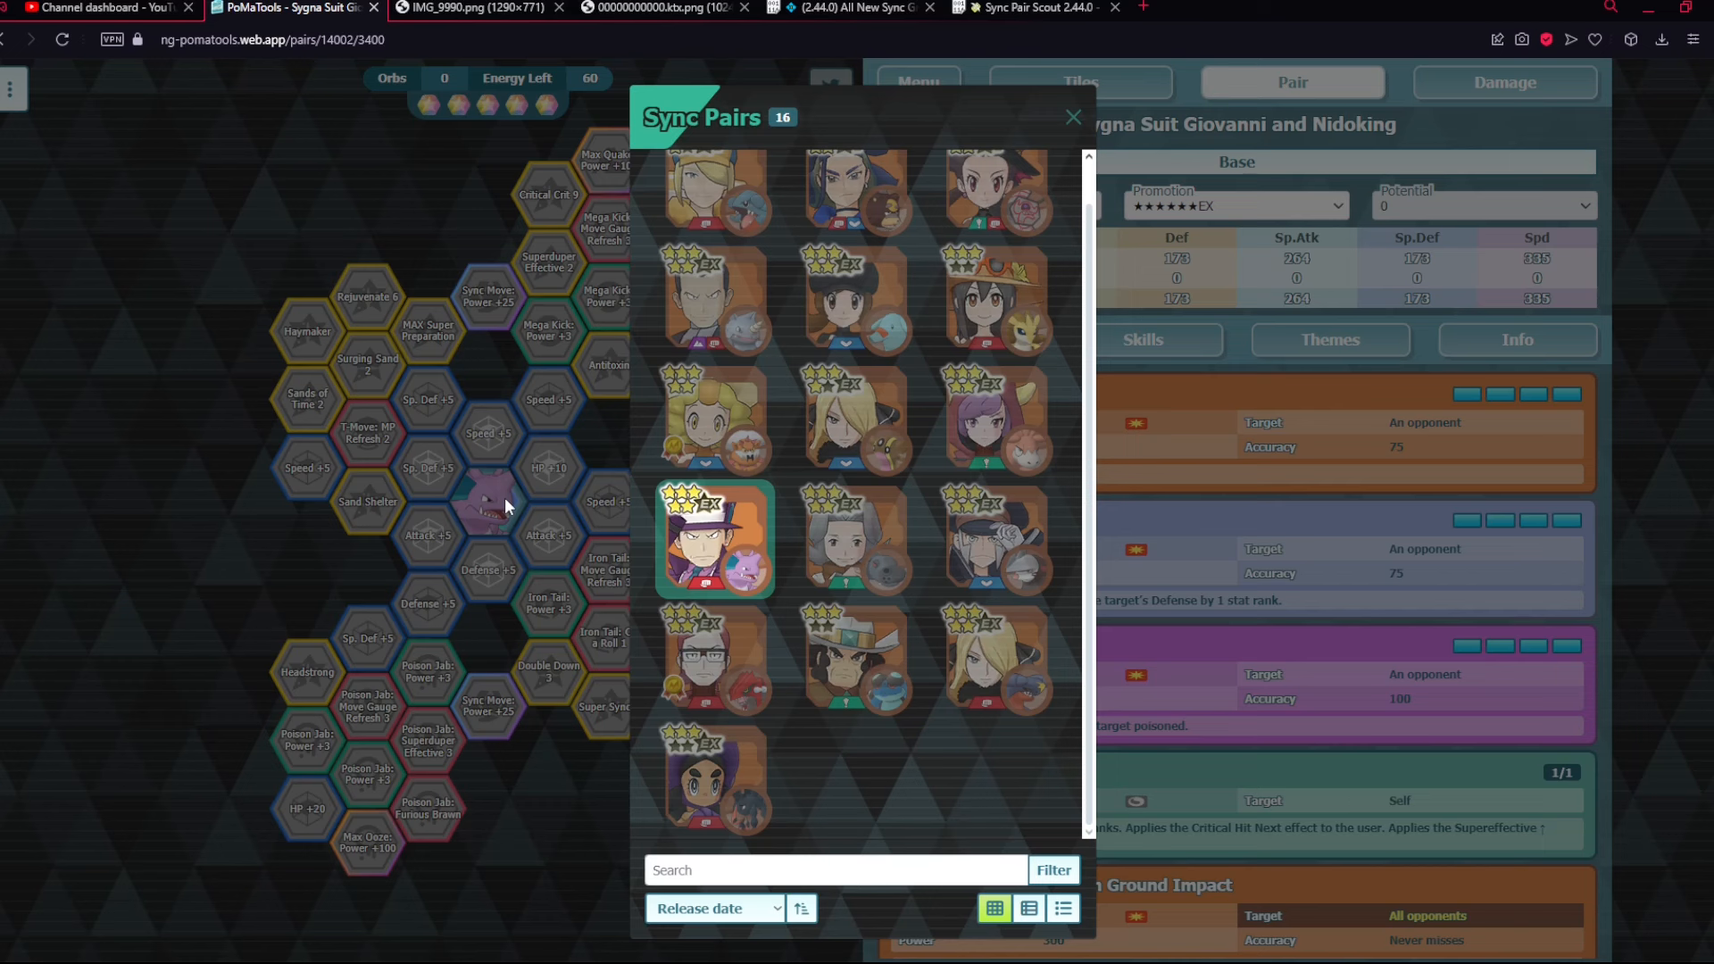
{"action": "left_click", "coordinate": [1073, 116]}
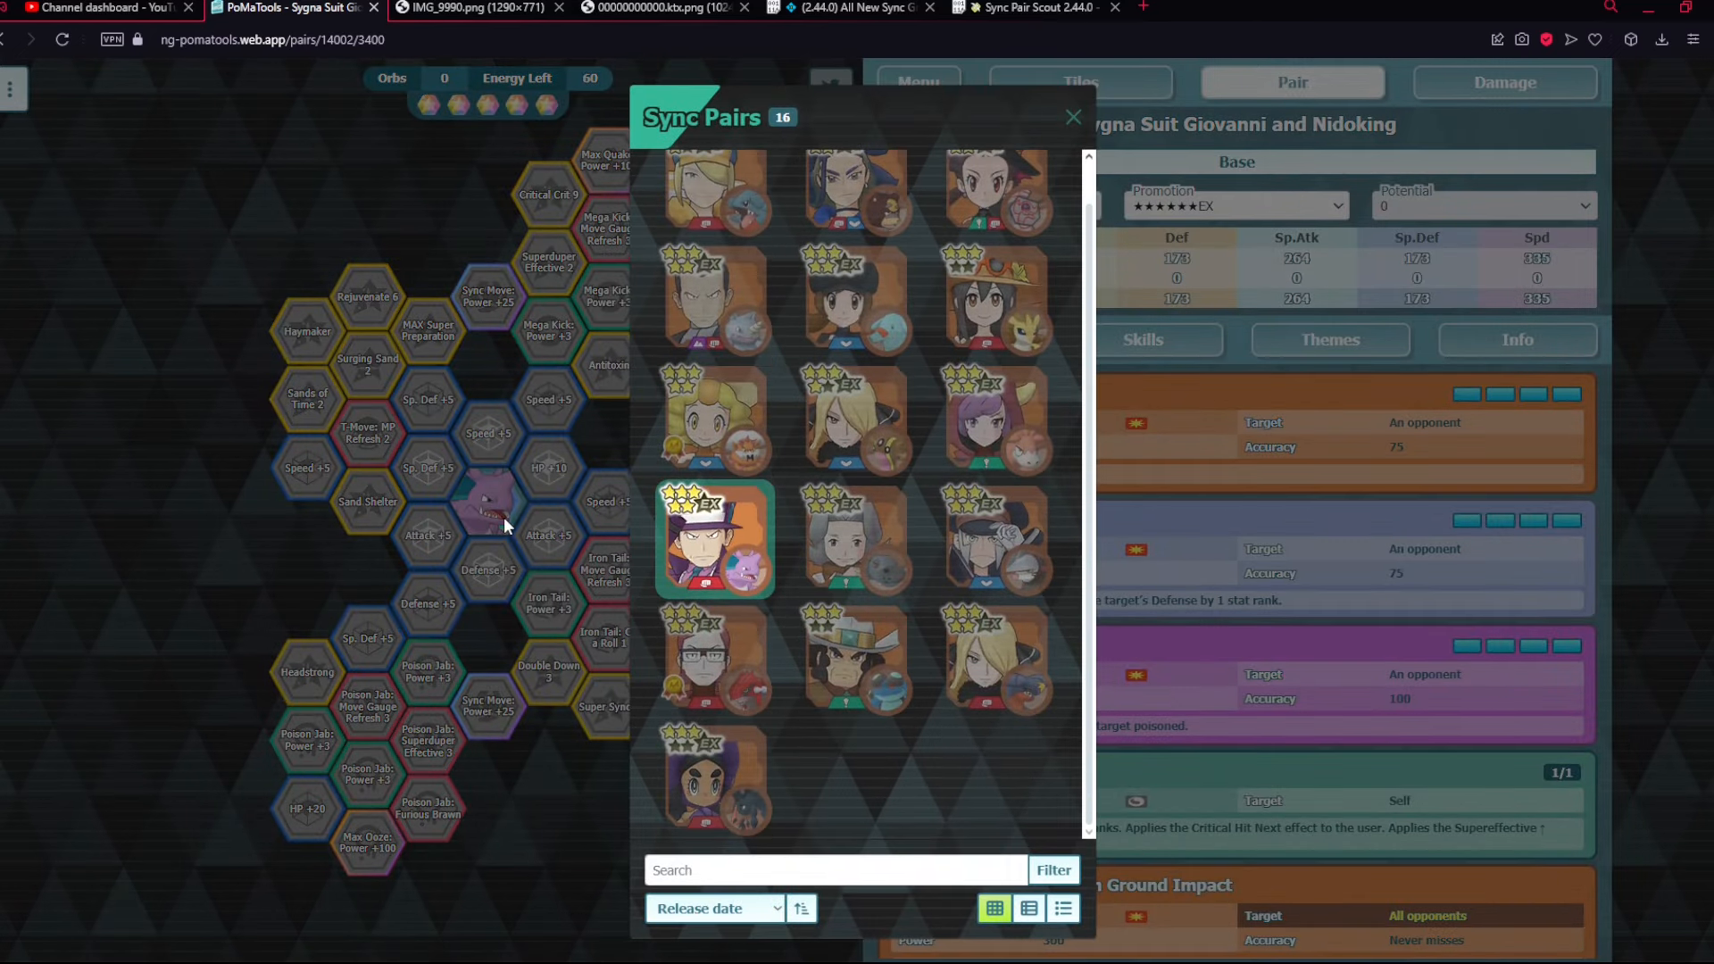
{"action": "left_click", "coordinate": [1073, 116]}
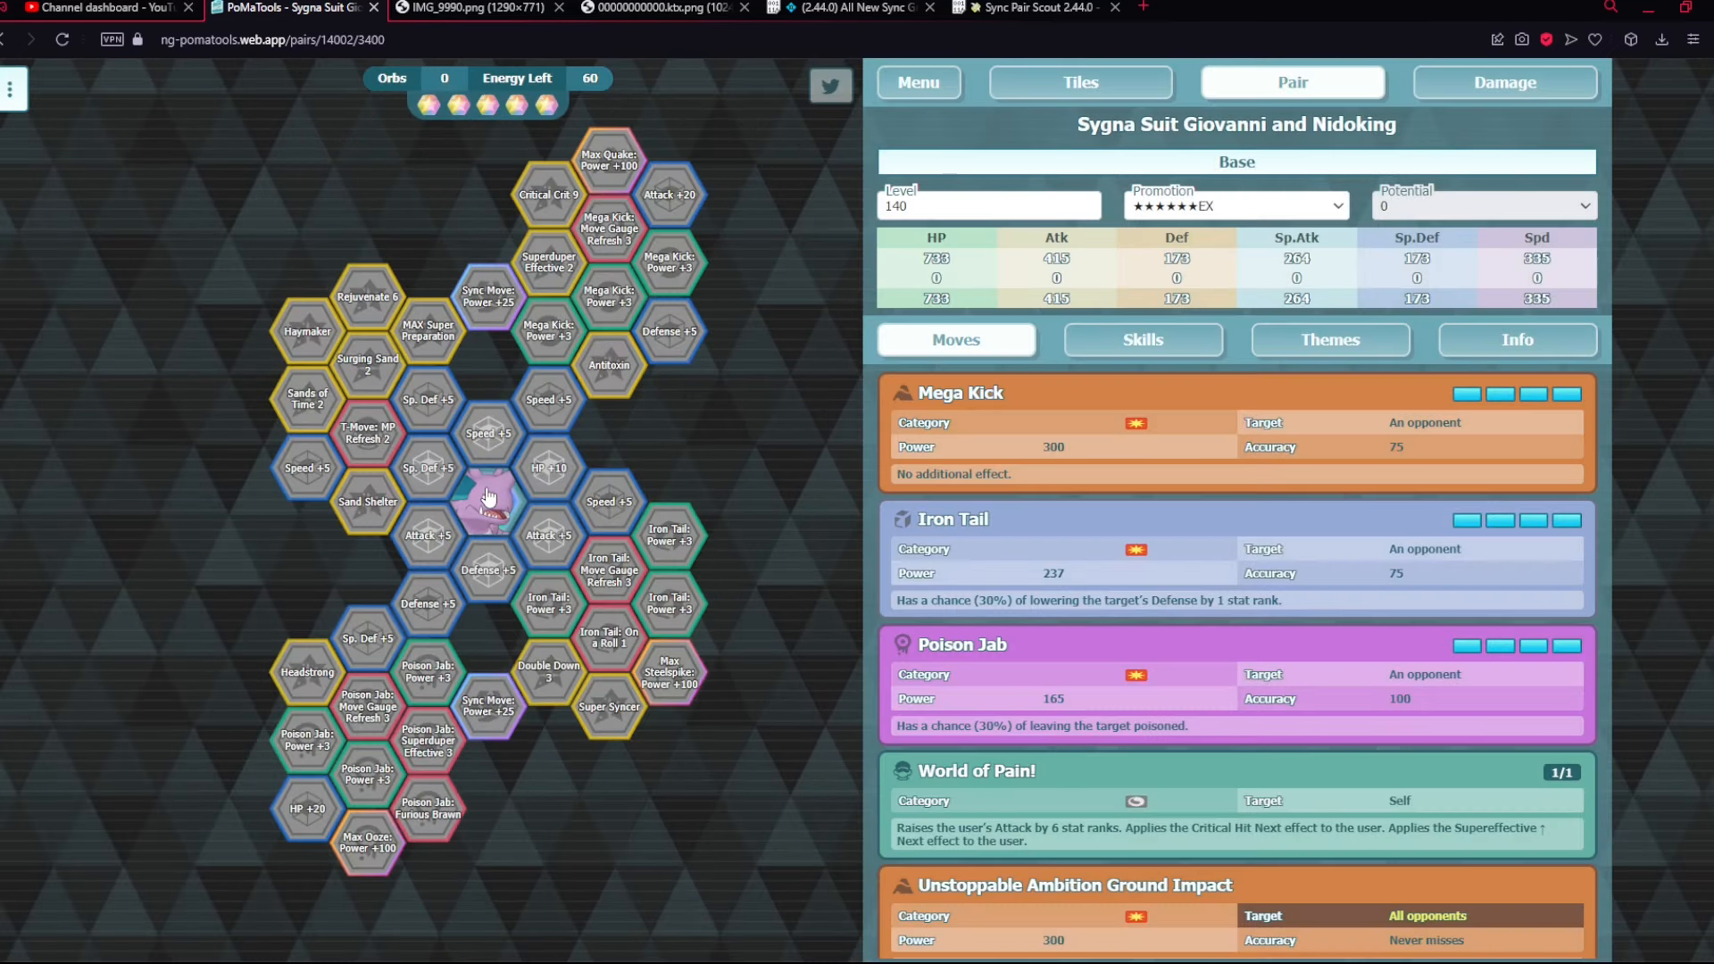
{"action": "mouse_move", "coordinate": [607, 464]}
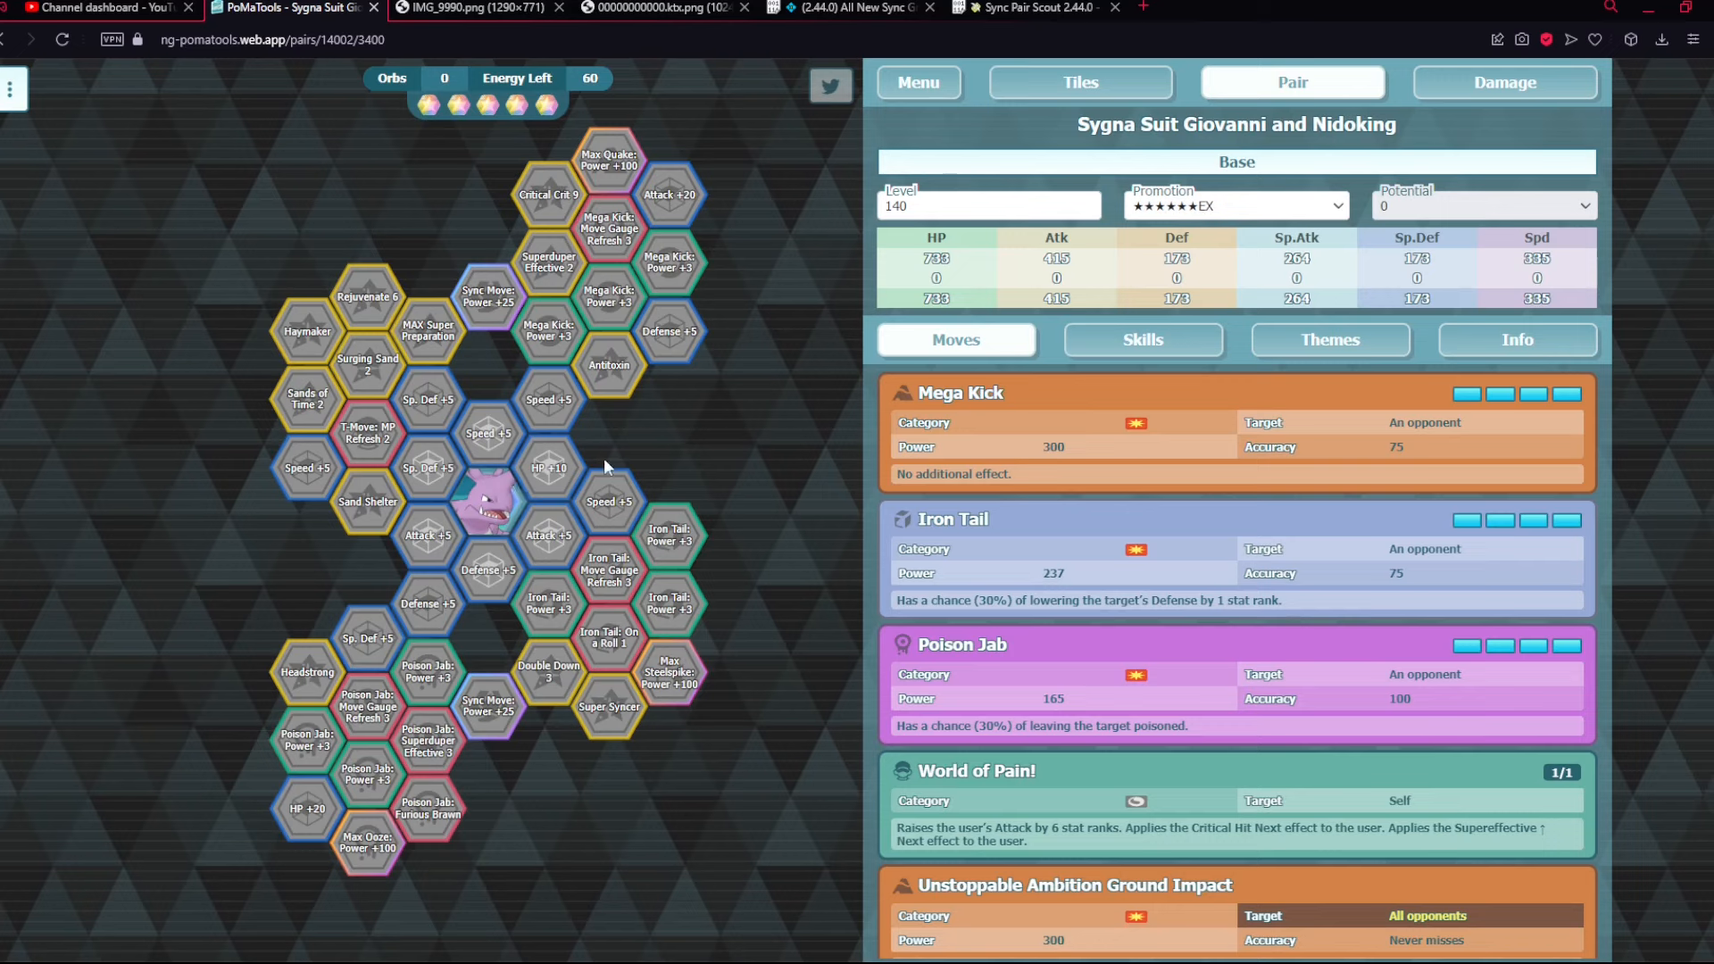
{"action": "mouse_move", "coordinate": [1114, 277]}
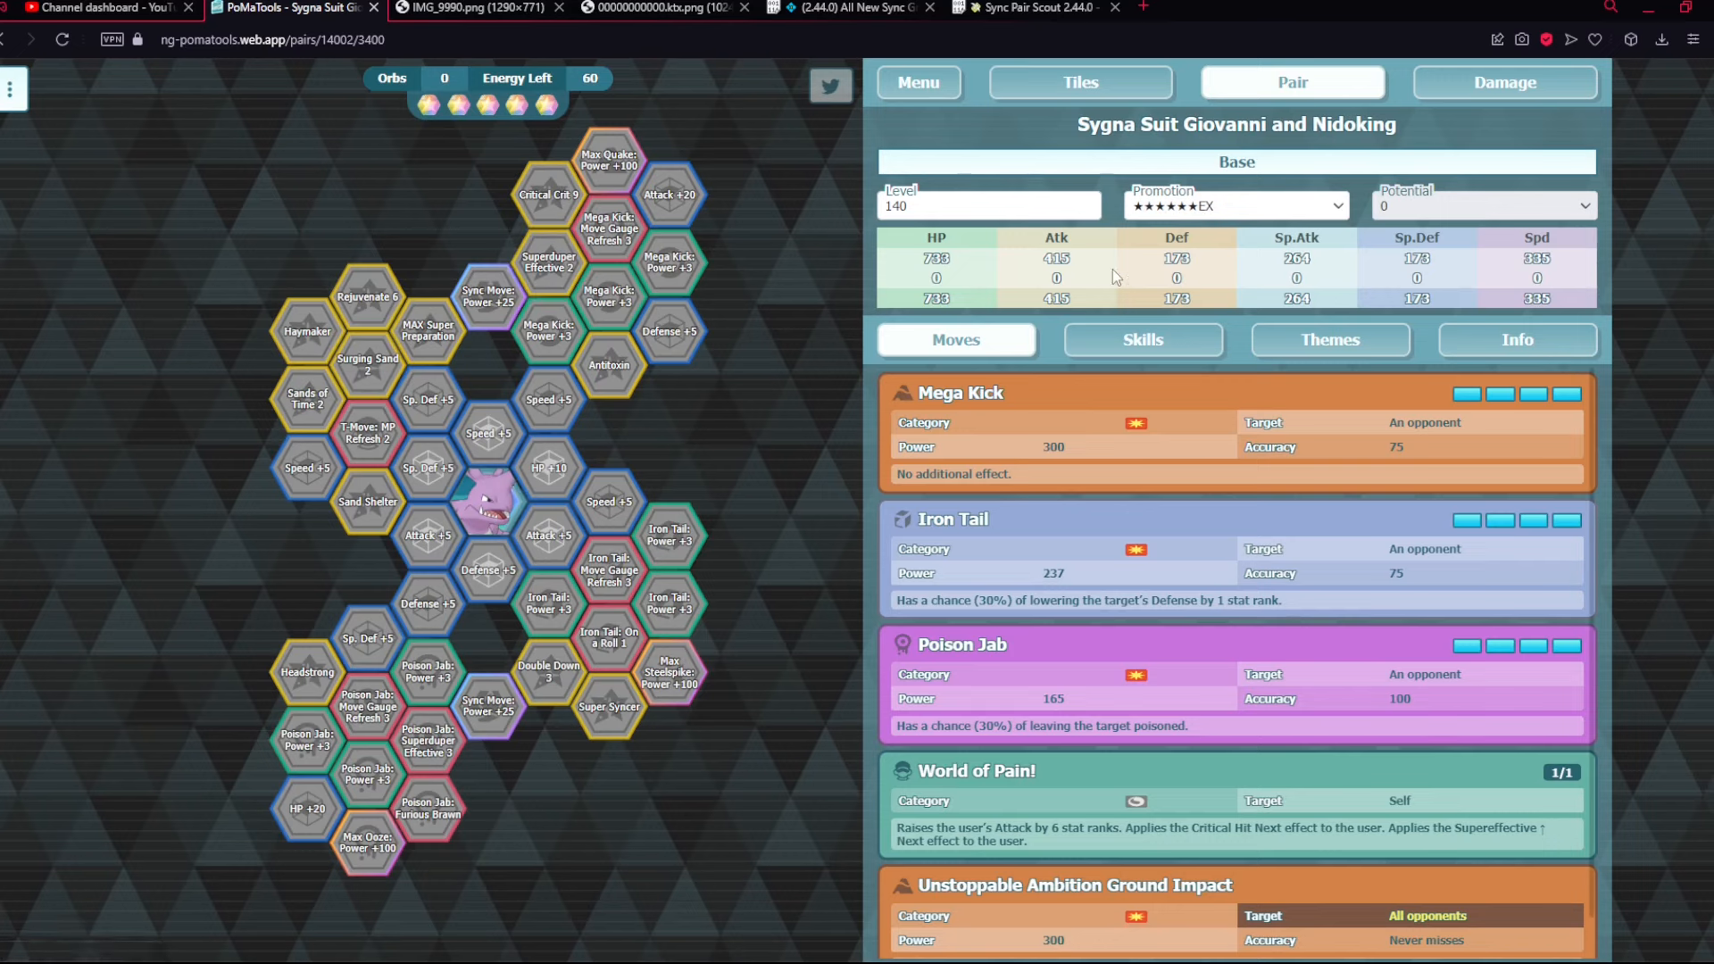
{"action": "mouse_move", "coordinate": [1415, 310]}
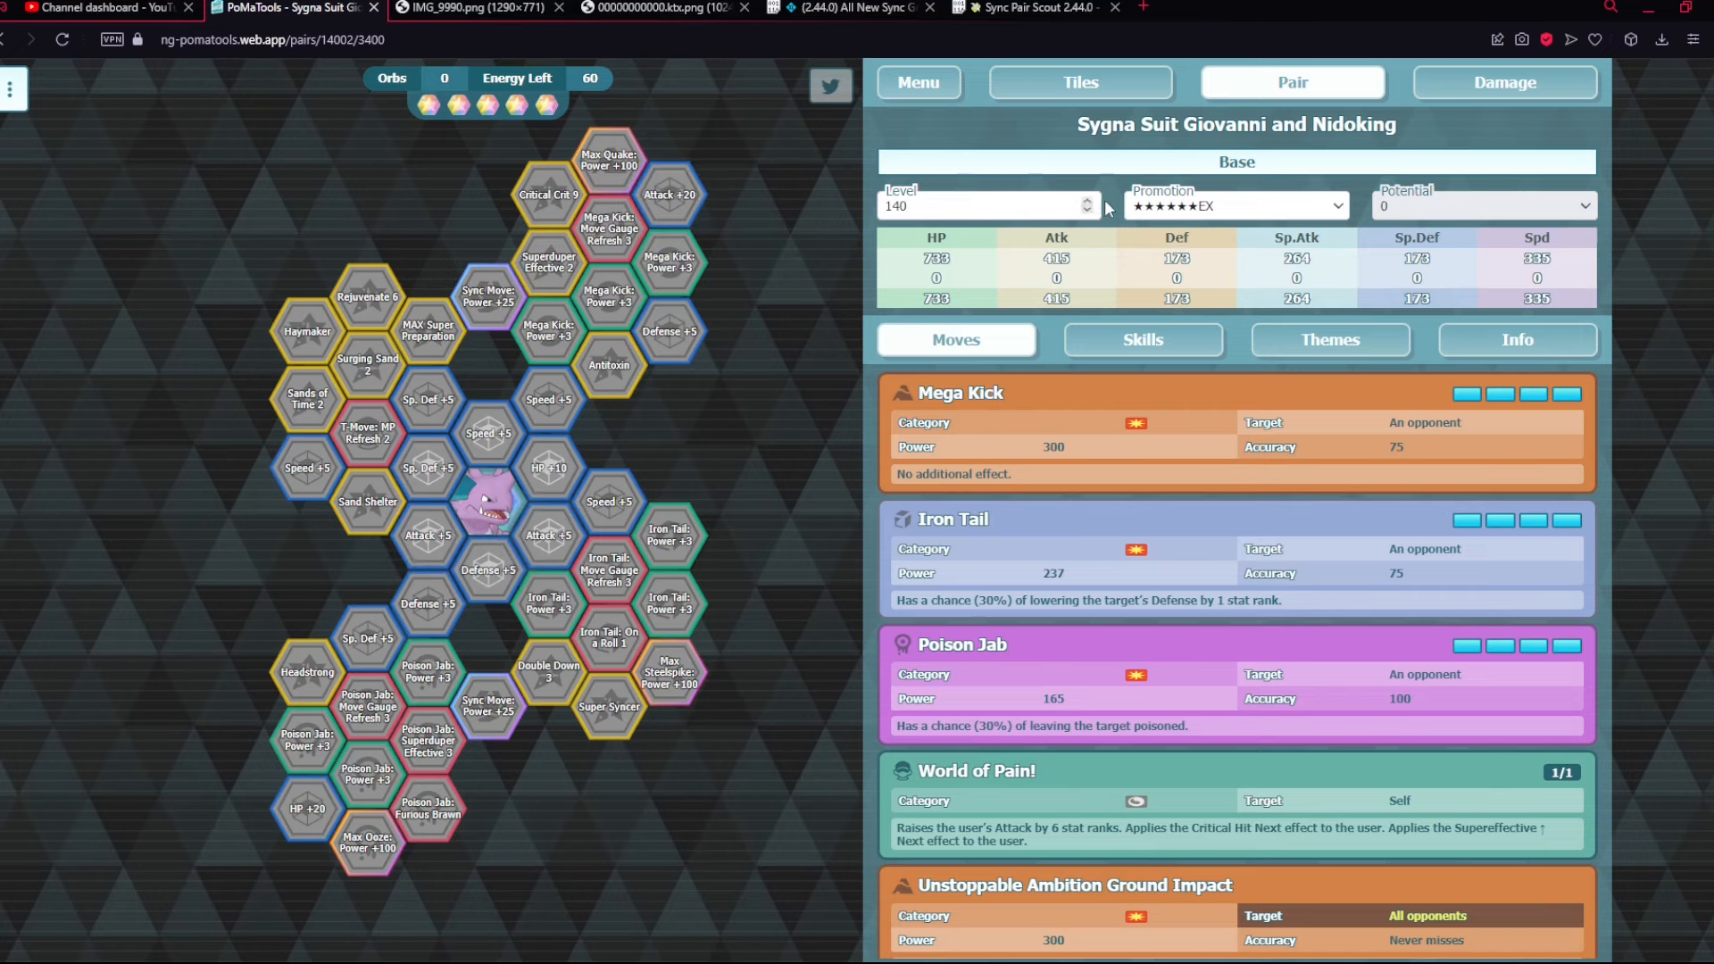
- Raise Giovanni and Nidoking to level 150, check their passive skills, then show moves again
{"action": "left_click", "coordinate": [1087, 198]}
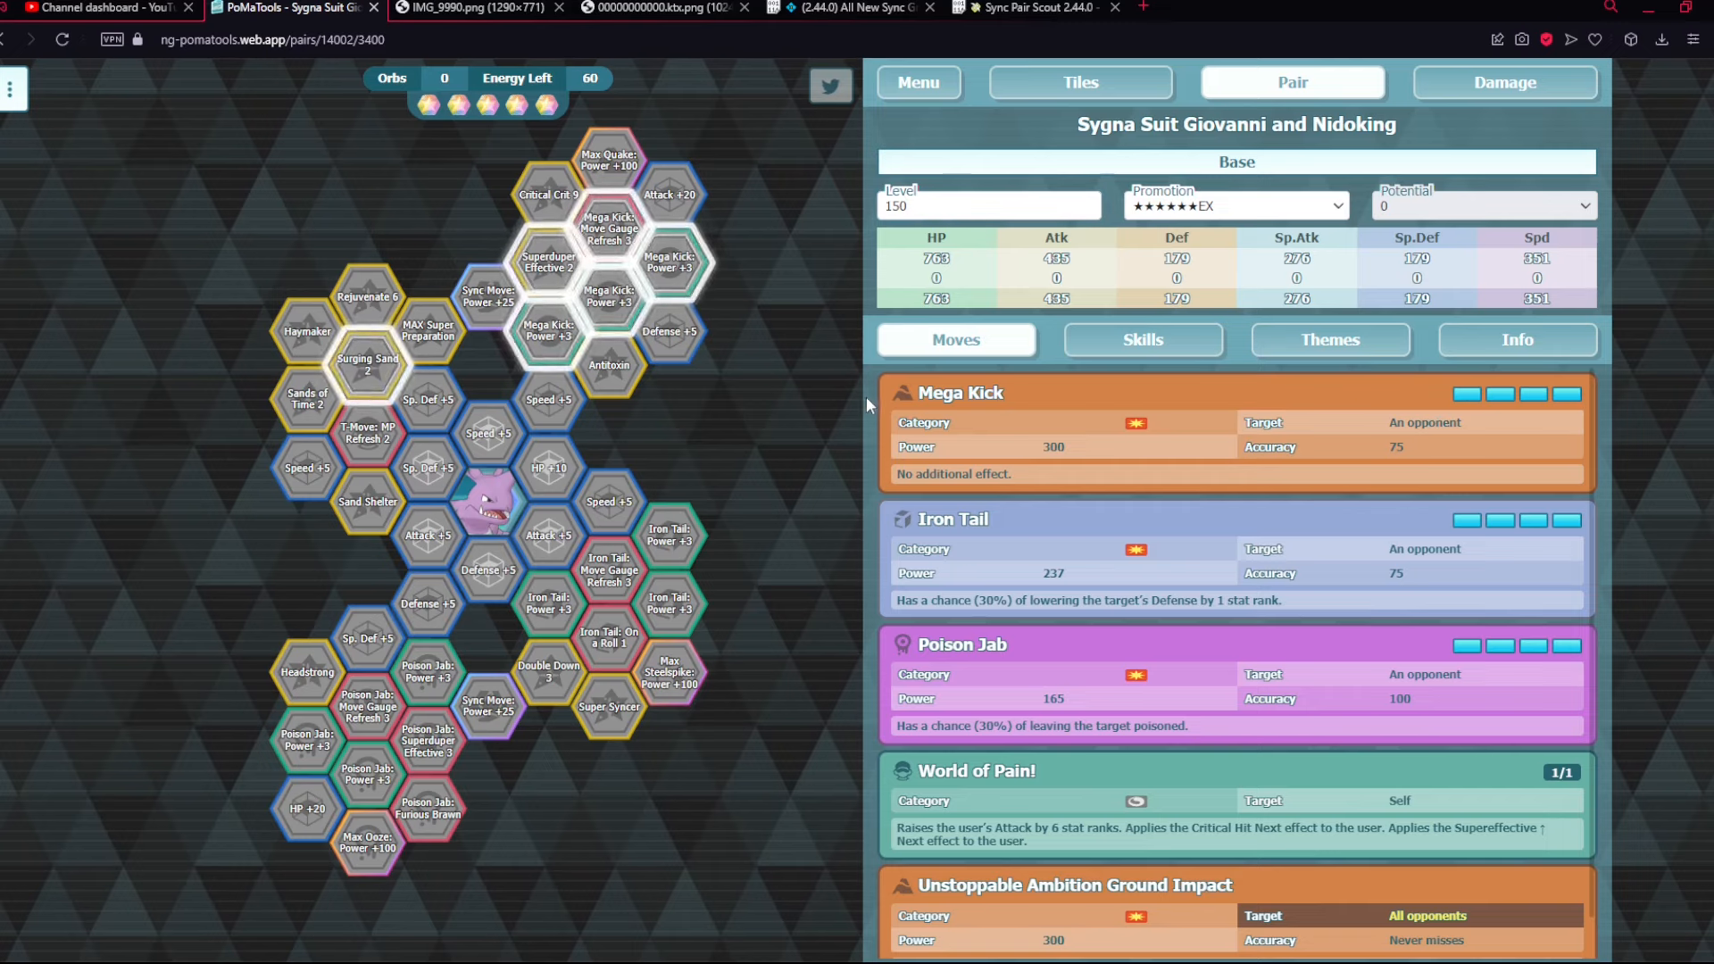
{"action": "mouse_move", "coordinate": [1462, 482]}
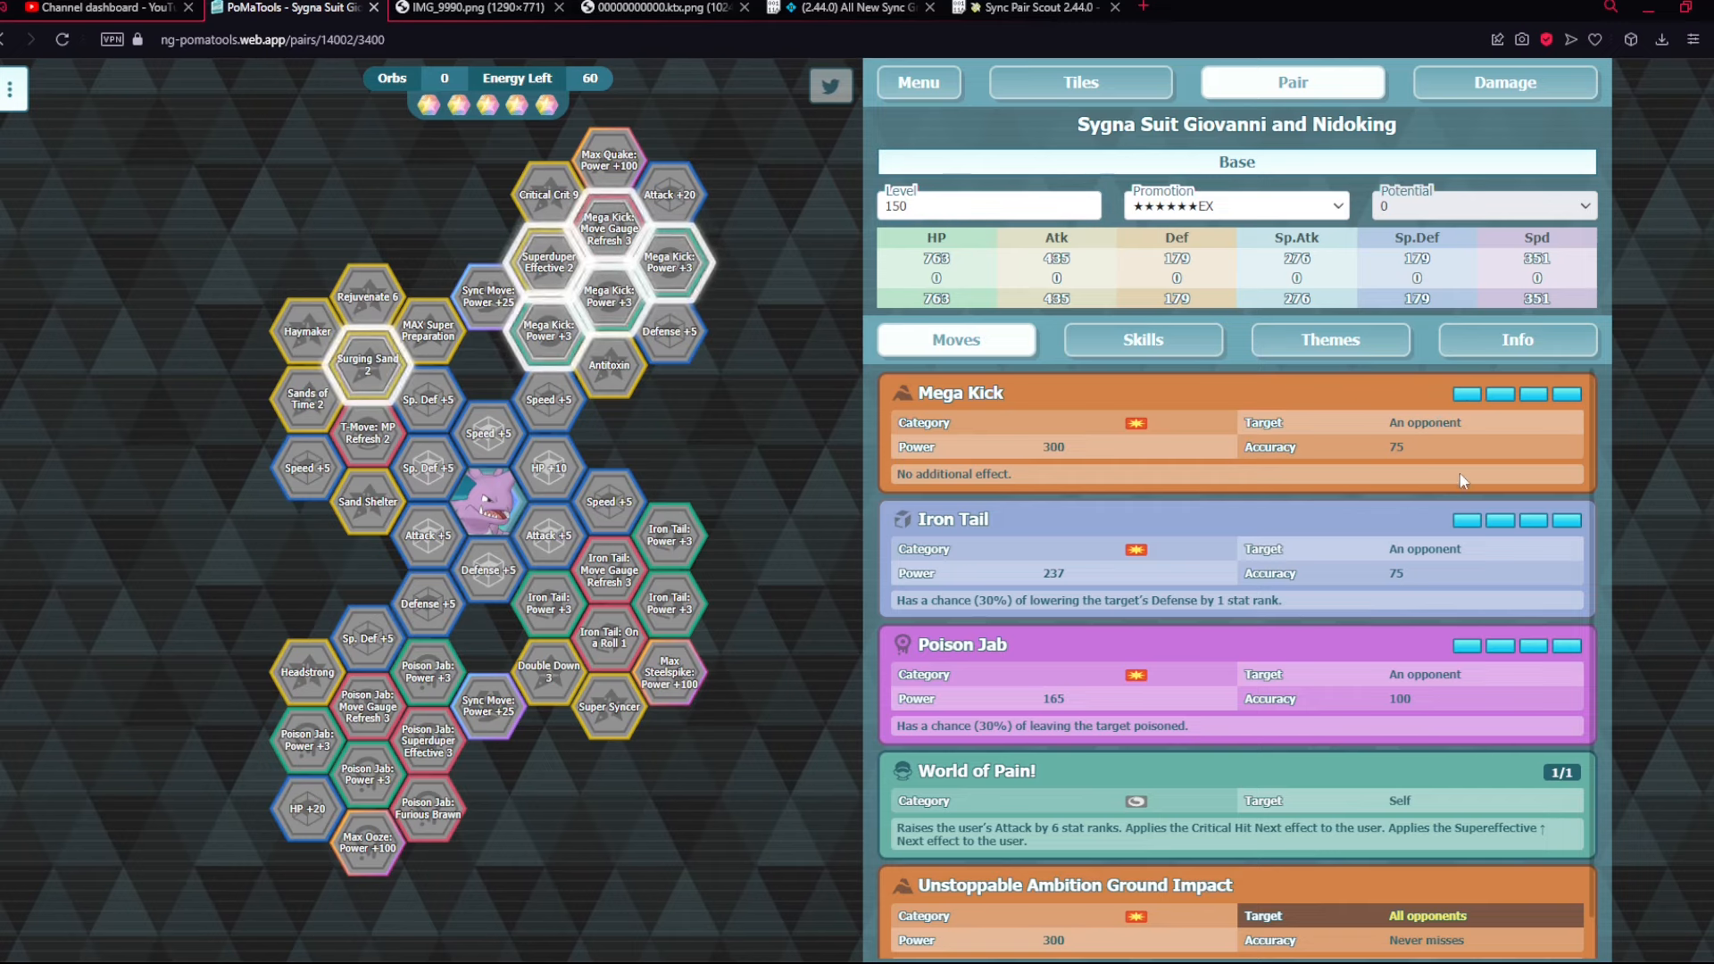
{"action": "left_click", "coordinate": [1143, 339]}
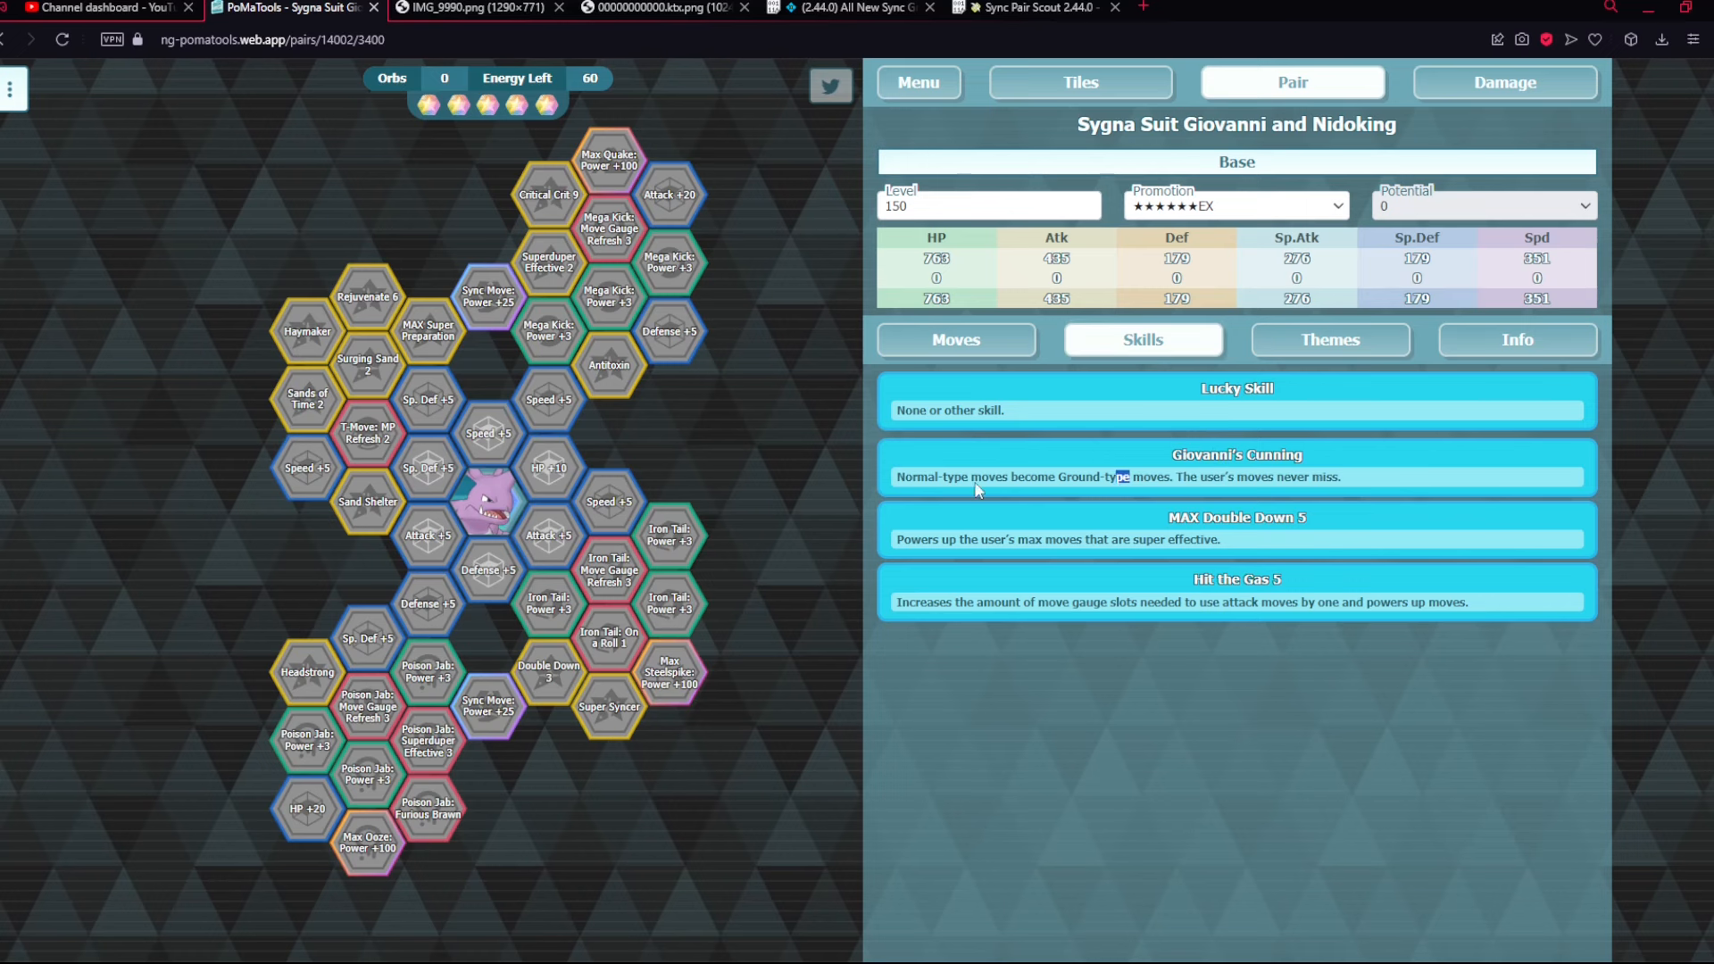
{"action": "left_click", "coordinate": [955, 339]}
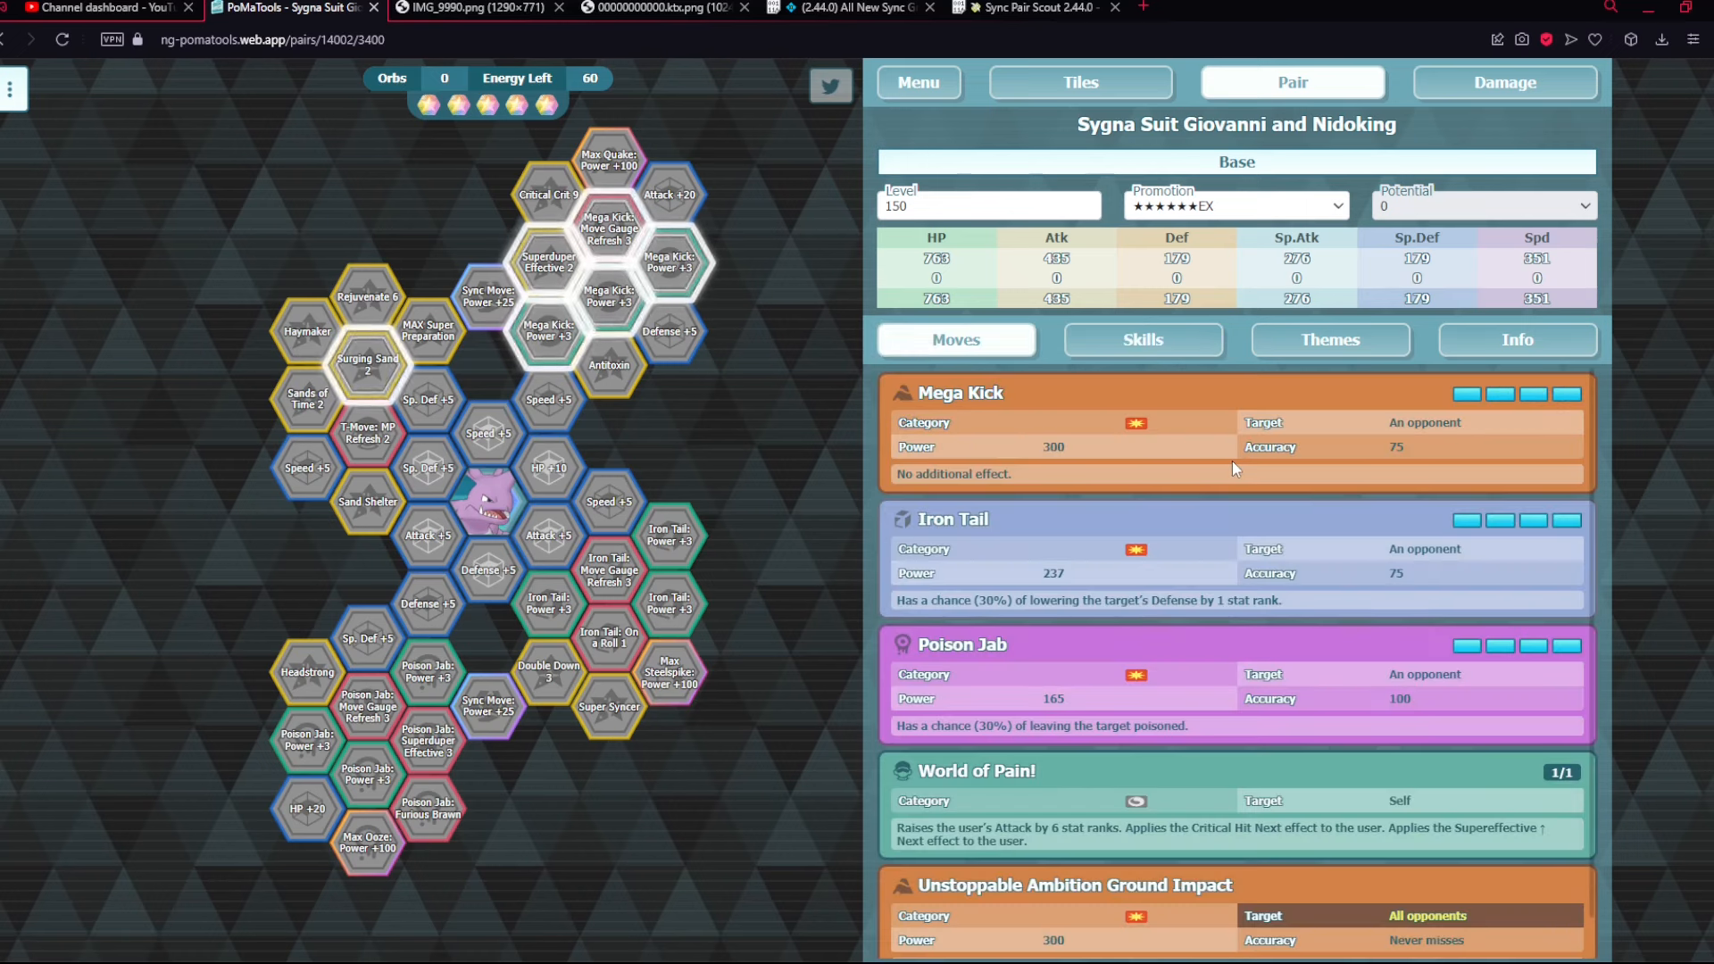
{"action": "mouse_move", "coordinate": [1018, 550]}
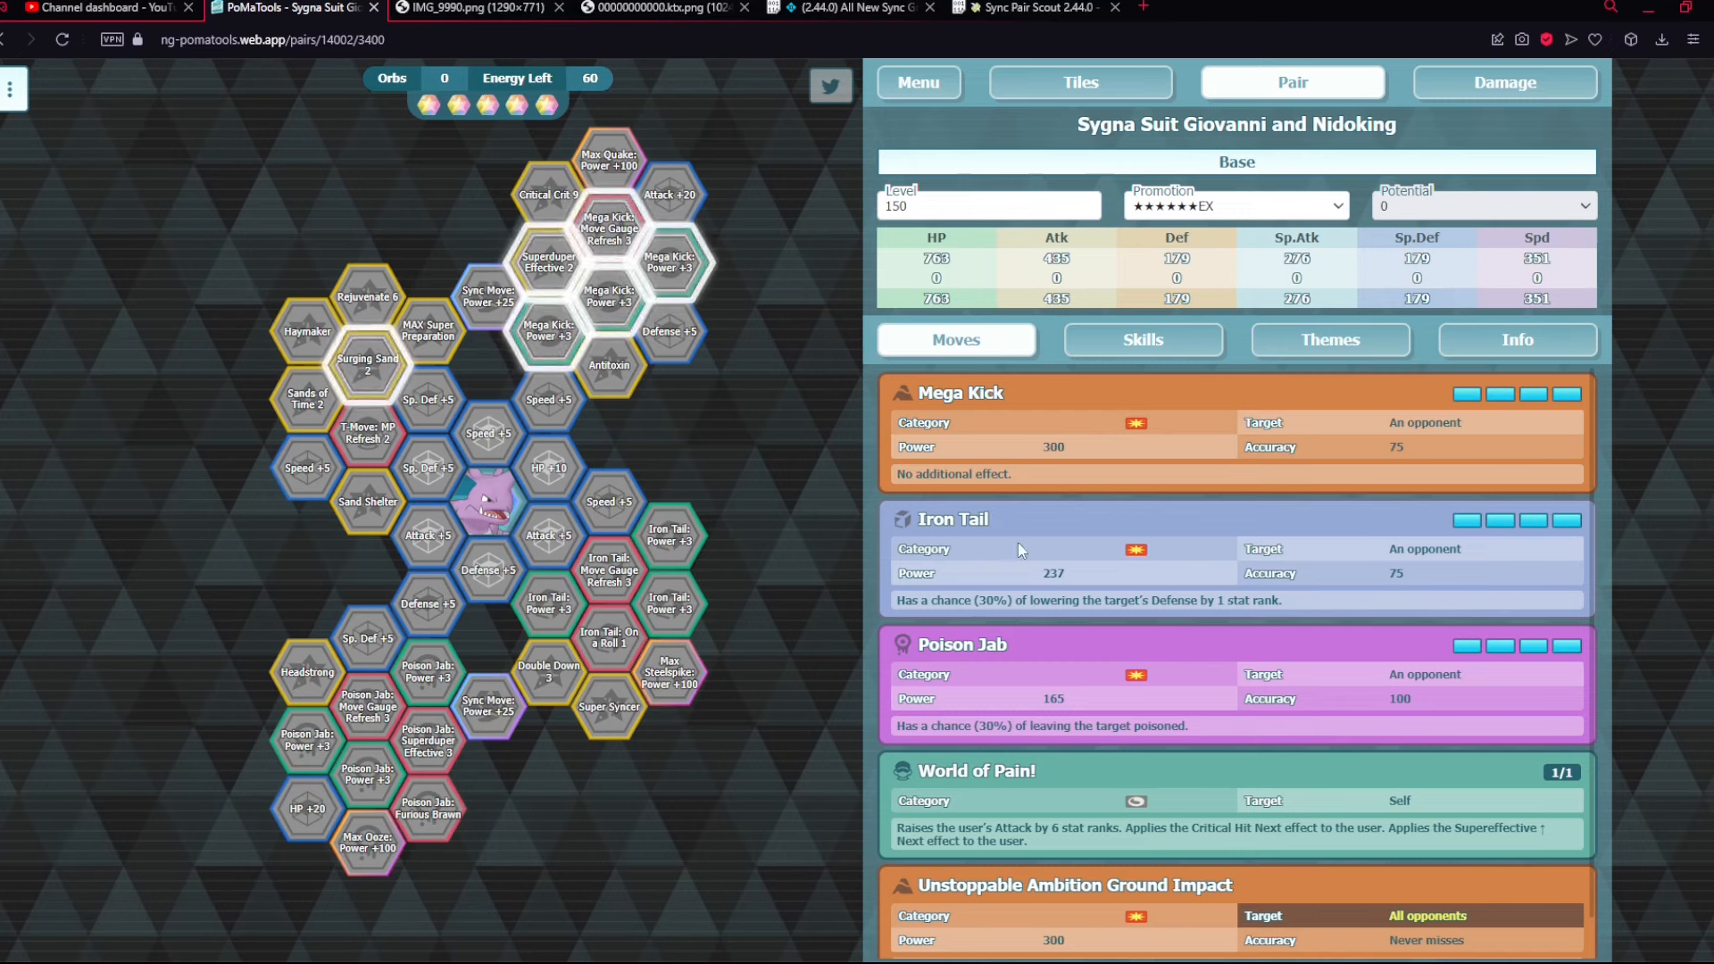
{"action": "mouse_move", "coordinate": [991, 454]}
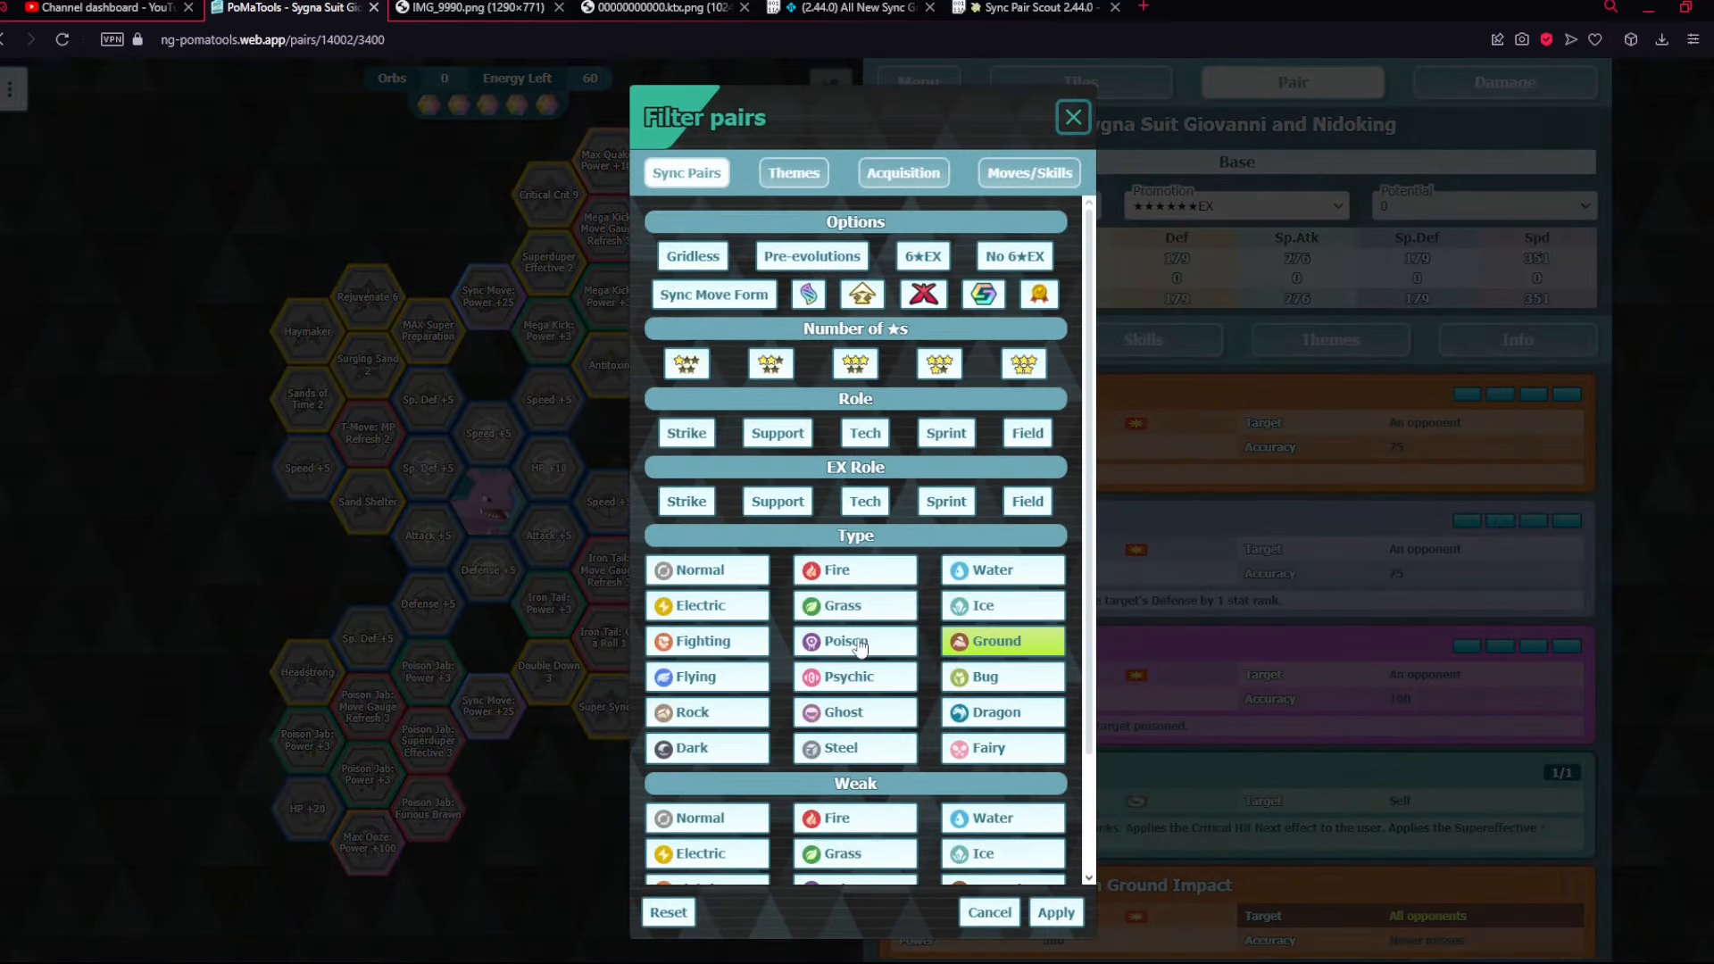
- View Sygna Suit N & Black Kyurem's Freeze Shock 360 power, then return to Giovanni and Nidoking
{"action": "left_click", "coordinate": [1057, 911]}
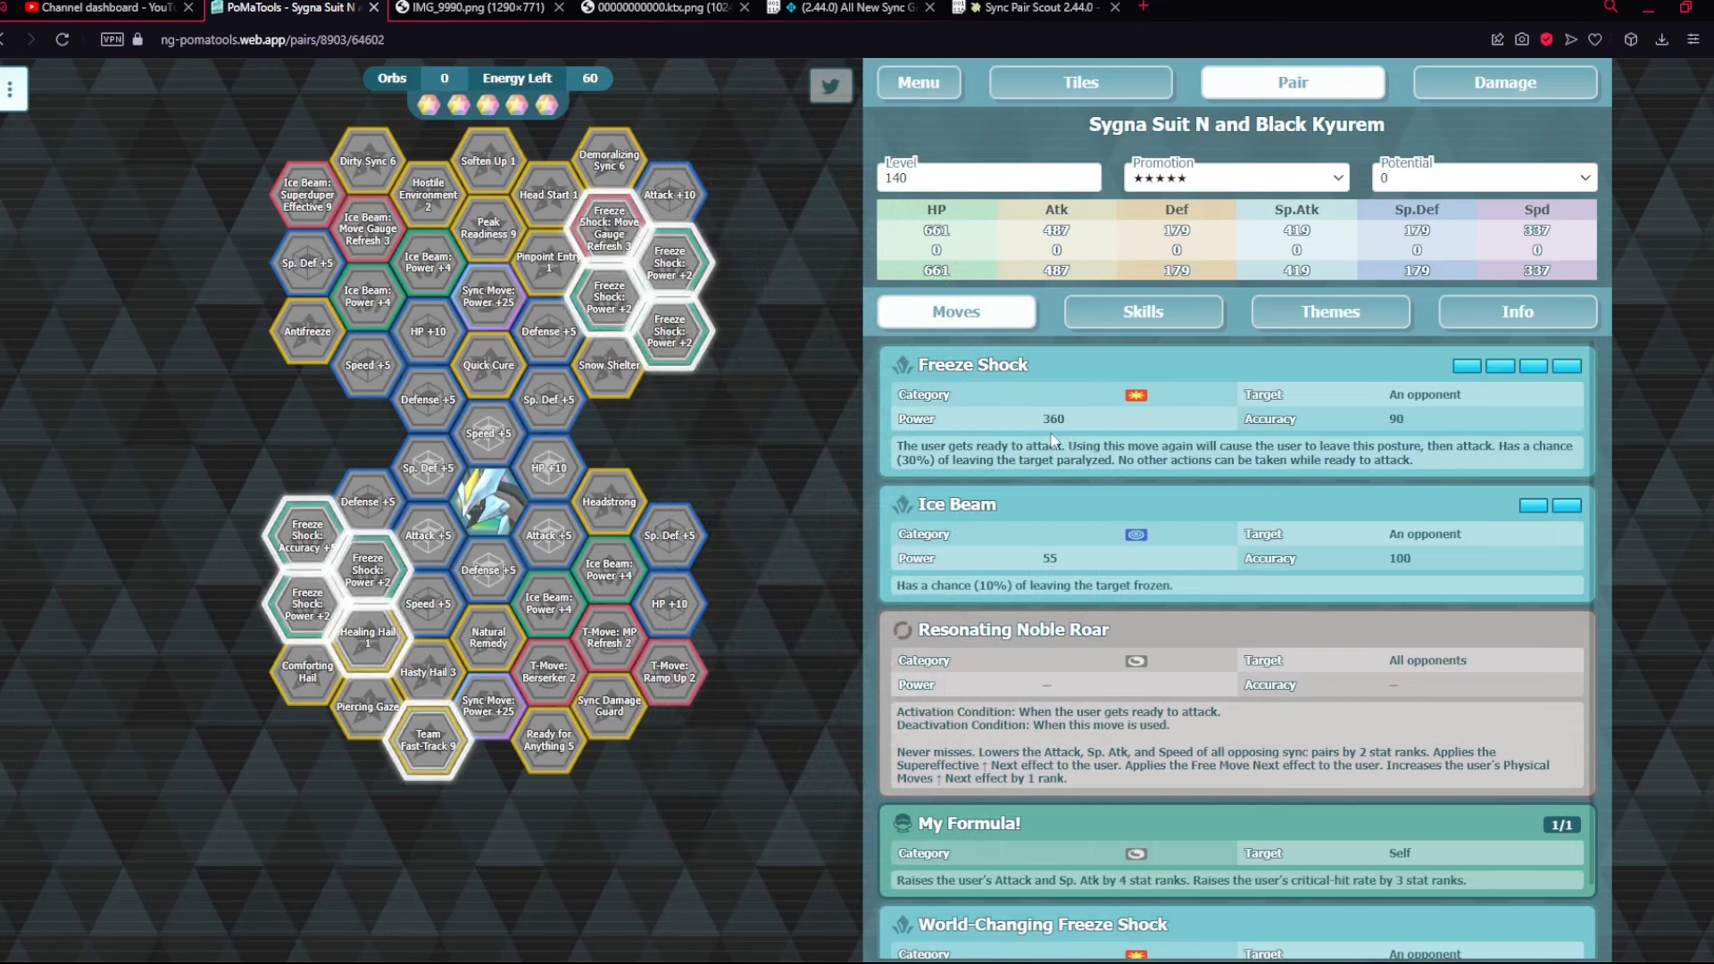
{"action": "double_click", "coordinate": [1054, 418]}
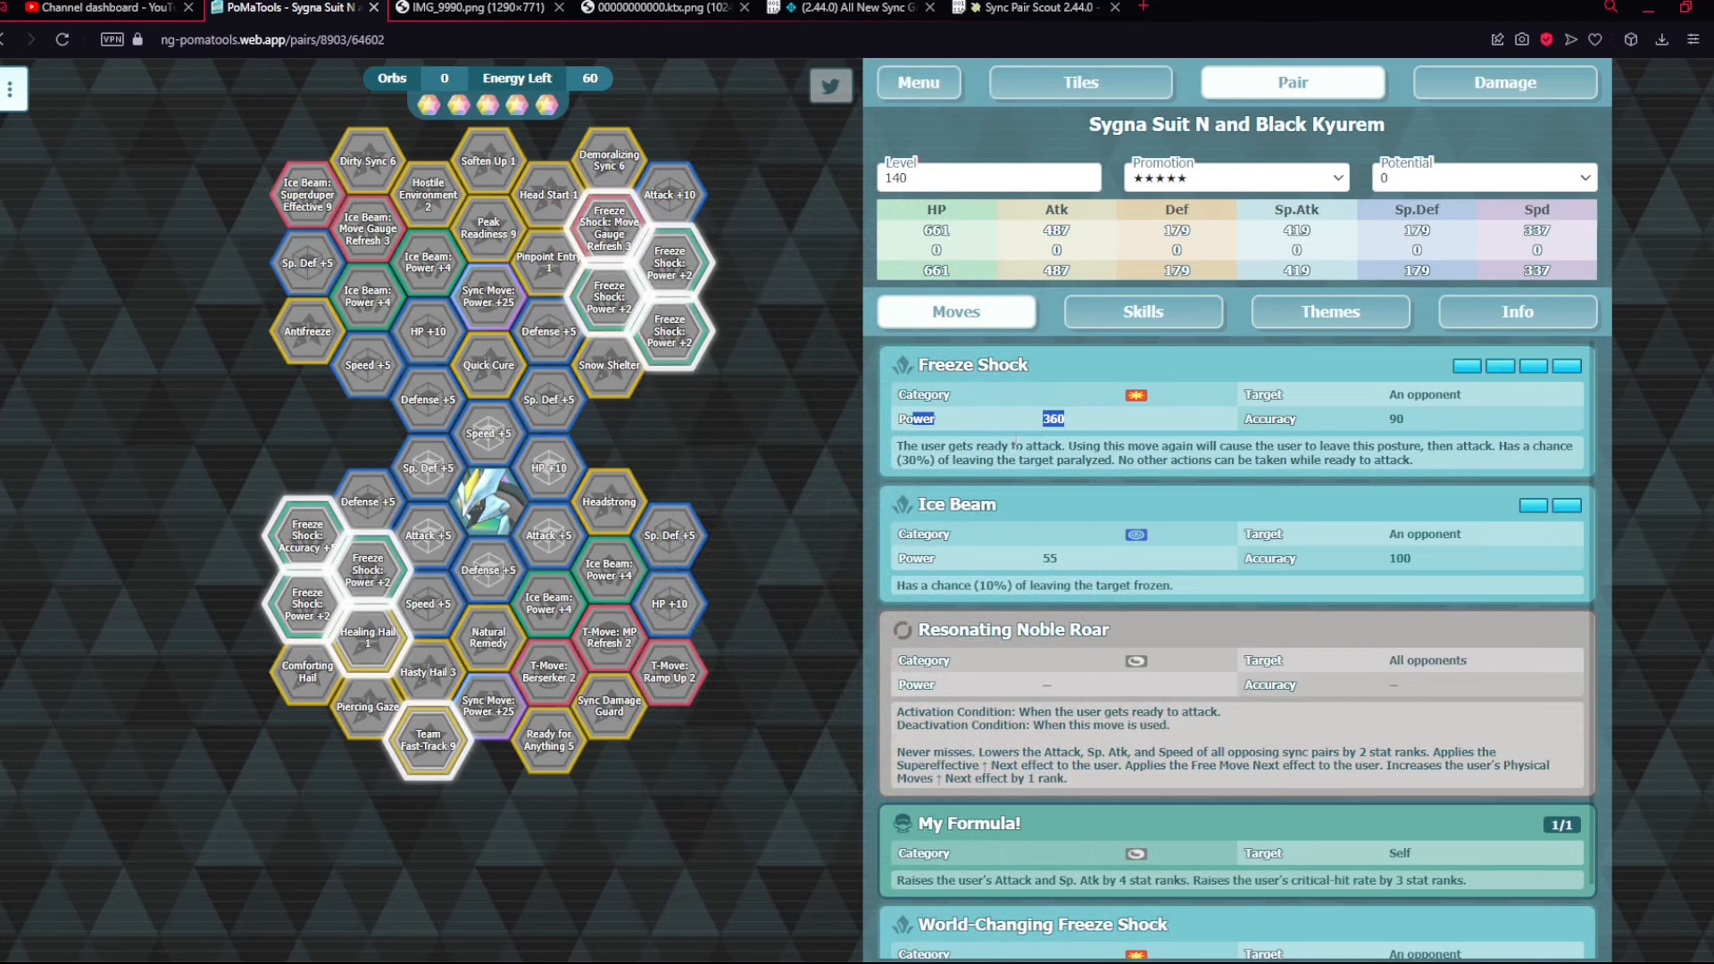
{"action": "mouse_move", "coordinate": [548, 400]}
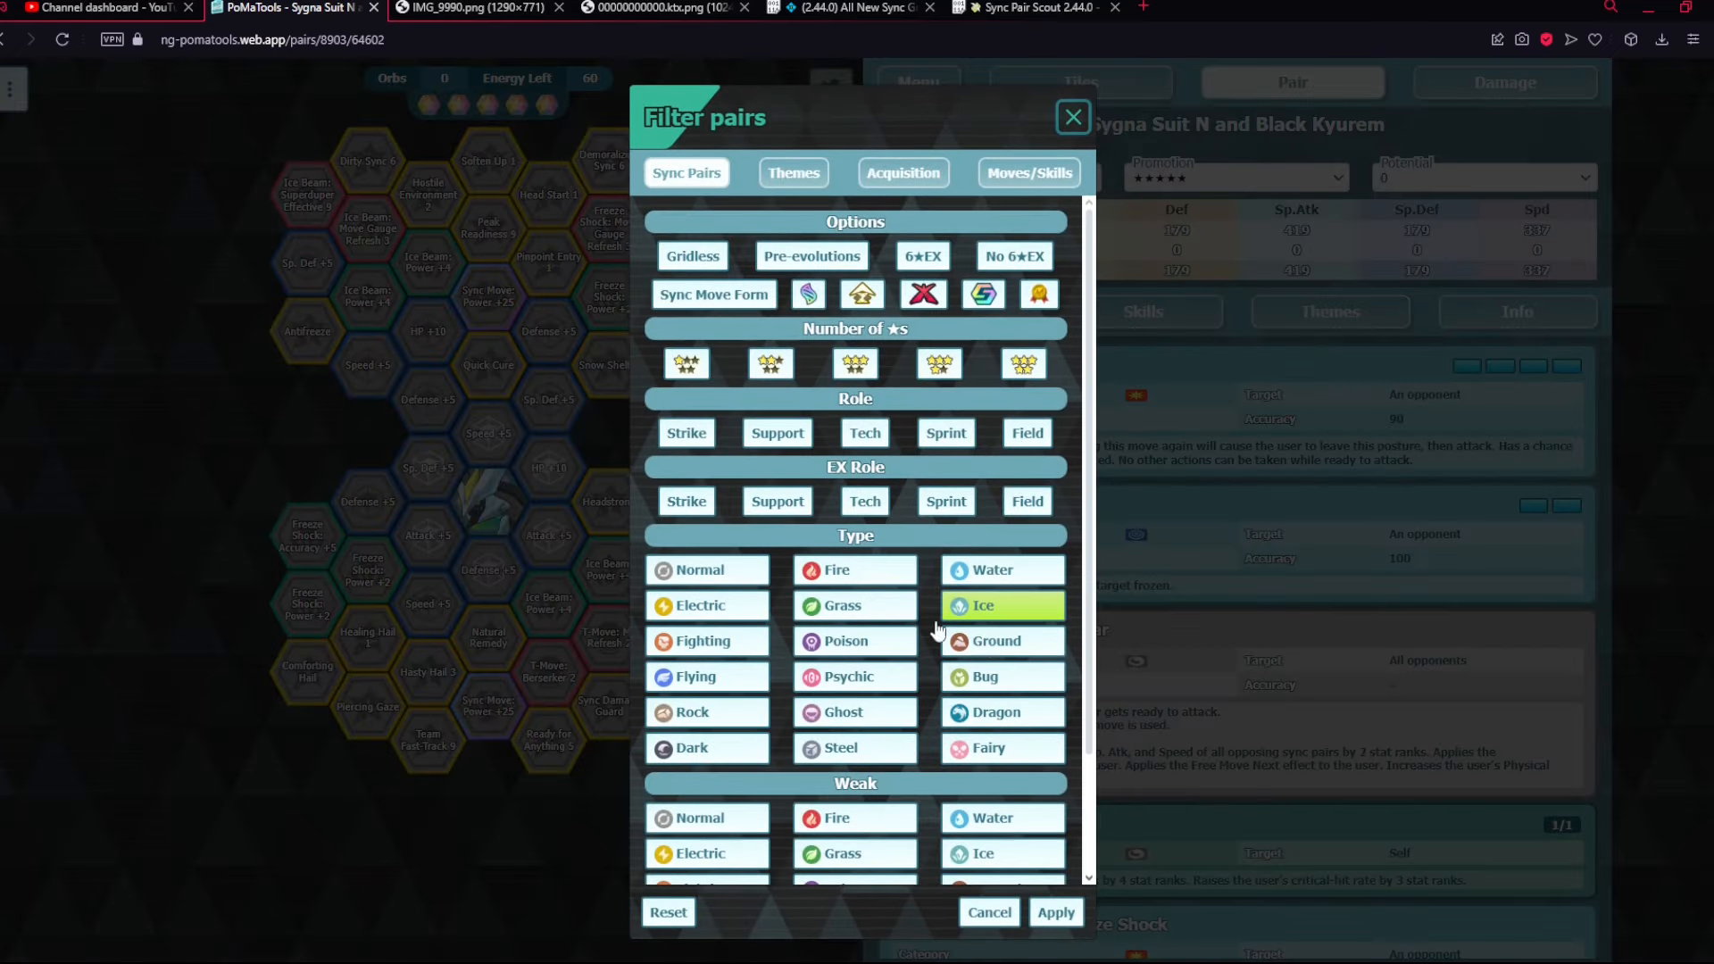
{"action": "left_click", "coordinate": [1057, 913]}
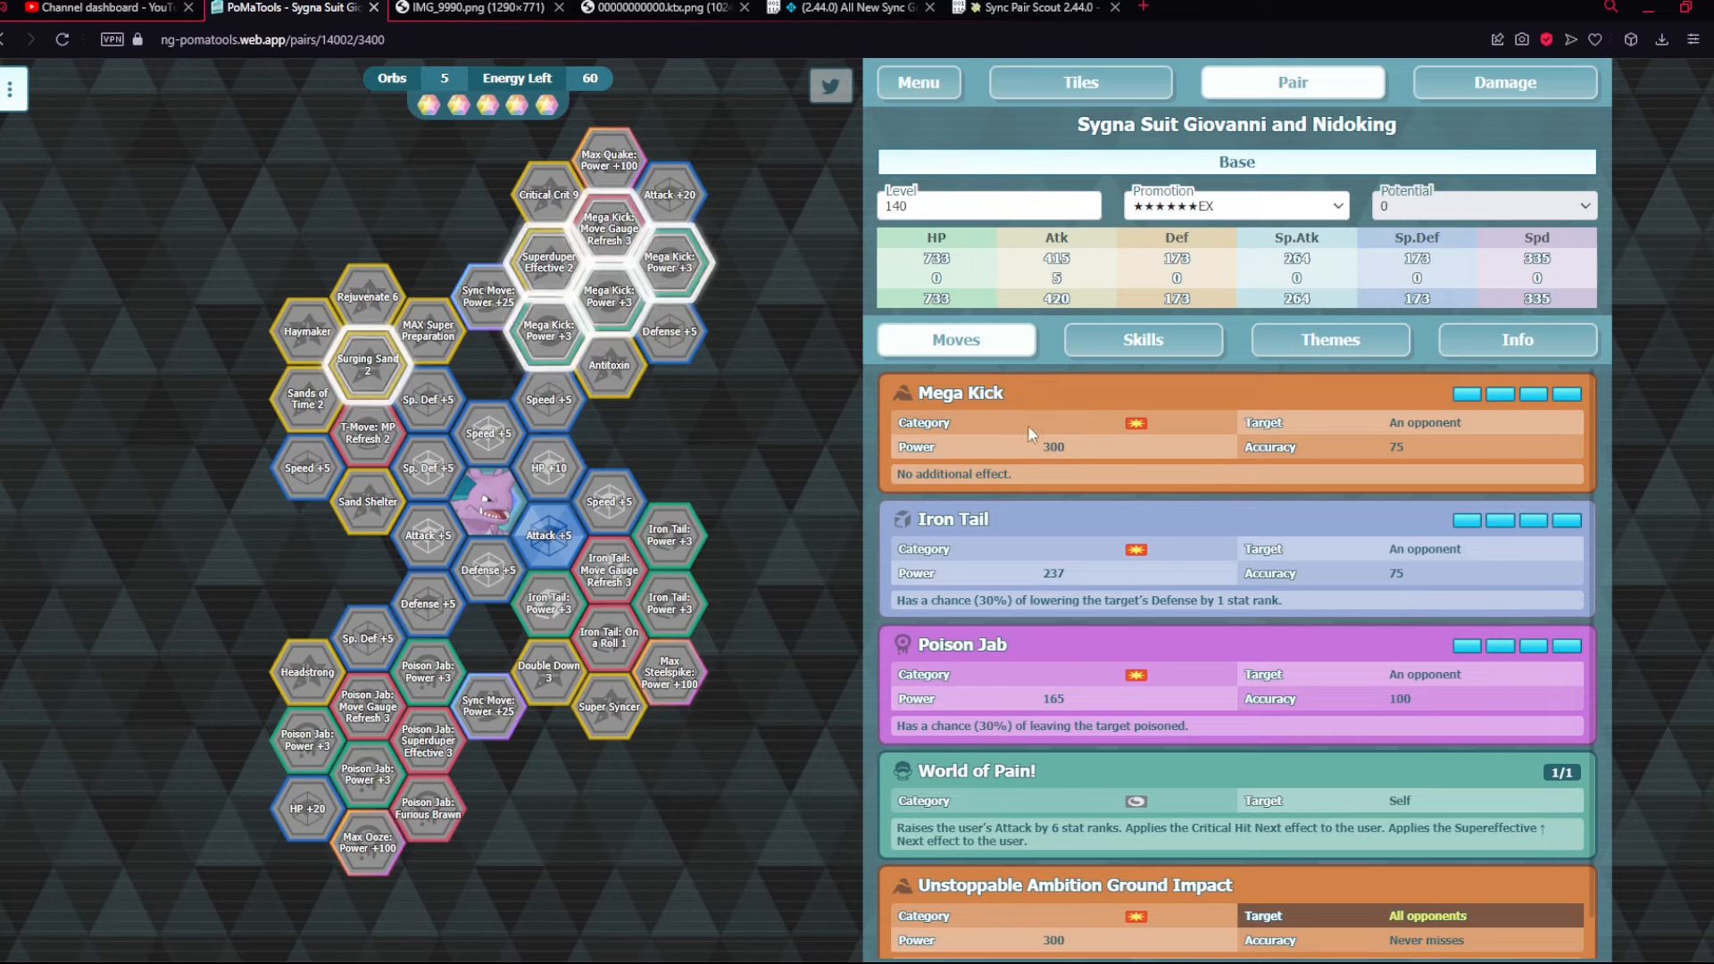
{"action": "mouse_move", "coordinate": [986, 457]}
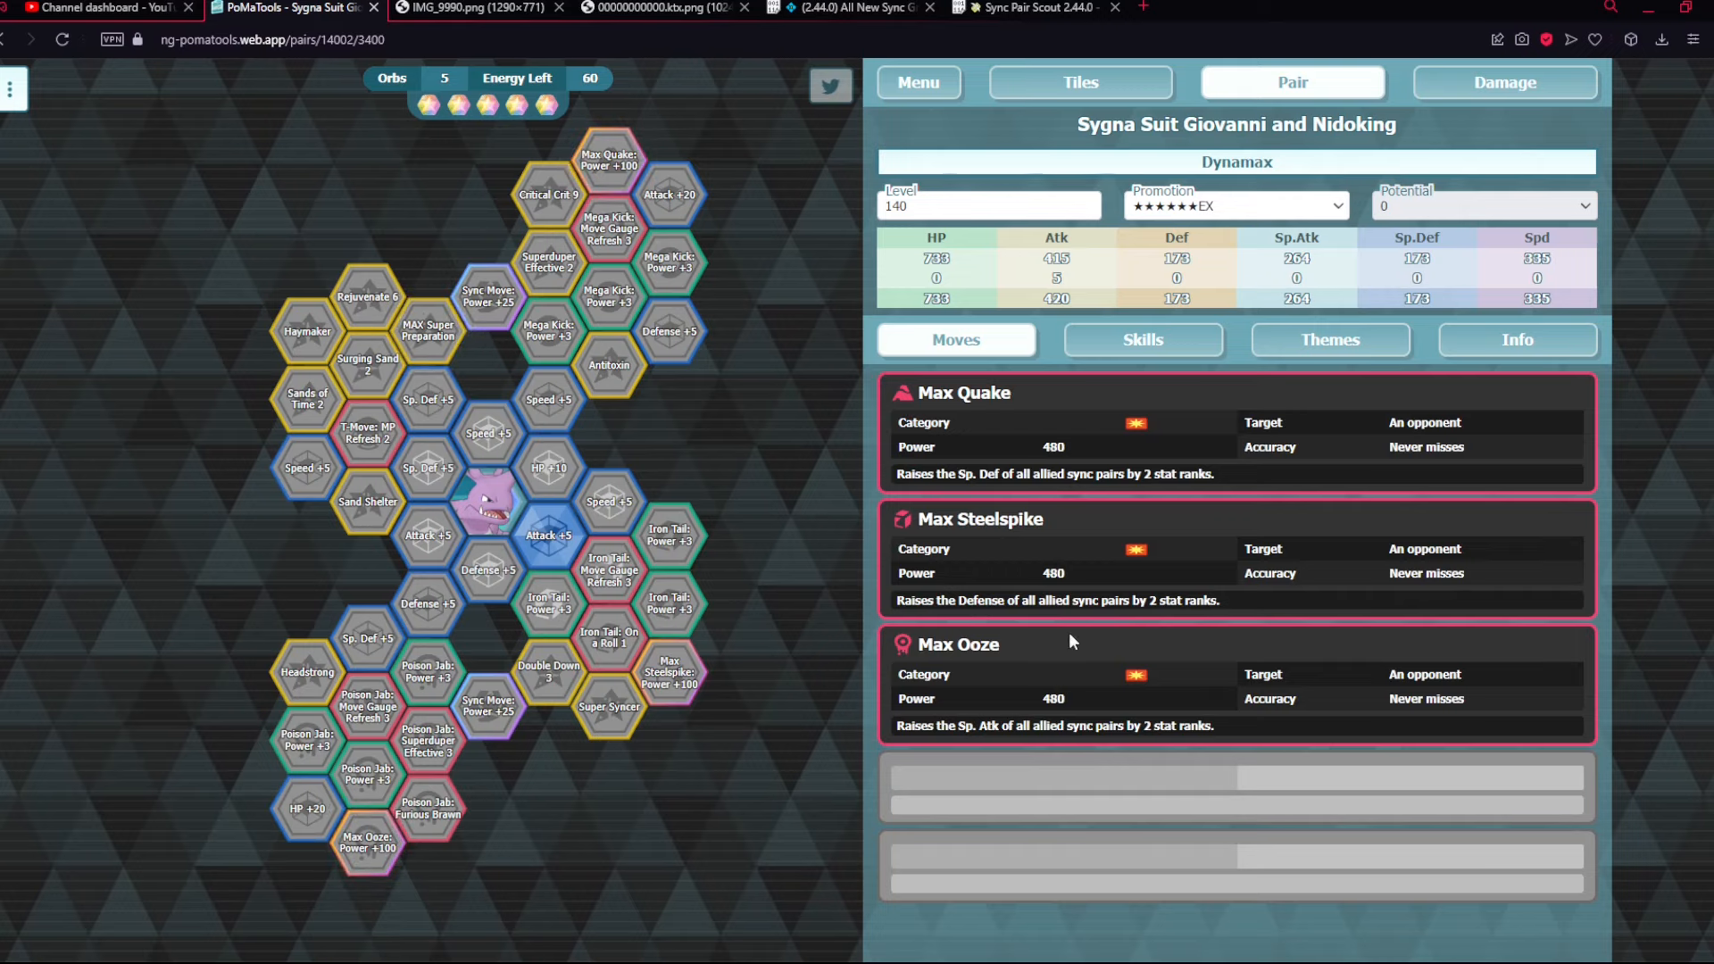
{"action": "mouse_move", "coordinate": [678, 204]}
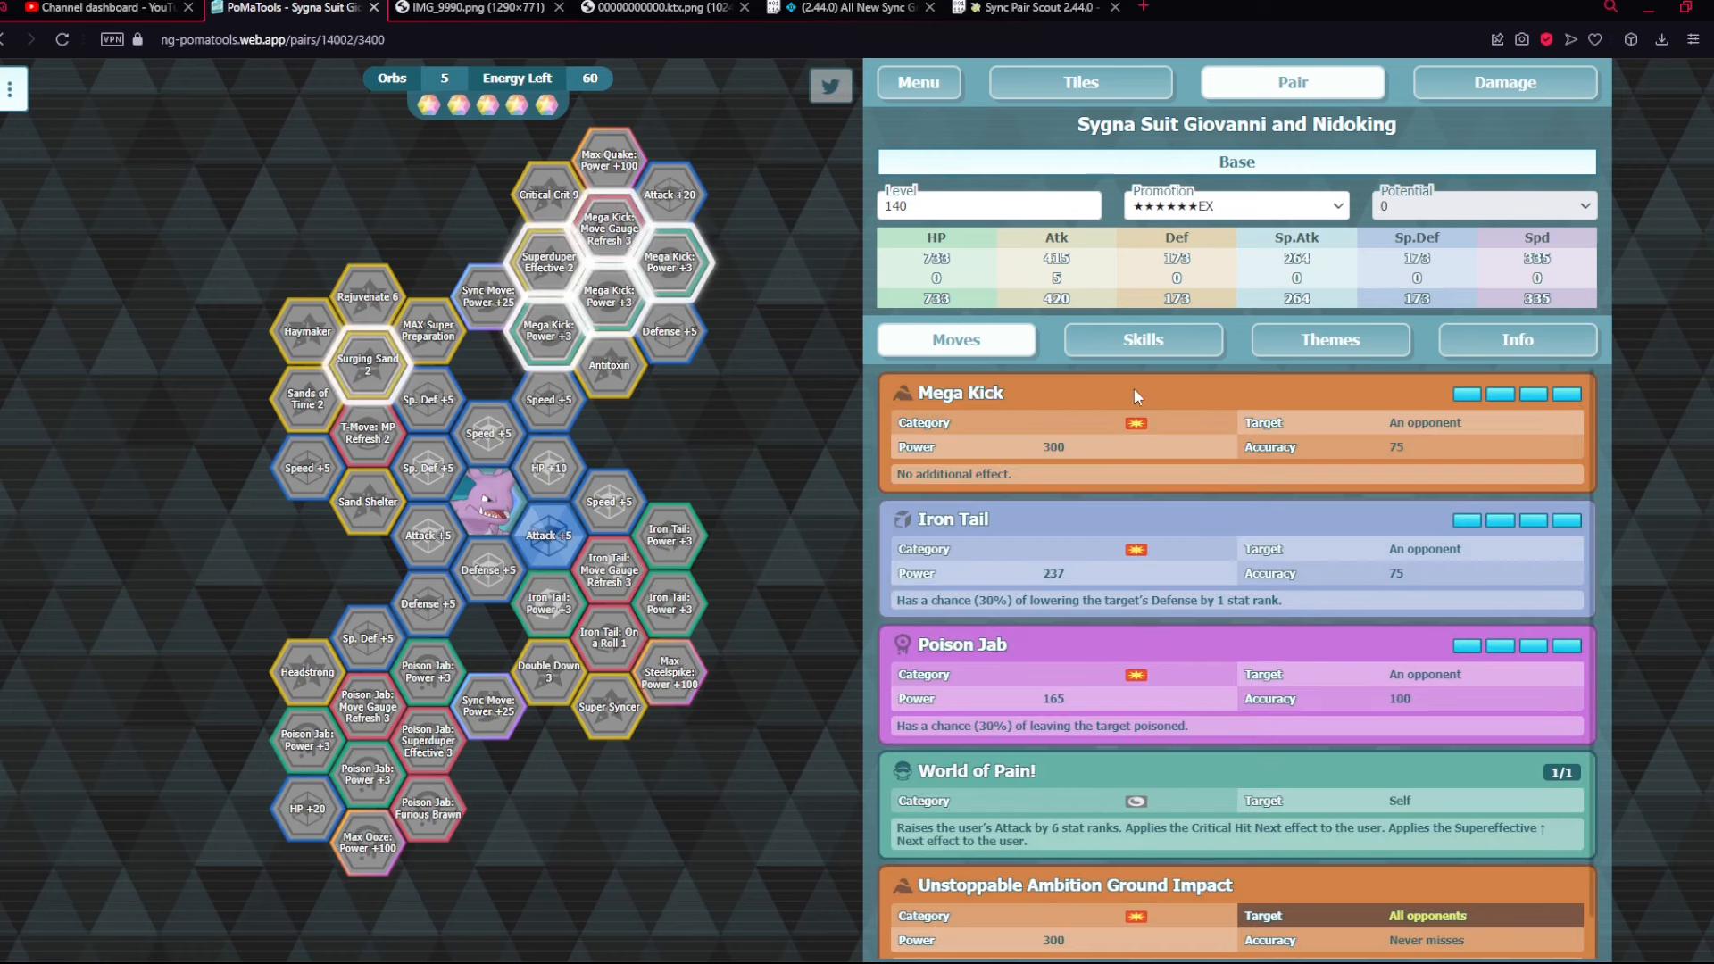
- Check Giovanni and Nidoking's passive skills, then show their moves Mega Kick, Iron Tail and Poison Jab
{"action": "left_click", "coordinate": [1143, 339]}
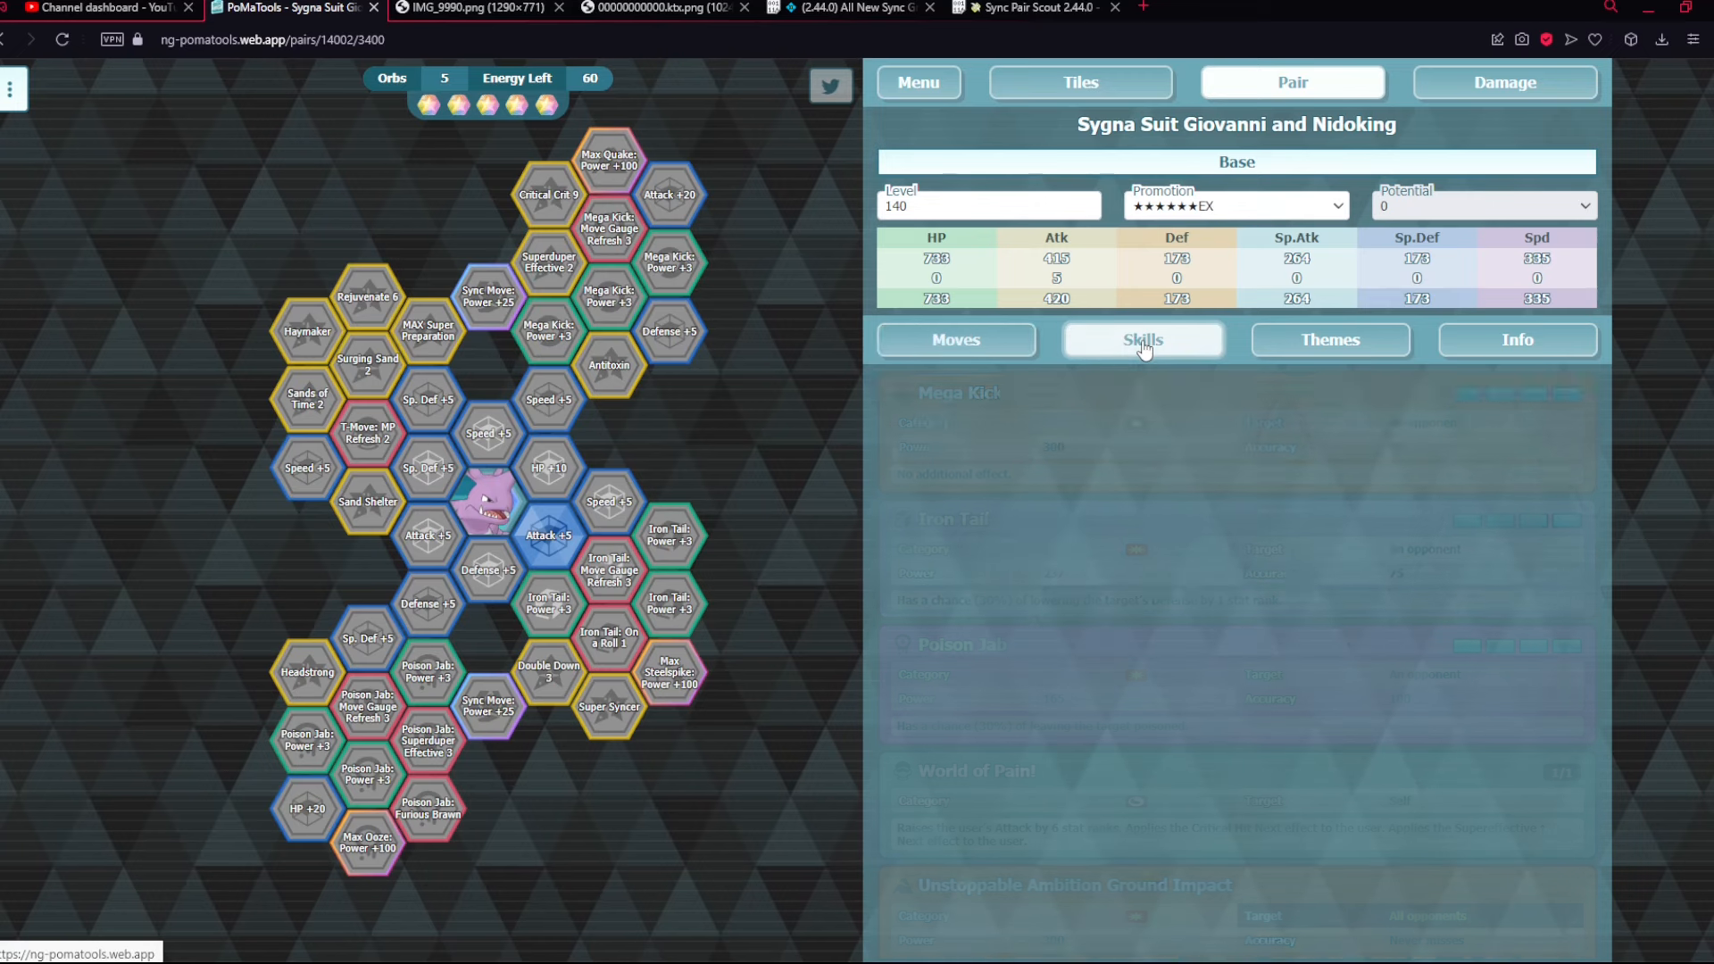
{"action": "left_click", "coordinate": [1143, 339]}
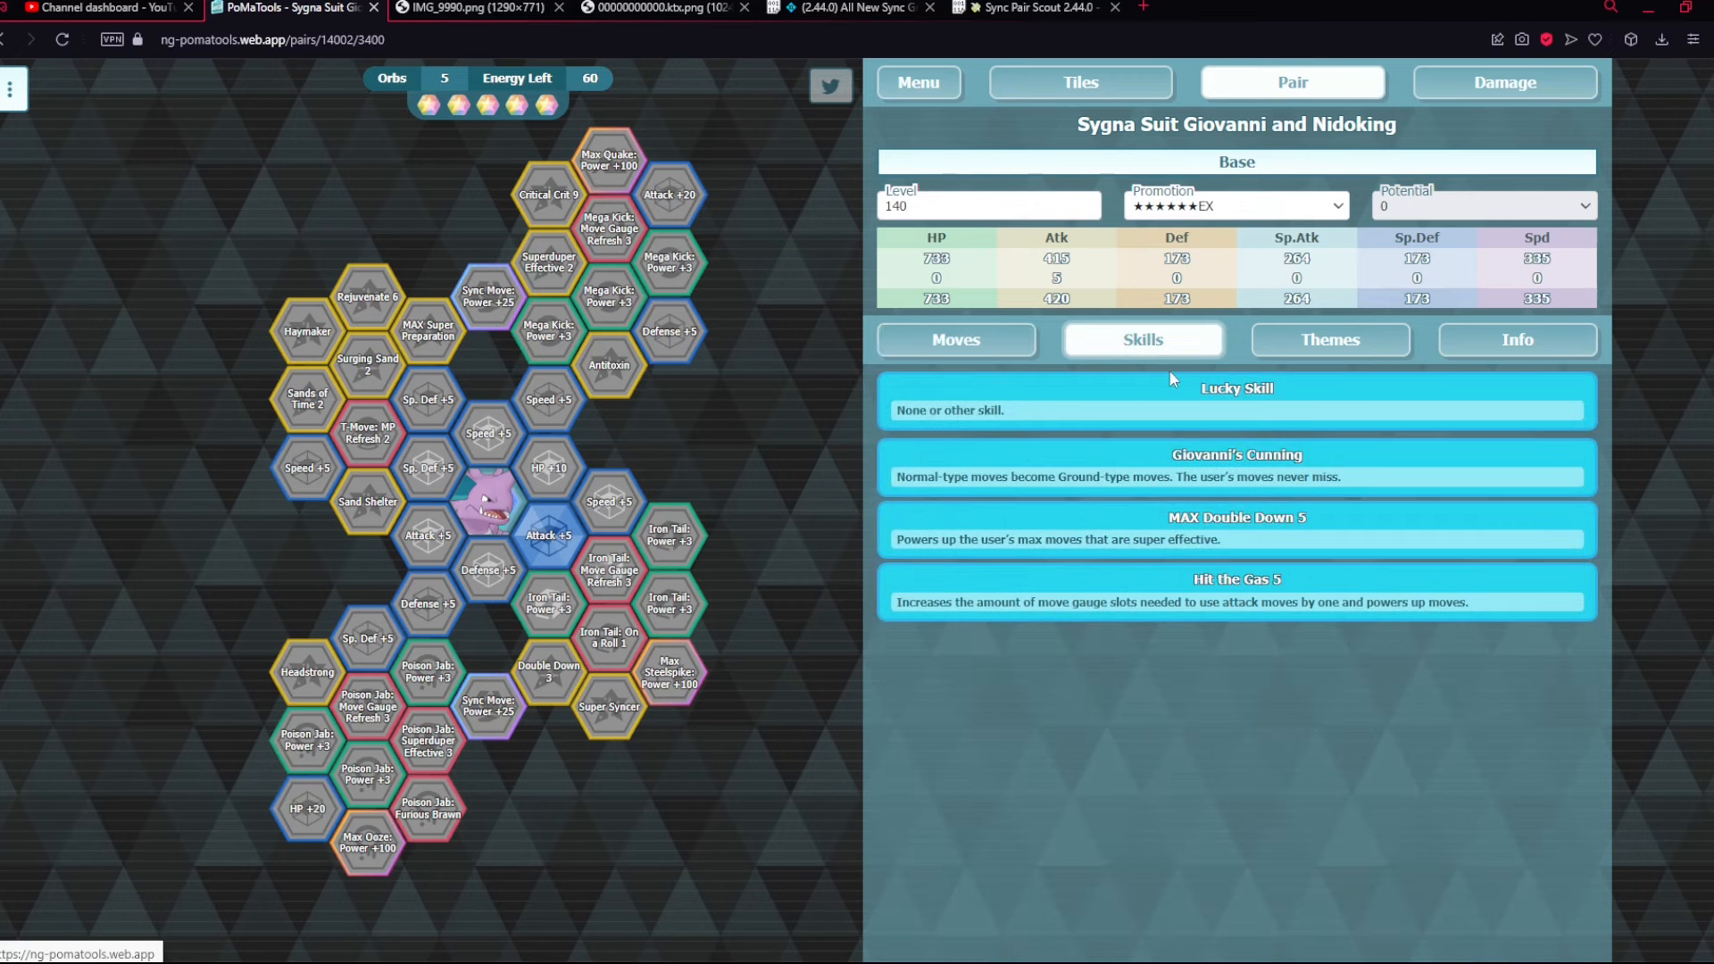
{"action": "mouse_move", "coordinate": [948, 557]}
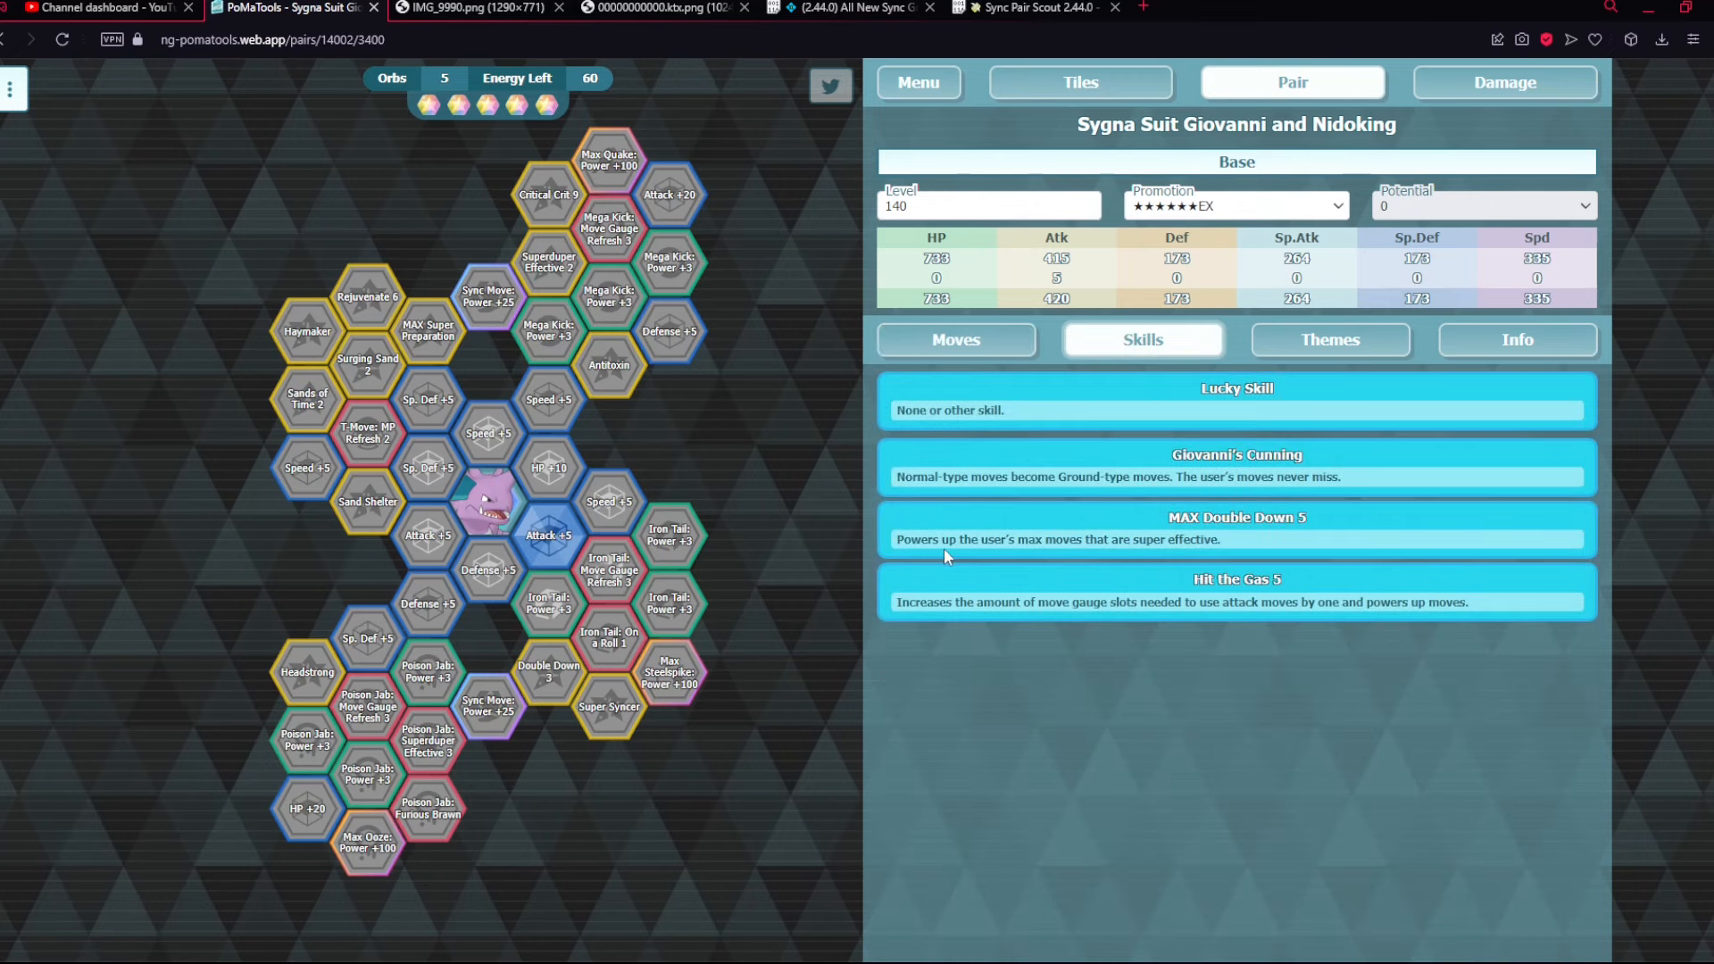
{"action": "mouse_move", "coordinate": [1171, 571]}
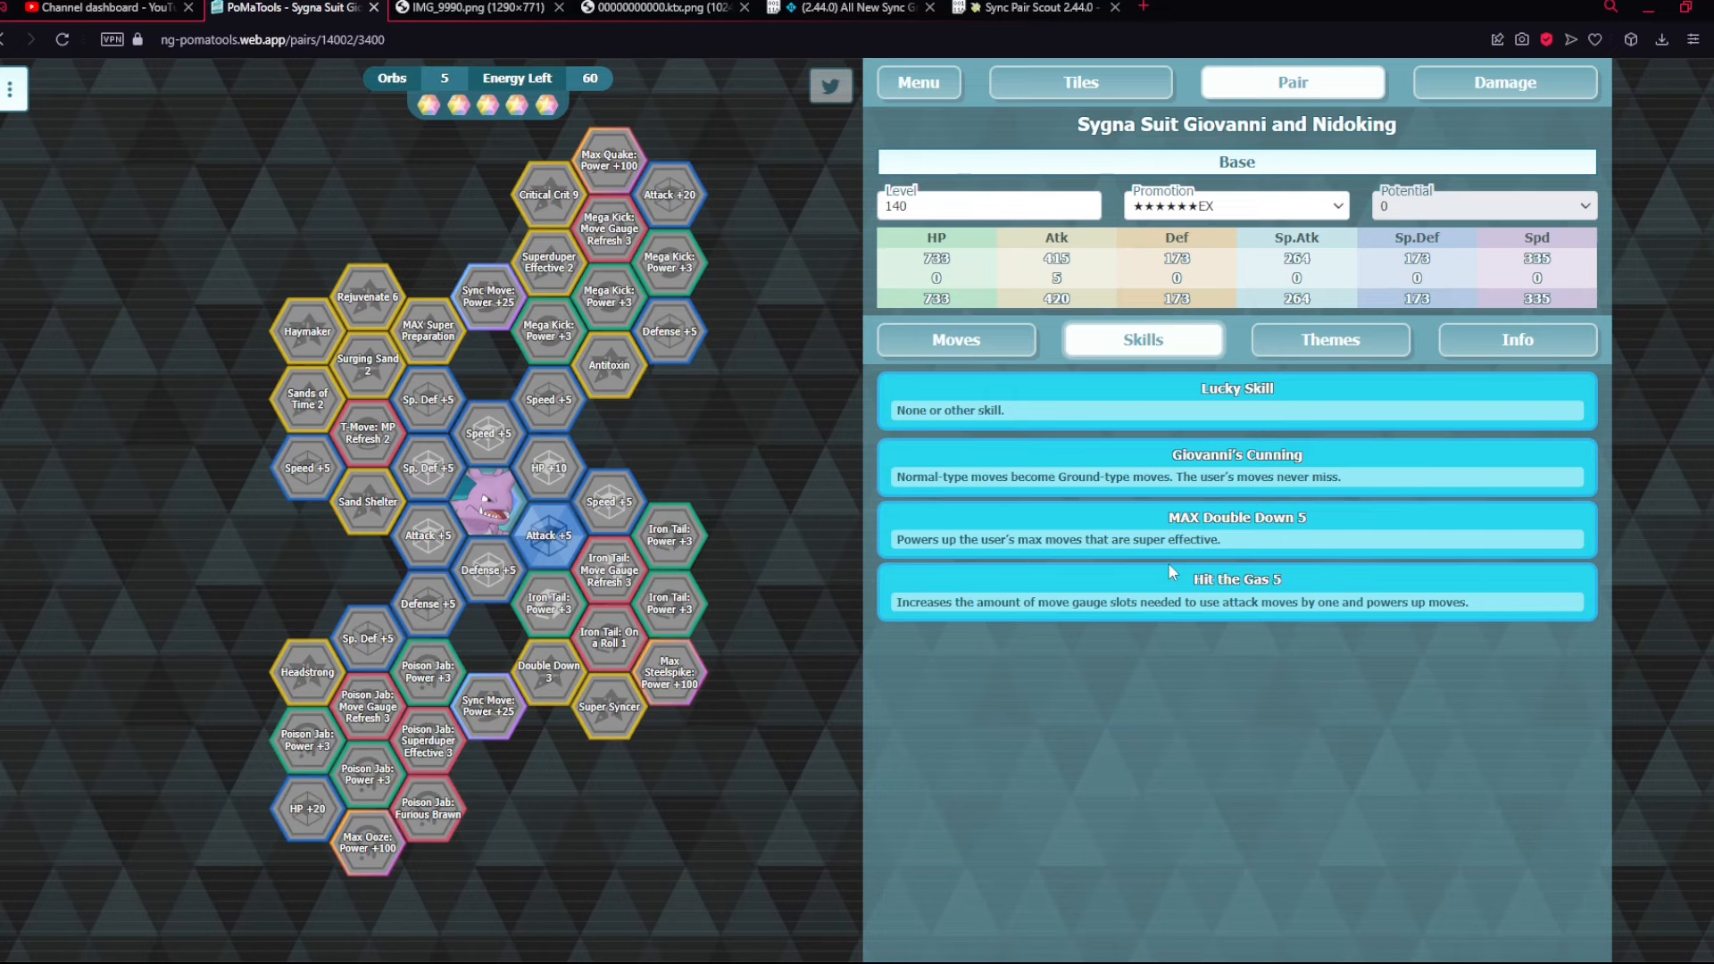
{"action": "mouse_move", "coordinate": [1503, 611]}
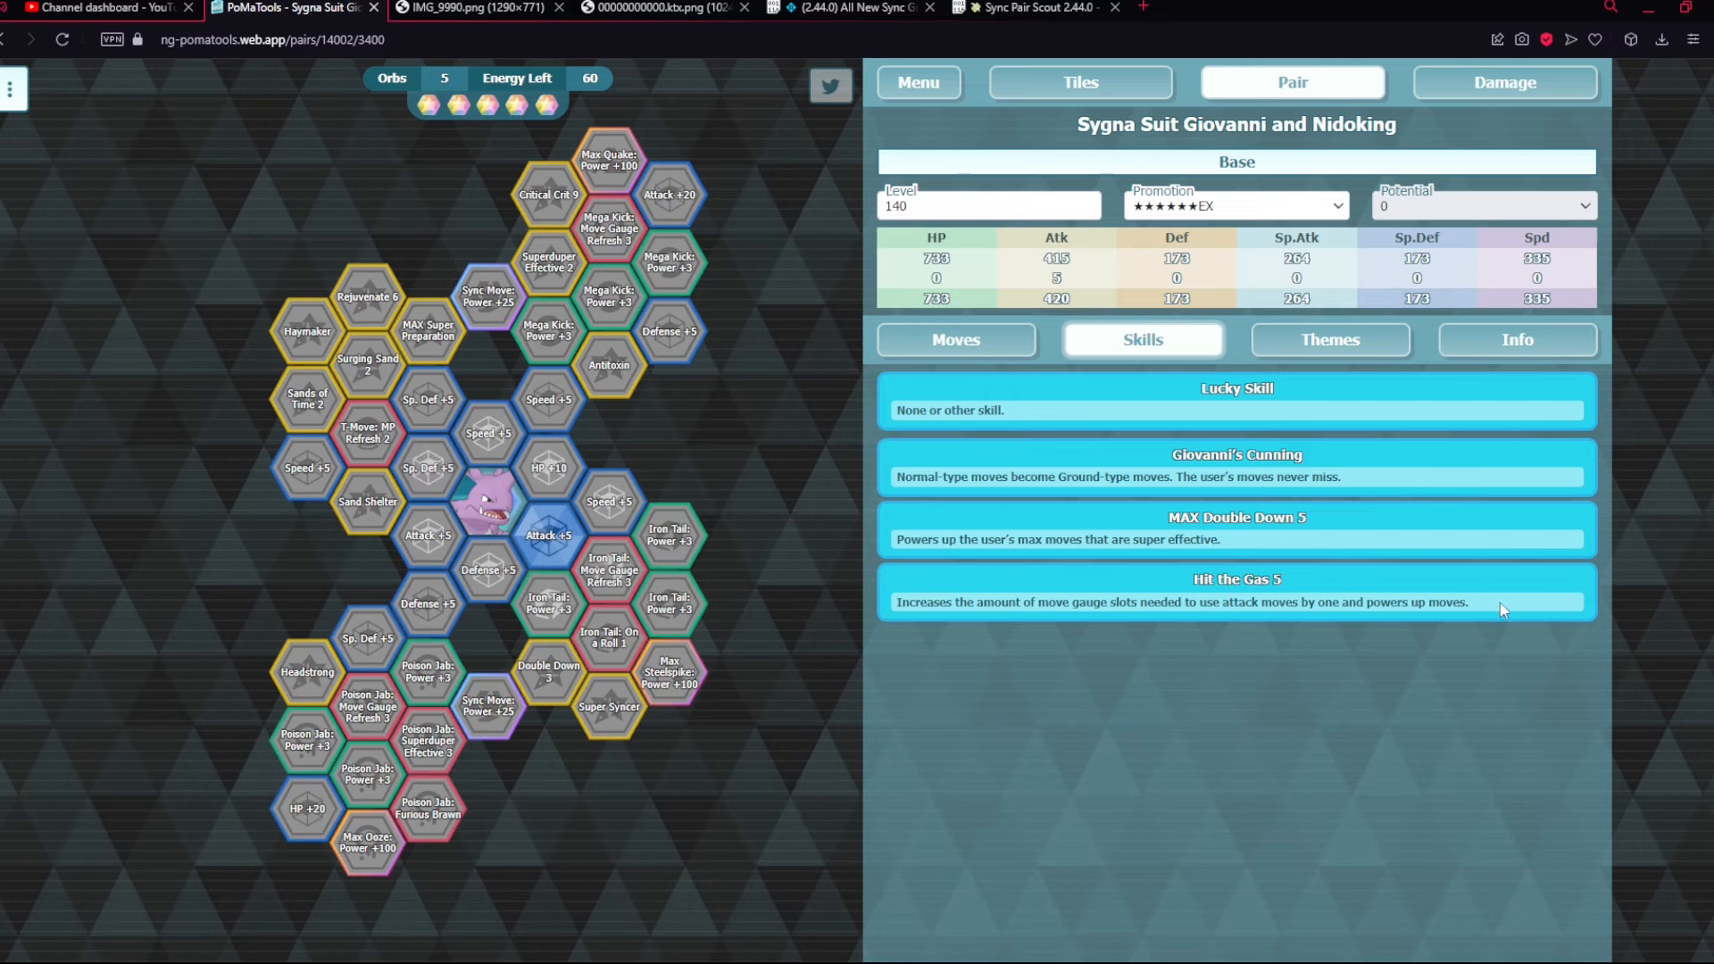
{"action": "left_click", "coordinate": [956, 340]}
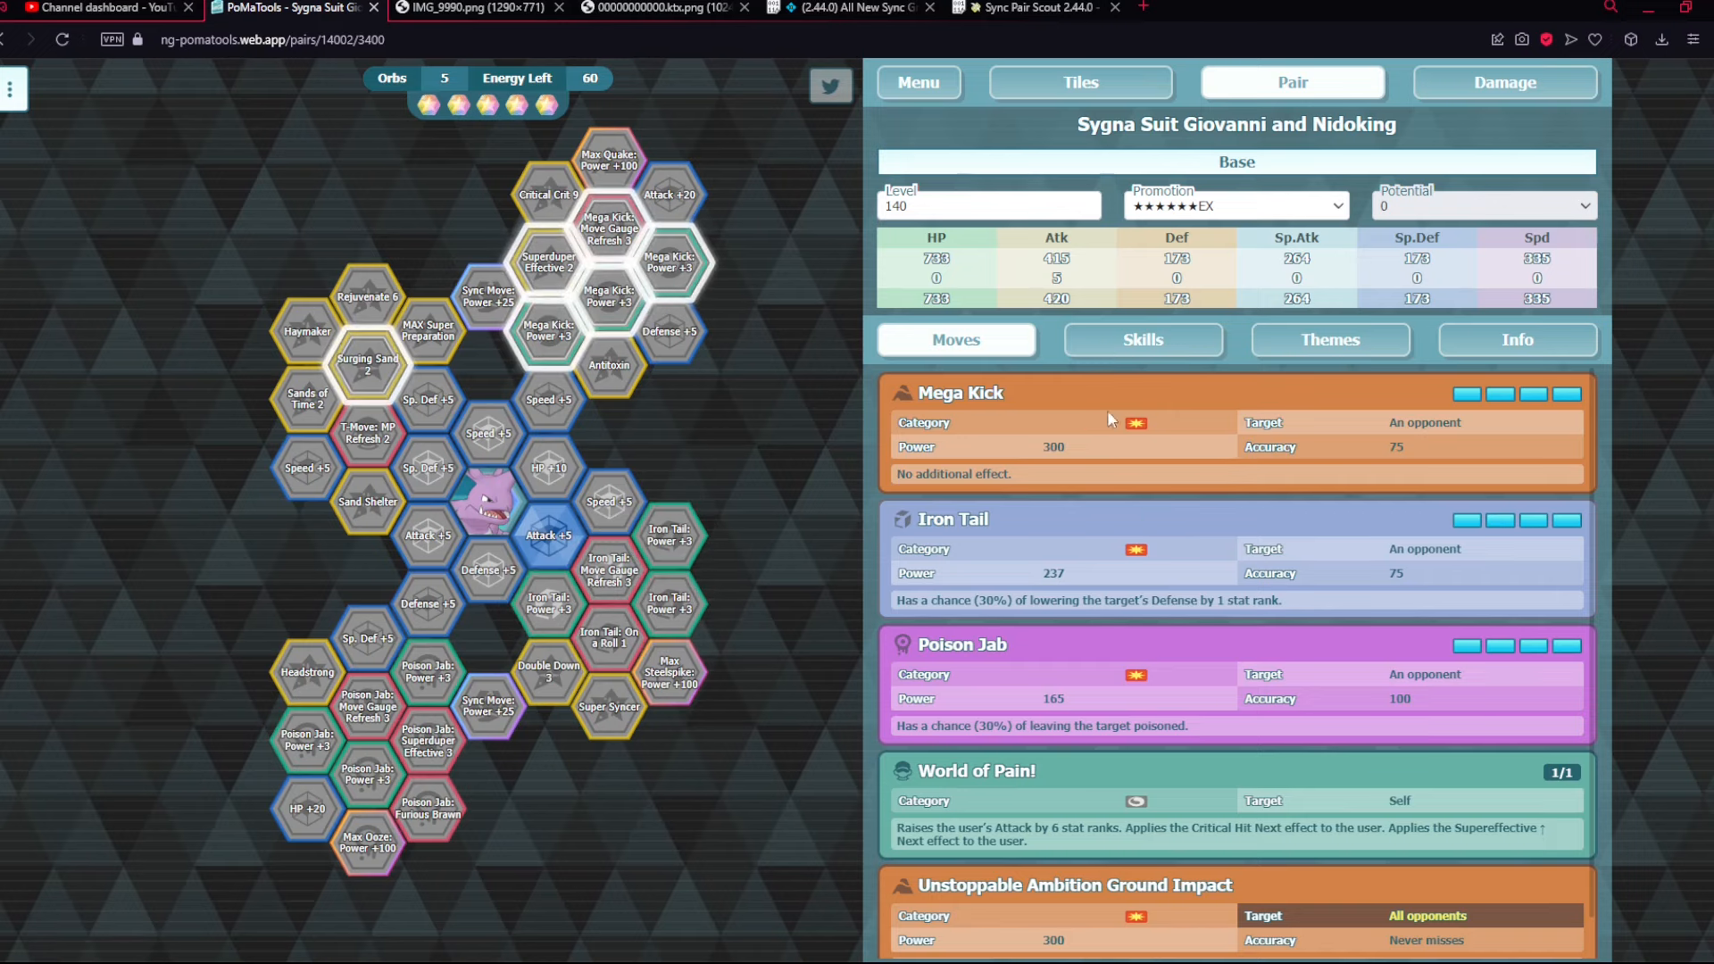
{"action": "mouse_move", "coordinate": [959, 422]}
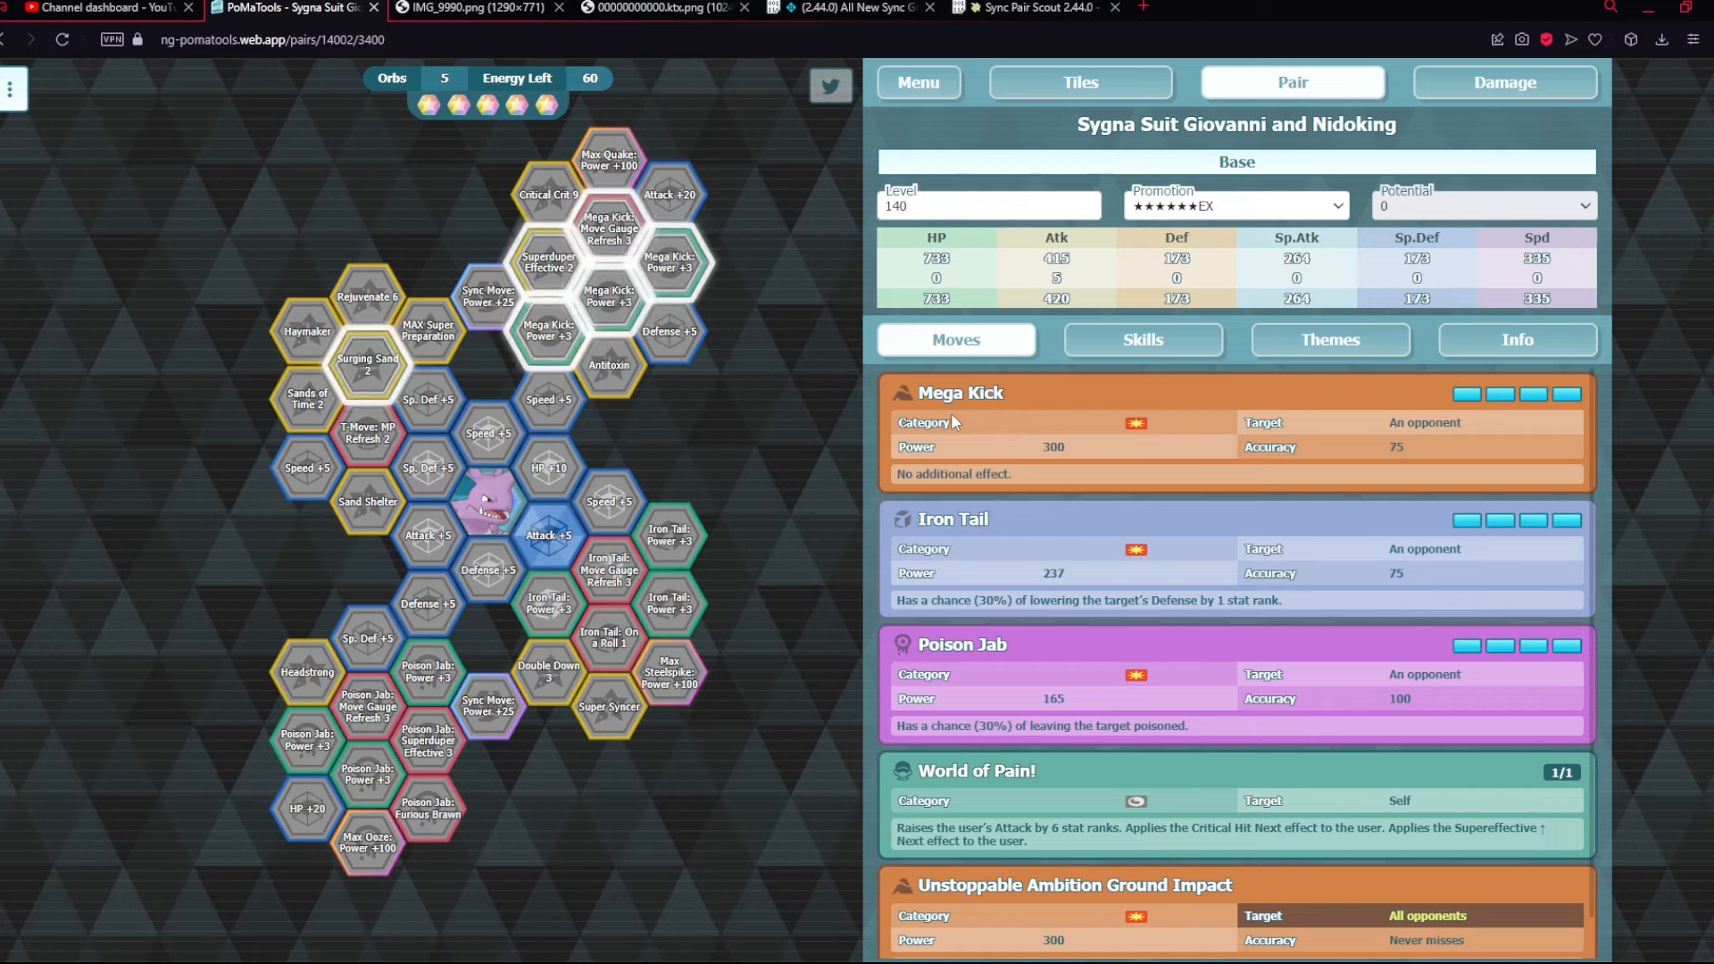
{"action": "mouse_move", "coordinate": [954, 446]}
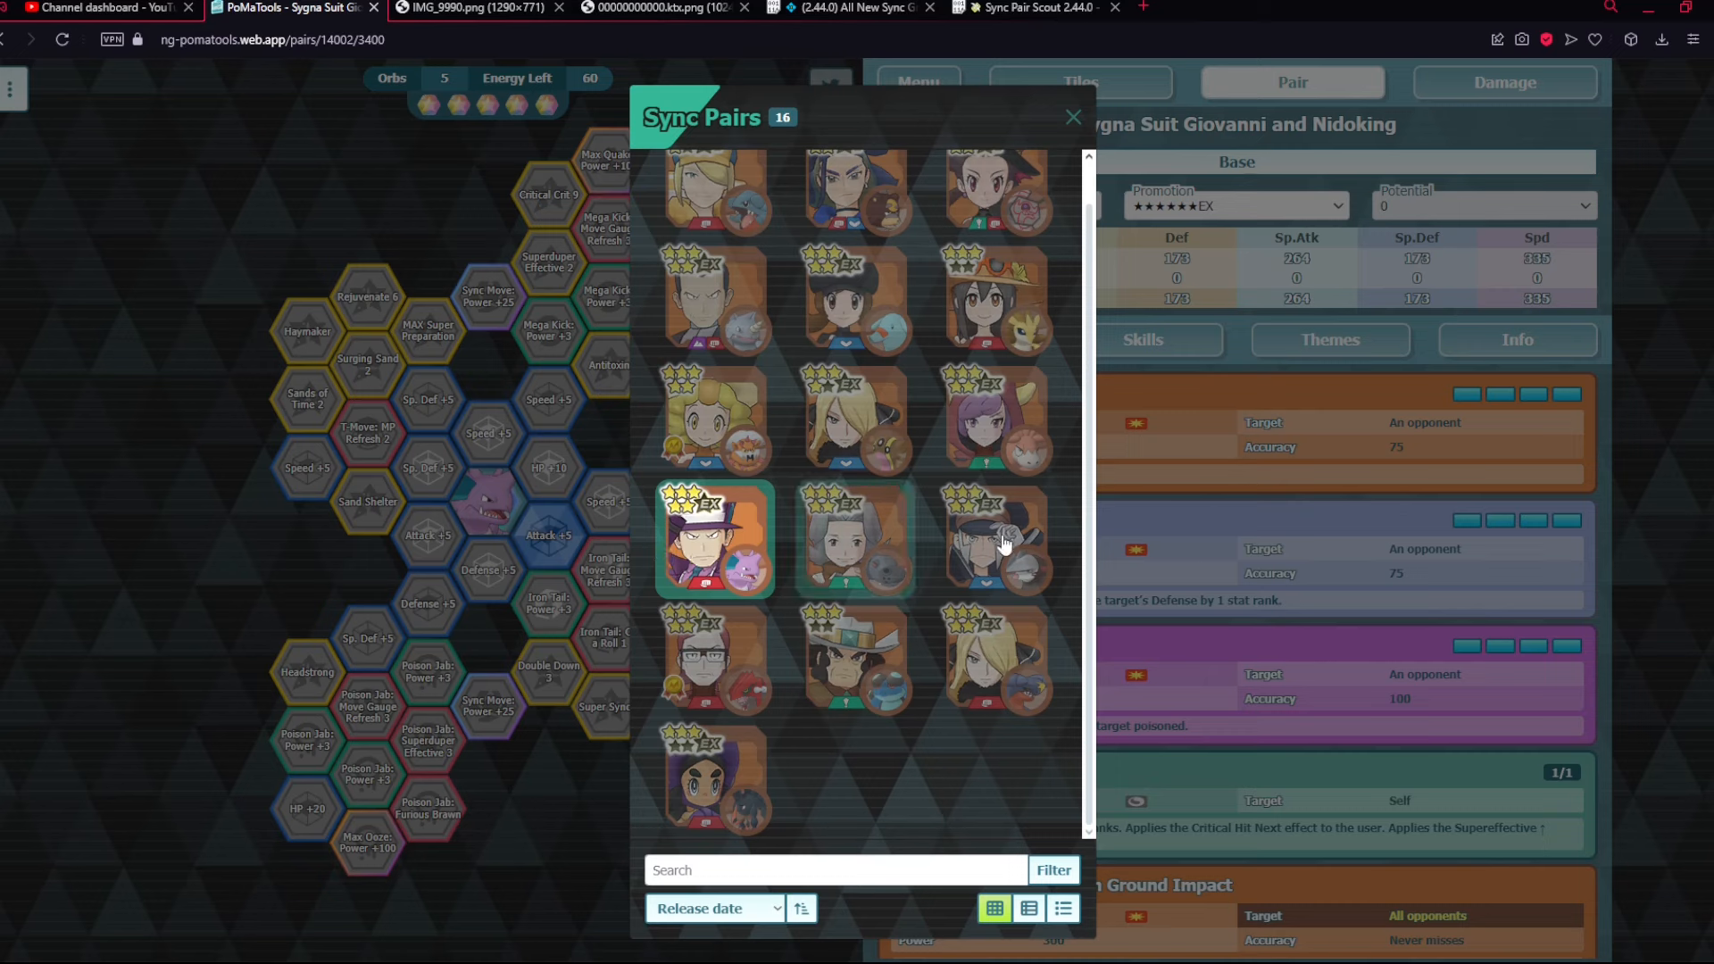
{"action": "mouse_move", "coordinate": [861, 714]}
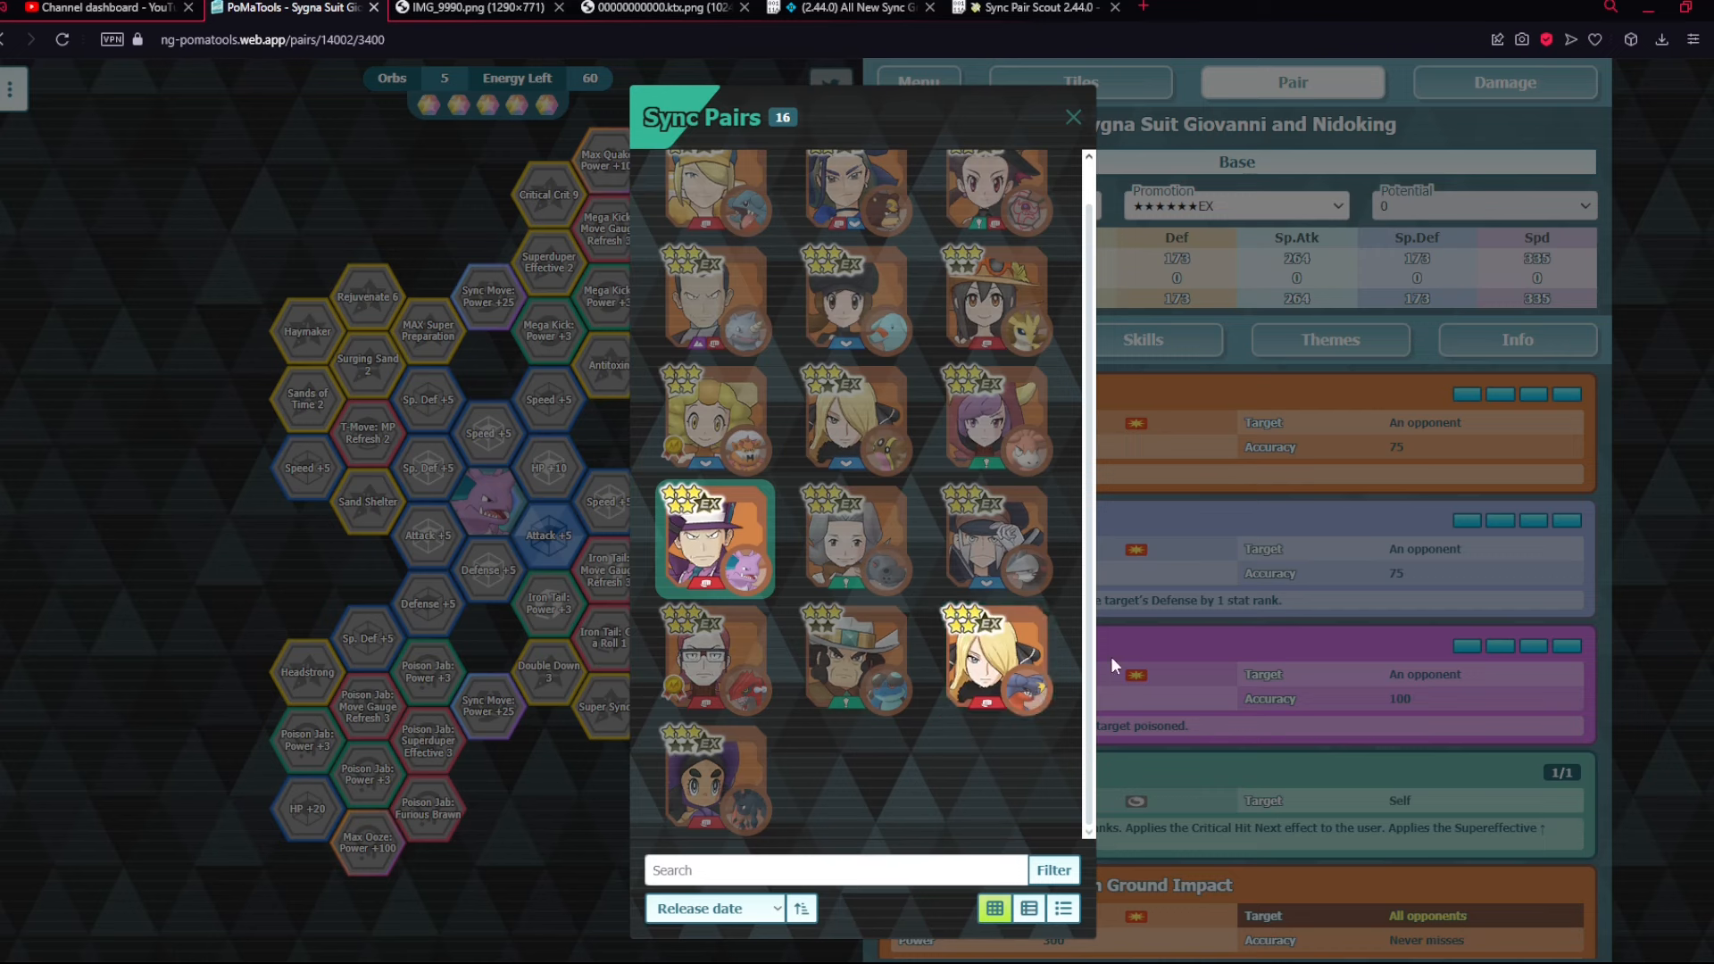
- Bring up the sync pair list and dismiss it without switching from Giovanni and Nidoking
{"action": "left_click", "coordinate": [853, 539]}
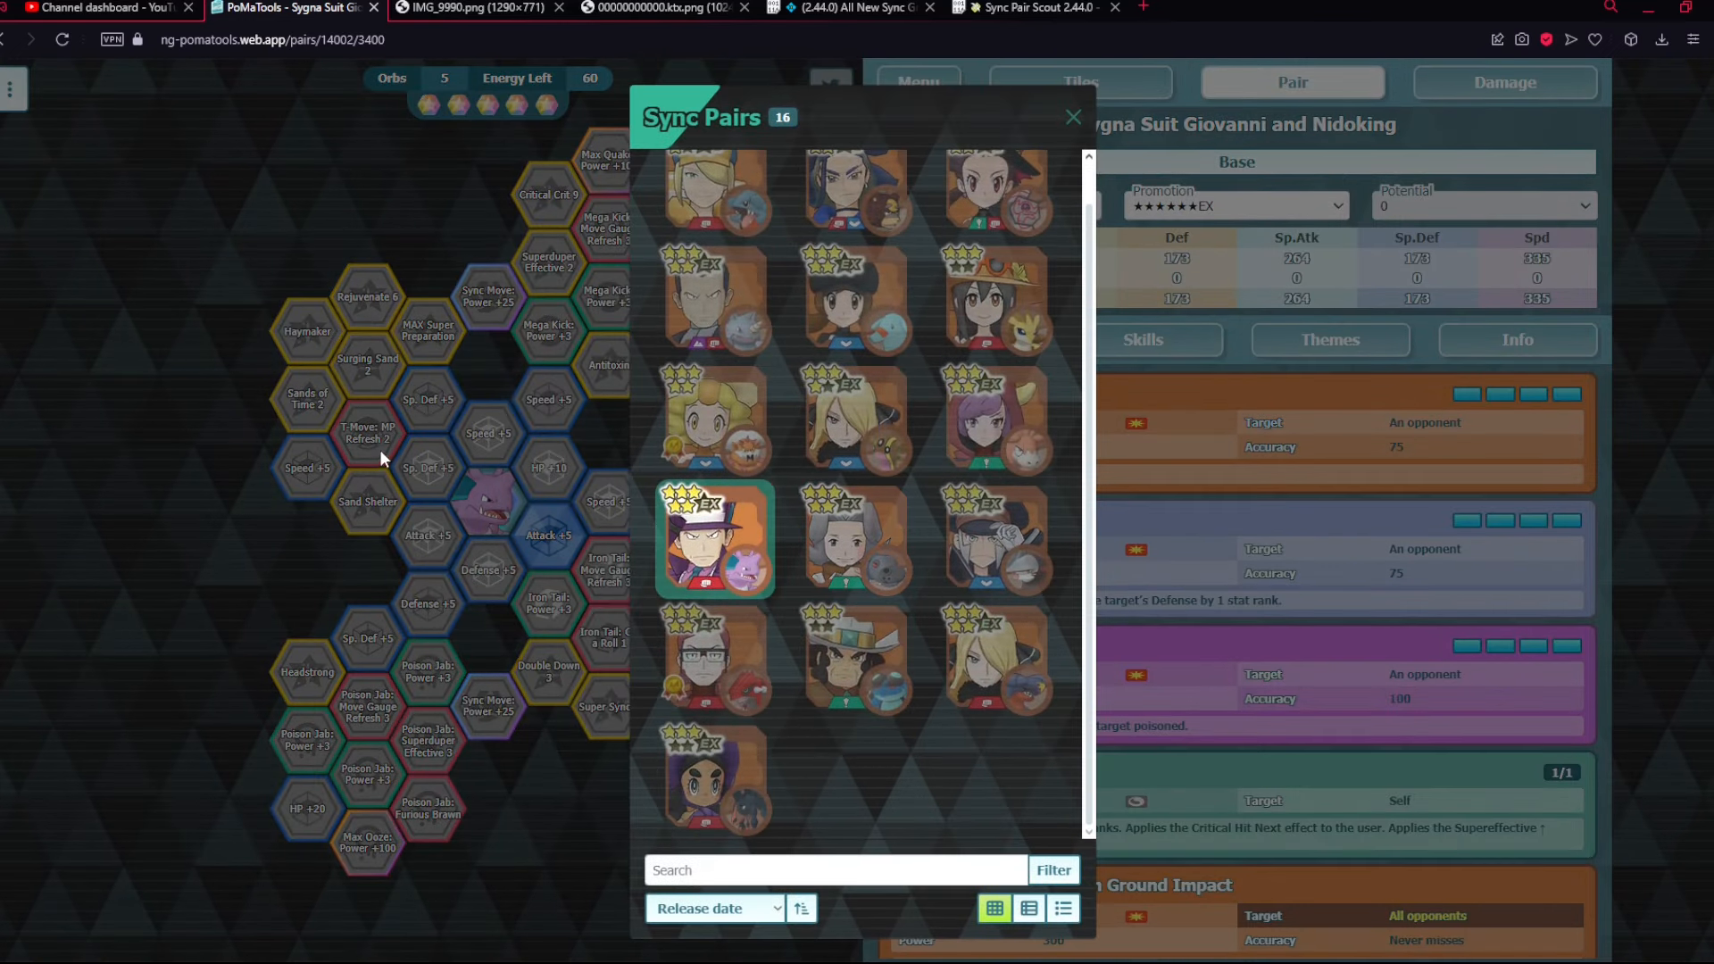
{"action": "left_click", "coordinate": [1073, 118]}
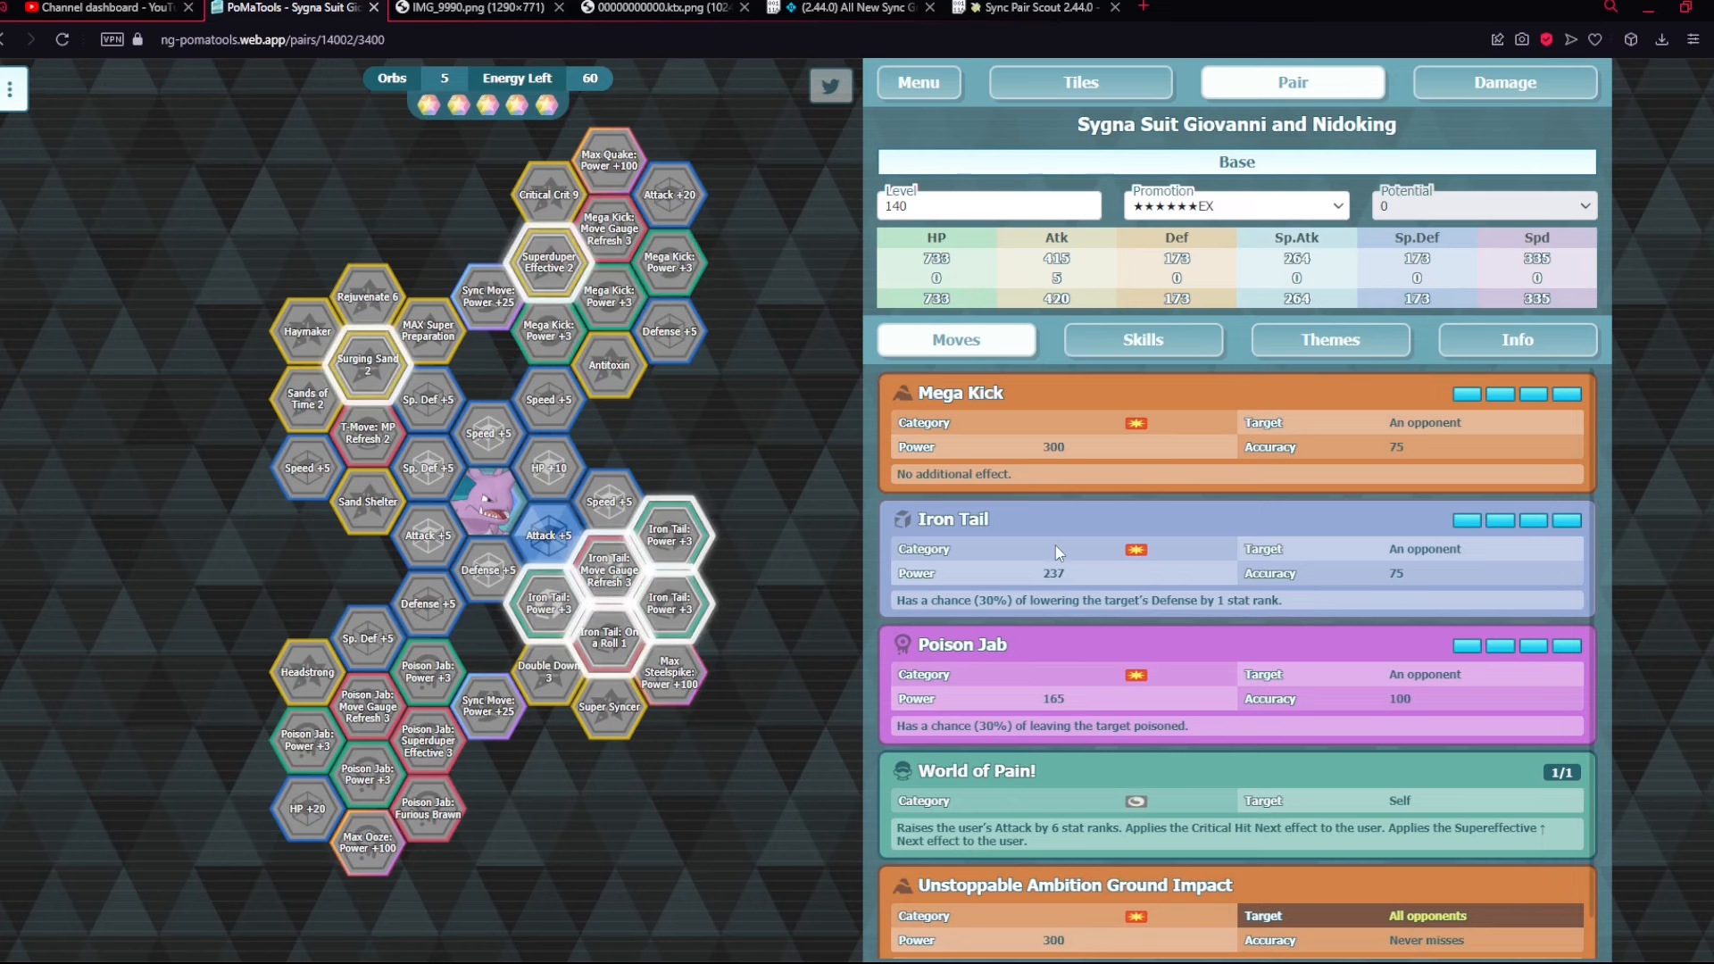
{"action": "mouse_move", "coordinate": [974, 530]}
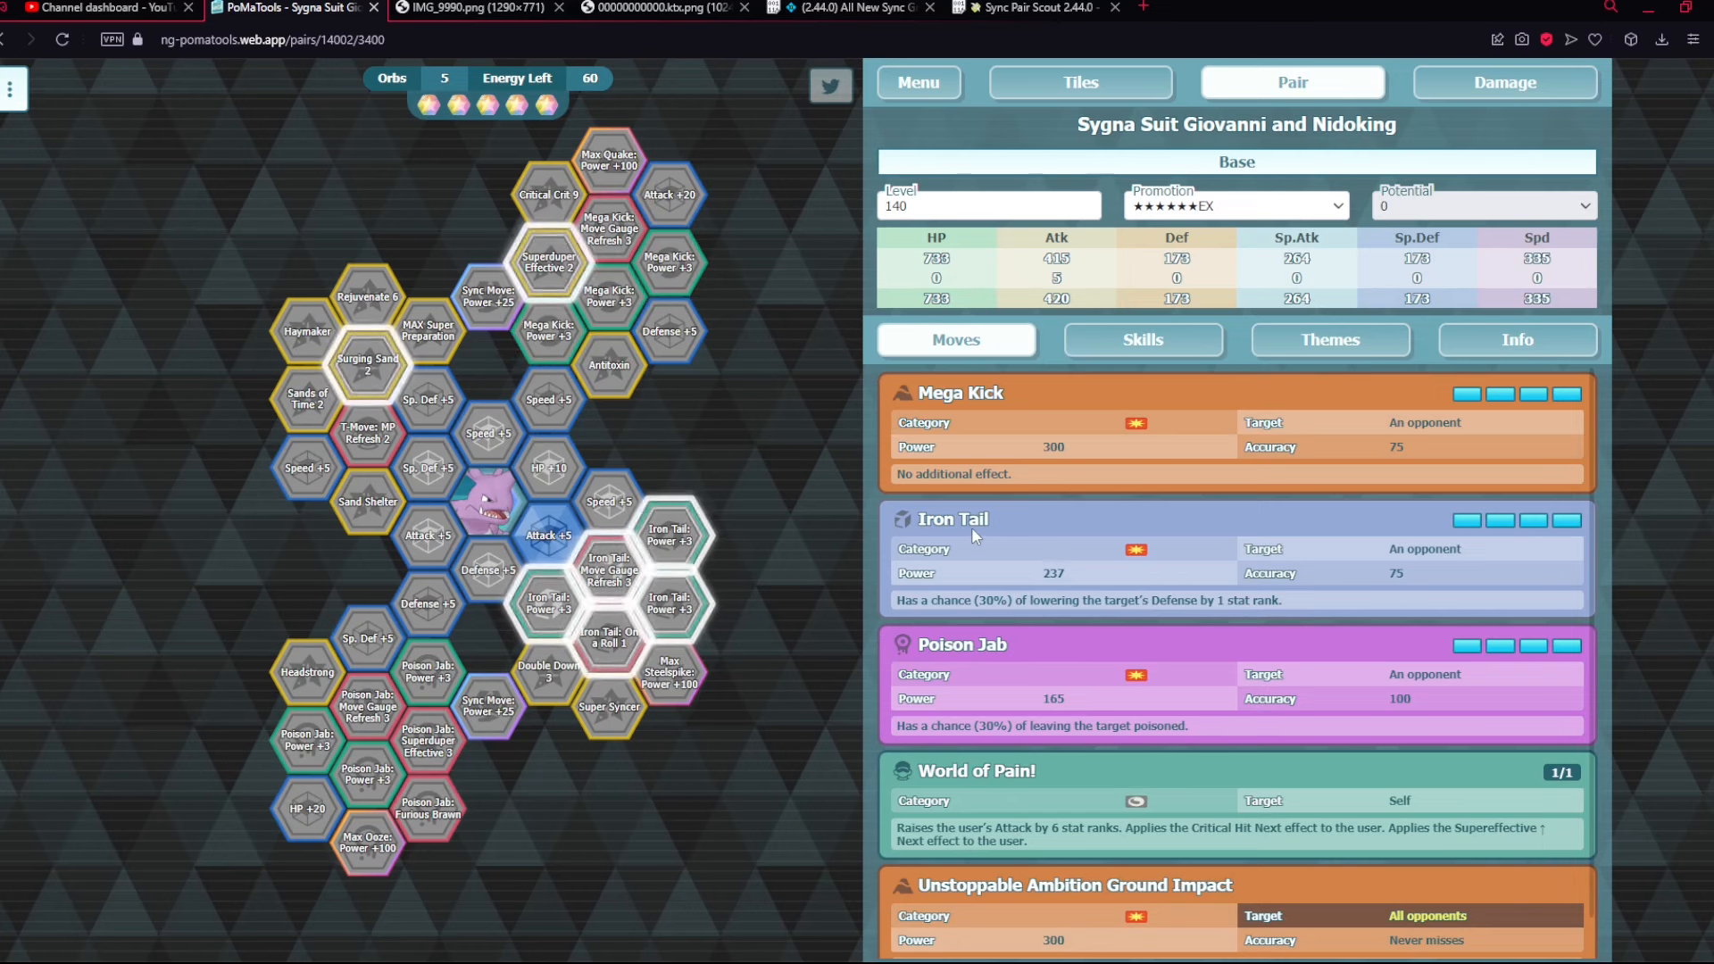
{"action": "mouse_move", "coordinate": [549, 534]}
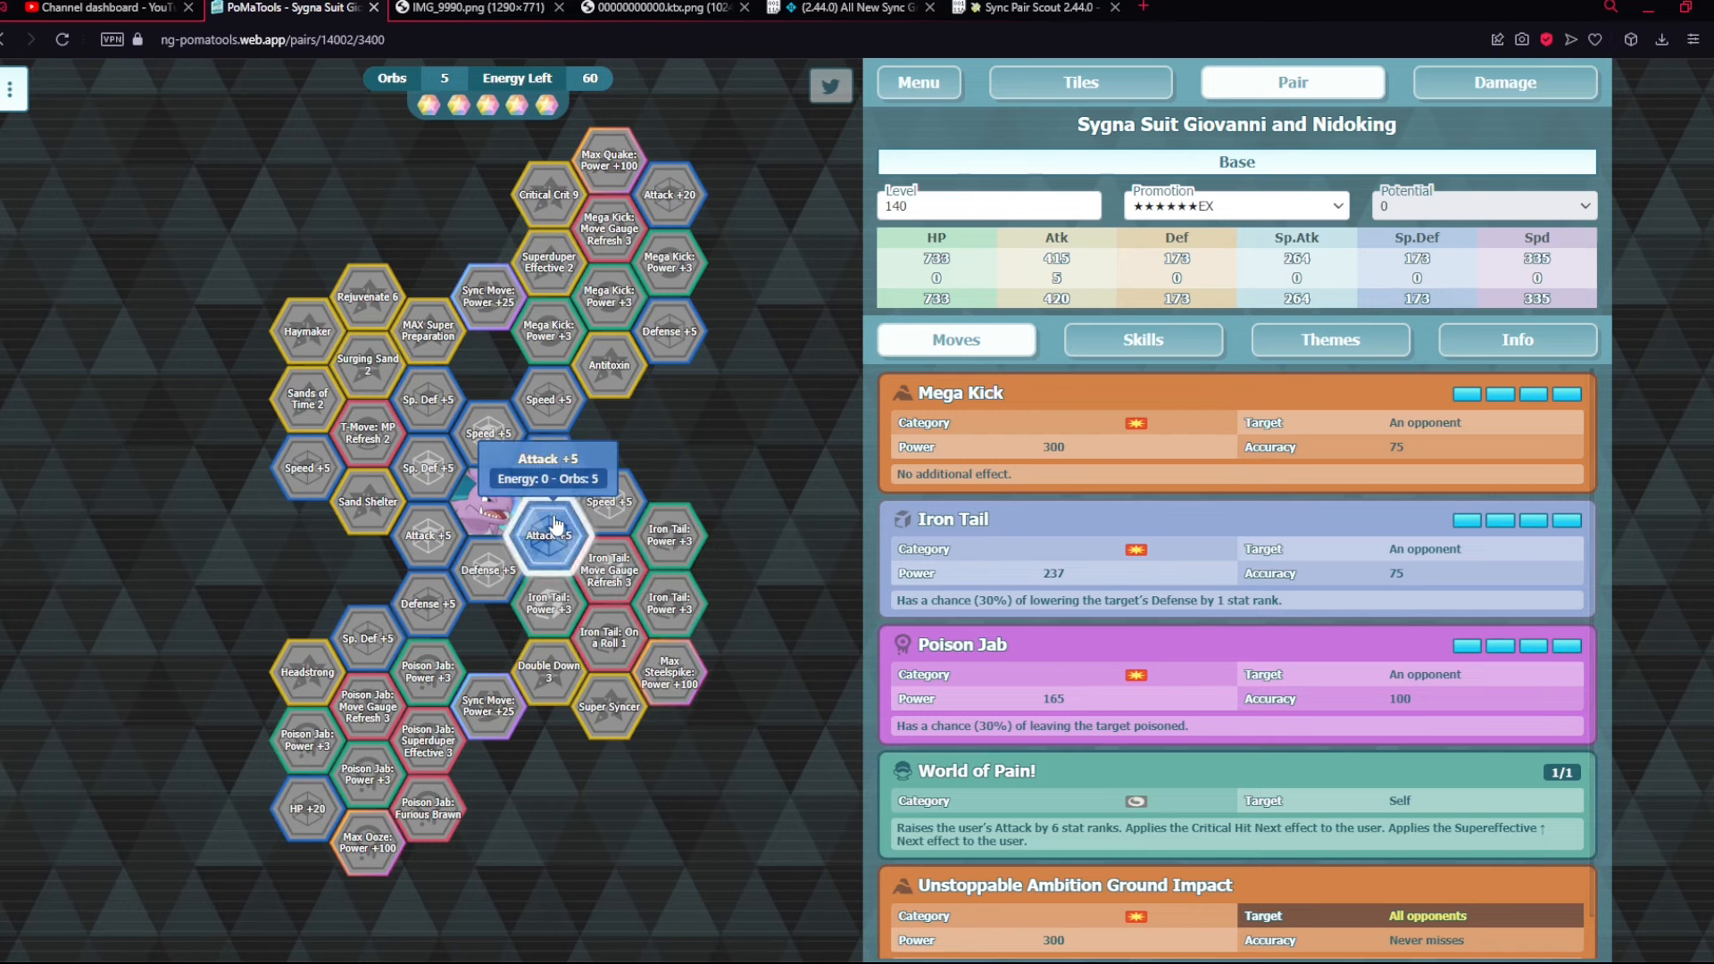
- Clear the grid and unlock Surging Sand 2, Iron Tail: On a Roll 1 and nearby tiles, leaving 8 energy
{"action": "left_click", "coordinate": [548, 536]}
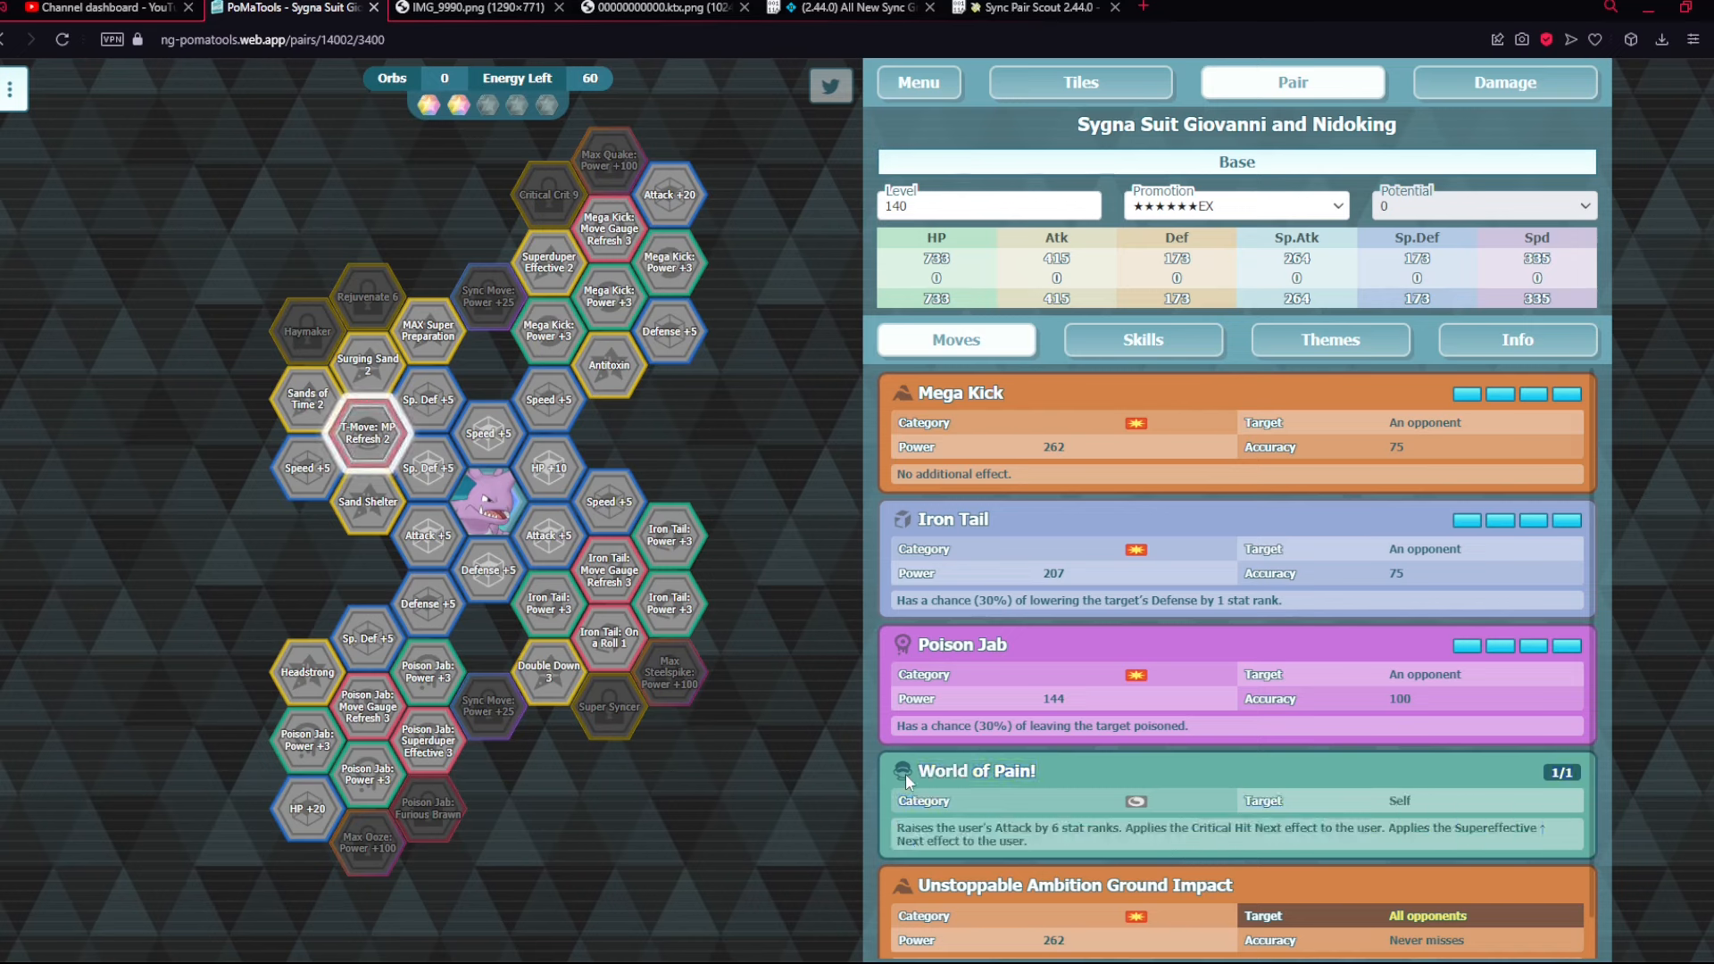
{"action": "mouse_move", "coordinate": [368, 364]}
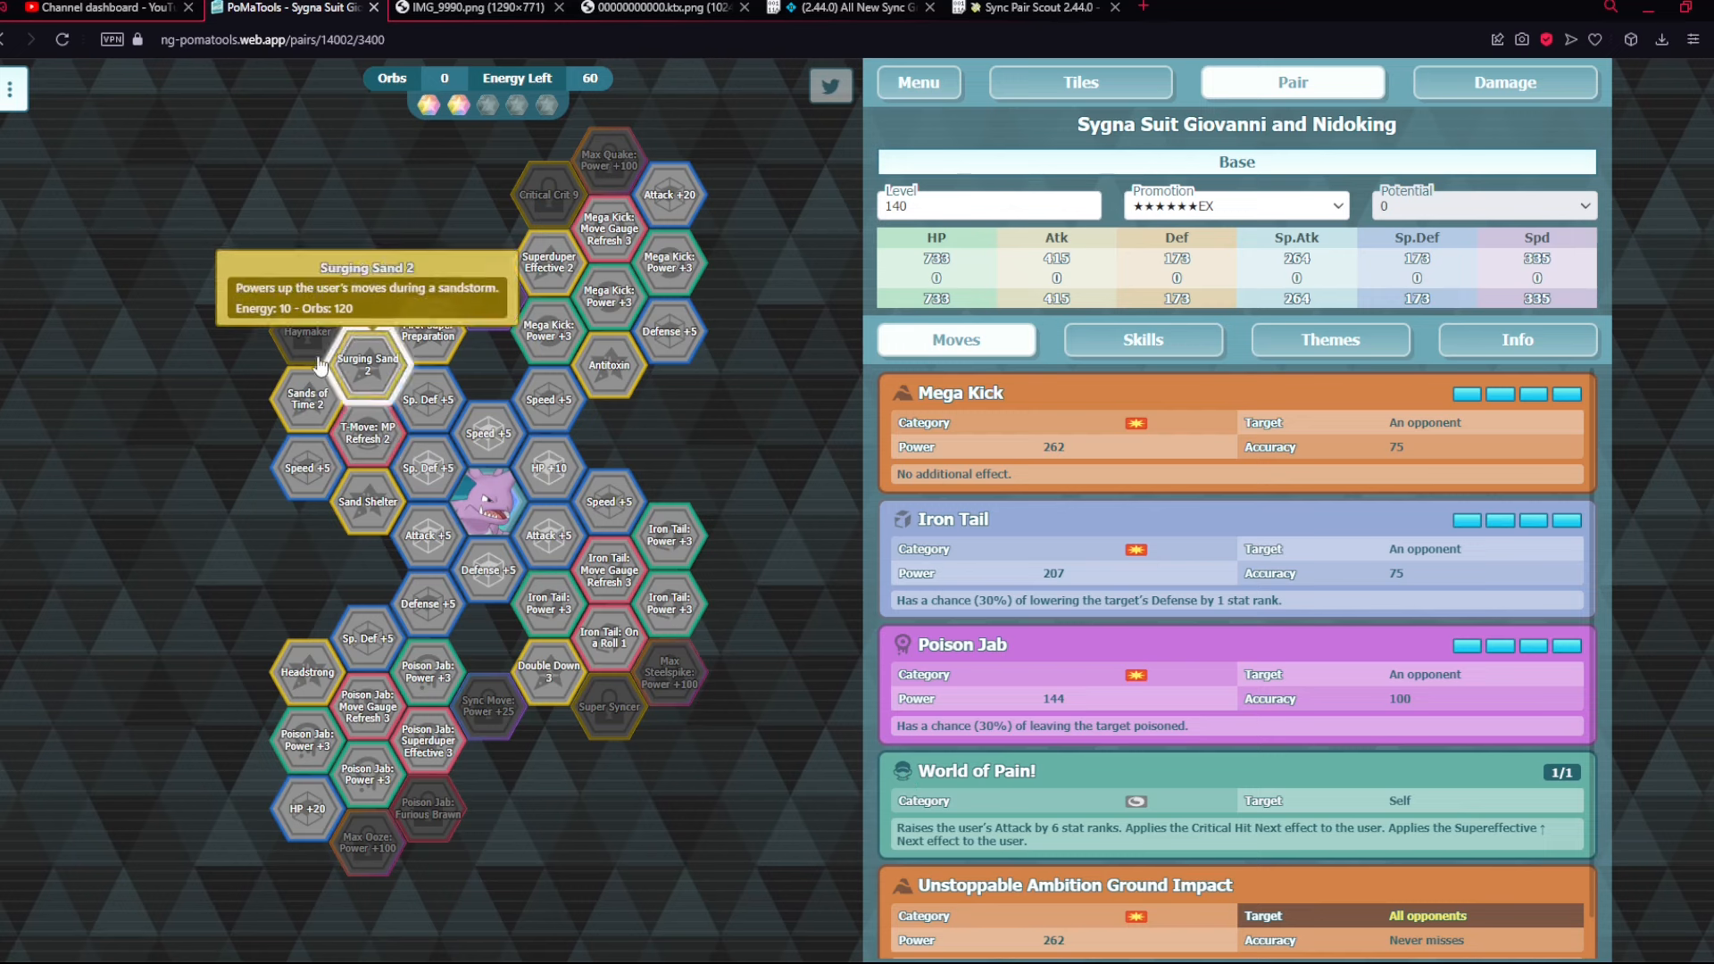
{"action": "left_click", "coordinate": [368, 365]}
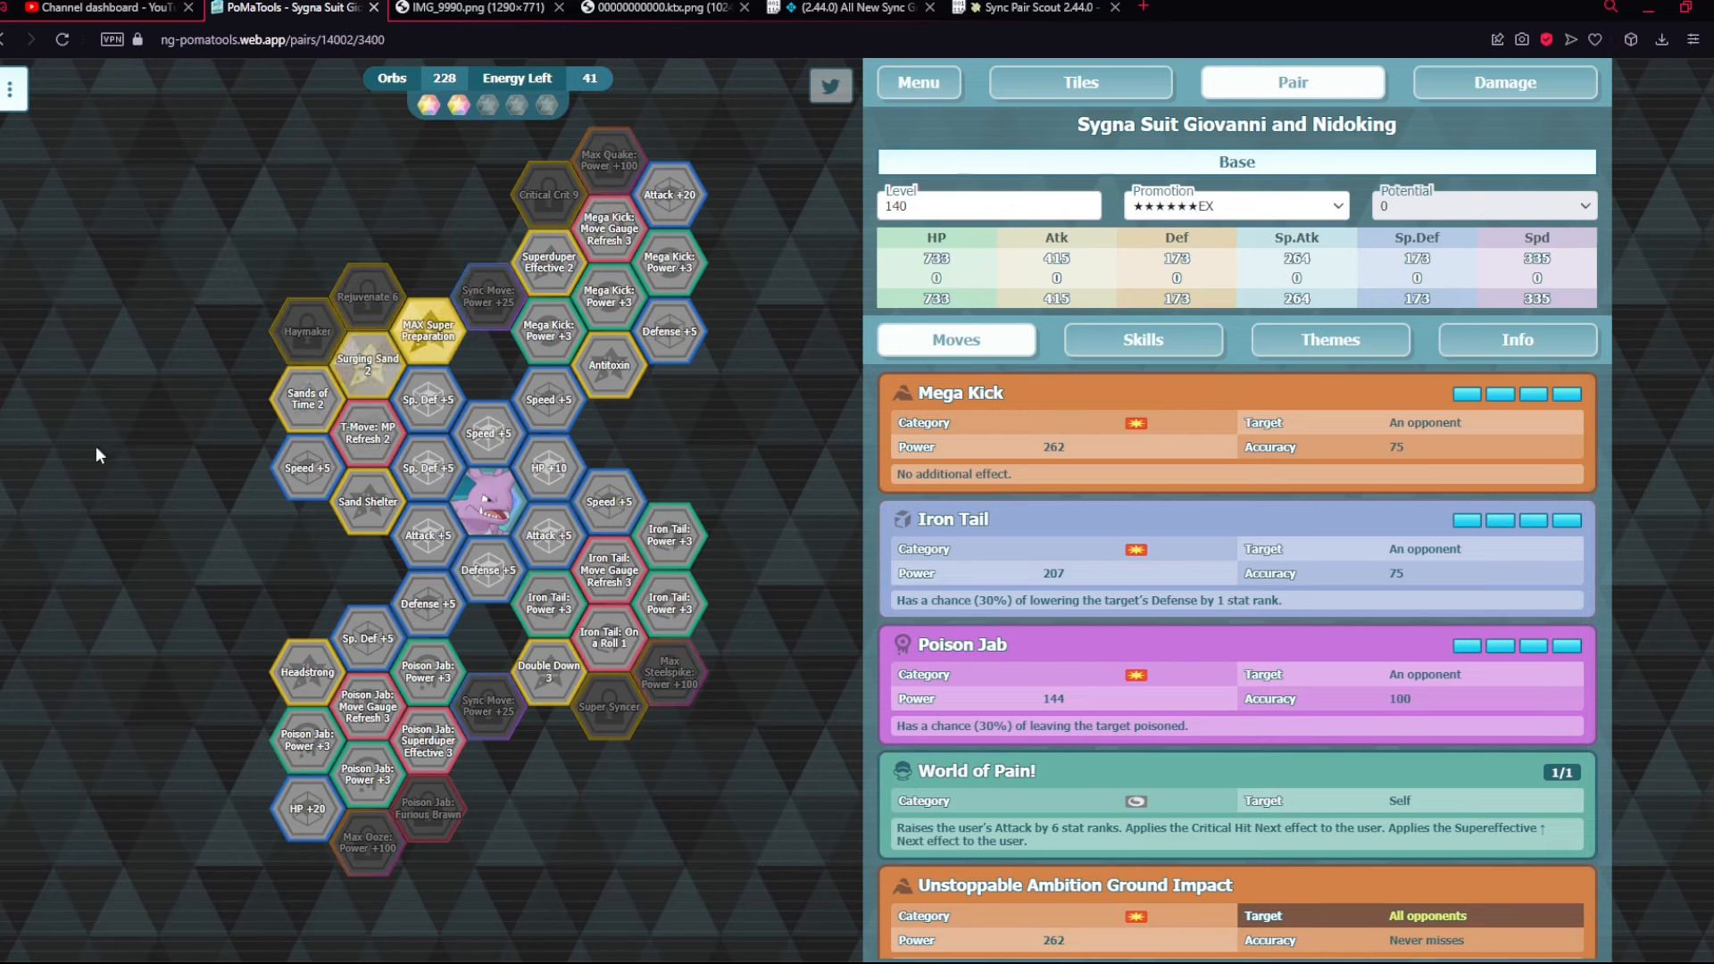
{"action": "left_click", "coordinate": [550, 671]}
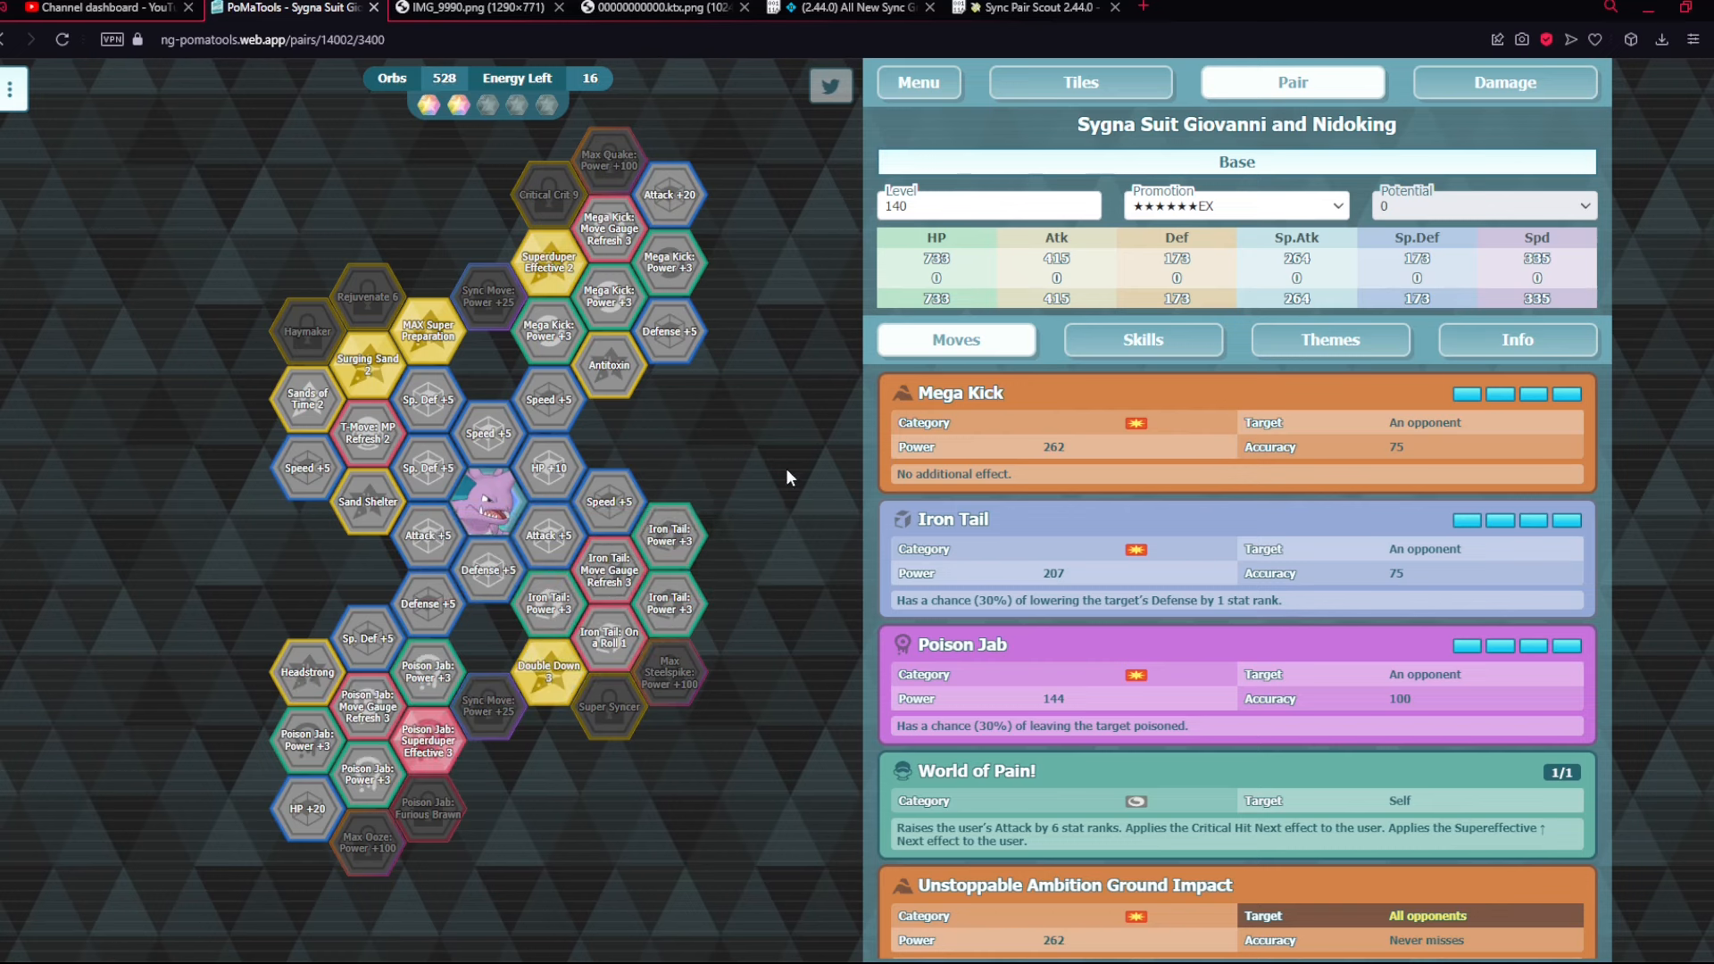
{"action": "left_click", "coordinate": [368, 436]}
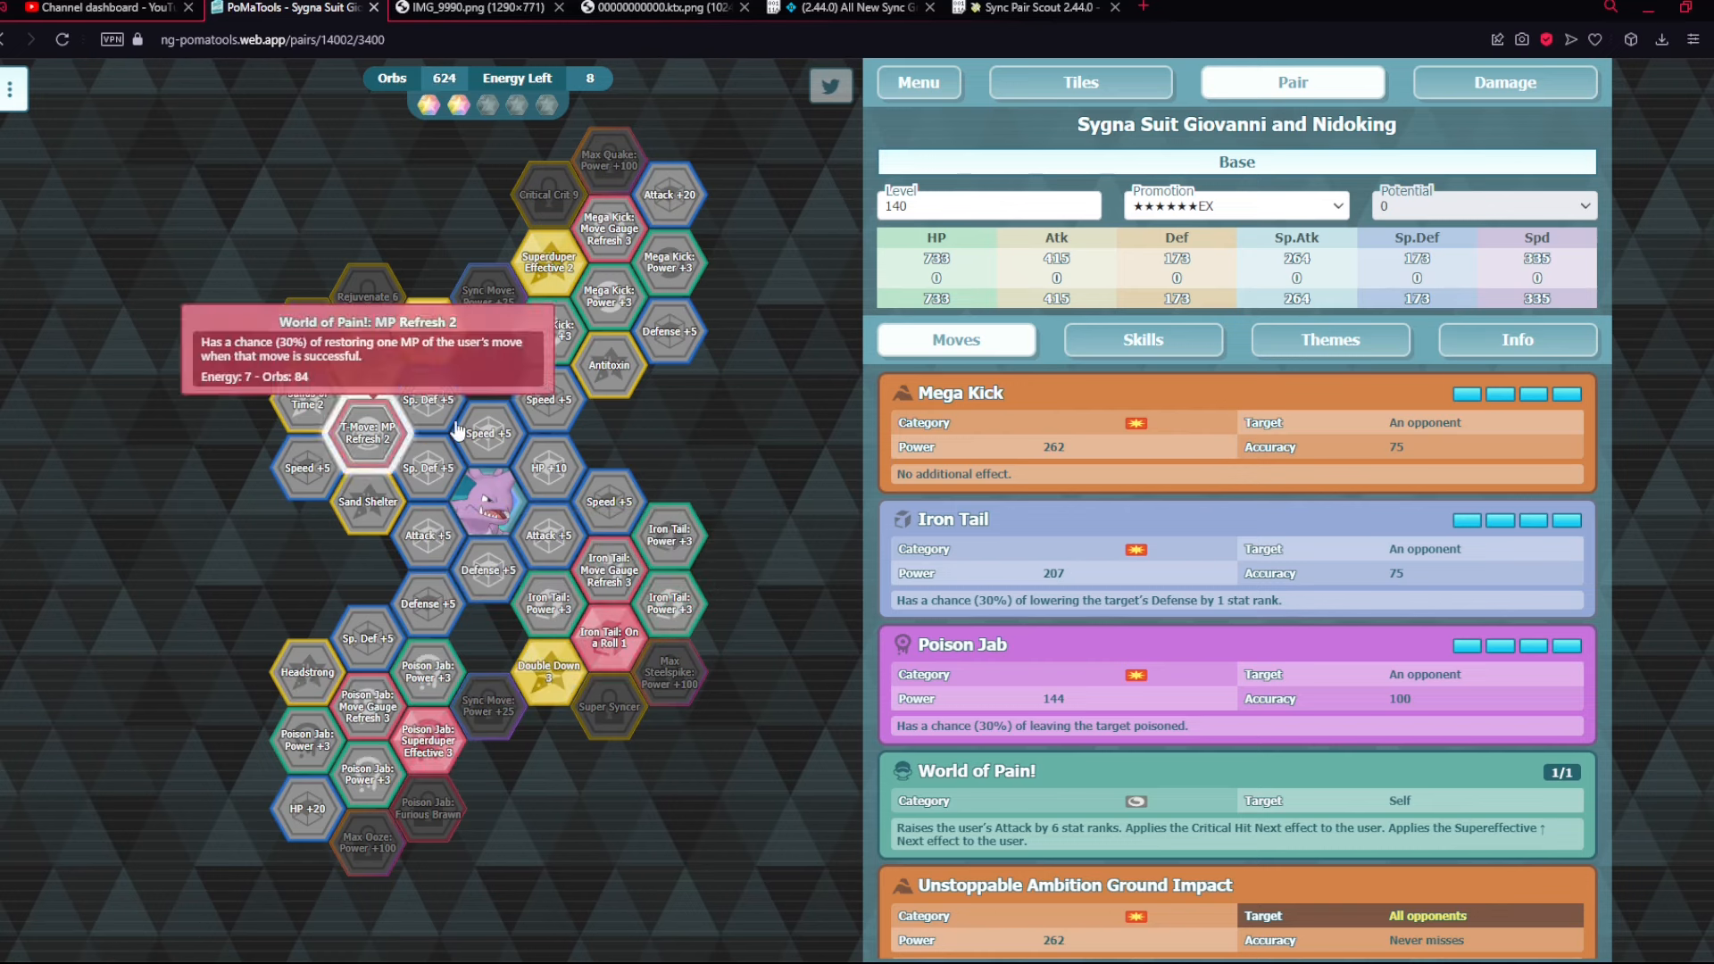
{"action": "mouse_move", "coordinate": [1136, 446]}
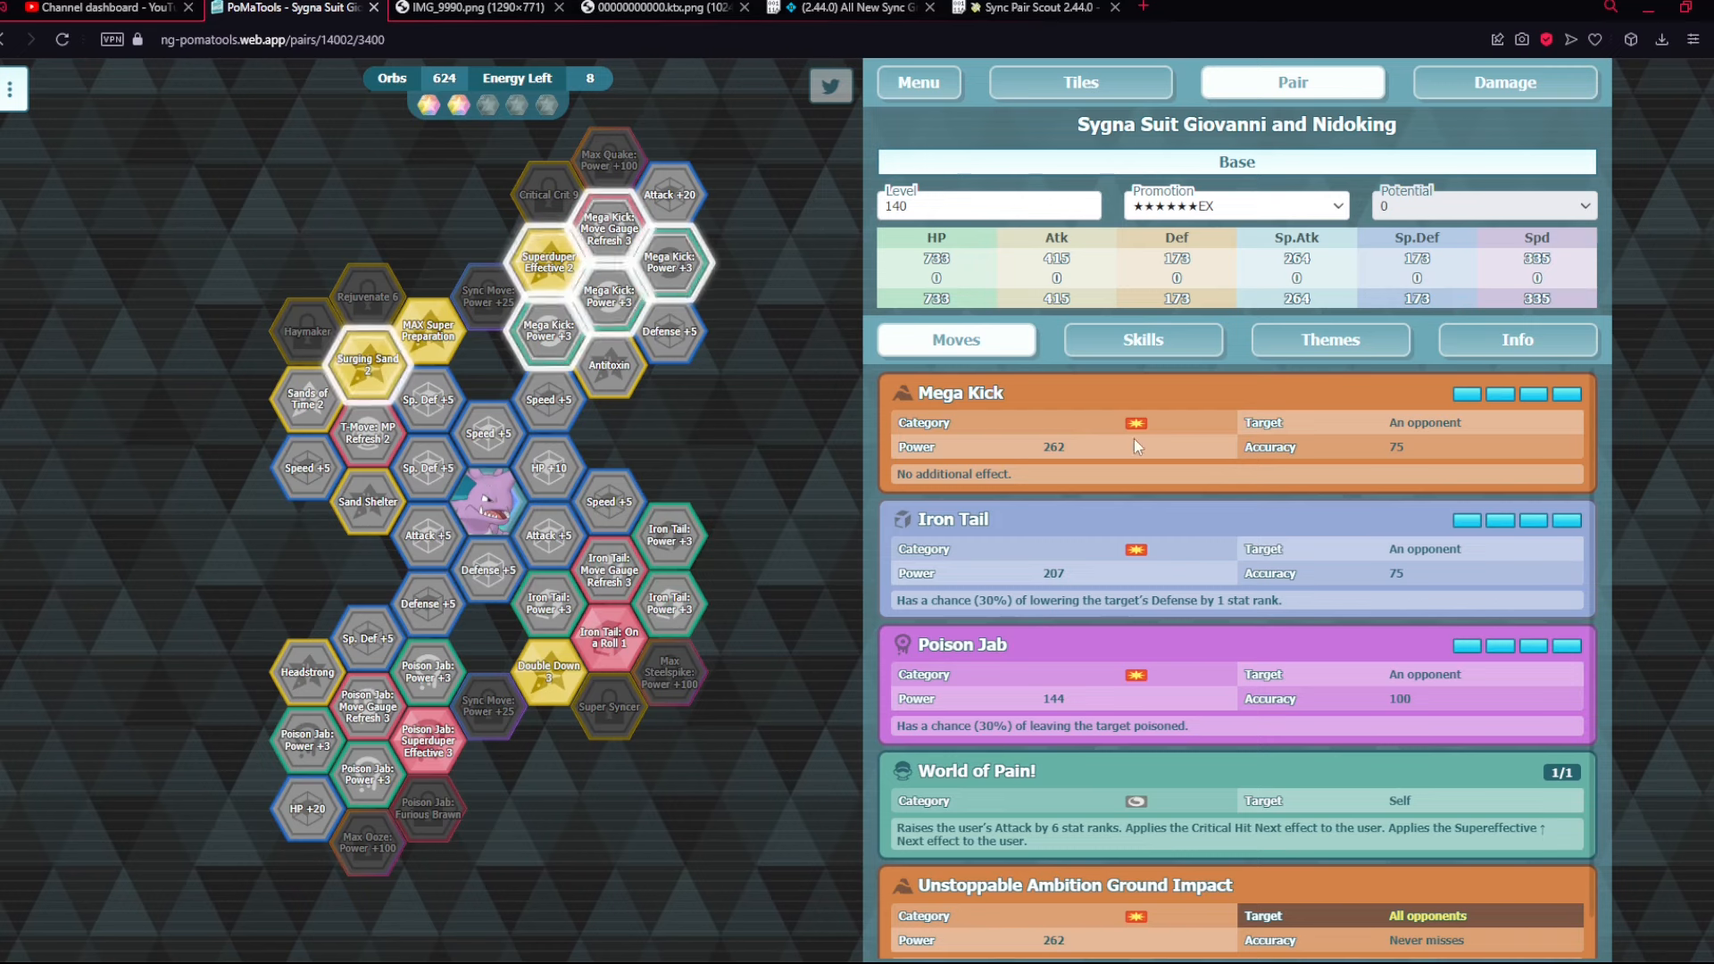
{"action": "mouse_move", "coordinate": [610, 707]}
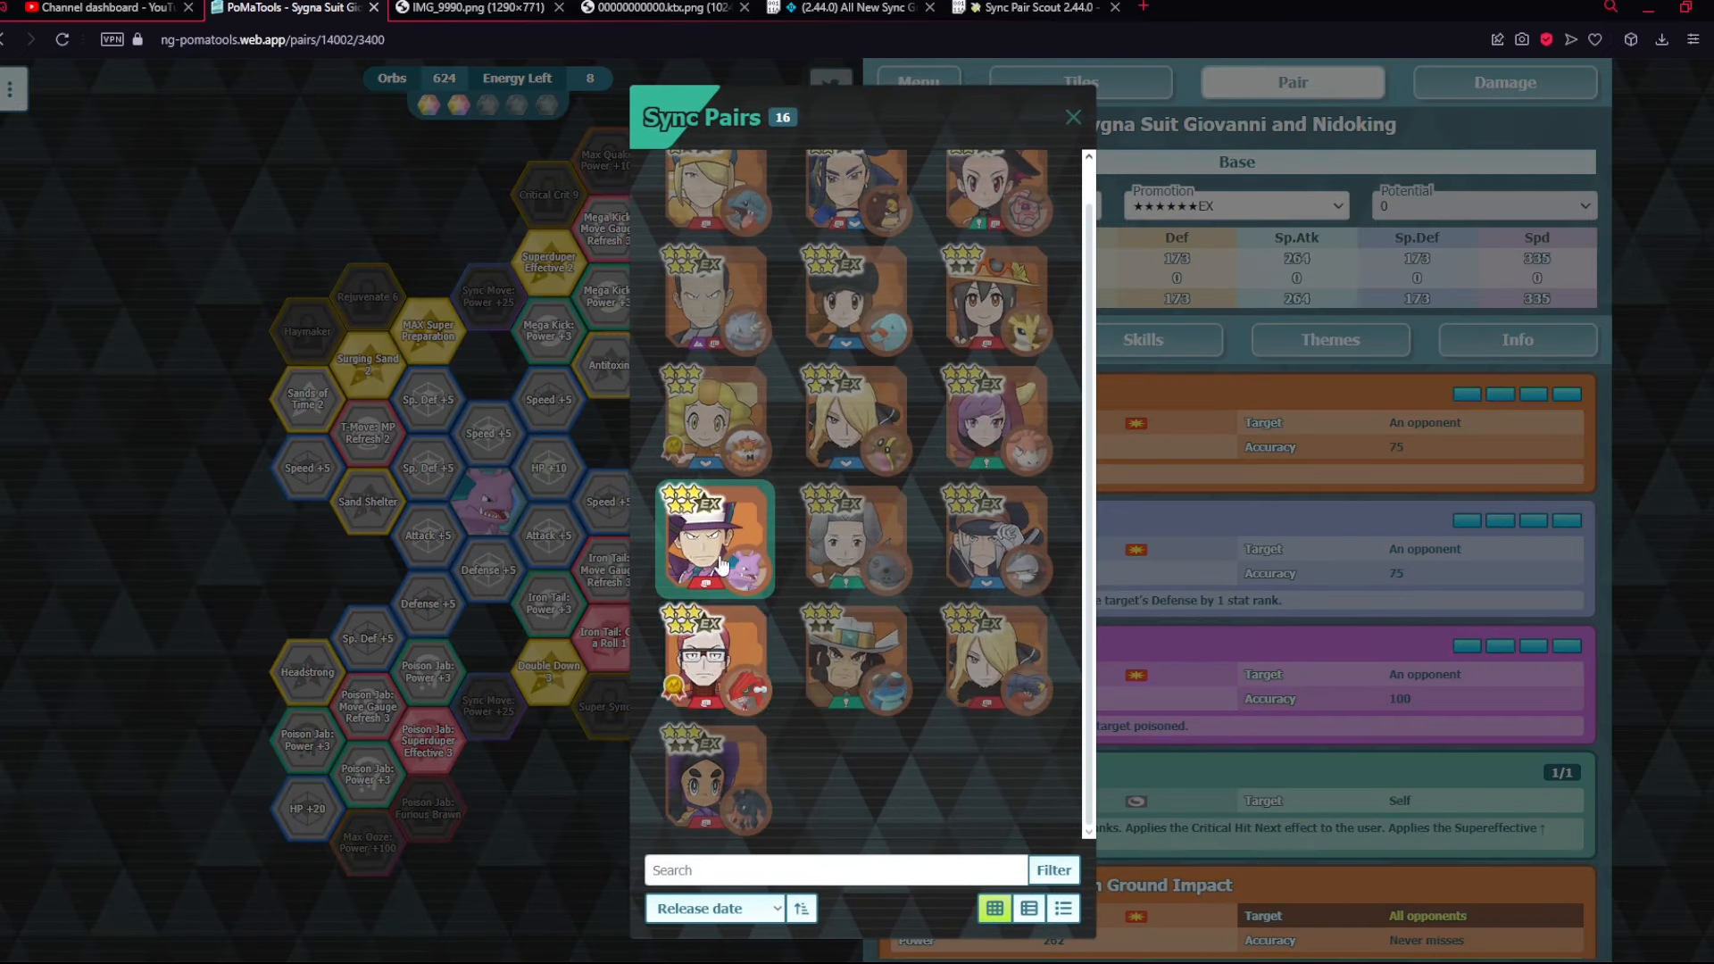
- Dismiss the sync pair list twice and check the pair's skills, keeping the custom grid
{"action": "left_click", "coordinate": [995, 539]}
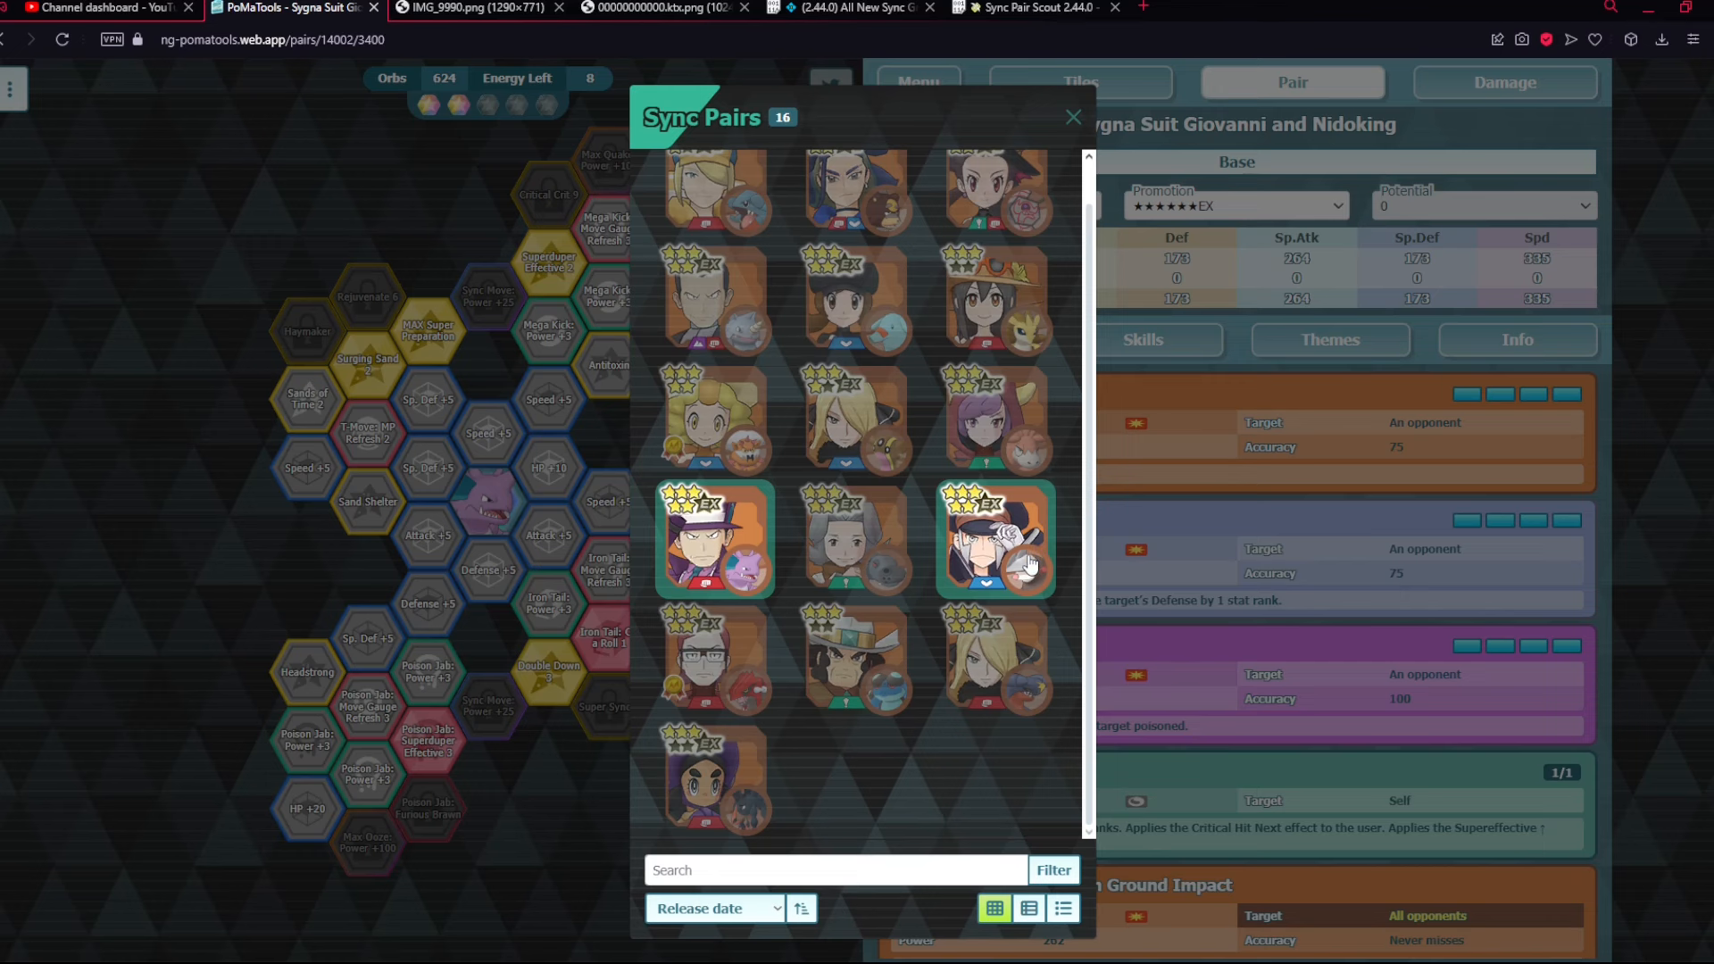
{"action": "left_click", "coordinate": [1073, 116]}
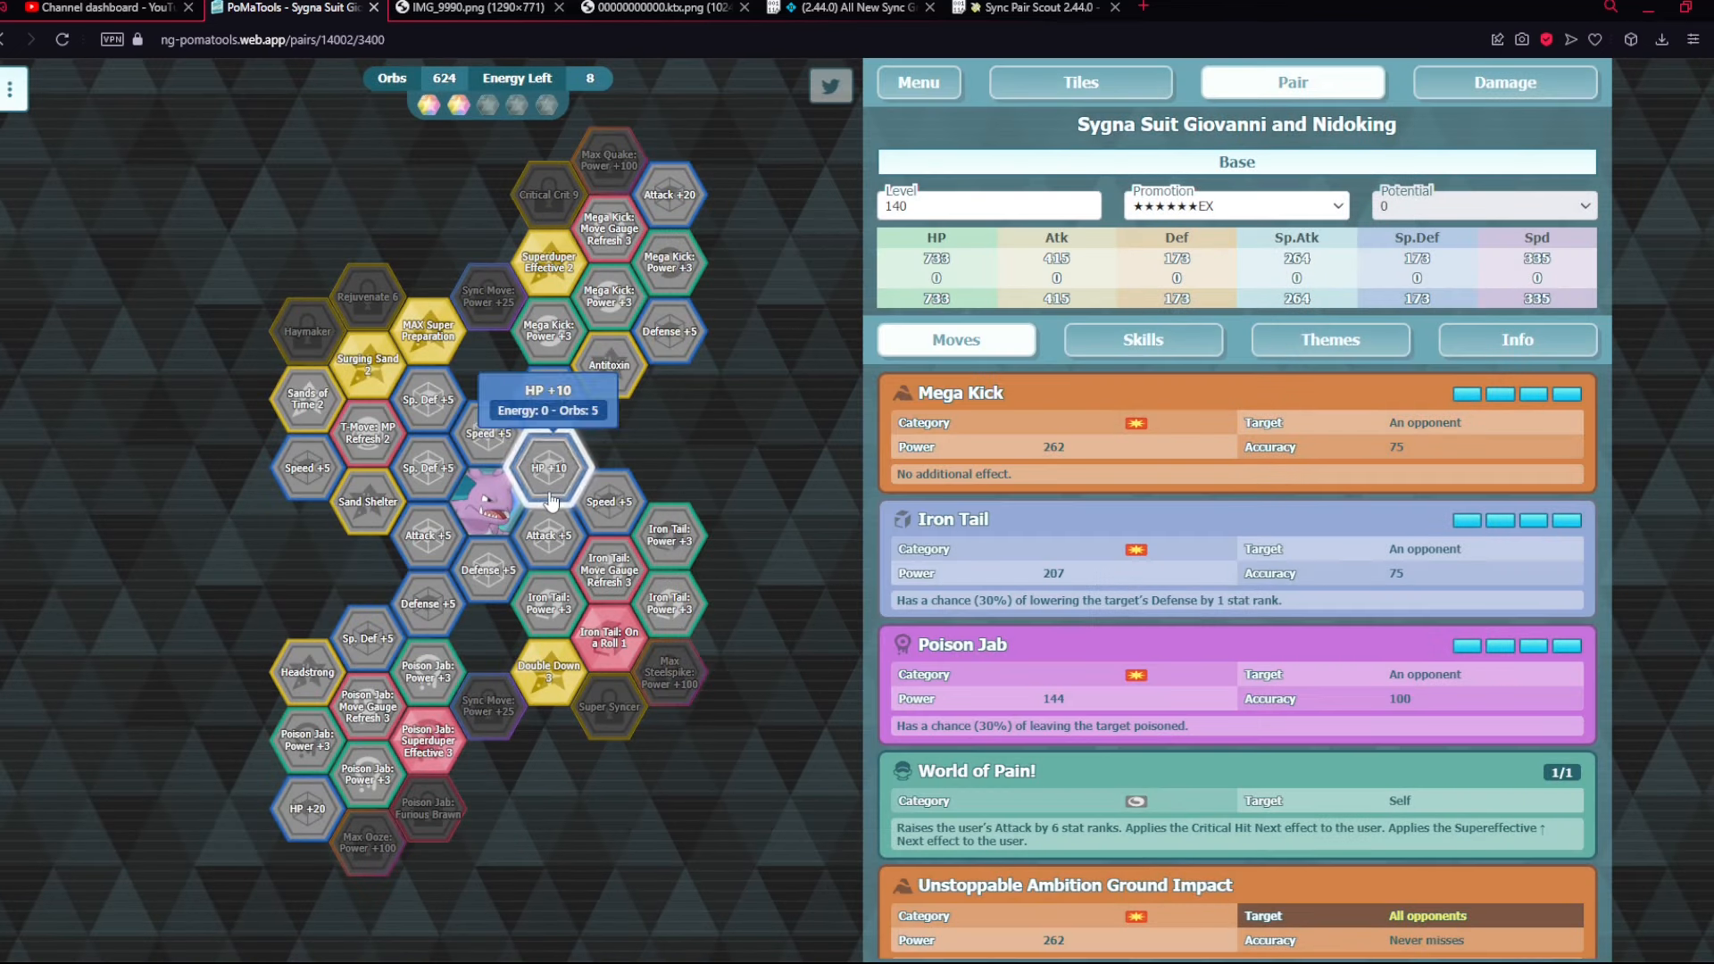
{"action": "left_click", "coordinate": [1142, 339]}
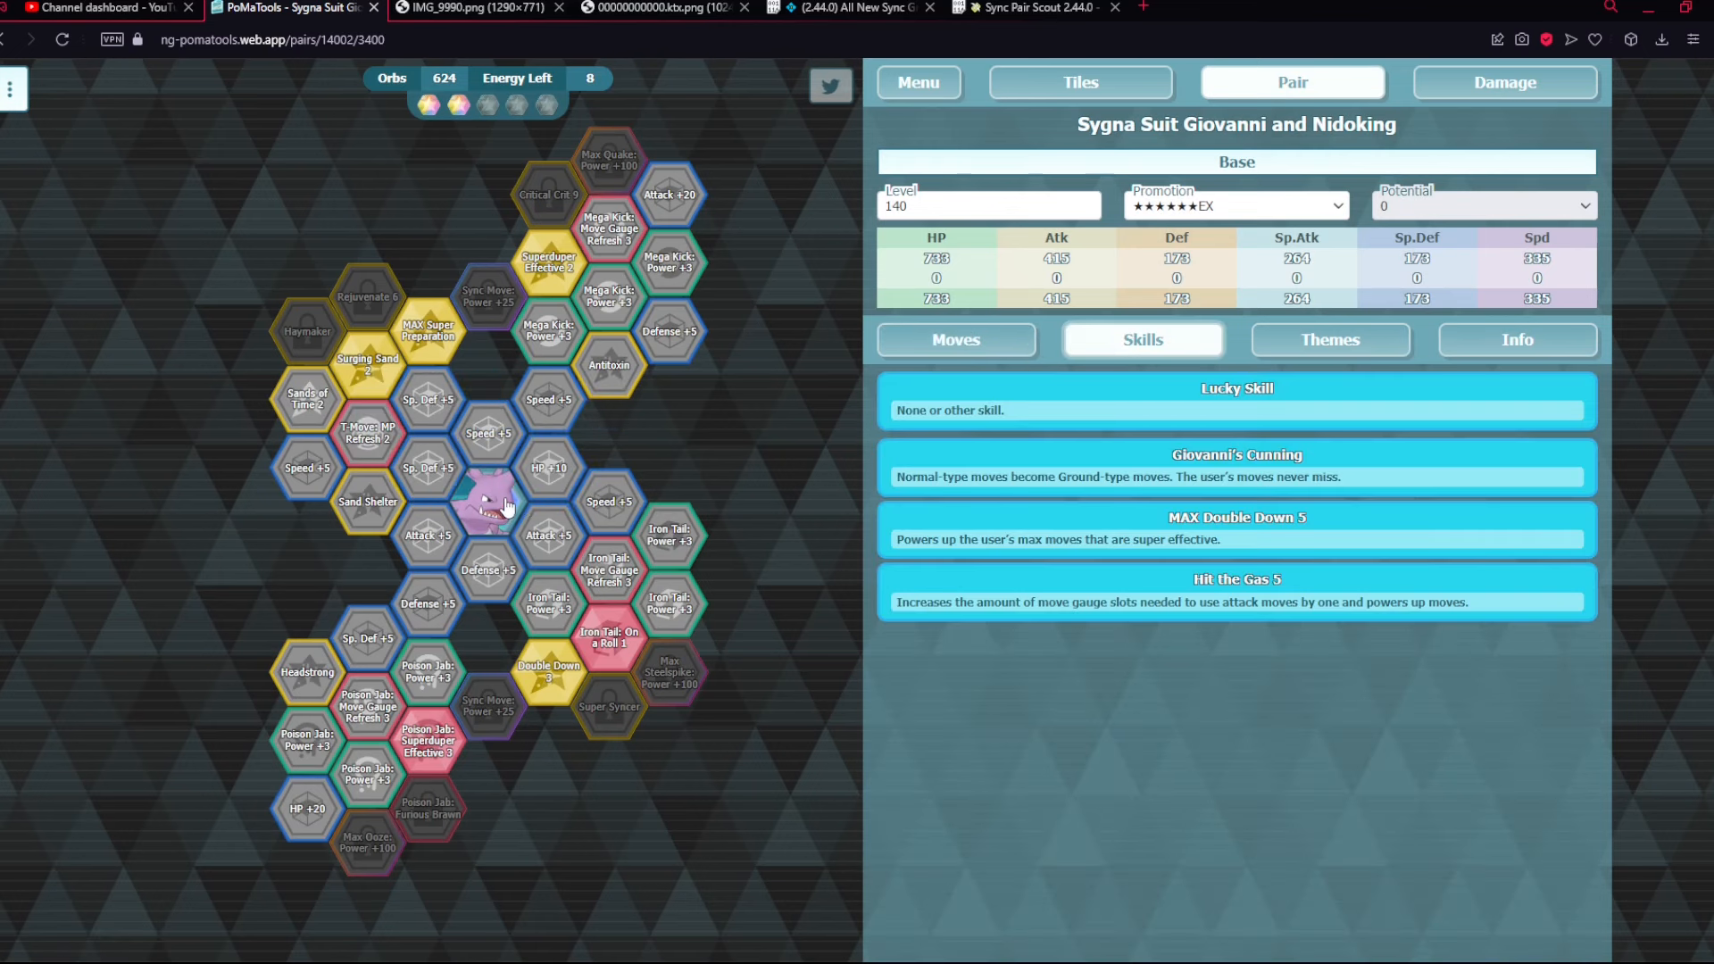
{"action": "mouse_move", "coordinate": [387, 582]}
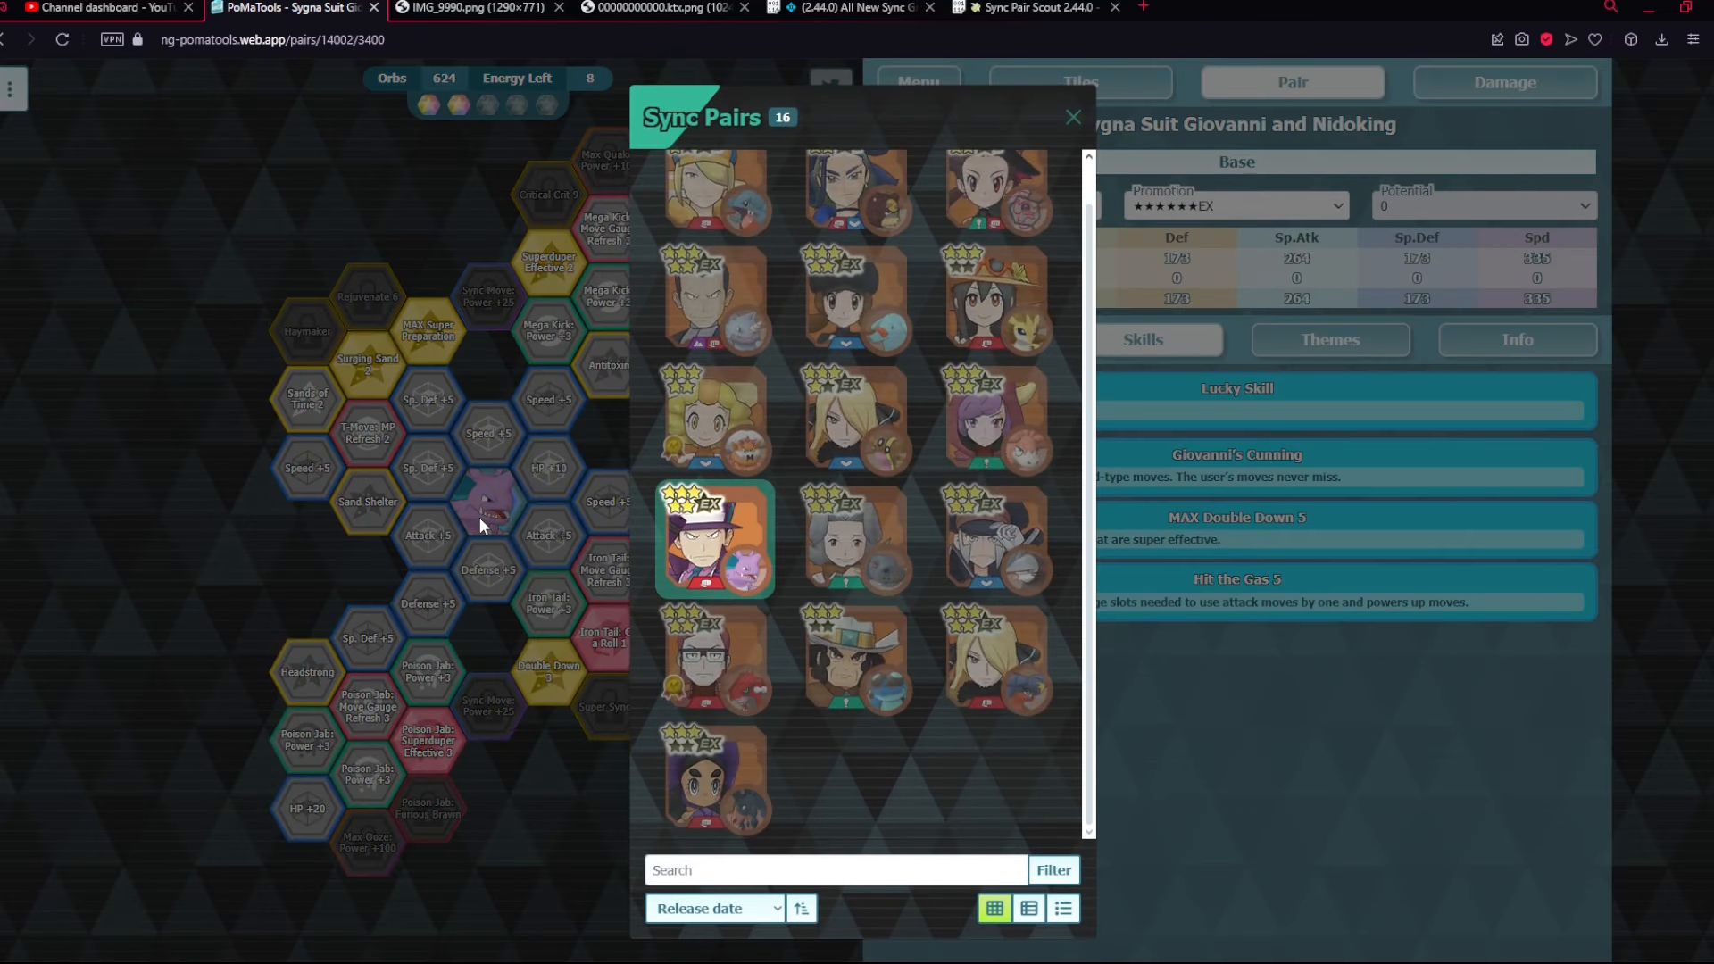
{"action": "mouse_move", "coordinate": [1340, 517]}
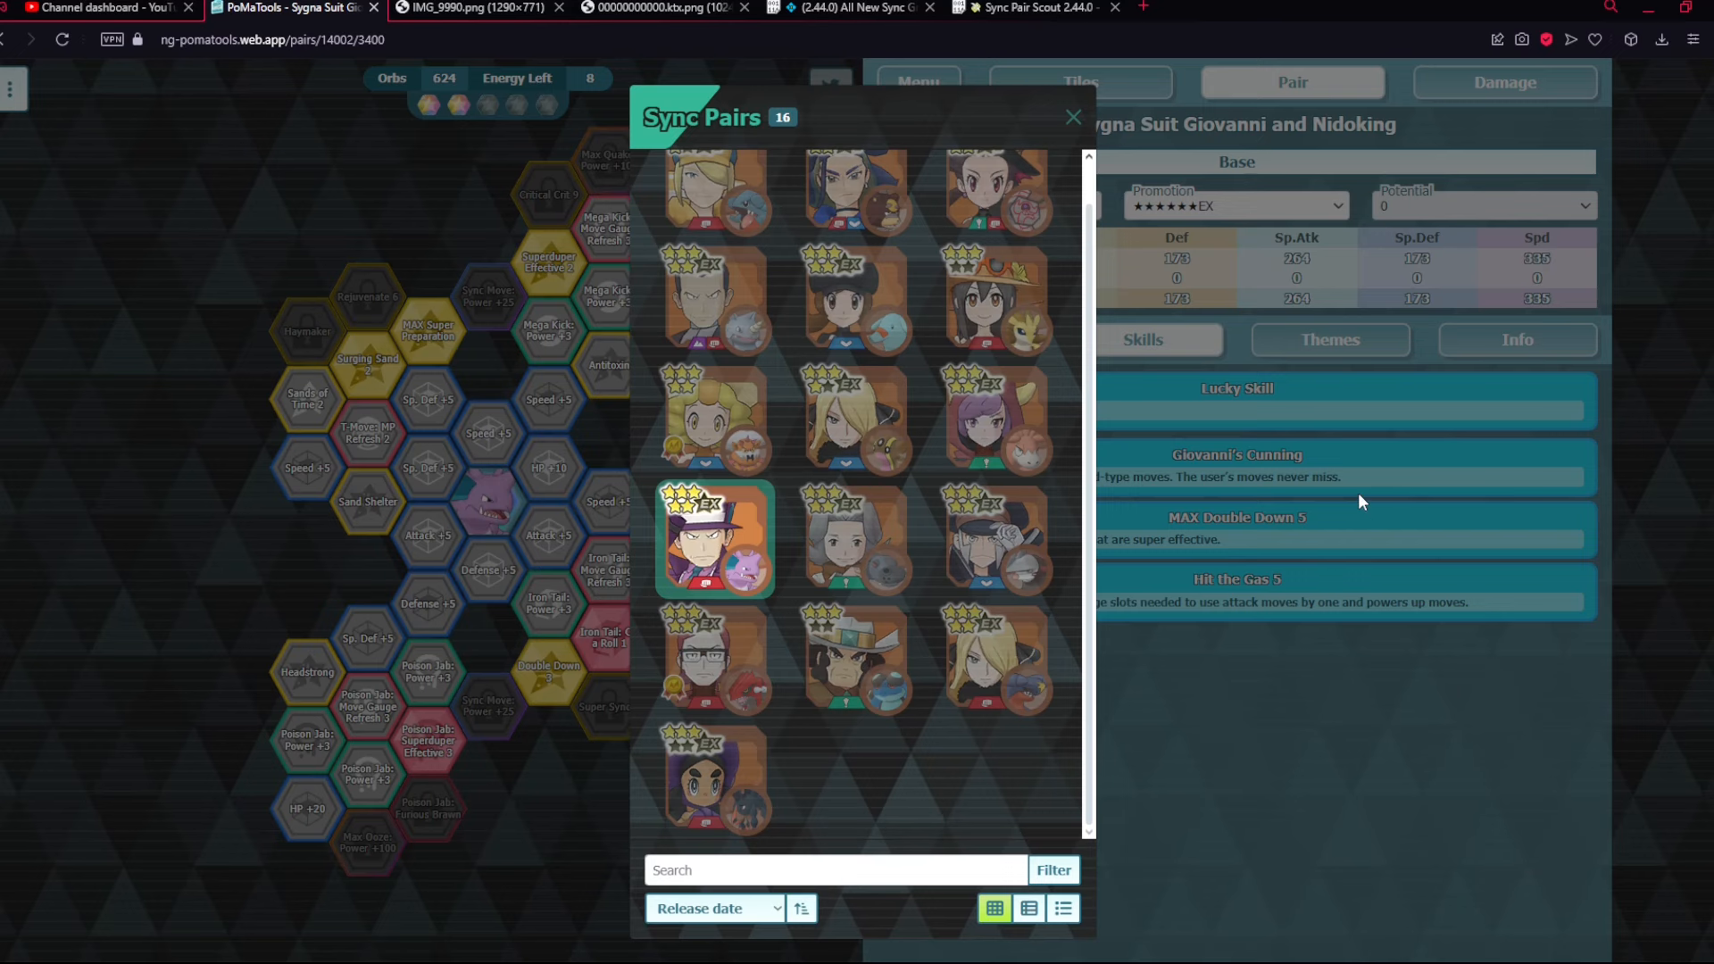
{"action": "left_click", "coordinate": [1073, 117]}
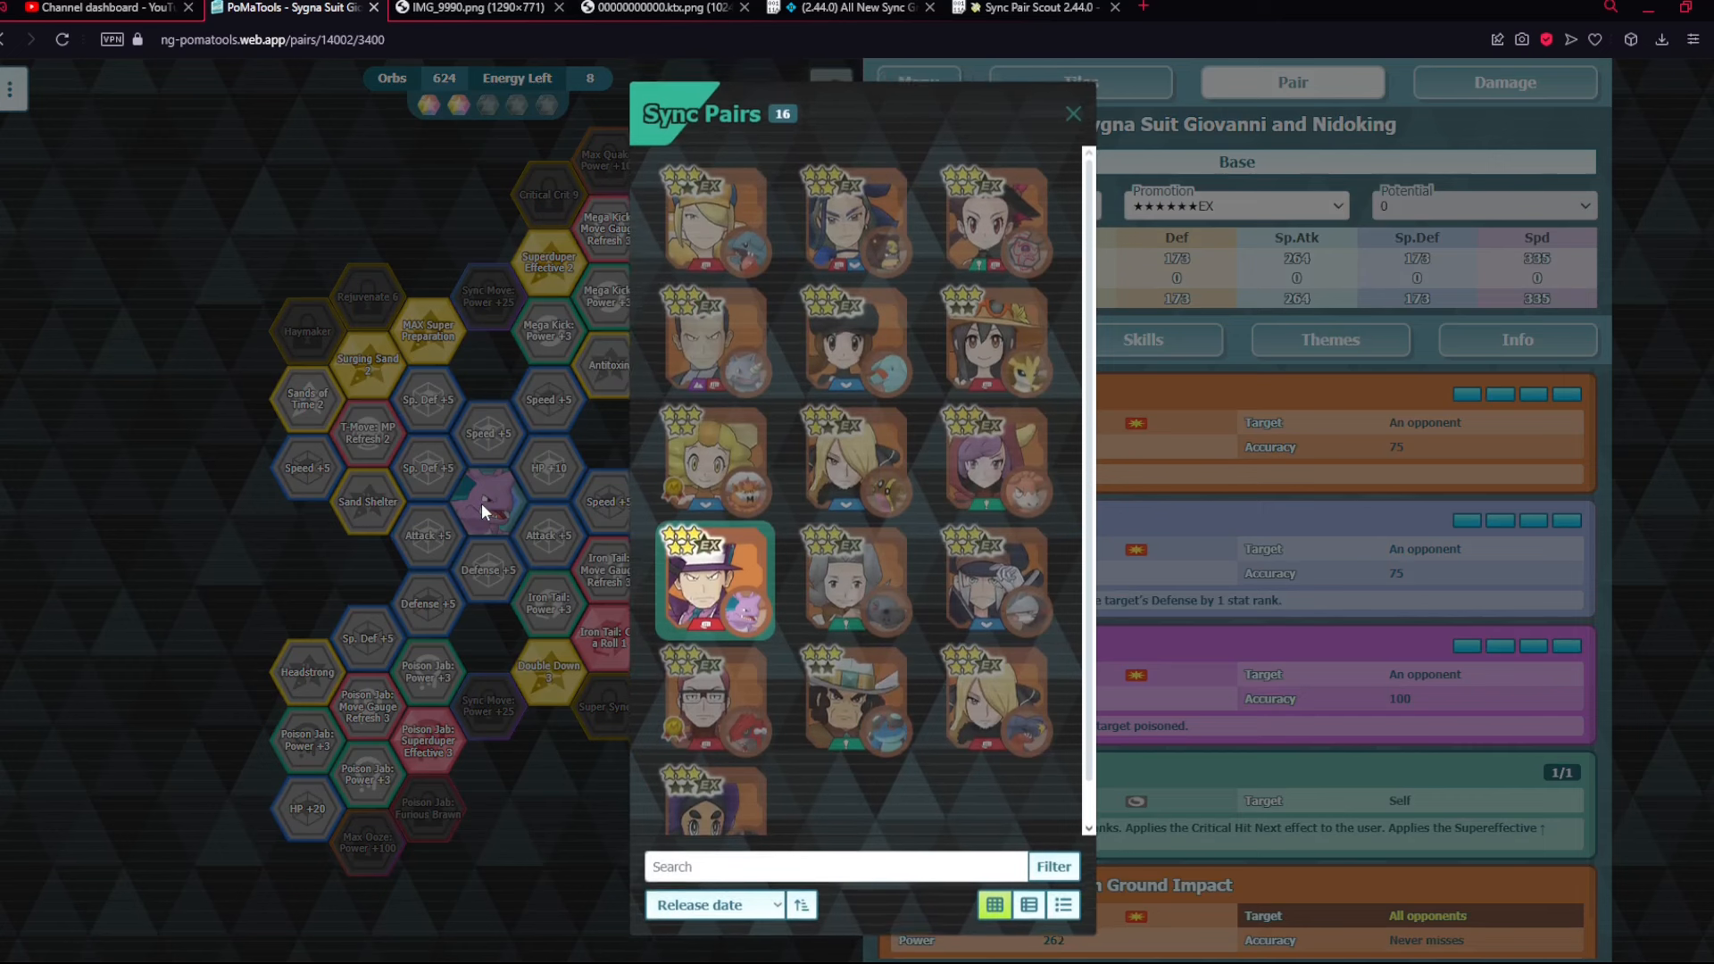
{"action": "scroll", "scroll_direction": "down", "scroll_amount": 3}
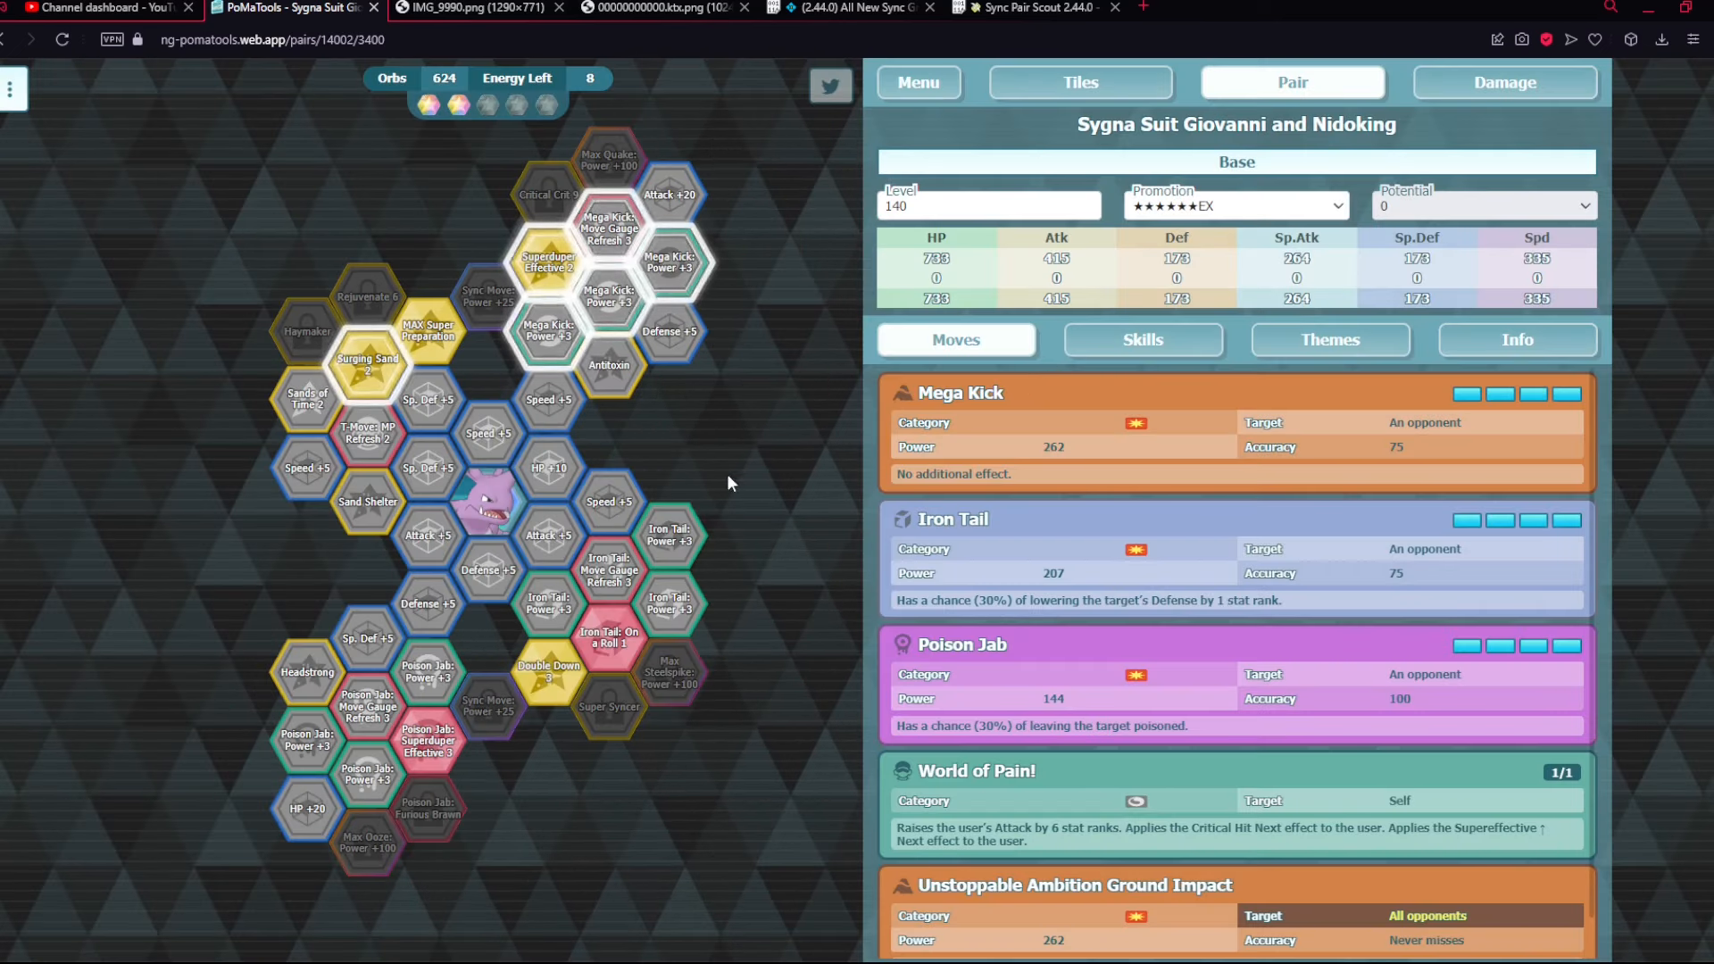
{"action": "mouse_move", "coordinate": [982, 425]}
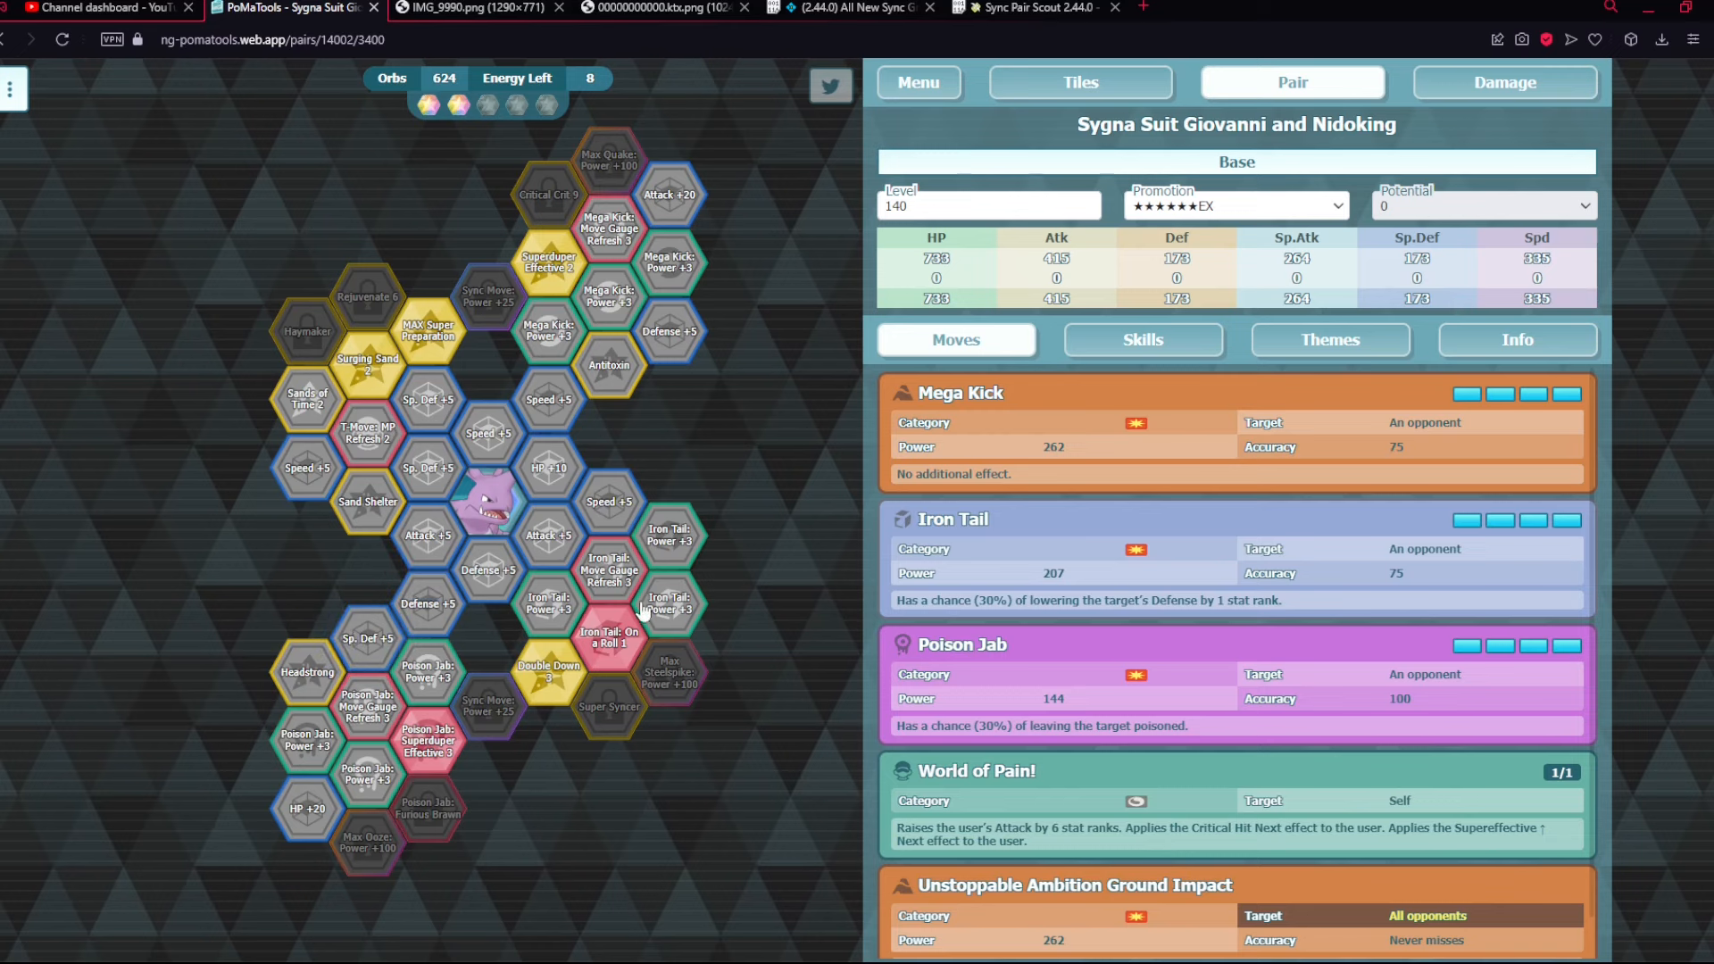
{"action": "mouse_move", "coordinate": [308, 332]}
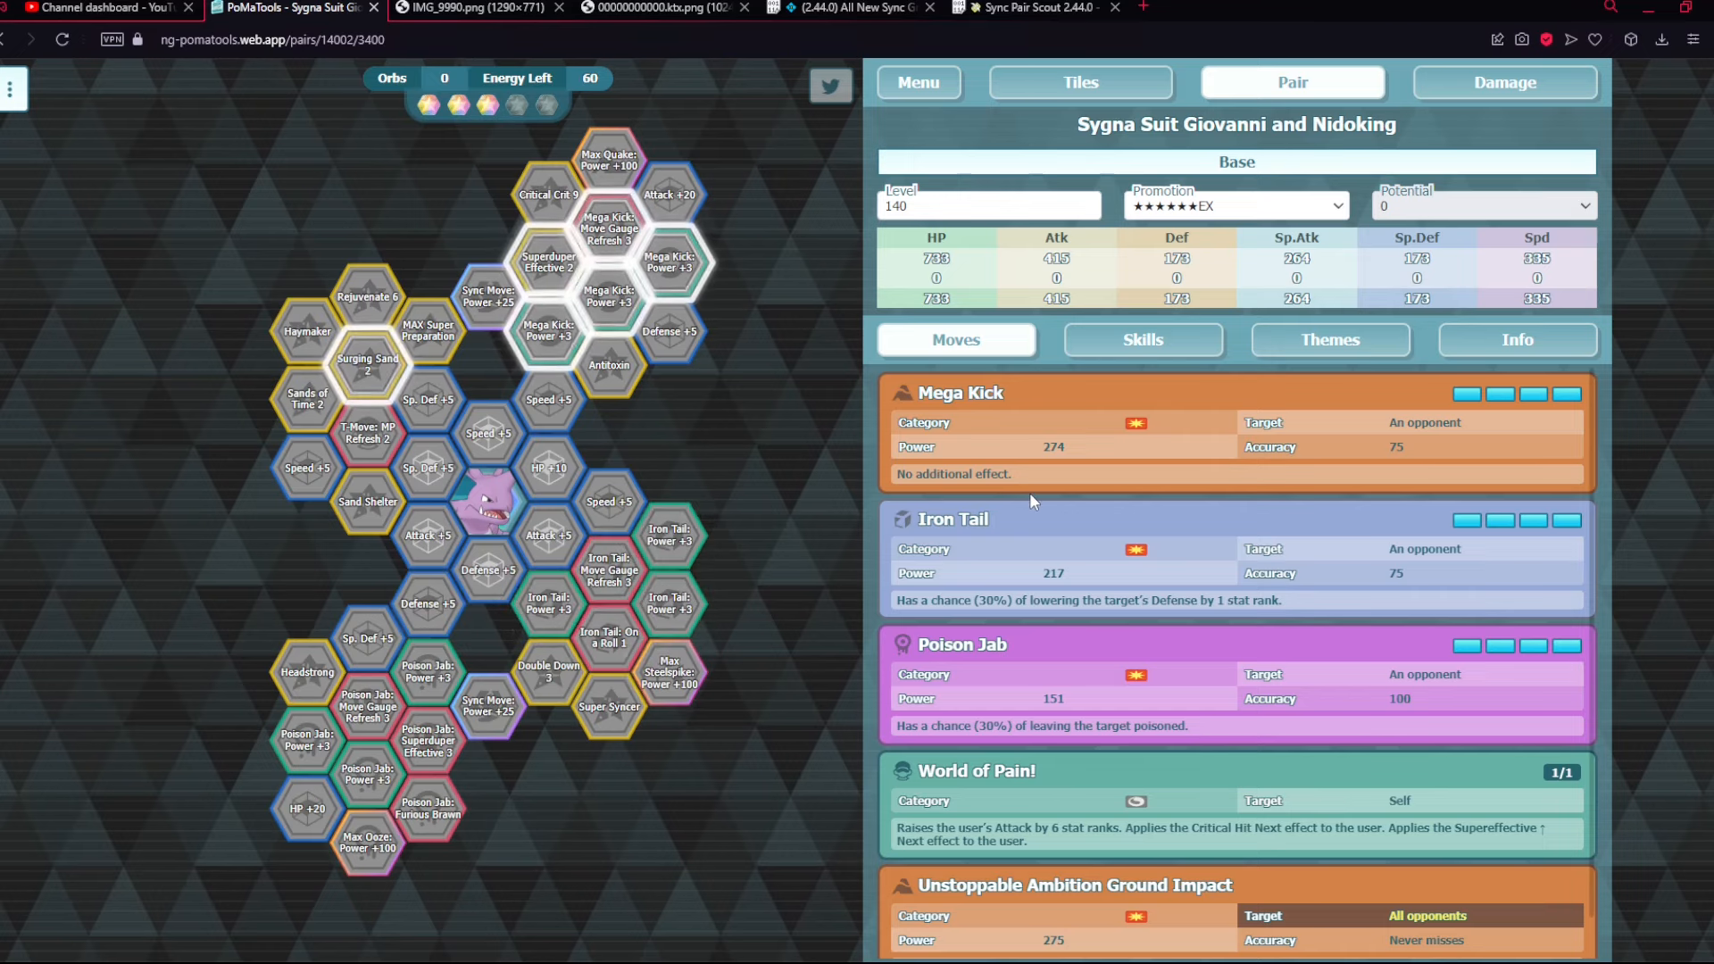
{"action": "mouse_move", "coordinate": [1022, 483]}
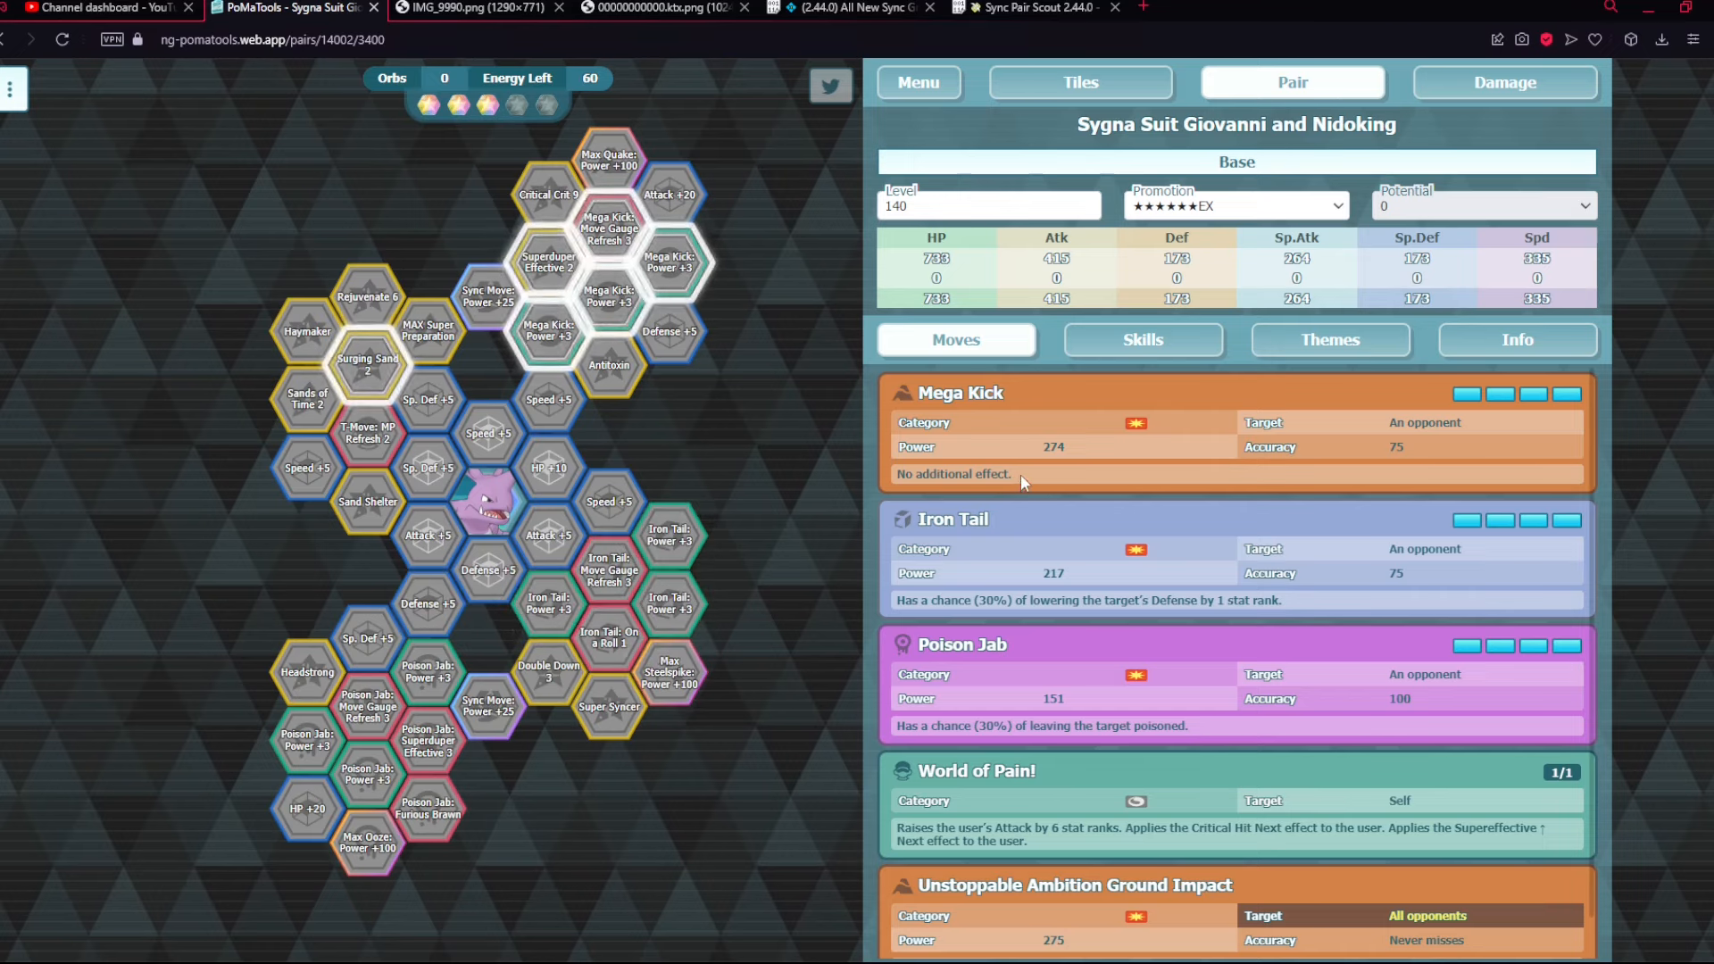
{"action": "mouse_move", "coordinate": [1067, 460]}
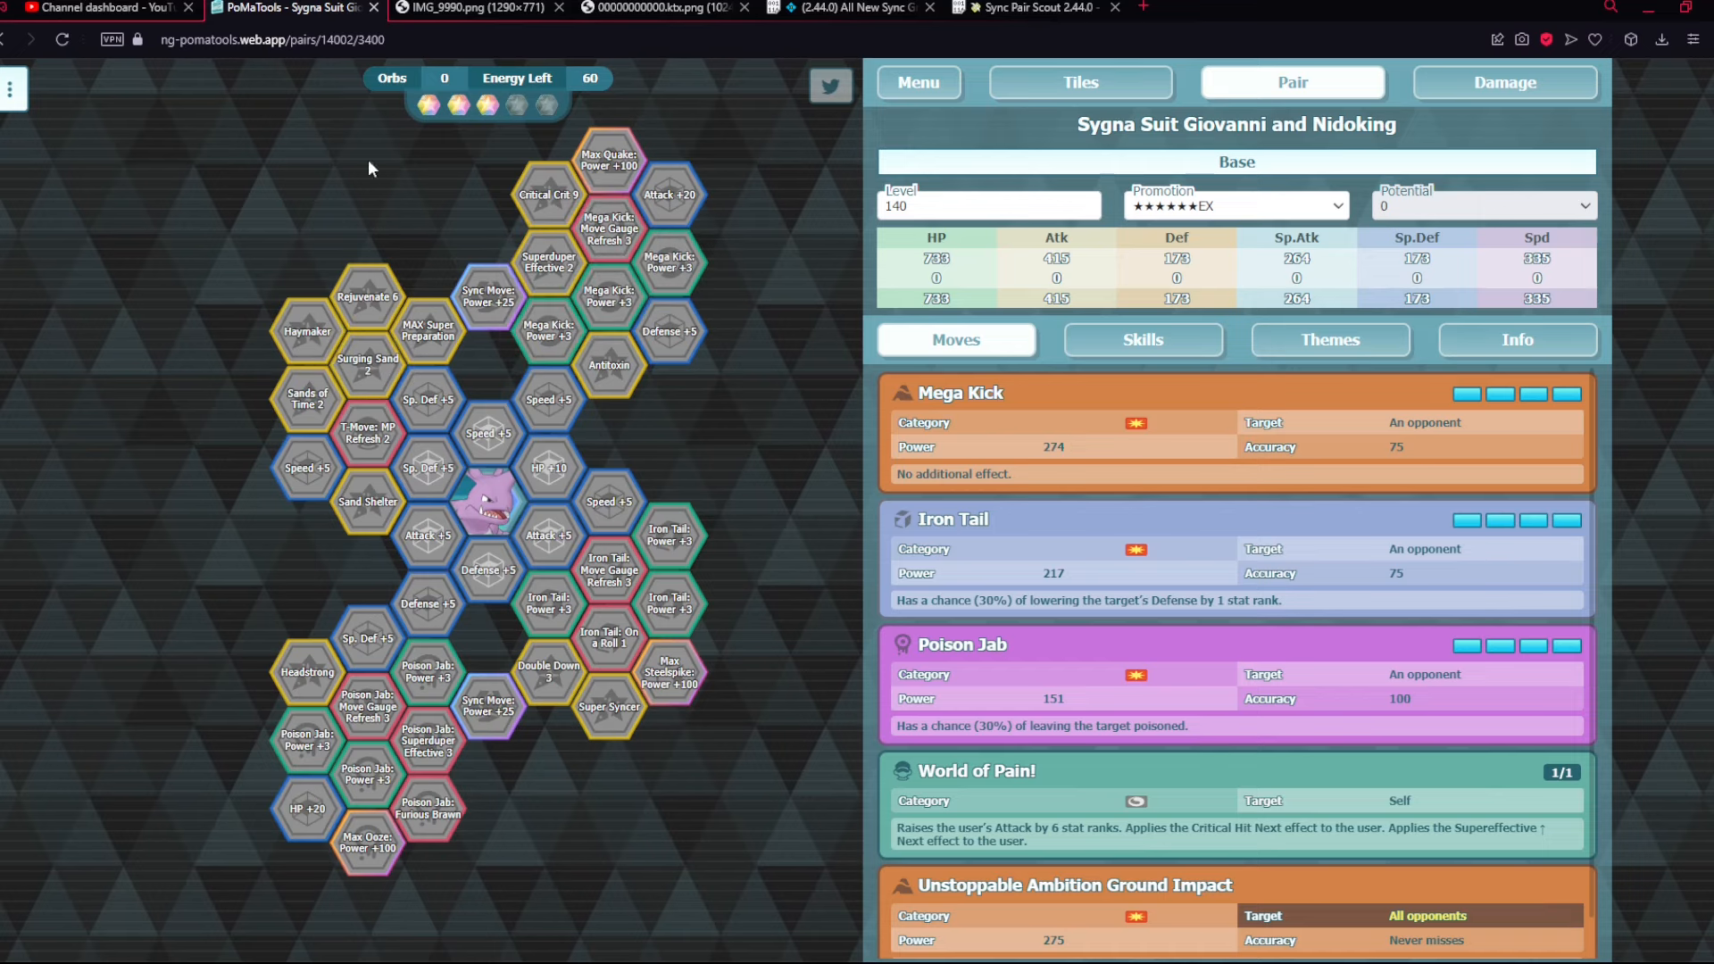
{"action": "left_click", "coordinate": [546, 195]}
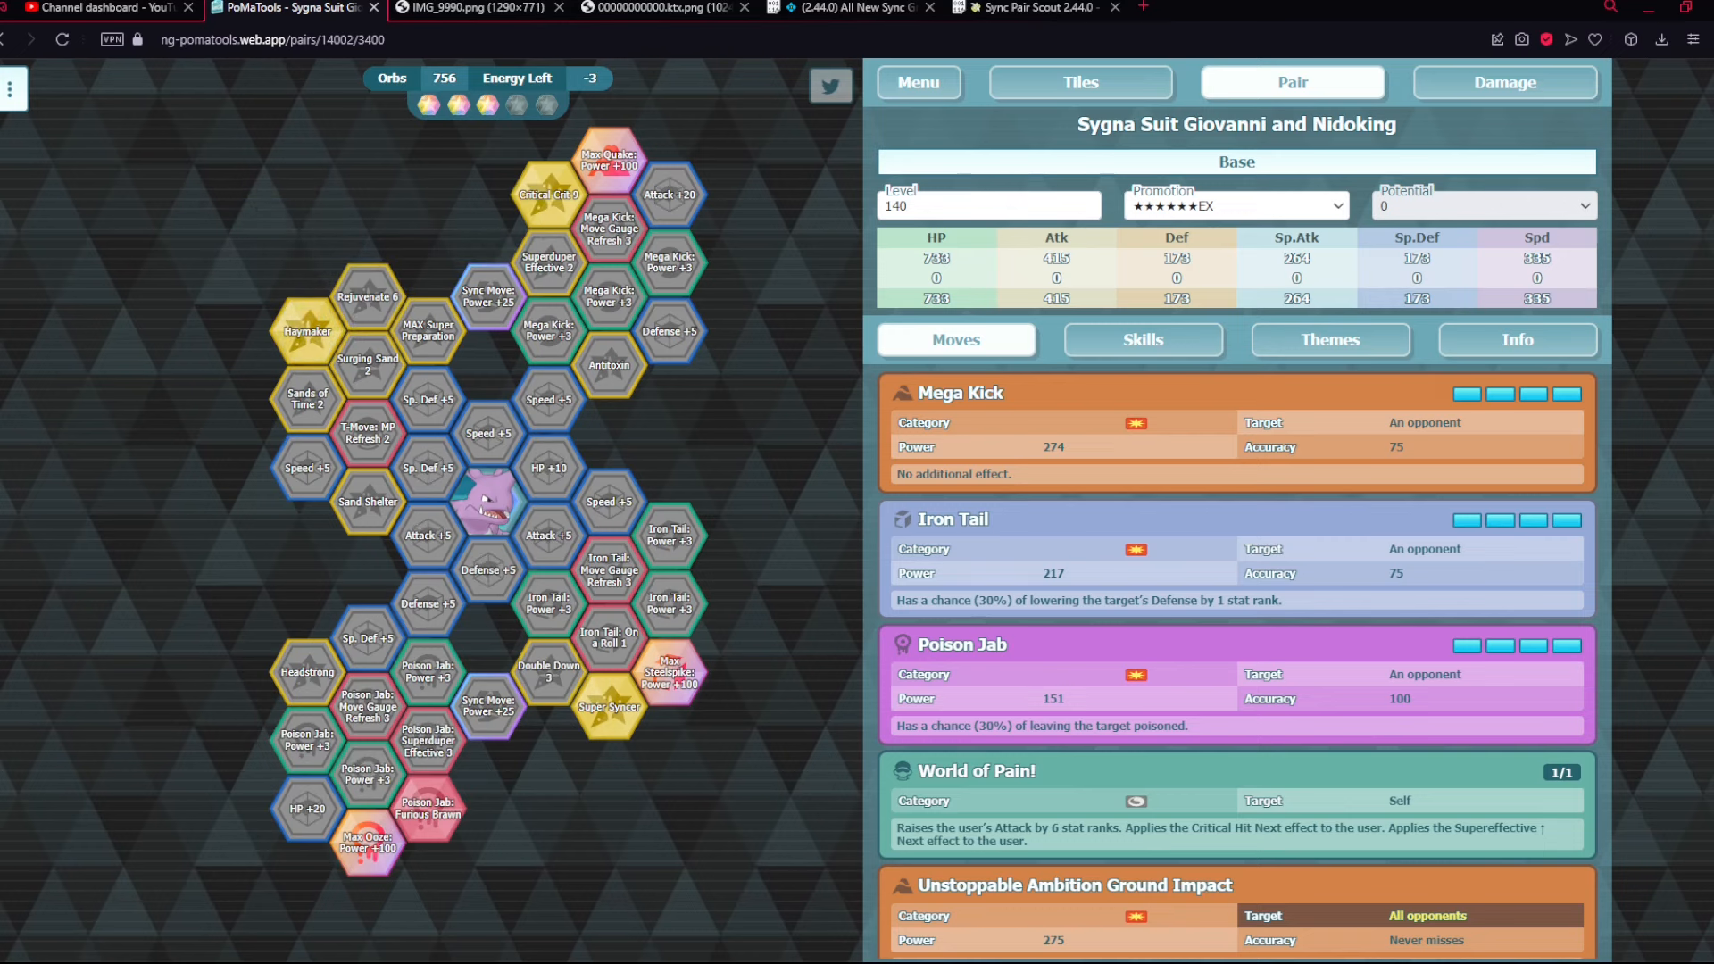
{"action": "scroll", "scroll_direction": "down", "scroll_amount": 3}
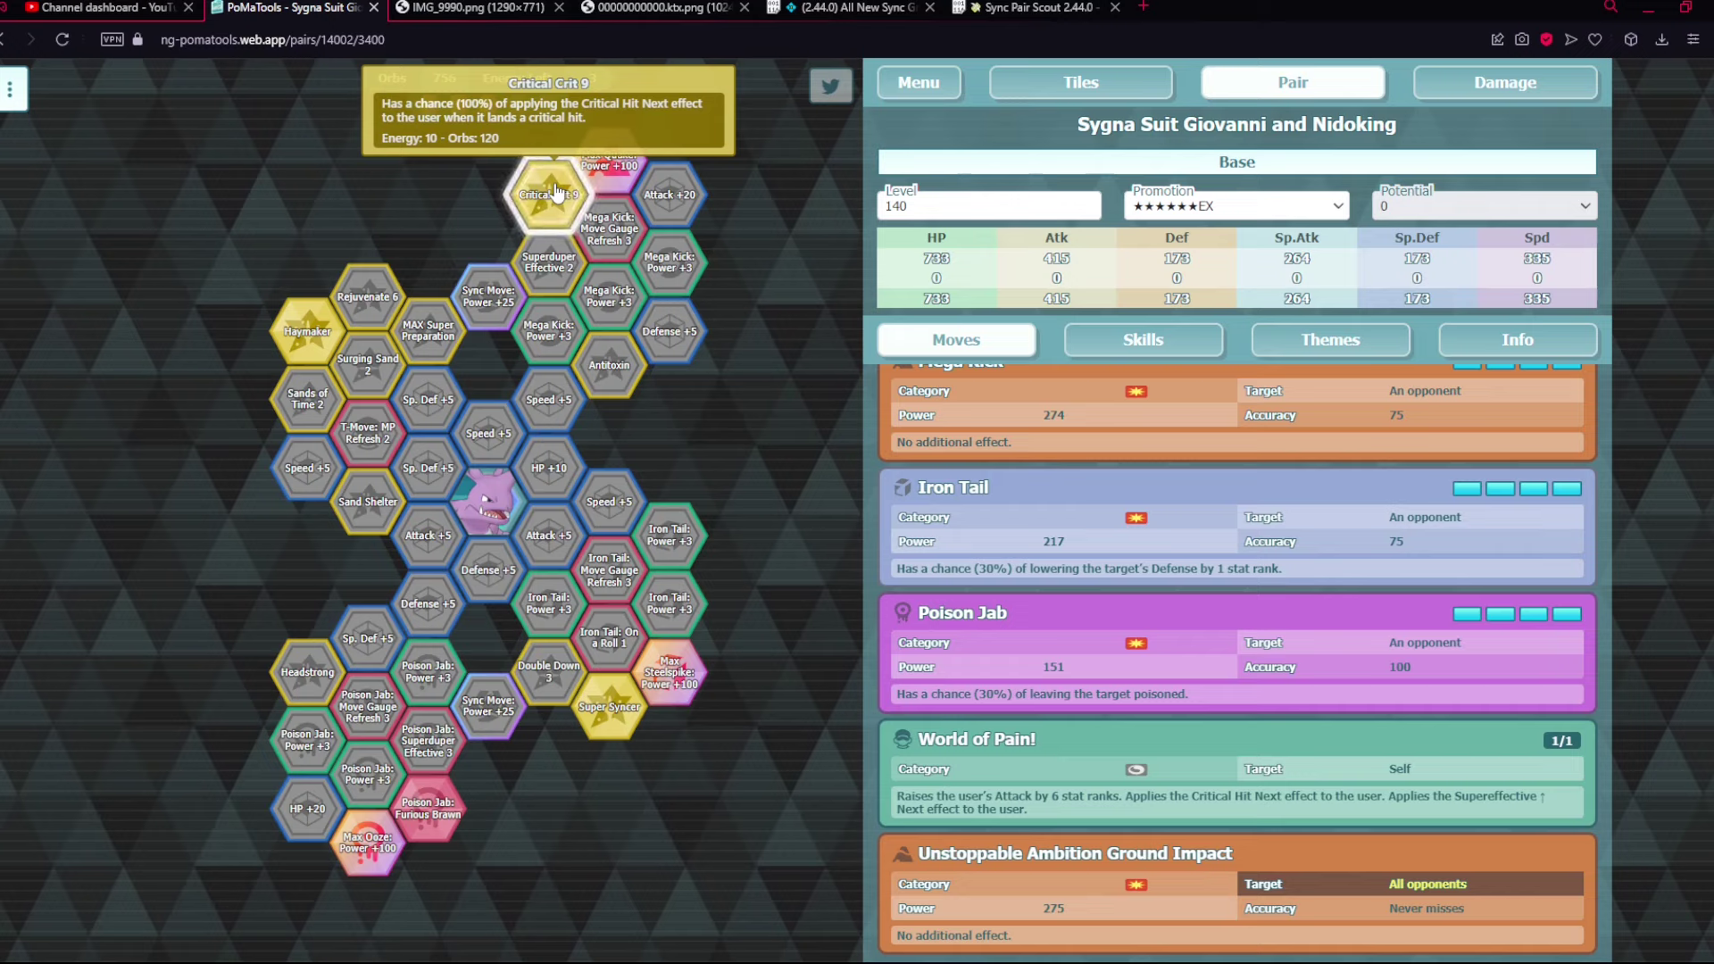
{"action": "left_click", "coordinate": [549, 468]}
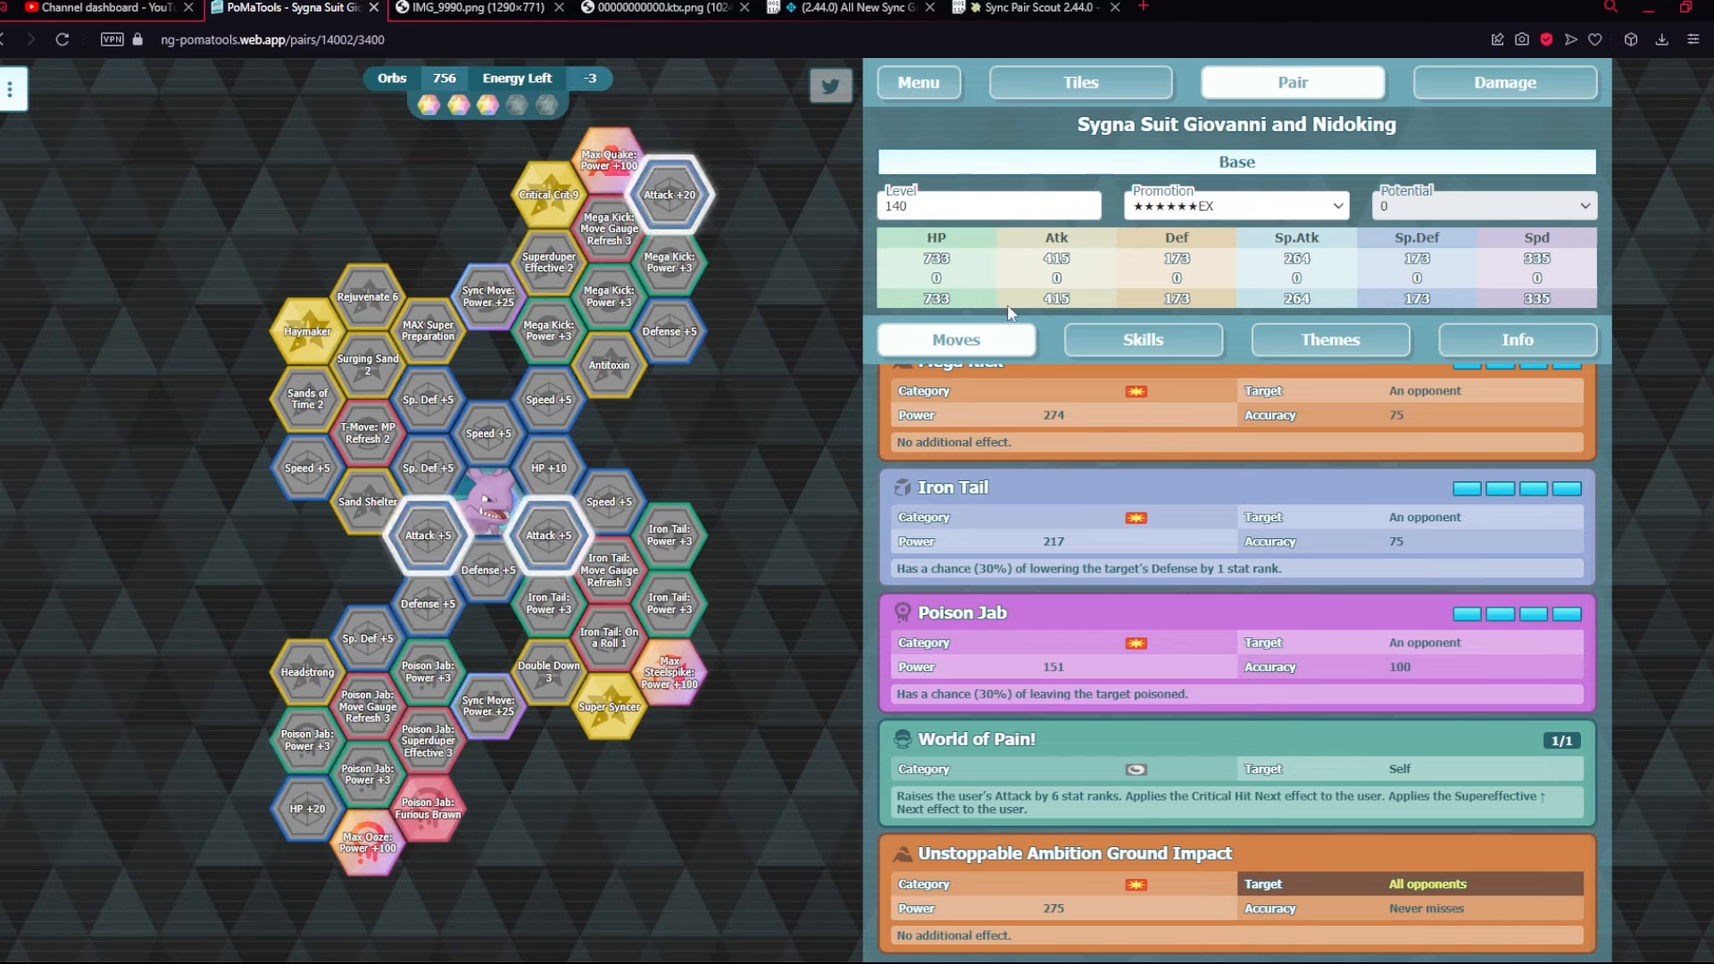
{"action": "mouse_move", "coordinate": [609, 502]}
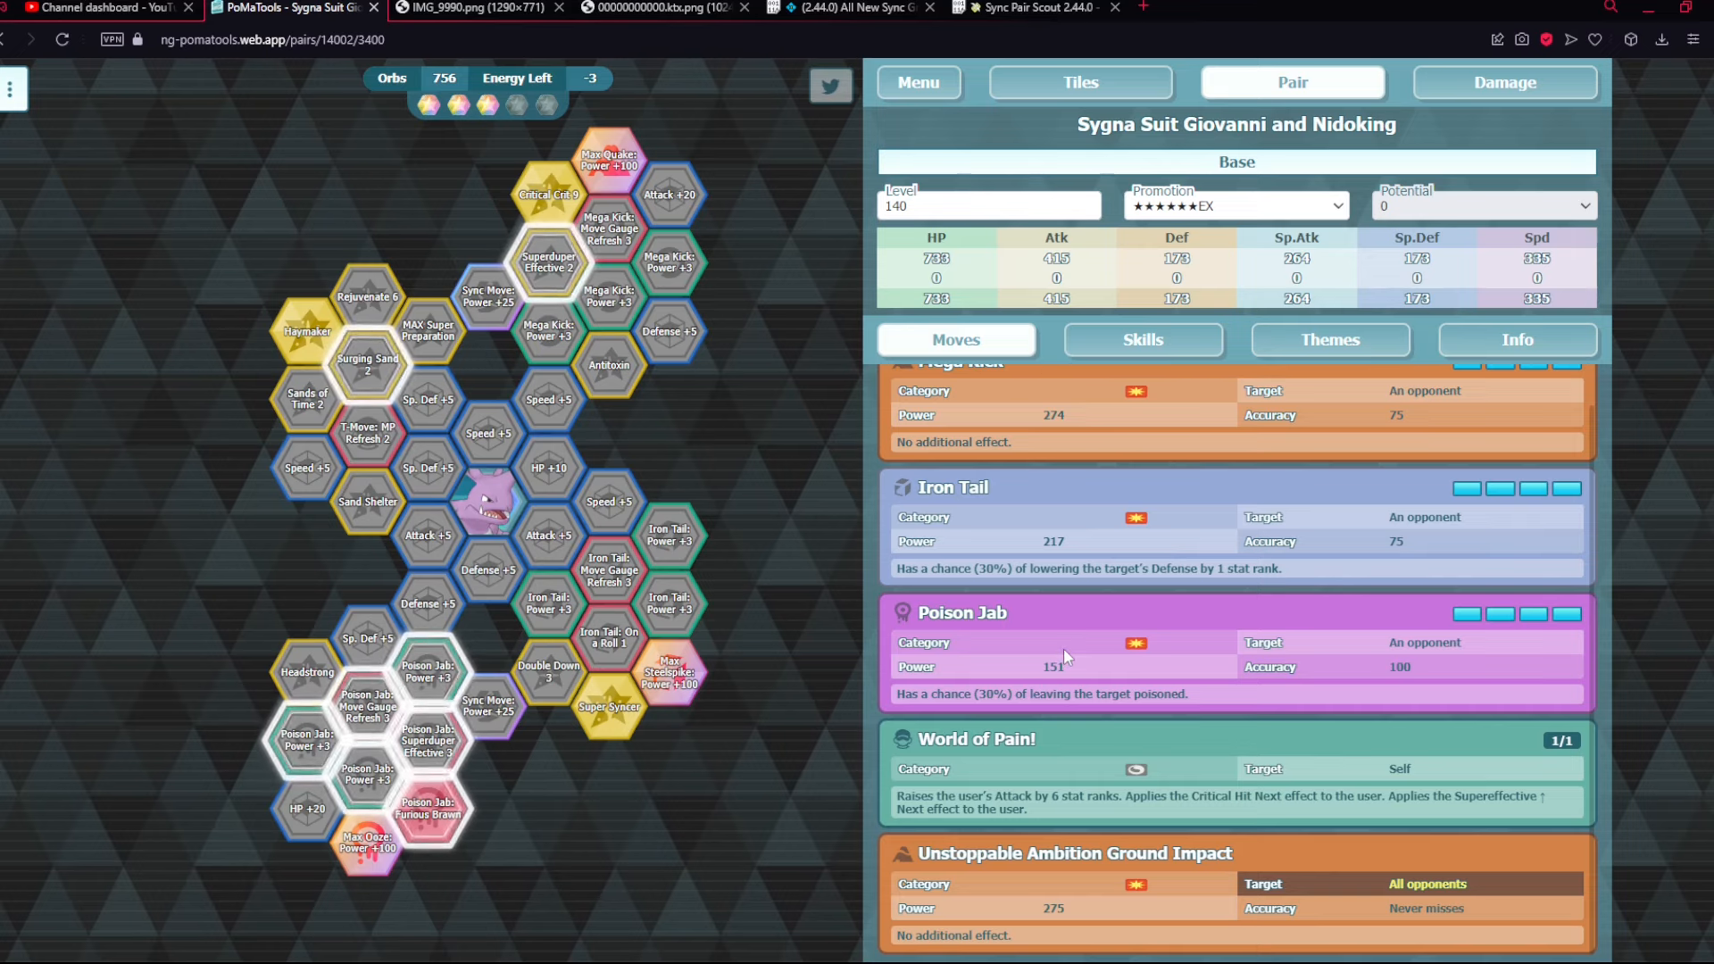
{"action": "mouse_move", "coordinate": [1122, 87]}
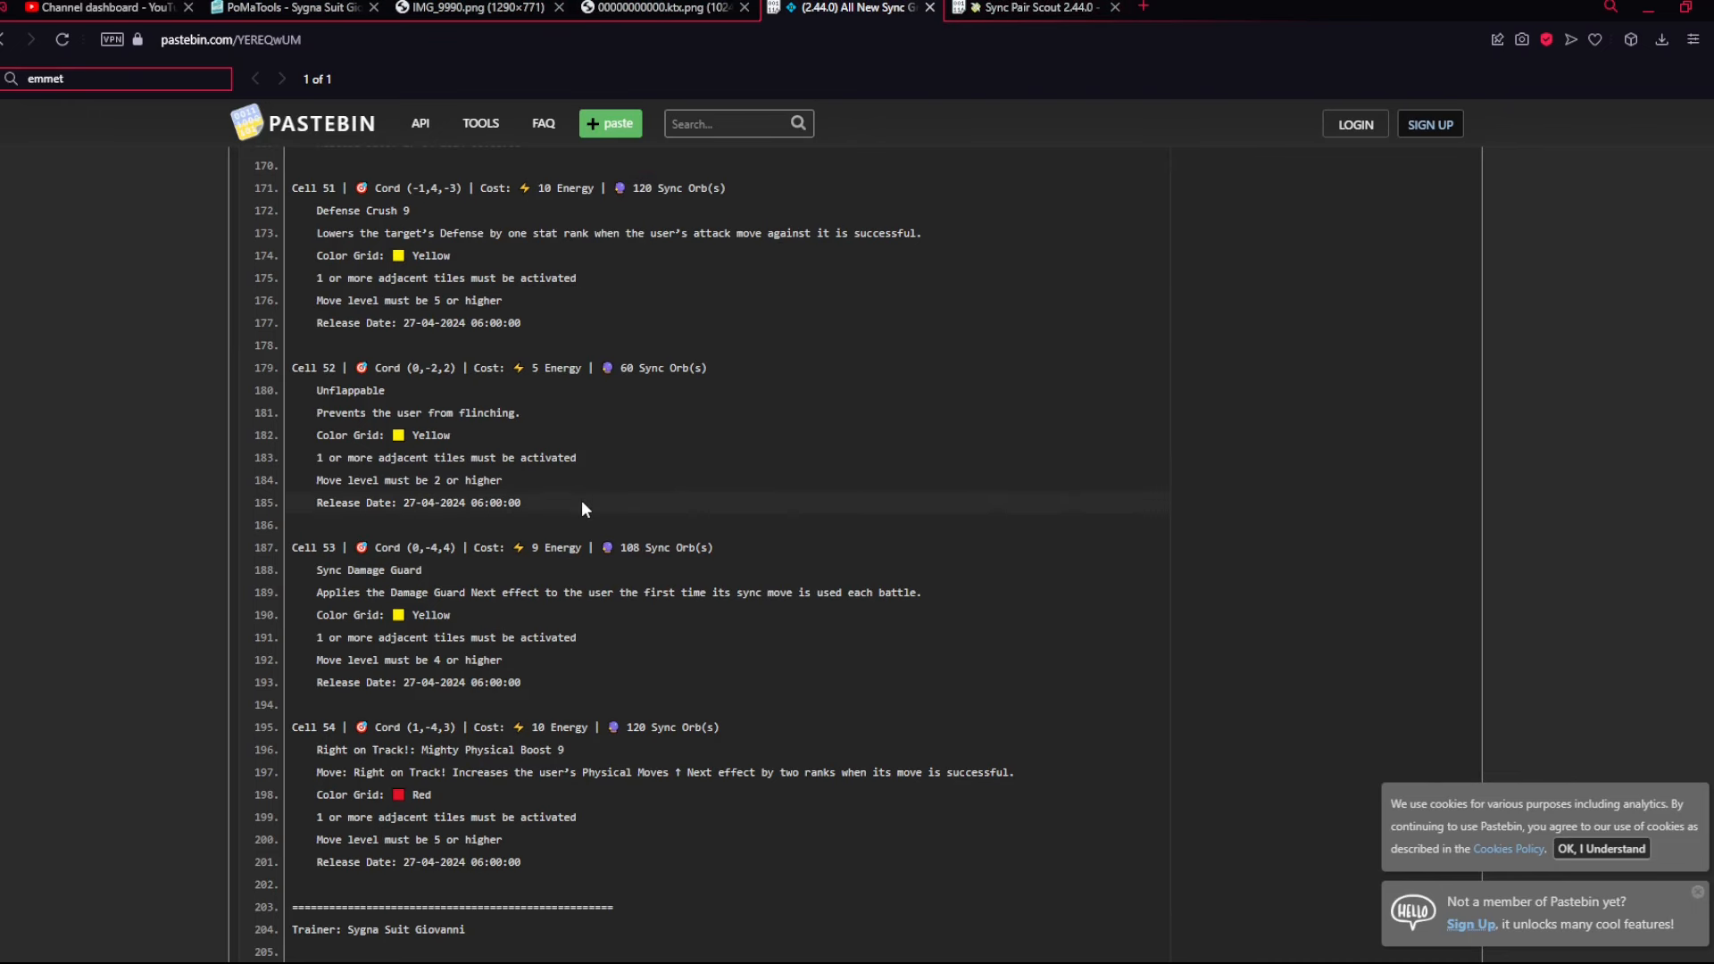
- Search the paste for 'giova' and scroll to the Trainer: Sygna Suit Giovanni block with Cell 49 Natural Remedy
{"action": "type", "text": "giov"}
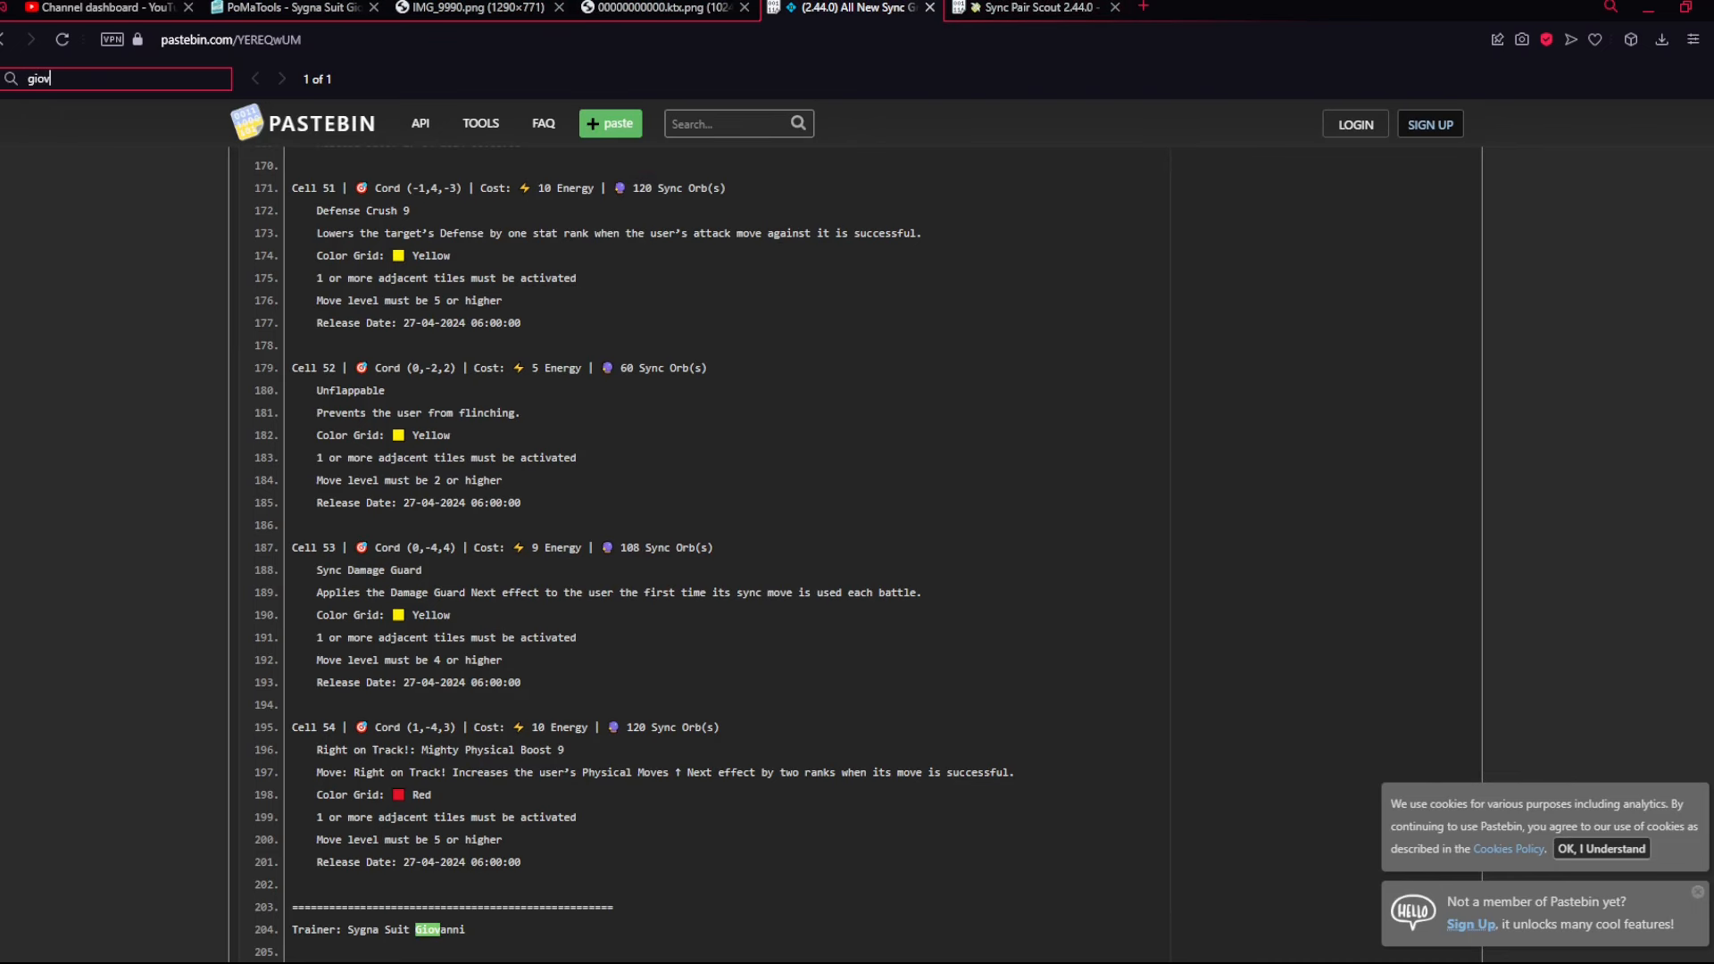
{"action": "type", "text": "a"}
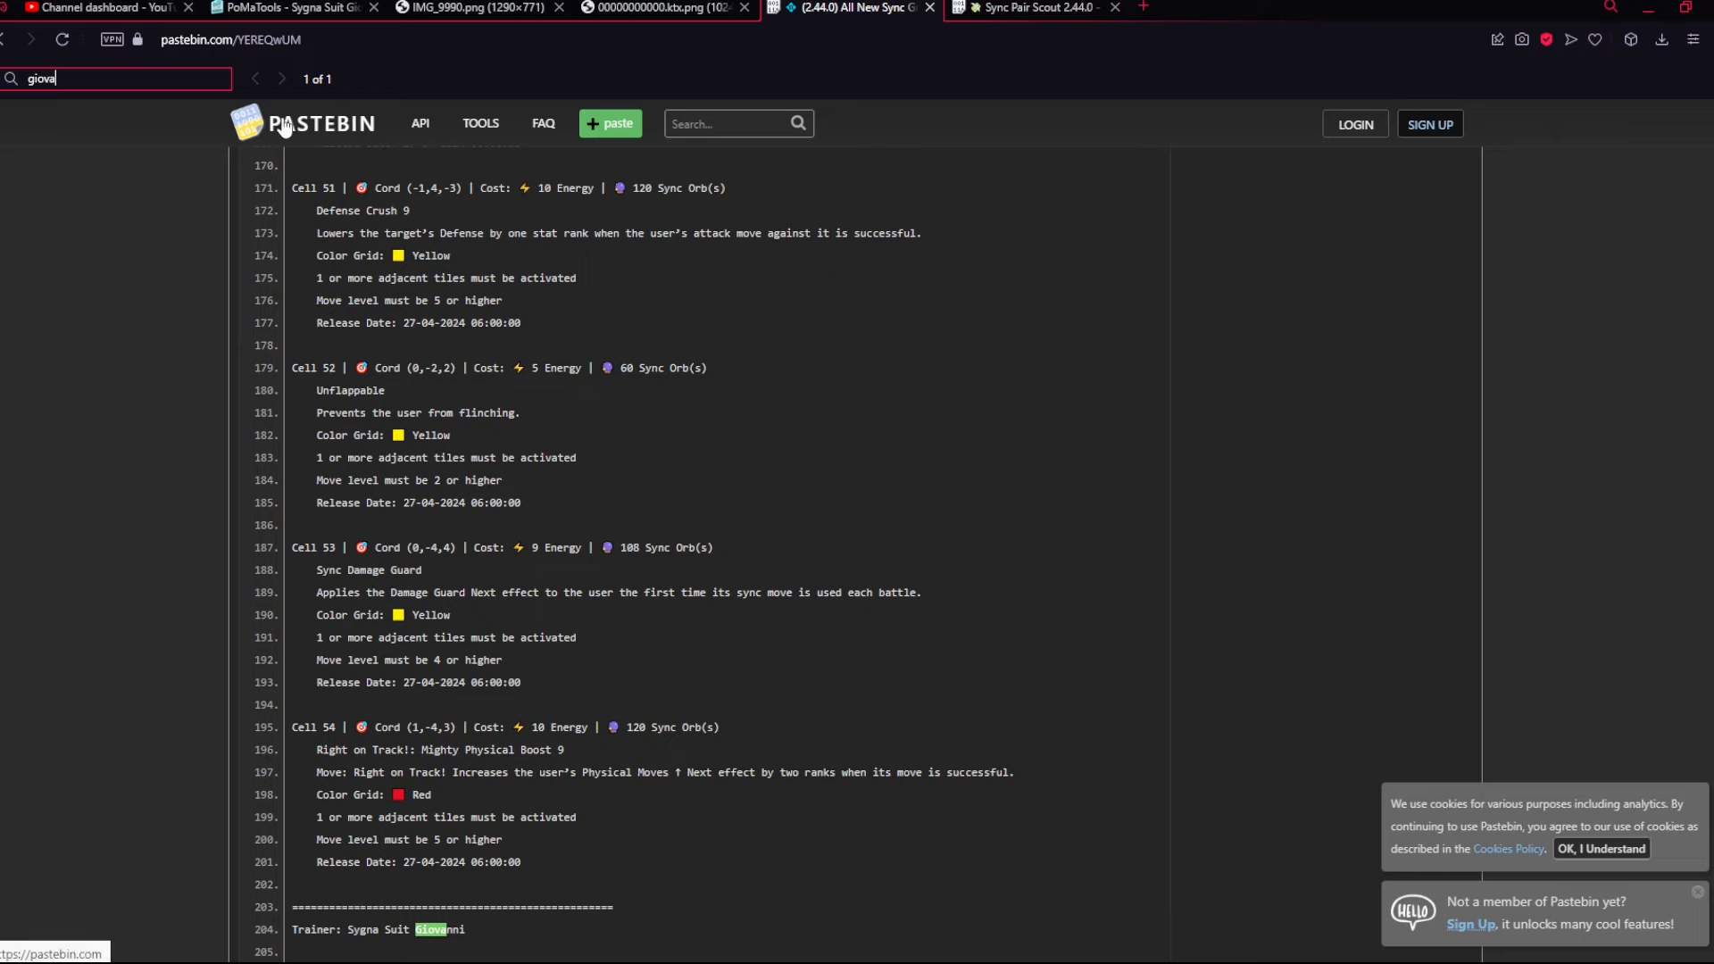
{"action": "scroll", "scroll_direction": "down", "scroll_amount": 3}
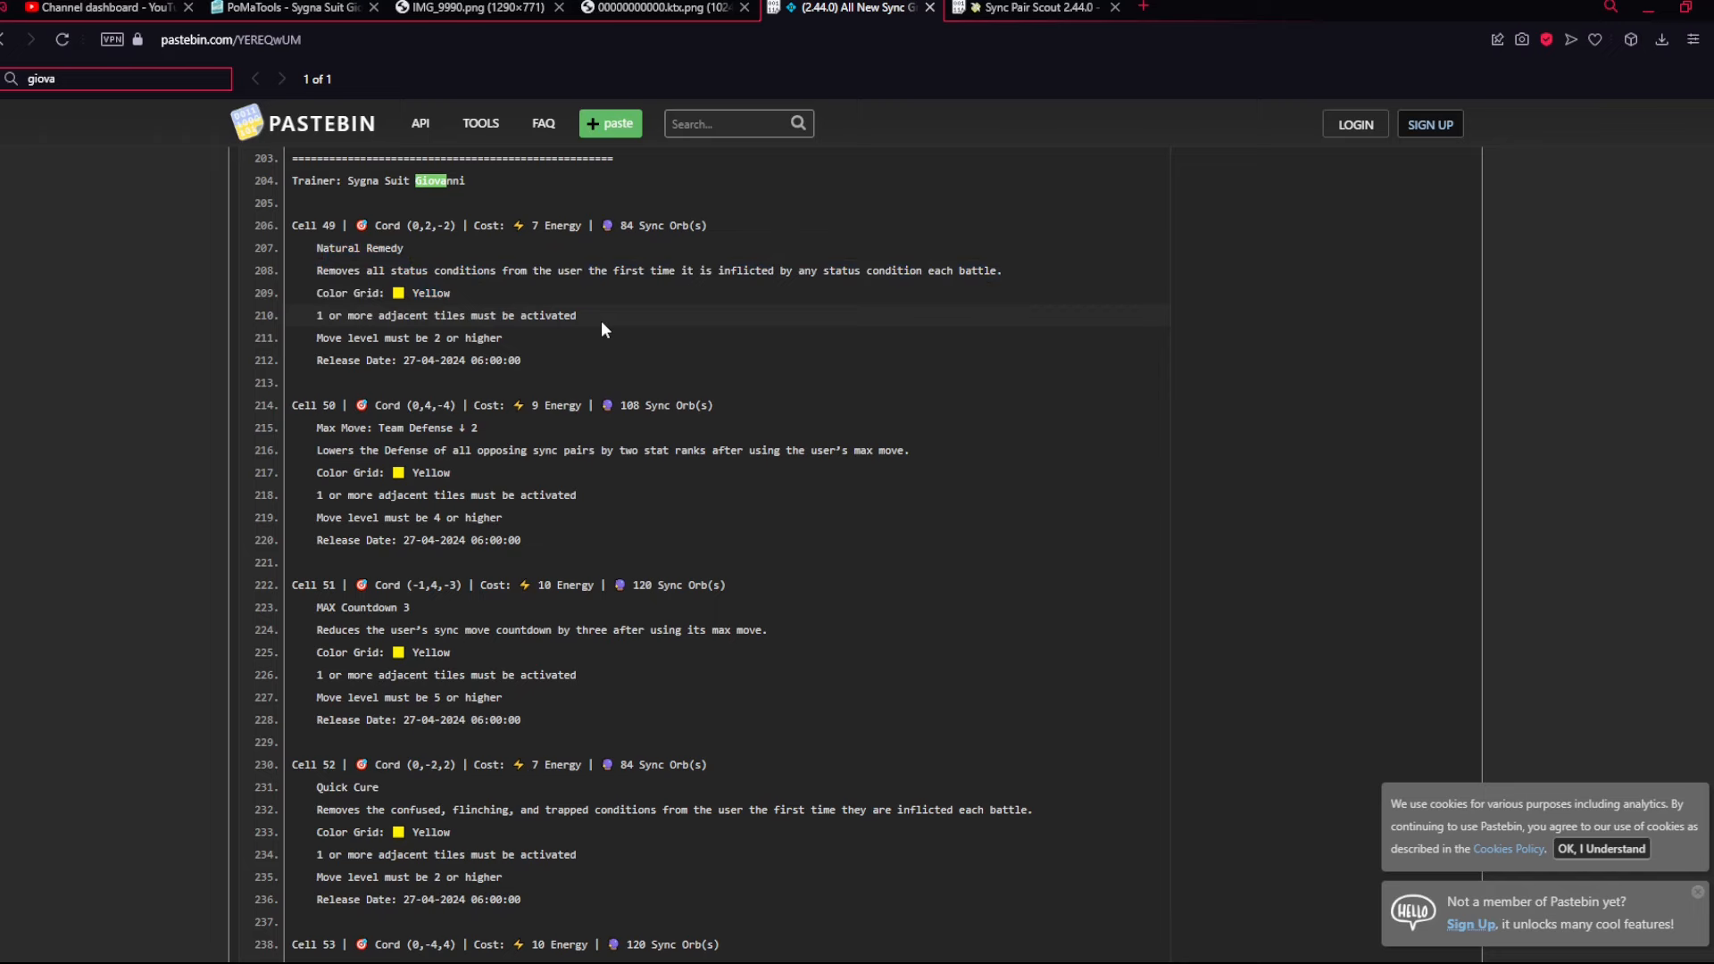
{"action": "scroll", "scroll_direction": "down", "scroll_amount": 3}
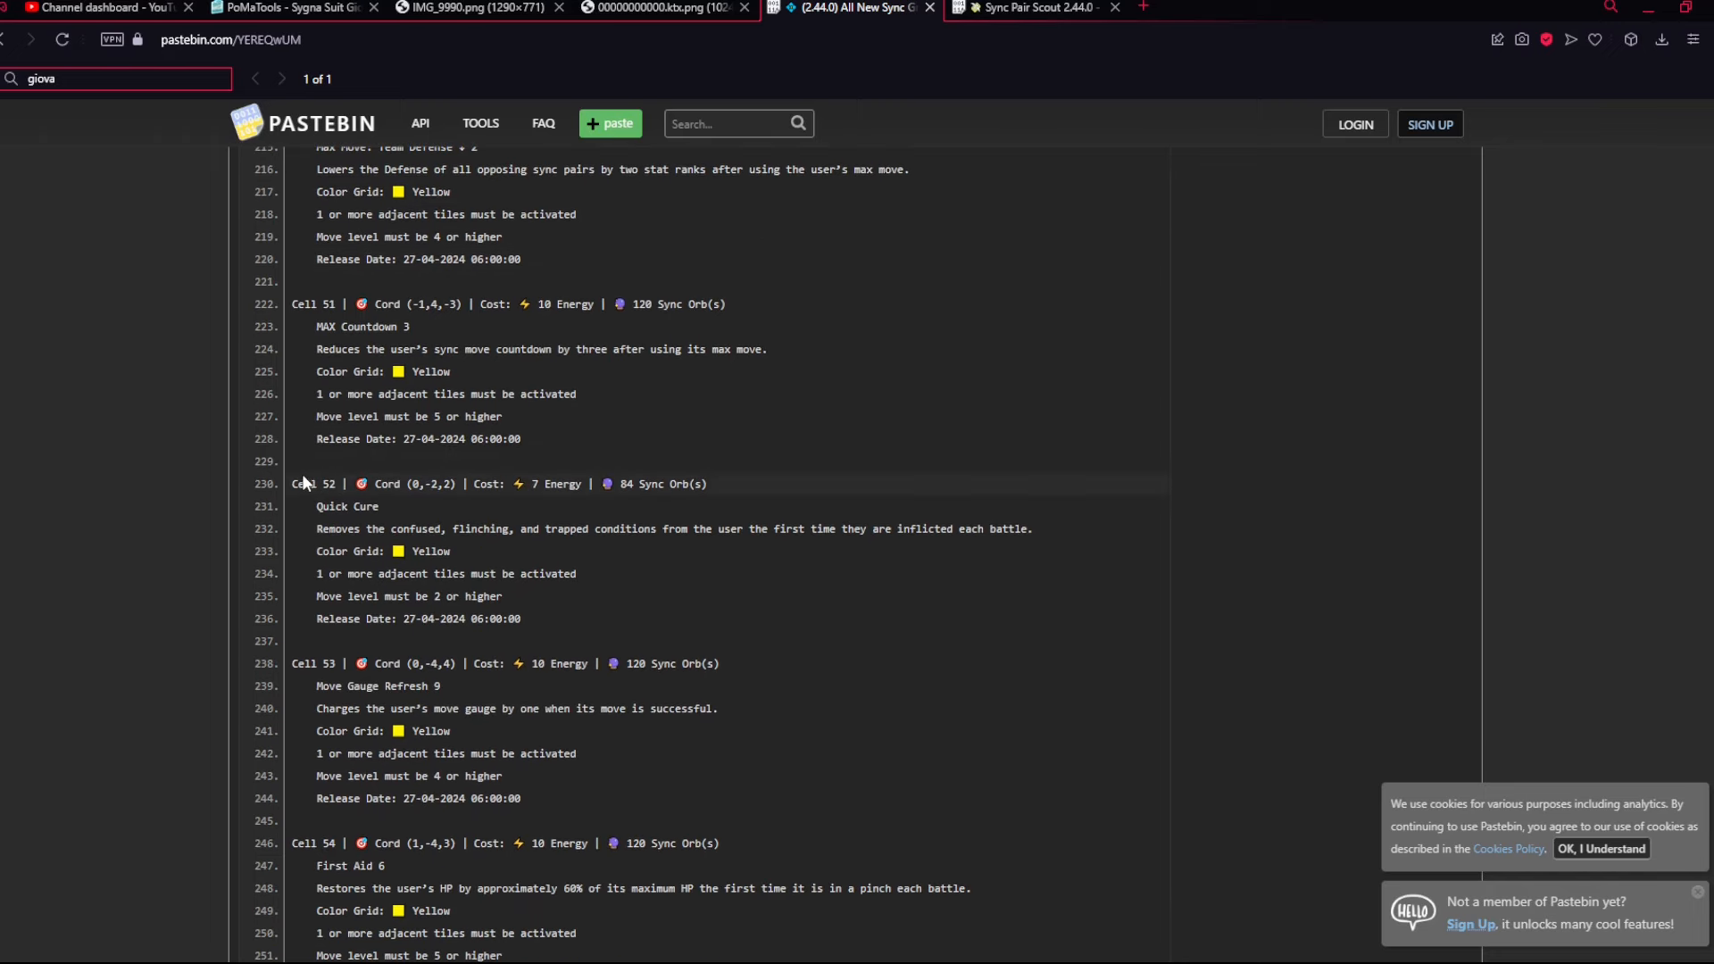
{"action": "mouse_move", "coordinate": [492, 575]}
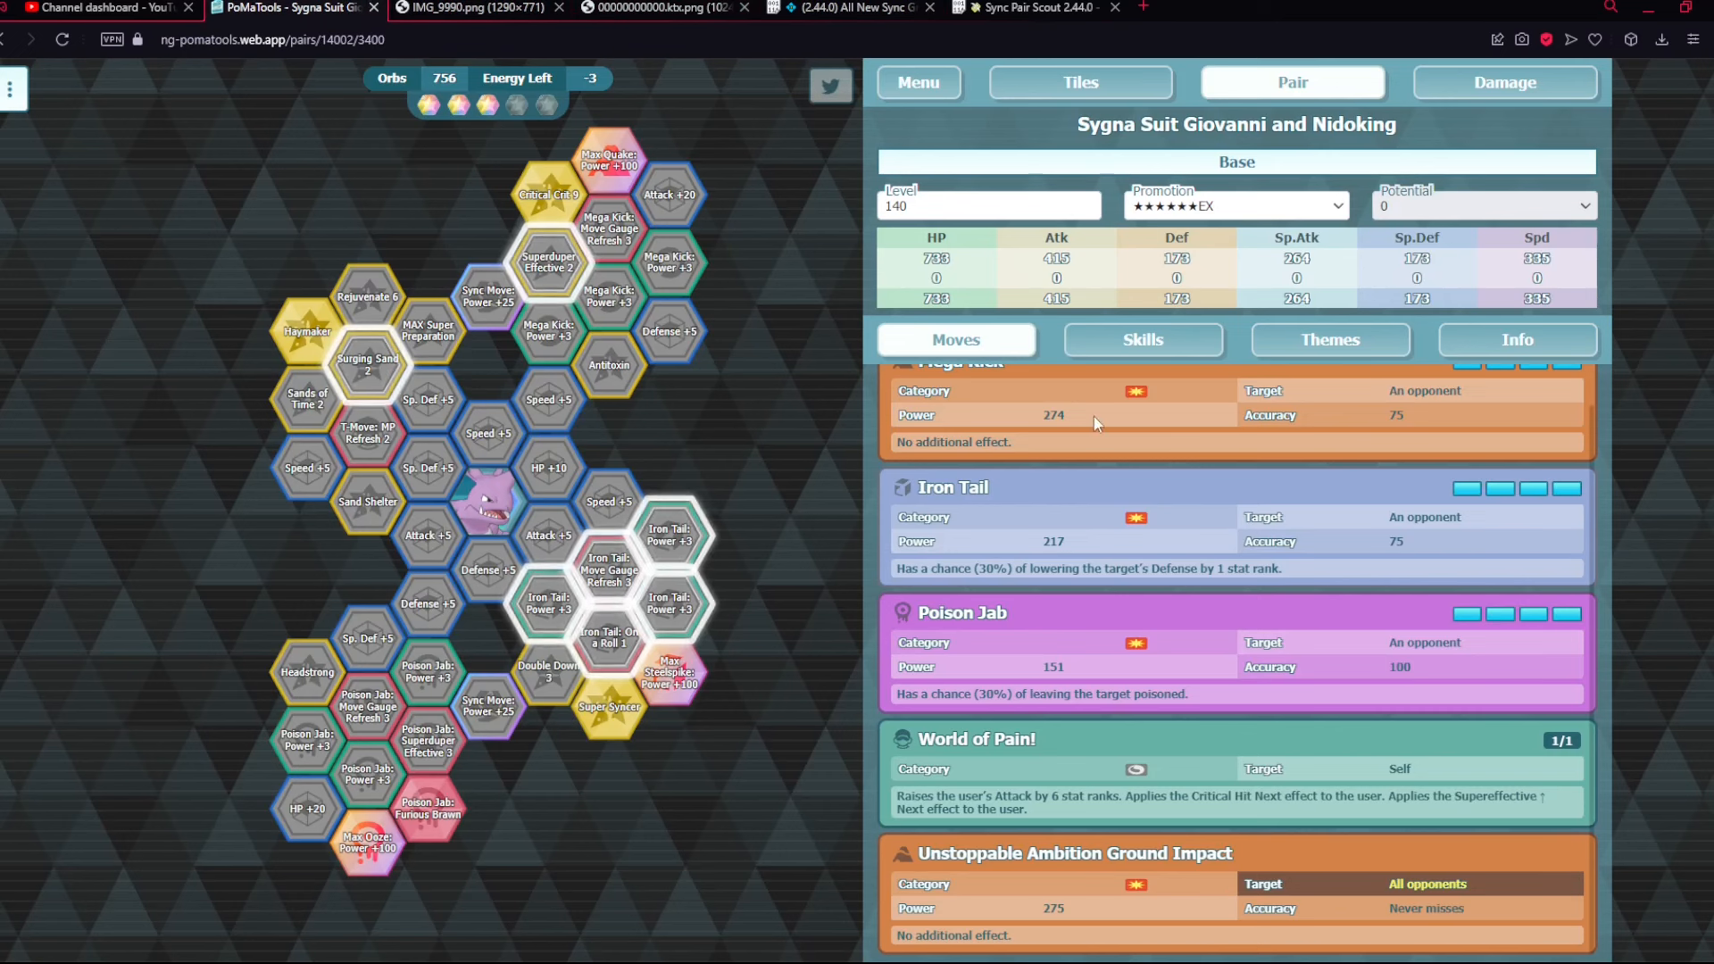
- View the Dynamax moves Max Quake, Max Steelspike and Max Ooze, check the Giovanni tile data, and return to the grid
{"action": "left_click", "coordinate": [1236, 161]}
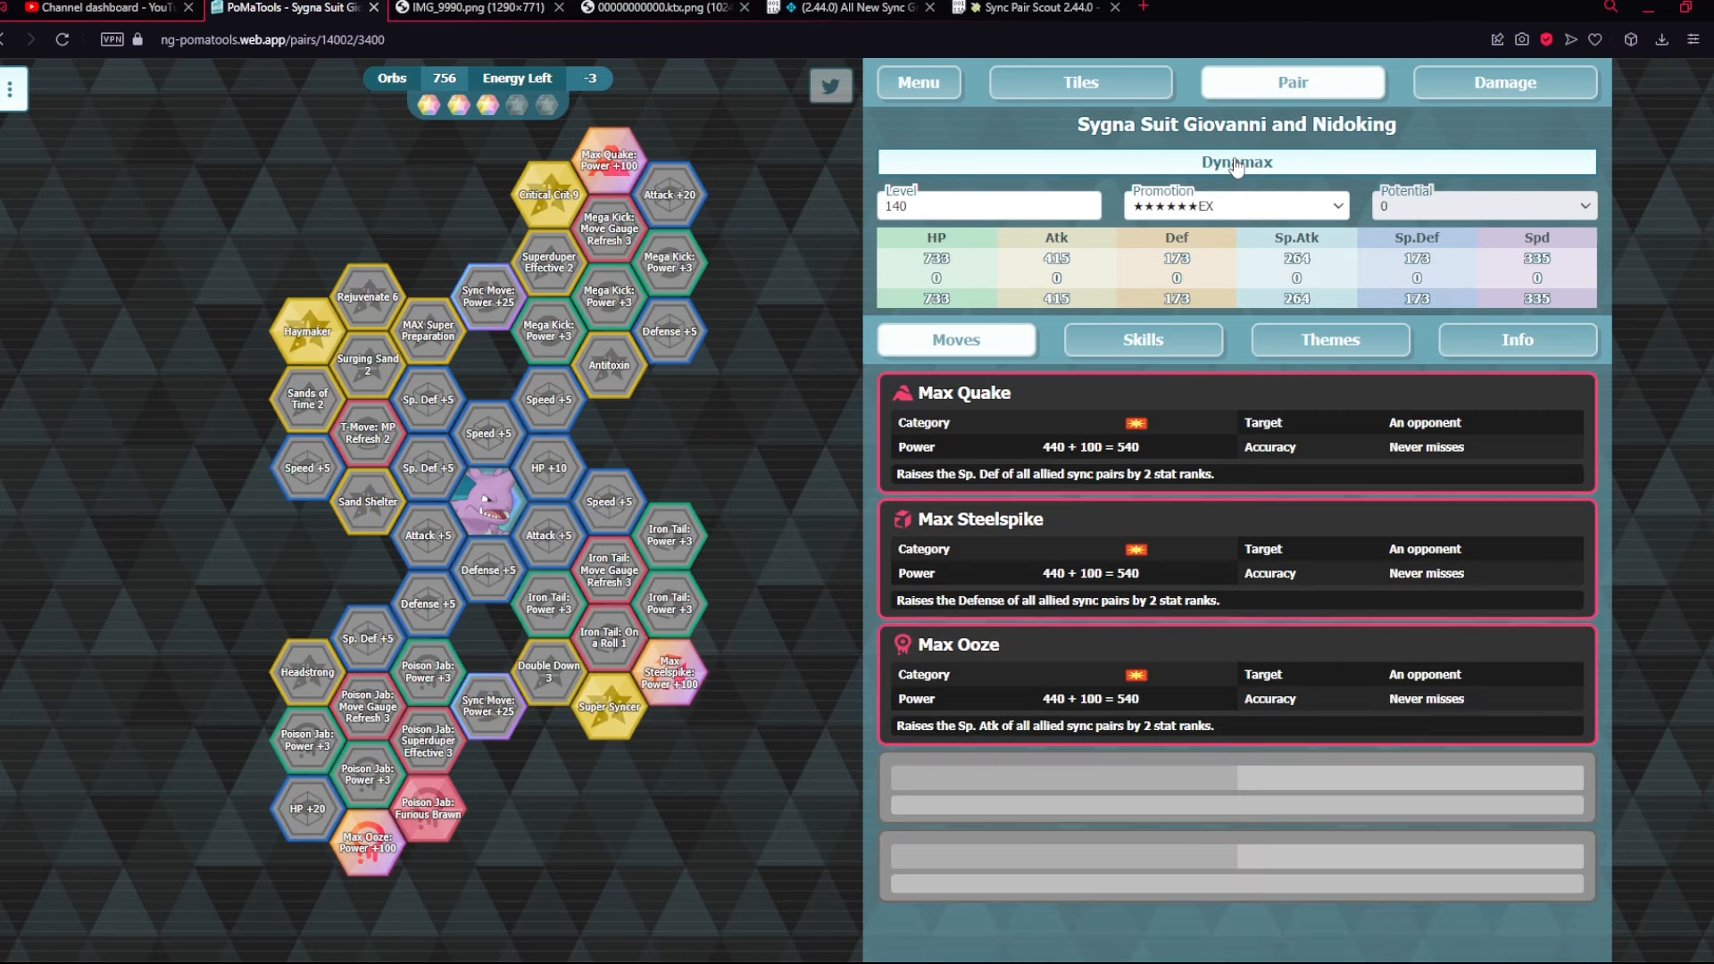
{"action": "left_click", "coordinate": [1236, 162]}
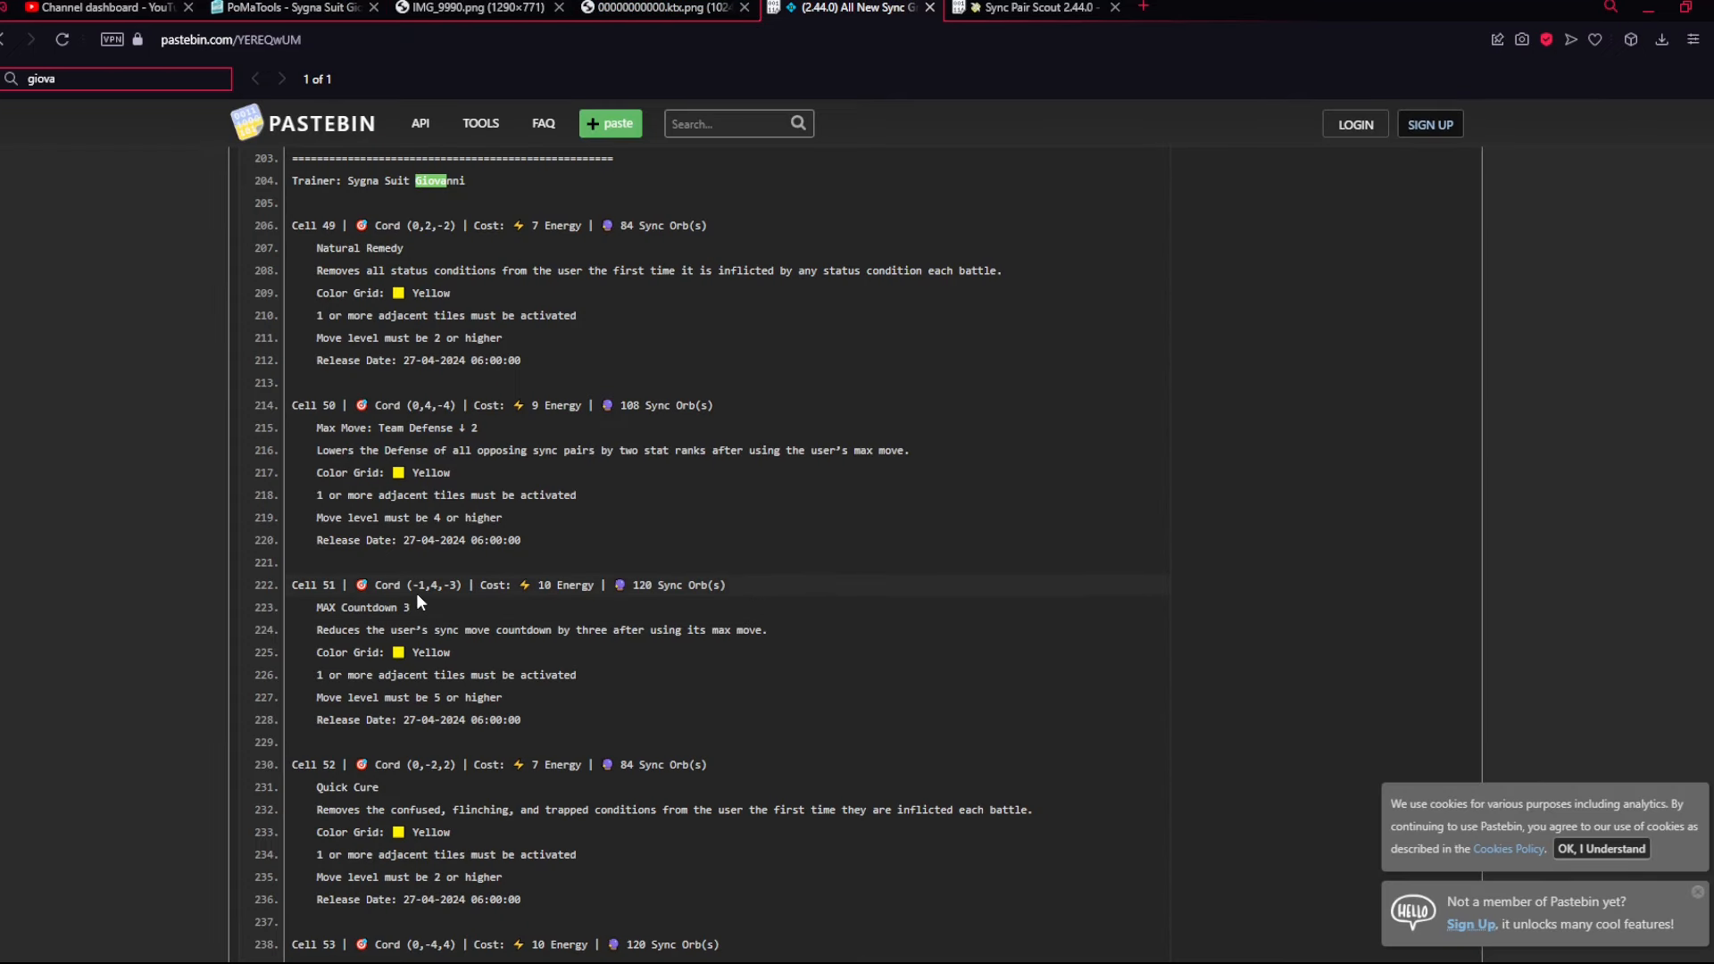
{"action": "scroll", "scroll_direction": "down", "scroll_amount": 3}
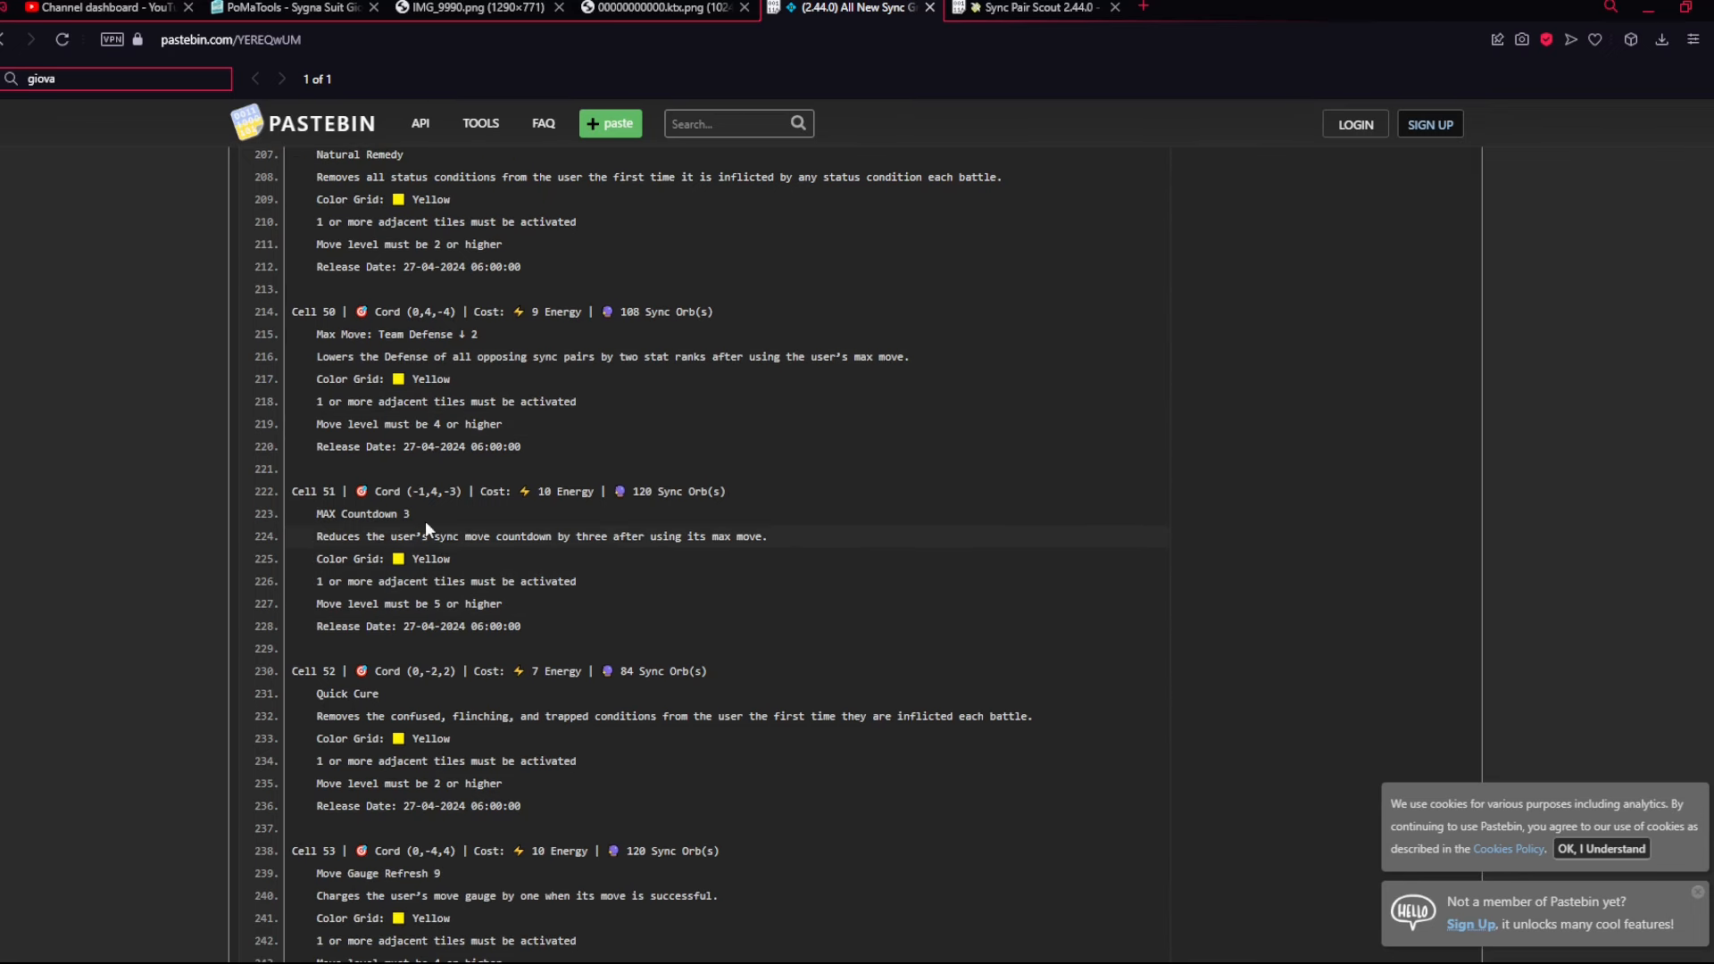
{"action": "left_click", "coordinate": [268, 8]}
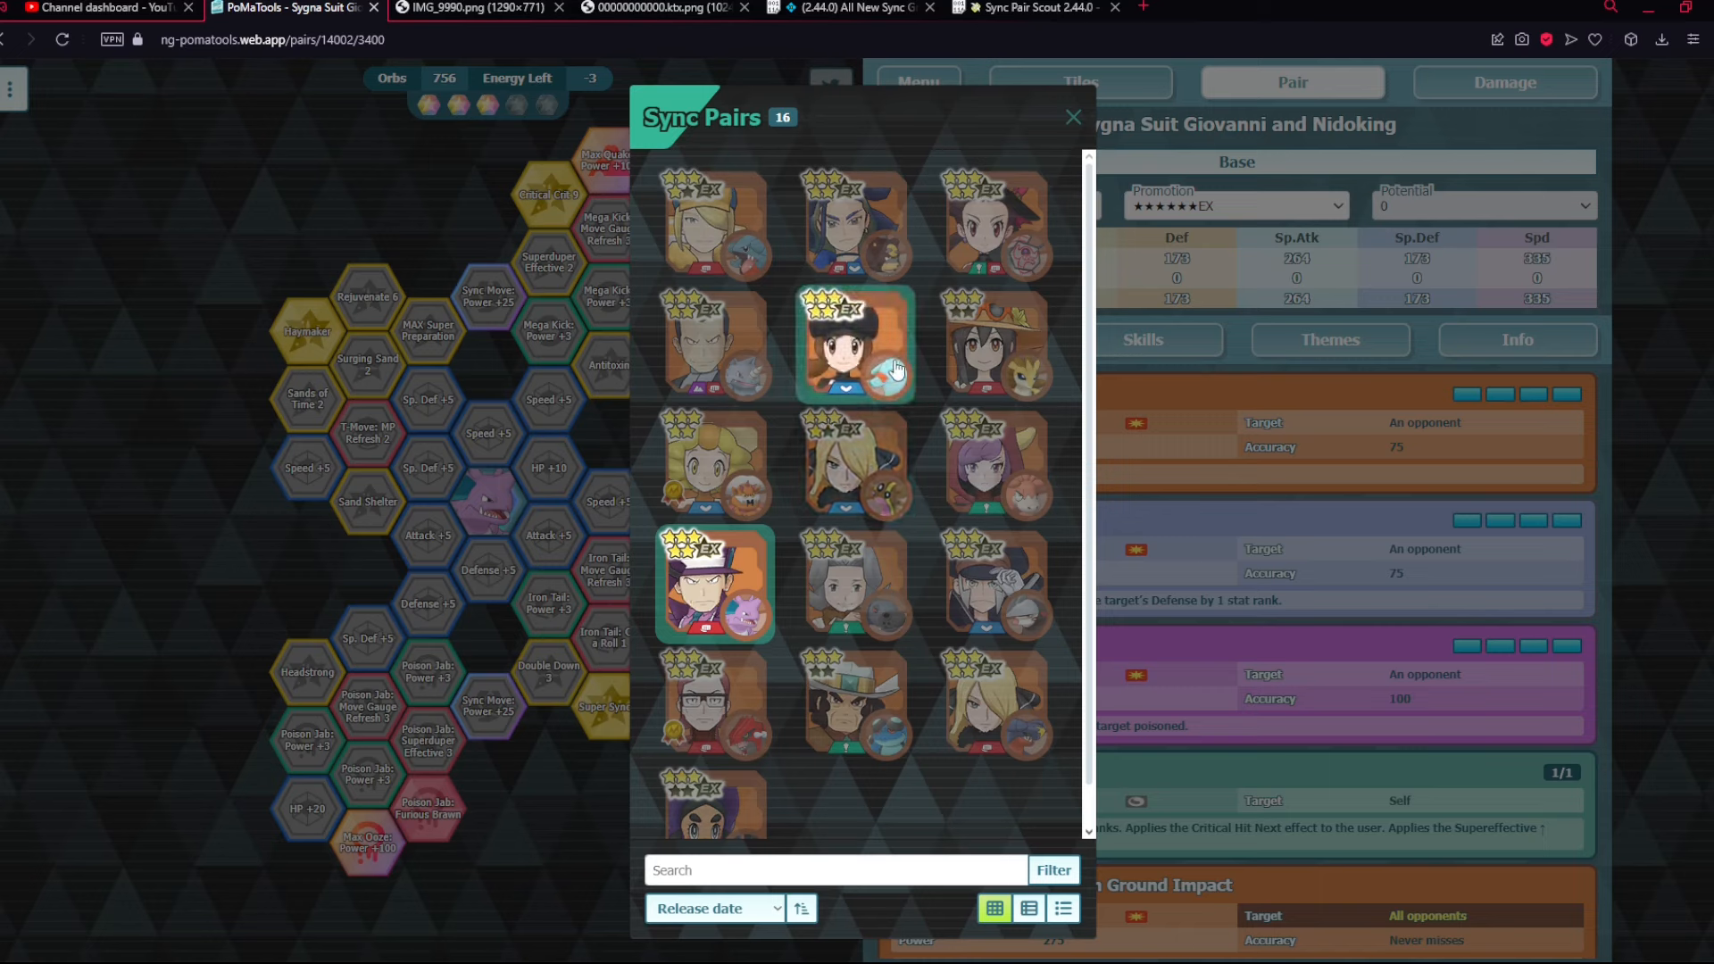
{"action": "mouse_move", "coordinate": [893, 387]}
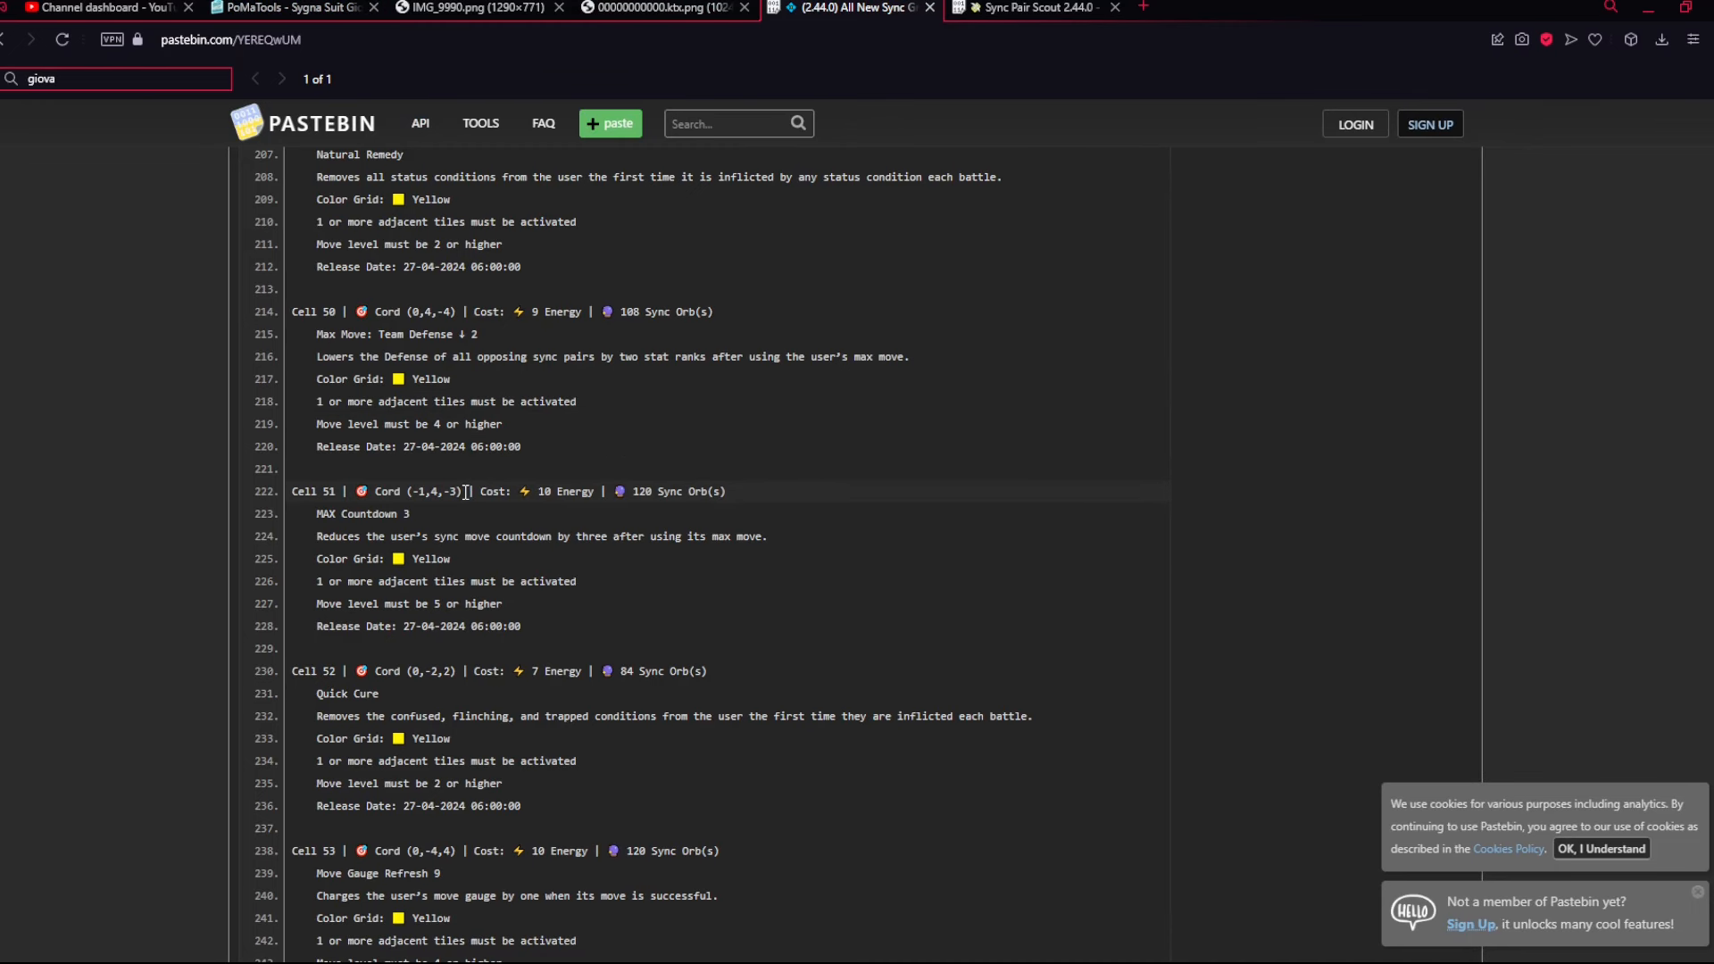
- Read the final tile entries, cells 51 to 54, ending on Move Gauge Refresh 9 and First Aid 6
{"action": "scroll", "scroll_direction": "down", "scroll_amount": 3}
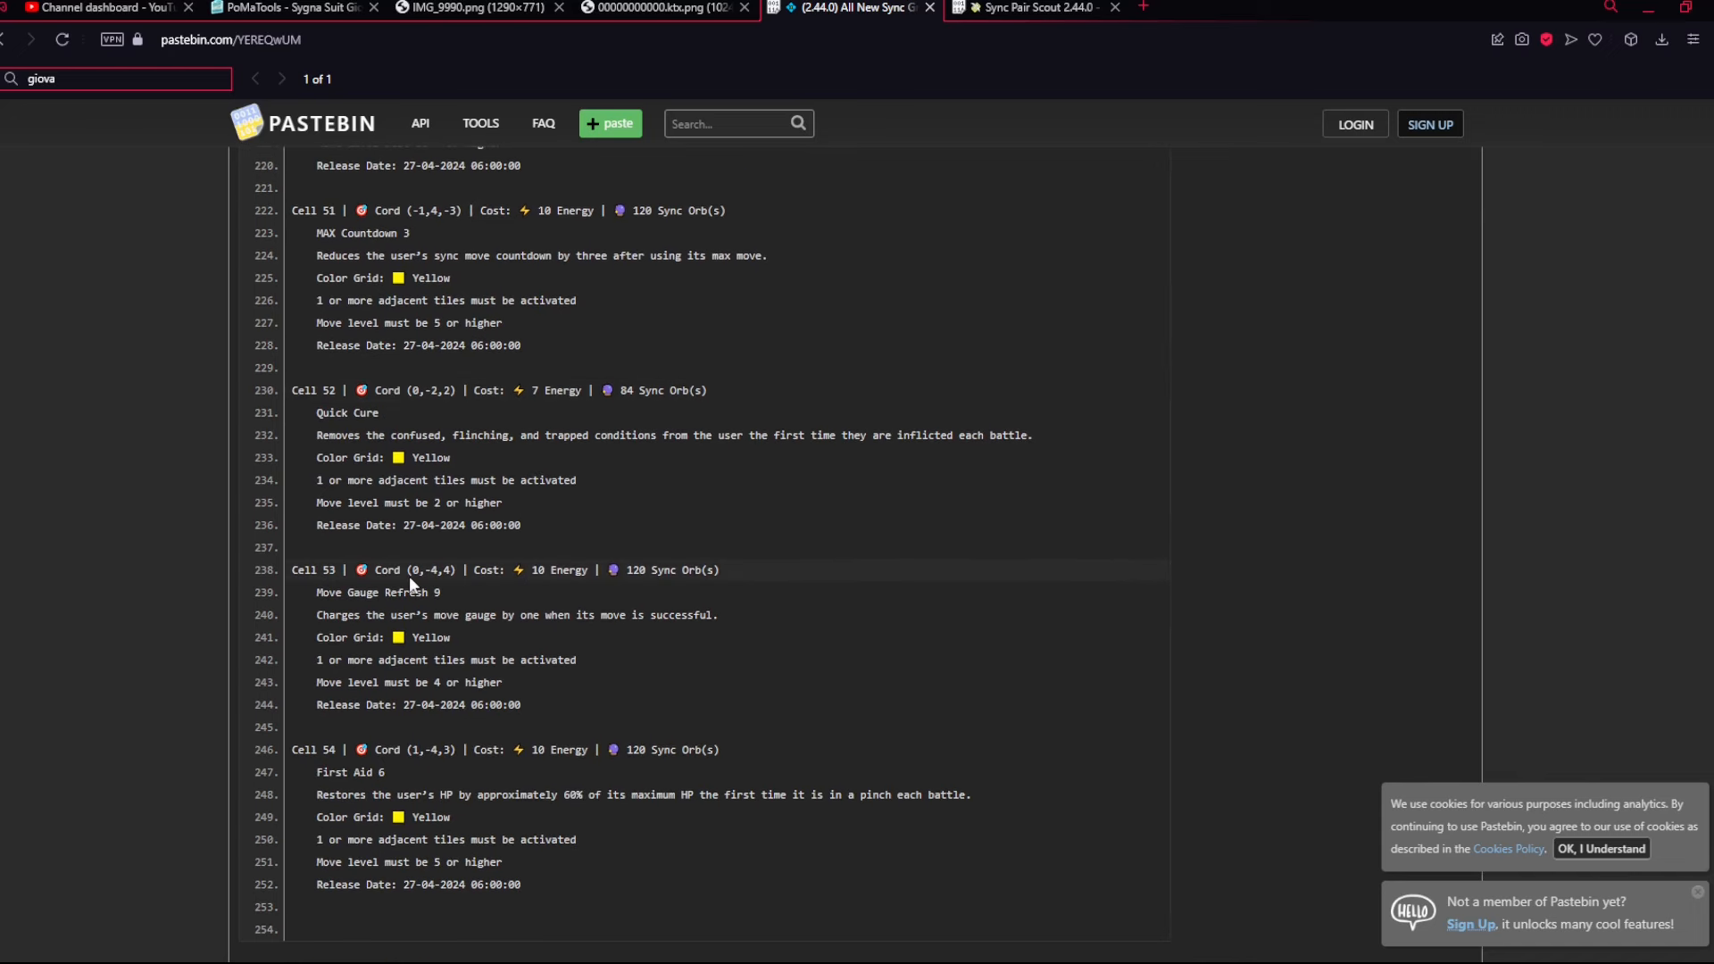
{"action": "left_click", "coordinate": [285, 7]}
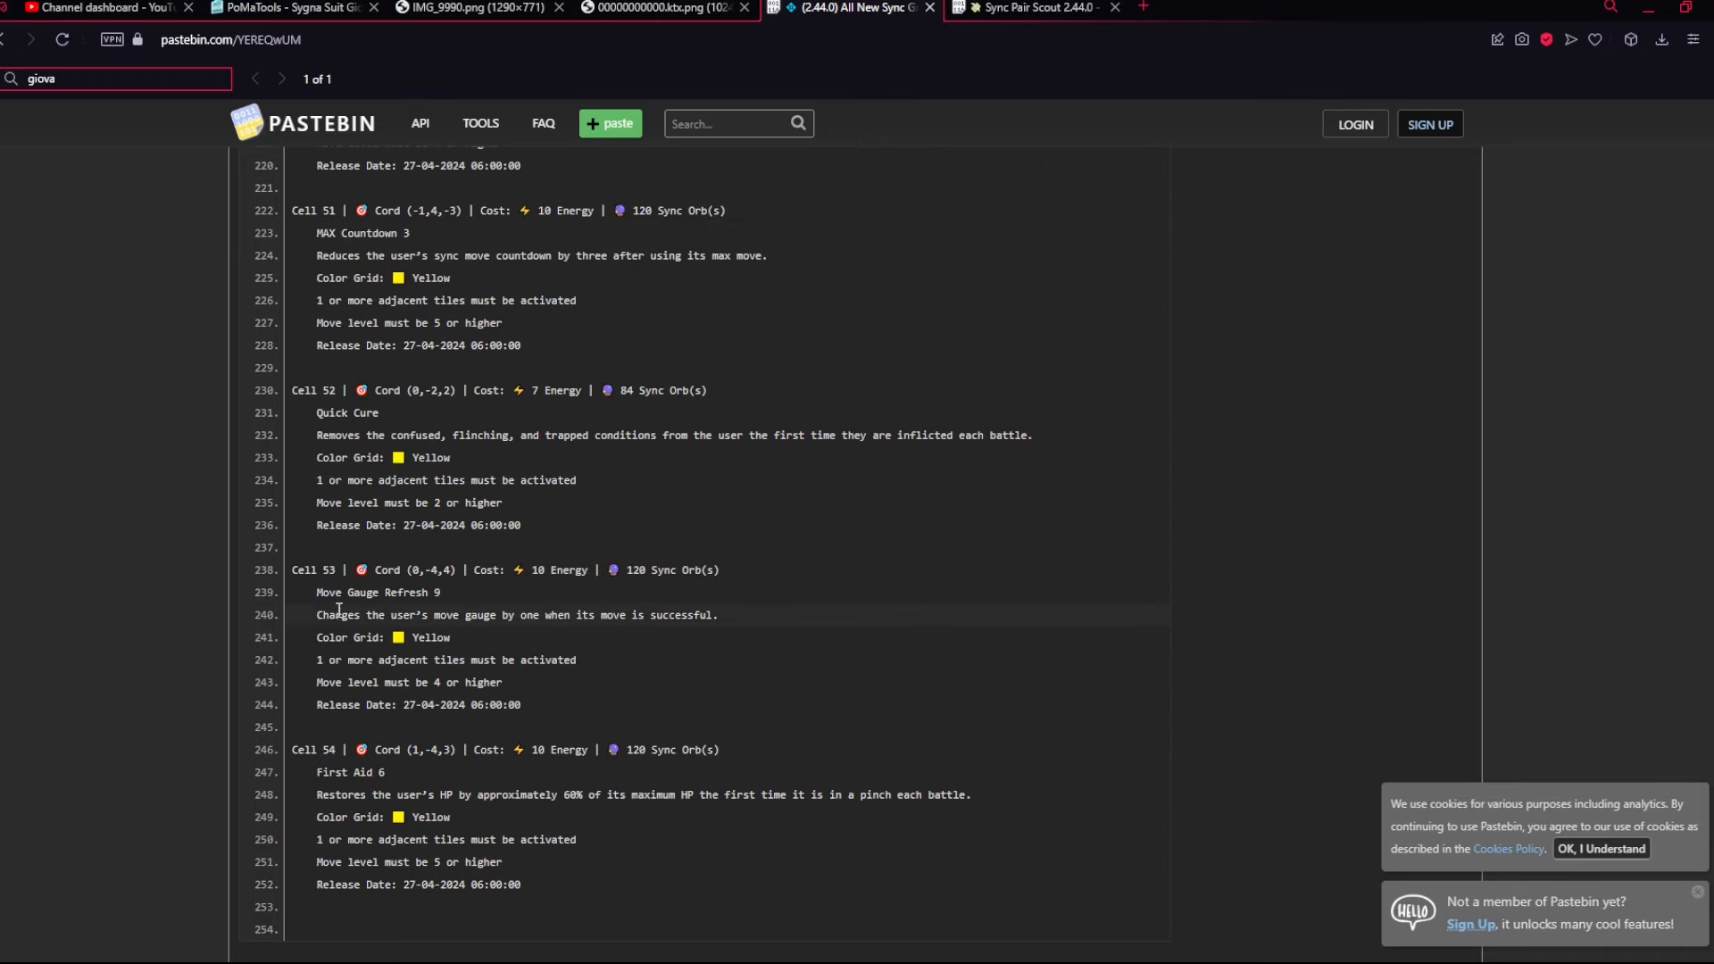
{"action": "left_click", "coordinate": [286, 7]}
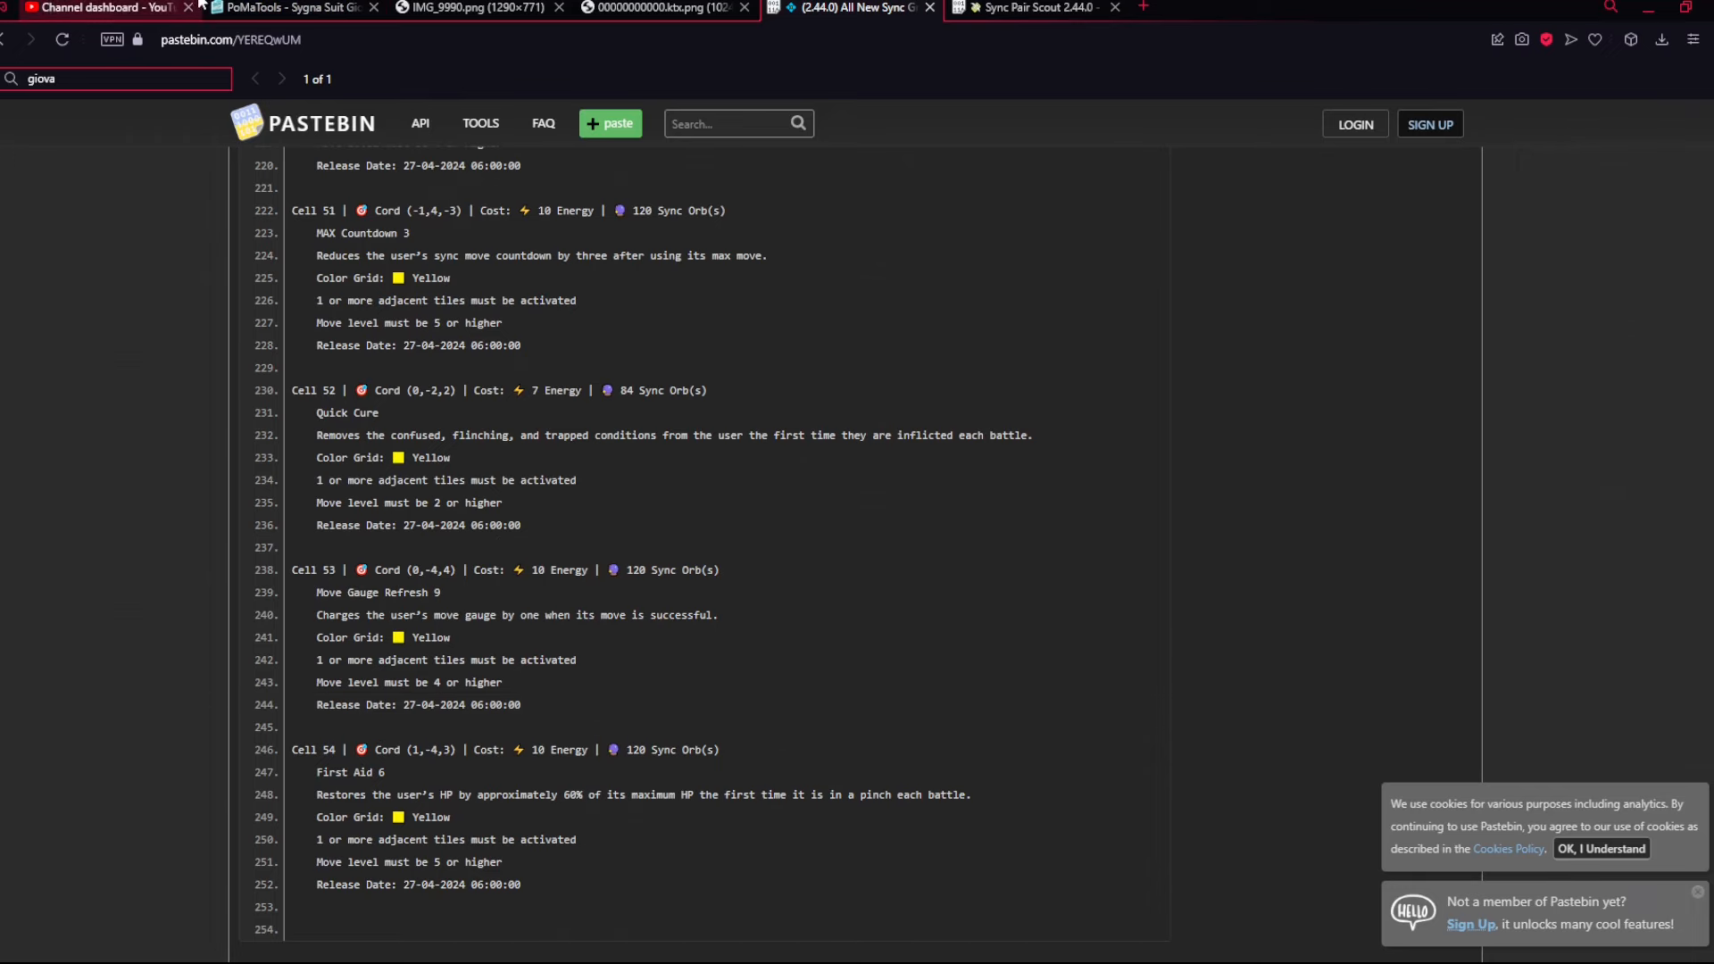
{"action": "left_click", "coordinate": [259, 9]}
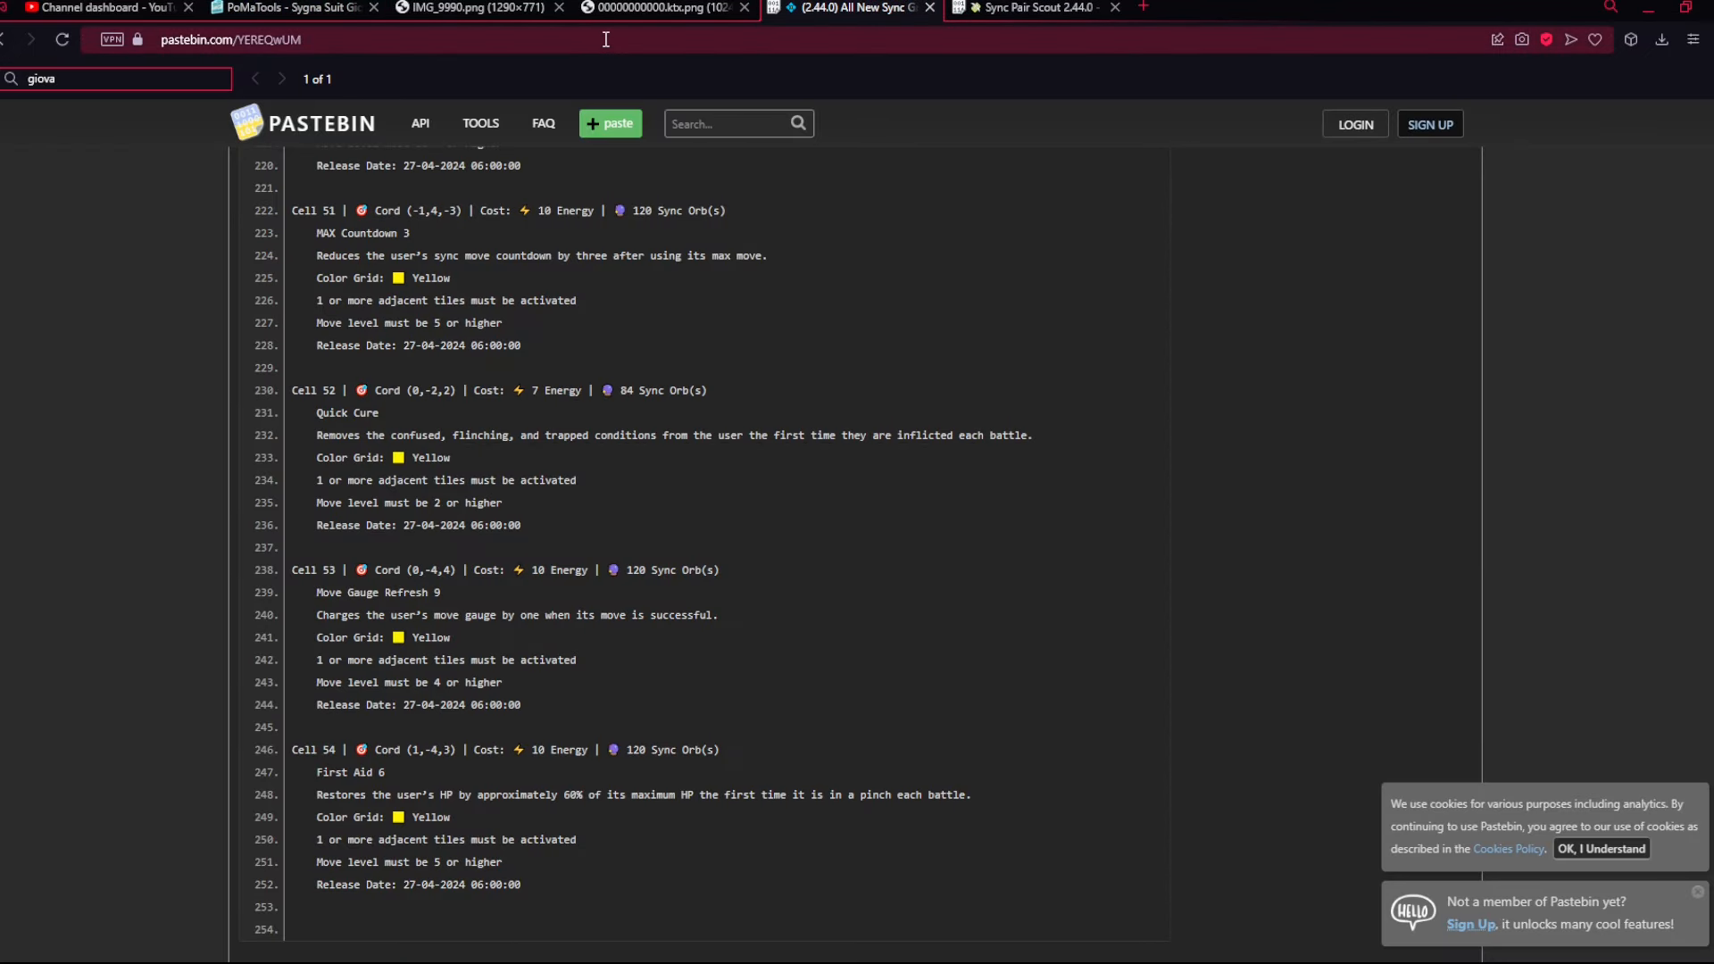
{"action": "mouse_move", "coordinate": [468, 812]}
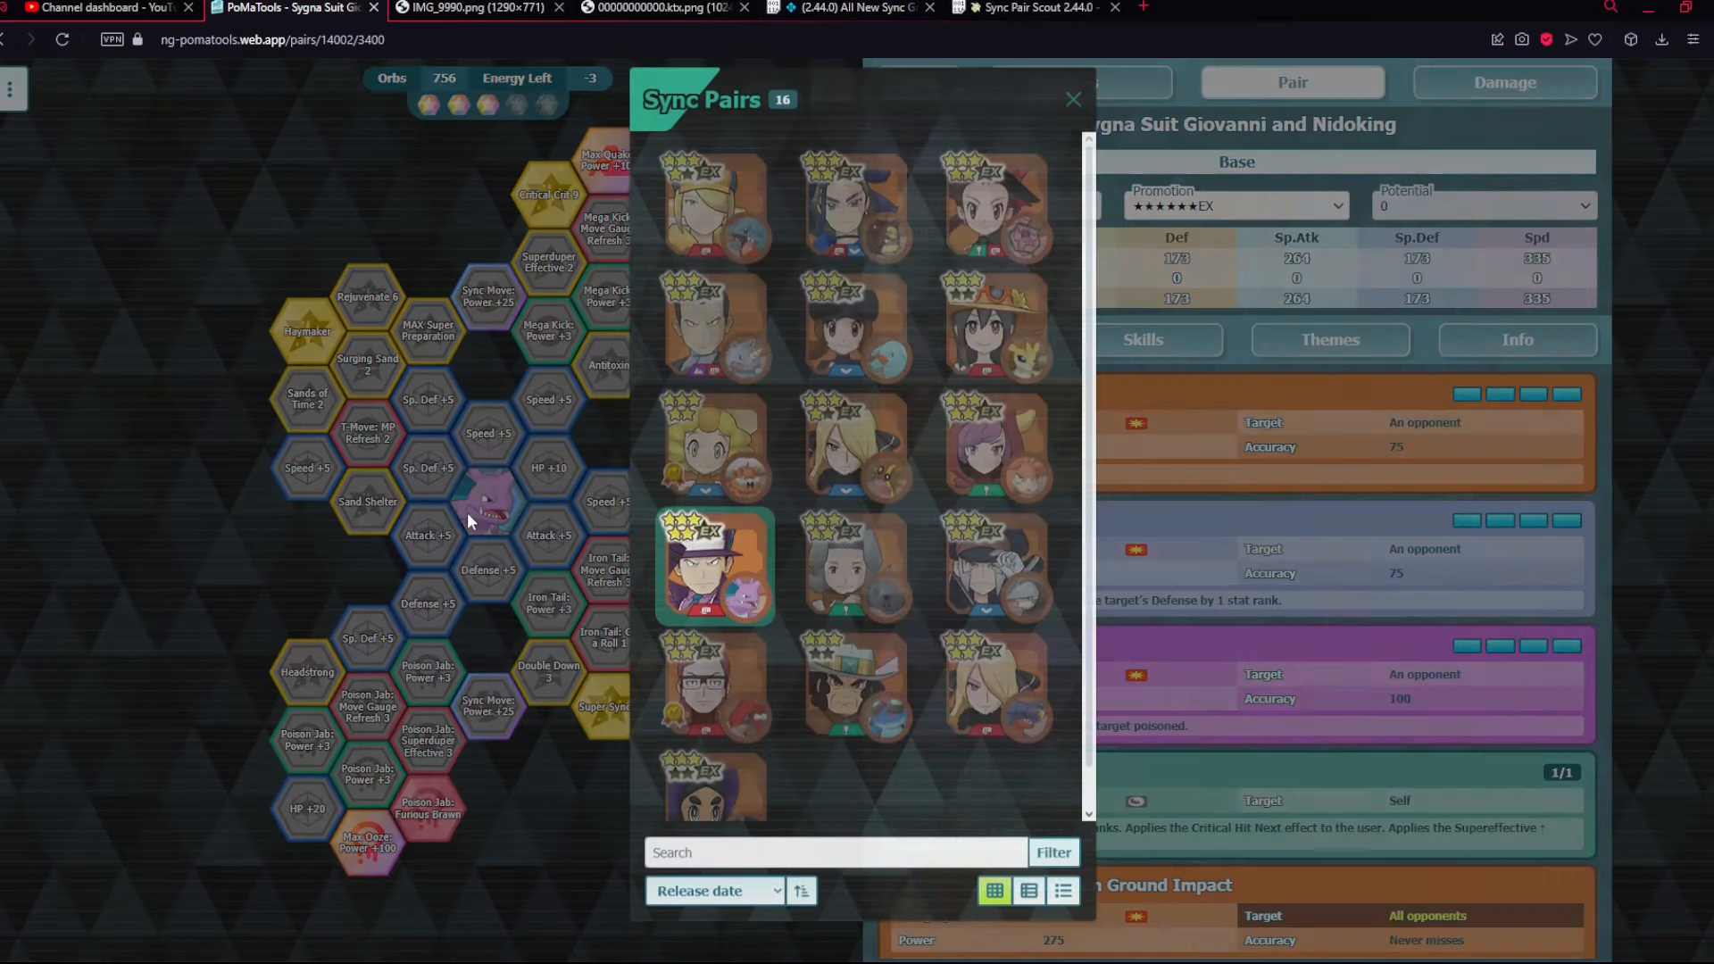
- Close the Sync Pairs popup to show Giovanni and Nidoking's grid and moves at -3 energy
{"action": "left_click", "coordinate": [1073, 100]}
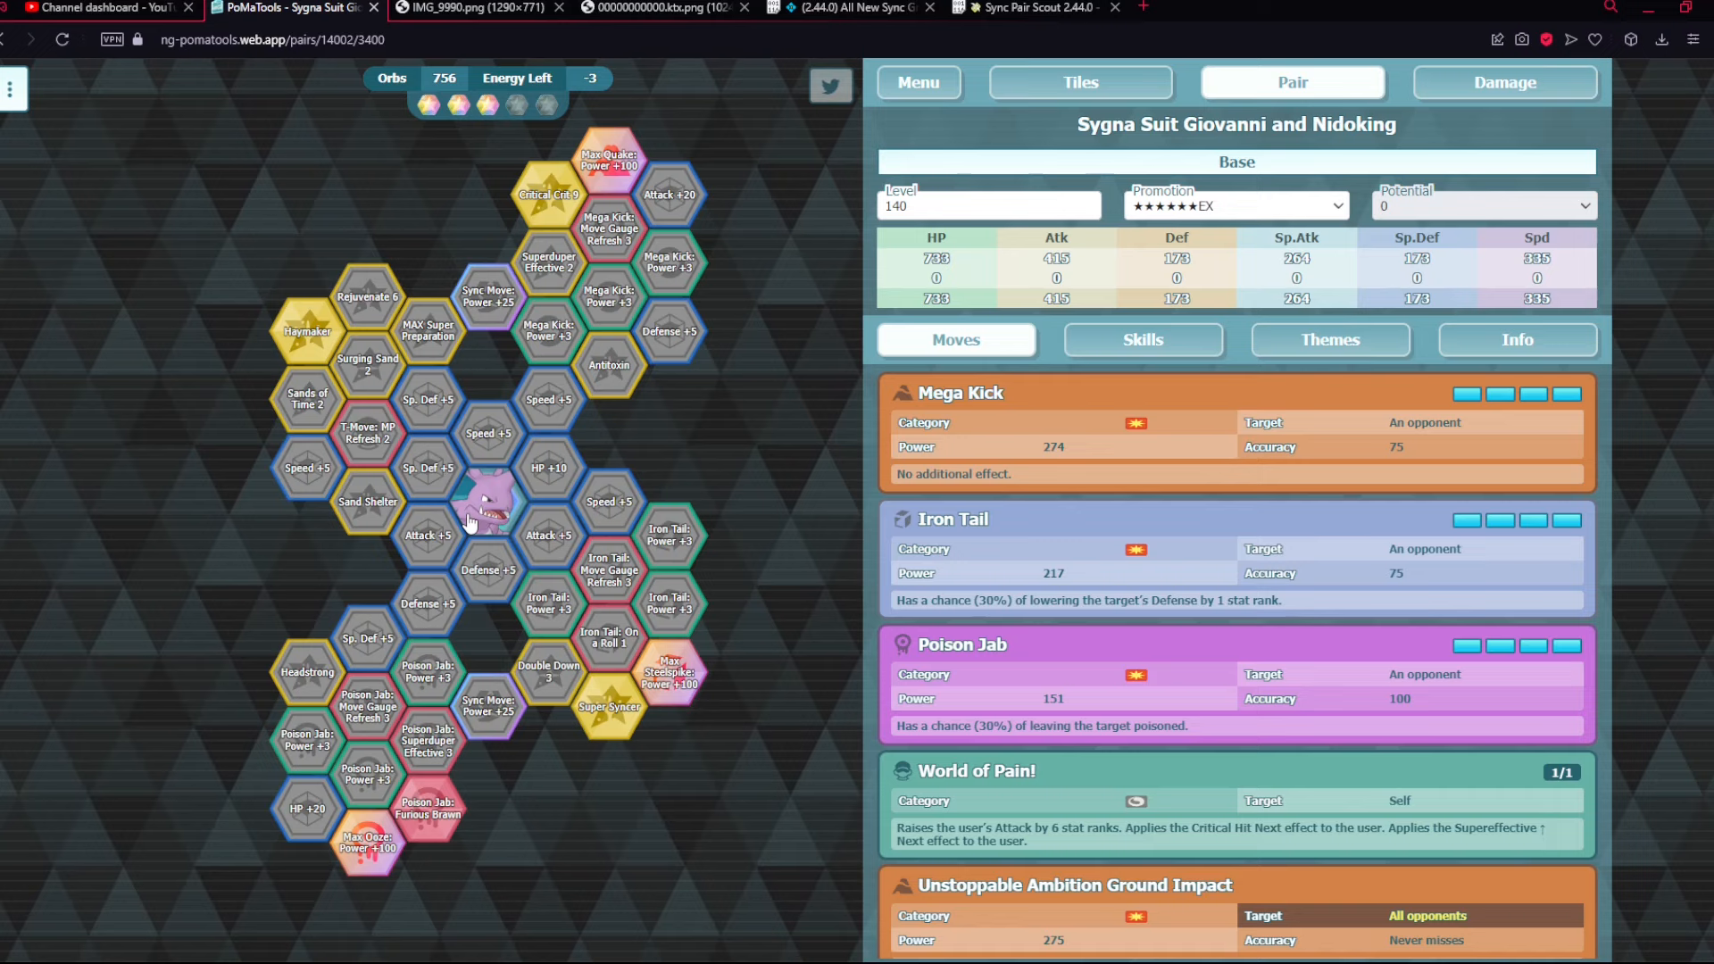
{"action": "mouse_move", "coordinate": [751, 413]}
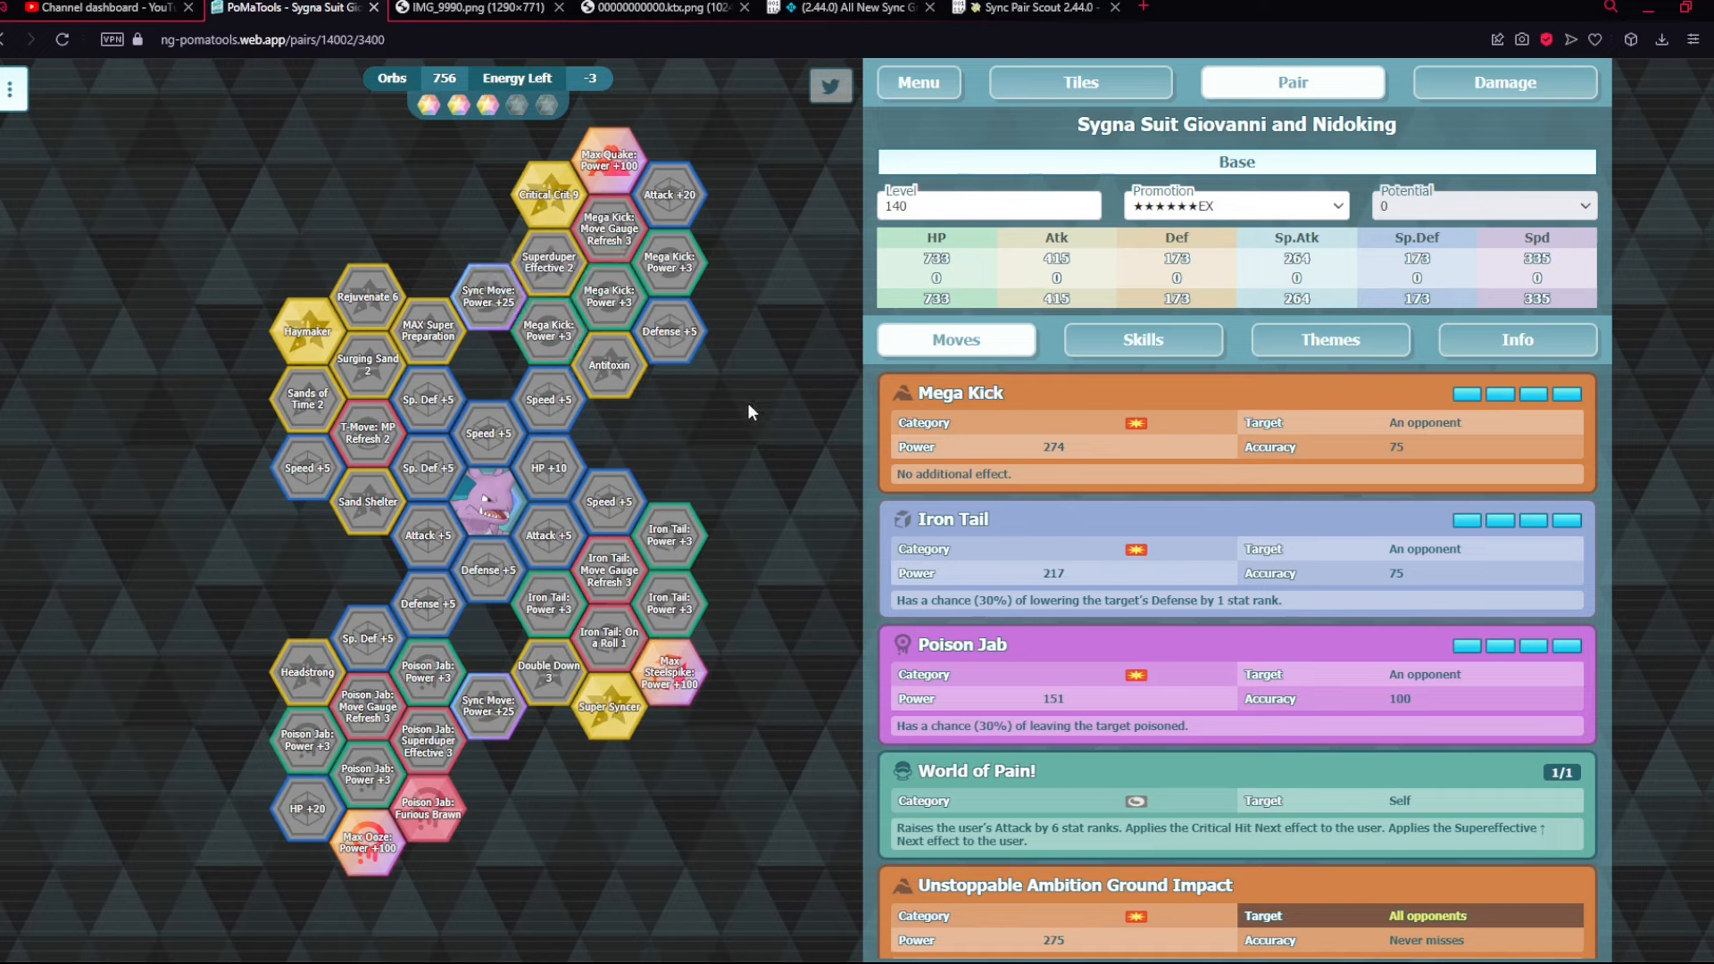
{"action": "mouse_move", "coordinate": [1025, 800]}
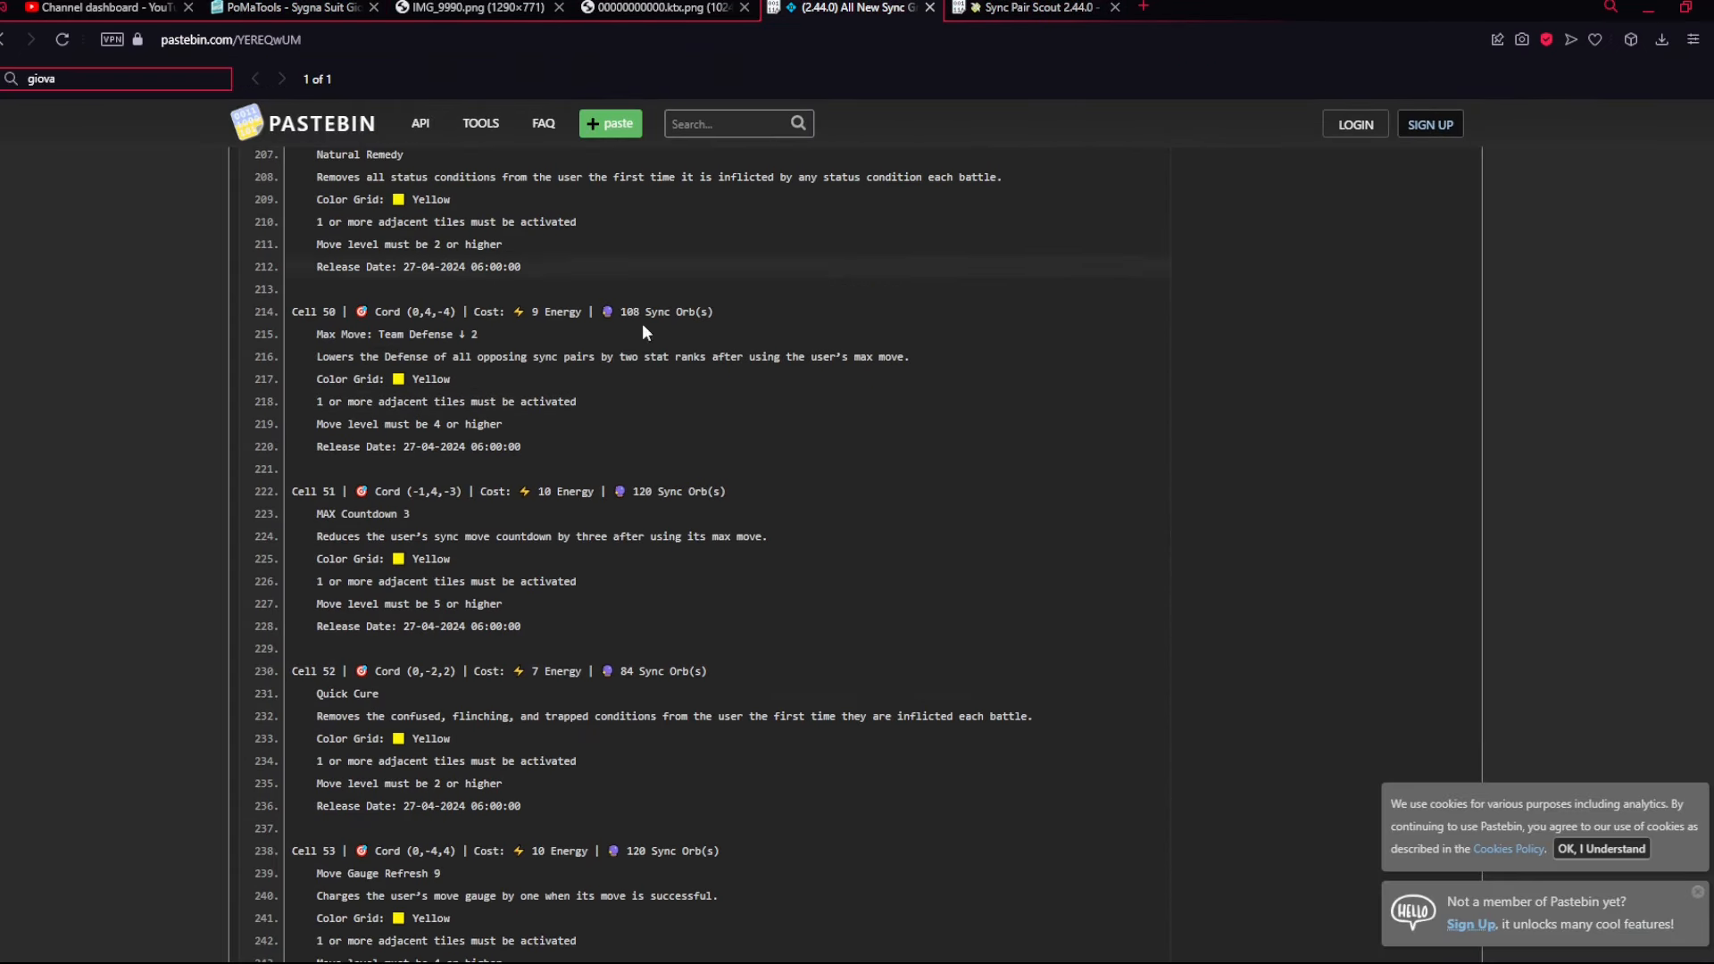
{"action": "scroll", "scroll_direction": "down", "scroll_amount": 3}
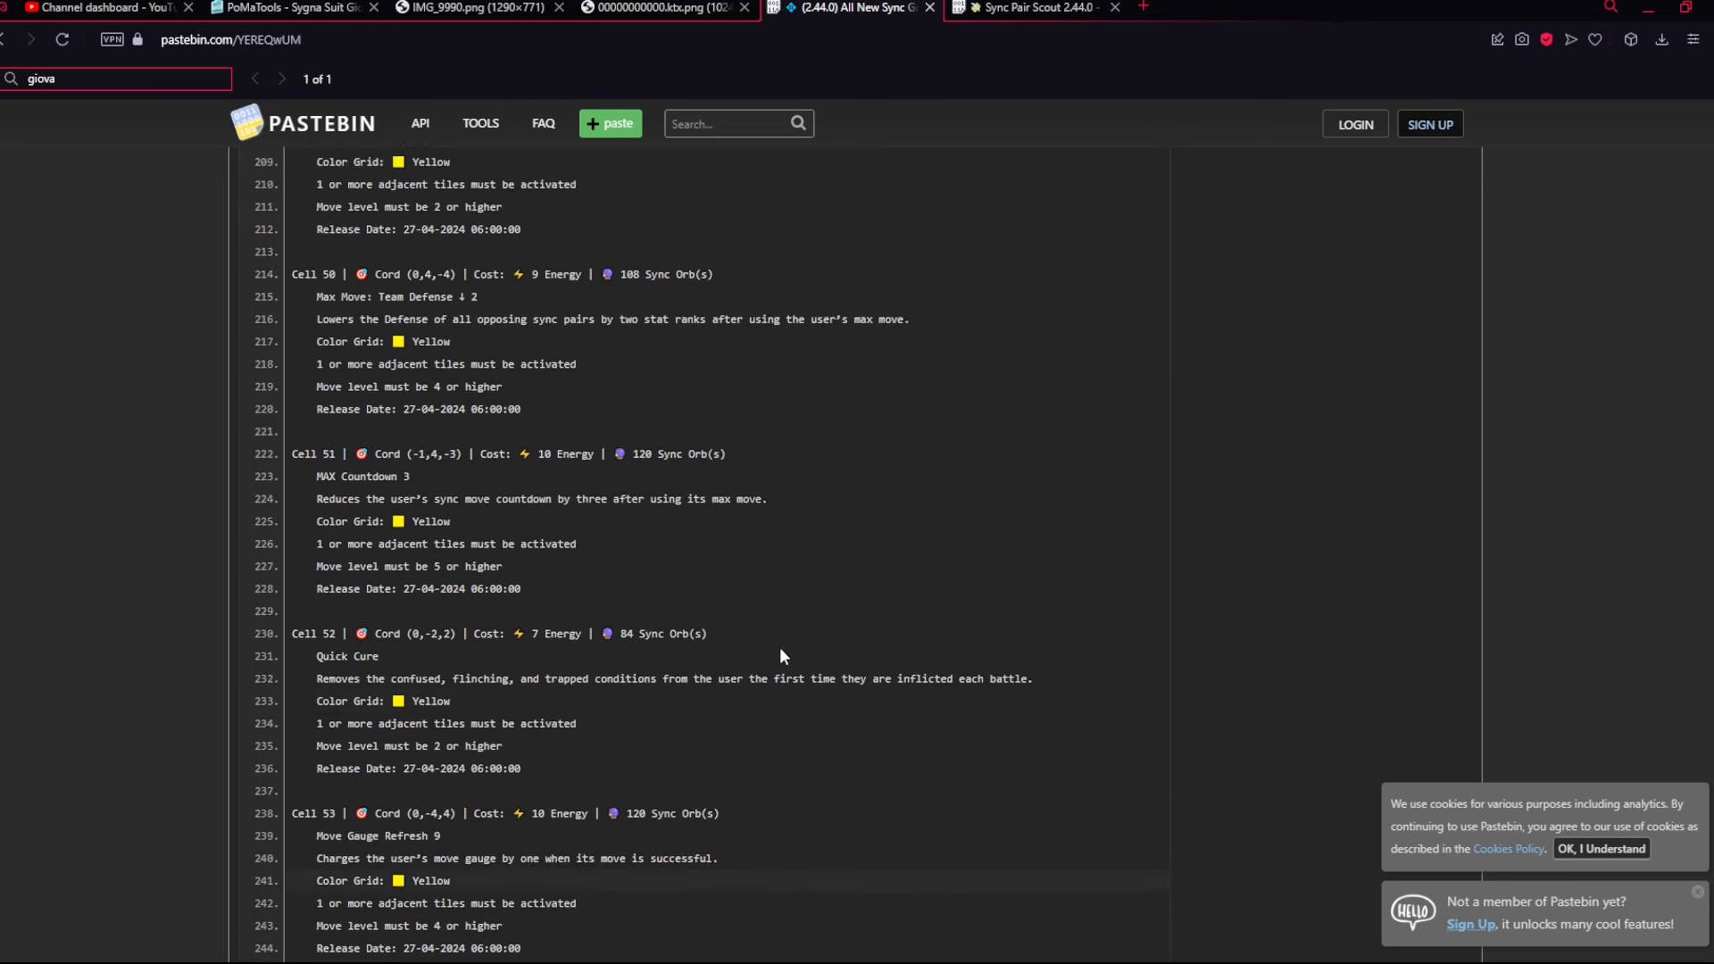
{"action": "left_click", "coordinate": [267, 11]}
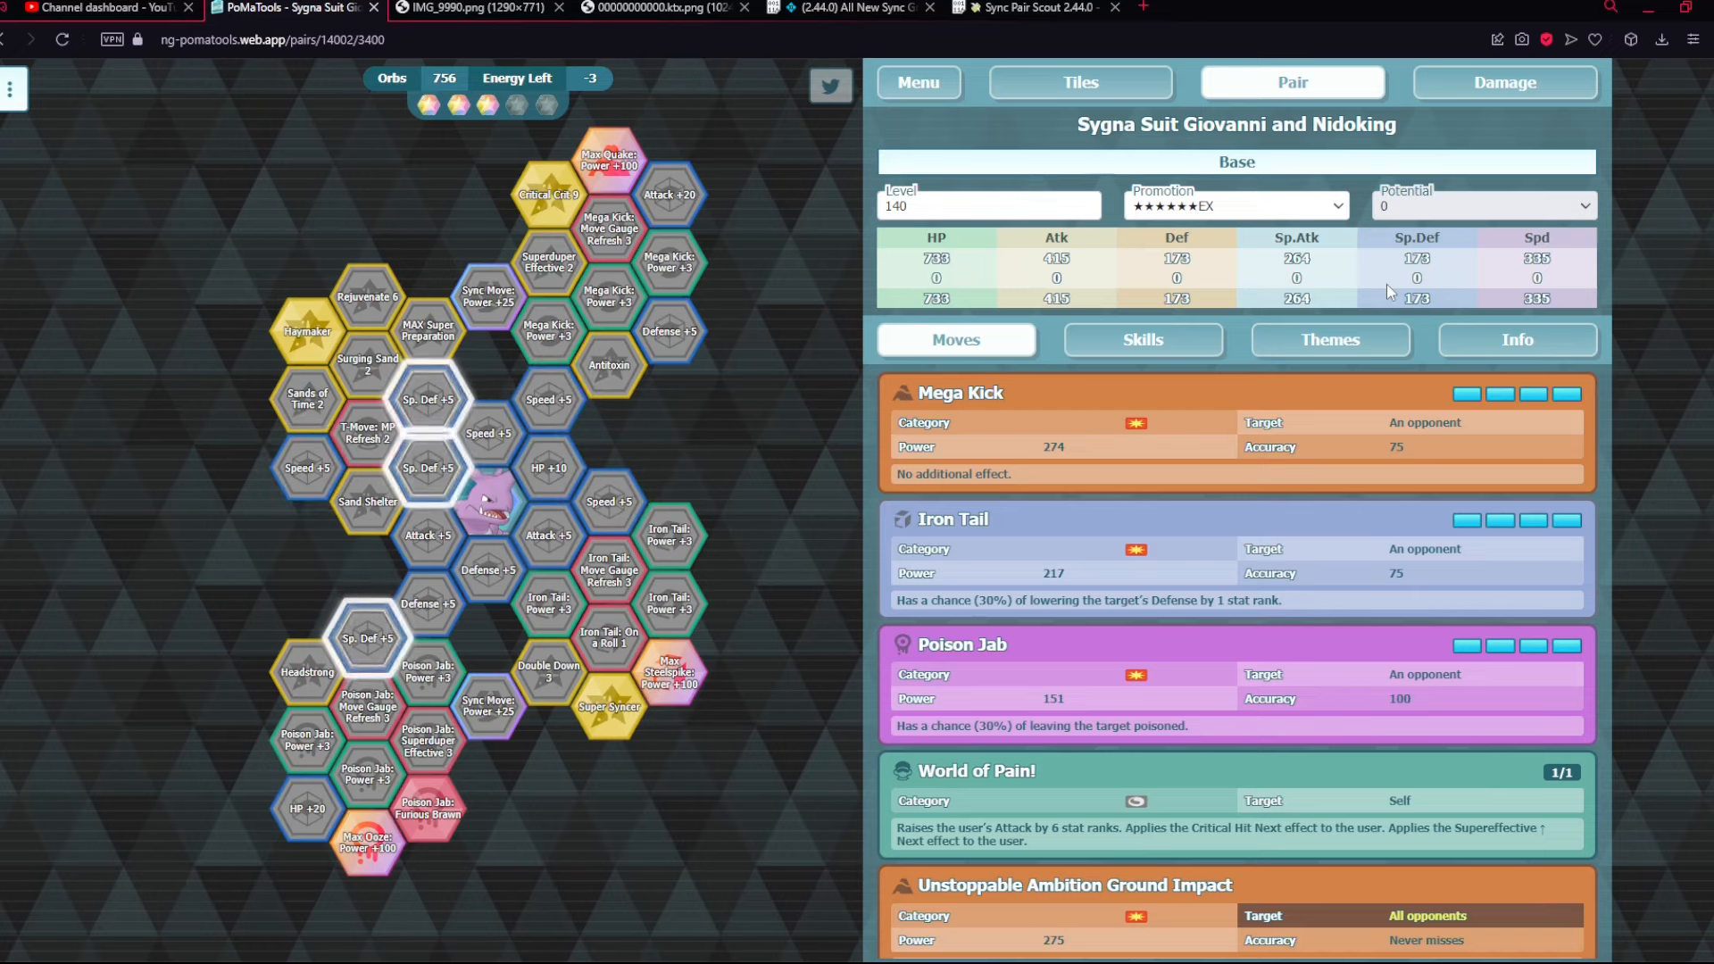
{"action": "mouse_move", "coordinate": [1377, 257]}
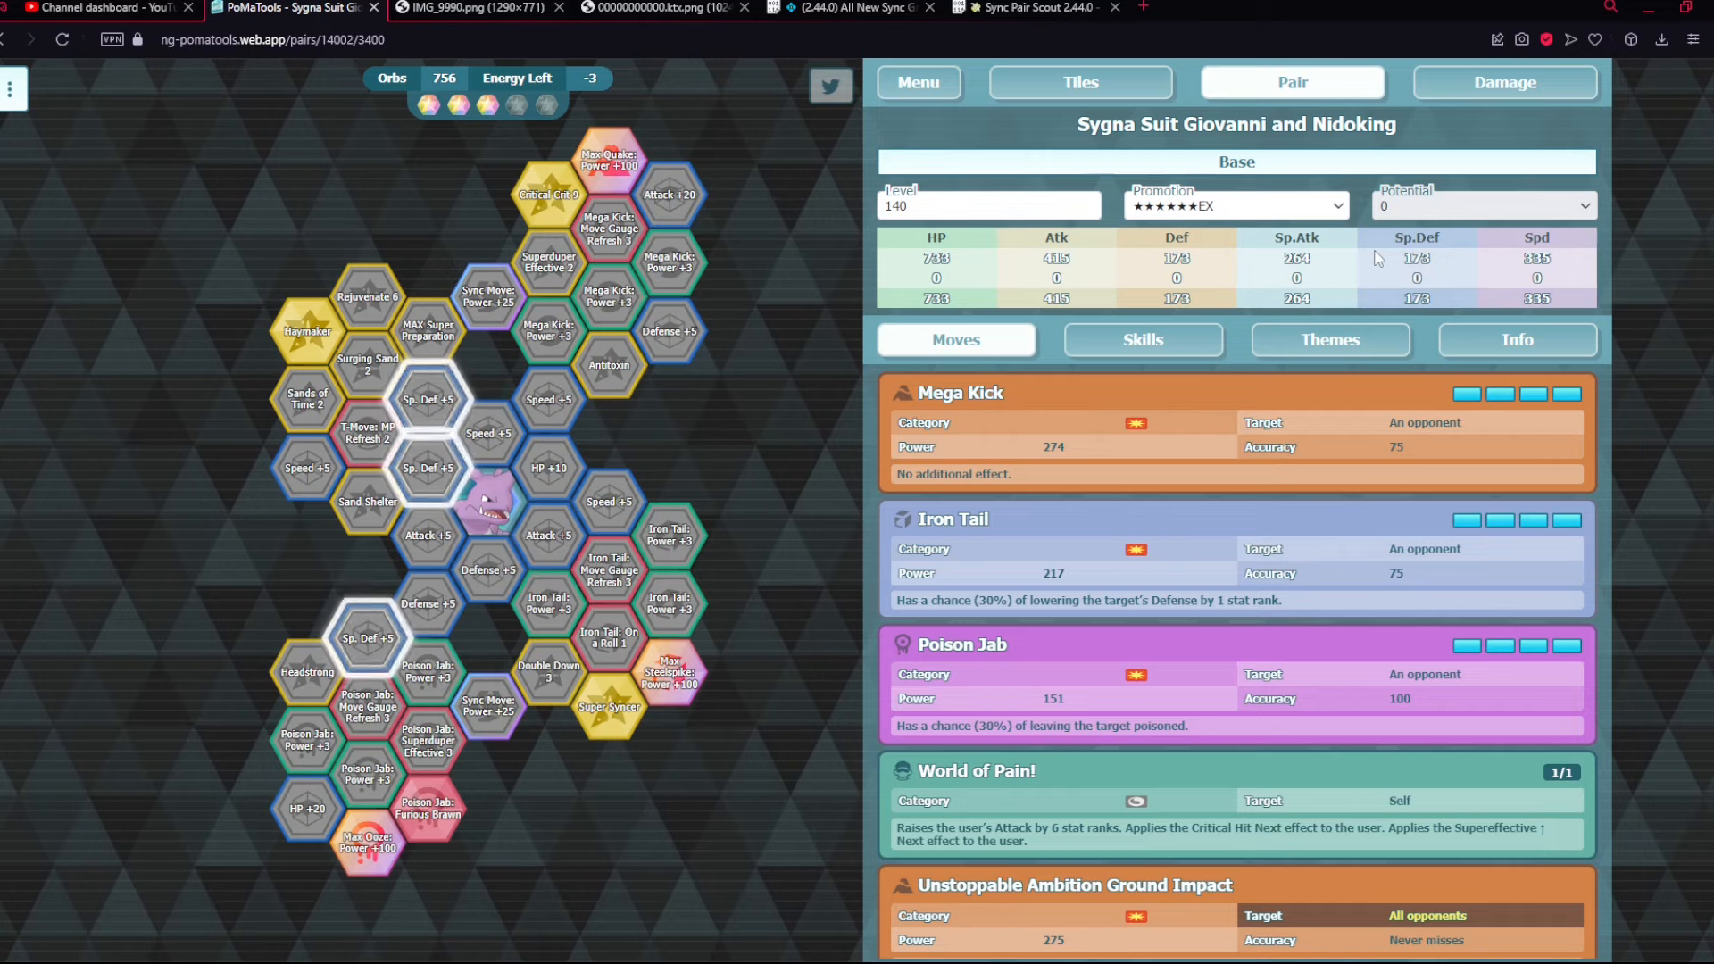
{"action": "mouse_move", "coordinate": [1396, 264]}
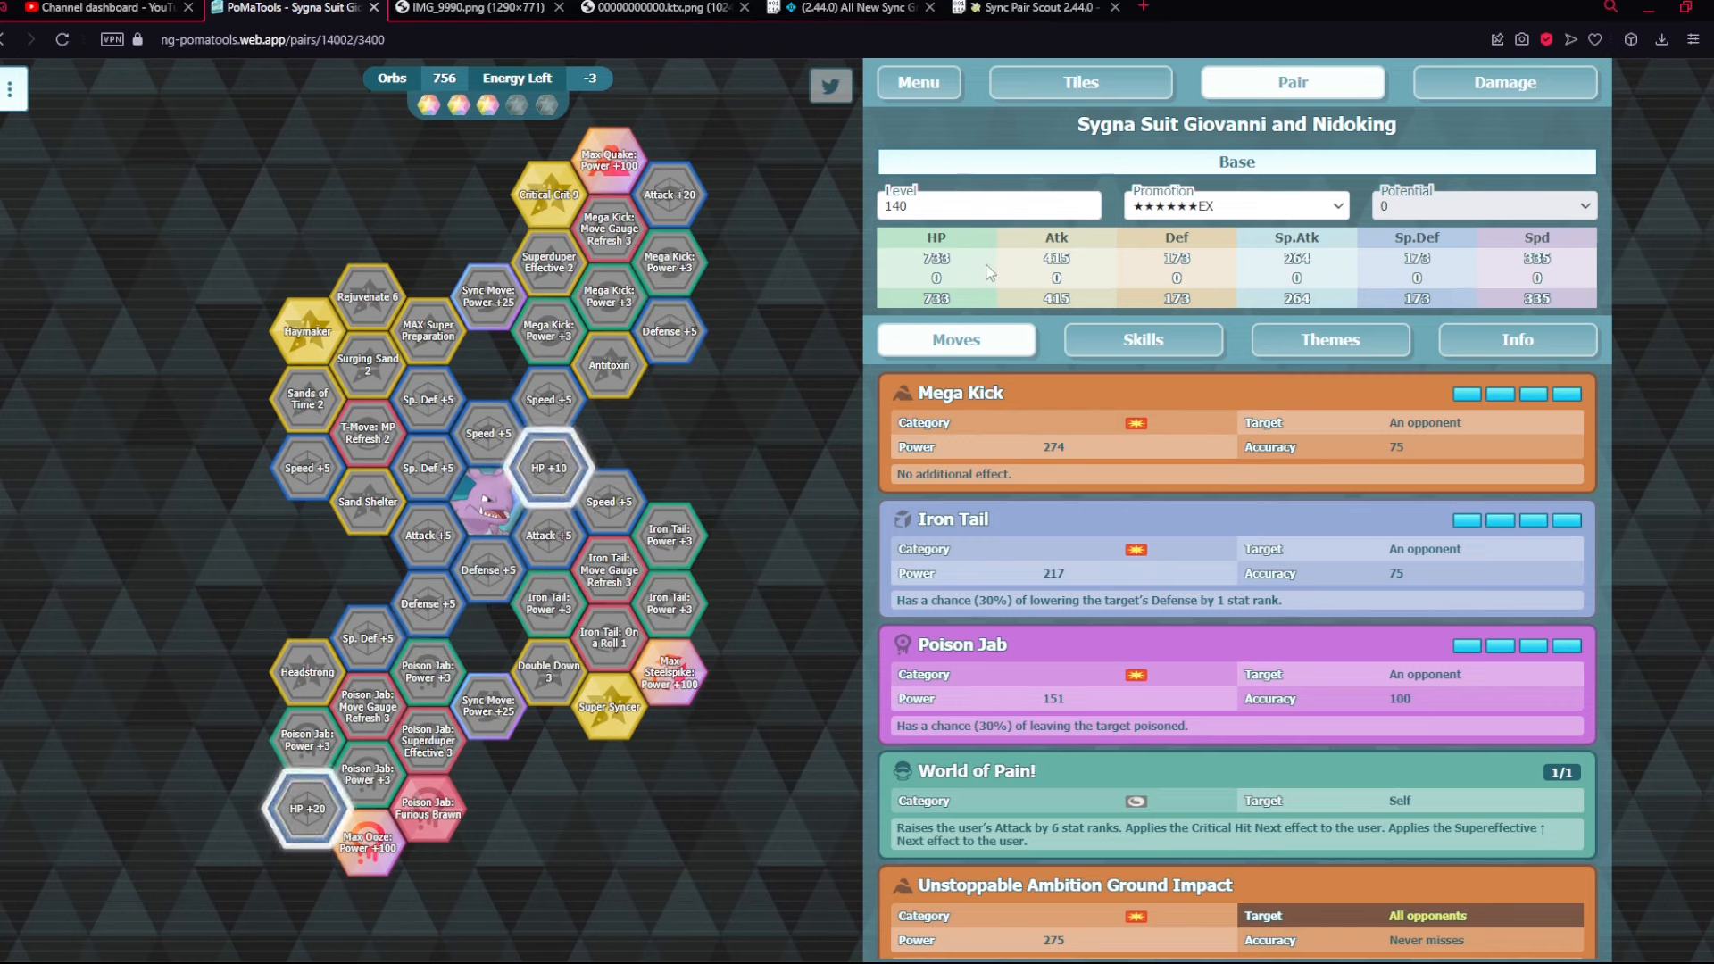
- Set Giovanni and Nidoking's level to 150, recheck the Pastebin tiles, and return to the grid
{"action": "type", "text": "150"}
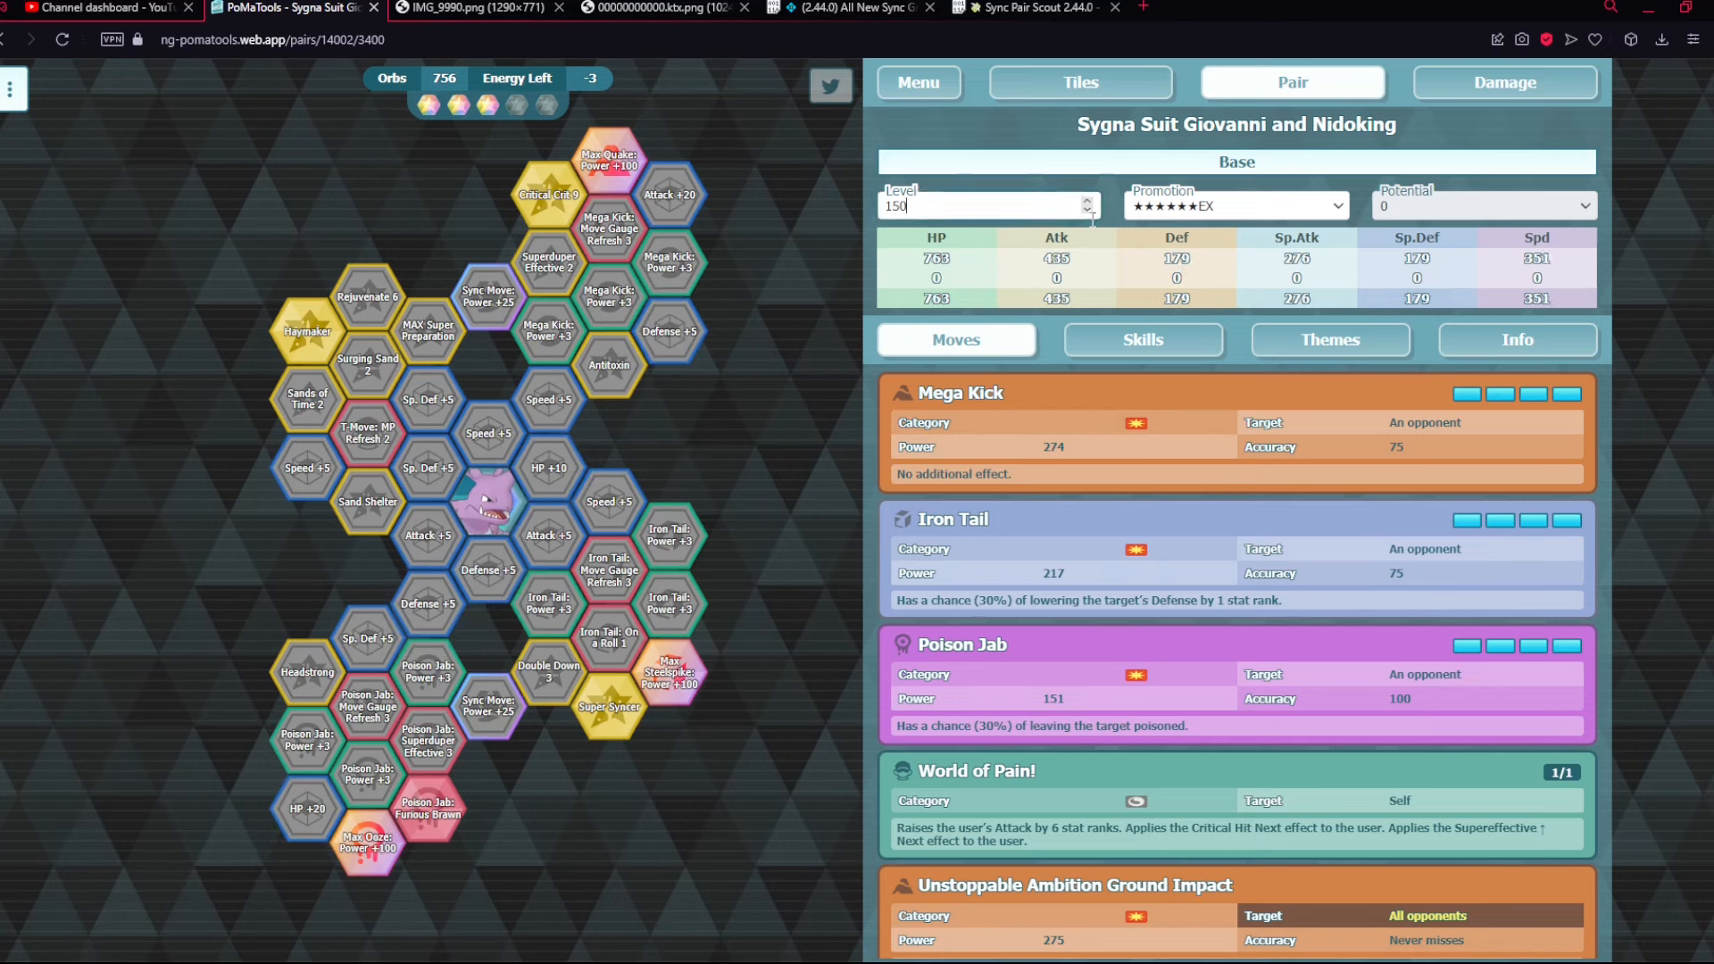
{"action": "left_click", "coordinate": [1087, 211]}
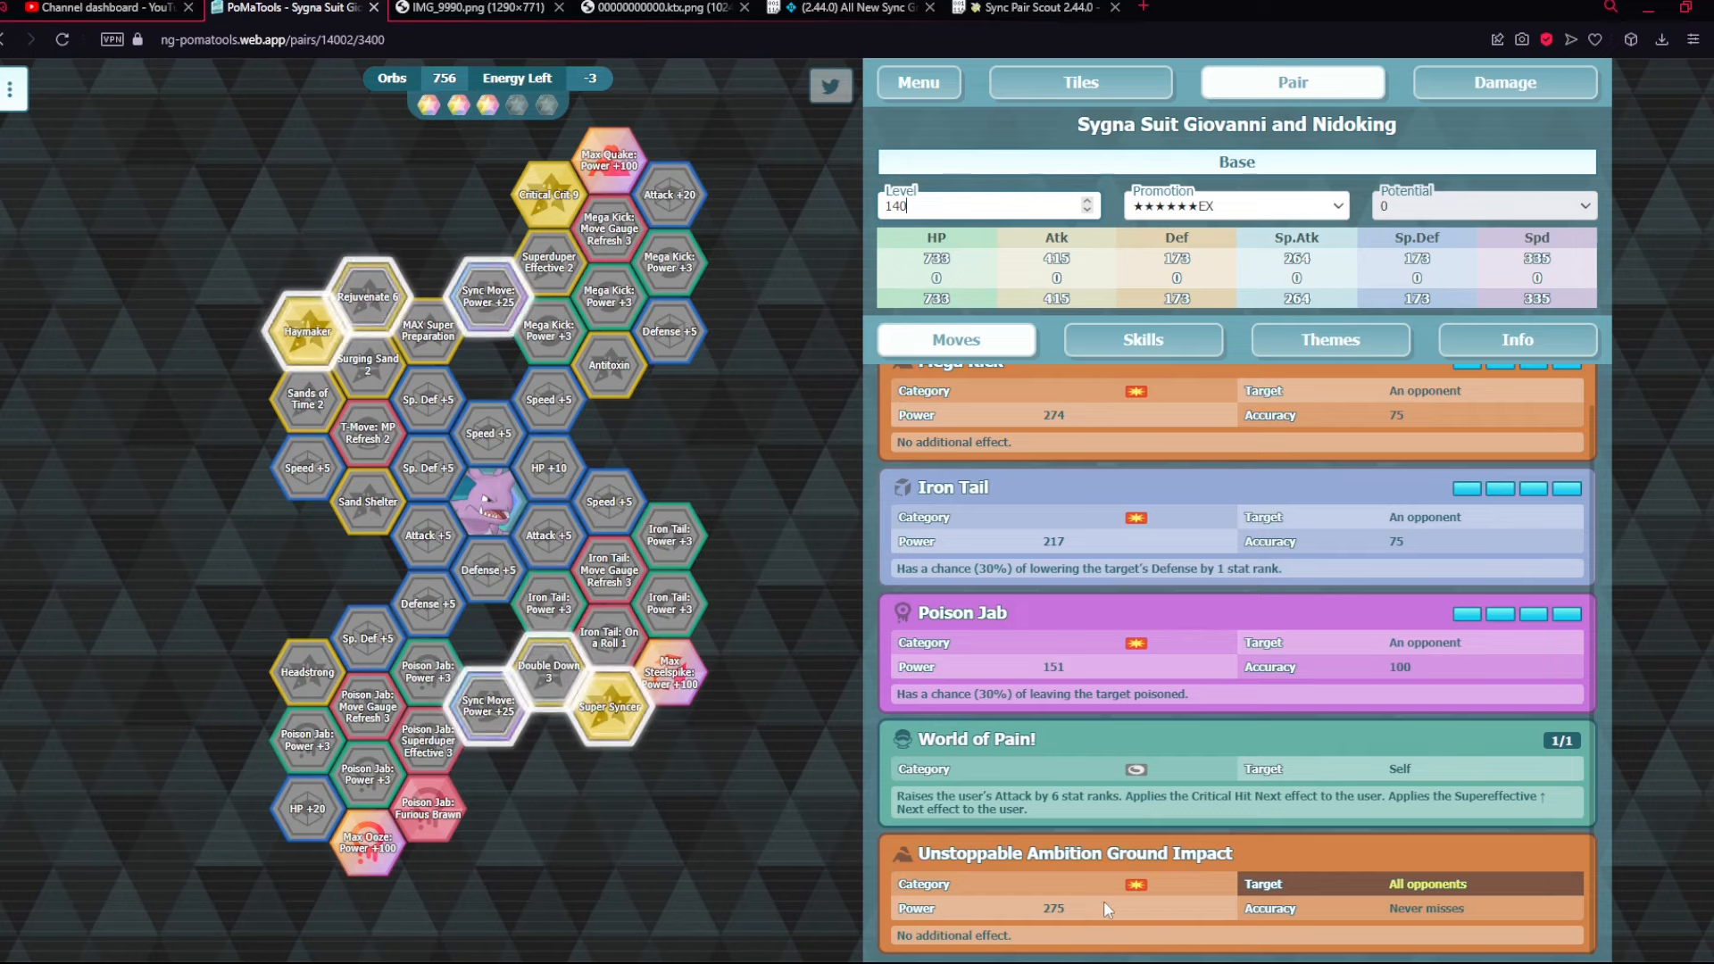
{"action": "mouse_move", "coordinate": [1107, 888]}
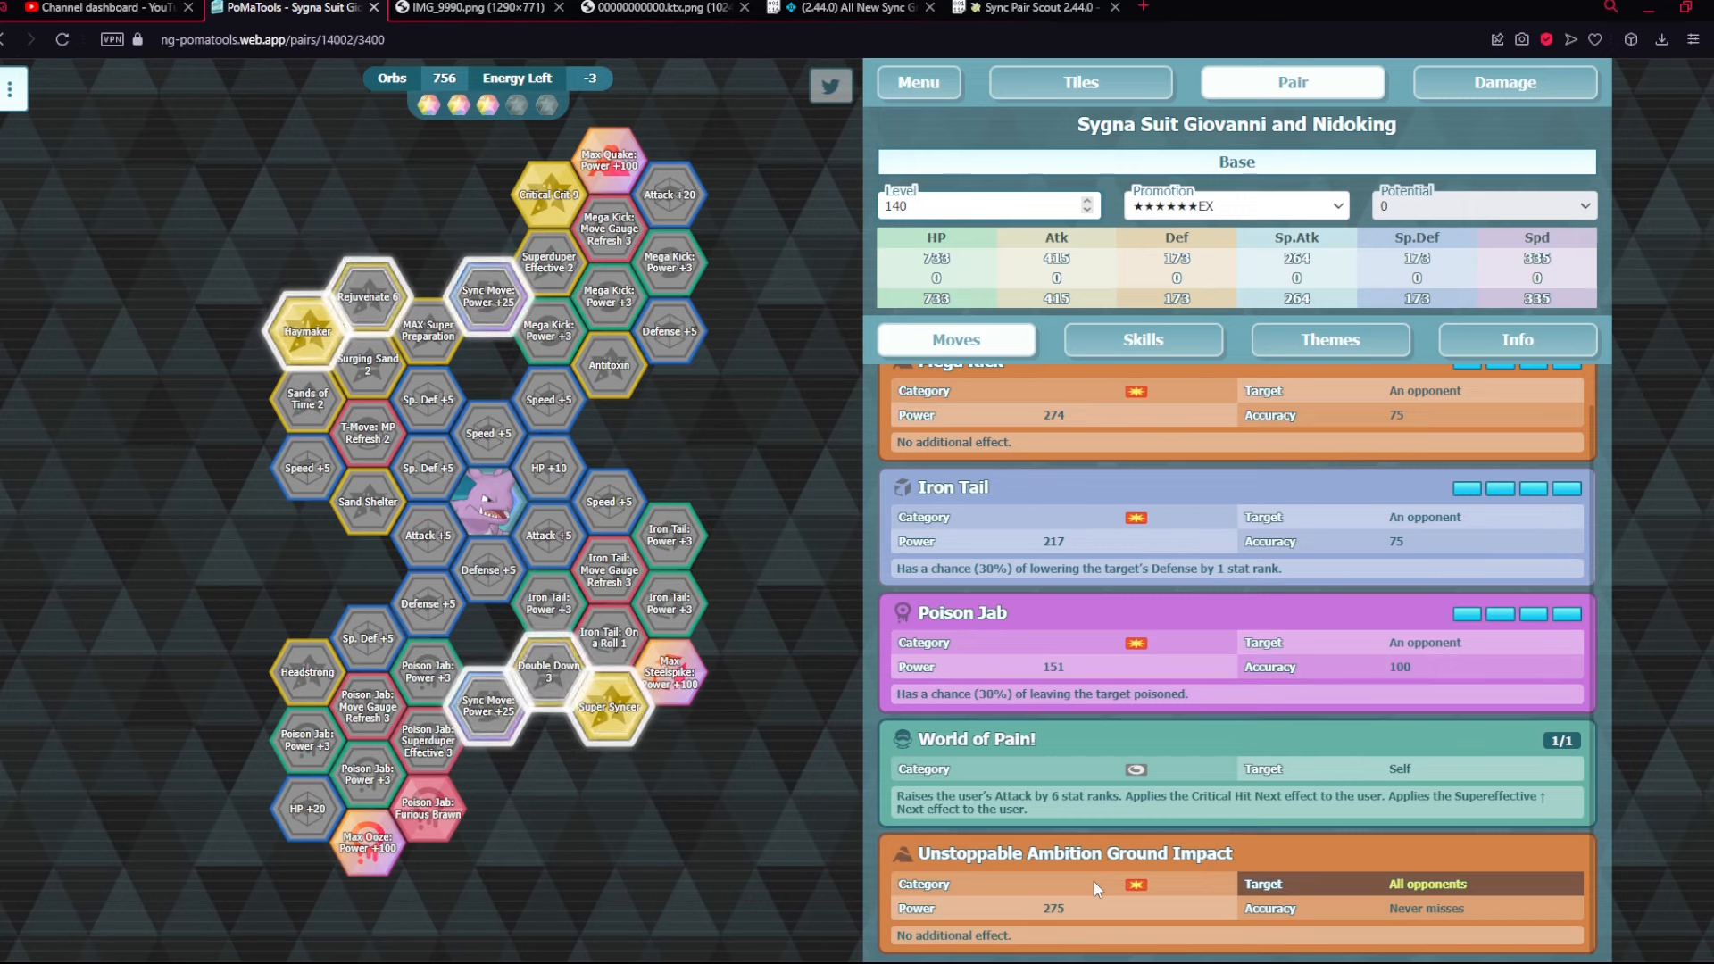
{"action": "mouse_move", "coordinate": [1059, 900]}
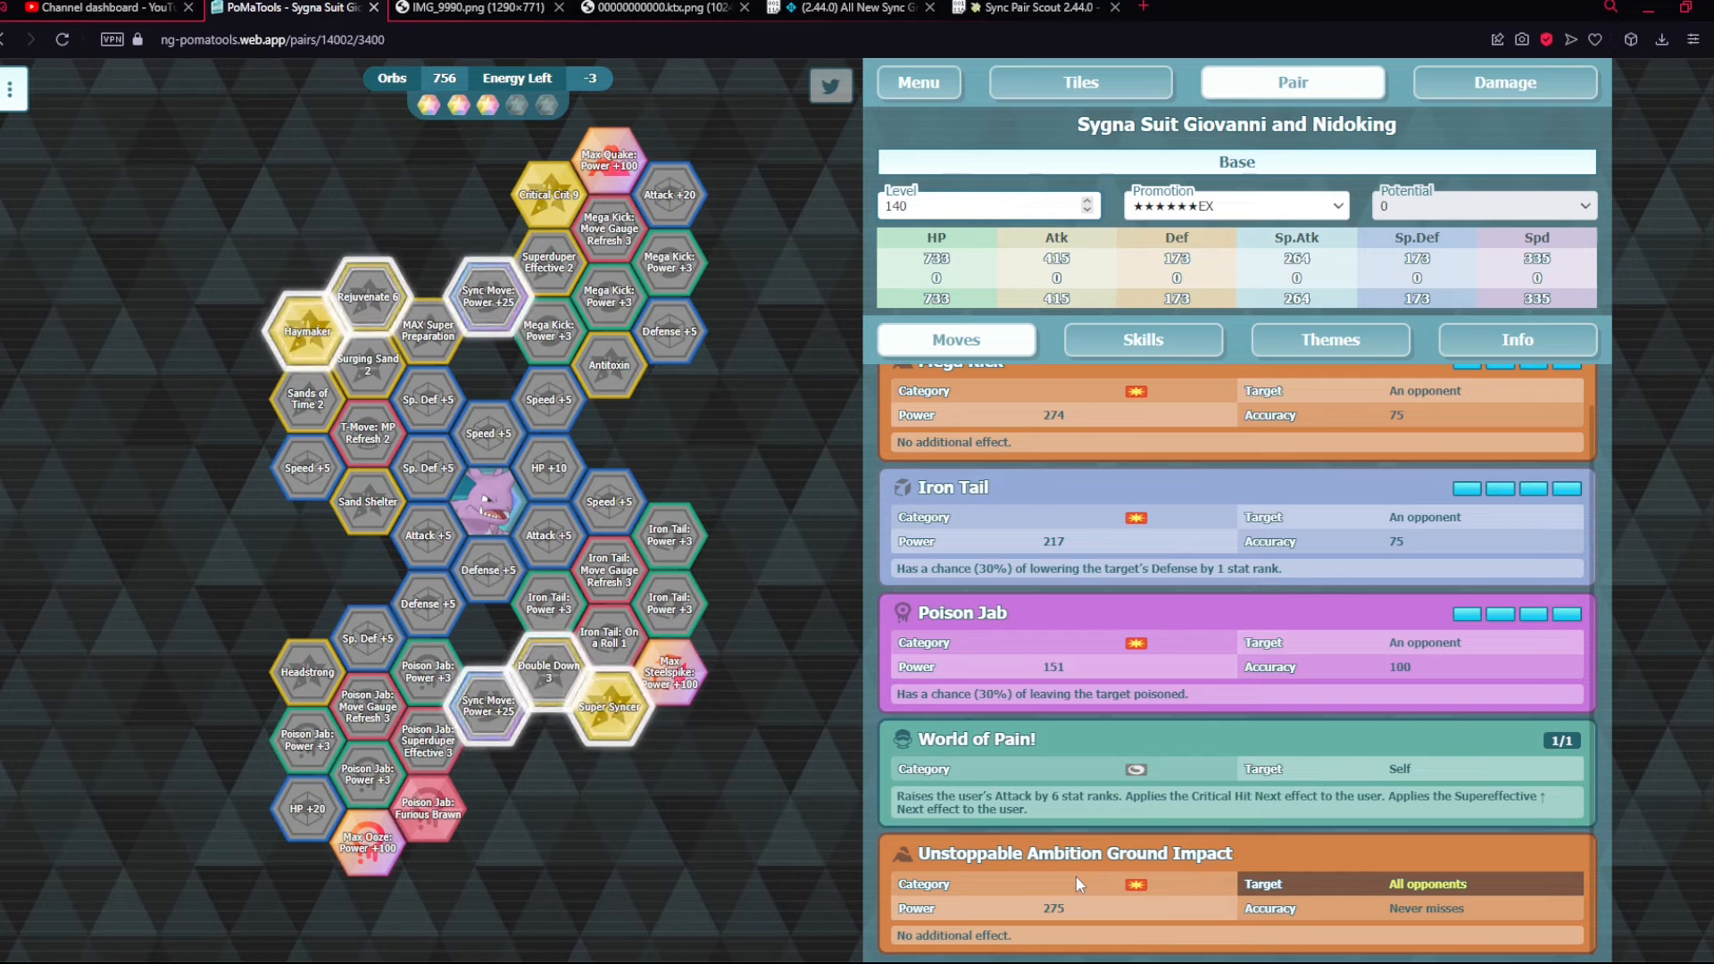
{"action": "mouse_move", "coordinate": [1089, 871]}
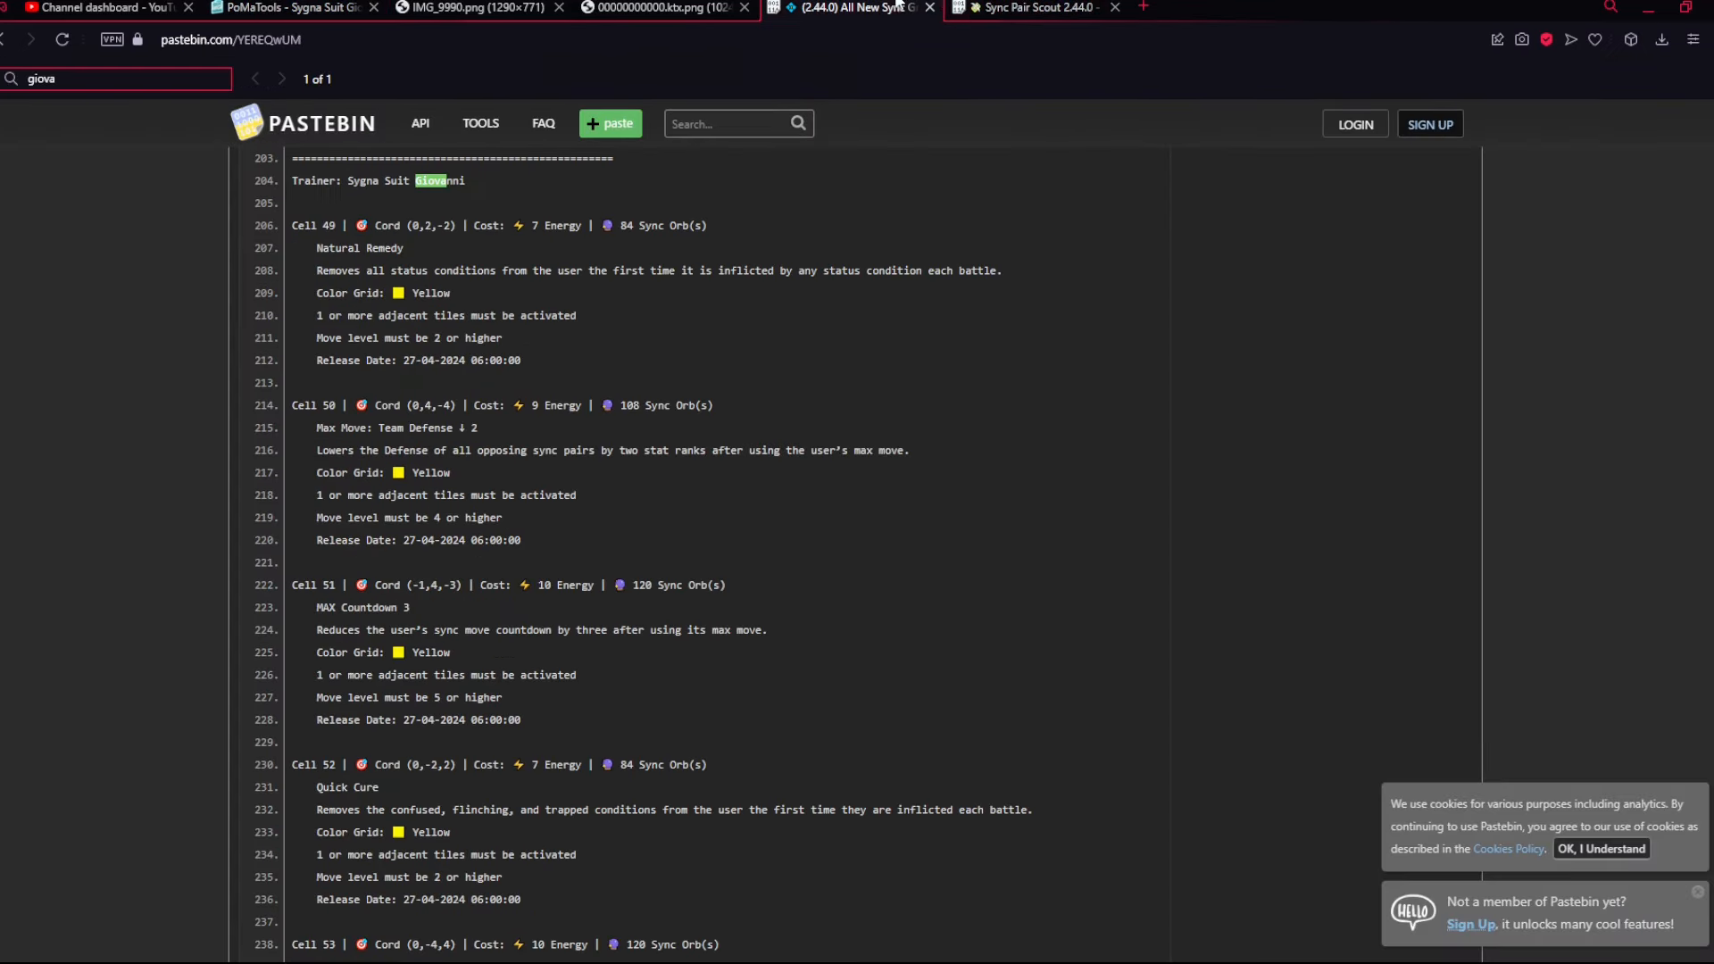
{"action": "scroll", "scroll_direction": "down", "scroll_amount": 3}
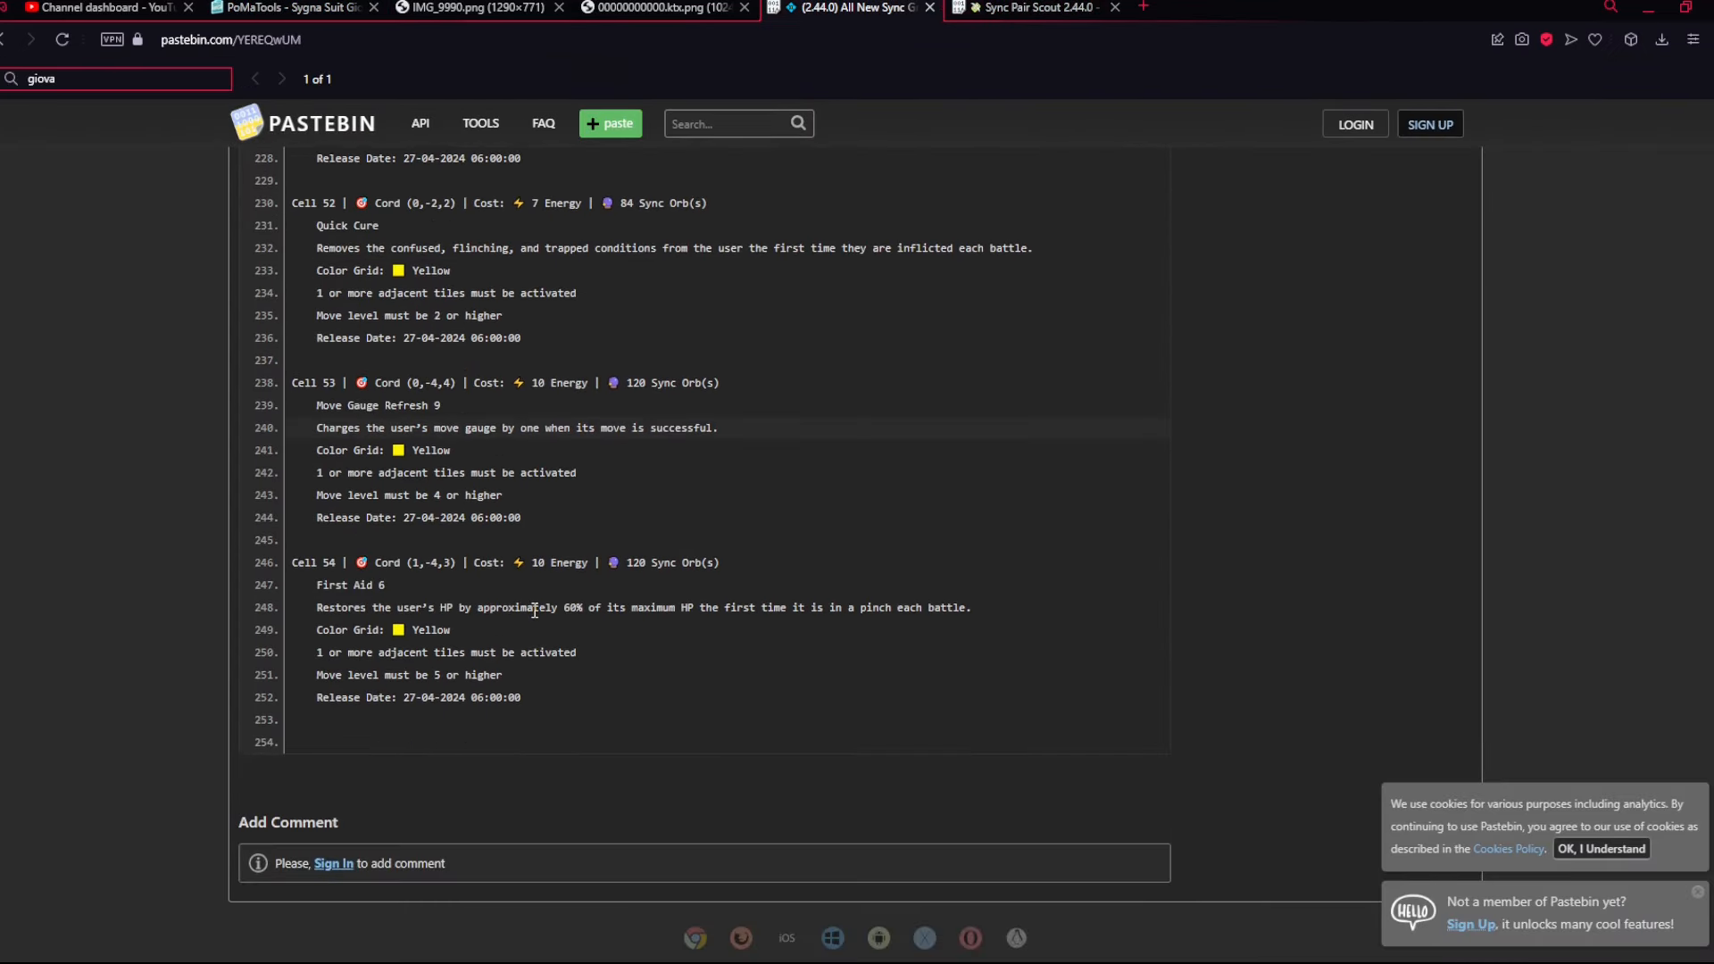
{"action": "left_click", "coordinate": [272, 7]}
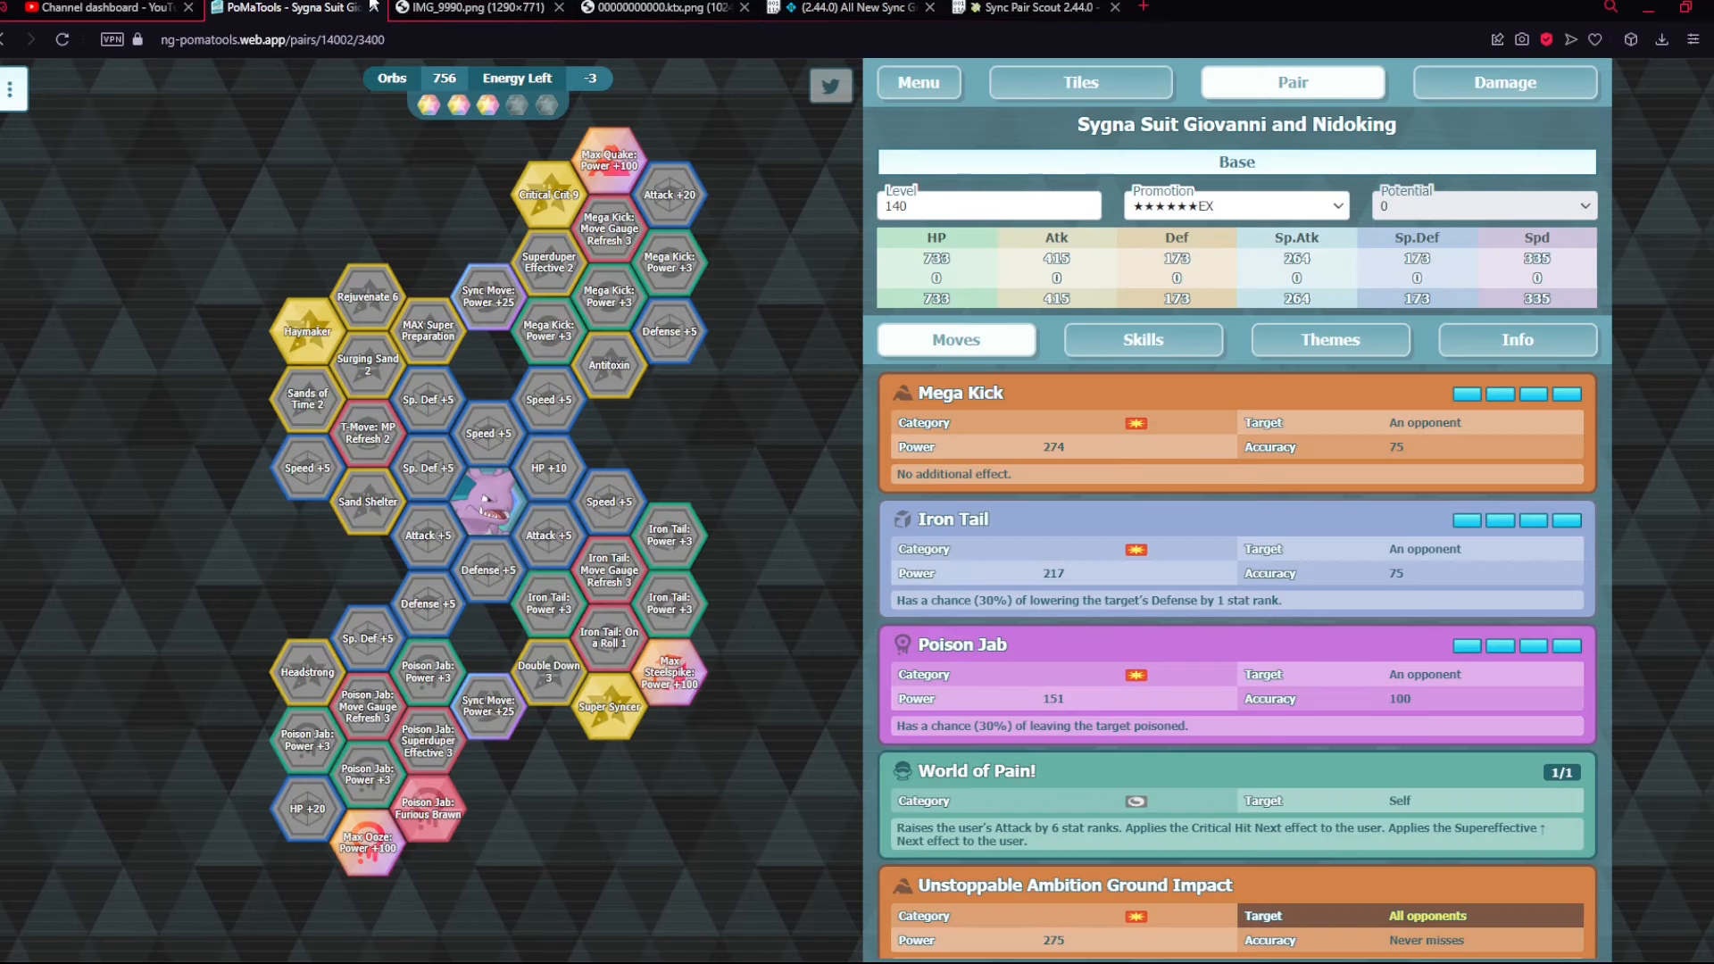
{"action": "mouse_move", "coordinate": [768, 175]}
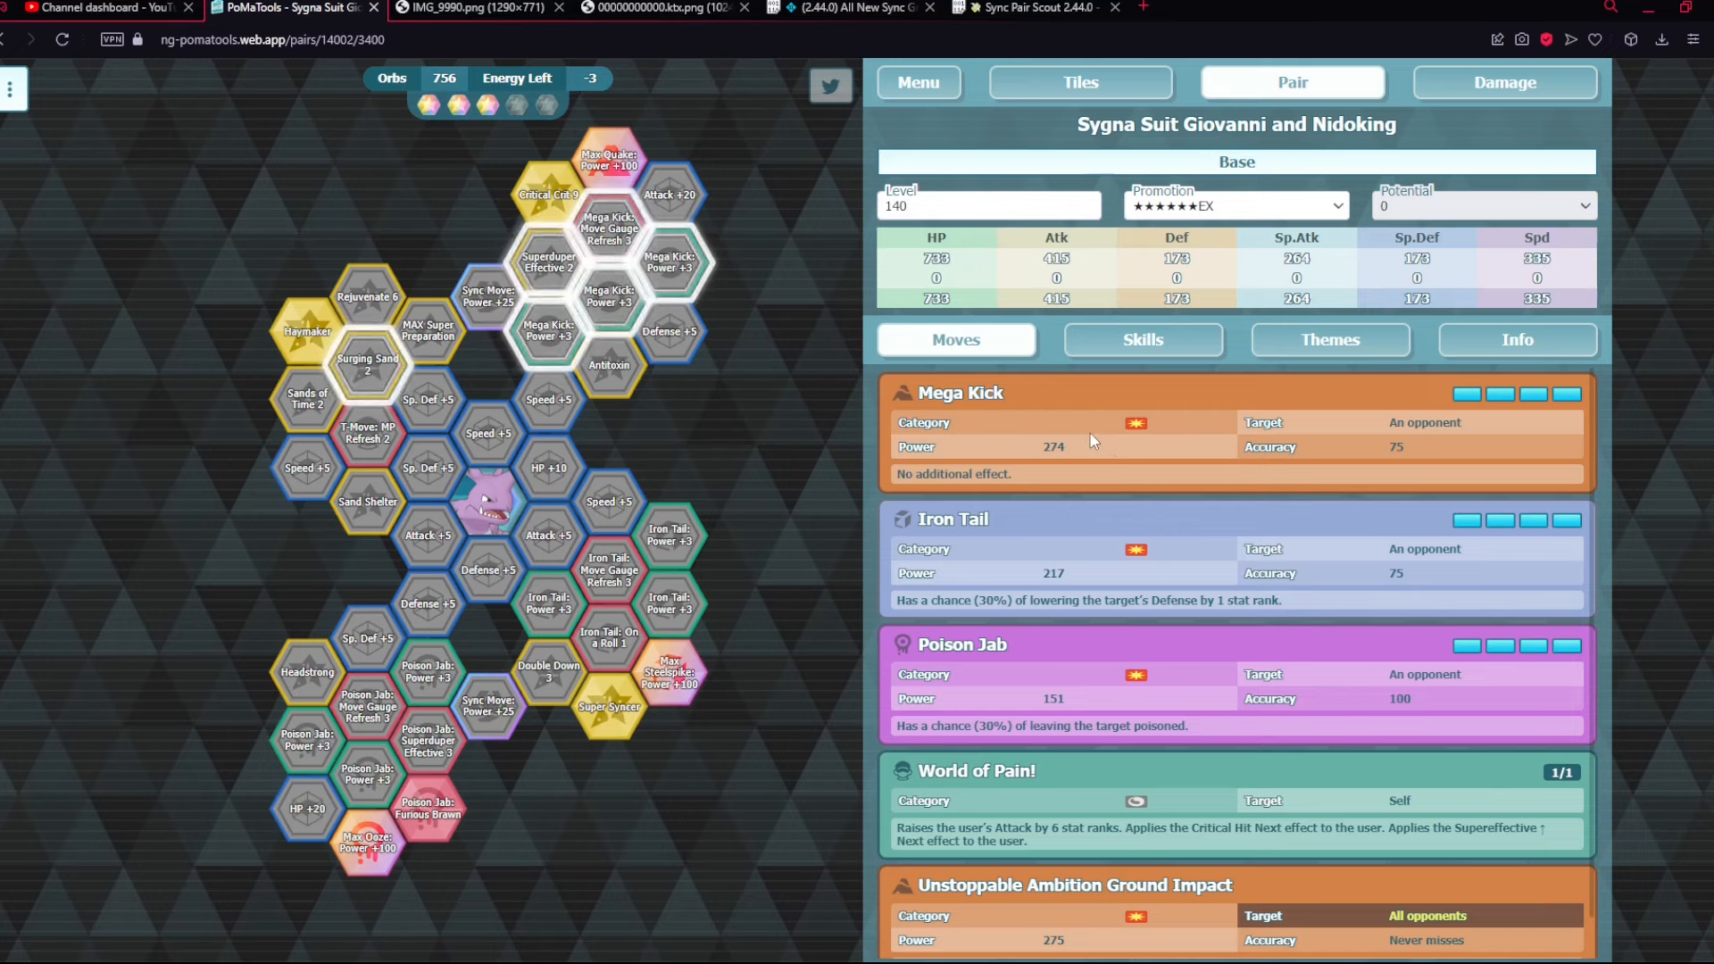
{"action": "mouse_move", "coordinate": [1089, 457]}
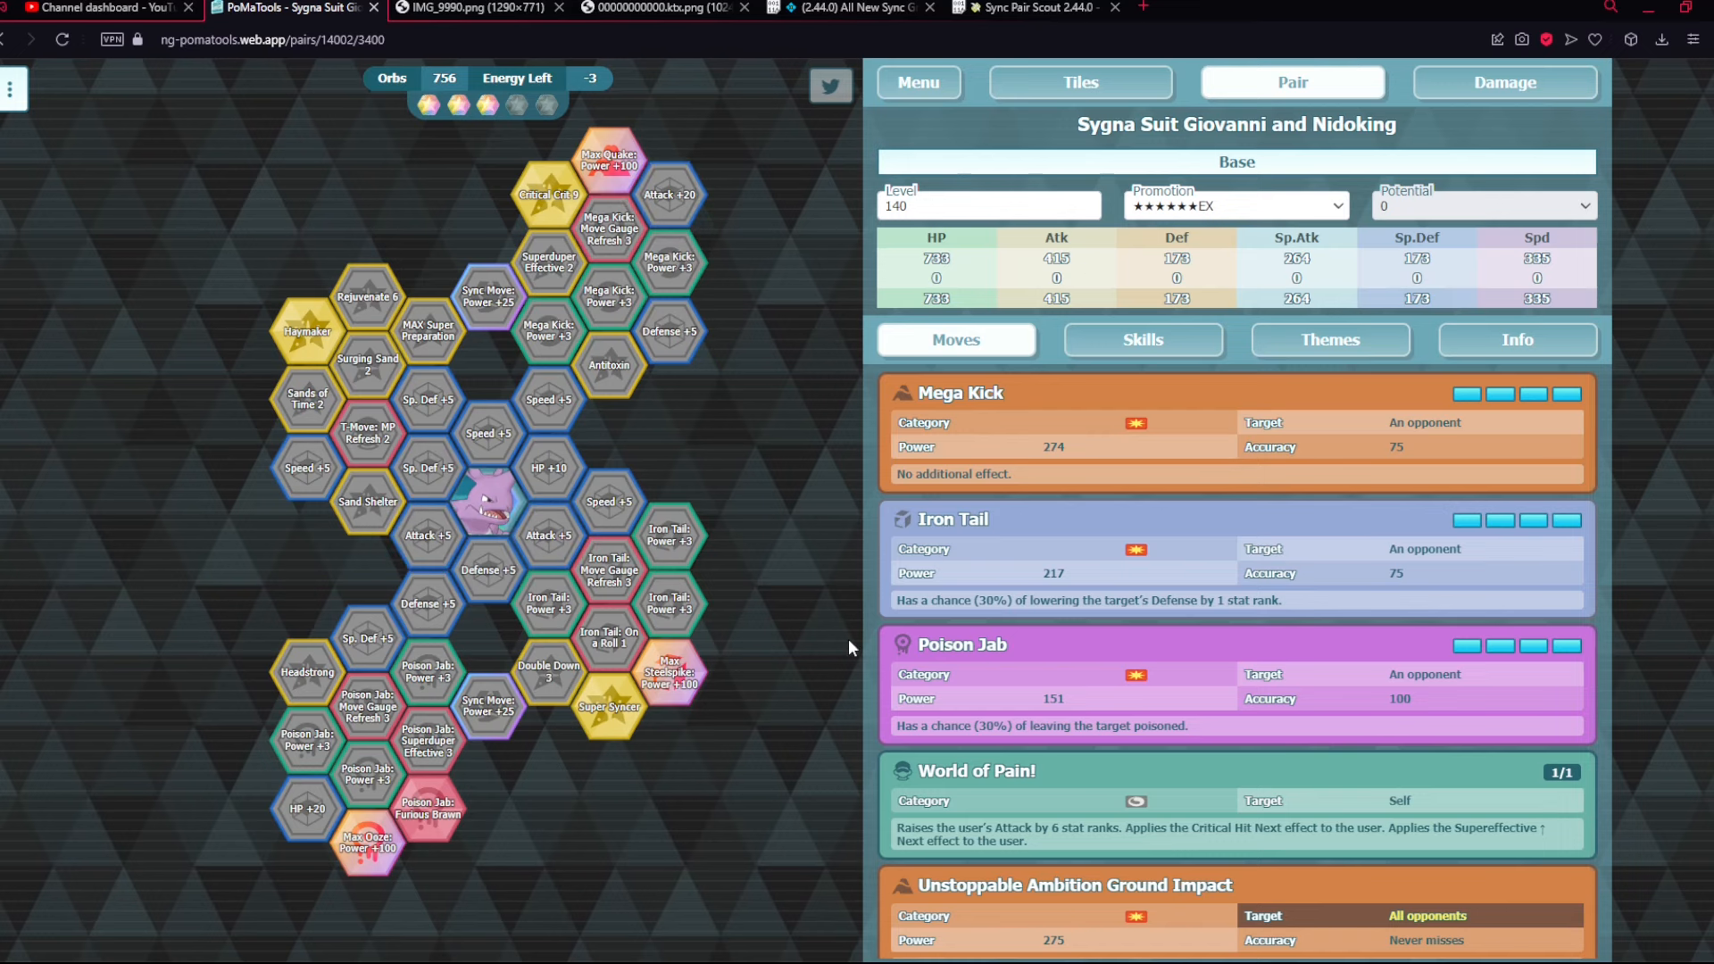
- Switch to the Pastebin paste showing cells 50 to 54 with MAX Countdown 3 and Quick Cure
{"action": "left_click", "coordinate": [1029, 7]}
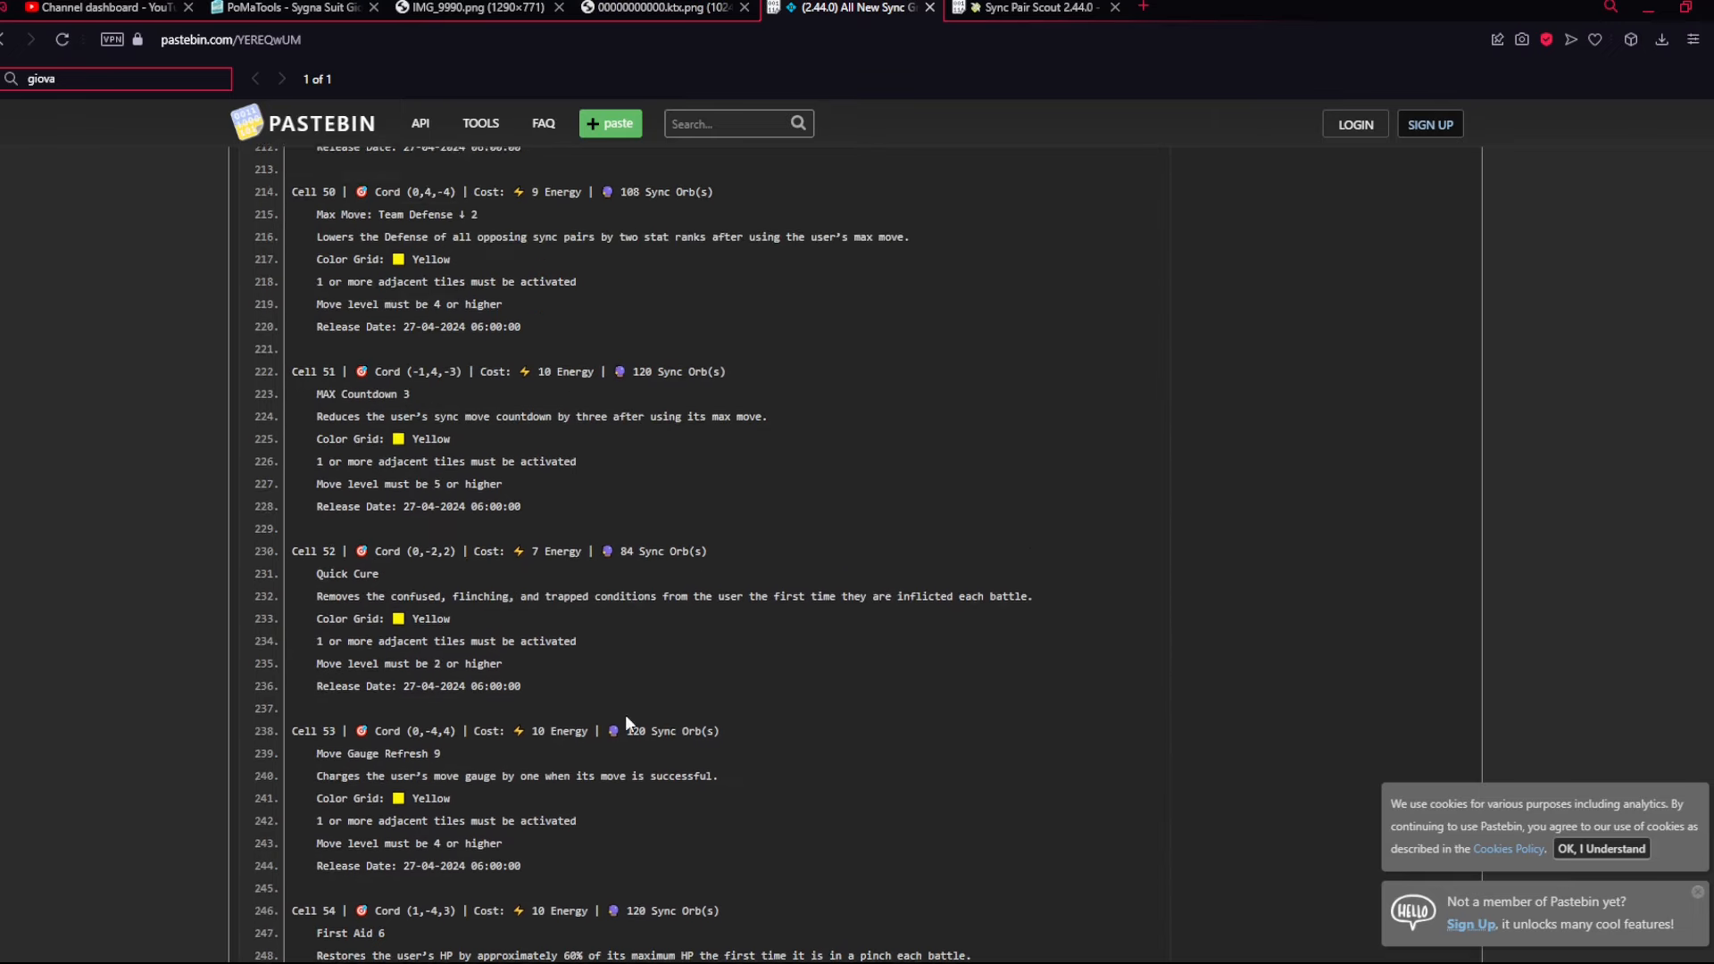
- View the 00000000000.ktx.png banner art of Giovanni and Nidoking, flipping to the sync grid twice
{"action": "left_click", "coordinate": [652, 7]}
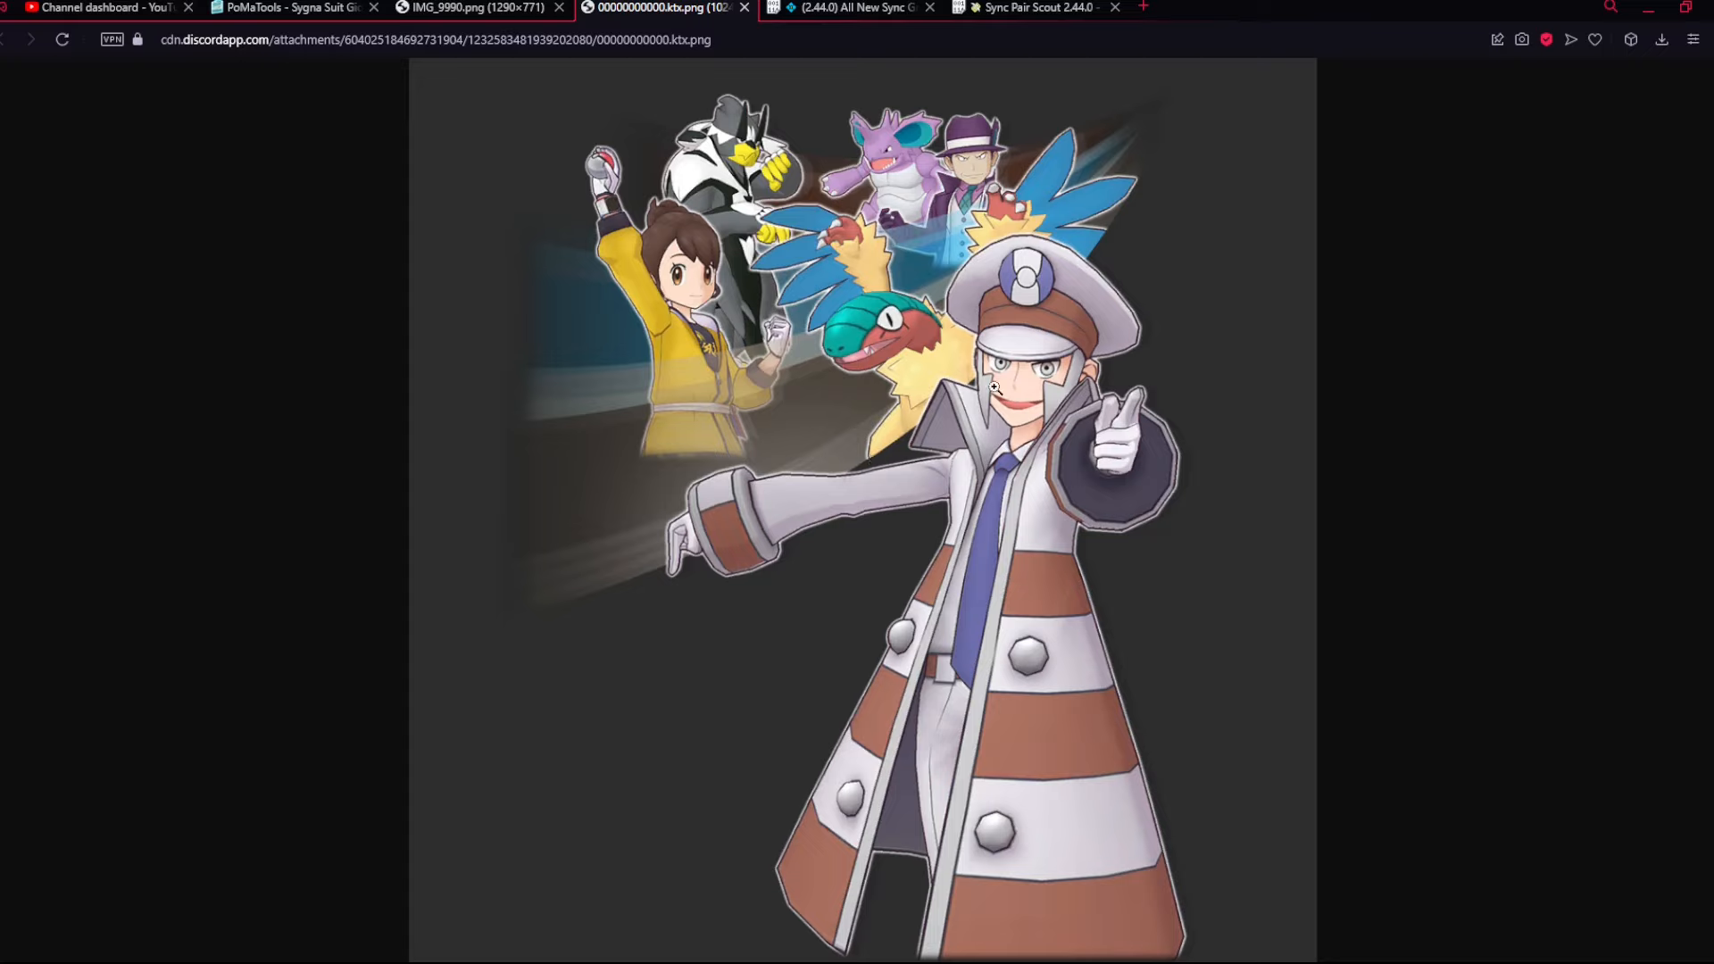
{"action": "mouse_move", "coordinate": [1339, 621]}
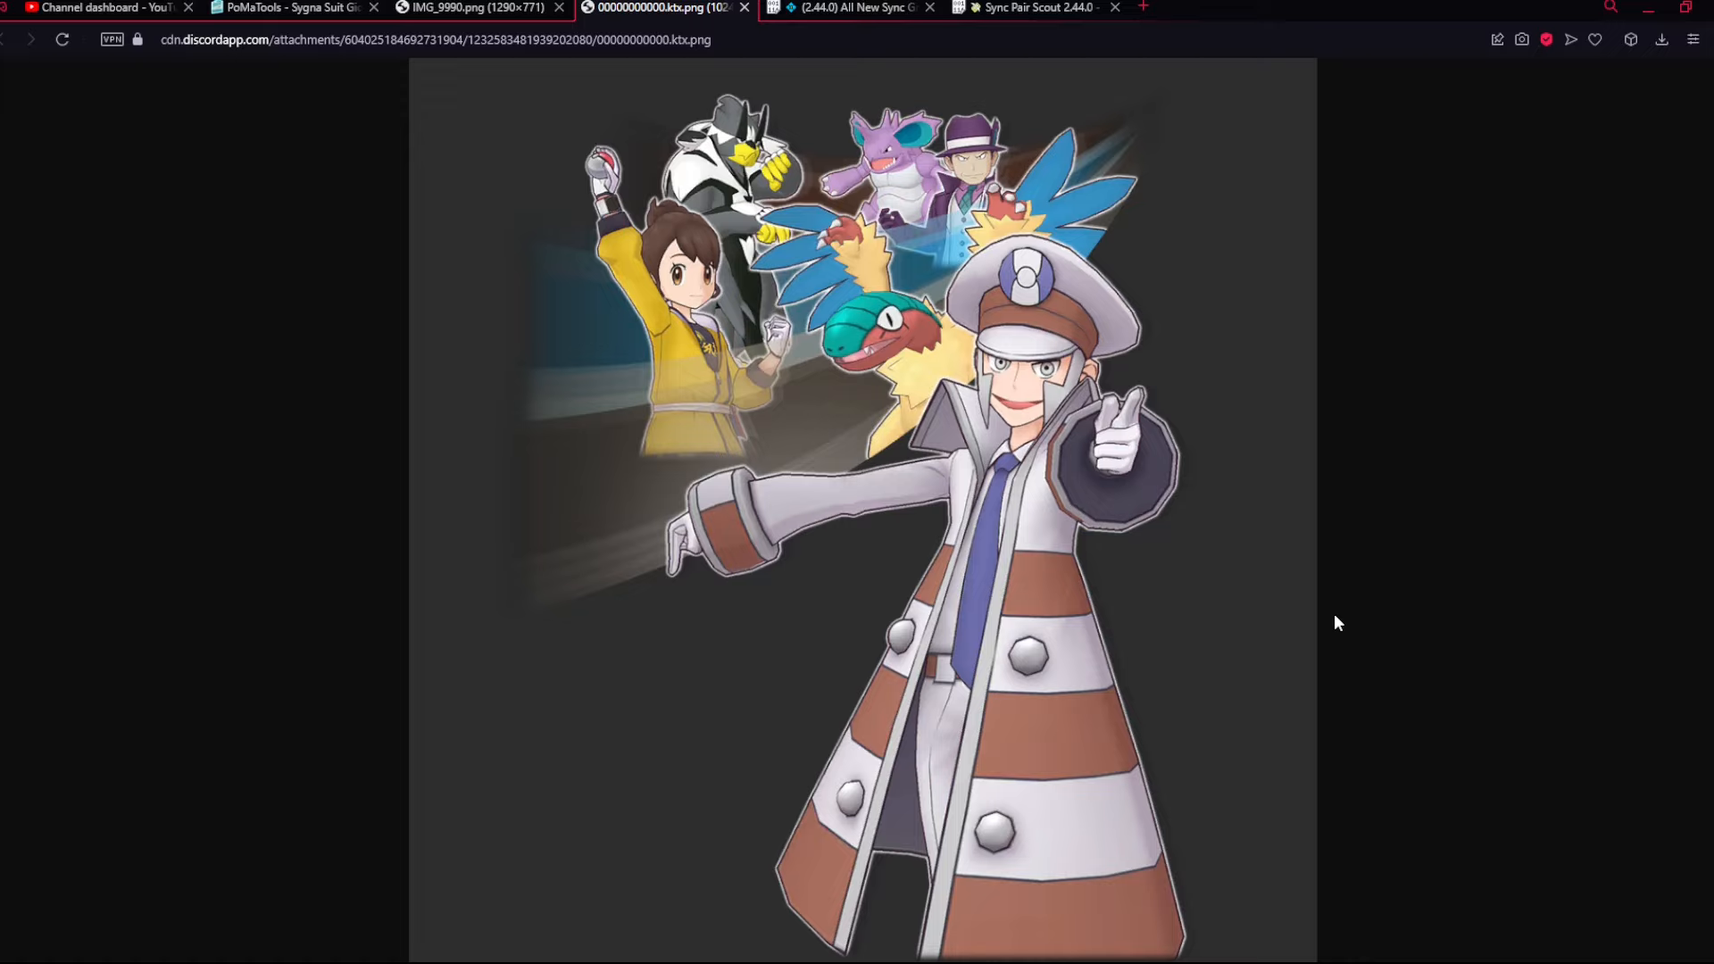
{"action": "mouse_move", "coordinate": [979, 329]}
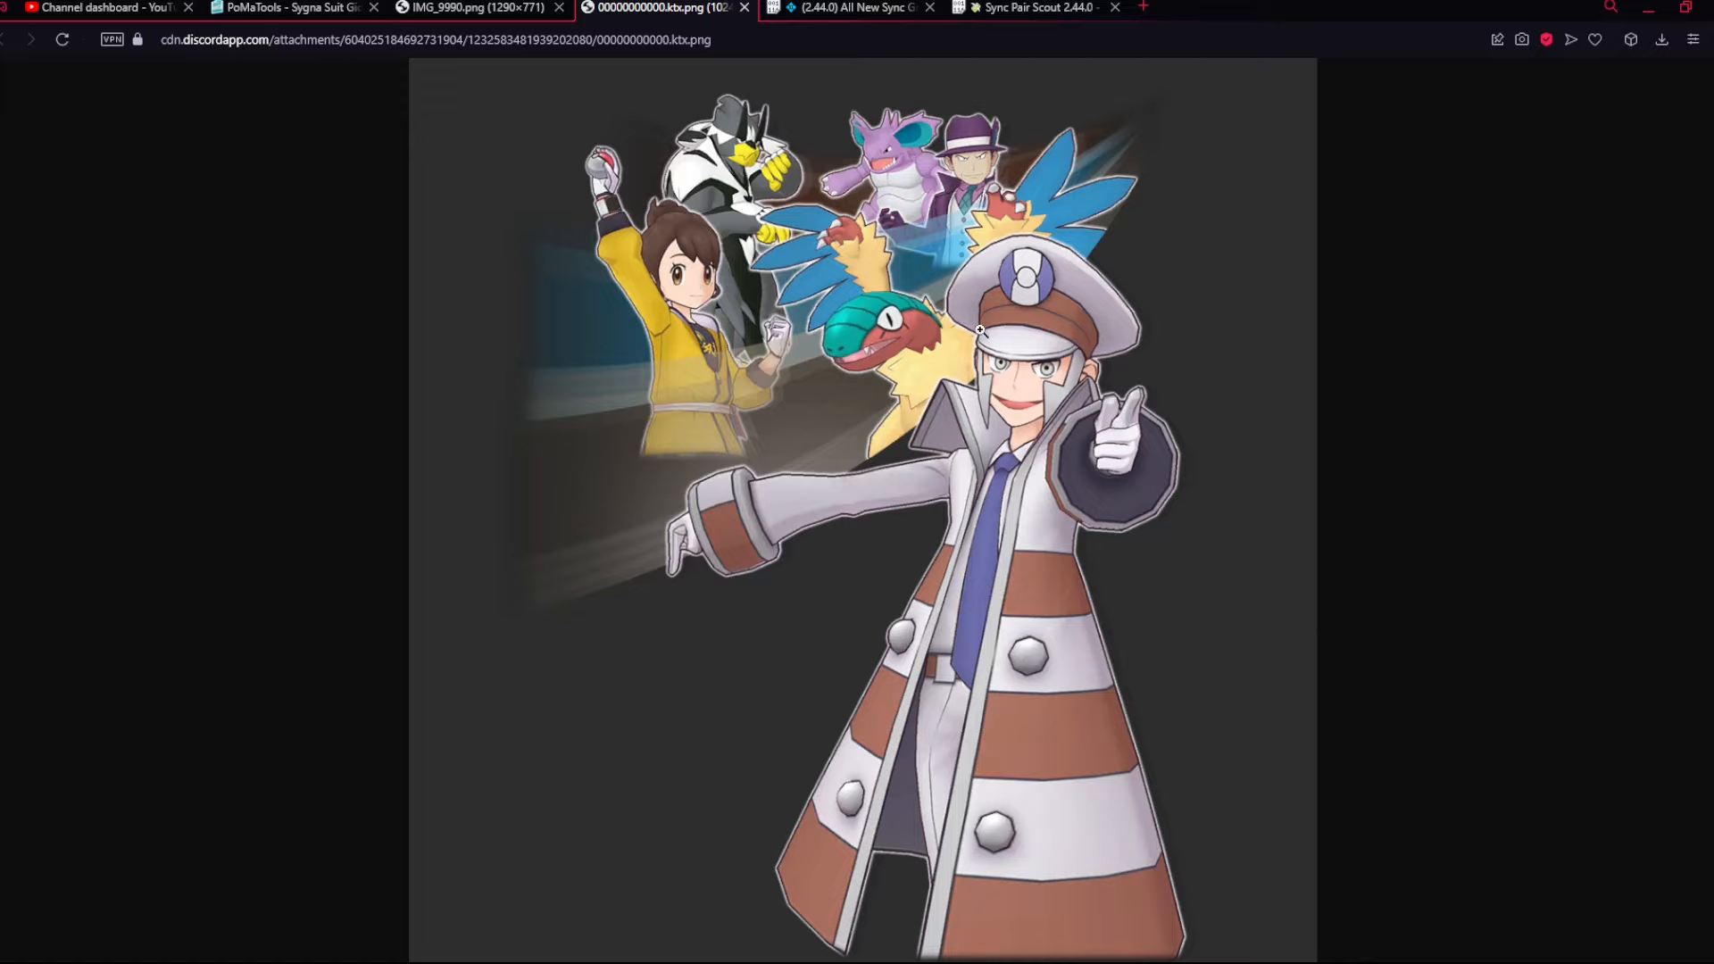
{"action": "mouse_move", "coordinate": [729, 400]}
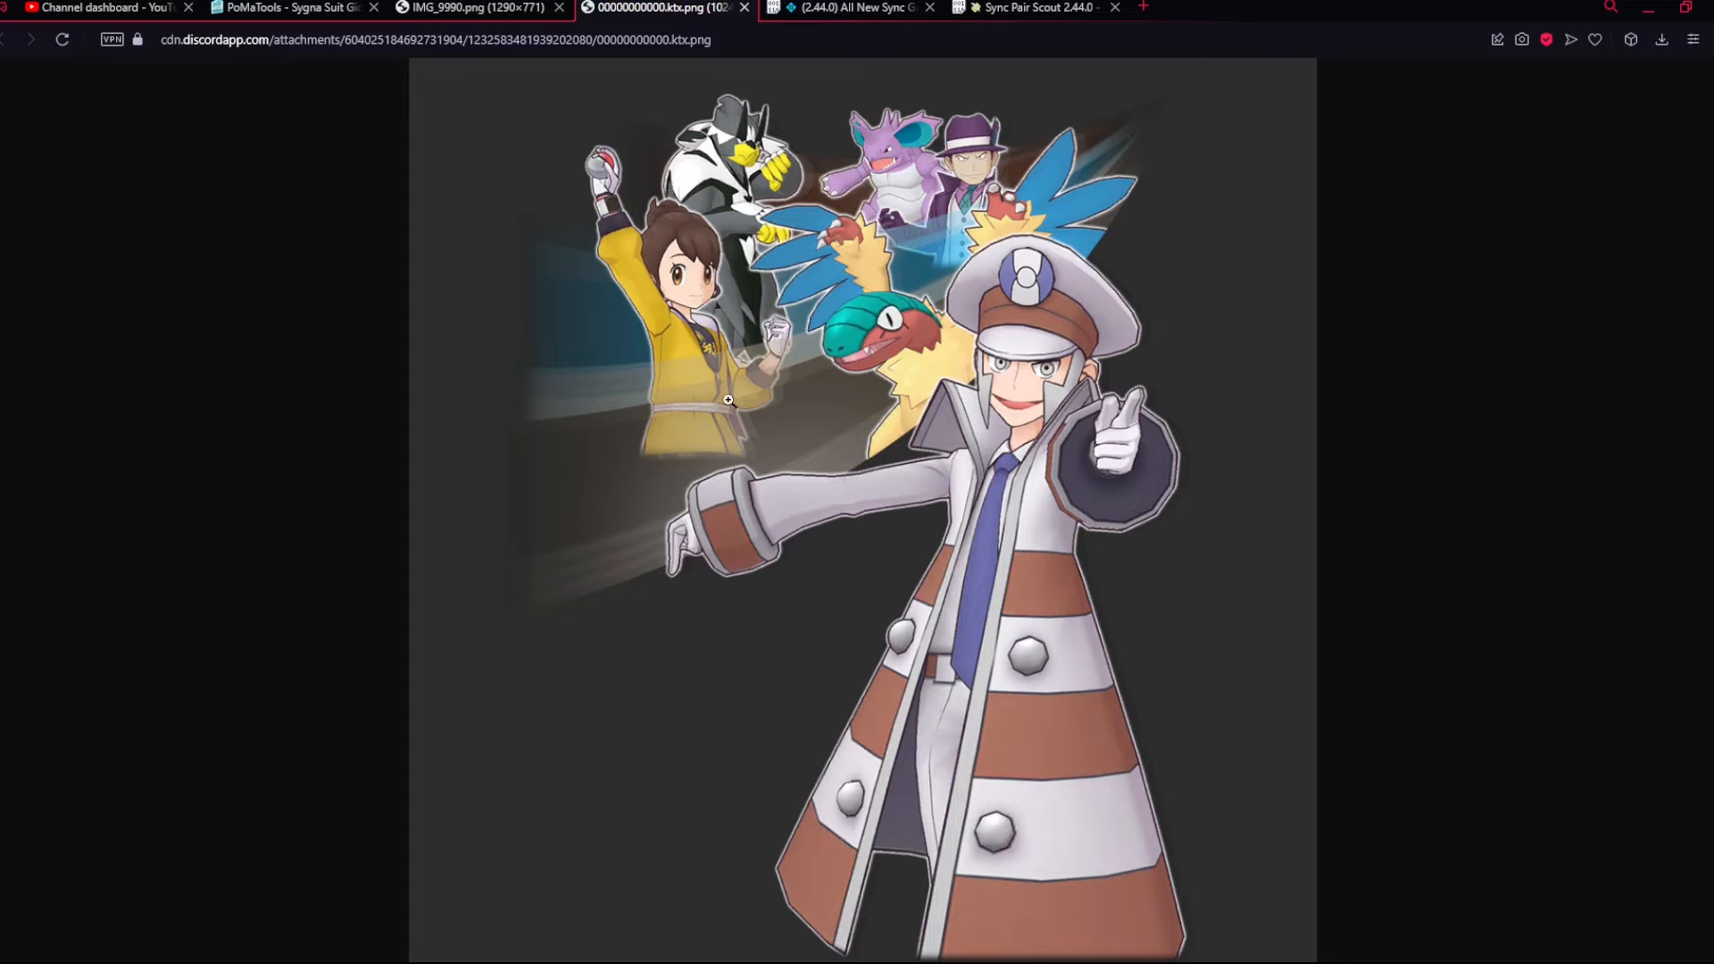
{"action": "mouse_move", "coordinate": [777, 138]}
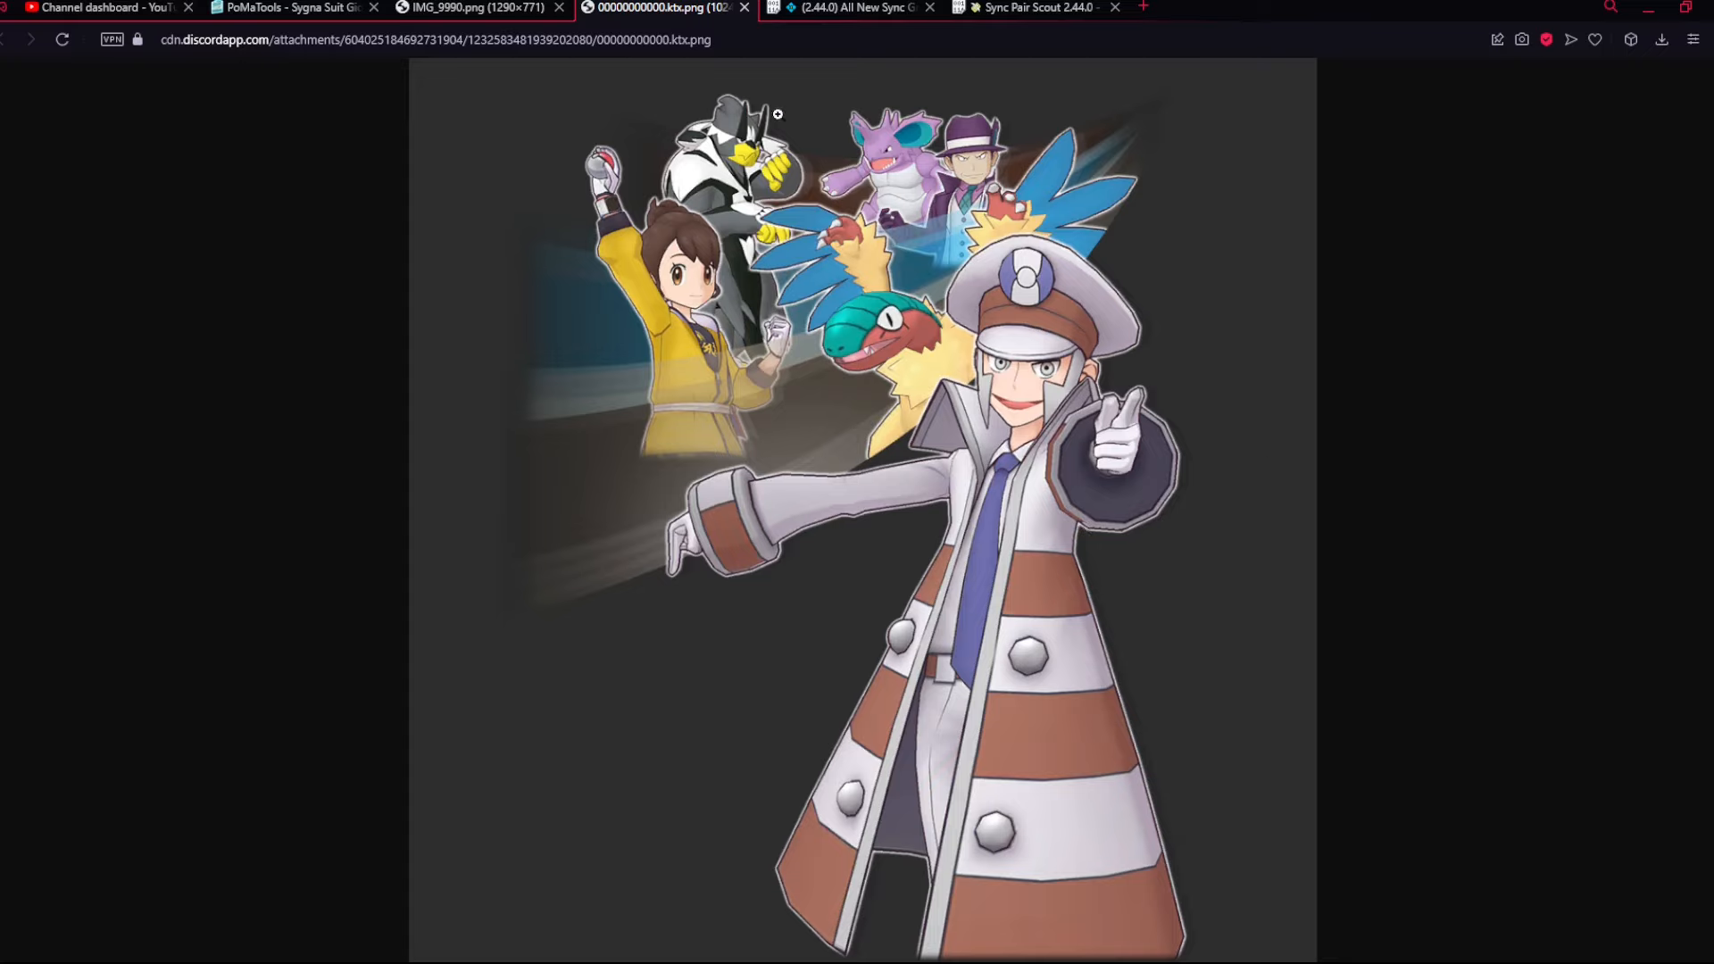
{"action": "mouse_move", "coordinate": [719, 365]}
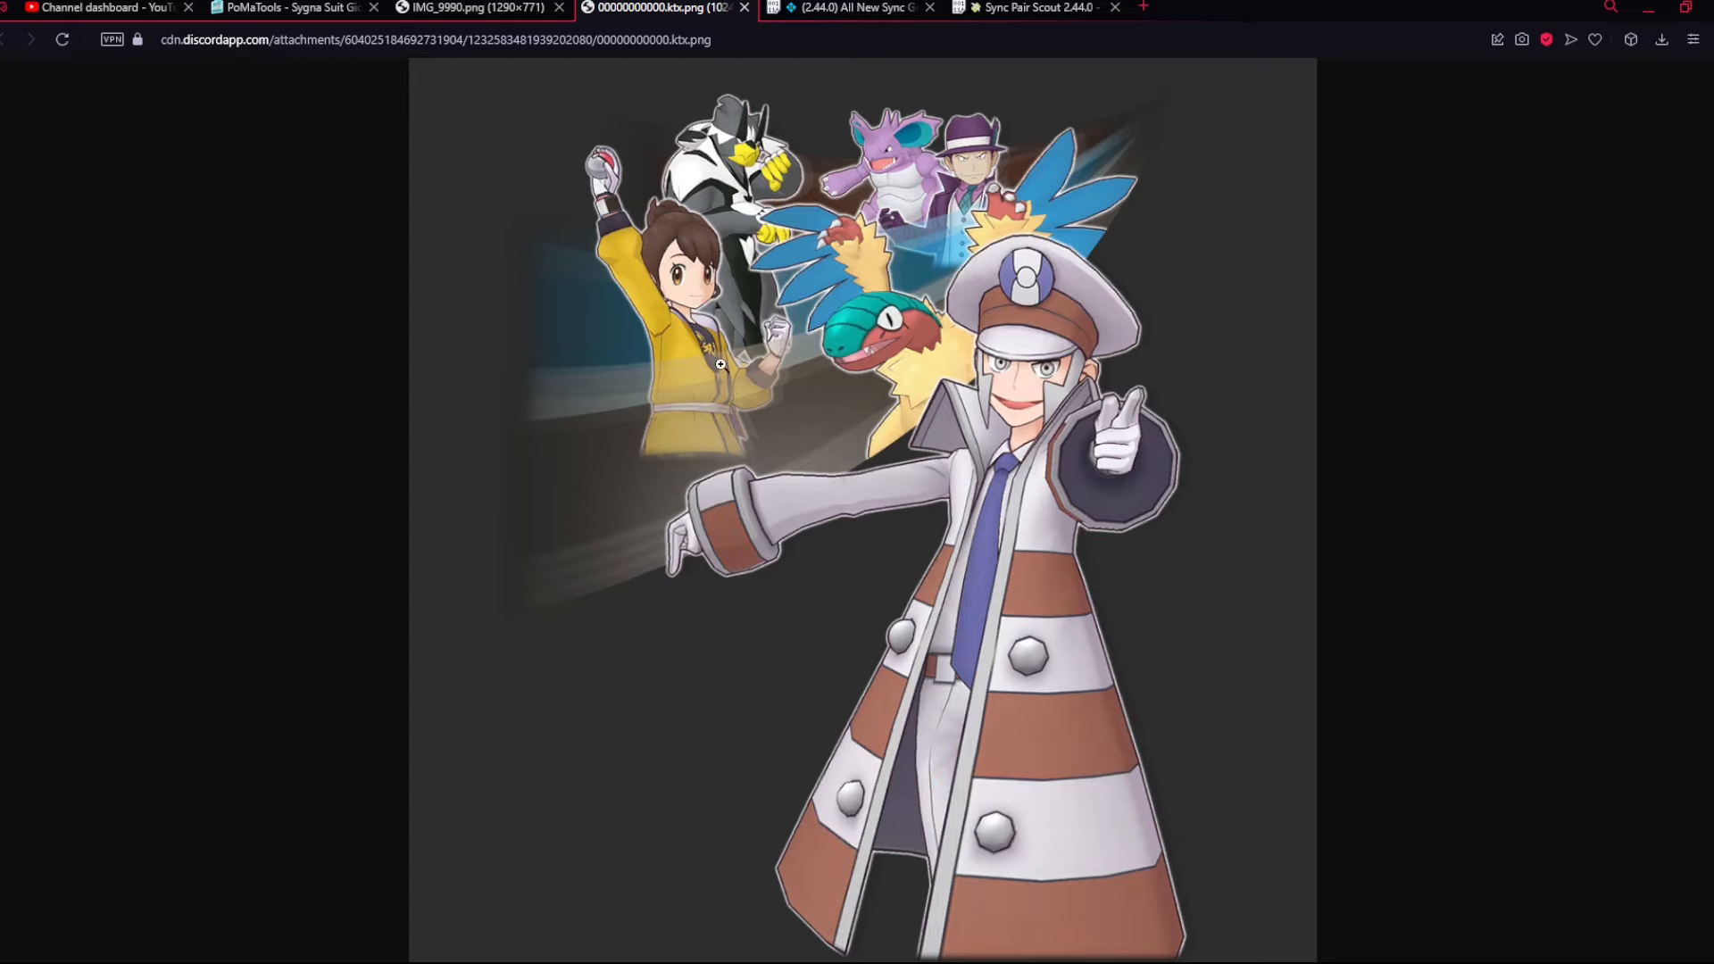
{"action": "mouse_move", "coordinate": [1047, 162]}
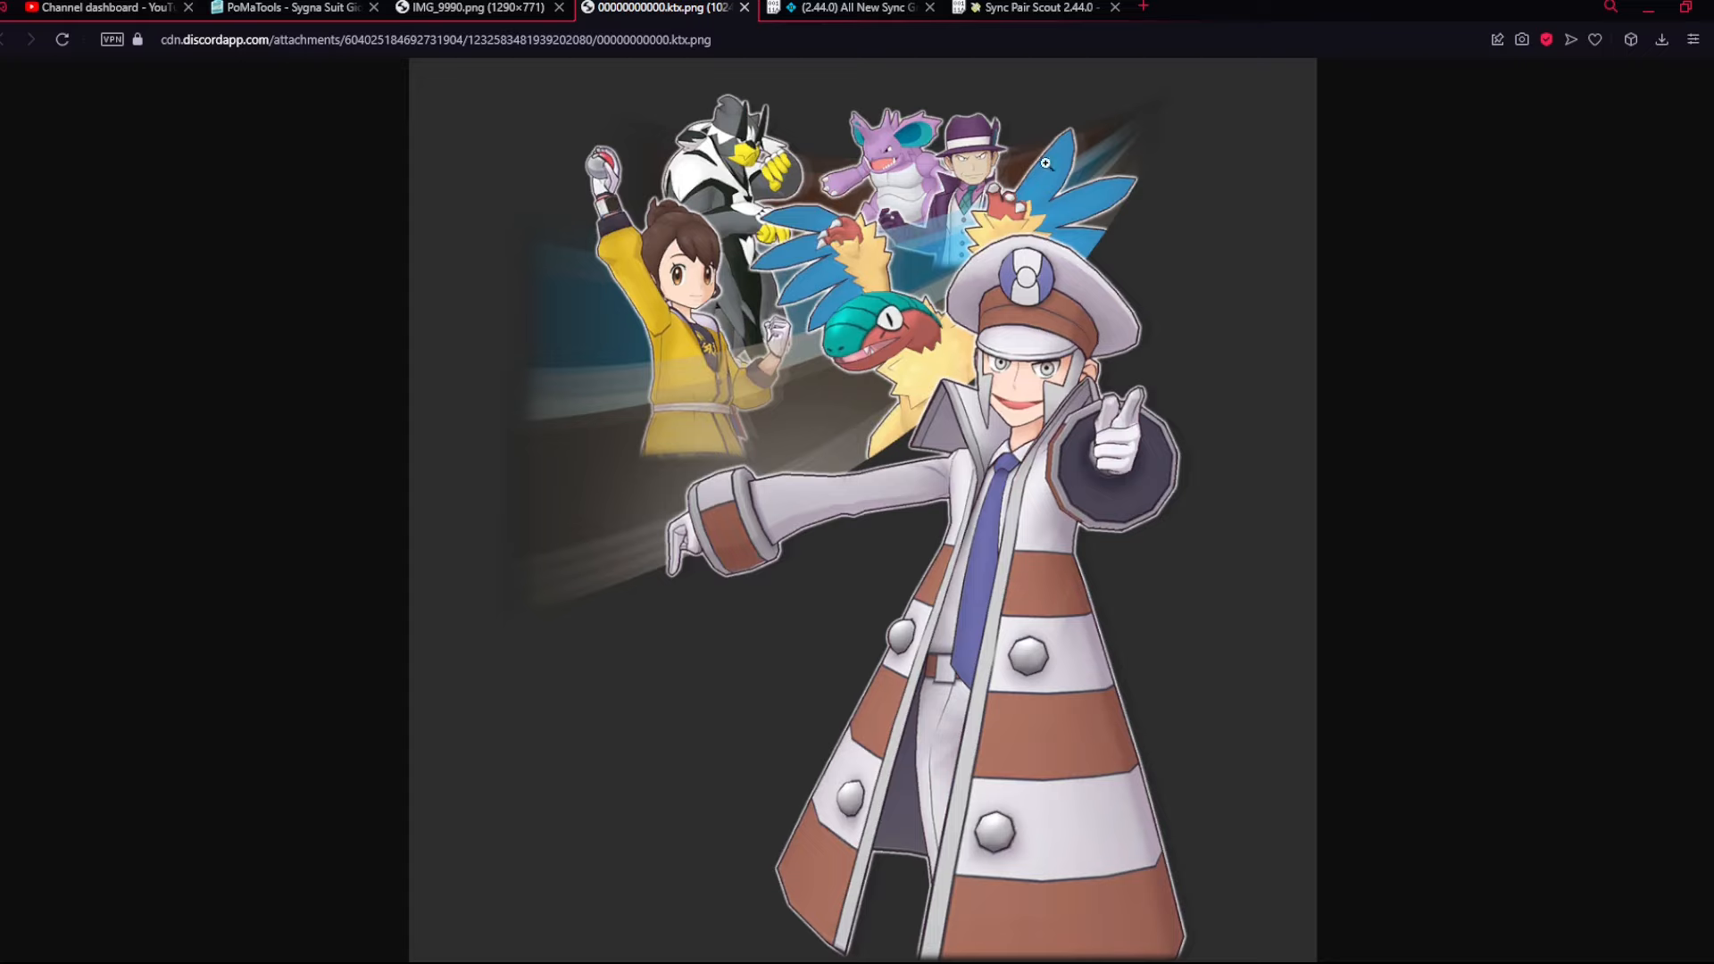
{"action": "mouse_move", "coordinate": [1054, 230]}
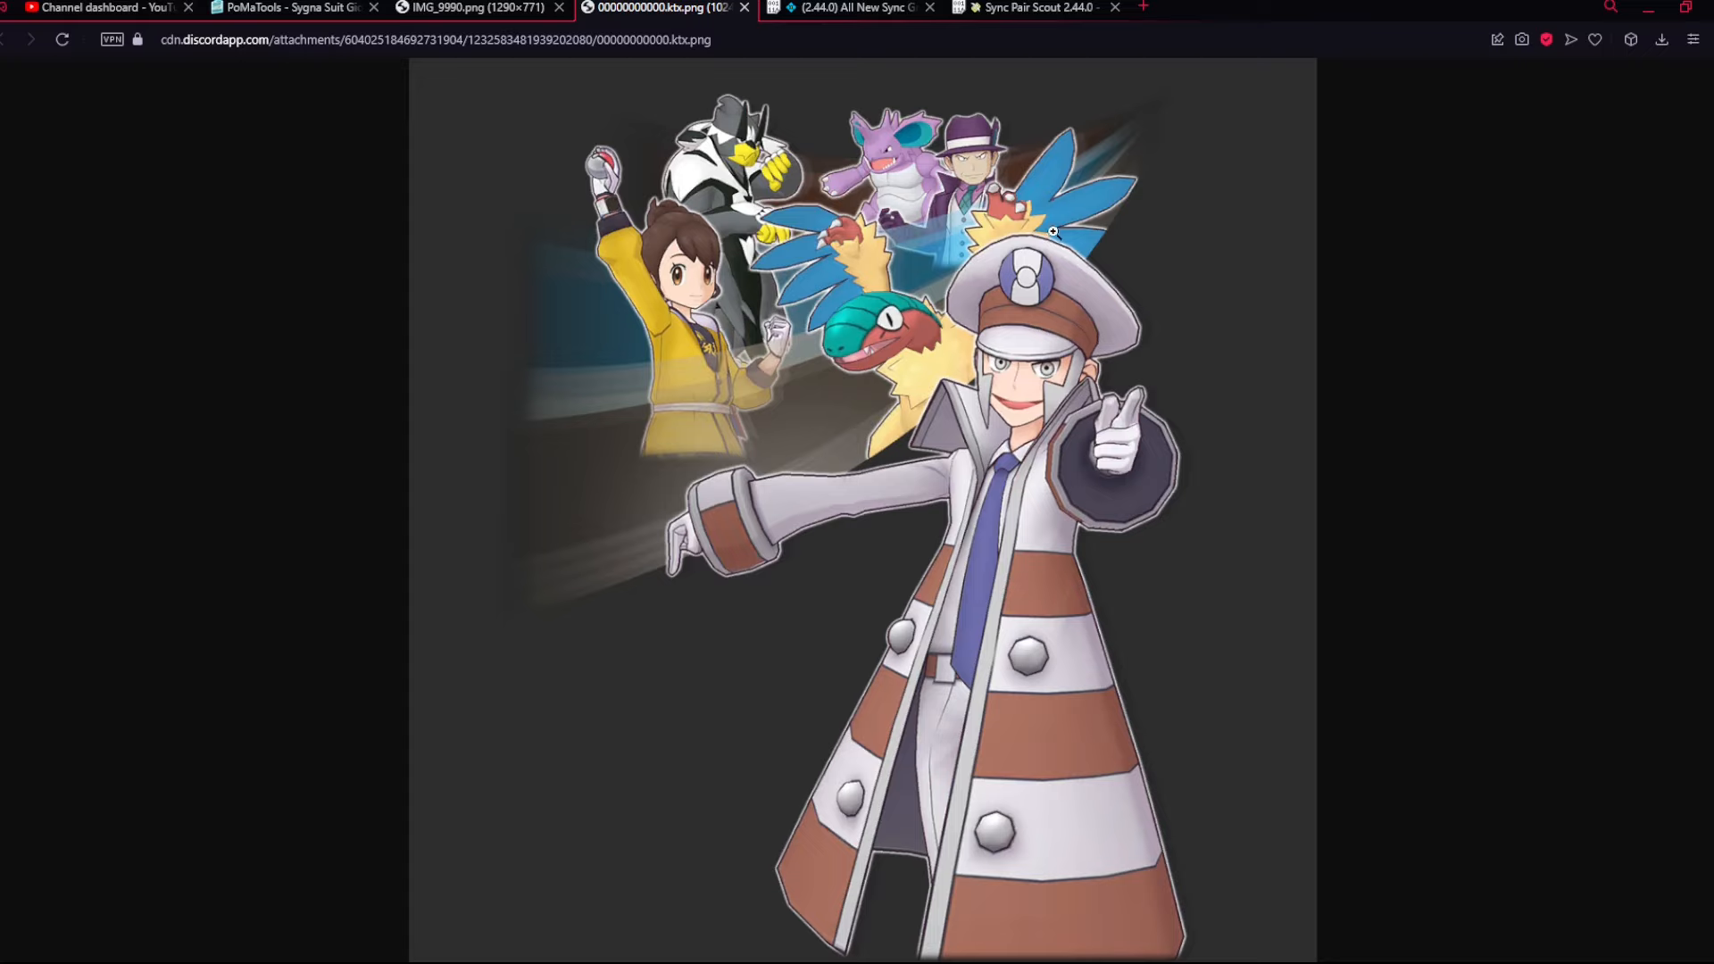
{"action": "mouse_move", "coordinate": [955, 221]}
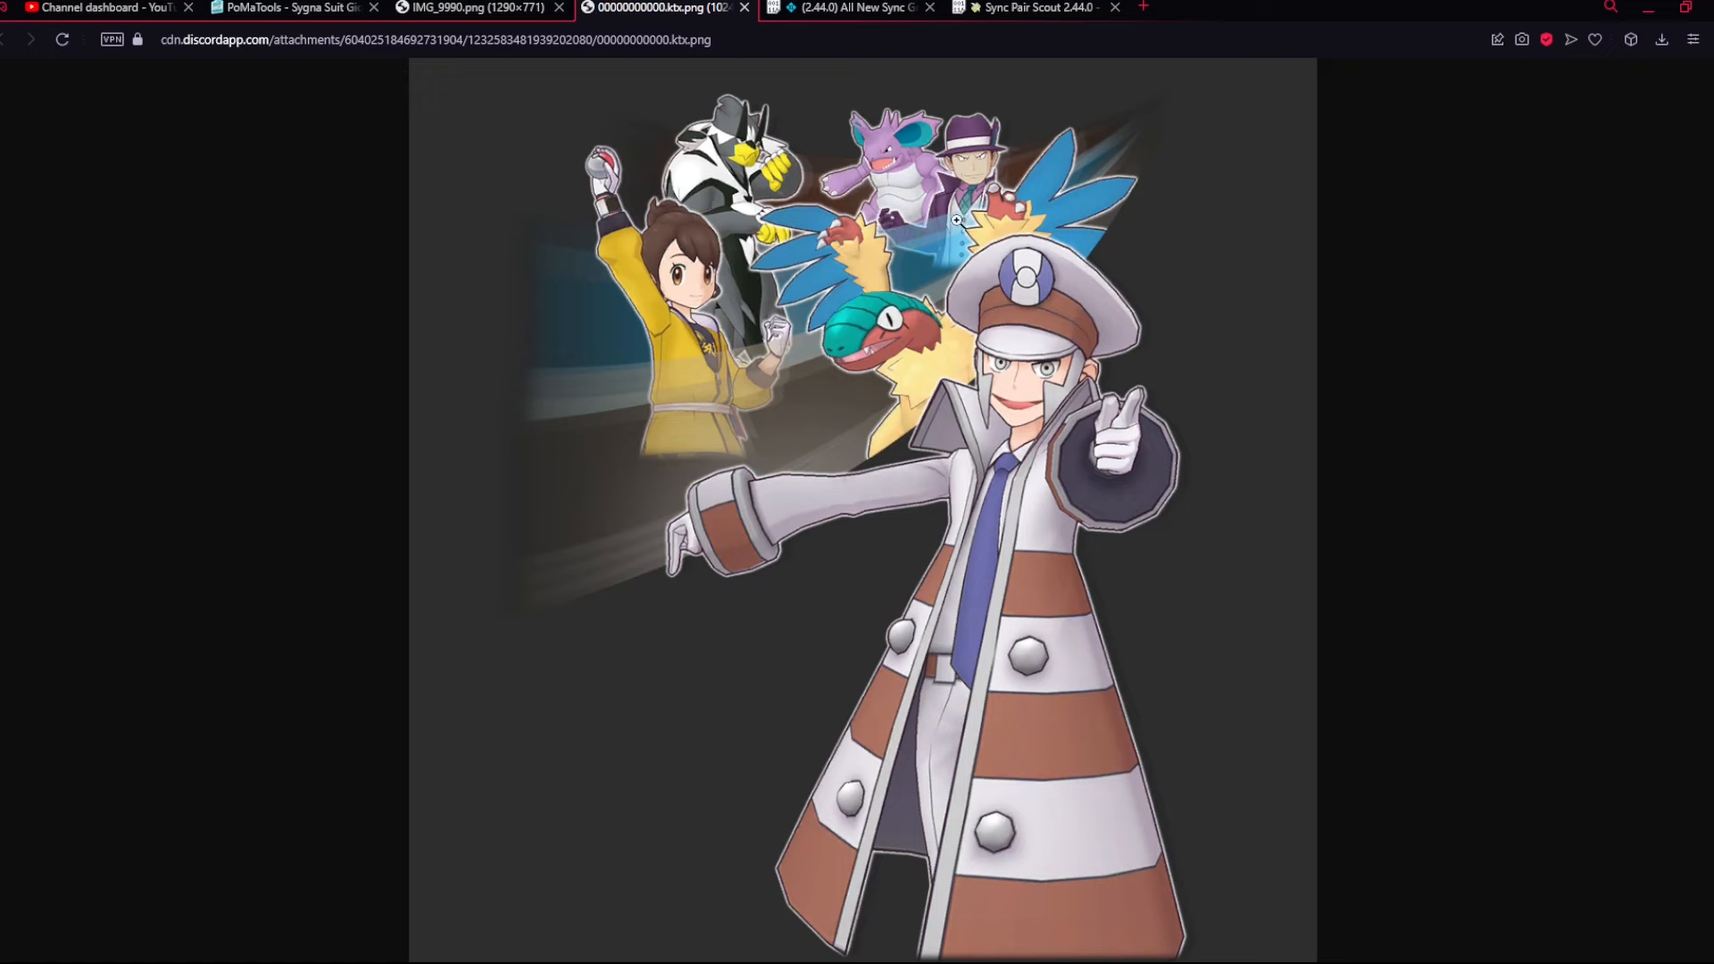
{"action": "left_click", "coordinate": [286, 7]}
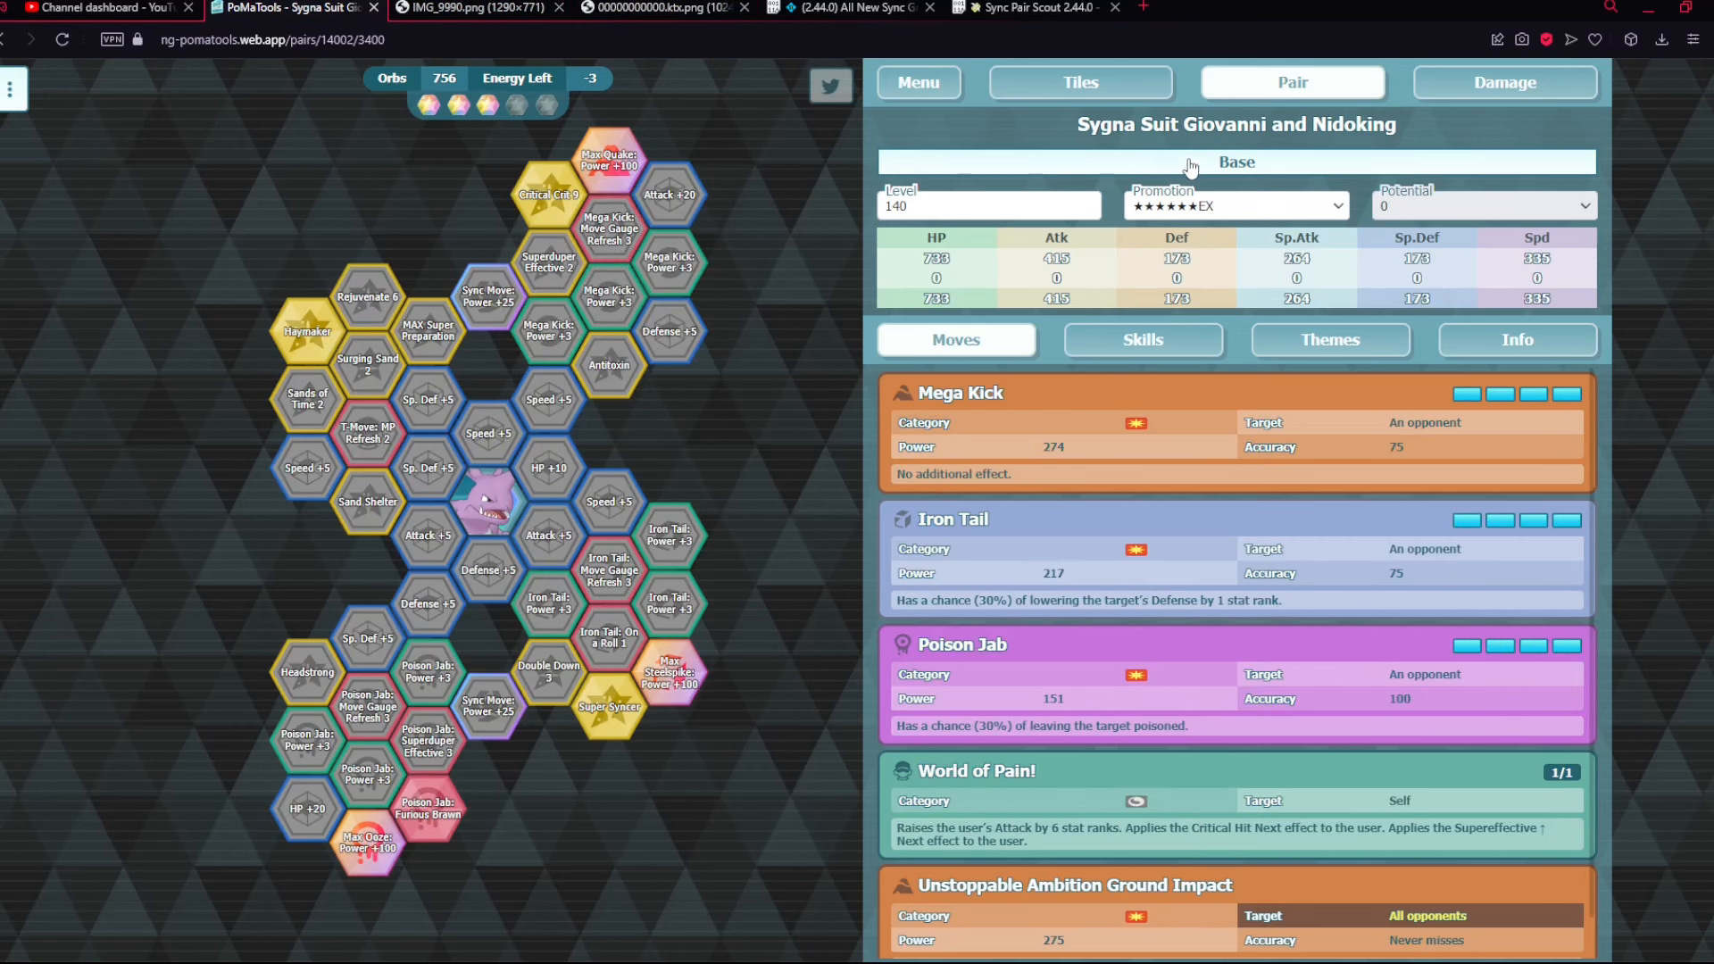
{"action": "left_click", "coordinate": [650, 8]}
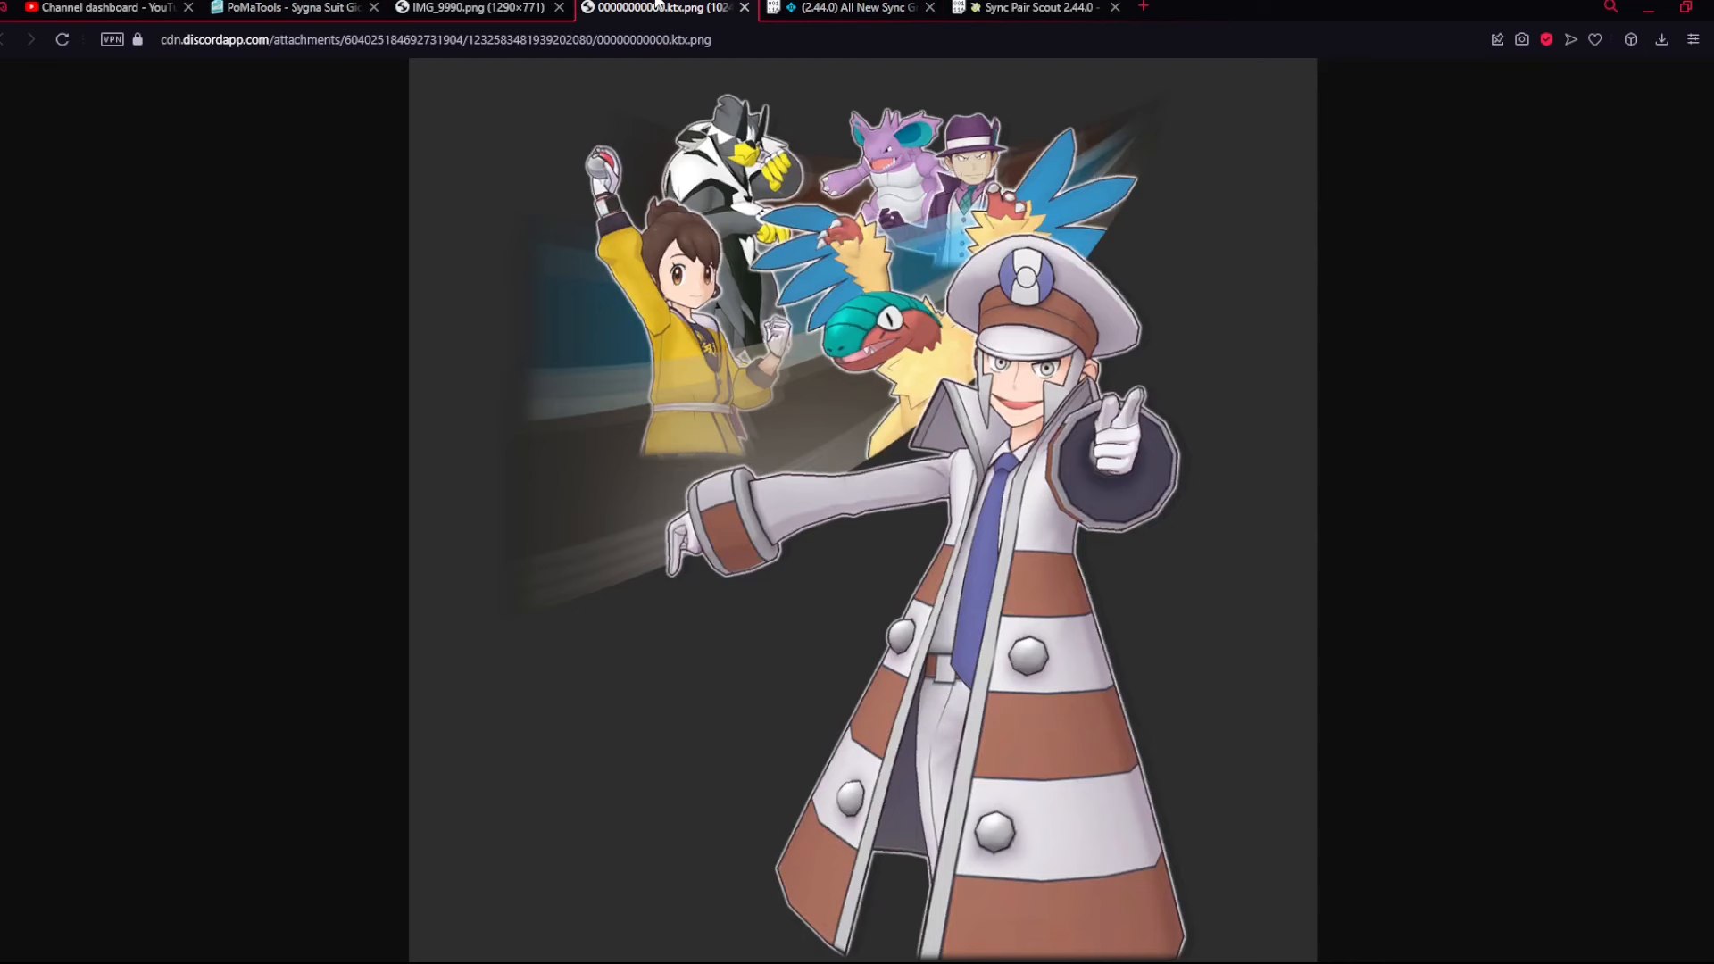
{"action": "mouse_move", "coordinate": [548, 504]}
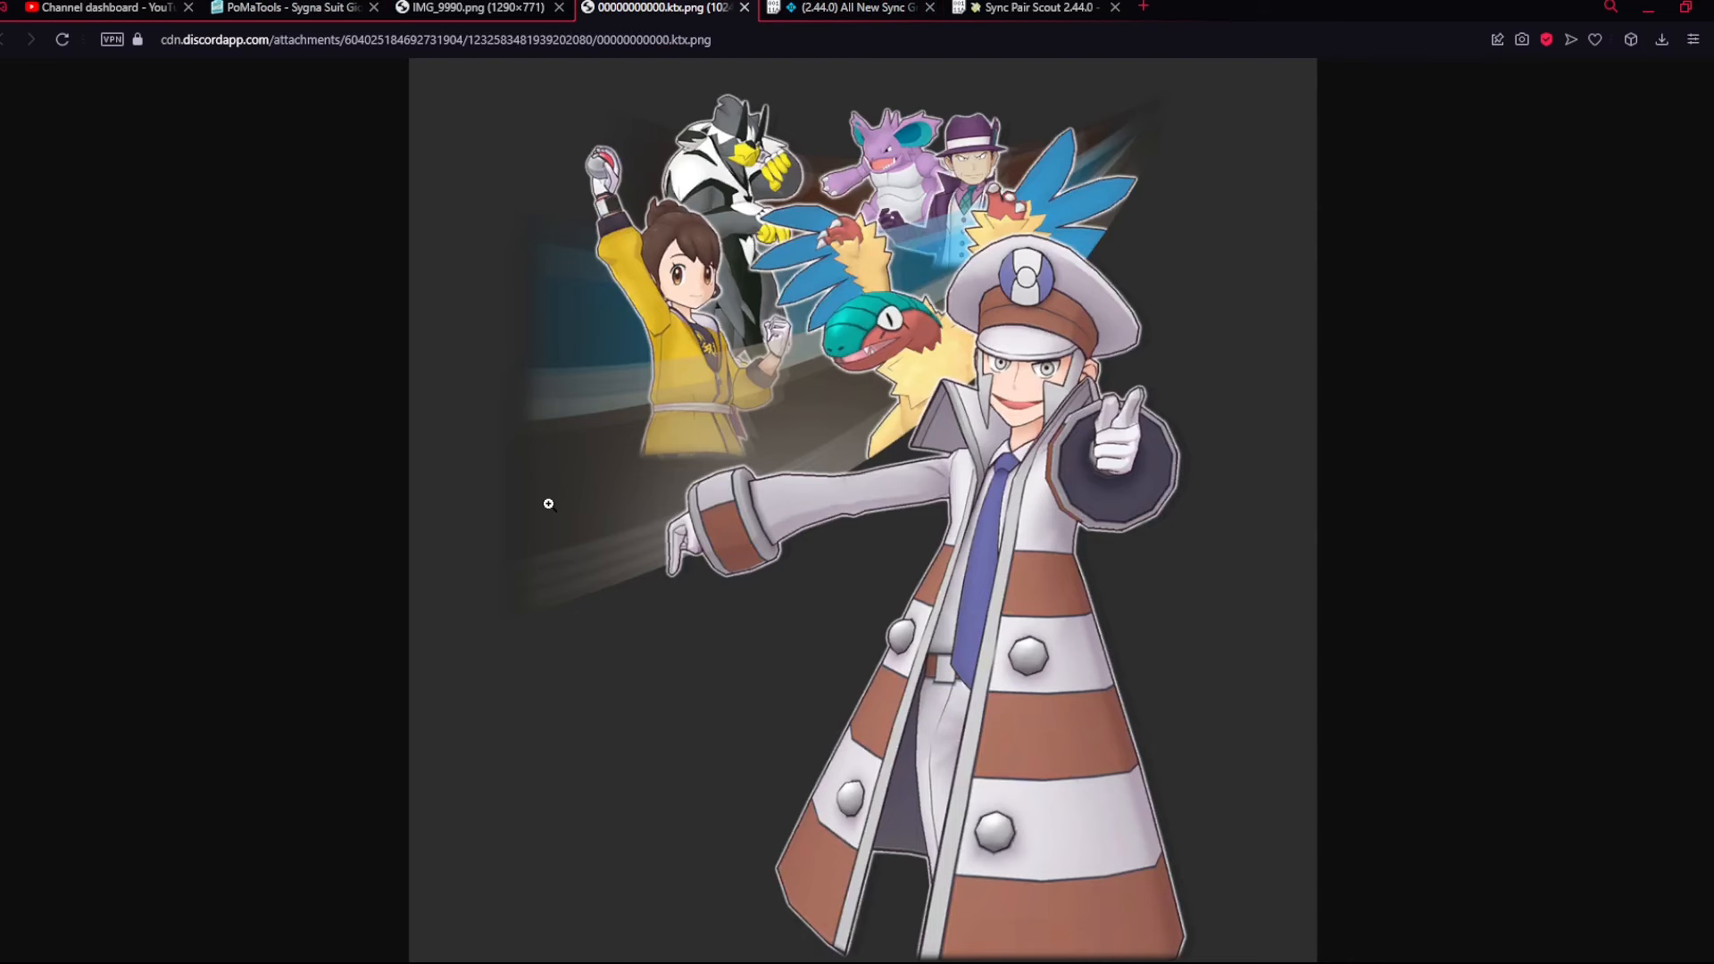
{"action": "mouse_move", "coordinate": [679, 285]}
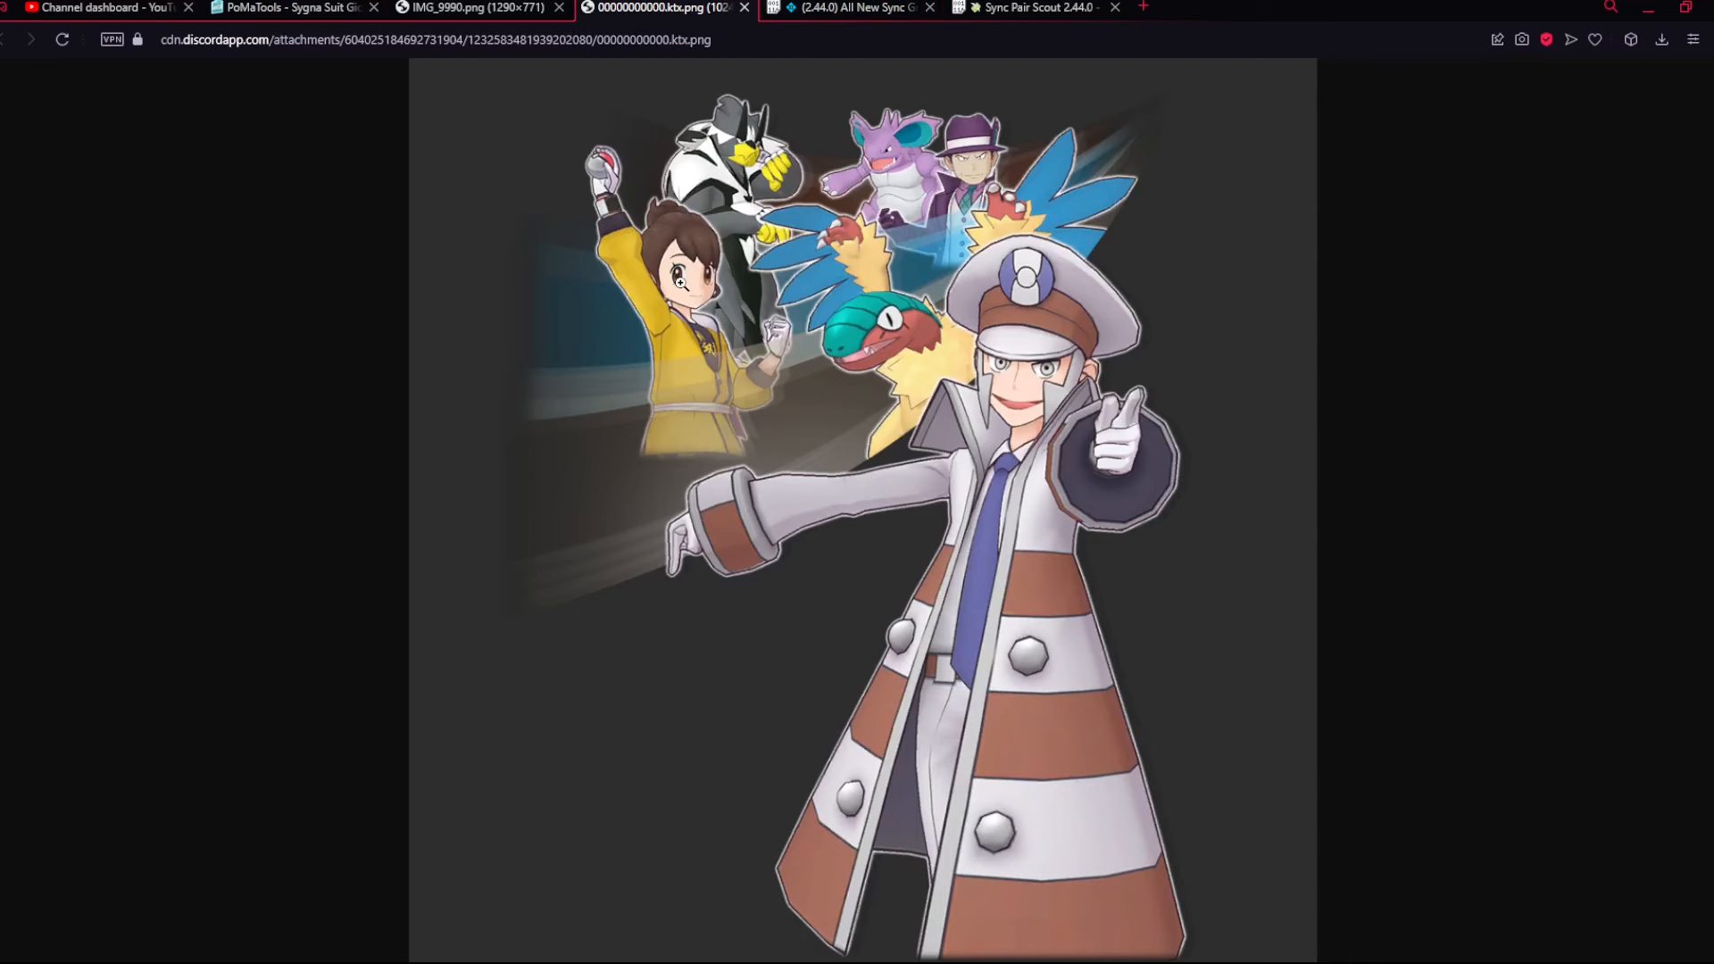
{"action": "mouse_move", "coordinate": [745, 411]}
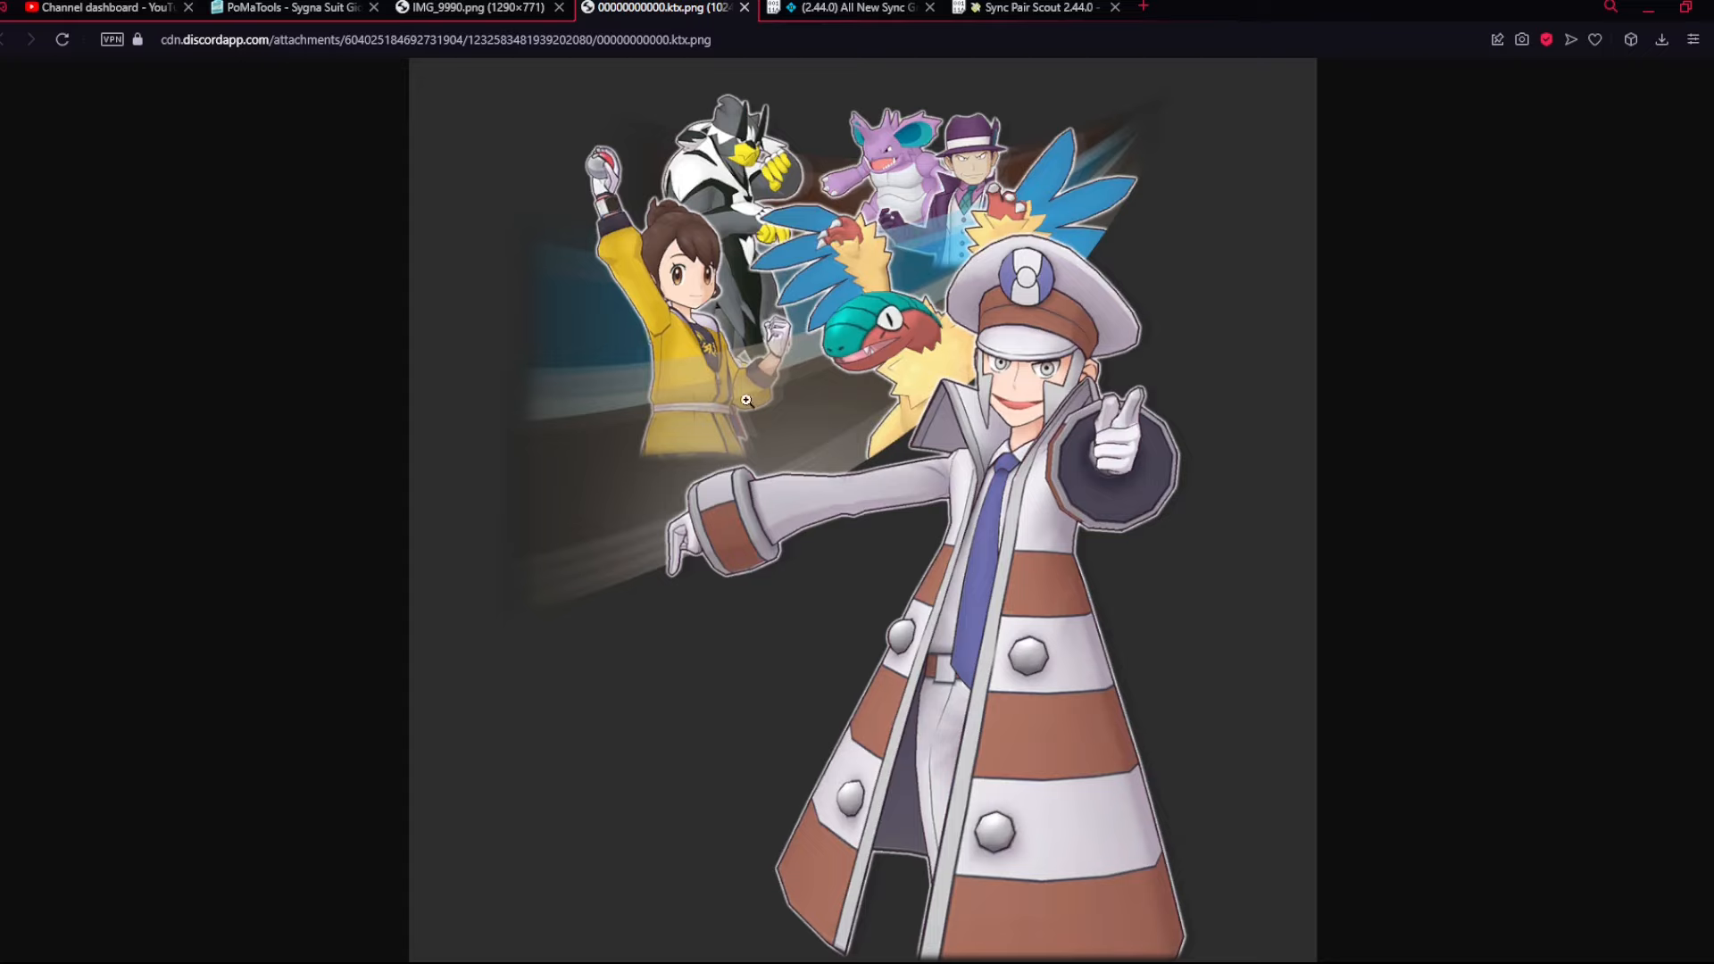
{"action": "mouse_move", "coordinate": [764, 389]}
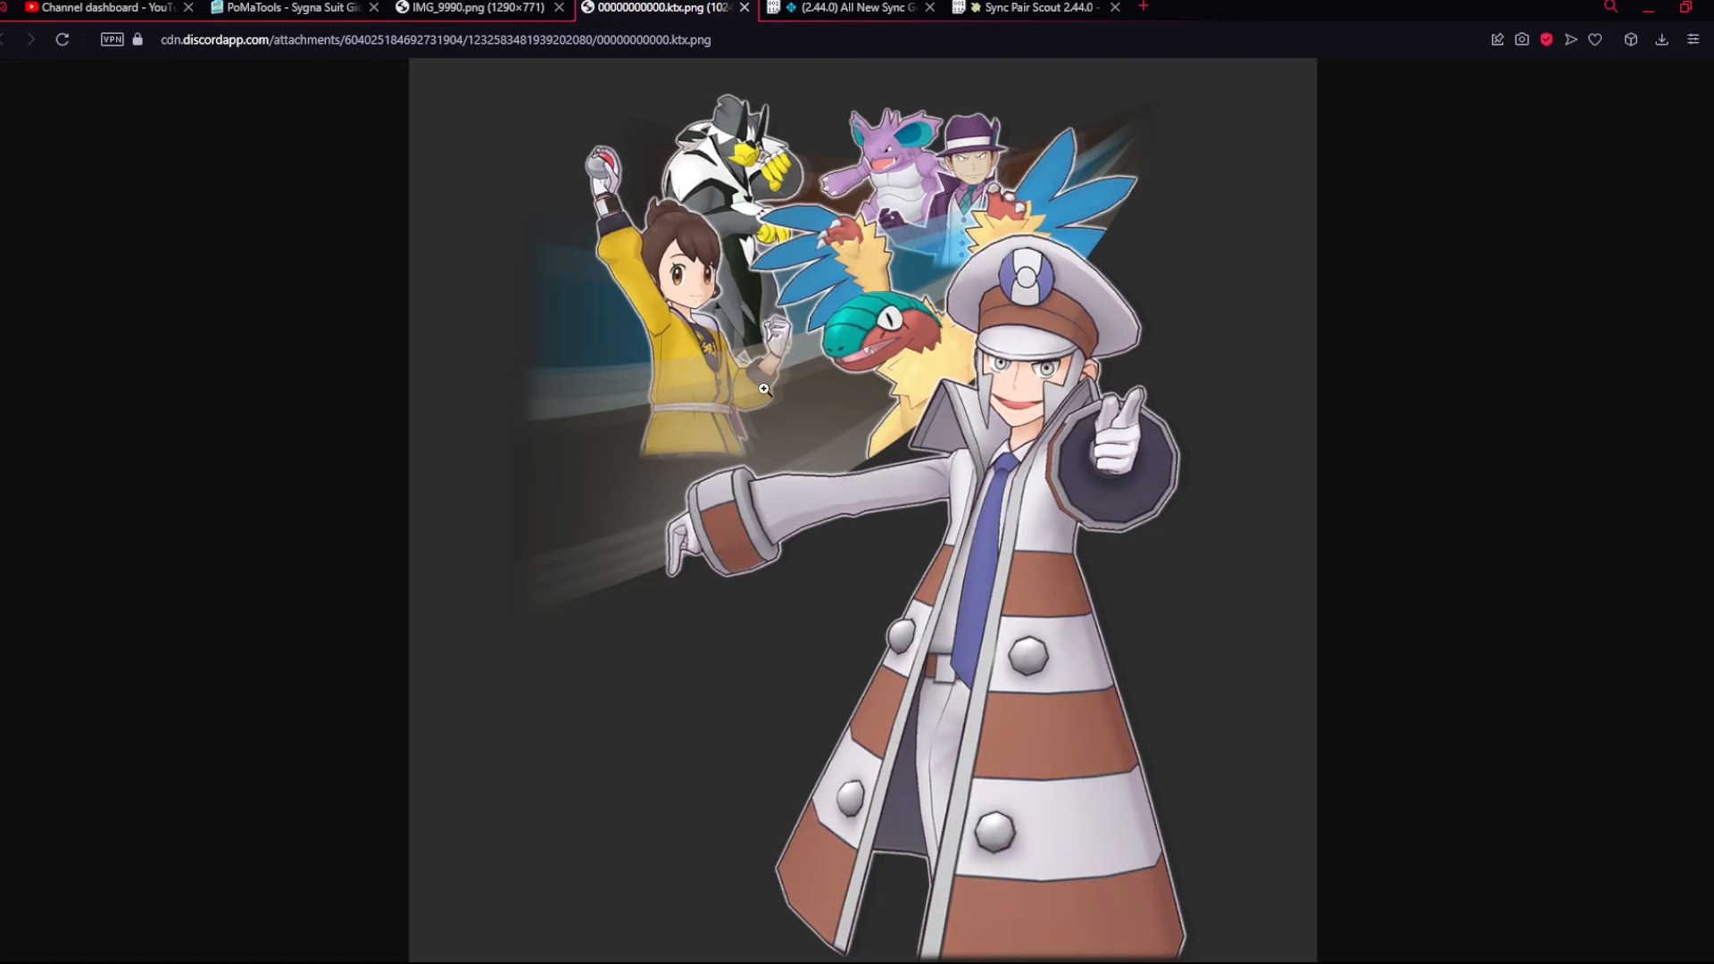
{"action": "left_click", "coordinate": [295, 9]}
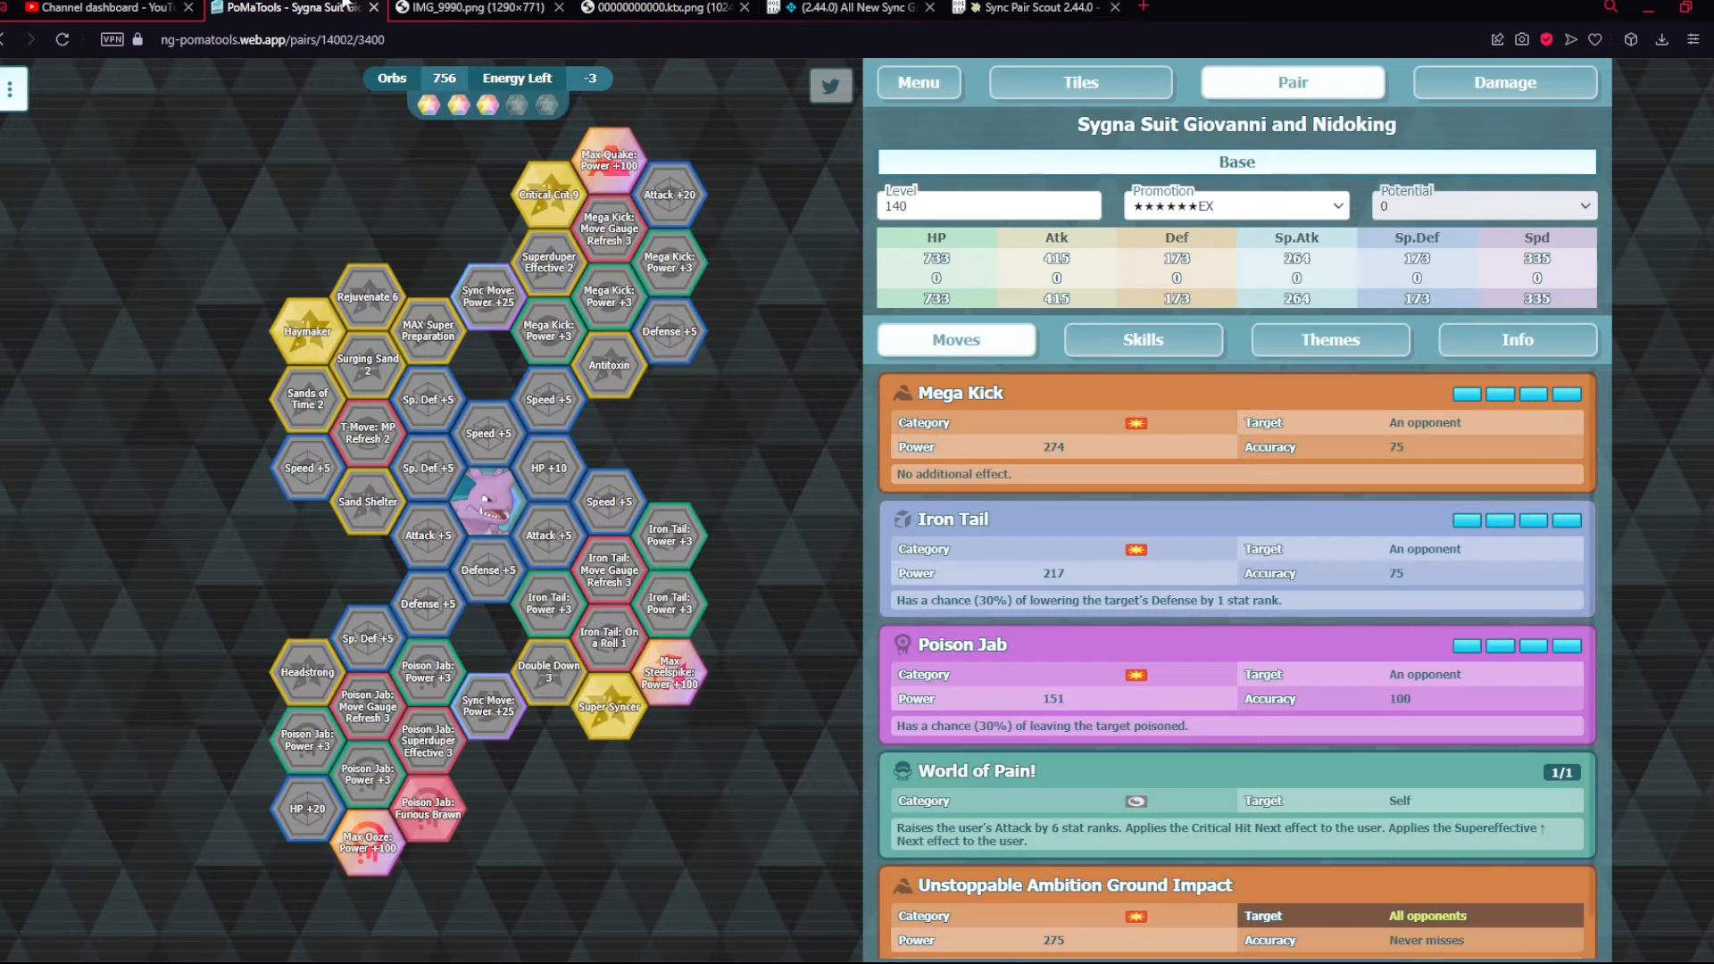
{"action": "left_click", "coordinate": [659, 7]}
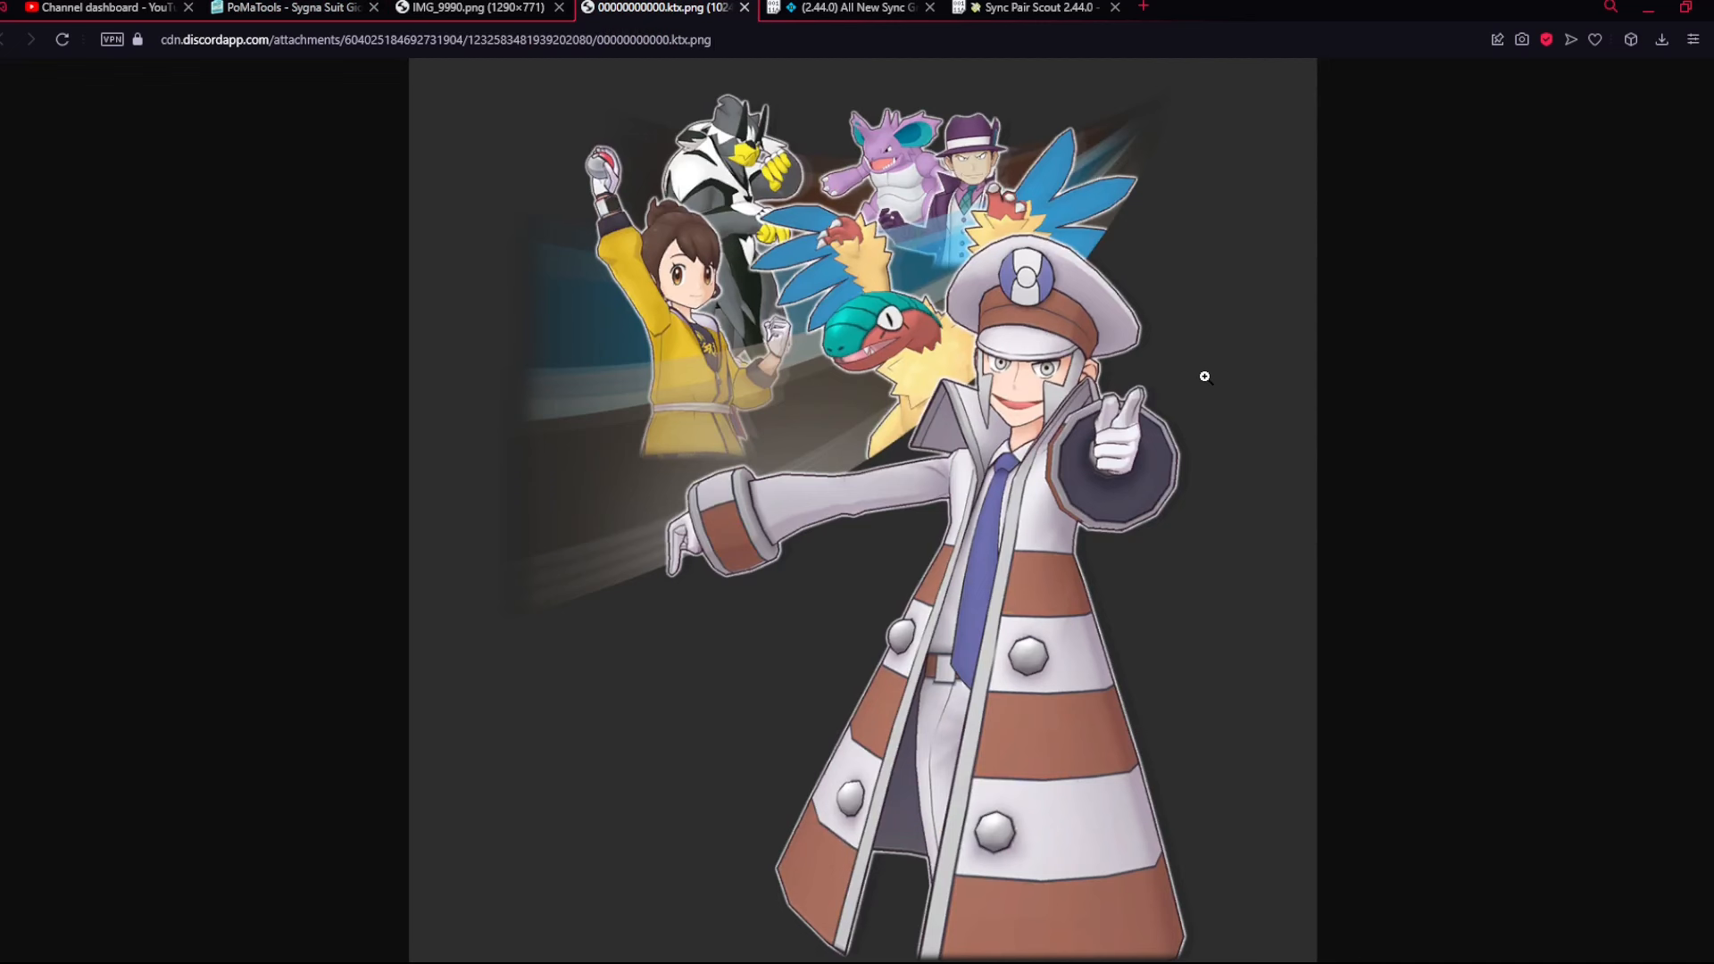